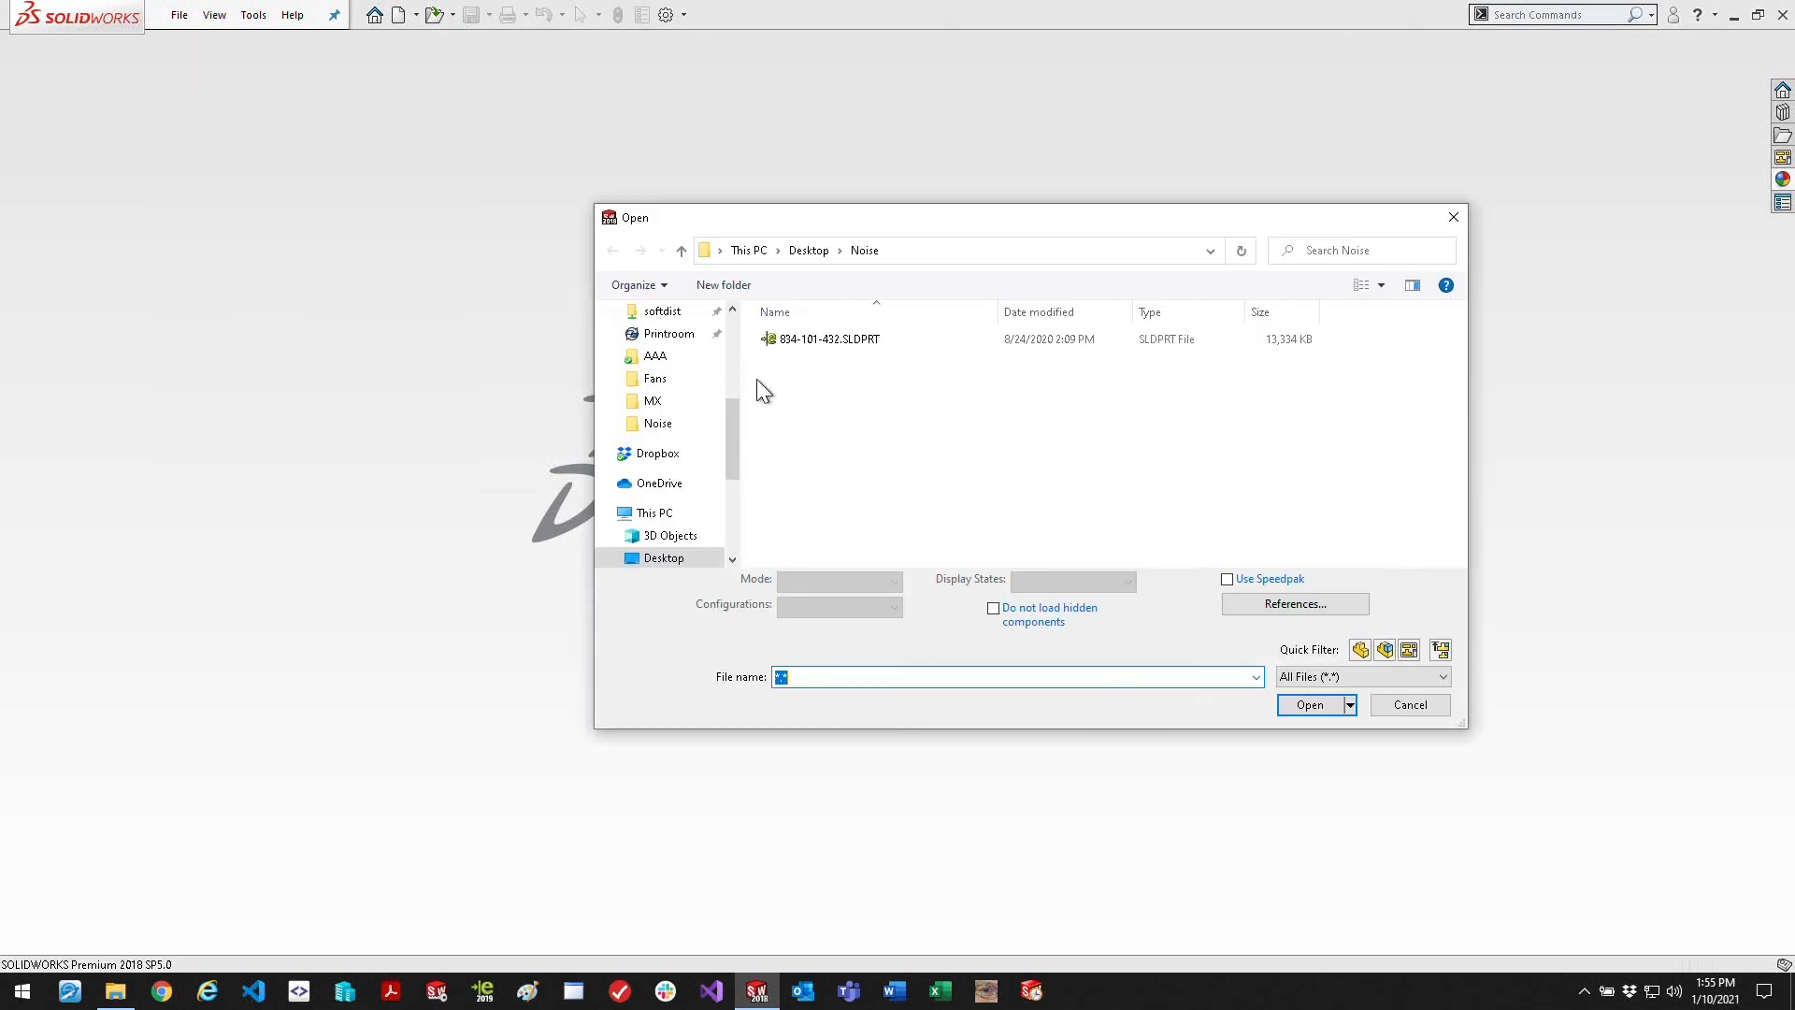
Open the motor part 834-101-432.SLDPRT from the Noise folder
left_click(828, 339)
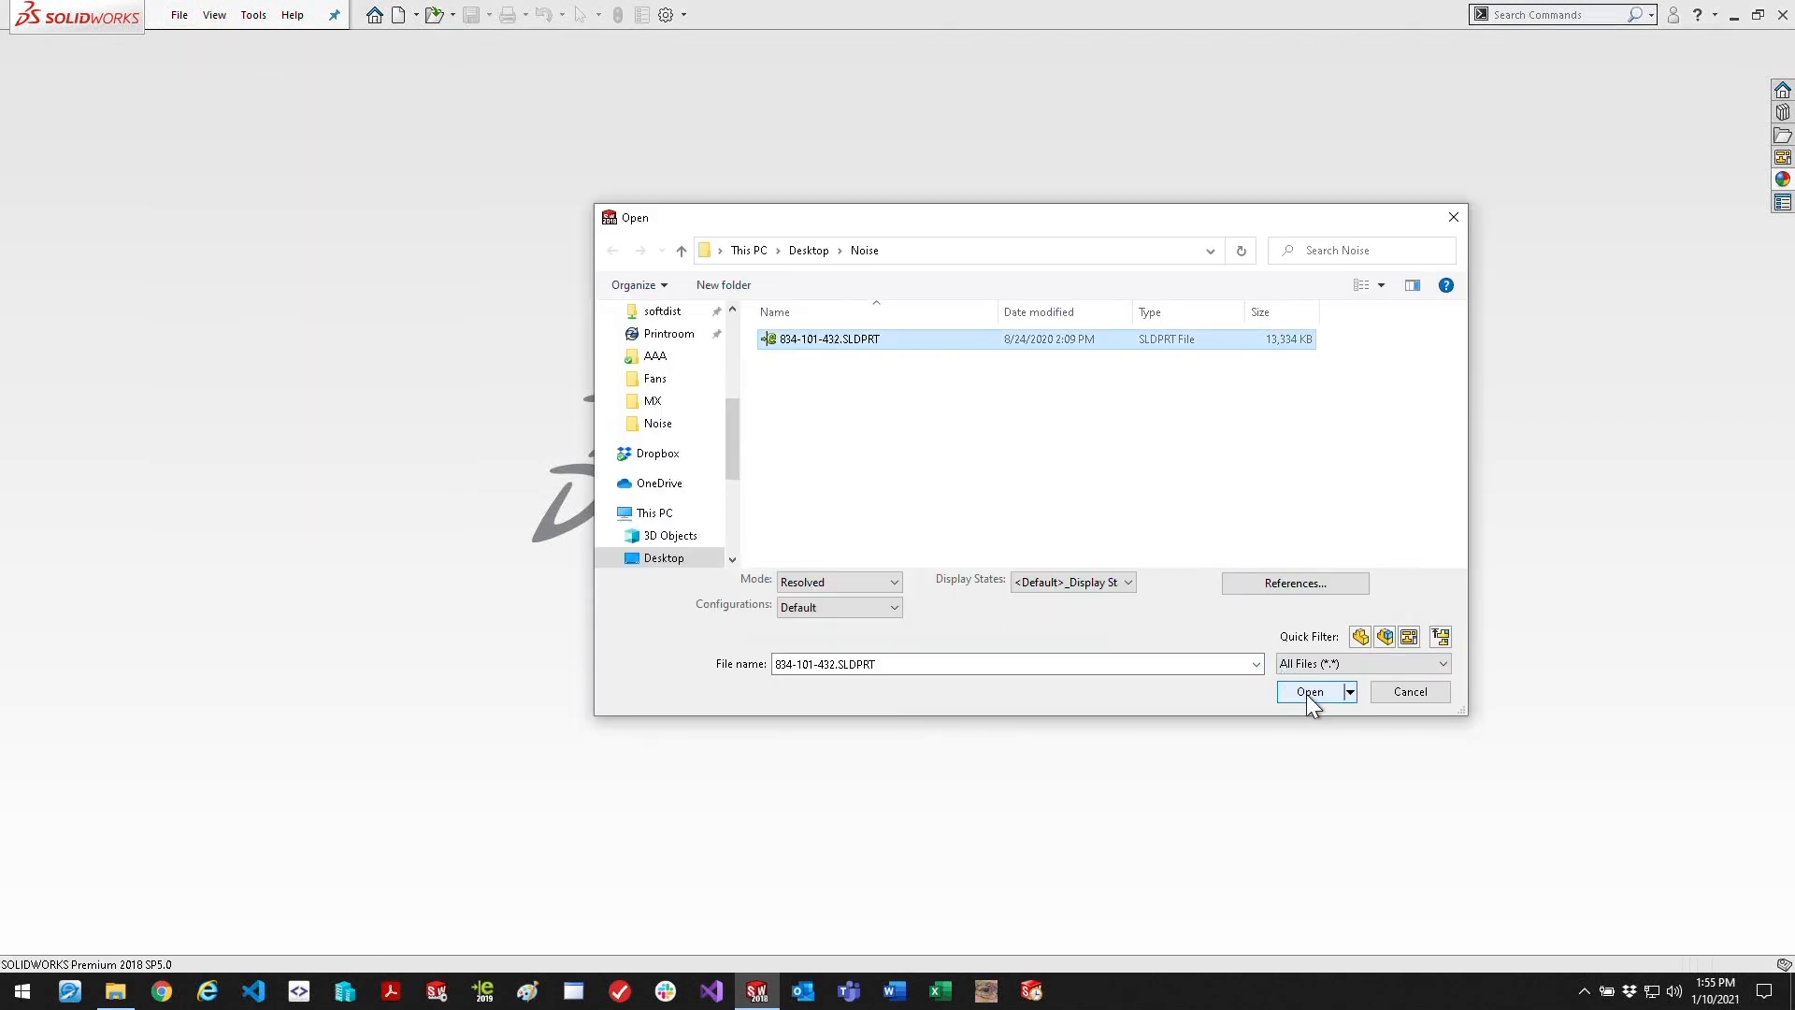
left_click(1309, 692)
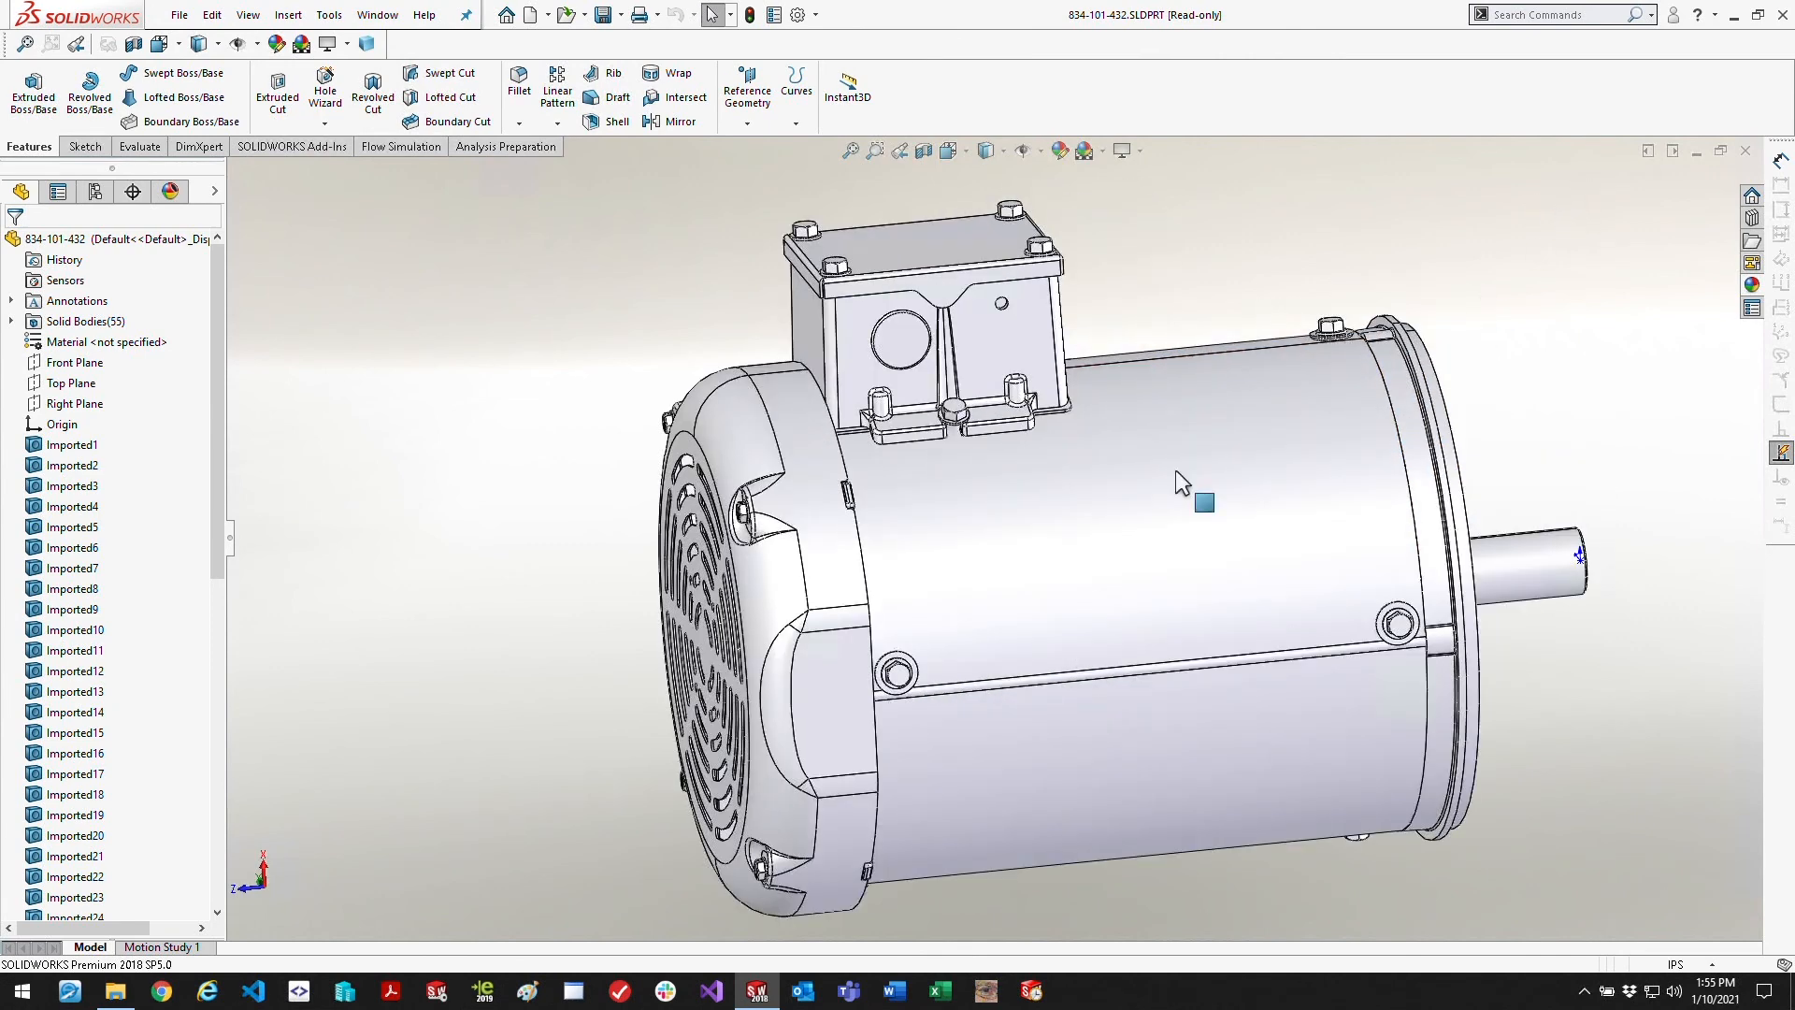
mouse_move(772, 417)
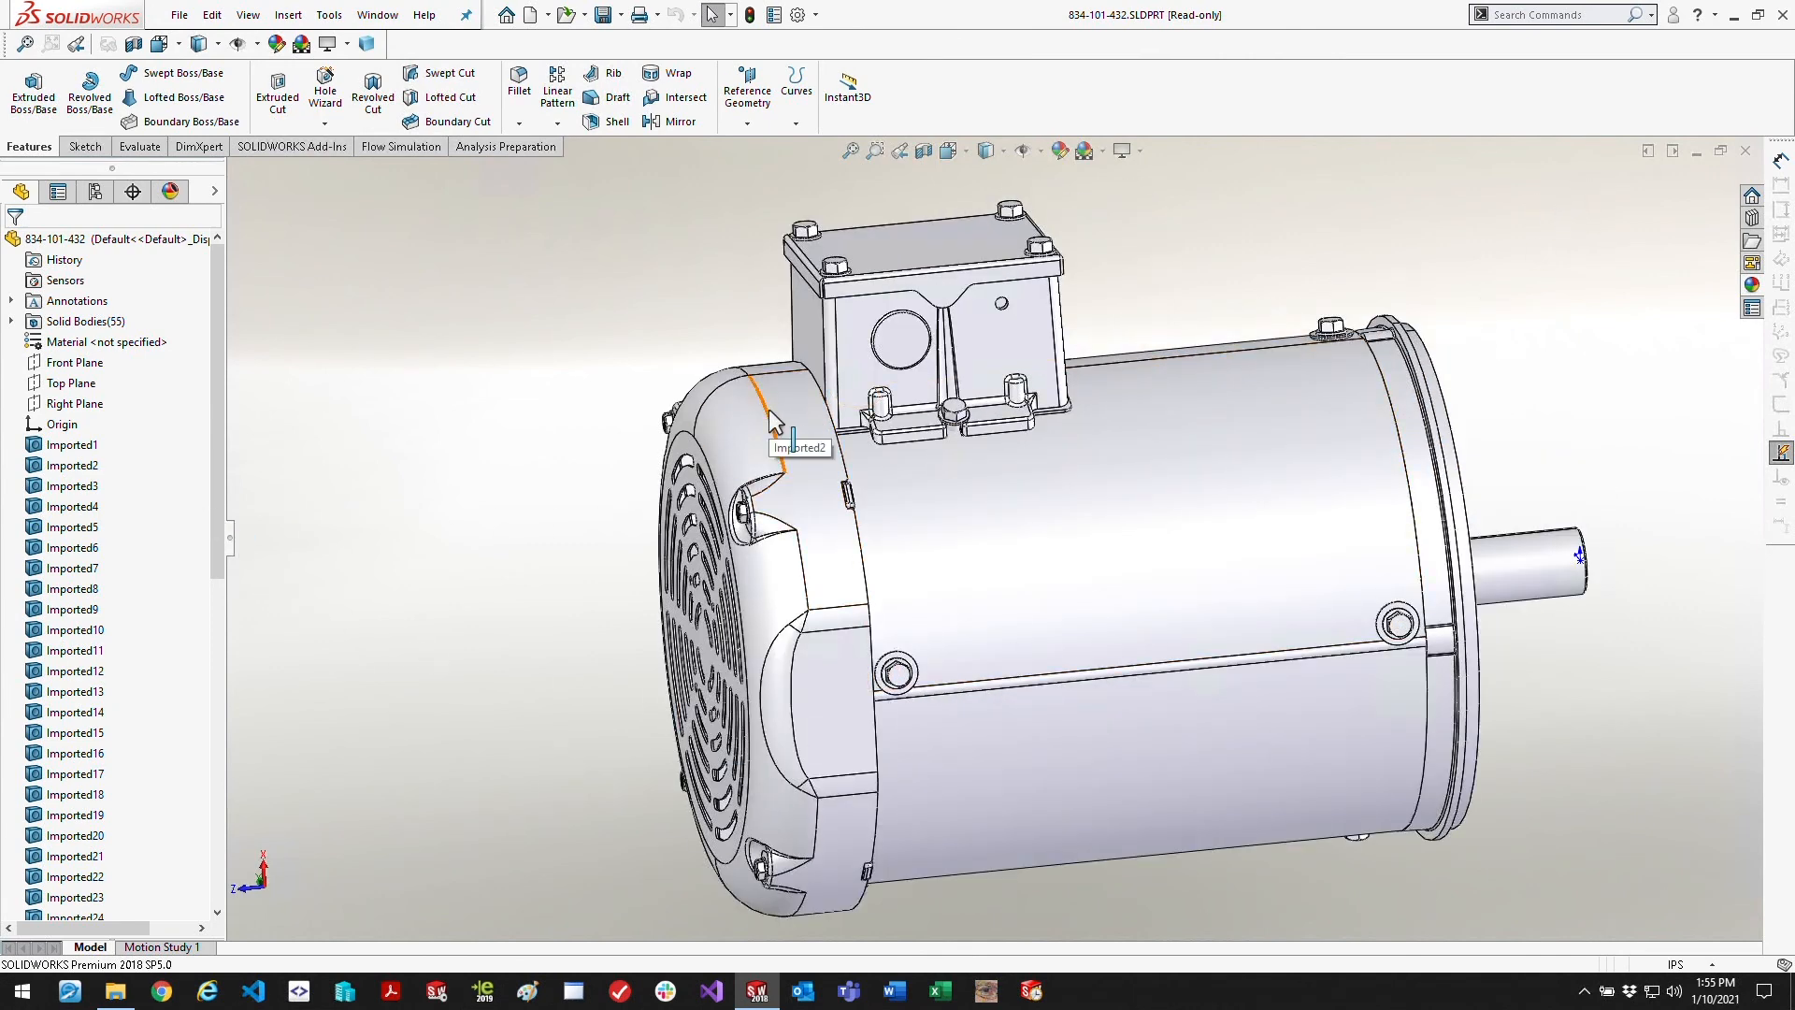
Select the motor bodies to remove, keeping the shaft and fan guard
left_click(761, 430)
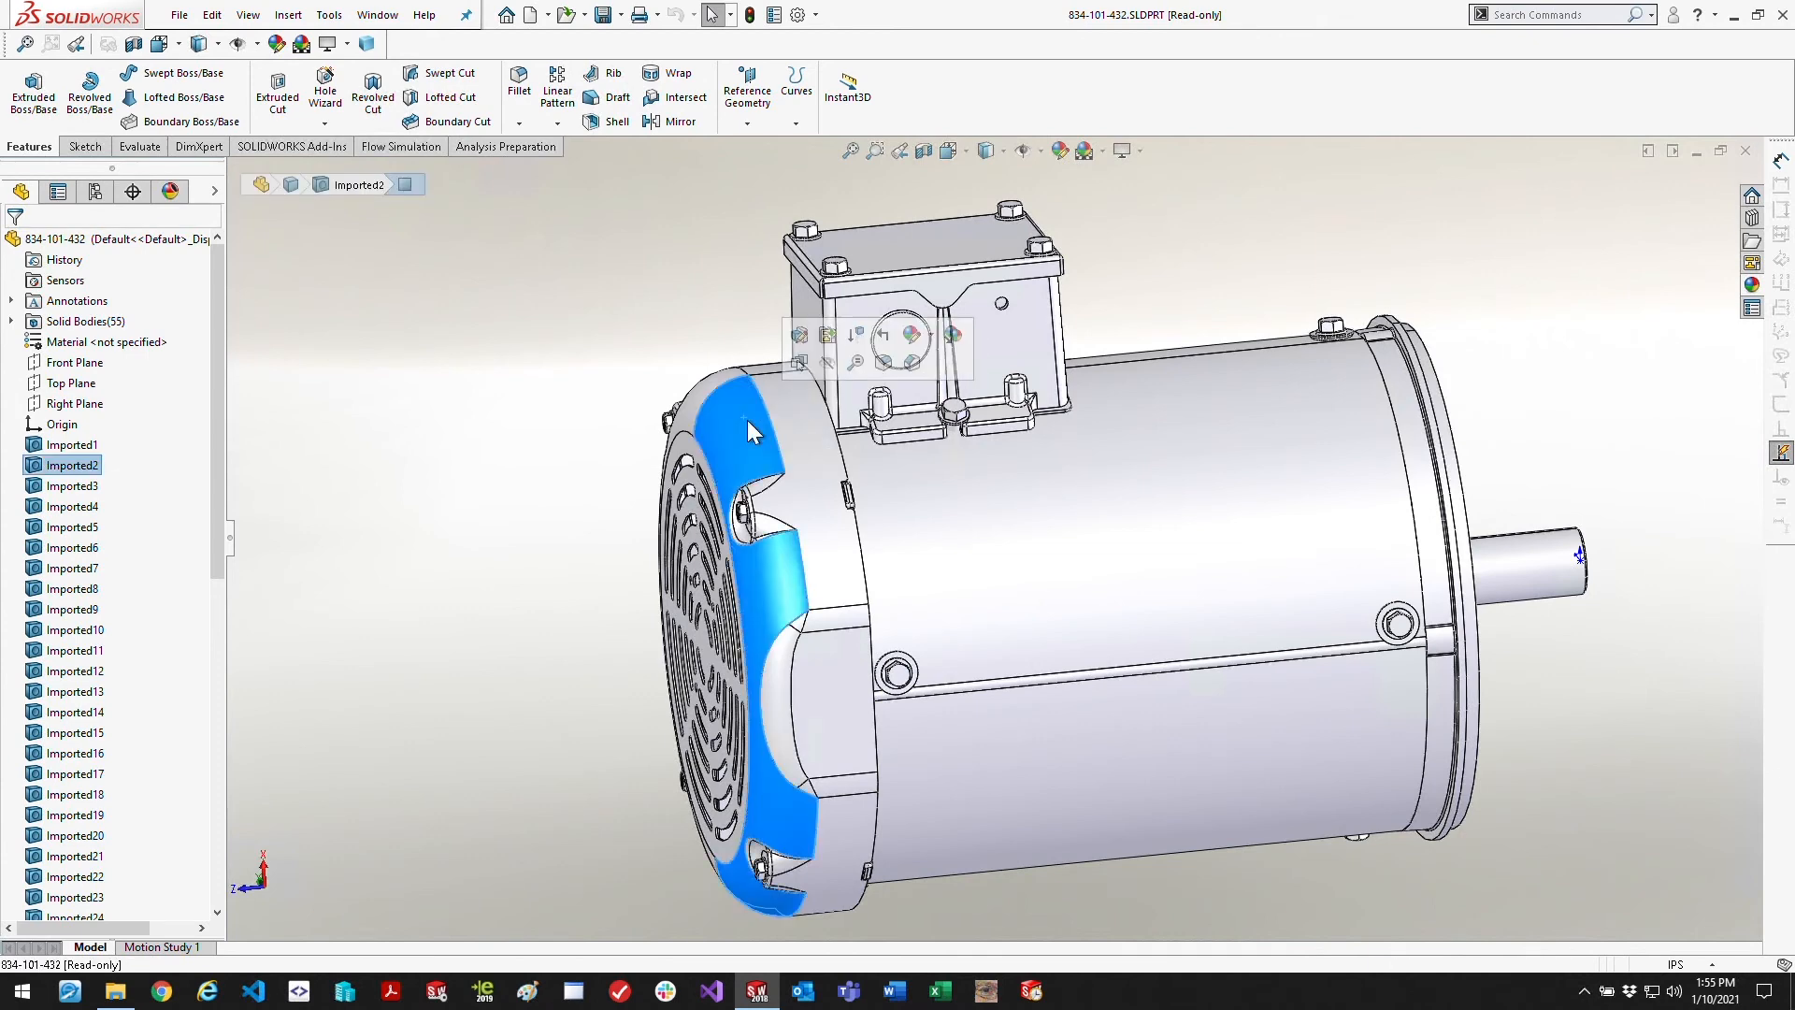
left_click(269, 498)
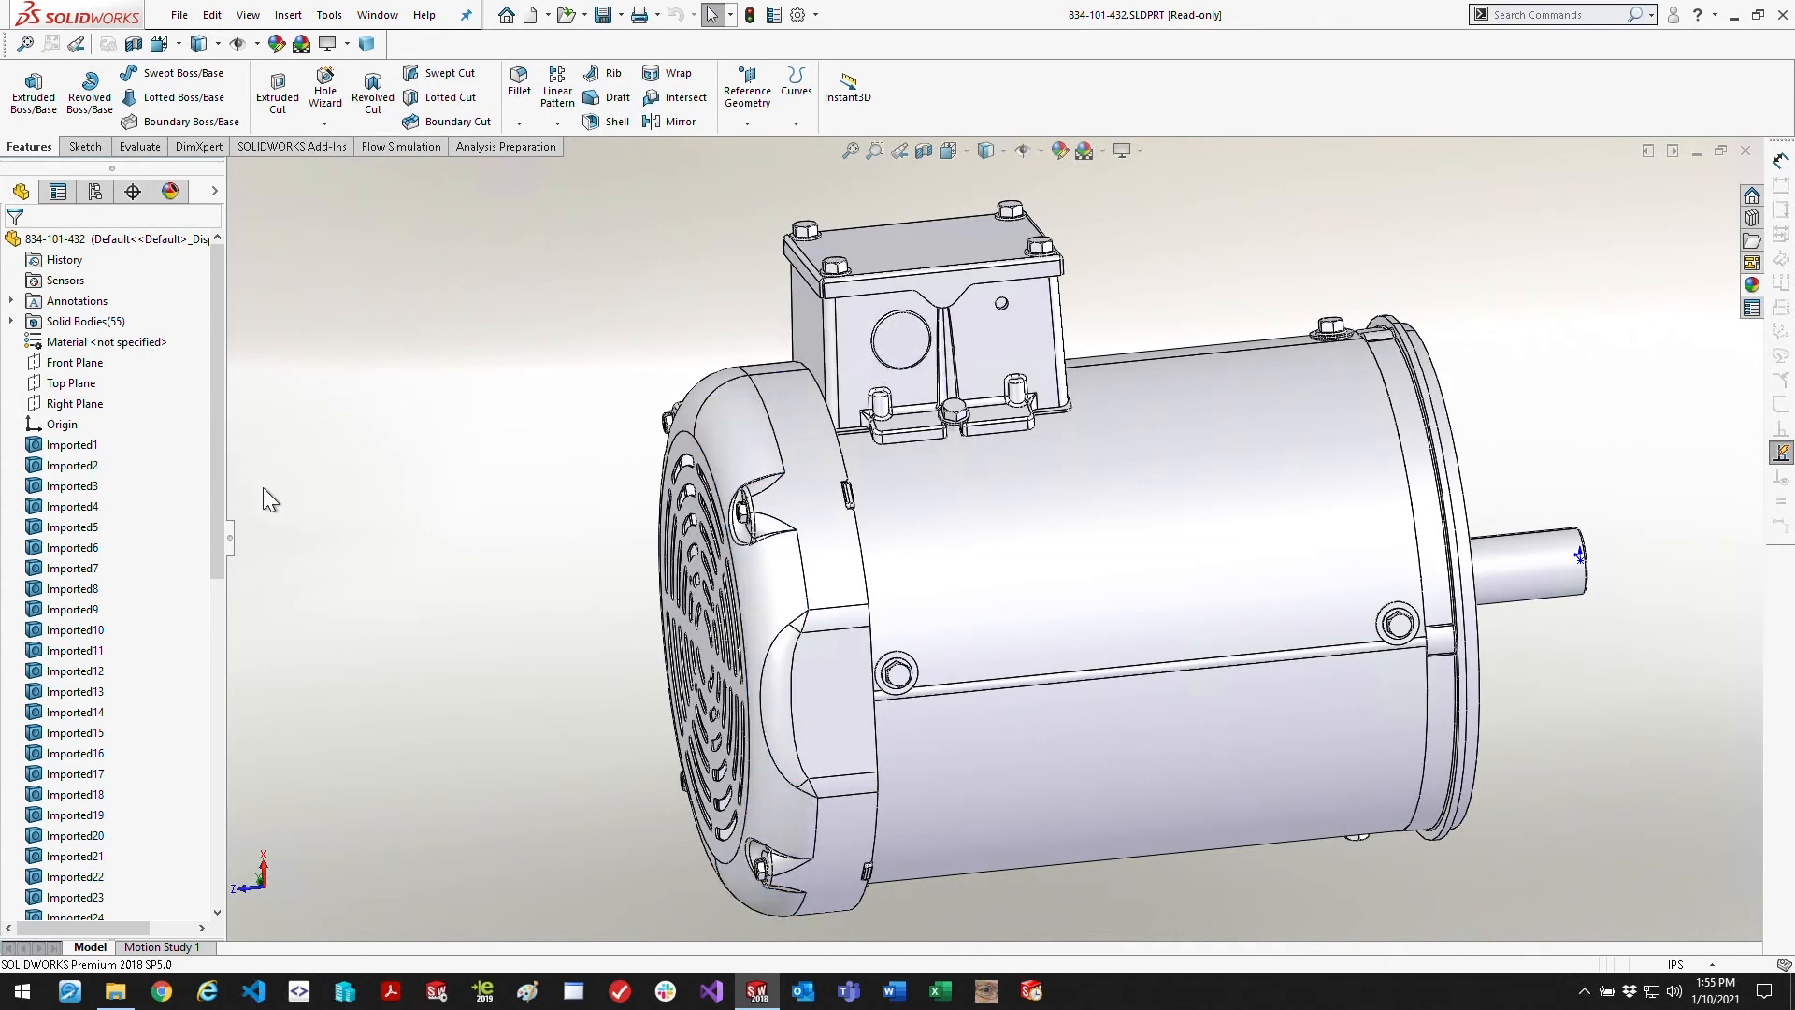
left_click(72, 485)
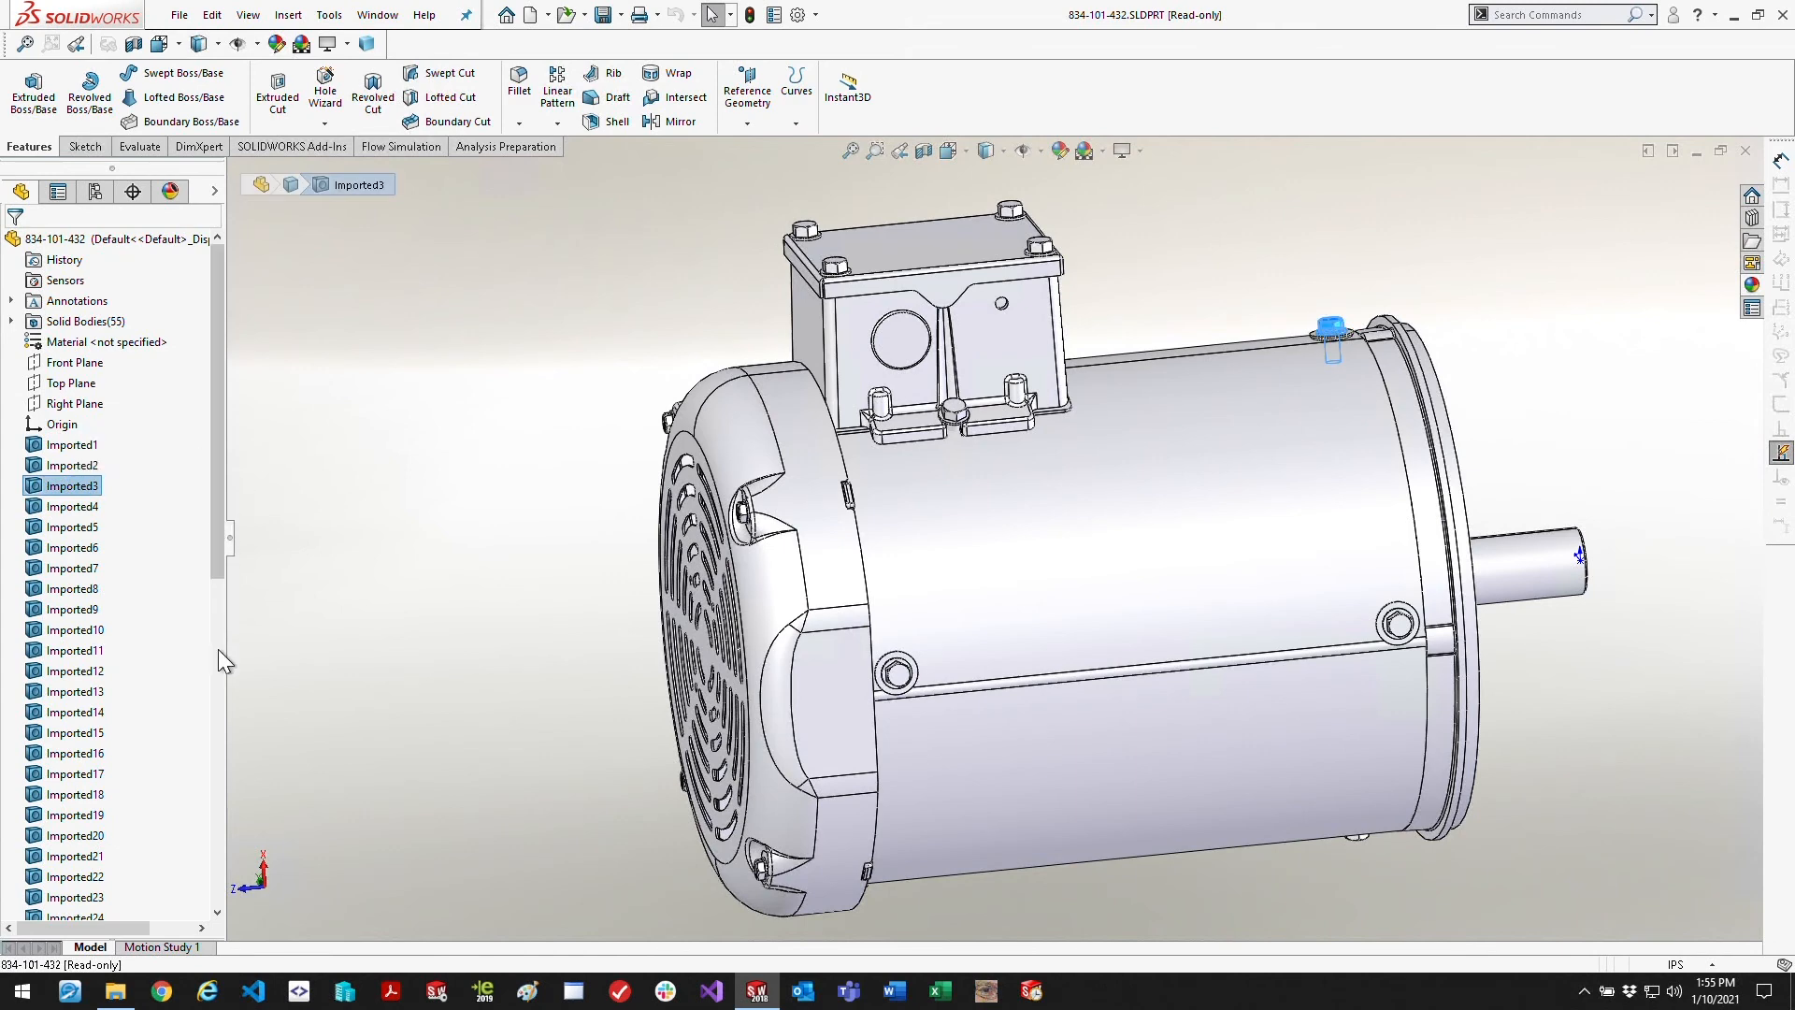
left_click(73, 896)
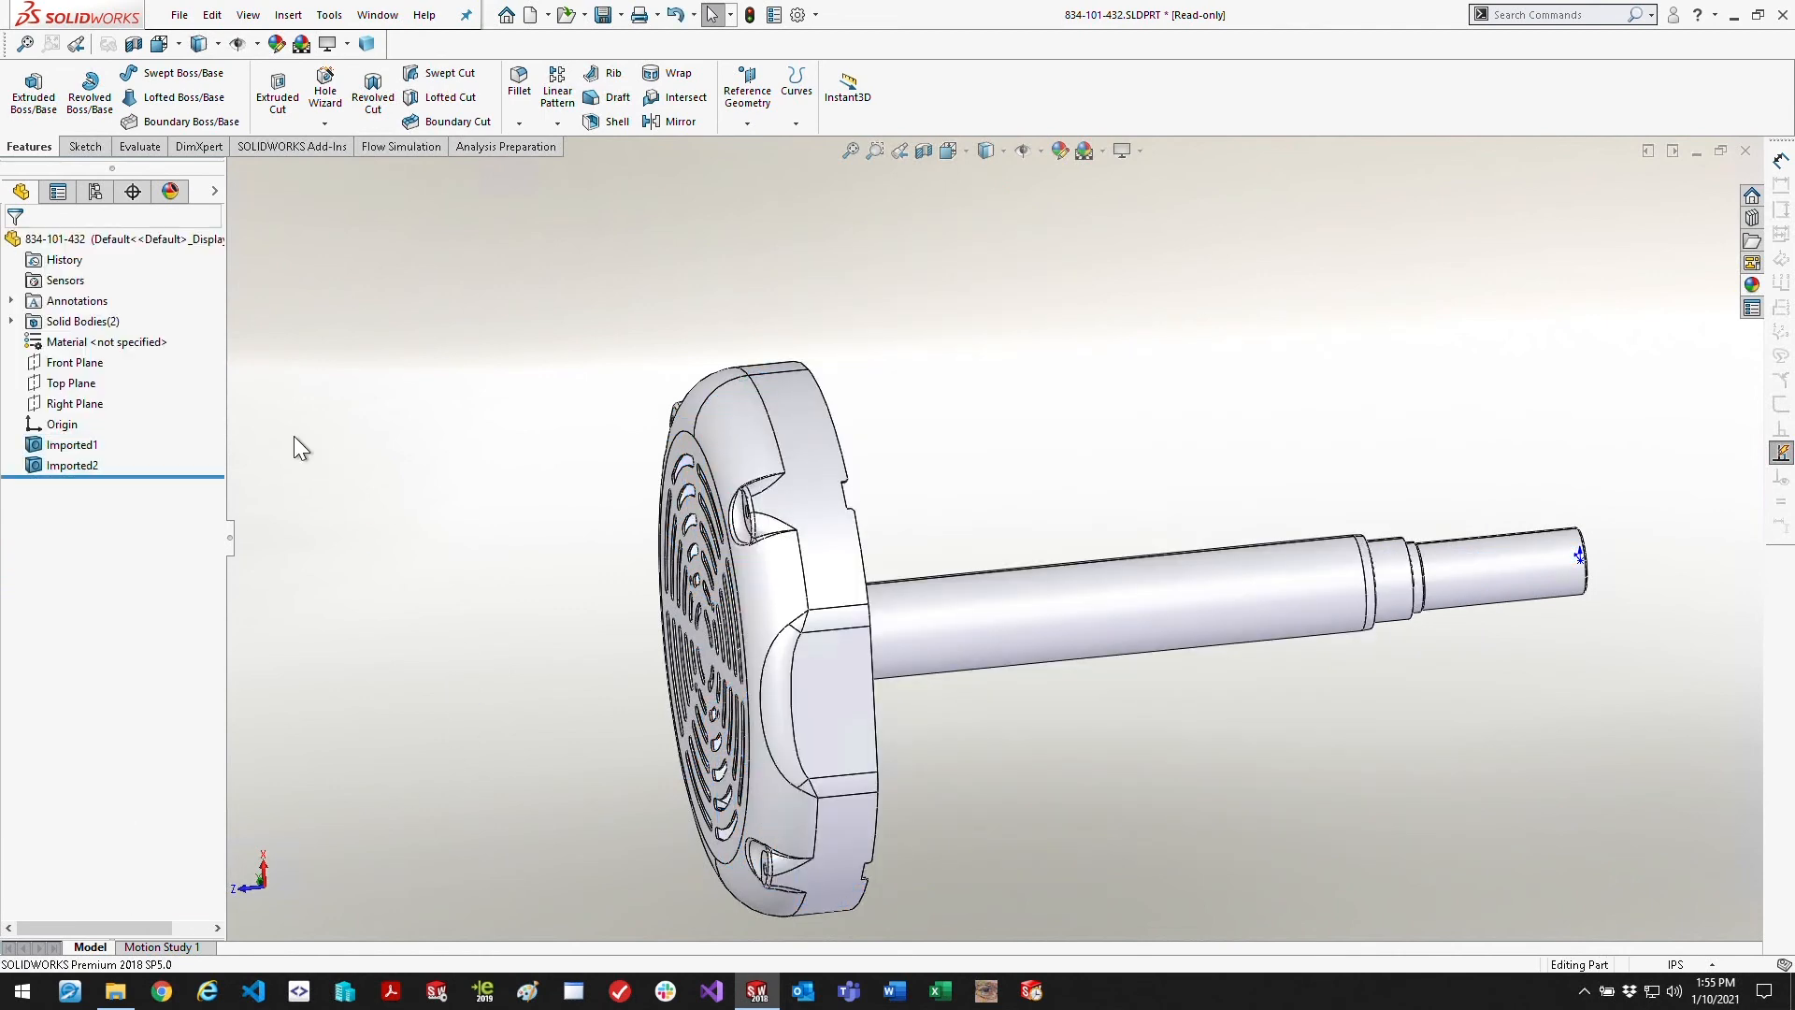
Delete the shaft body and save the remaining fan guard as Guard.SLDPRT
left_click(71, 445)
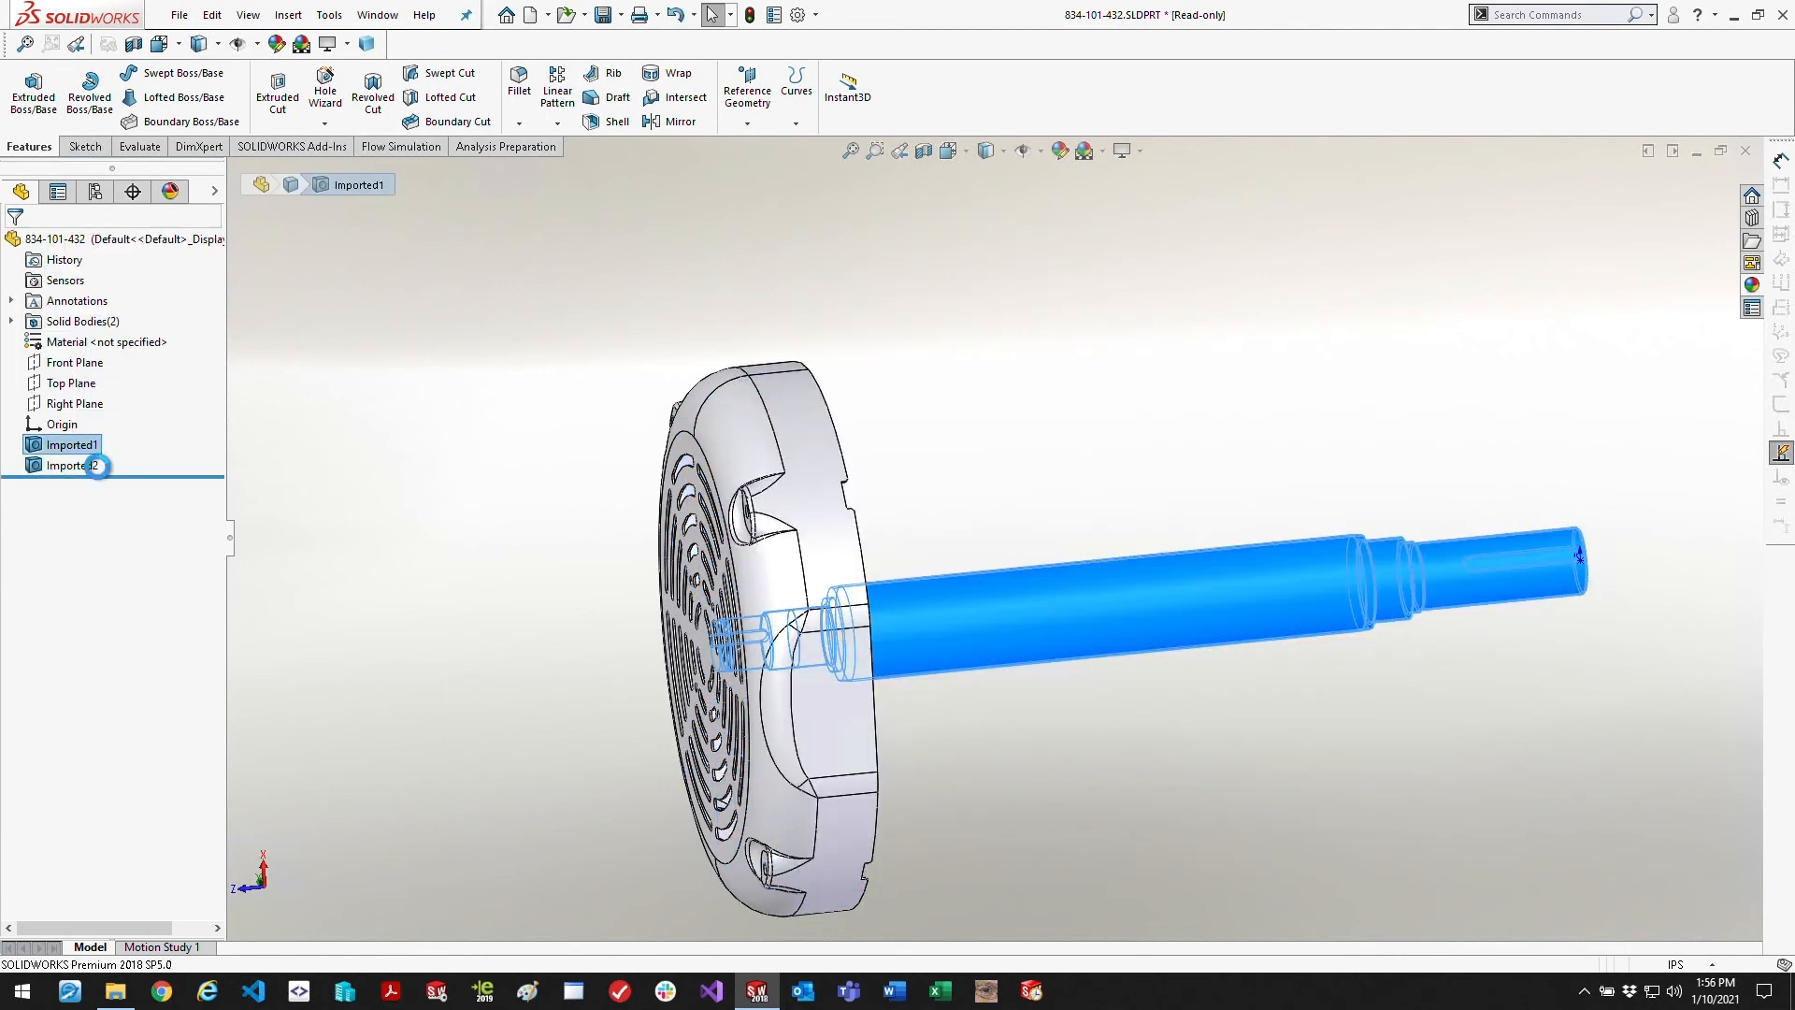
left_click(180, 13)
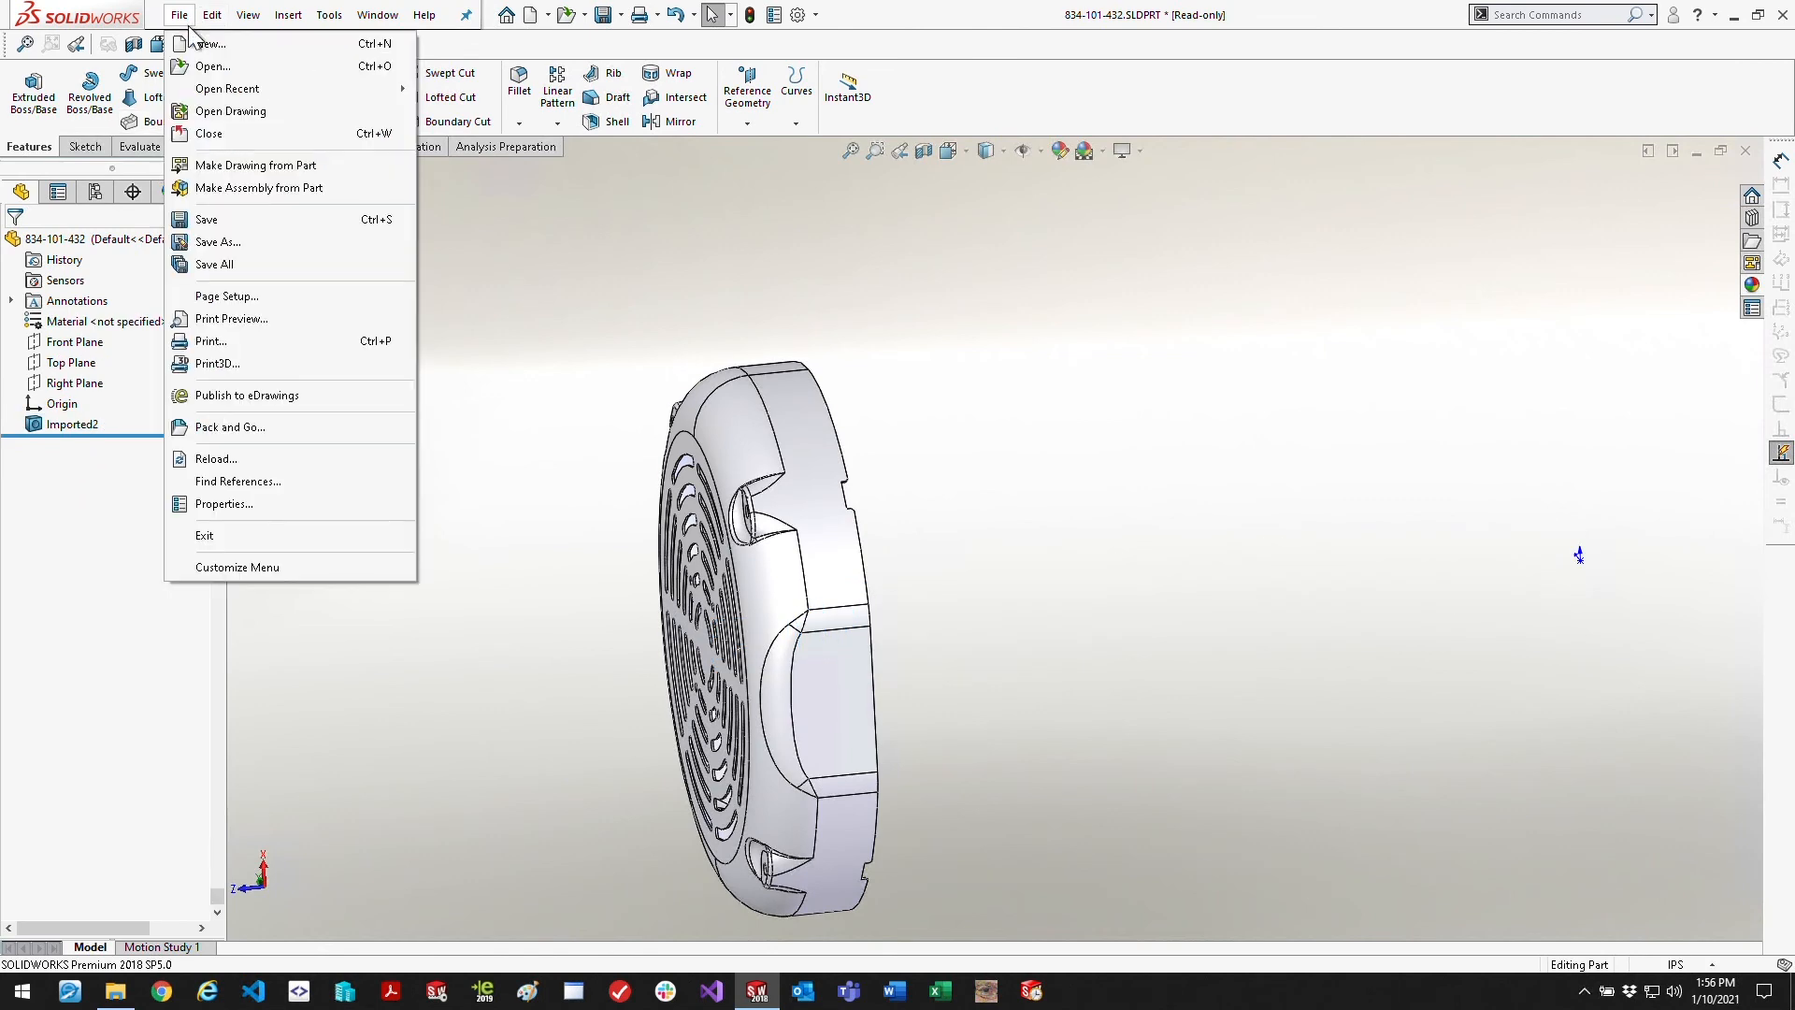
left_click(217, 242)
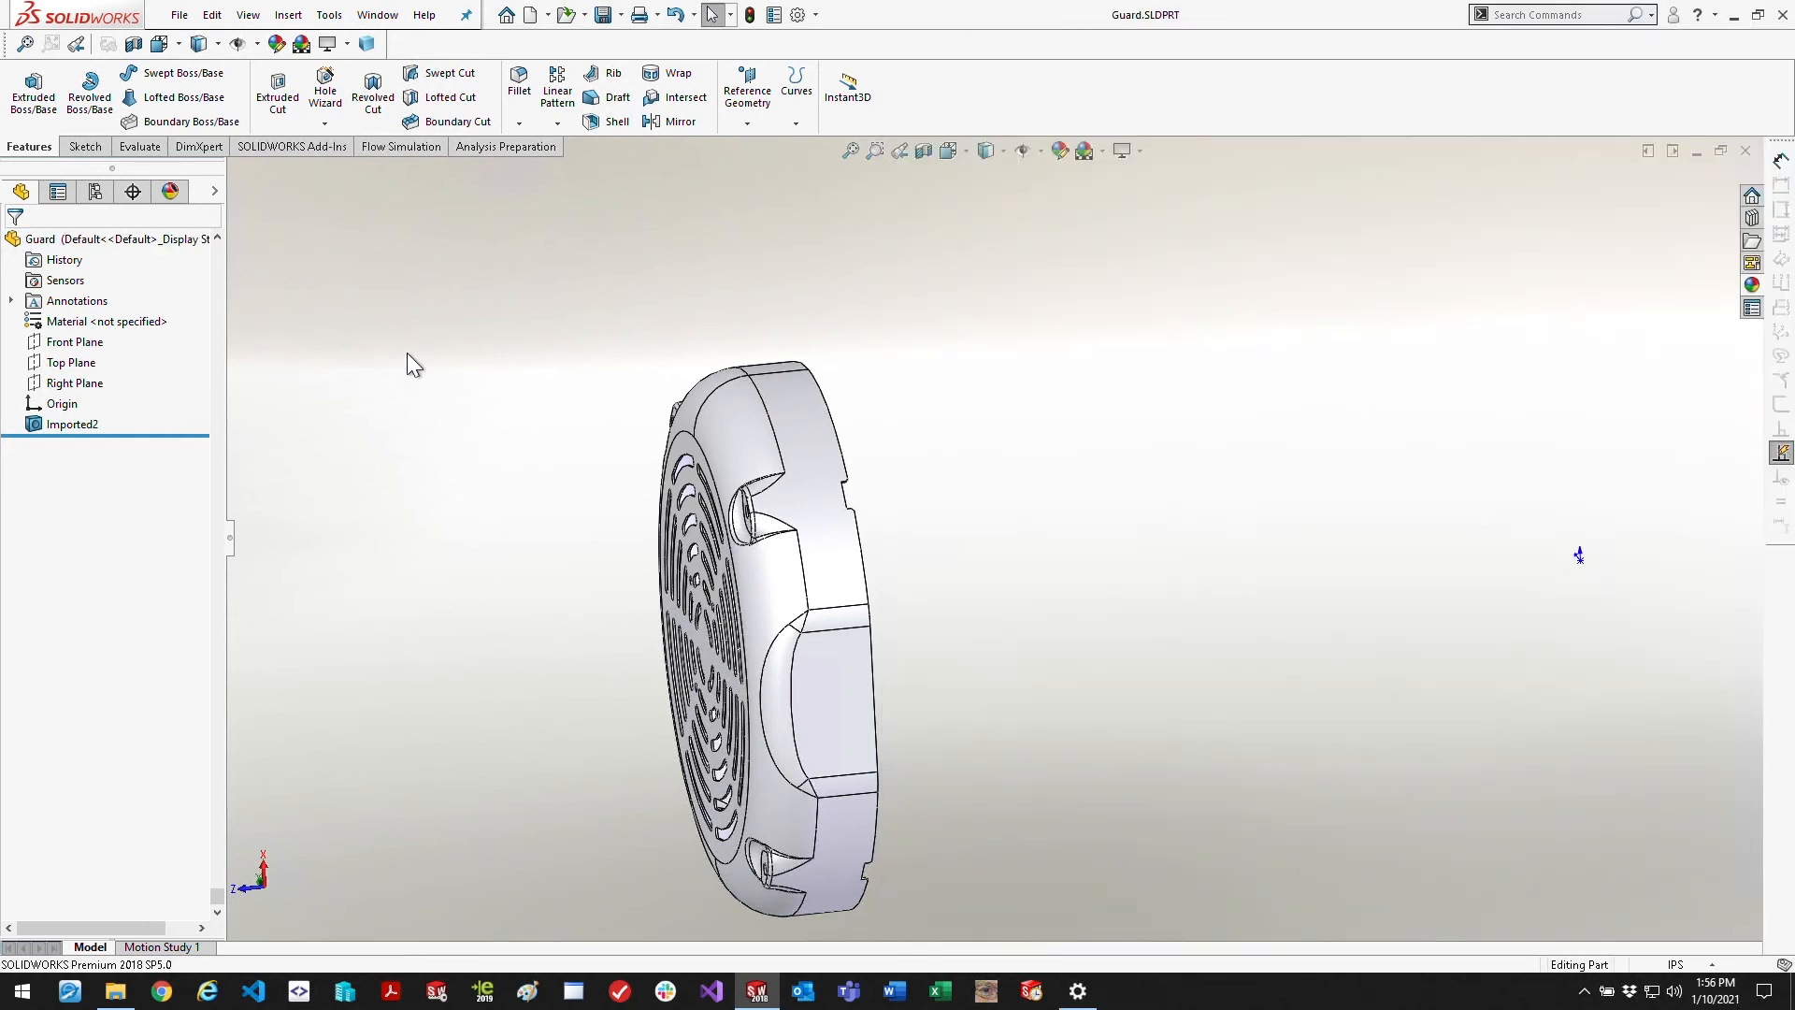
mouse_move(384, 365)
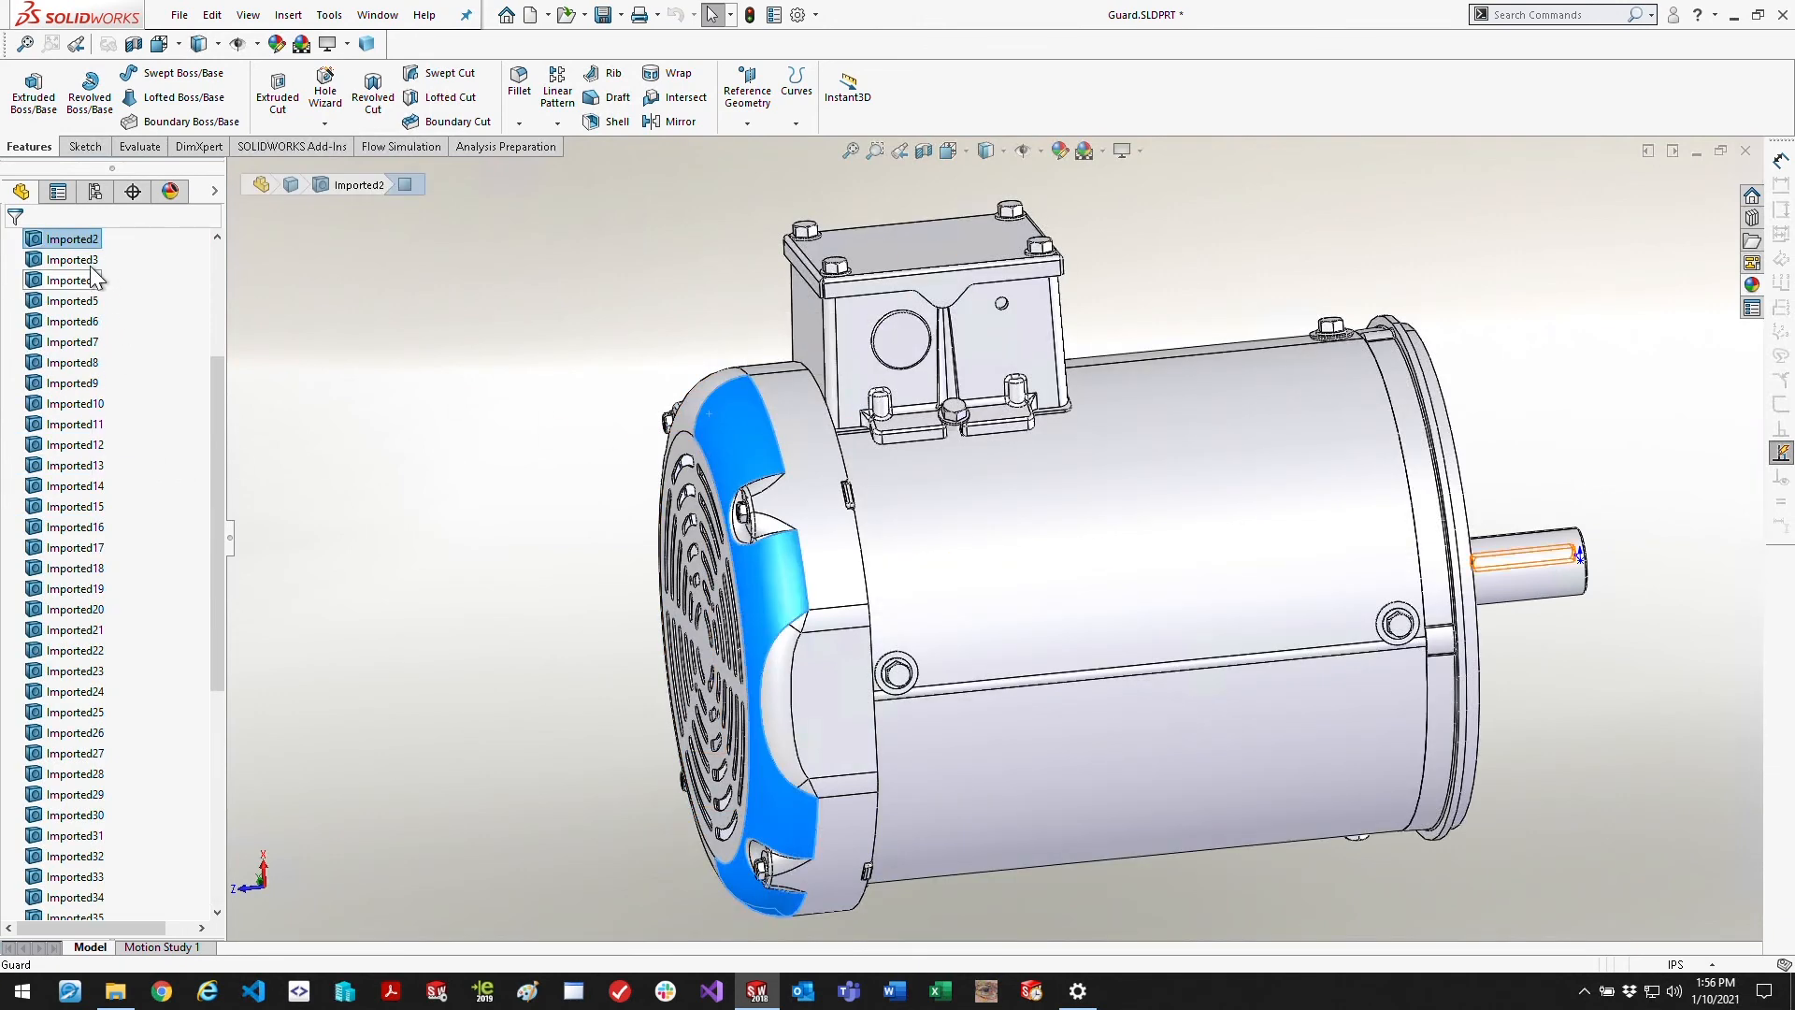
Delete the guard and select all bodies except the fan blades (Imported16)
left_click(73, 260)
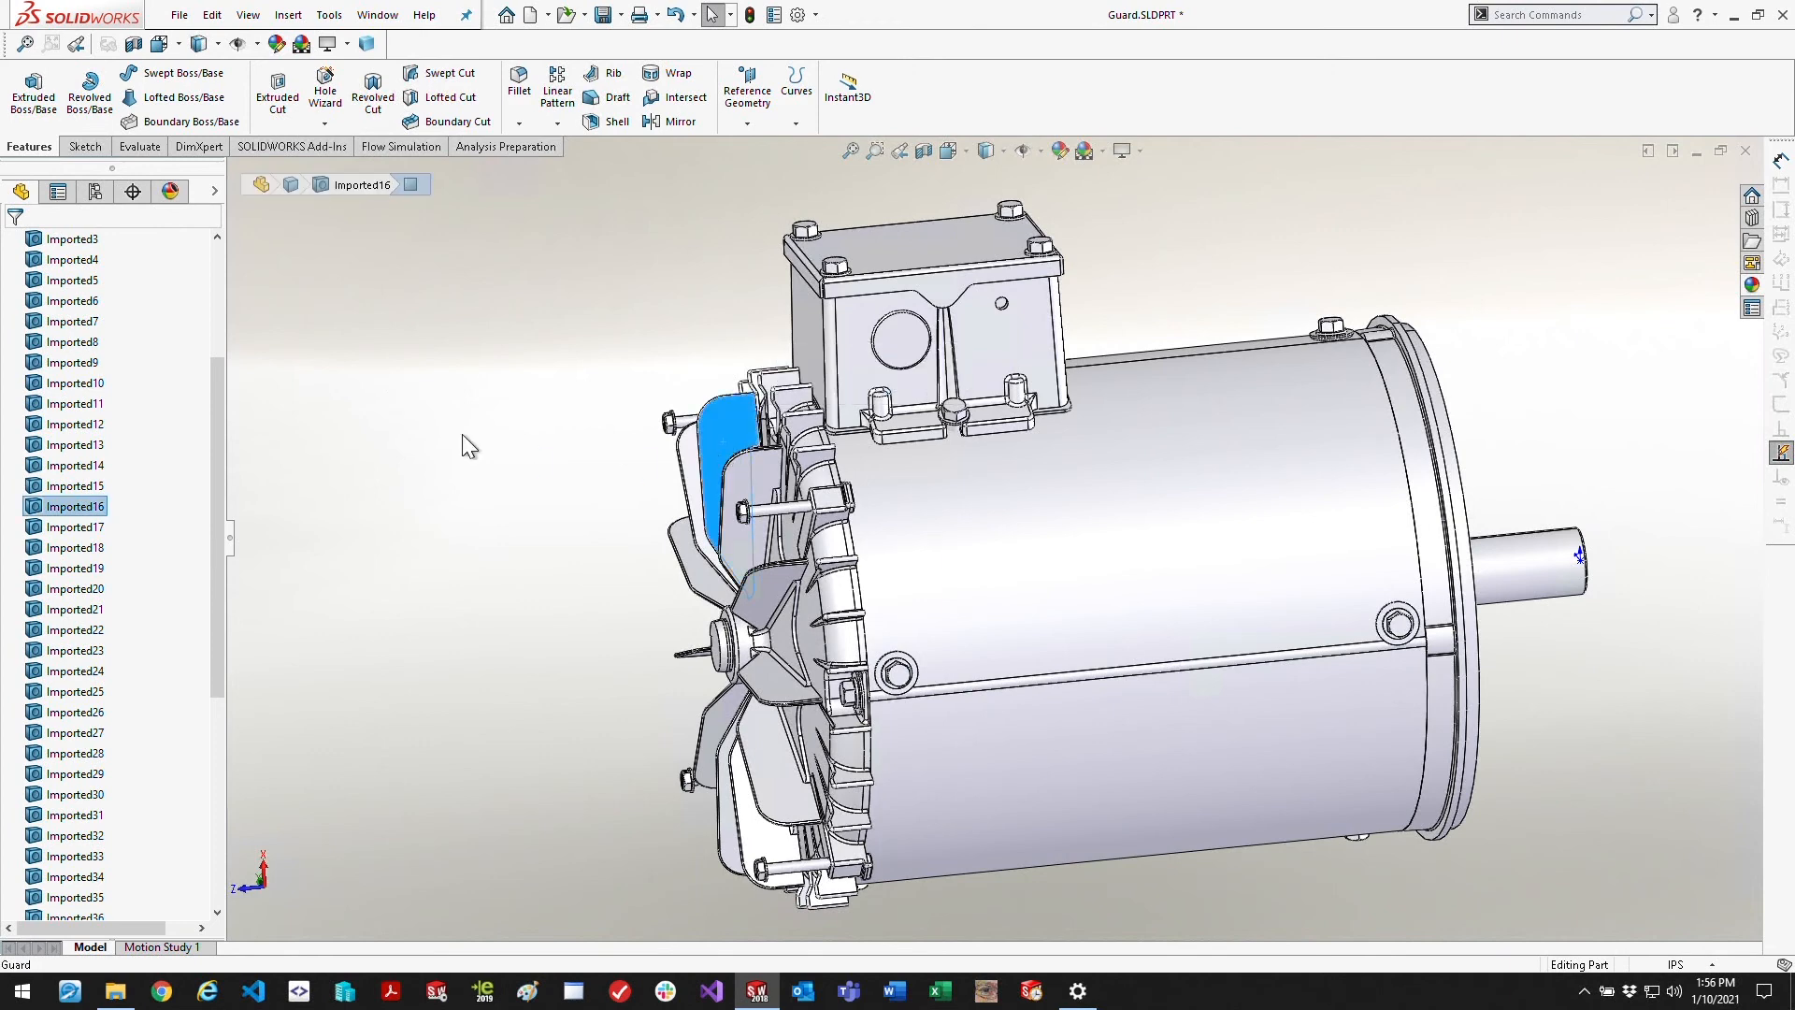
left_click(74, 487)
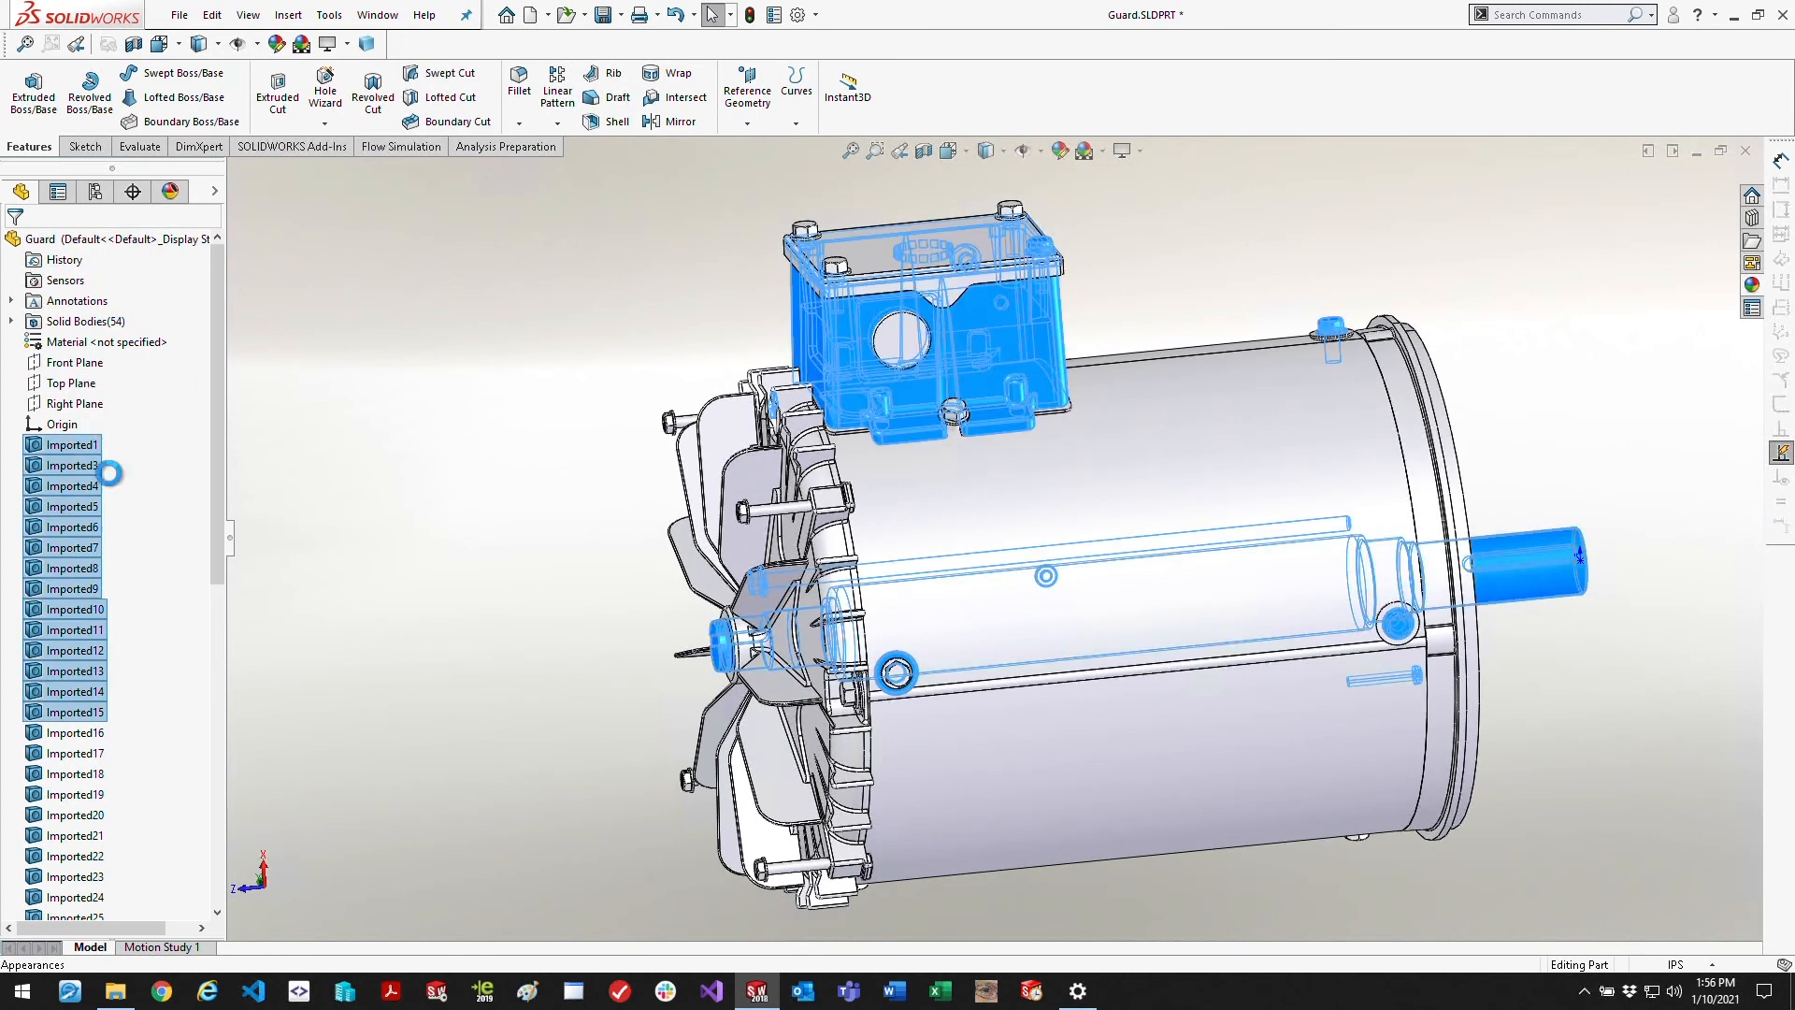
mouse_move(282, 620)
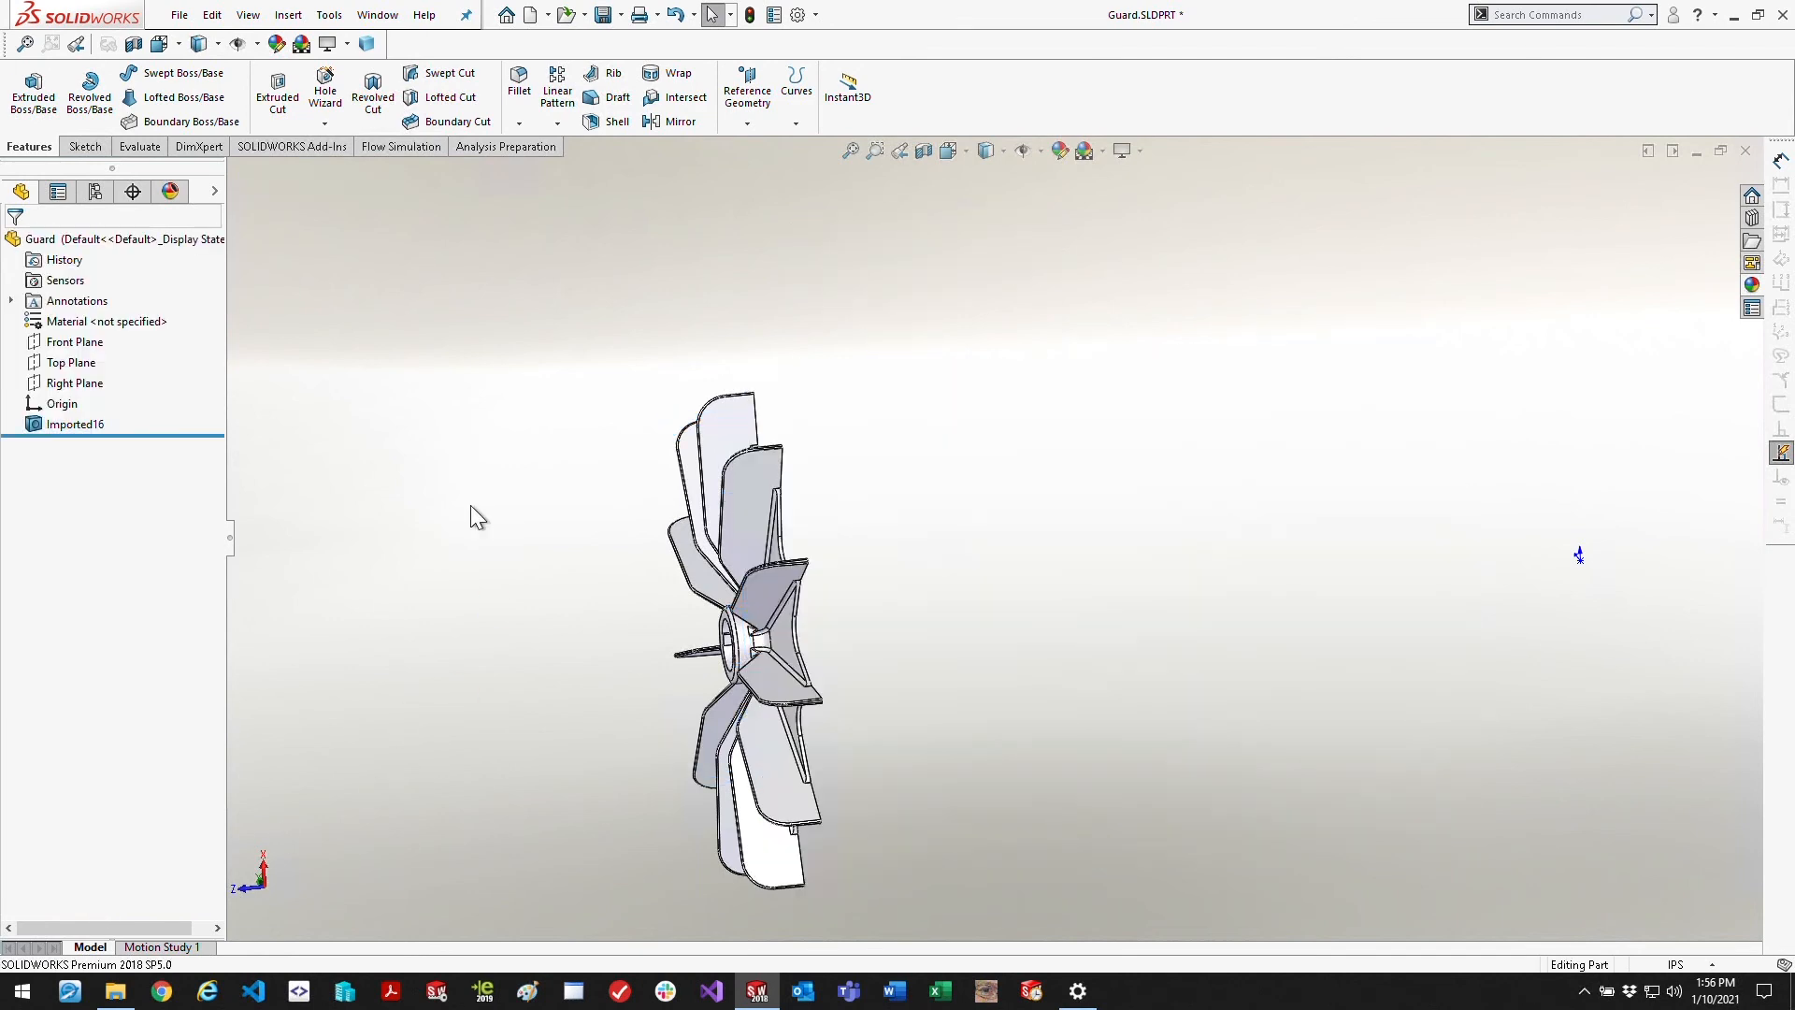
Save the fan blades as a new part file named Fan
left_click(179, 13)
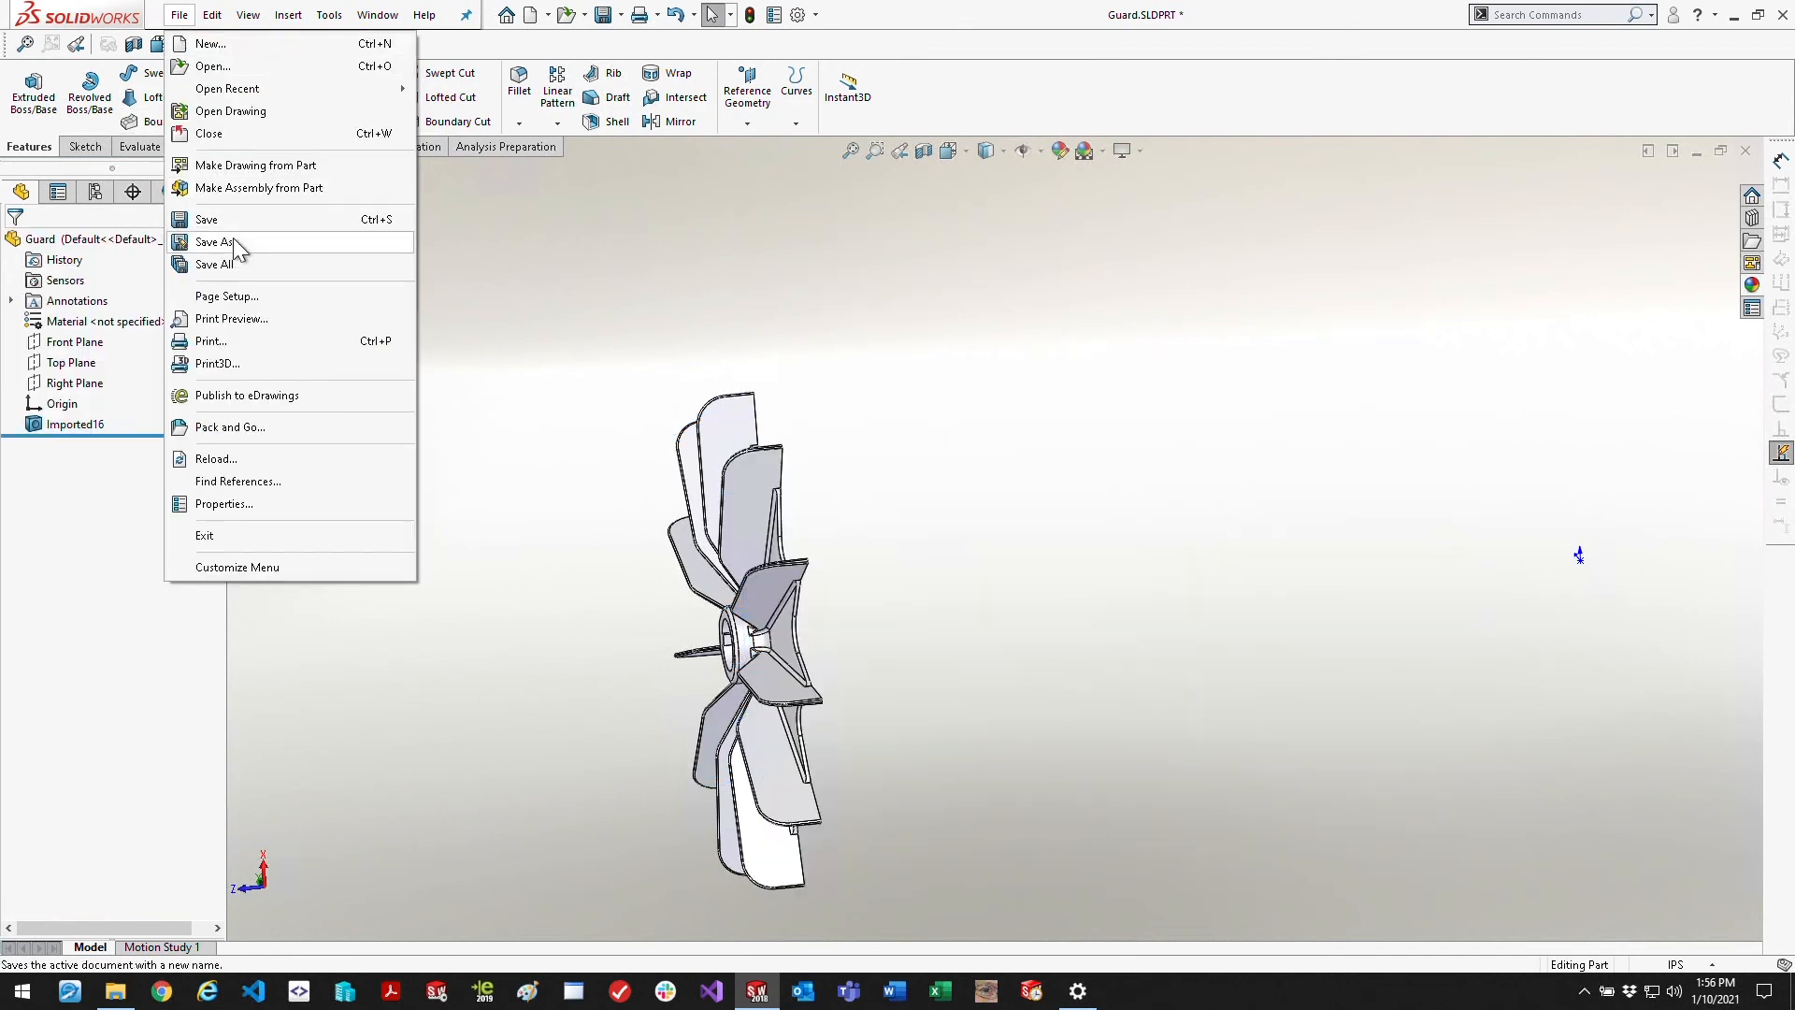
left_click(217, 241)
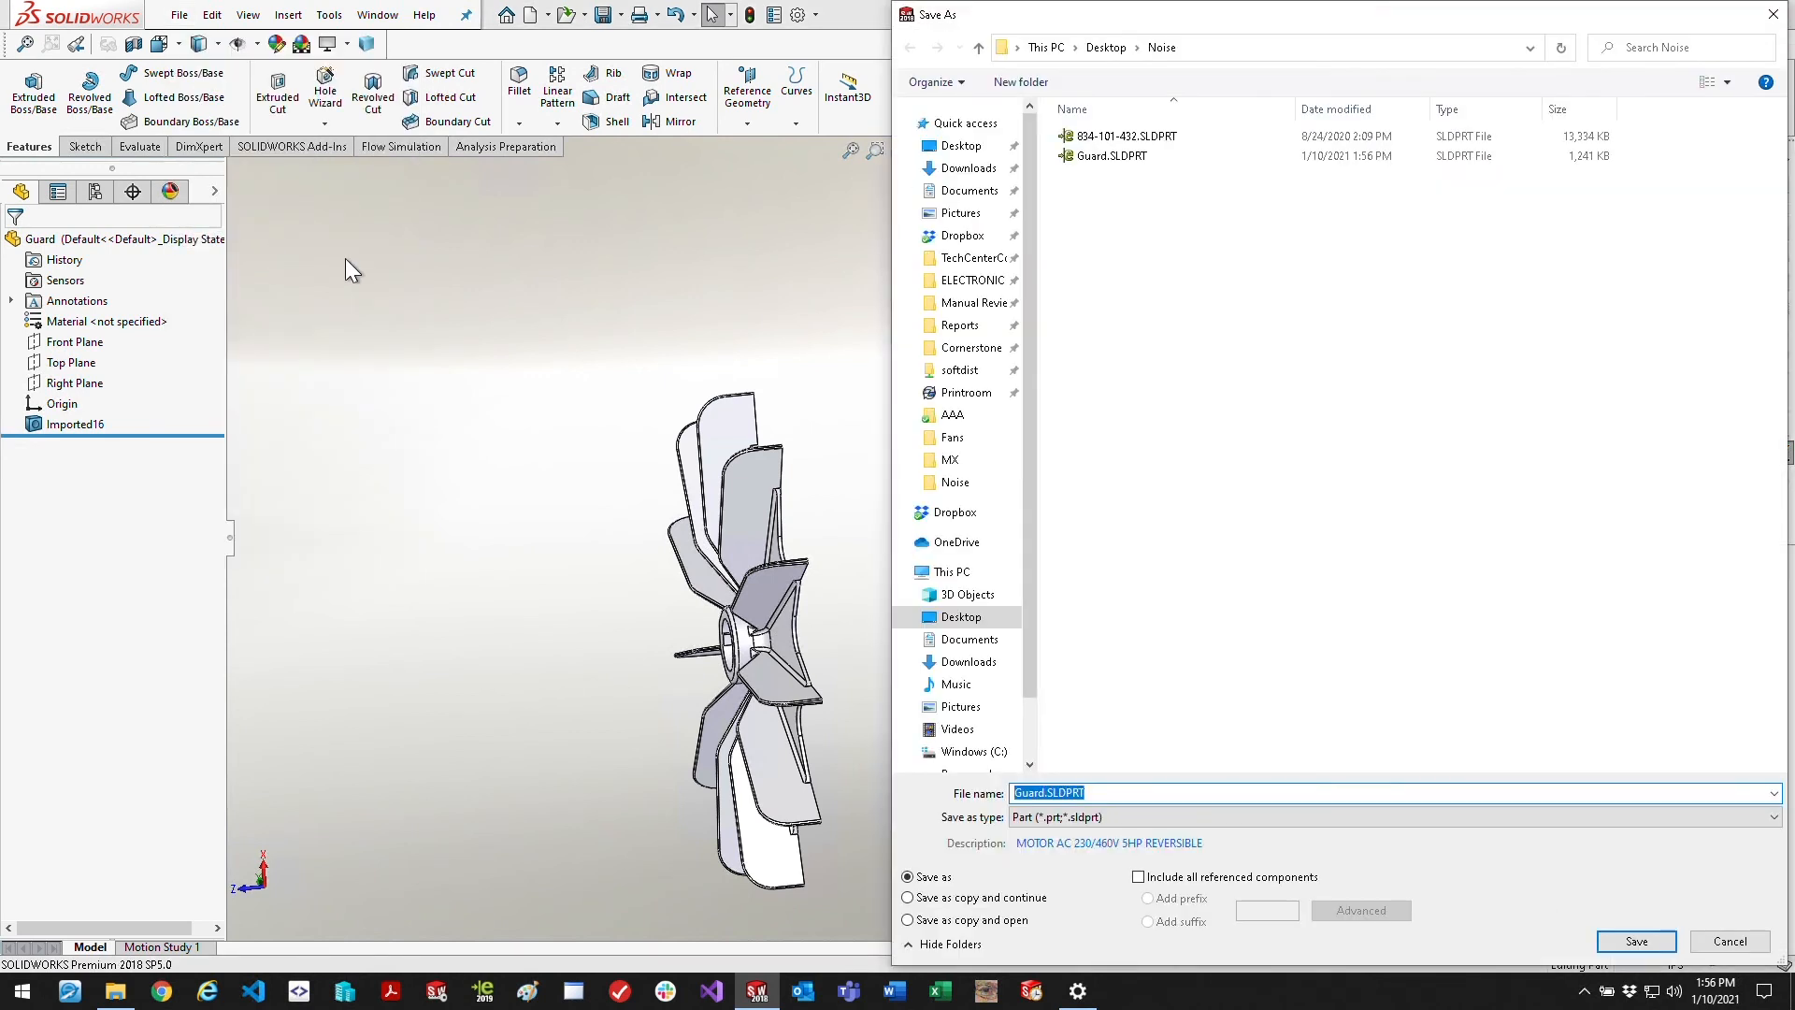
left_click(1634, 940)
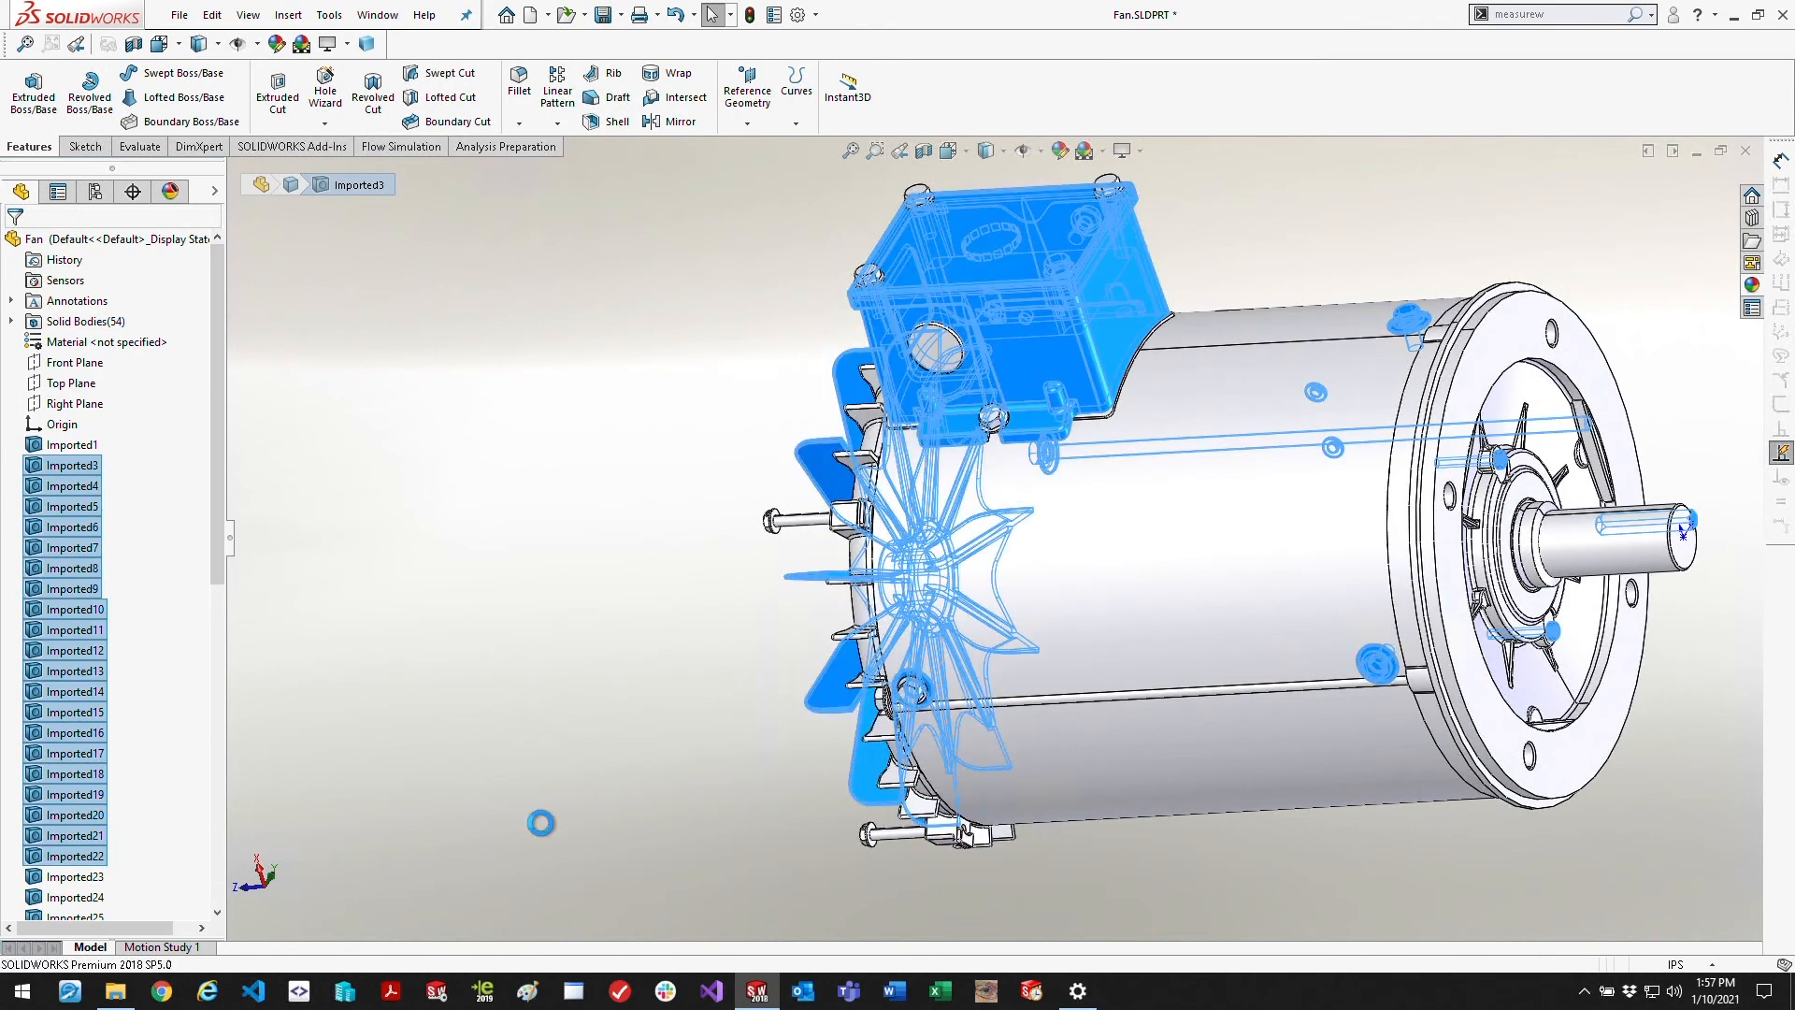
mouse_move(426, 655)
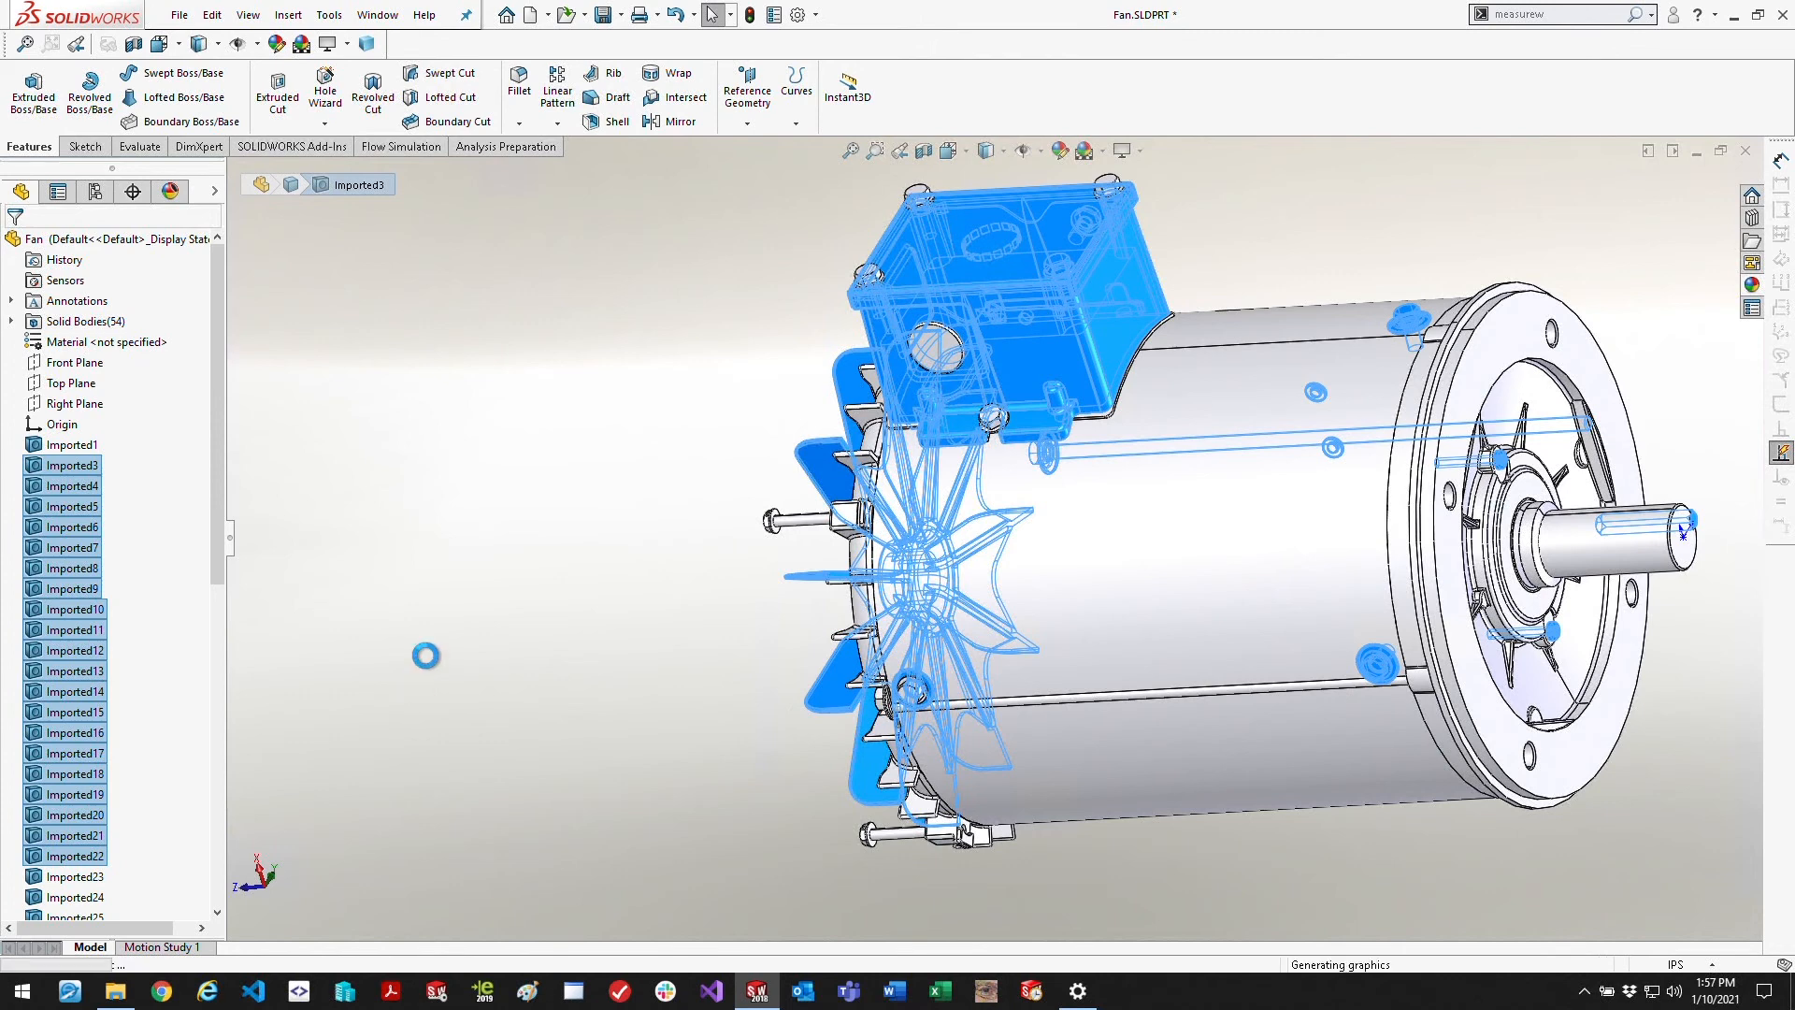
Delete the extra motor bodies and sketch a circle tracing the fan housing's outer rim
left_click(73, 485)
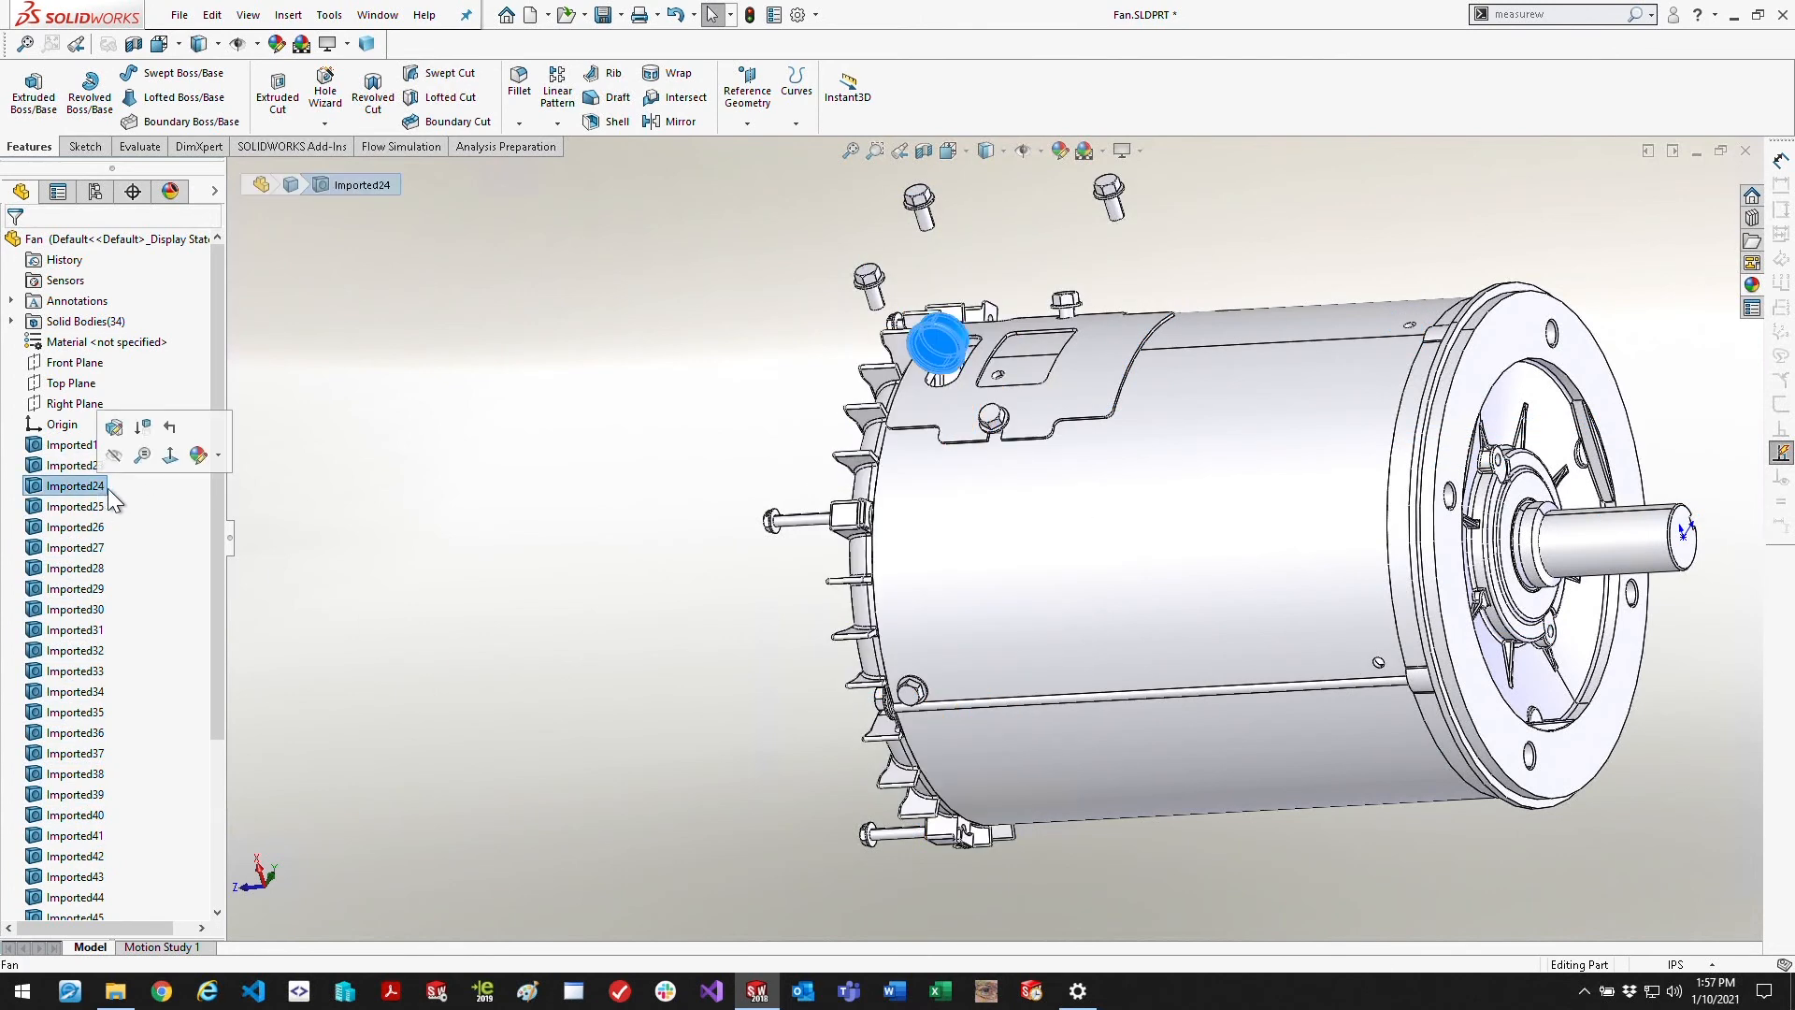
scroll("down", 3)
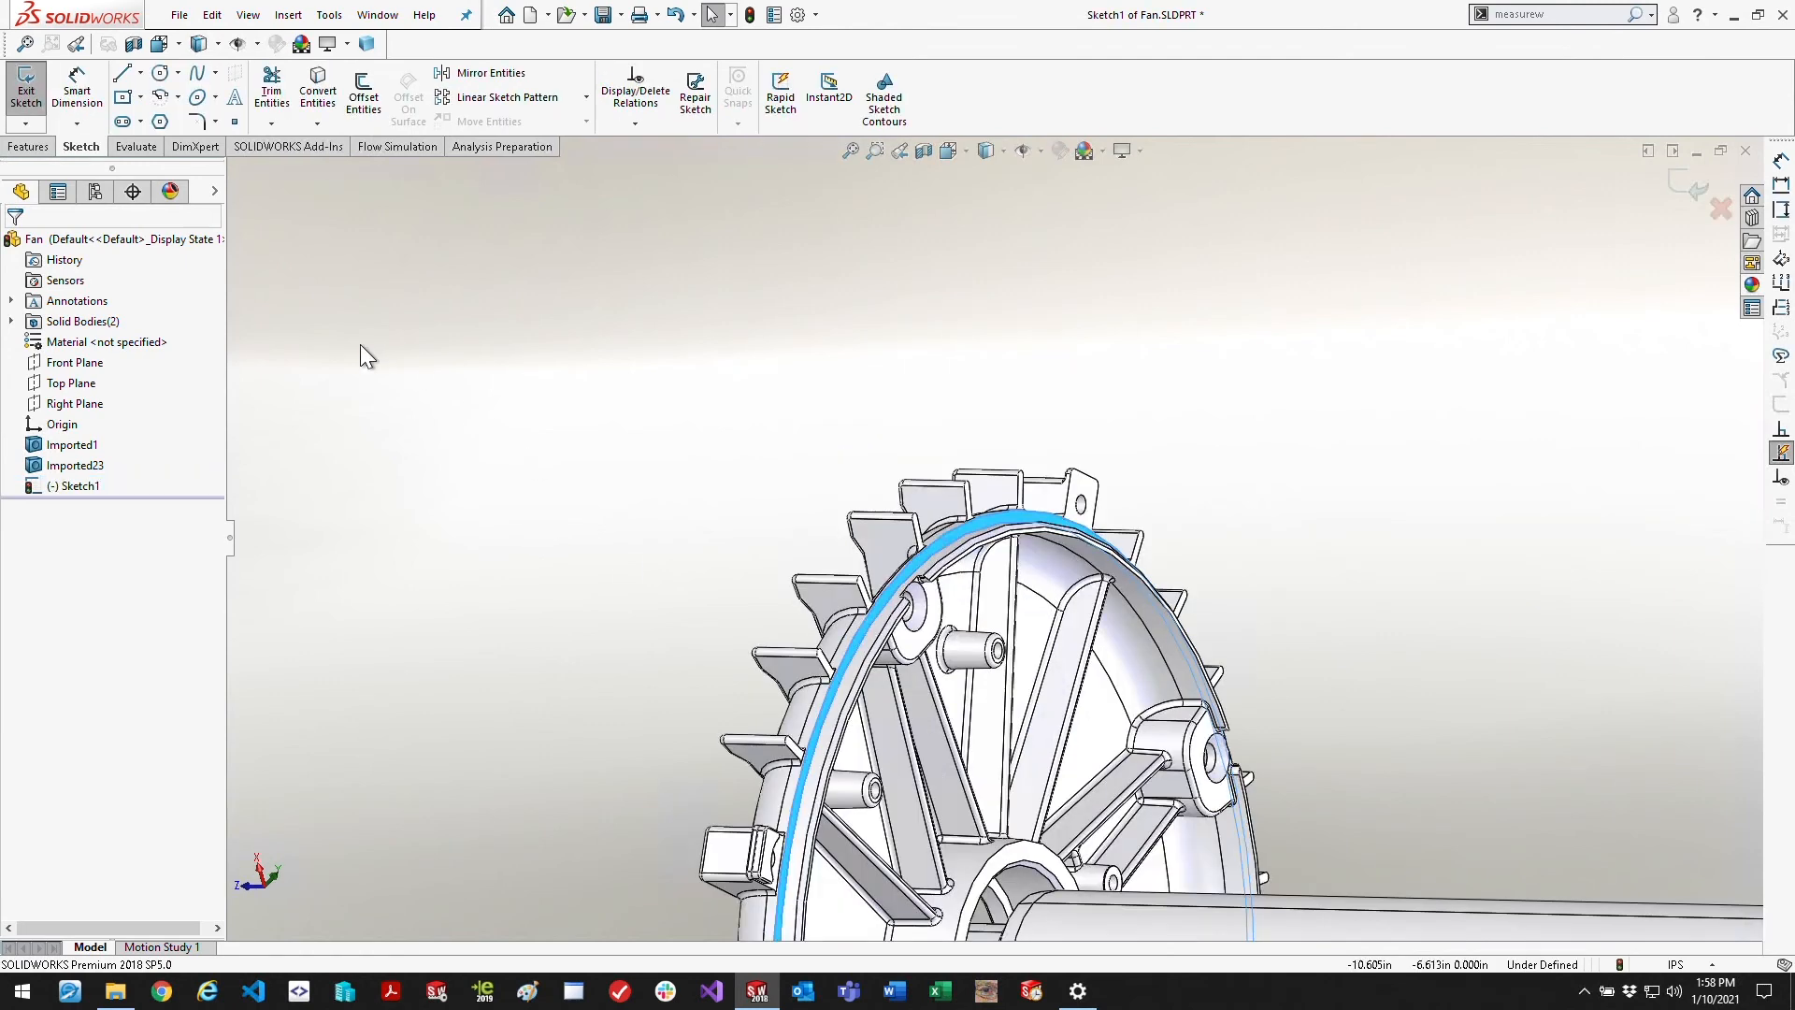
left_click(157, 73)
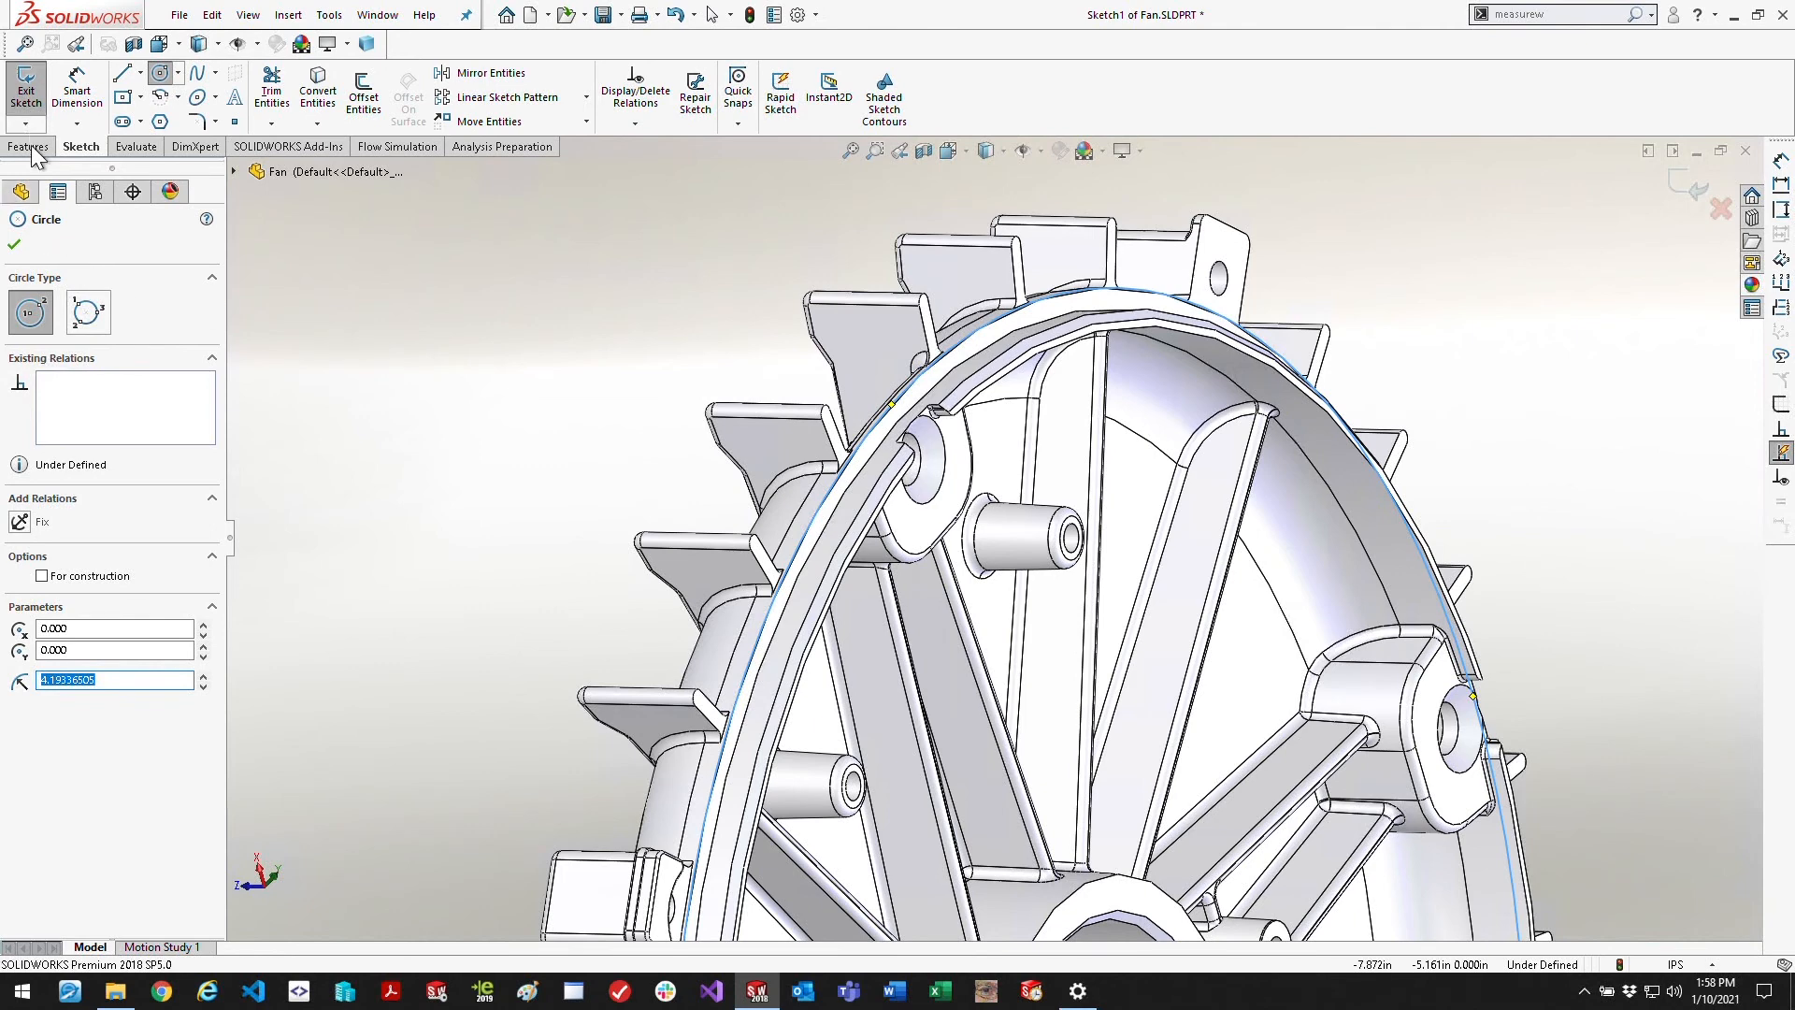
Extrude the rim circle into a 10.5 in blind solid cylinder enclosing the fan
left_click(28, 146)
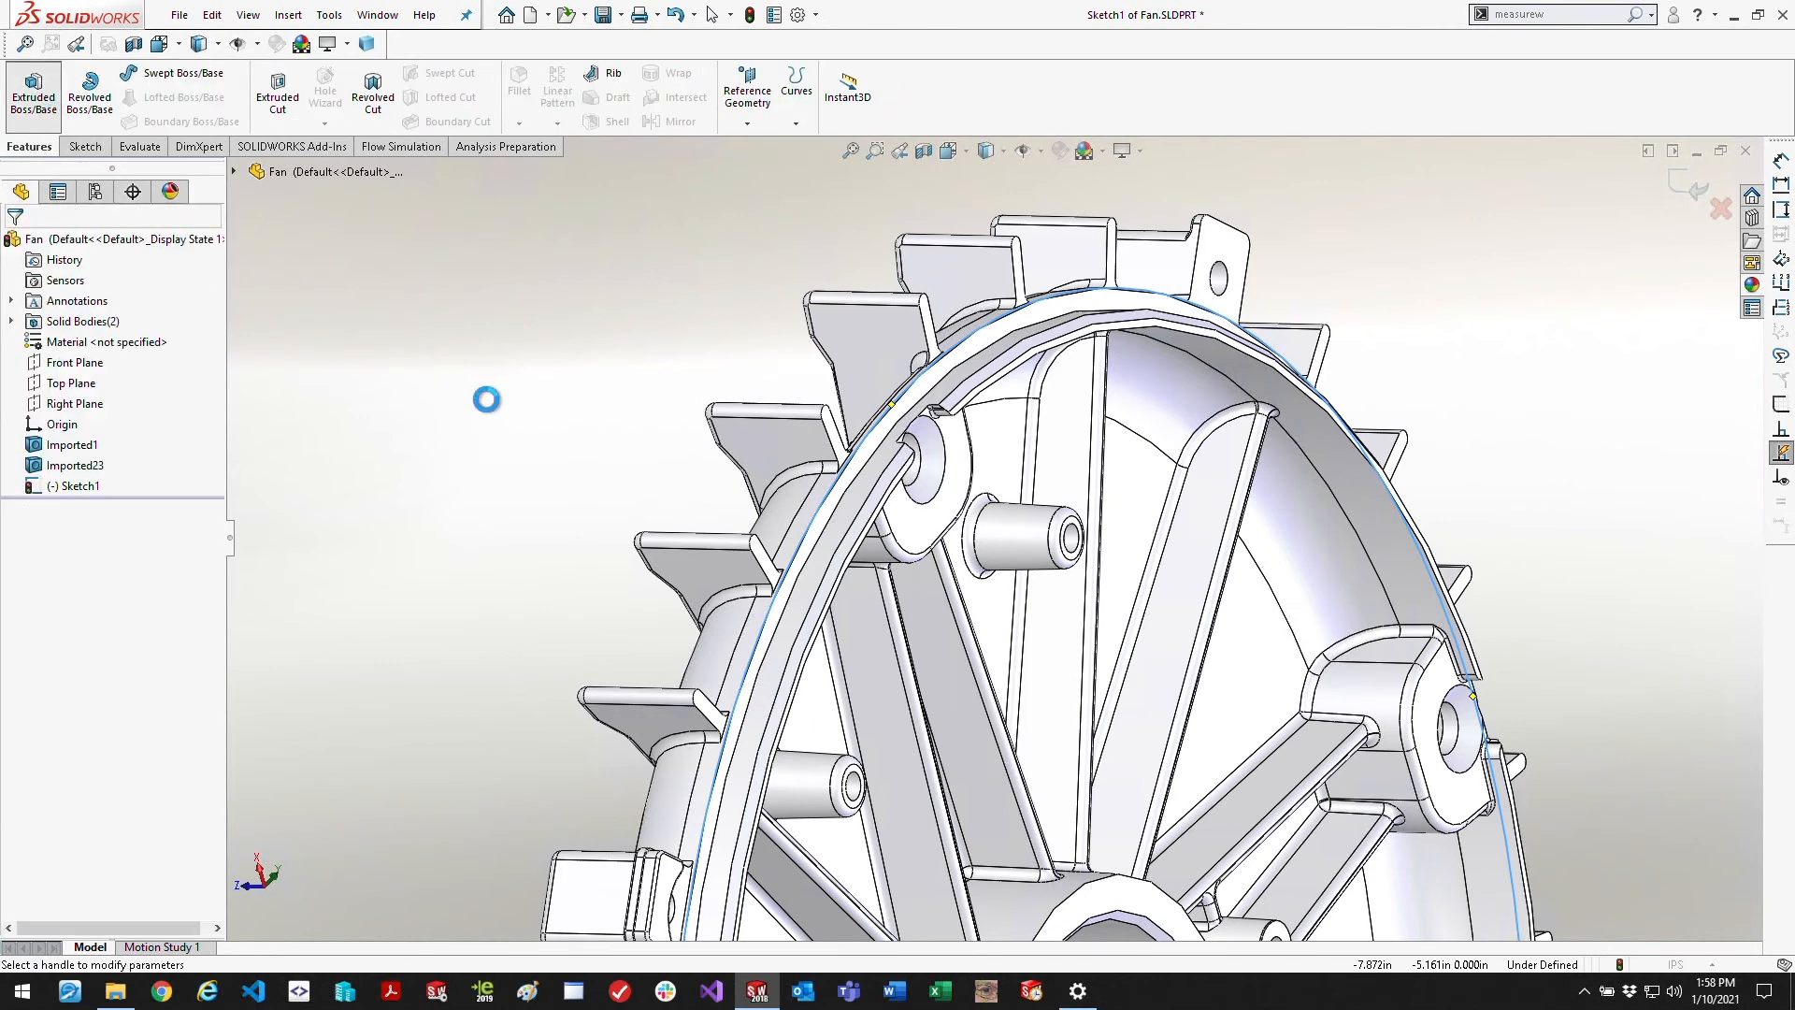
left_click(31, 92)
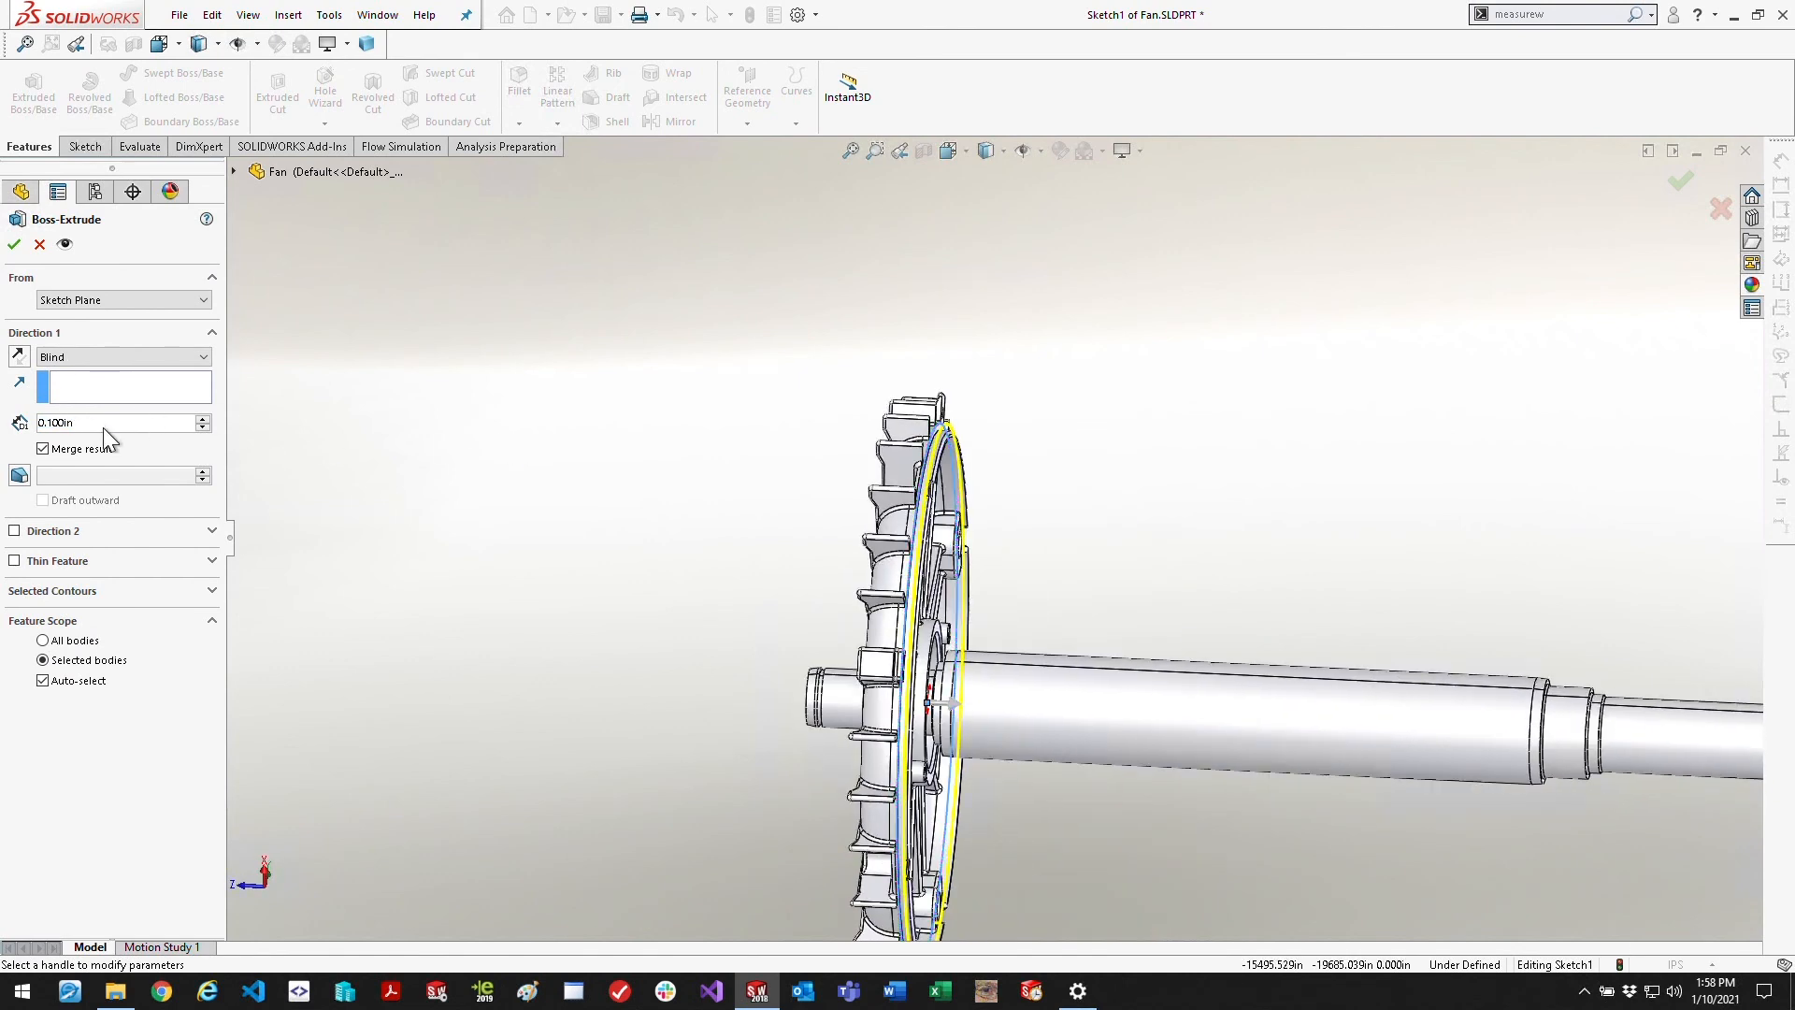
triple_click(114, 423)
type("10.500")
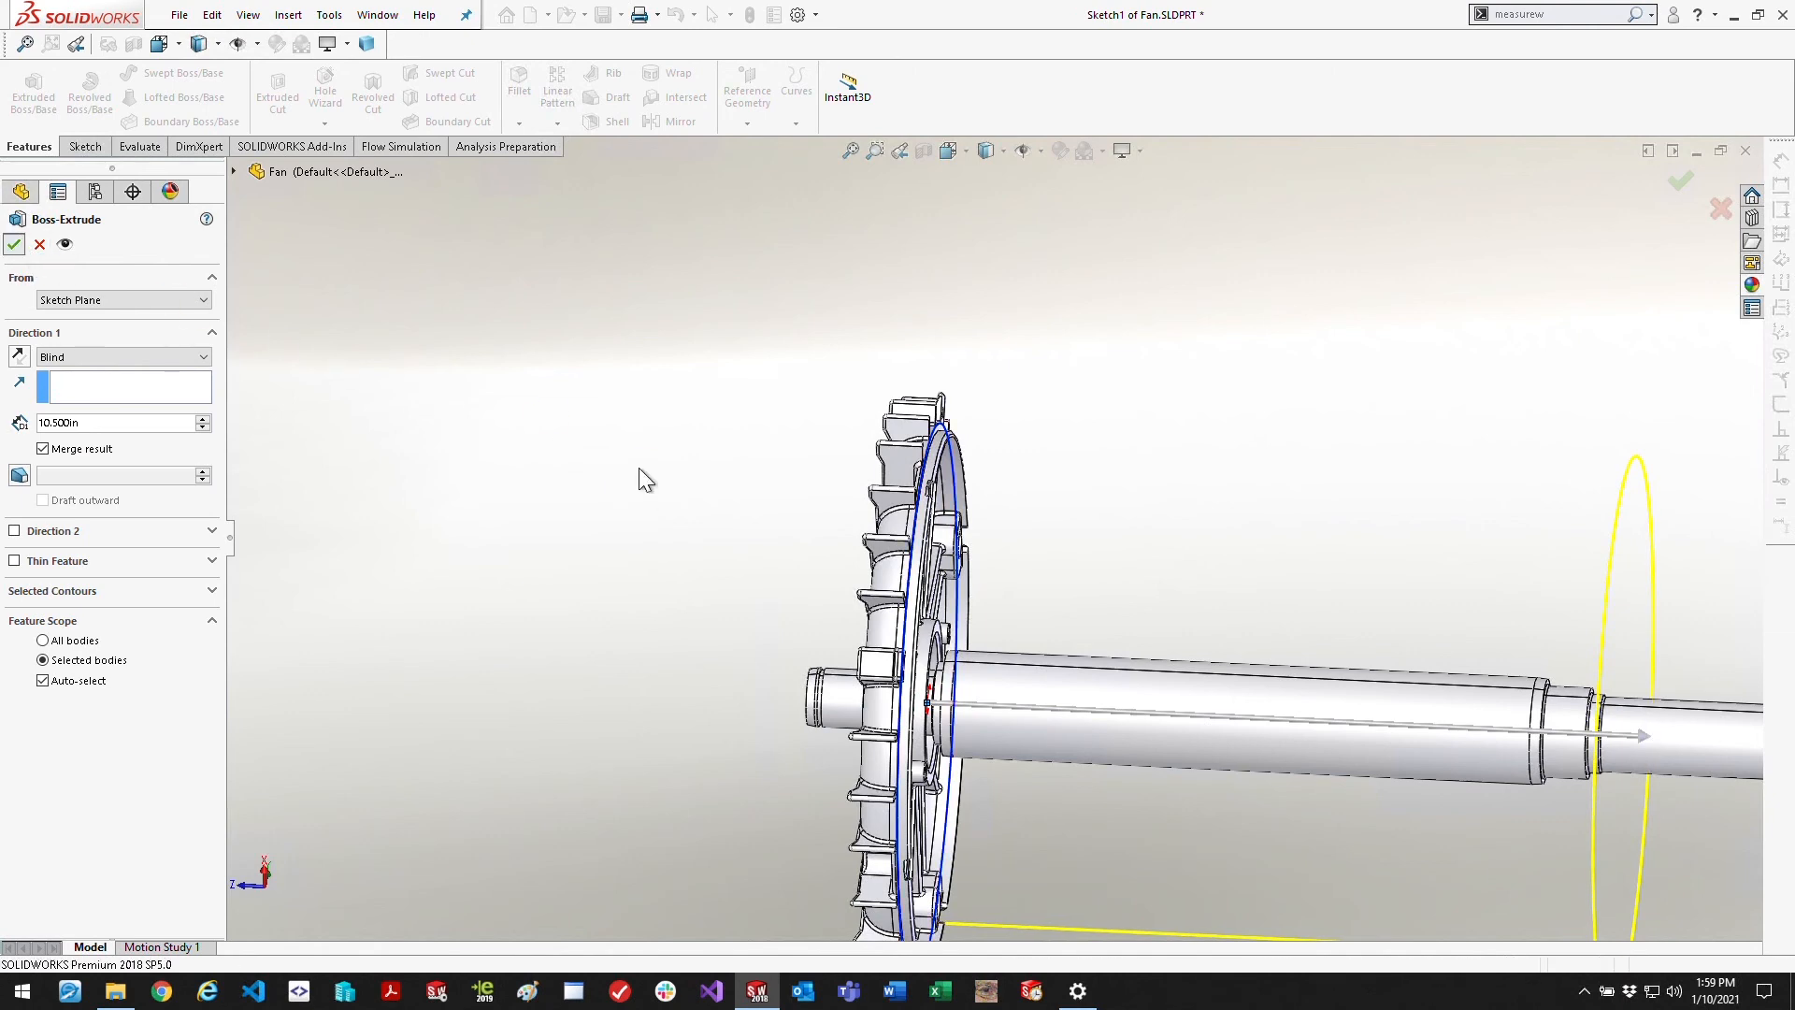
left_click(15, 243)
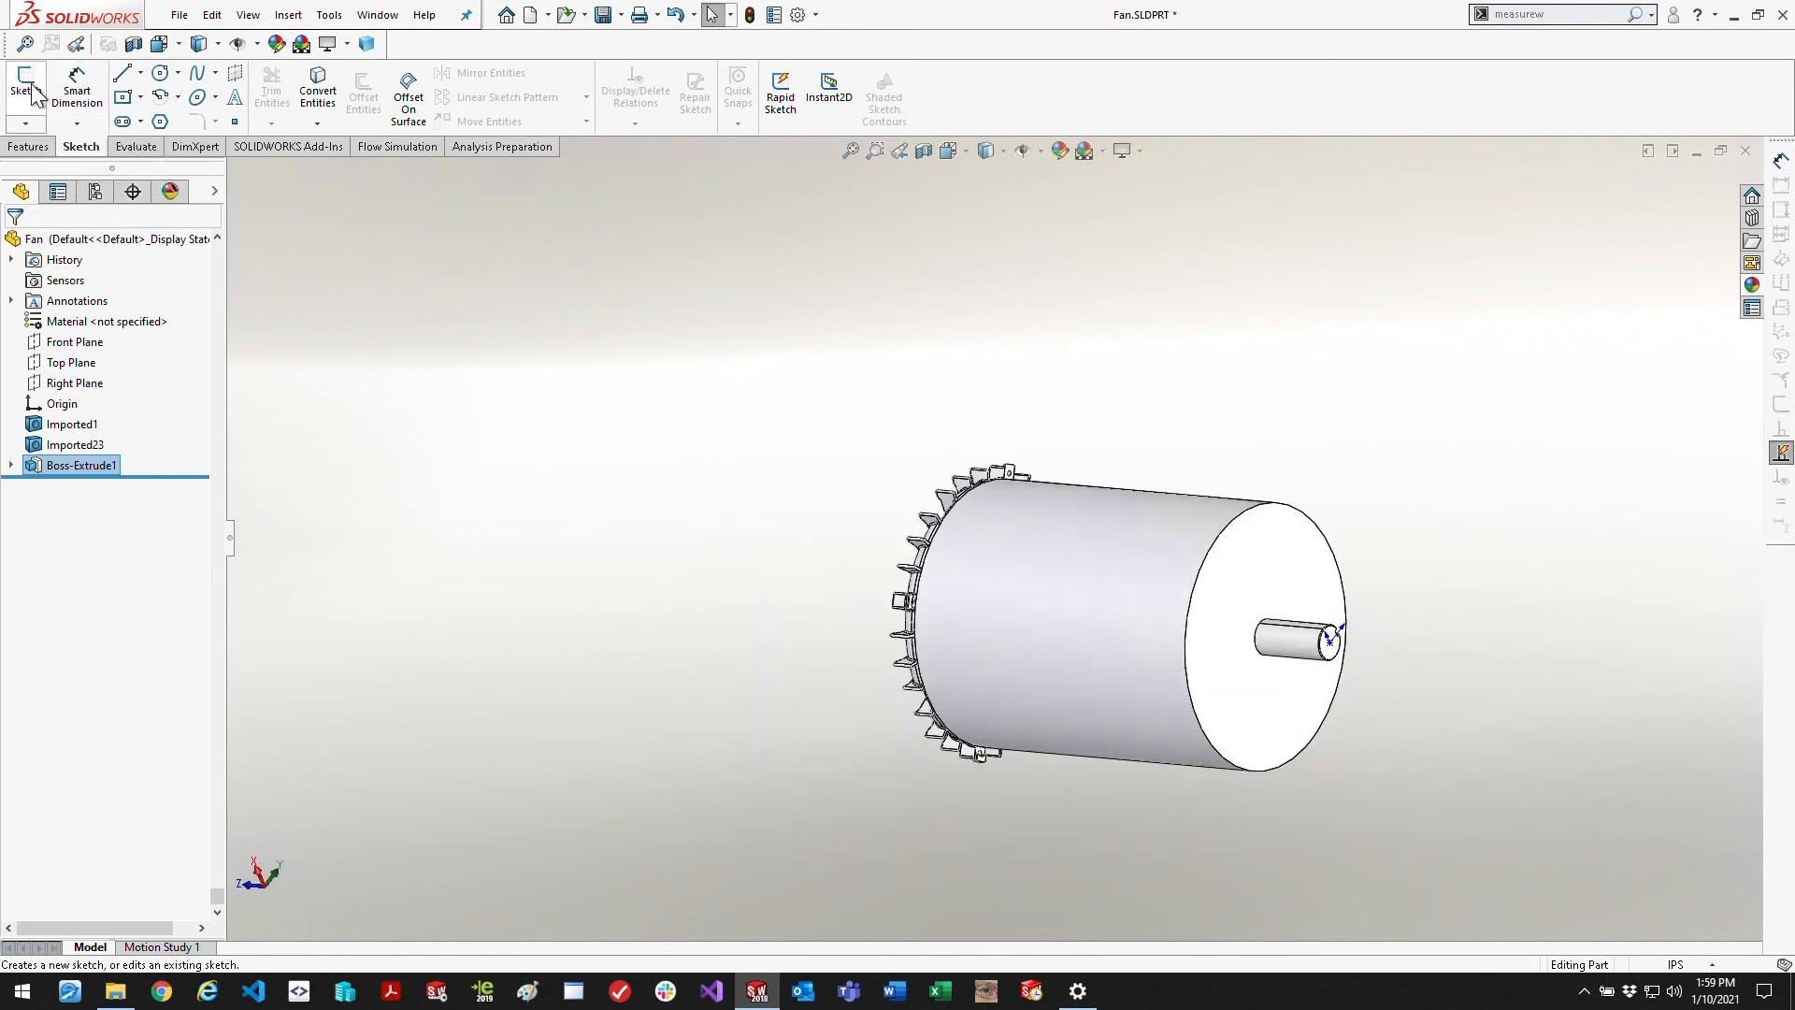
Cut-extrude a circle on the cylinder's end face along the shaft, reversing the direction
left_click(24, 90)
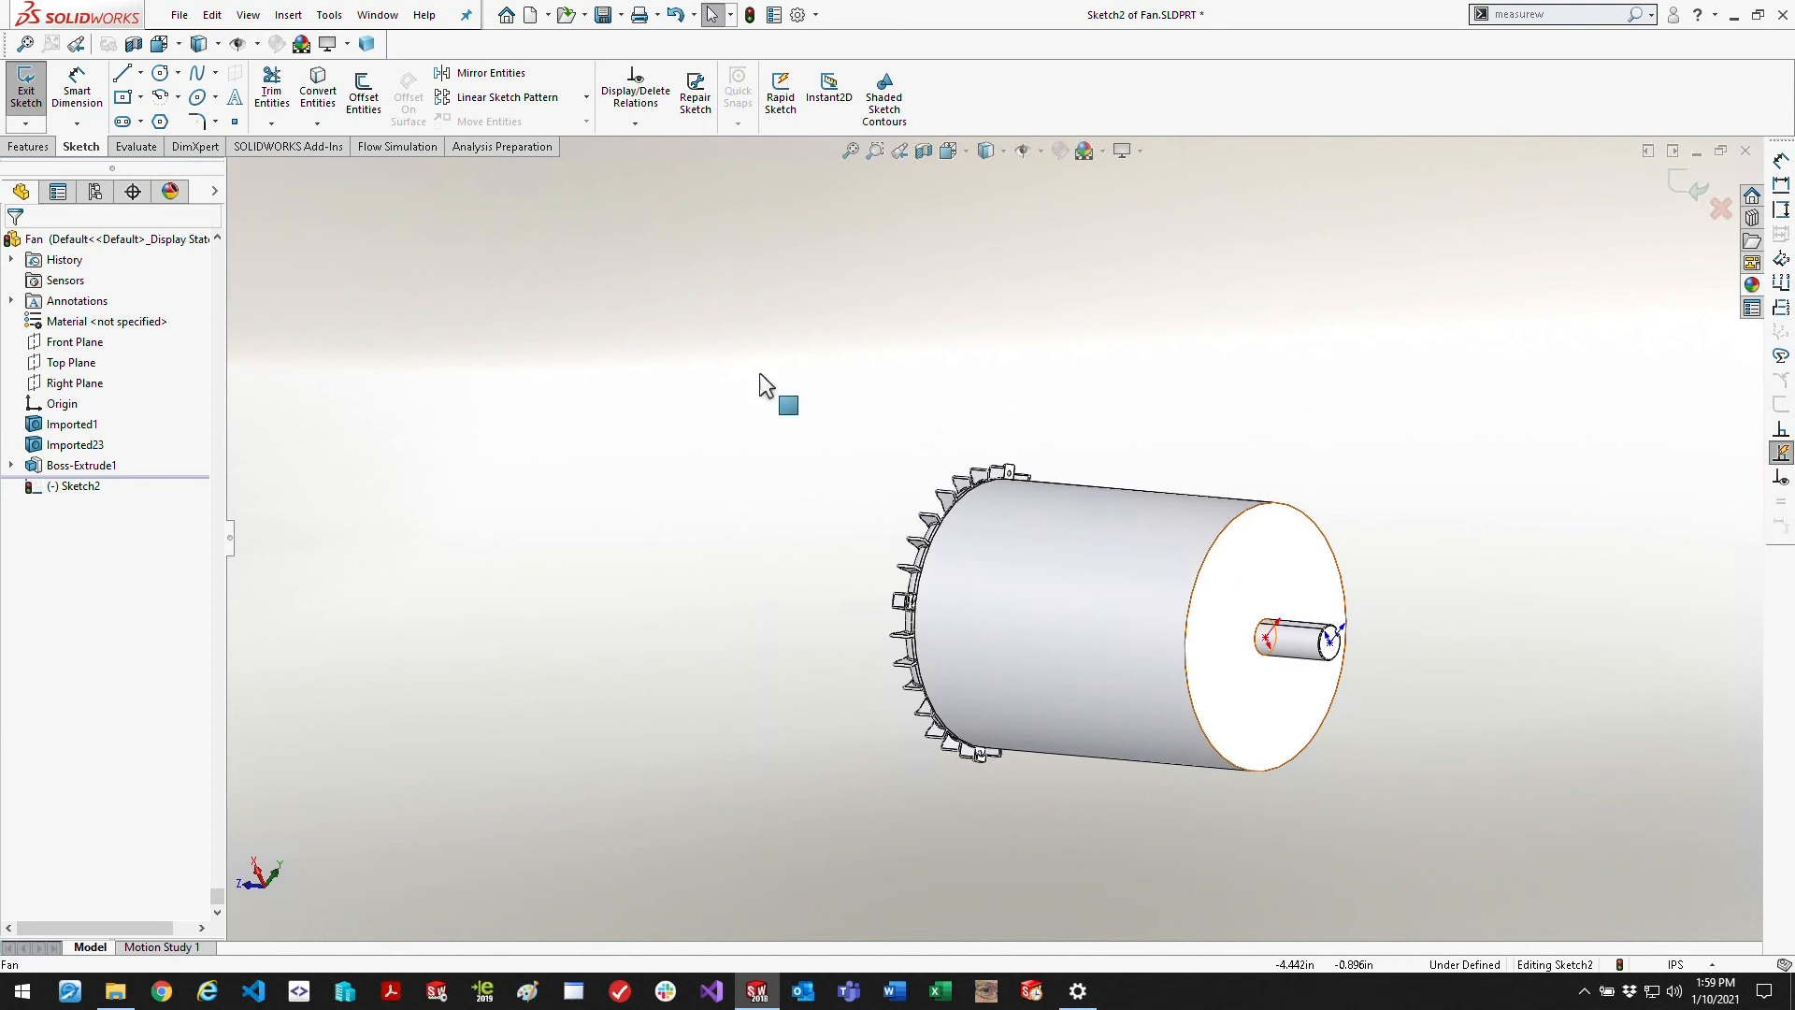
left_click(157, 73)
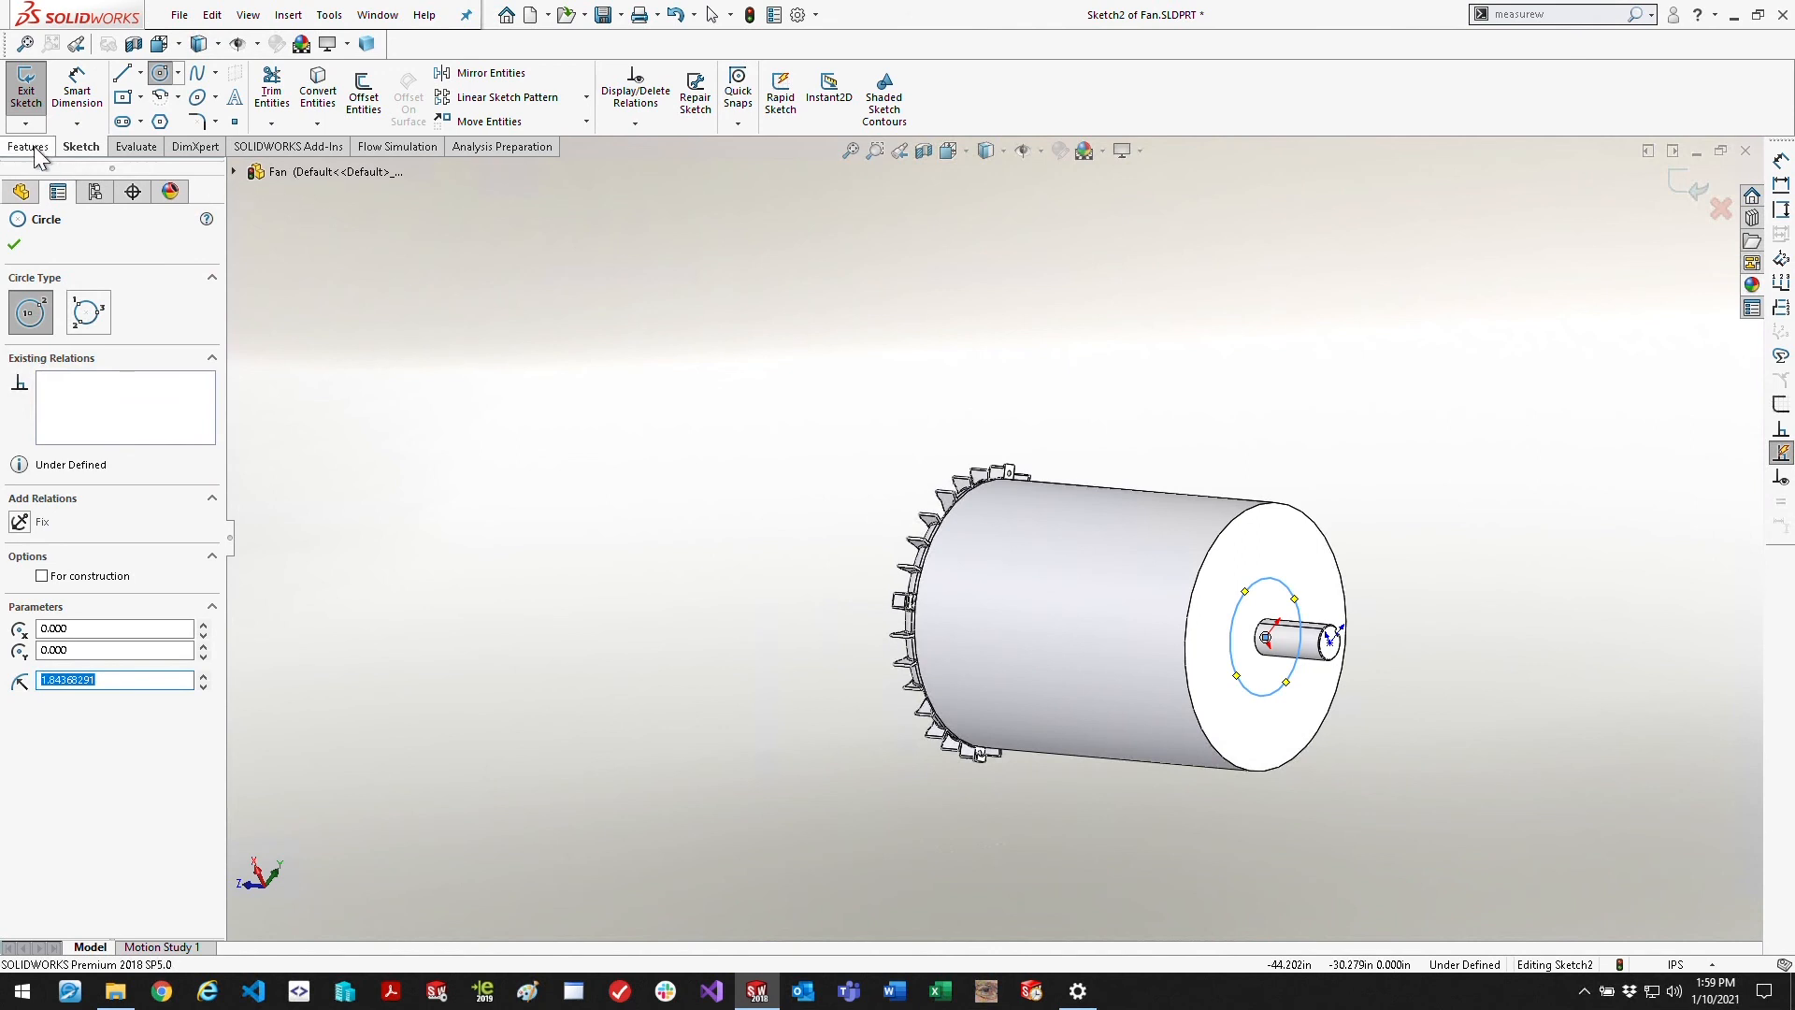
left_click(28, 146)
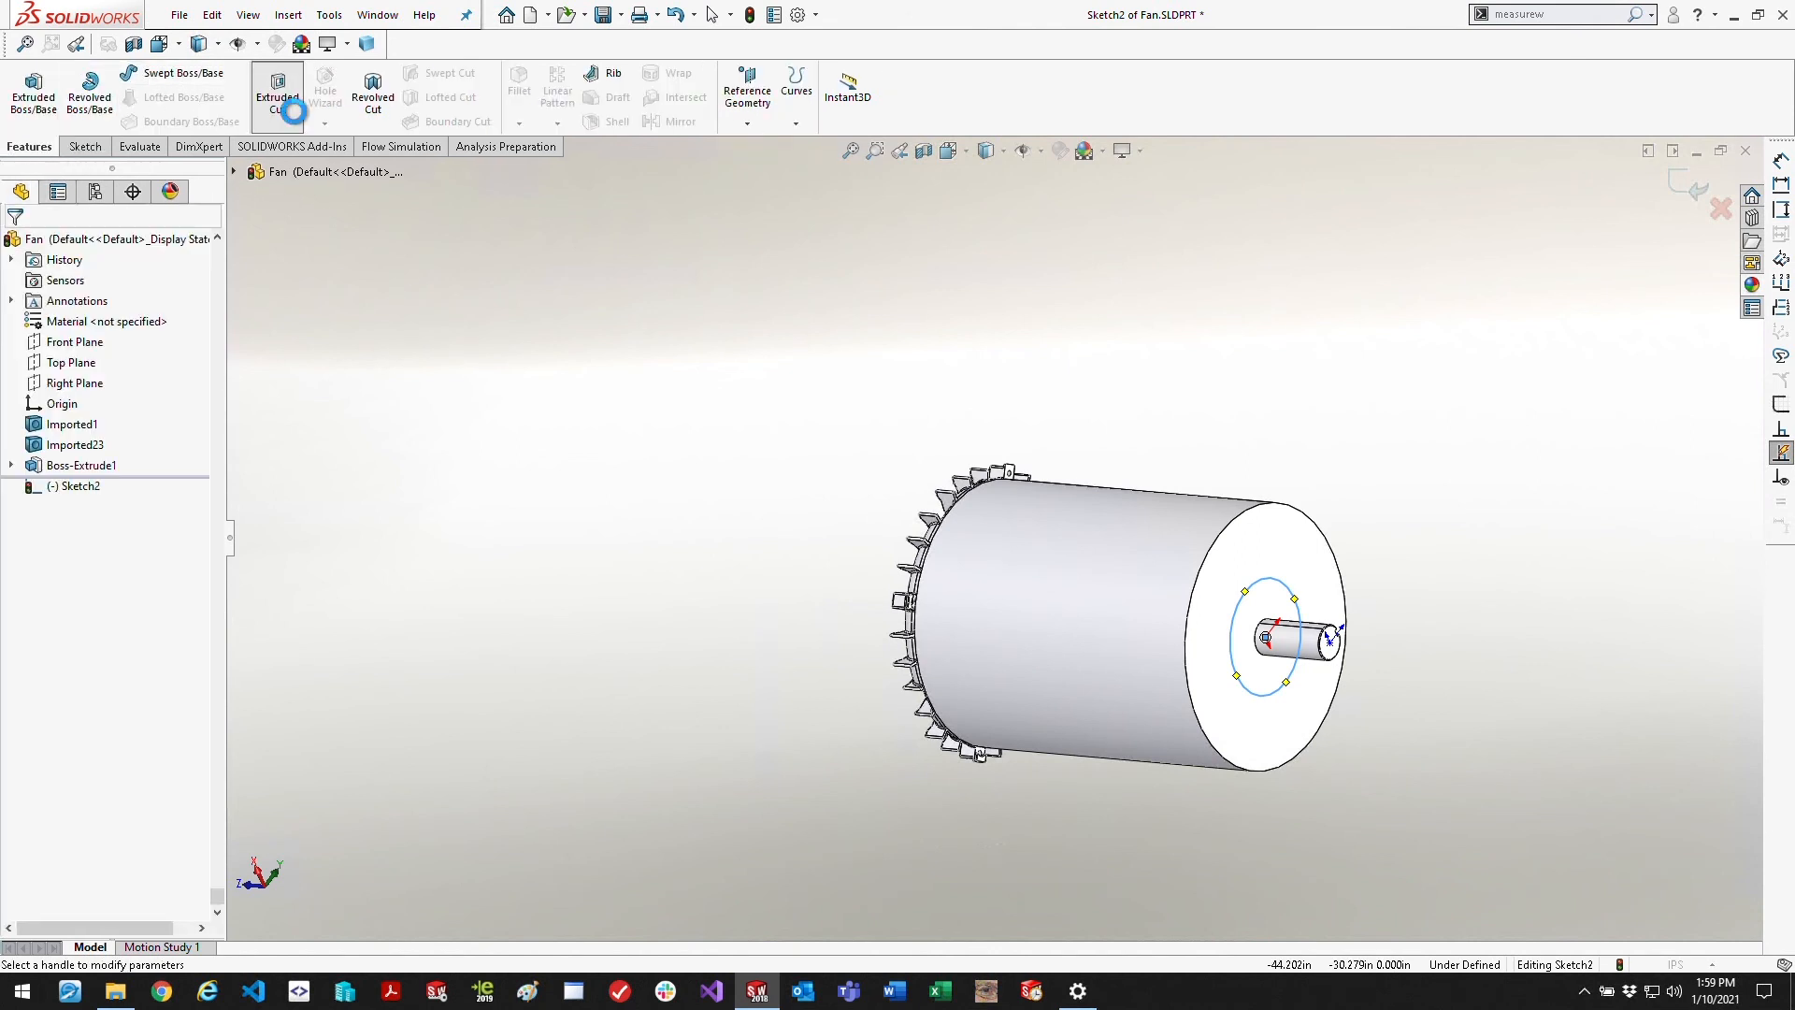
left_click(277, 90)
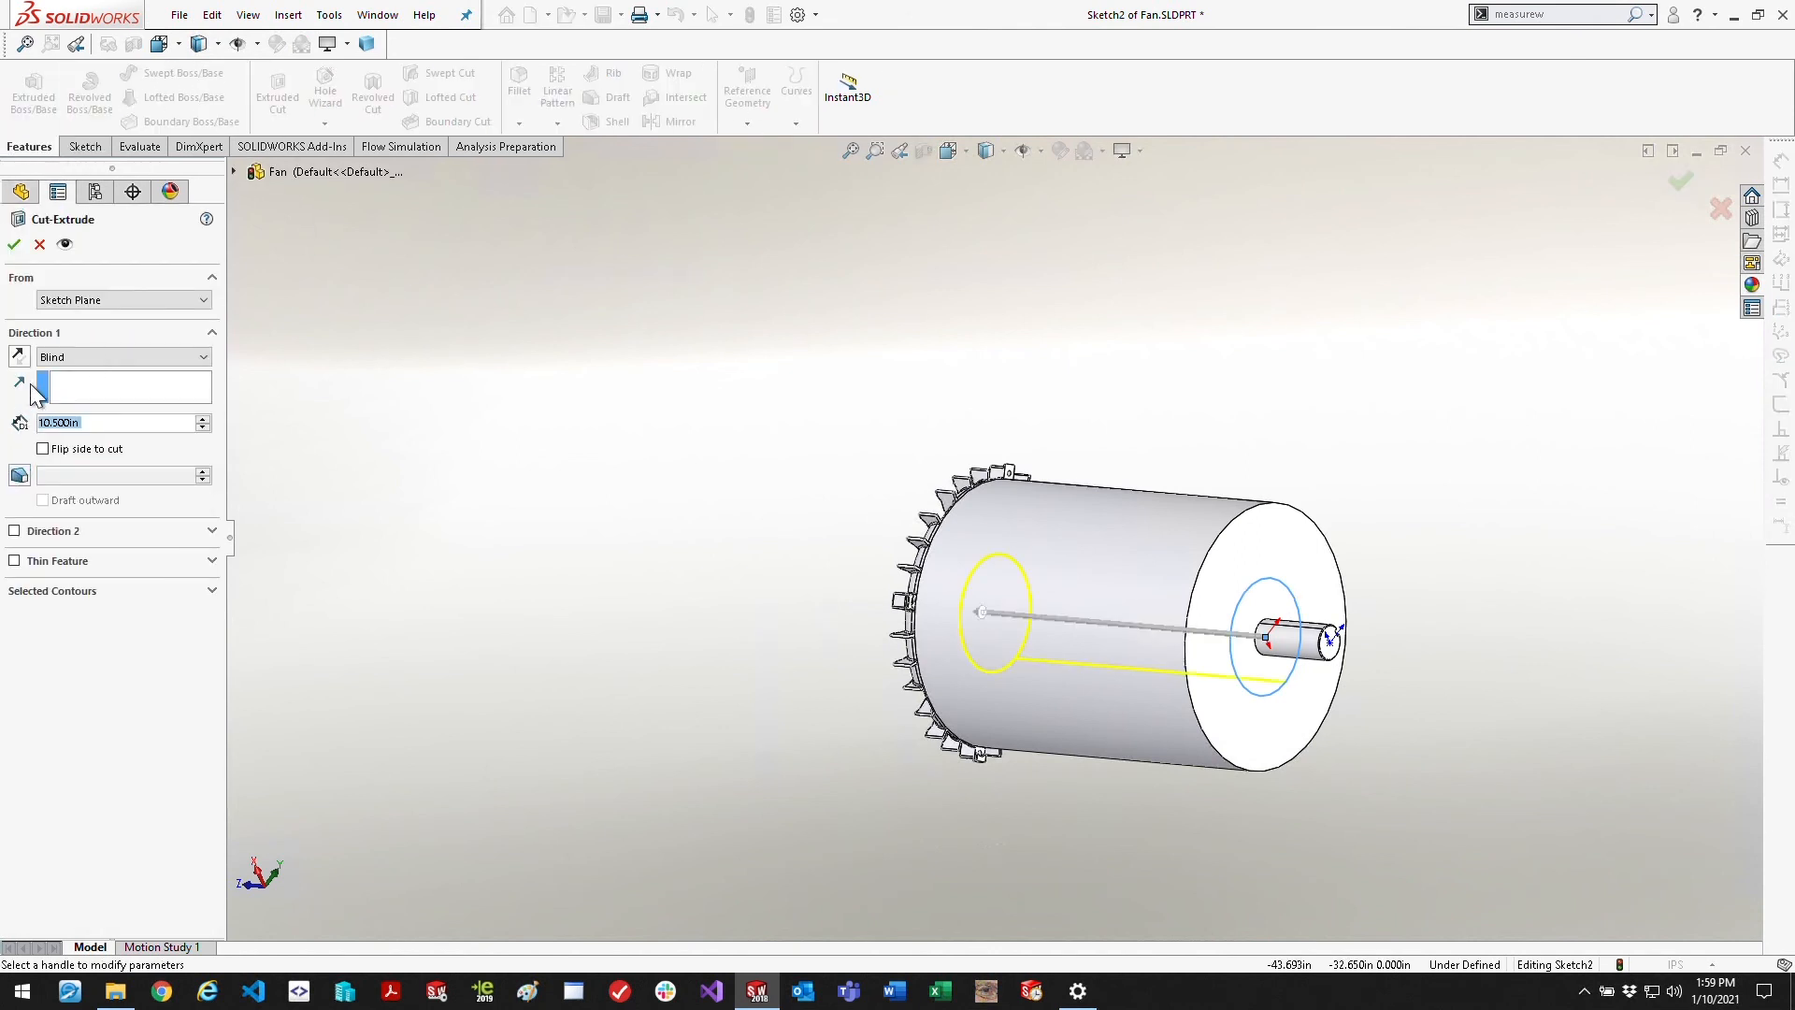
left_click(19, 355)
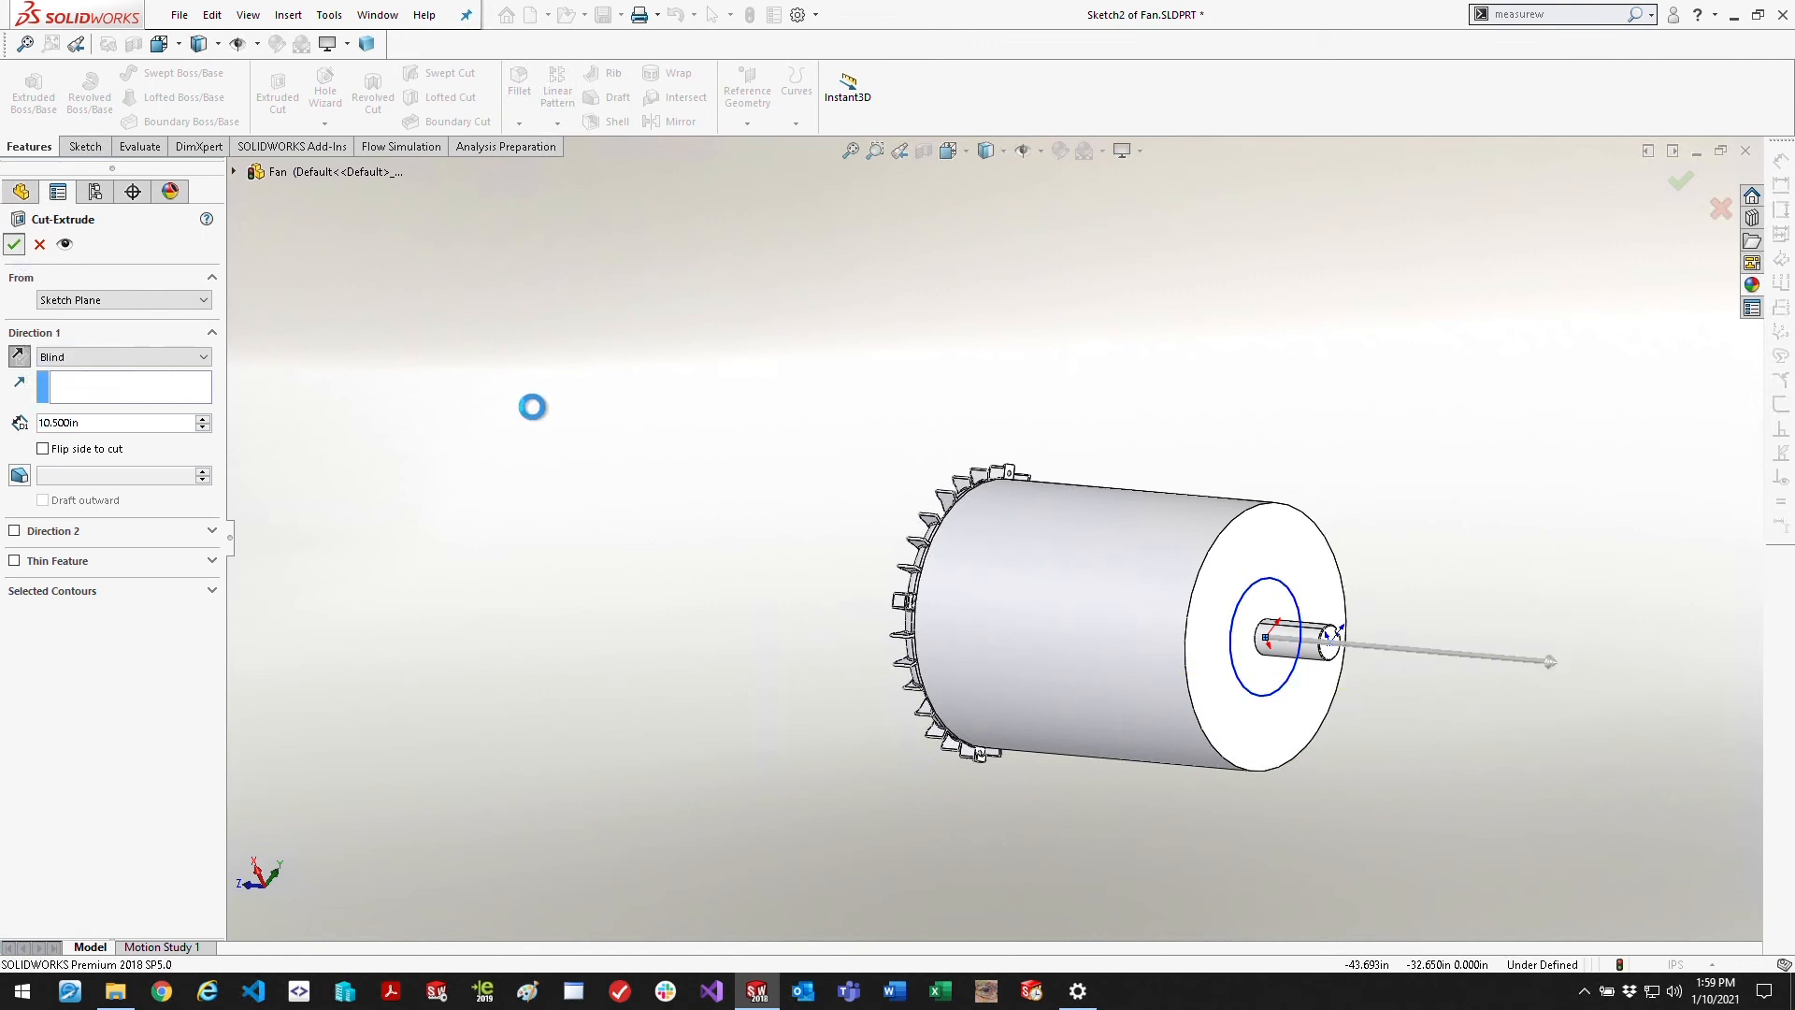
left_click(13, 243)
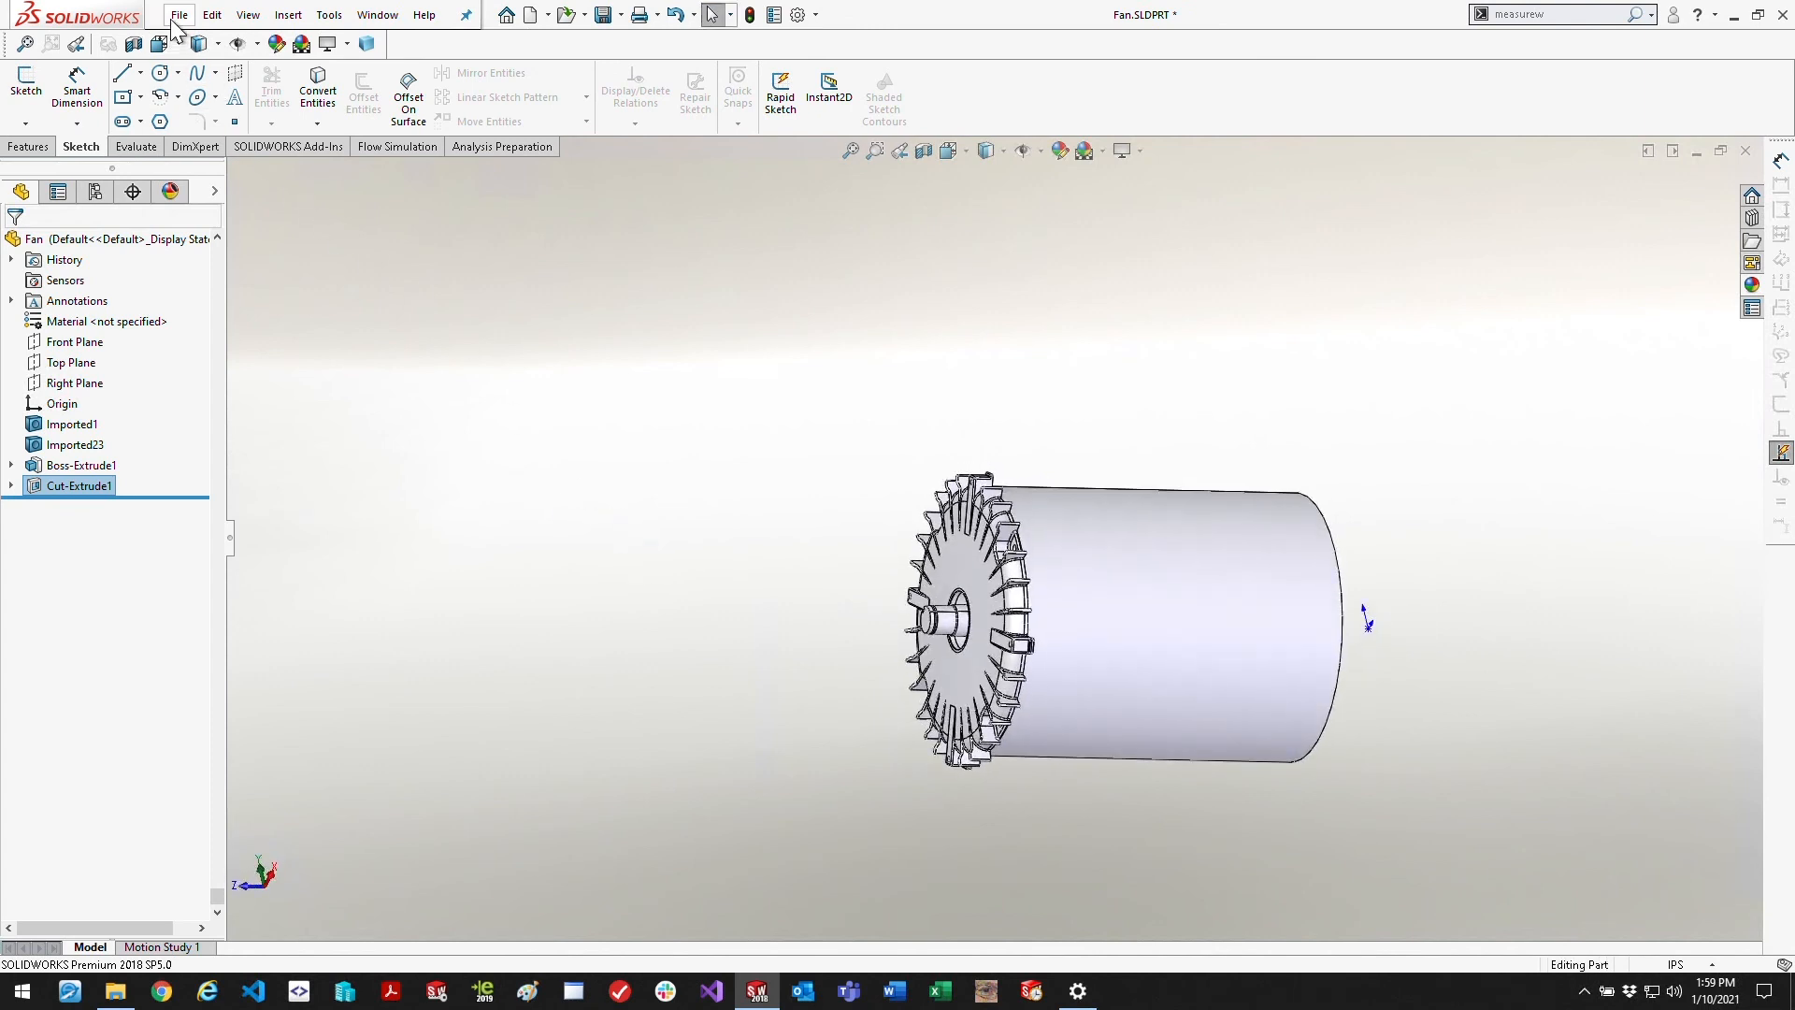
Save the part as a new file named Body in the Noise folder
left_click(180, 13)
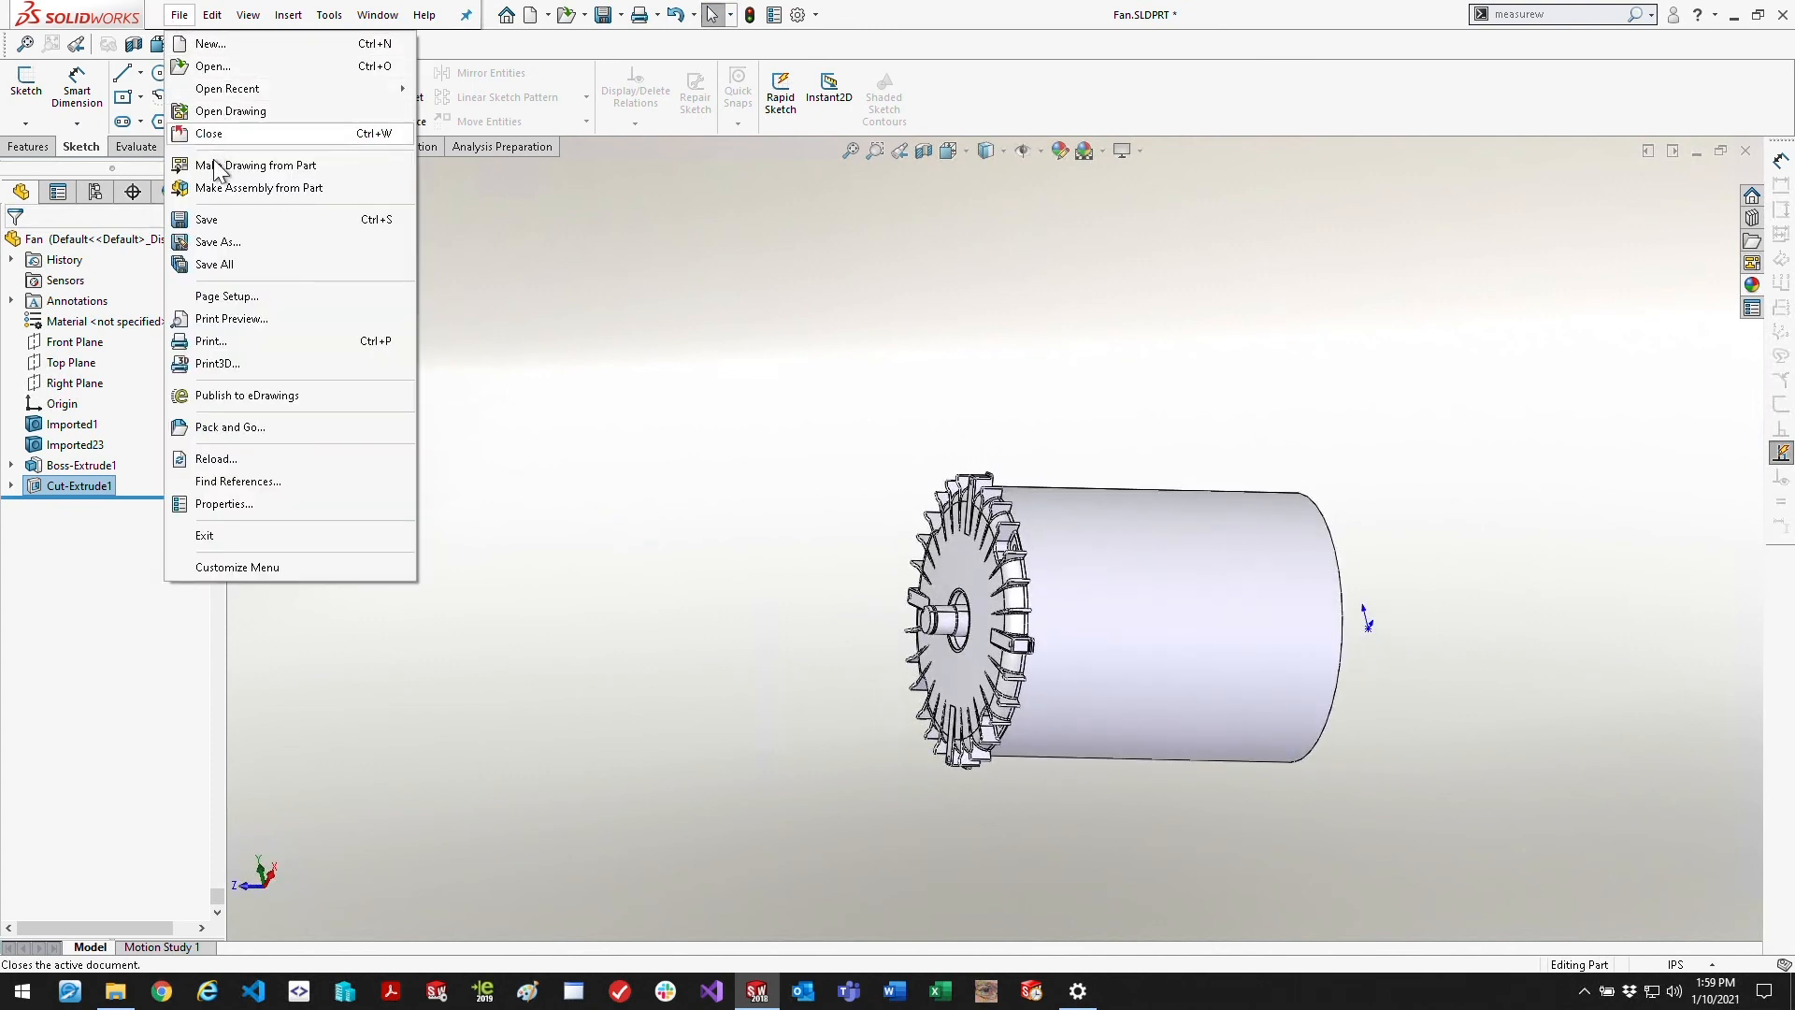
mouse_move(217, 247)
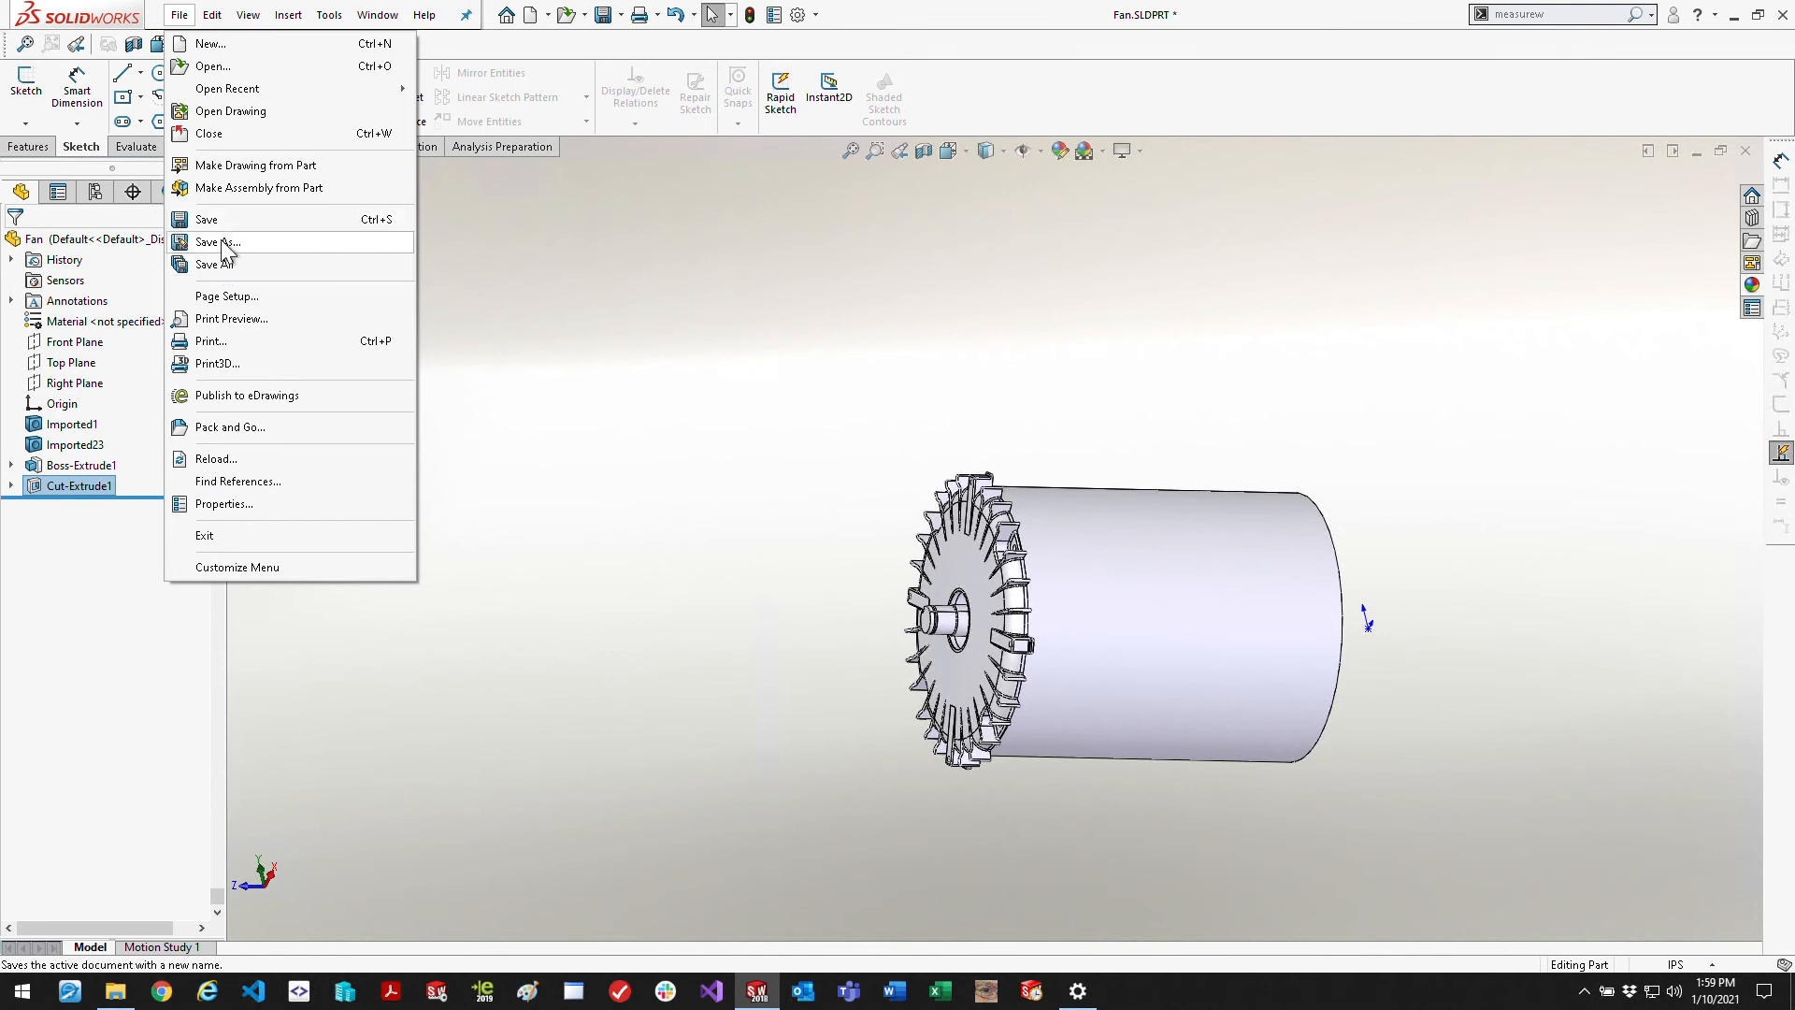
left_click(216, 241)
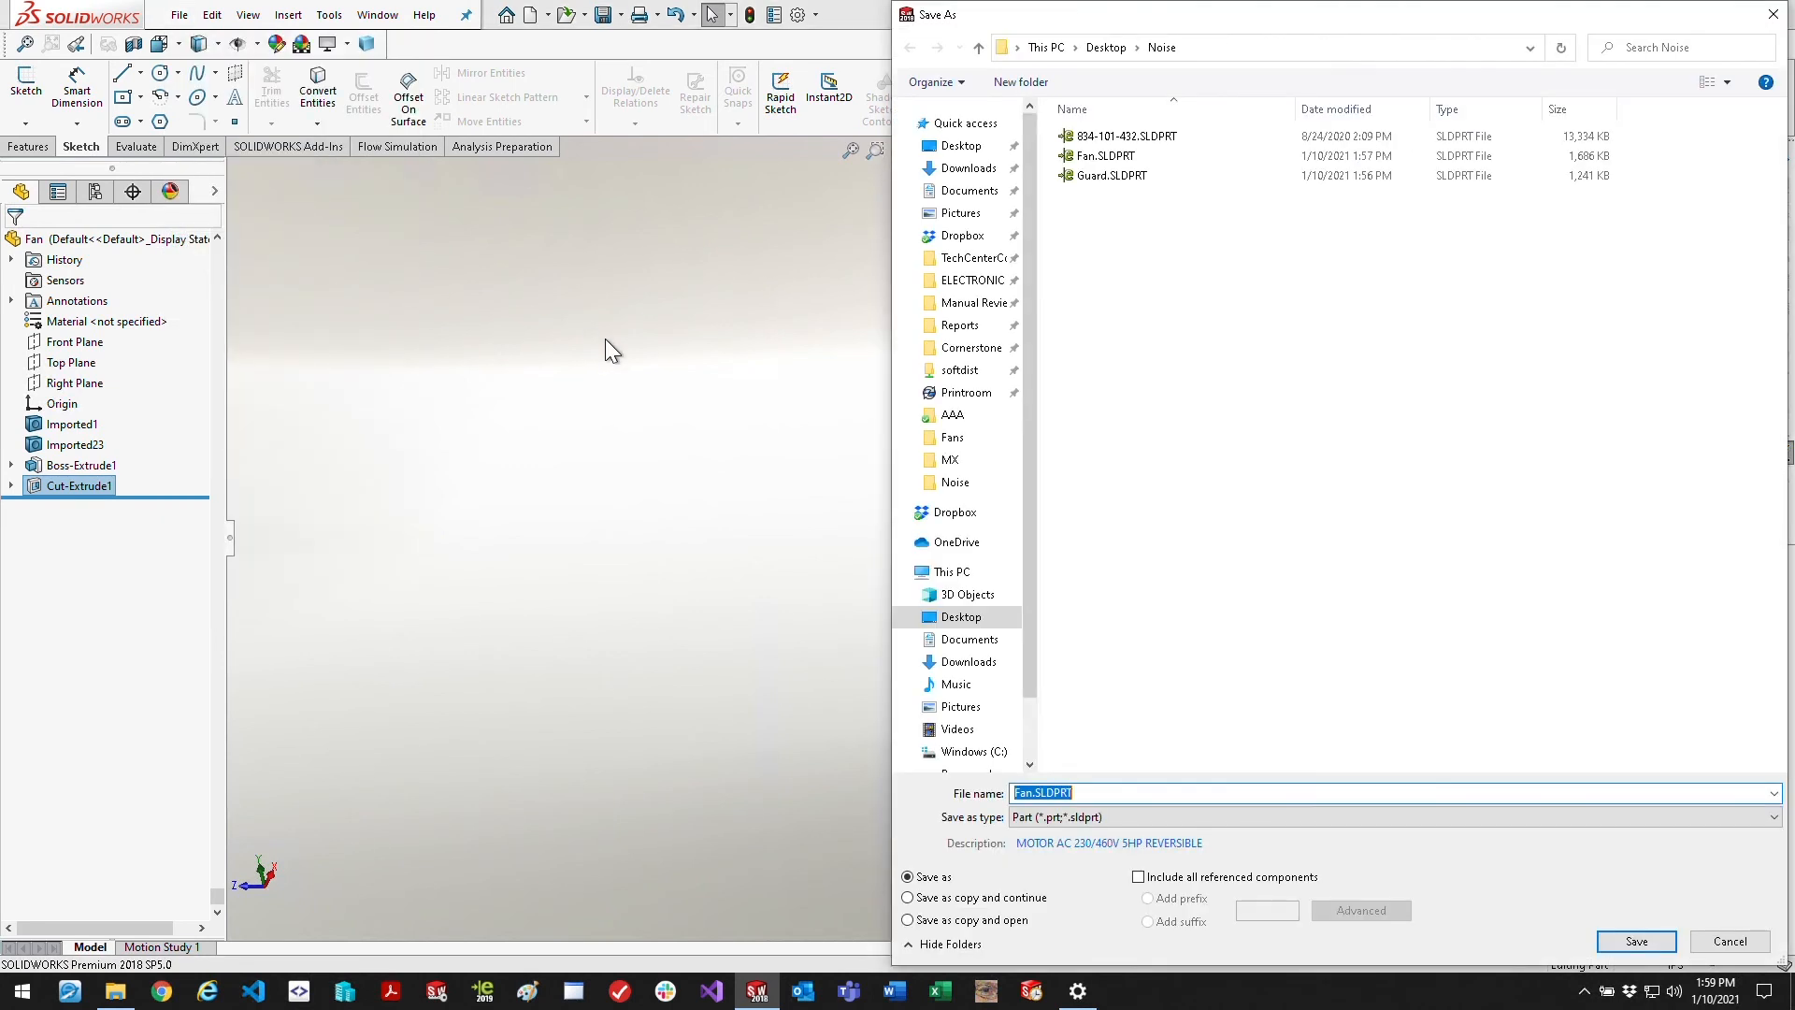
type("Body")
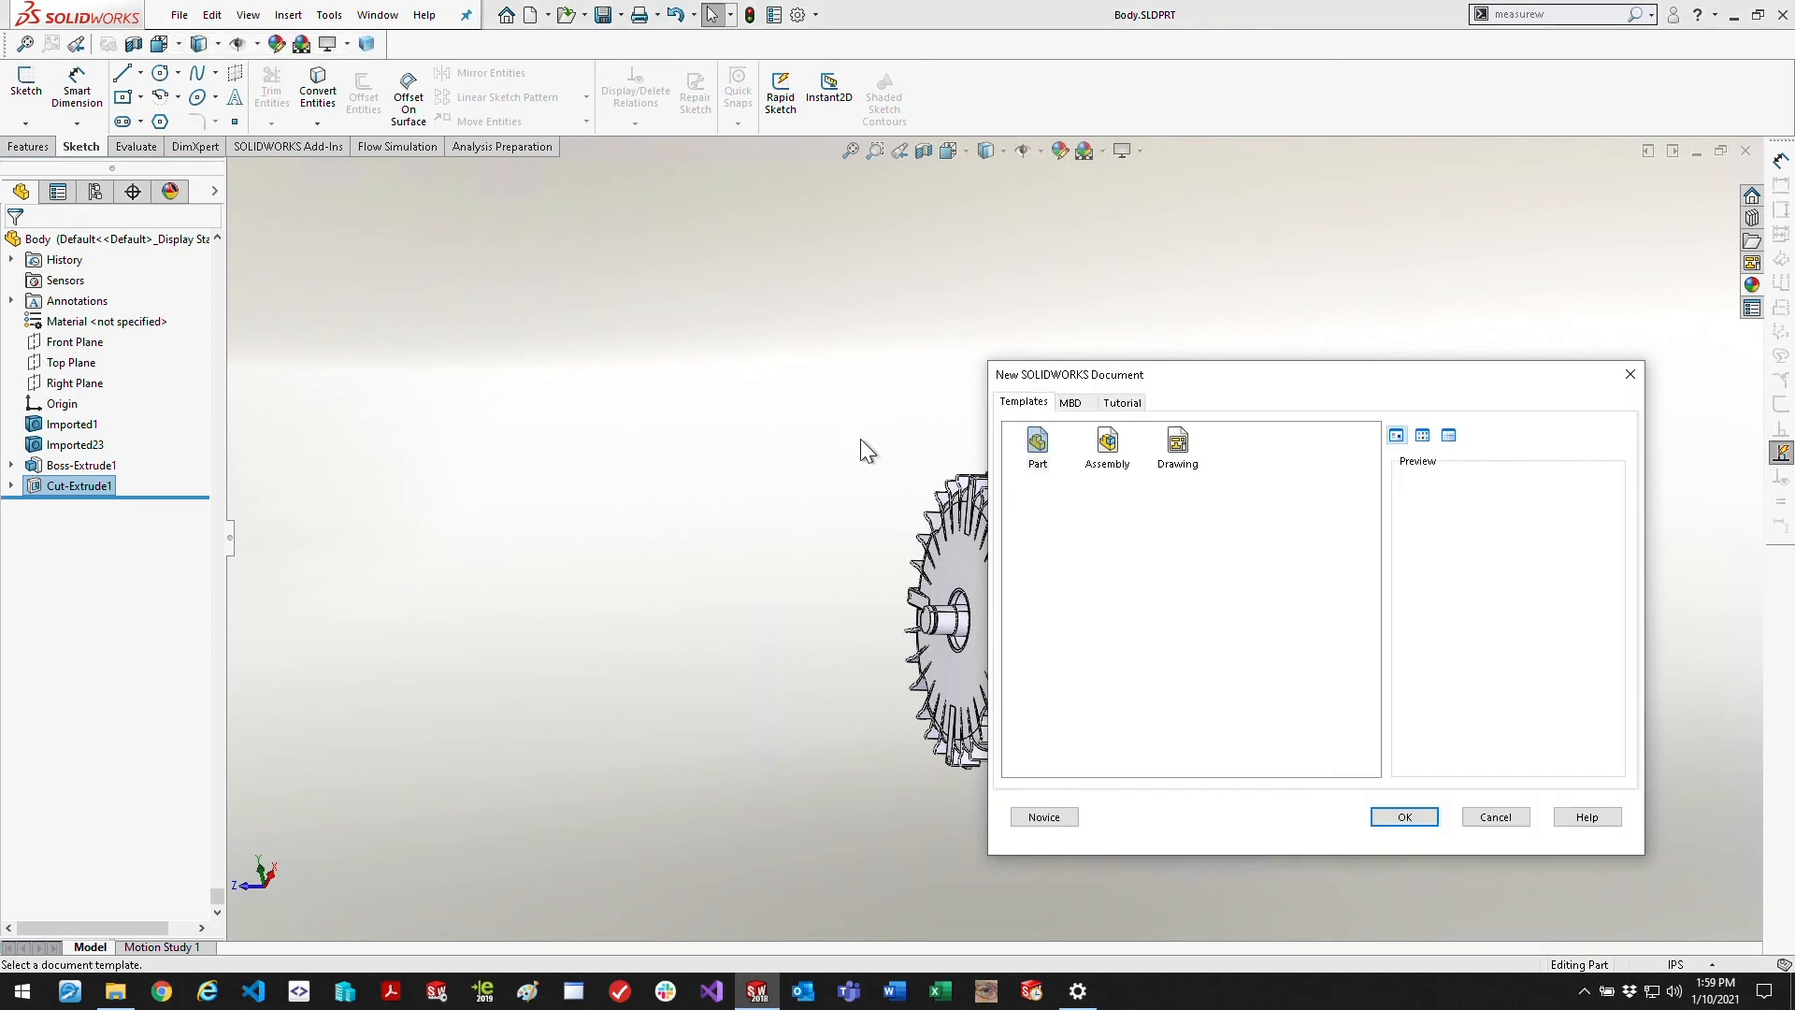
Start a new assembly and place the Body part at the origin
left_click(1404, 817)
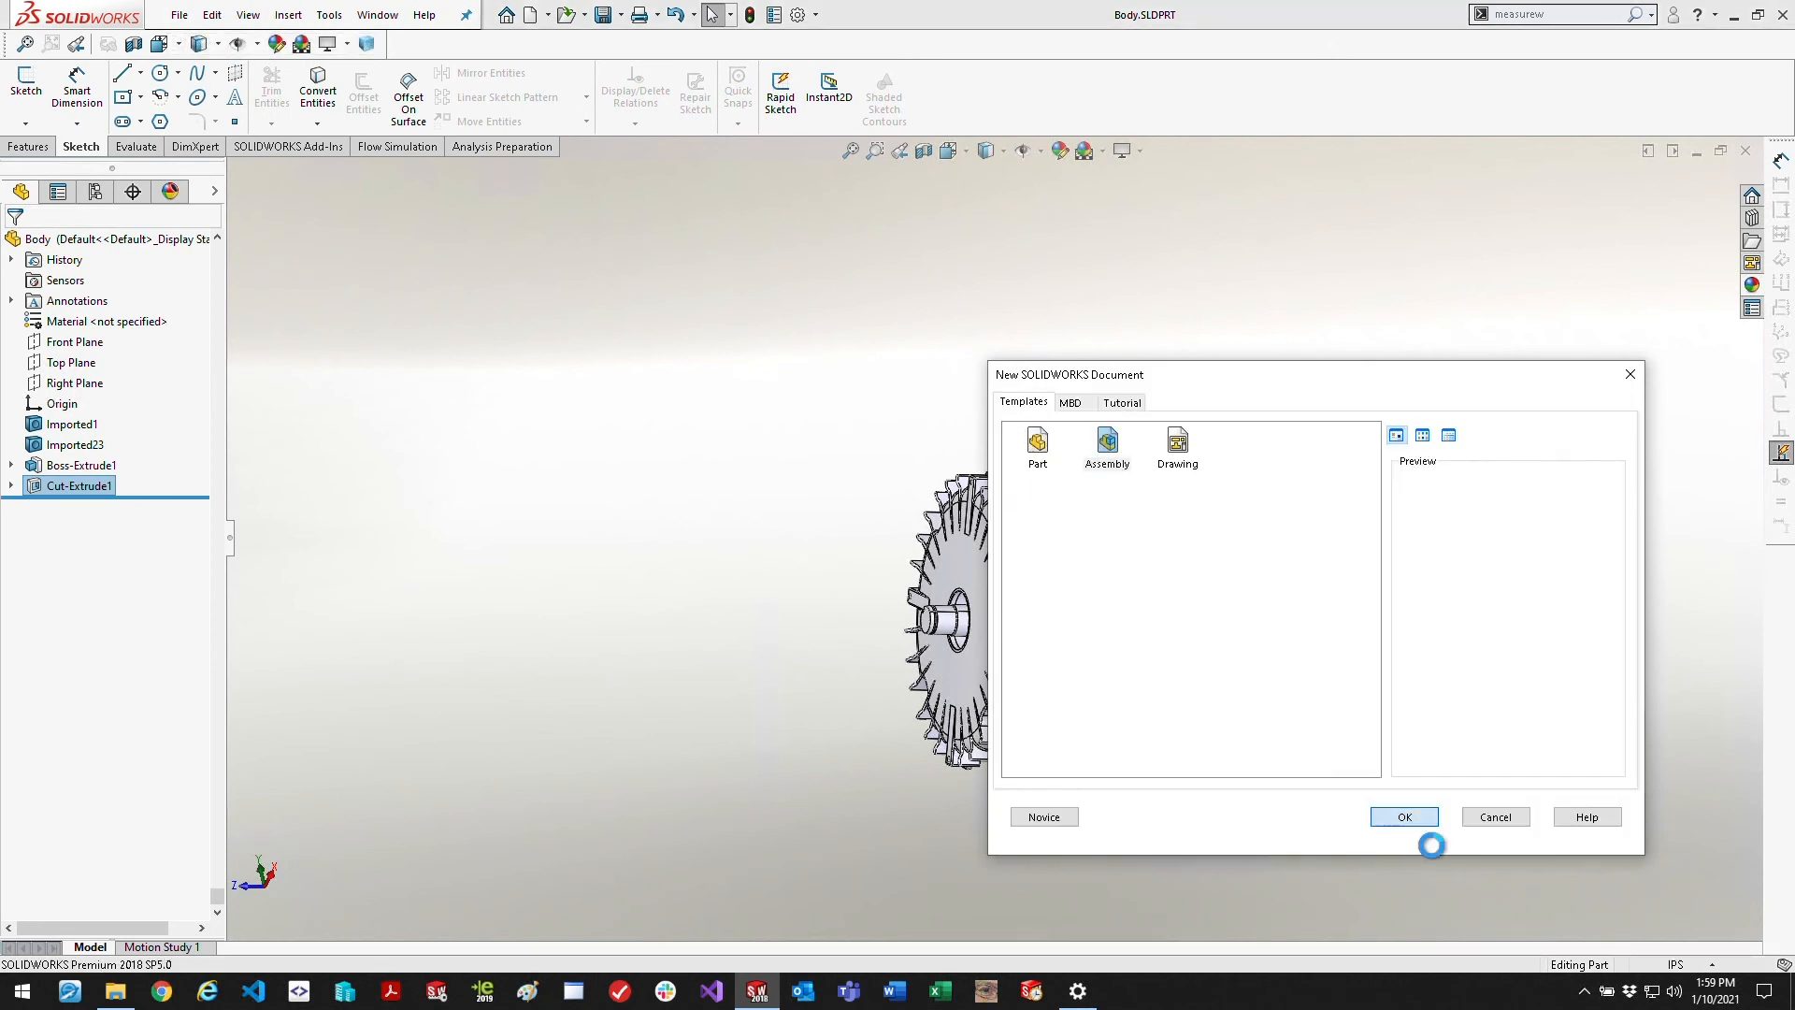
left_click(1400, 817)
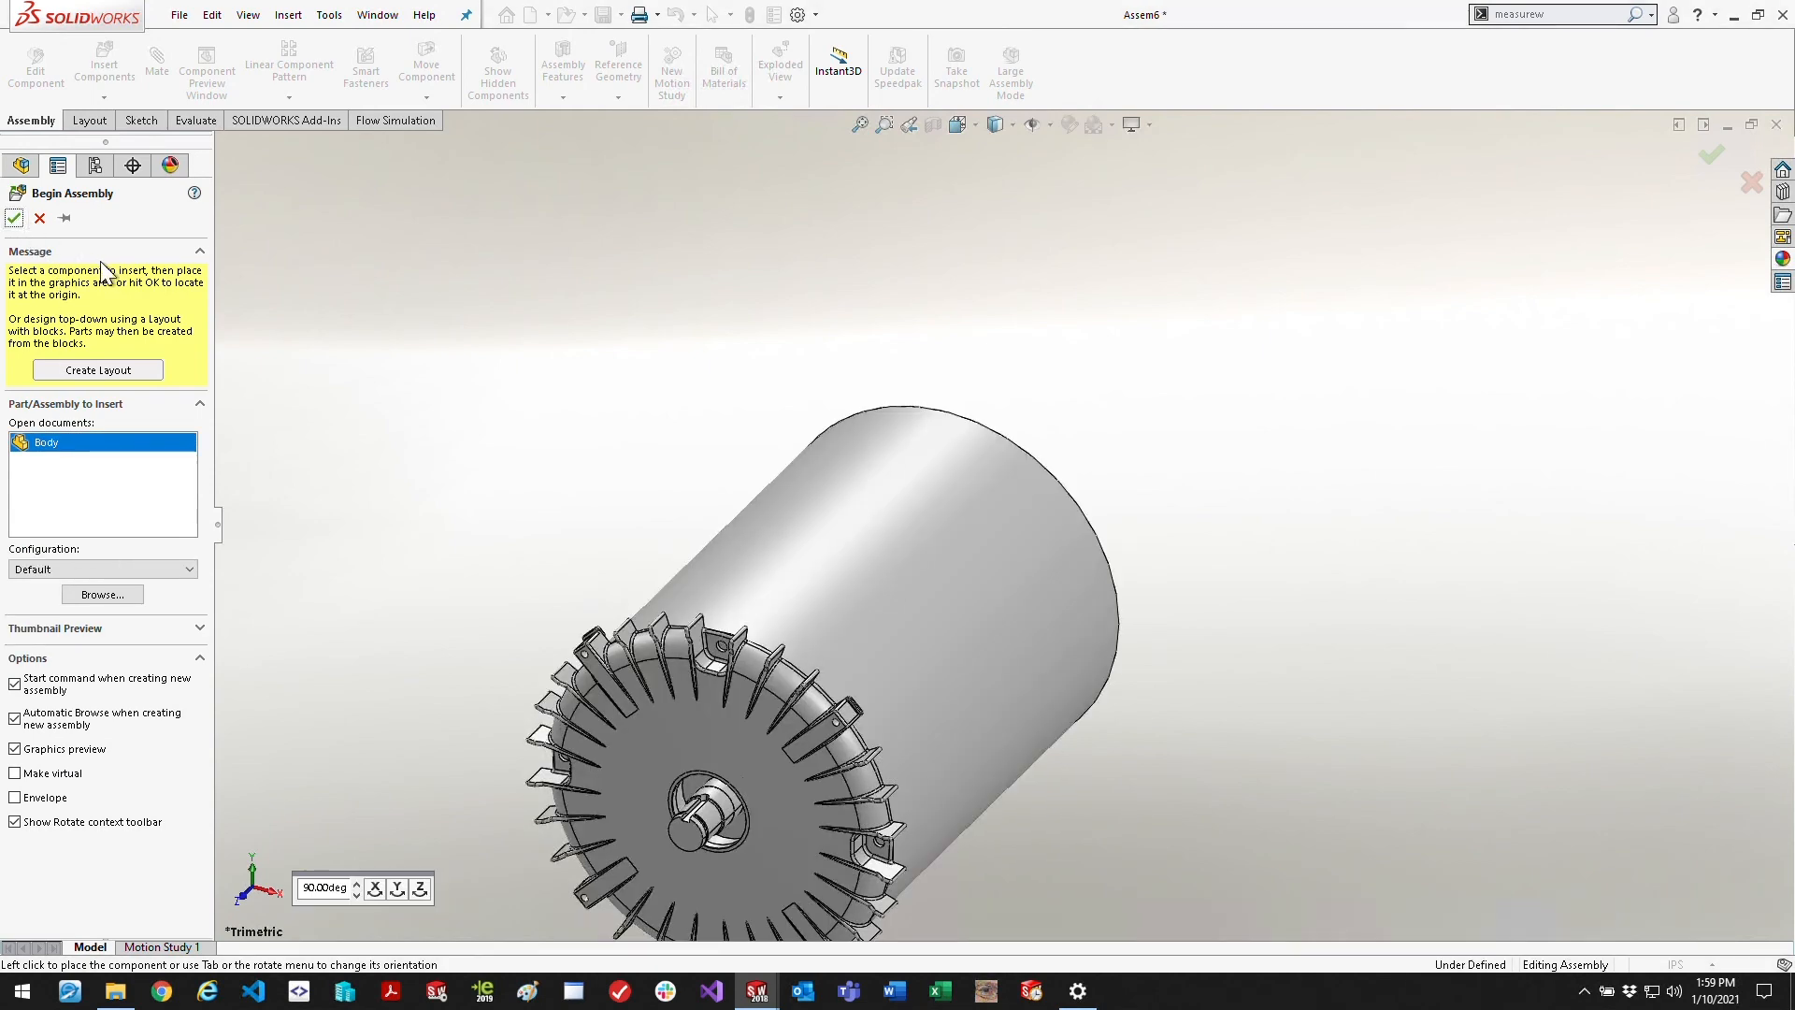
left_click(13, 219)
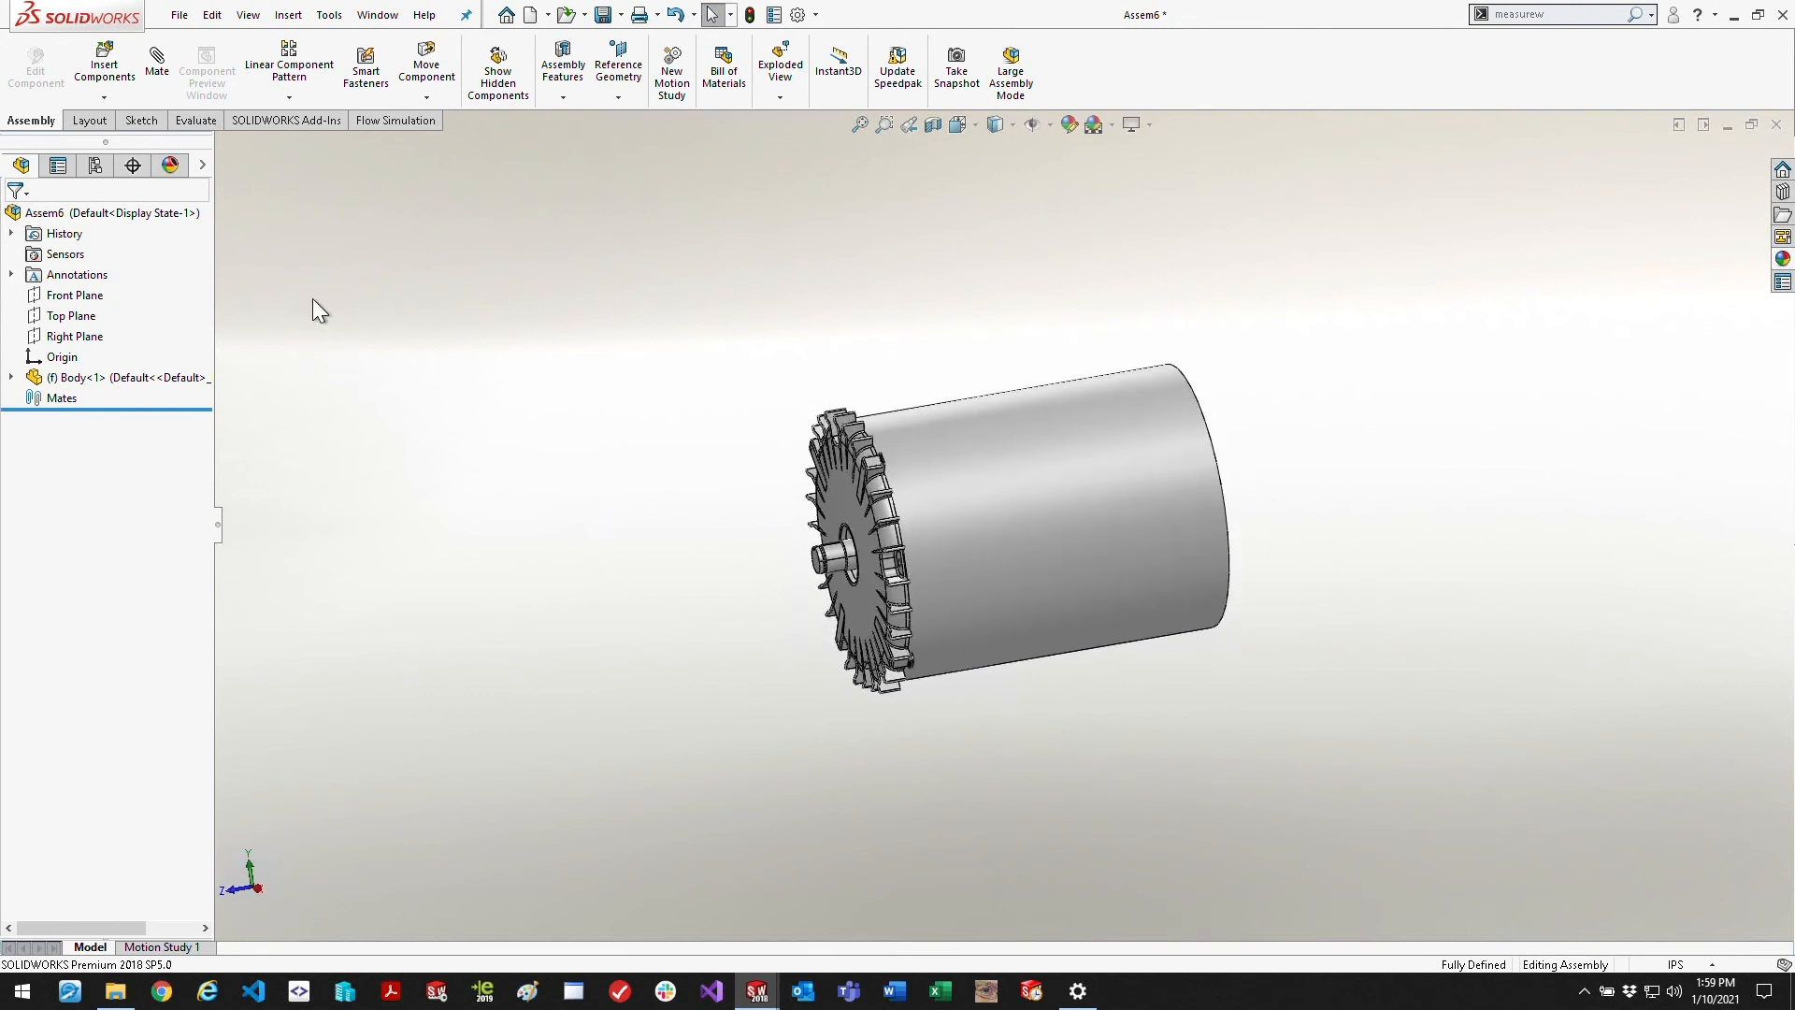
Insert the Fan.SLDPRT part as a second component
left_click(105, 64)
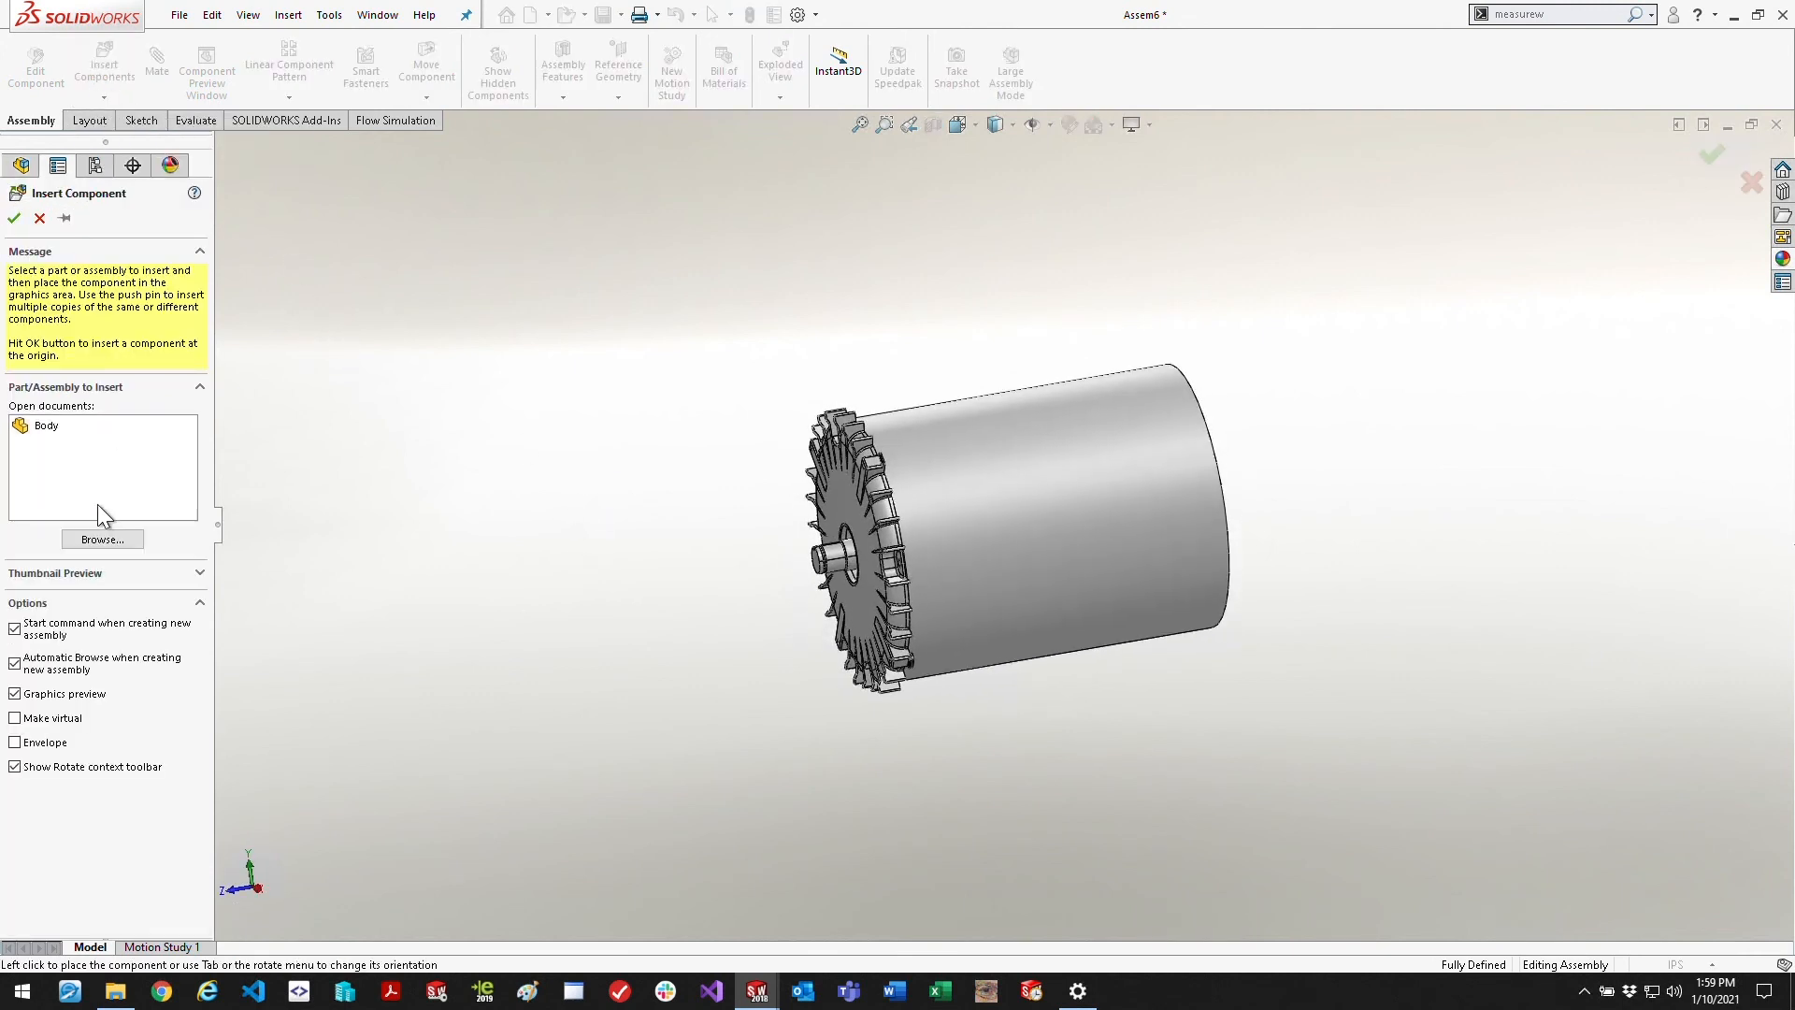
left_click(101, 539)
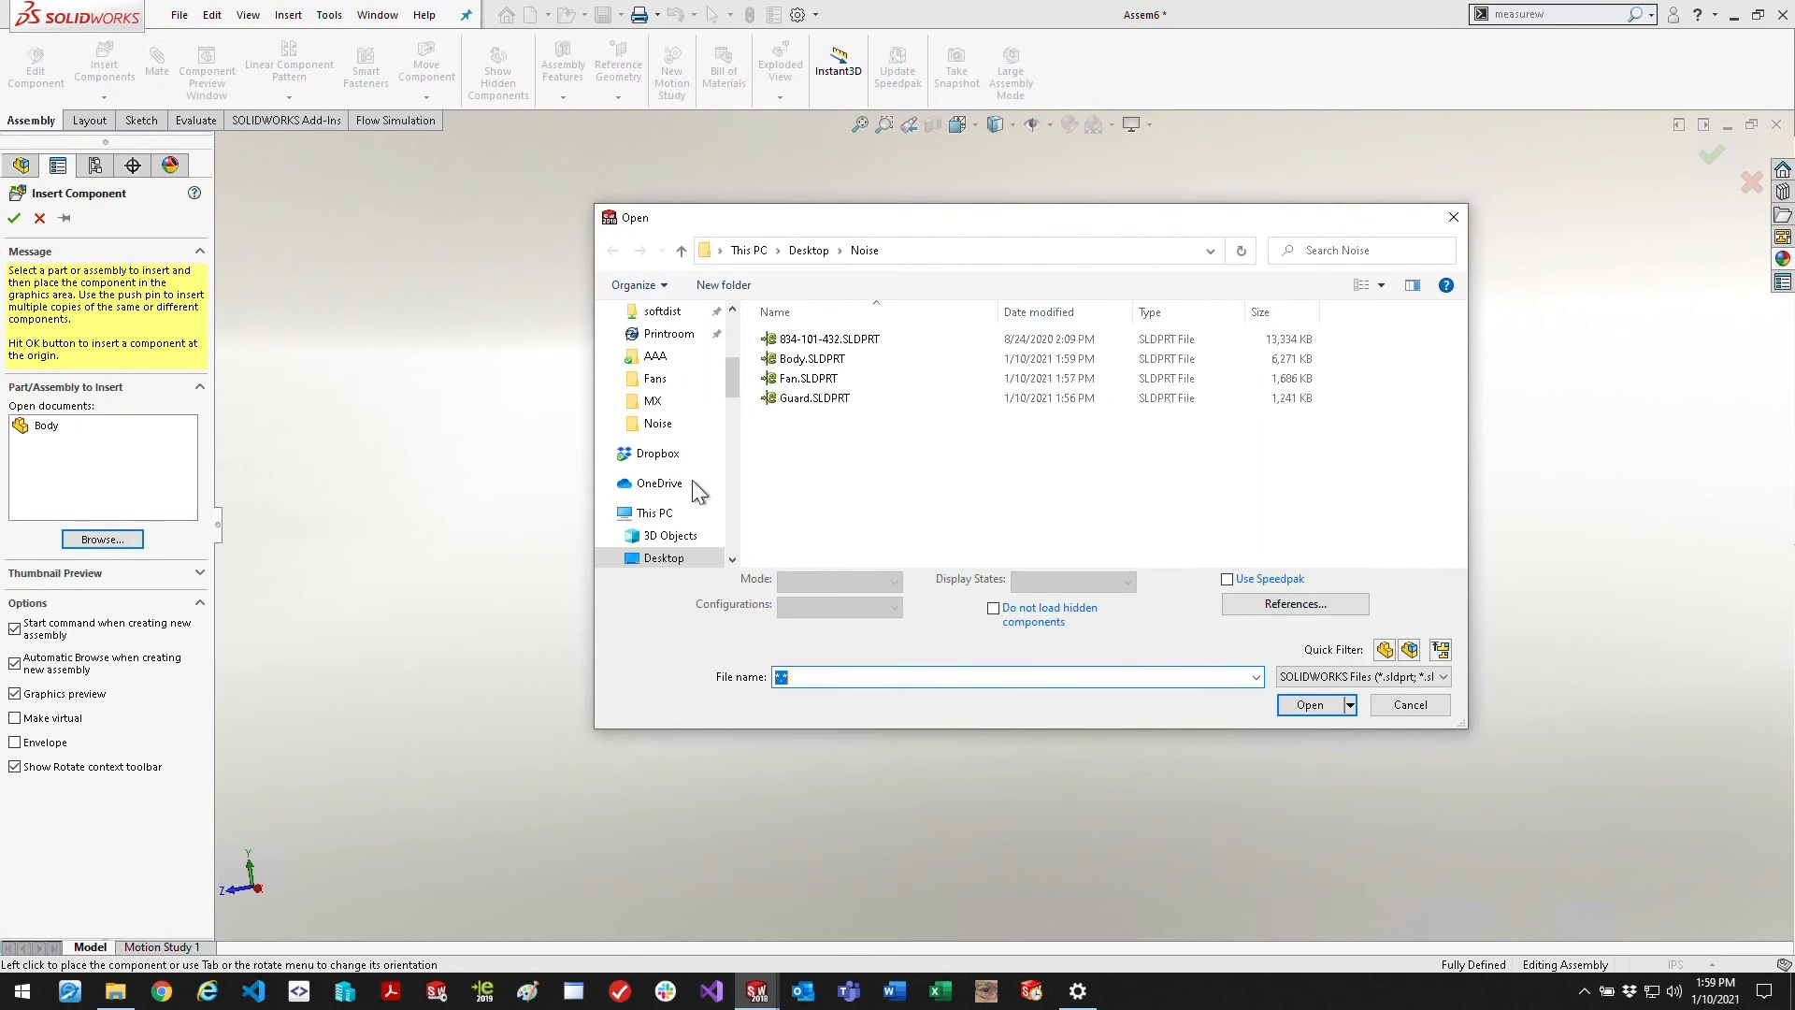
left_click(1309, 705)
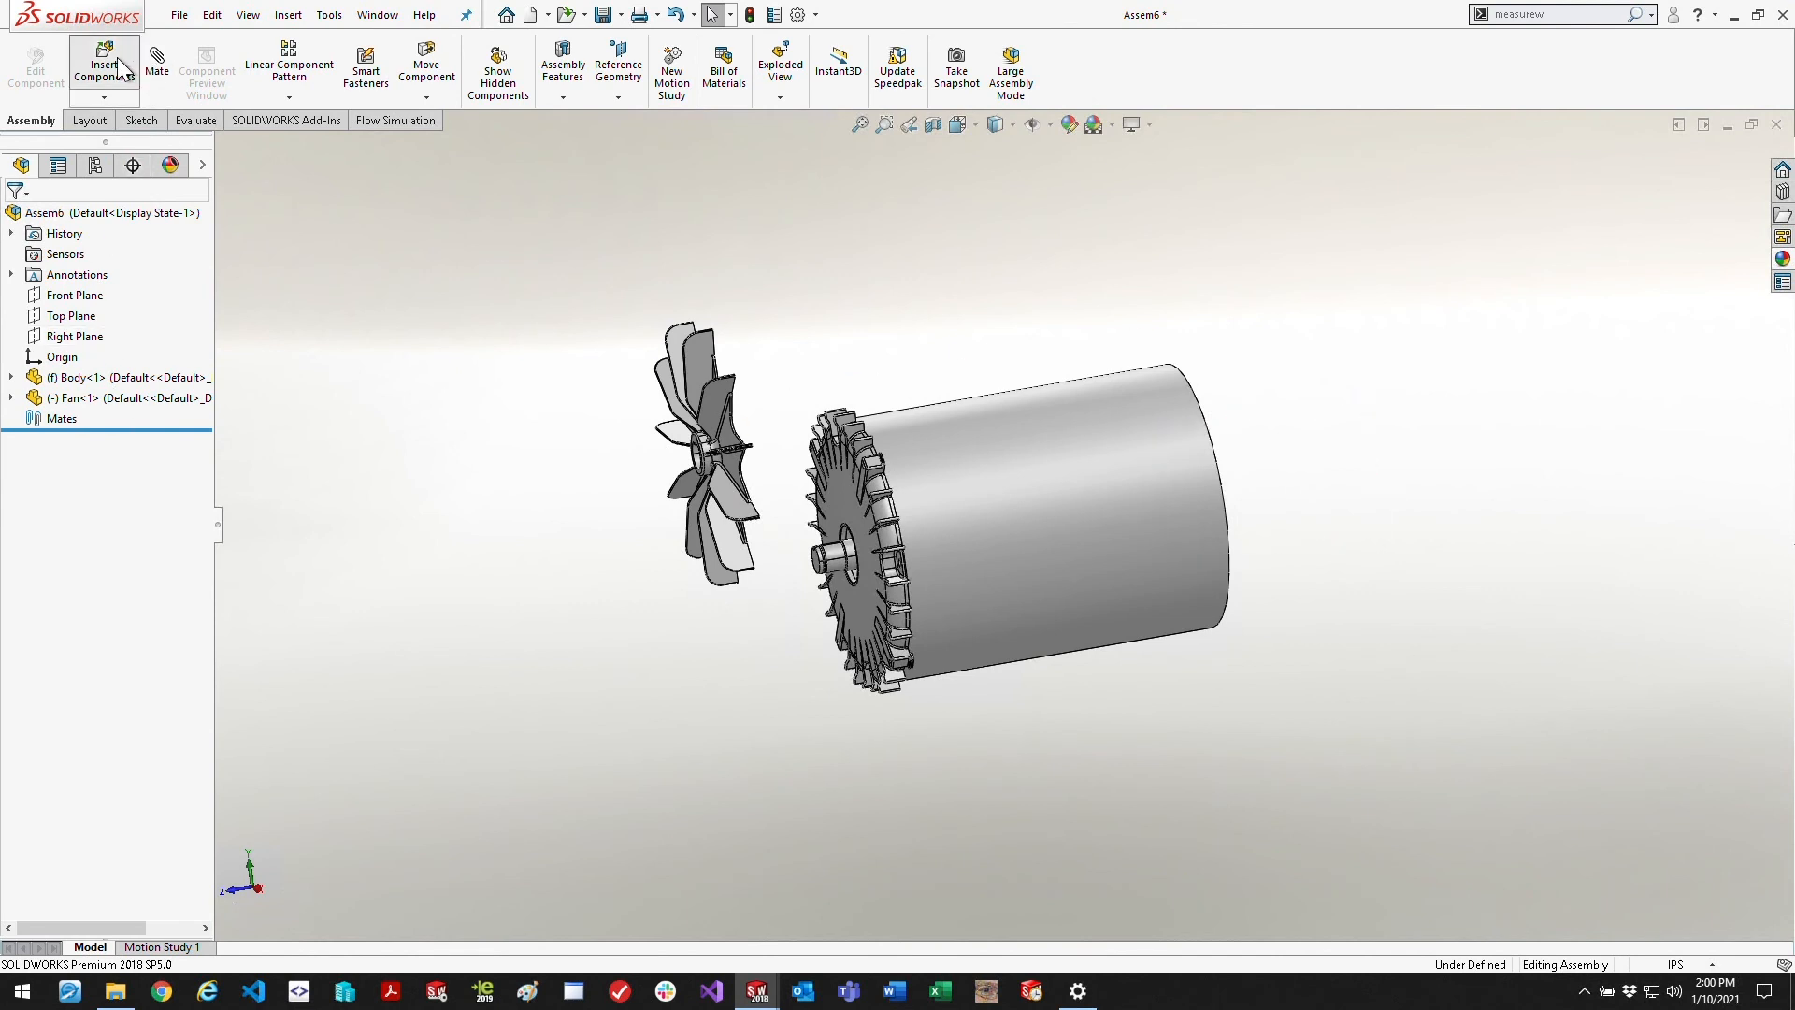
Browse to Guard.SLDPRT and open it for insertion as a third component
left_click(103, 64)
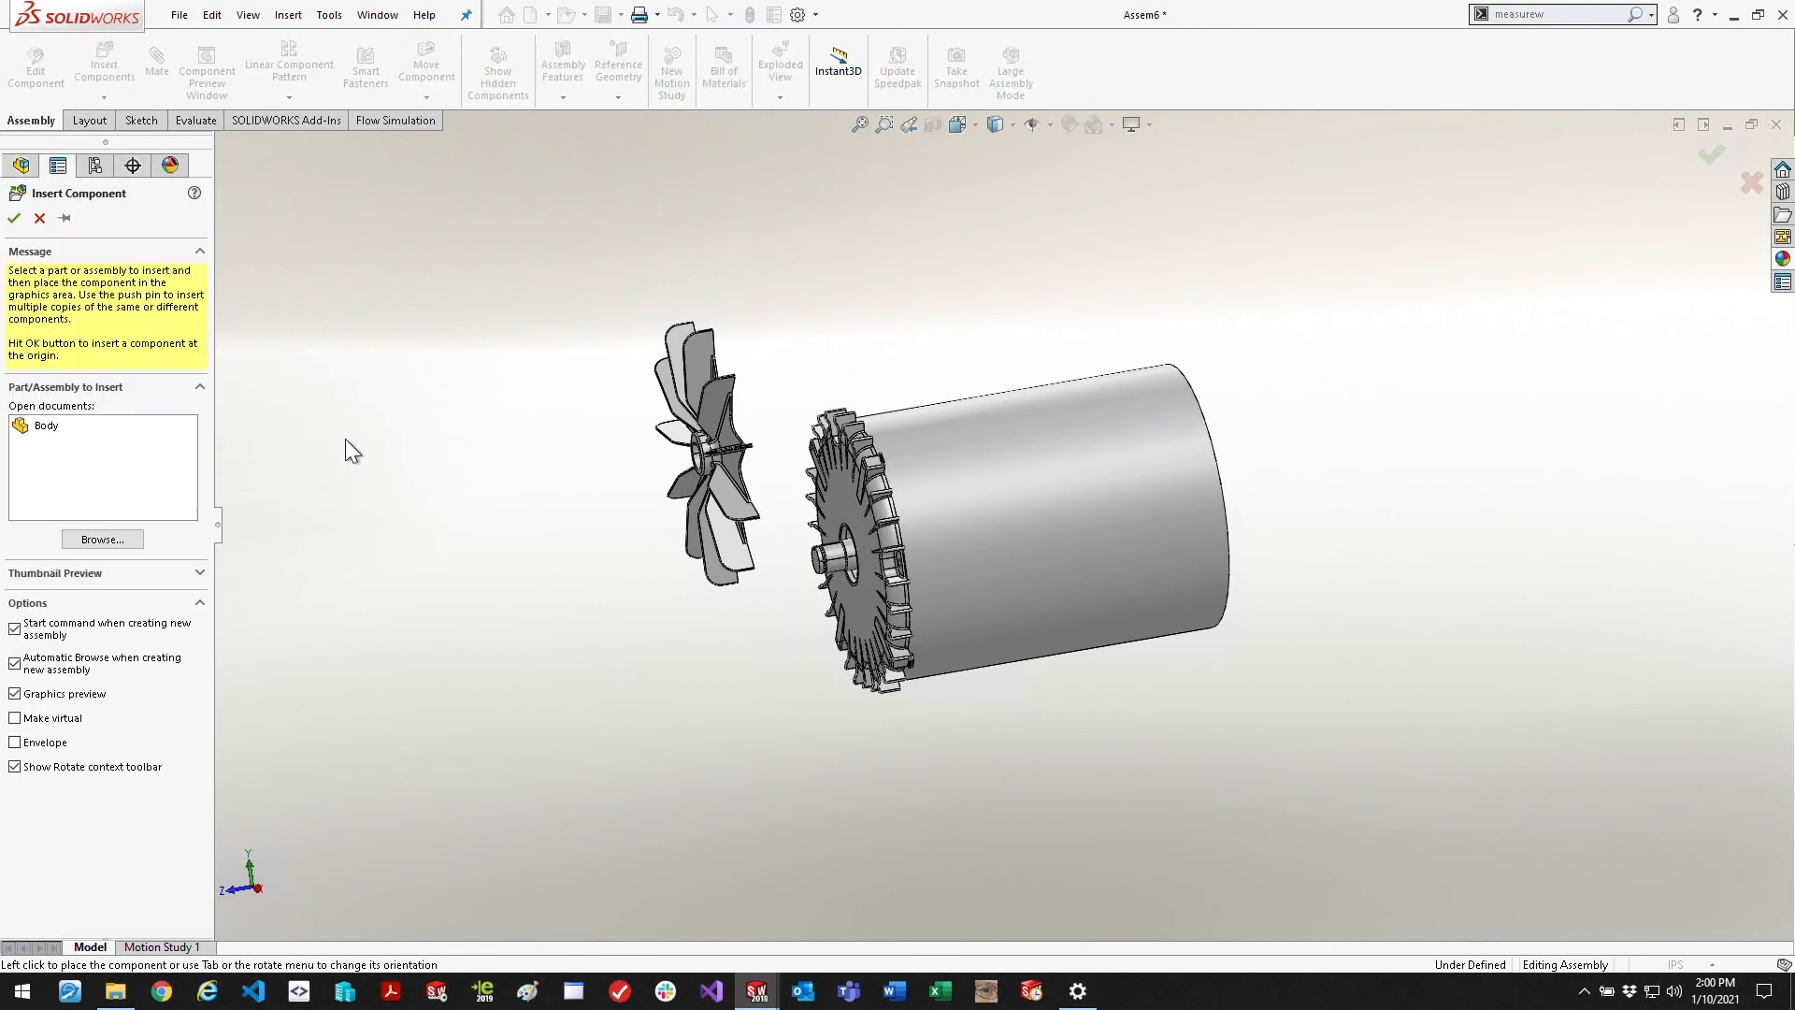
left_click(101, 538)
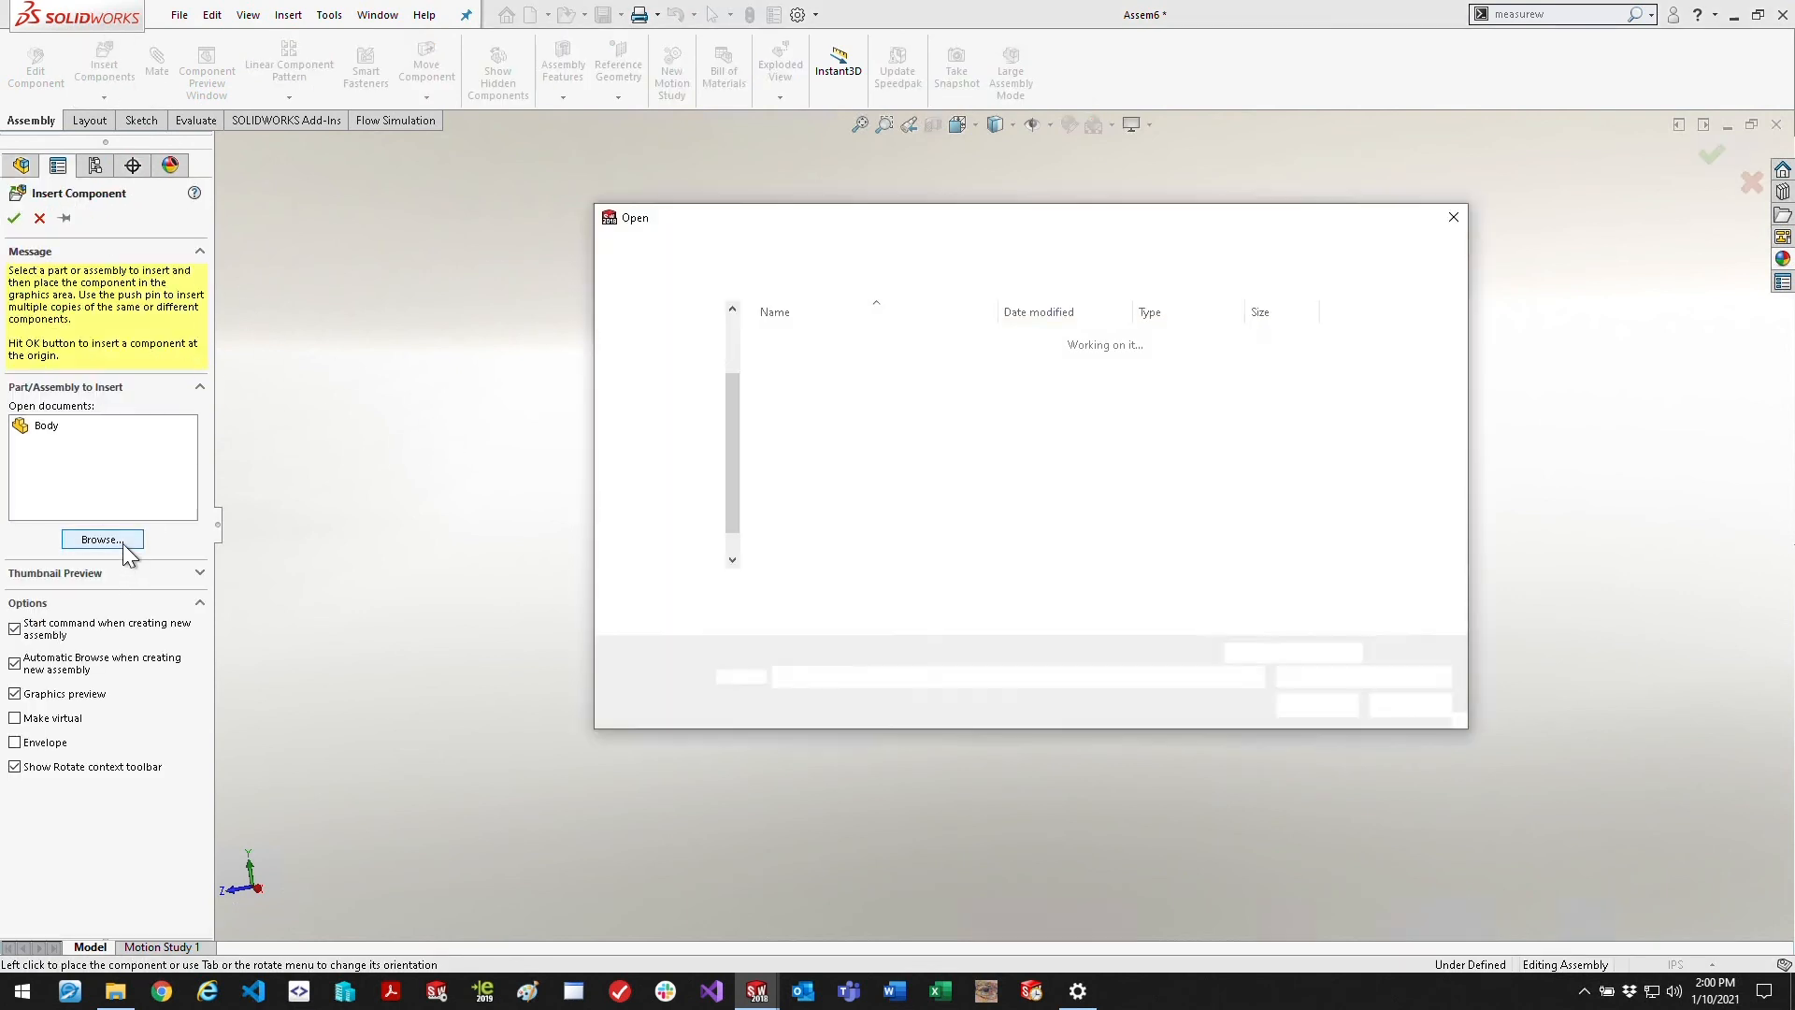
left_click(813, 396)
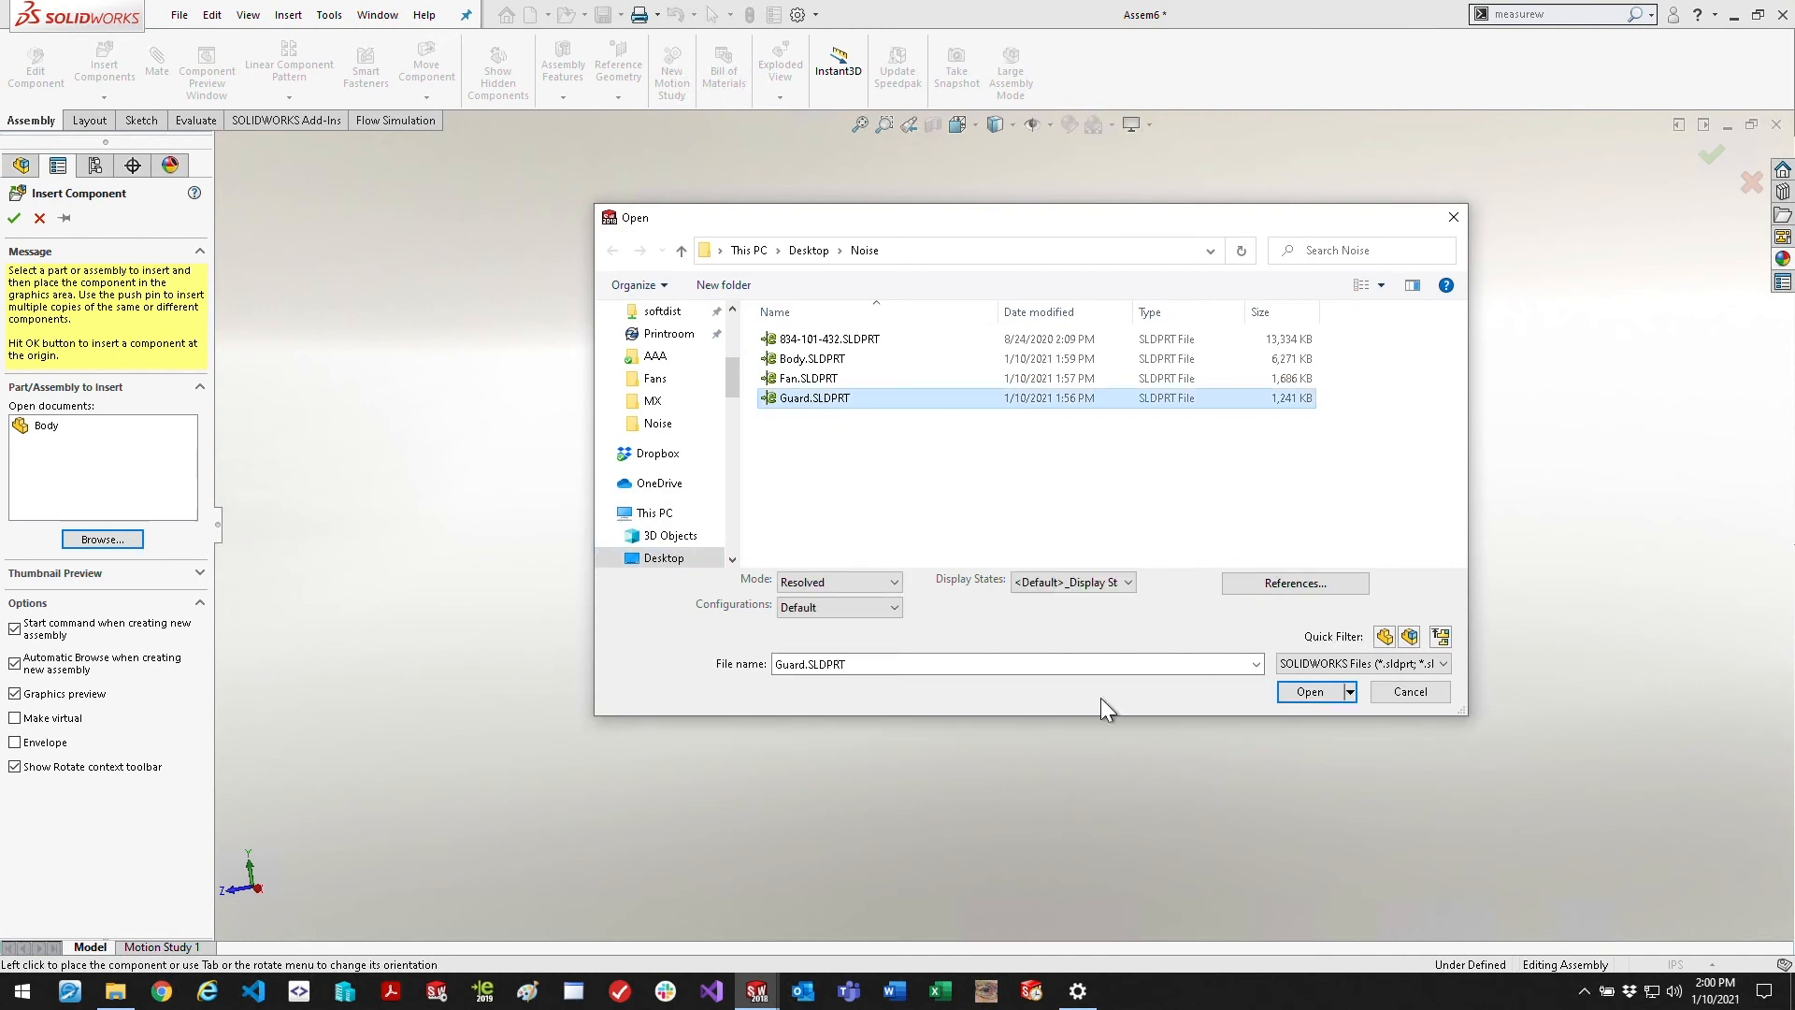
left_click(1309, 692)
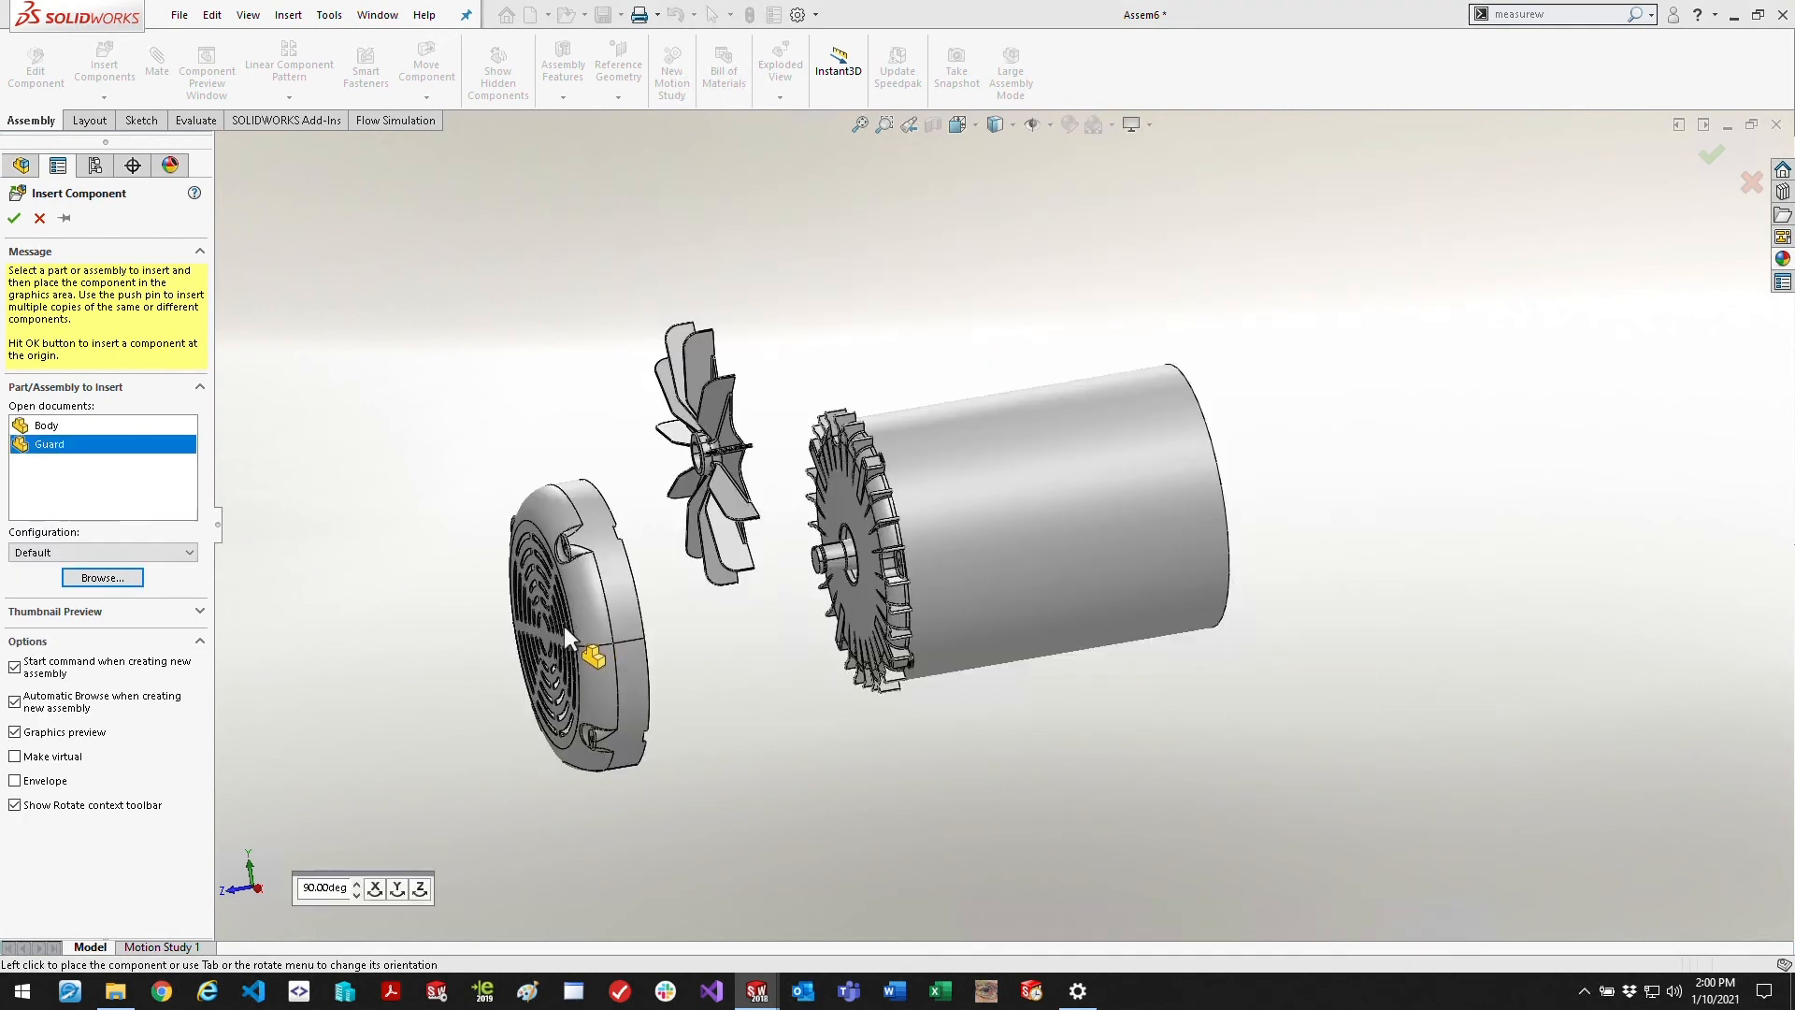
Place the Guard in front of the fan as the third component
left_click(13, 217)
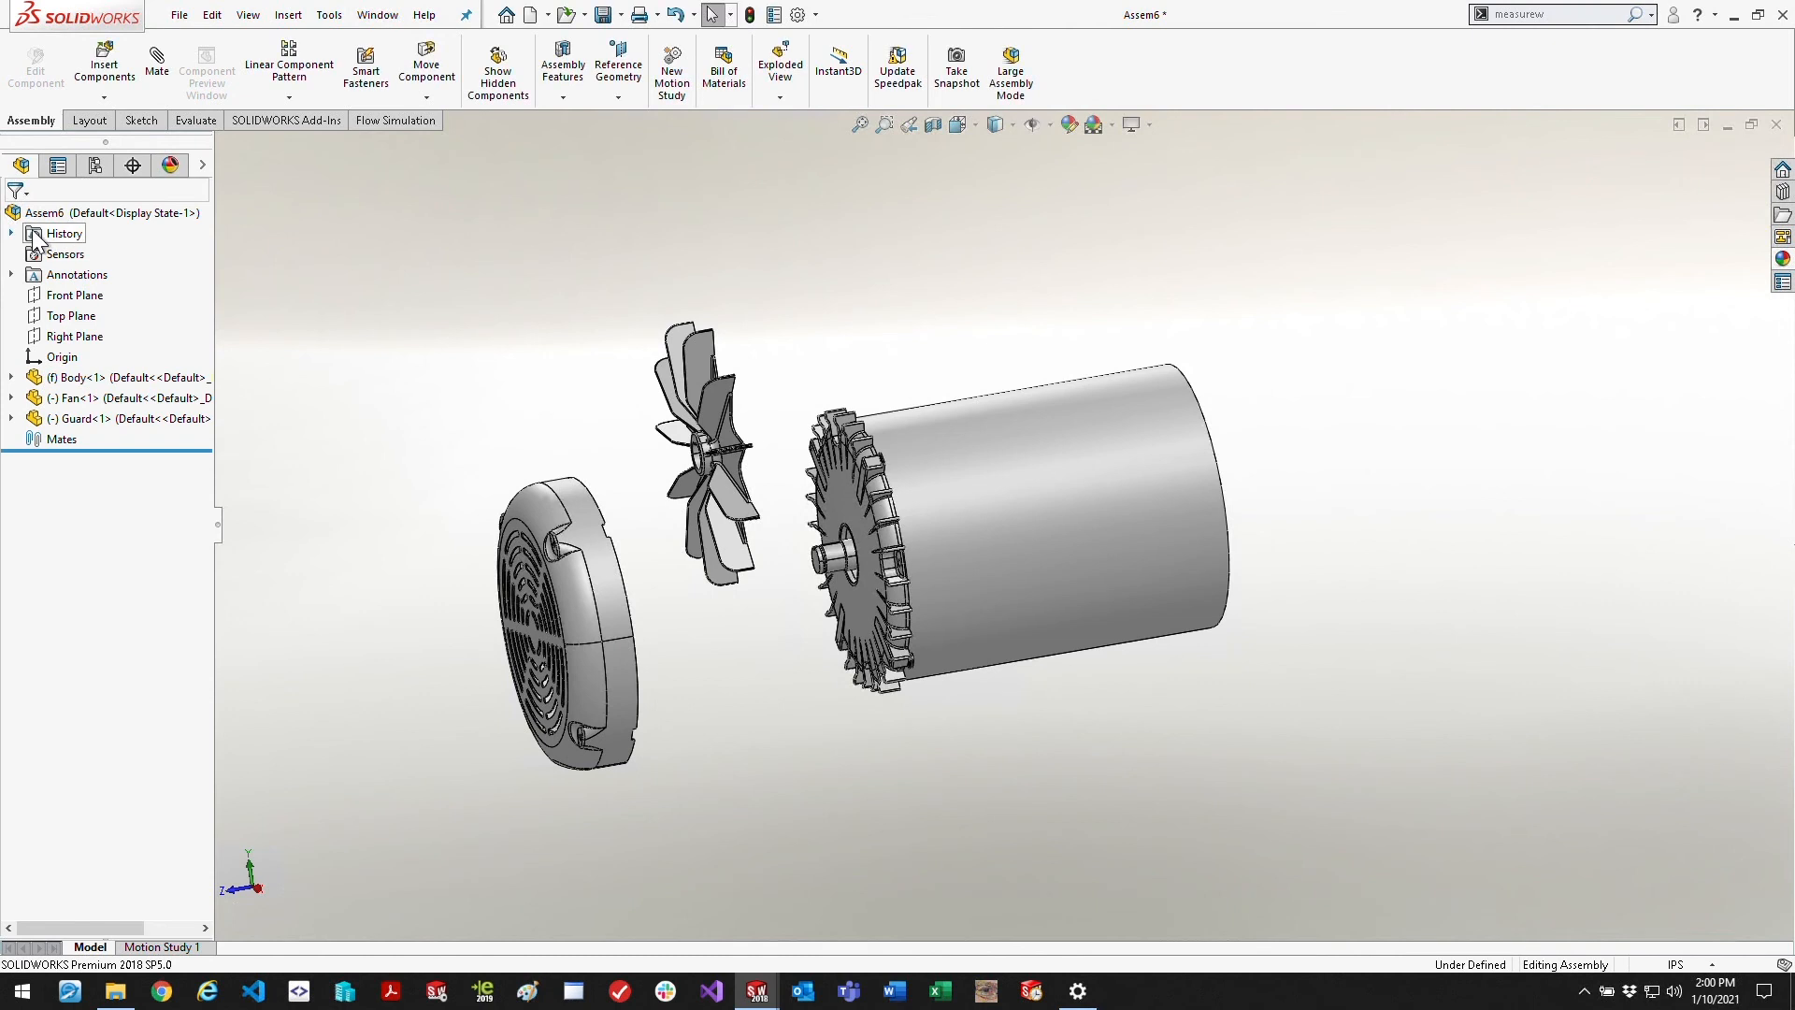
mouse_move(406, 324)
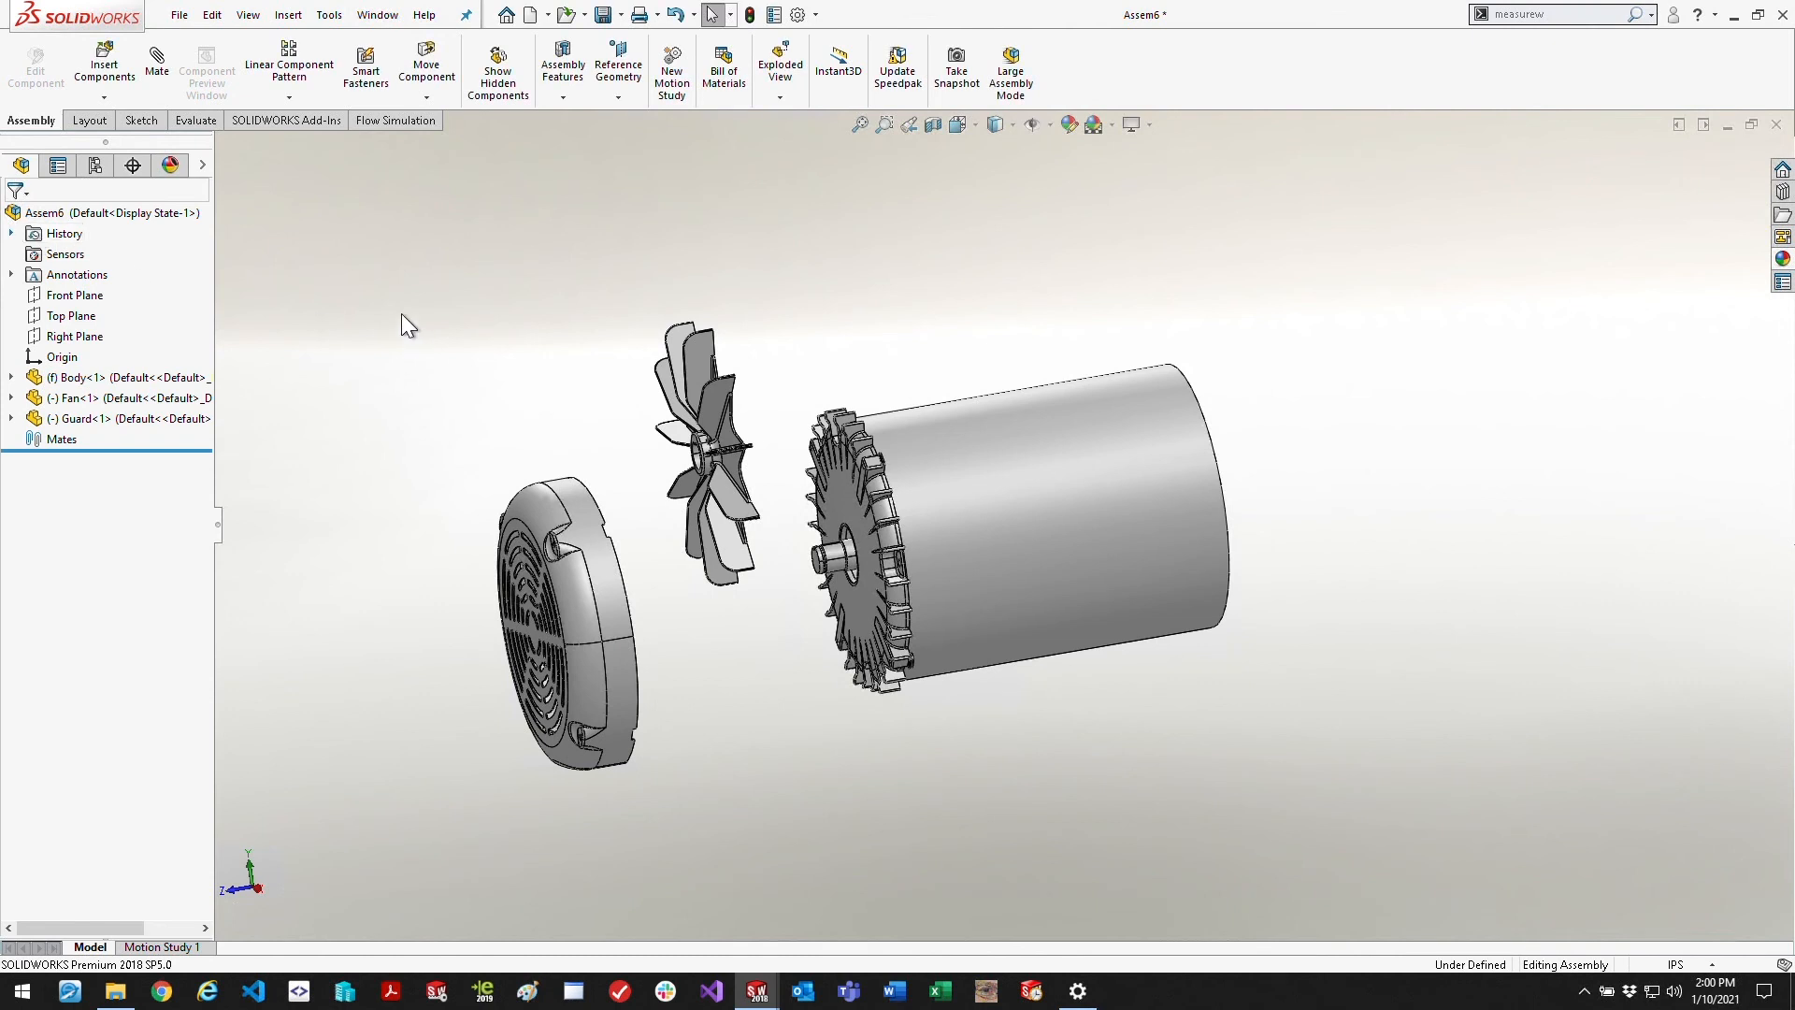
left_click(155, 66)
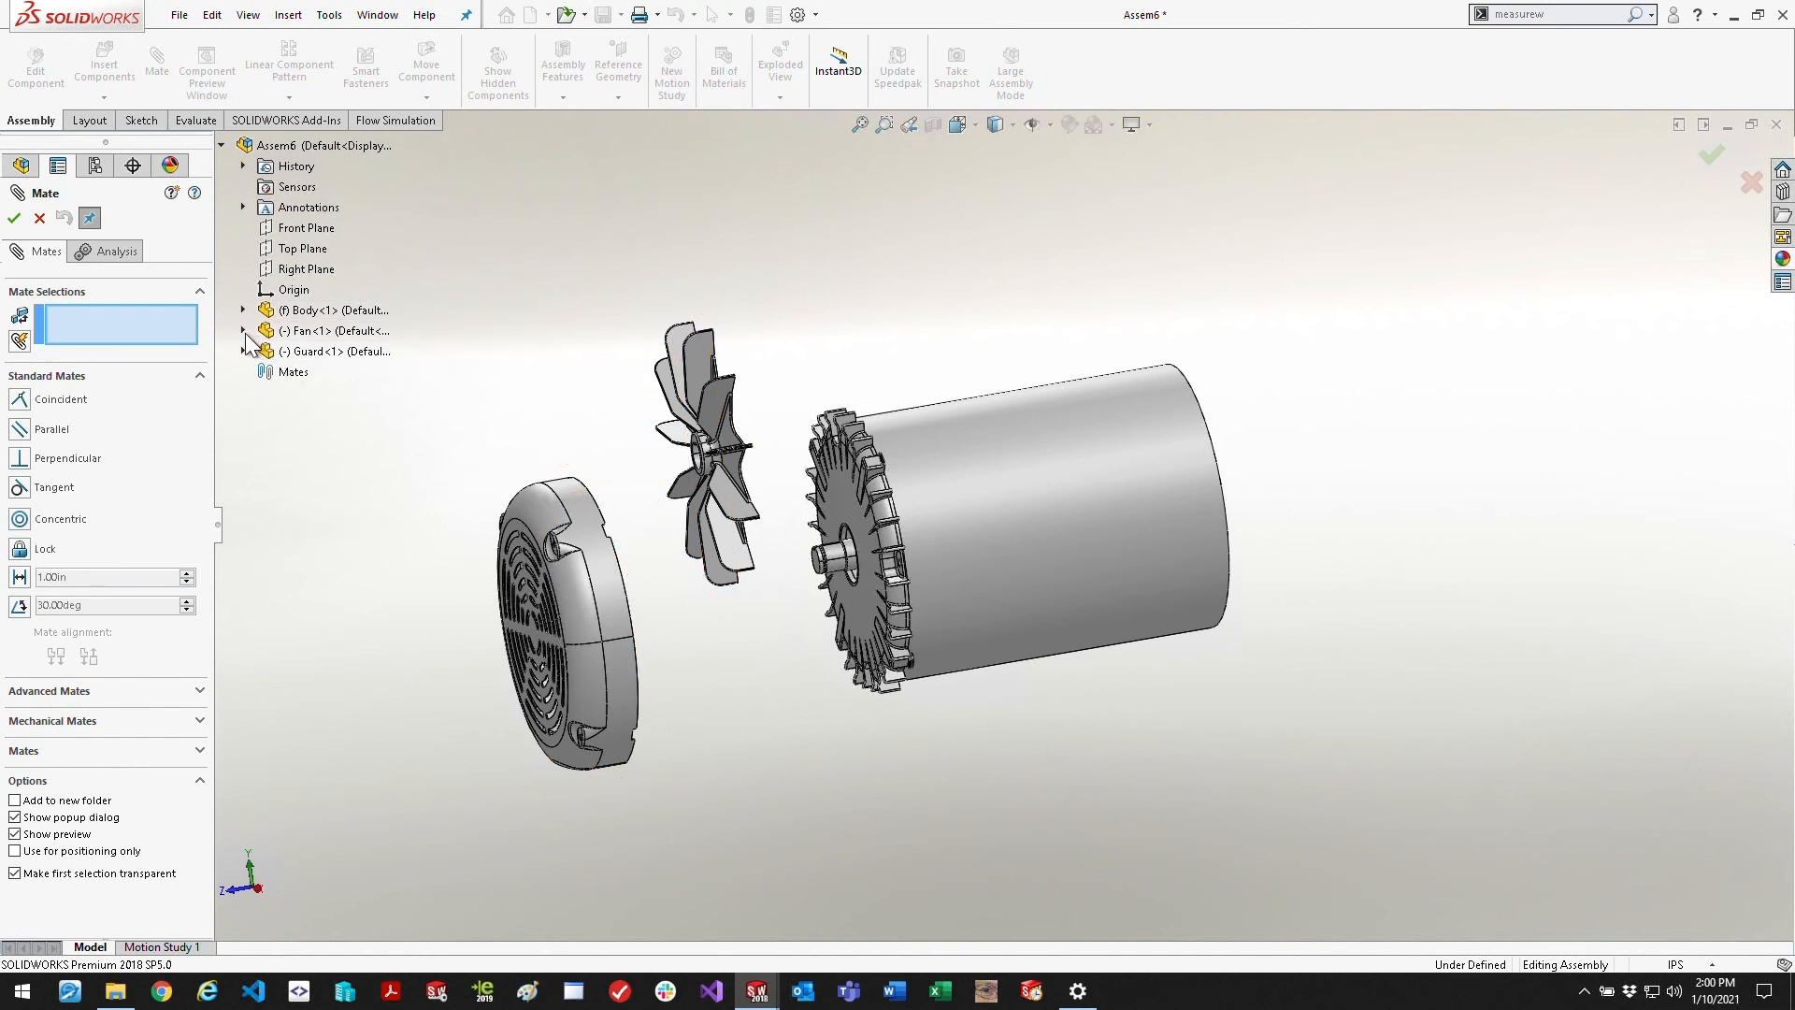
Mate the Fan origin coincident with the Body origin
left_click(316, 493)
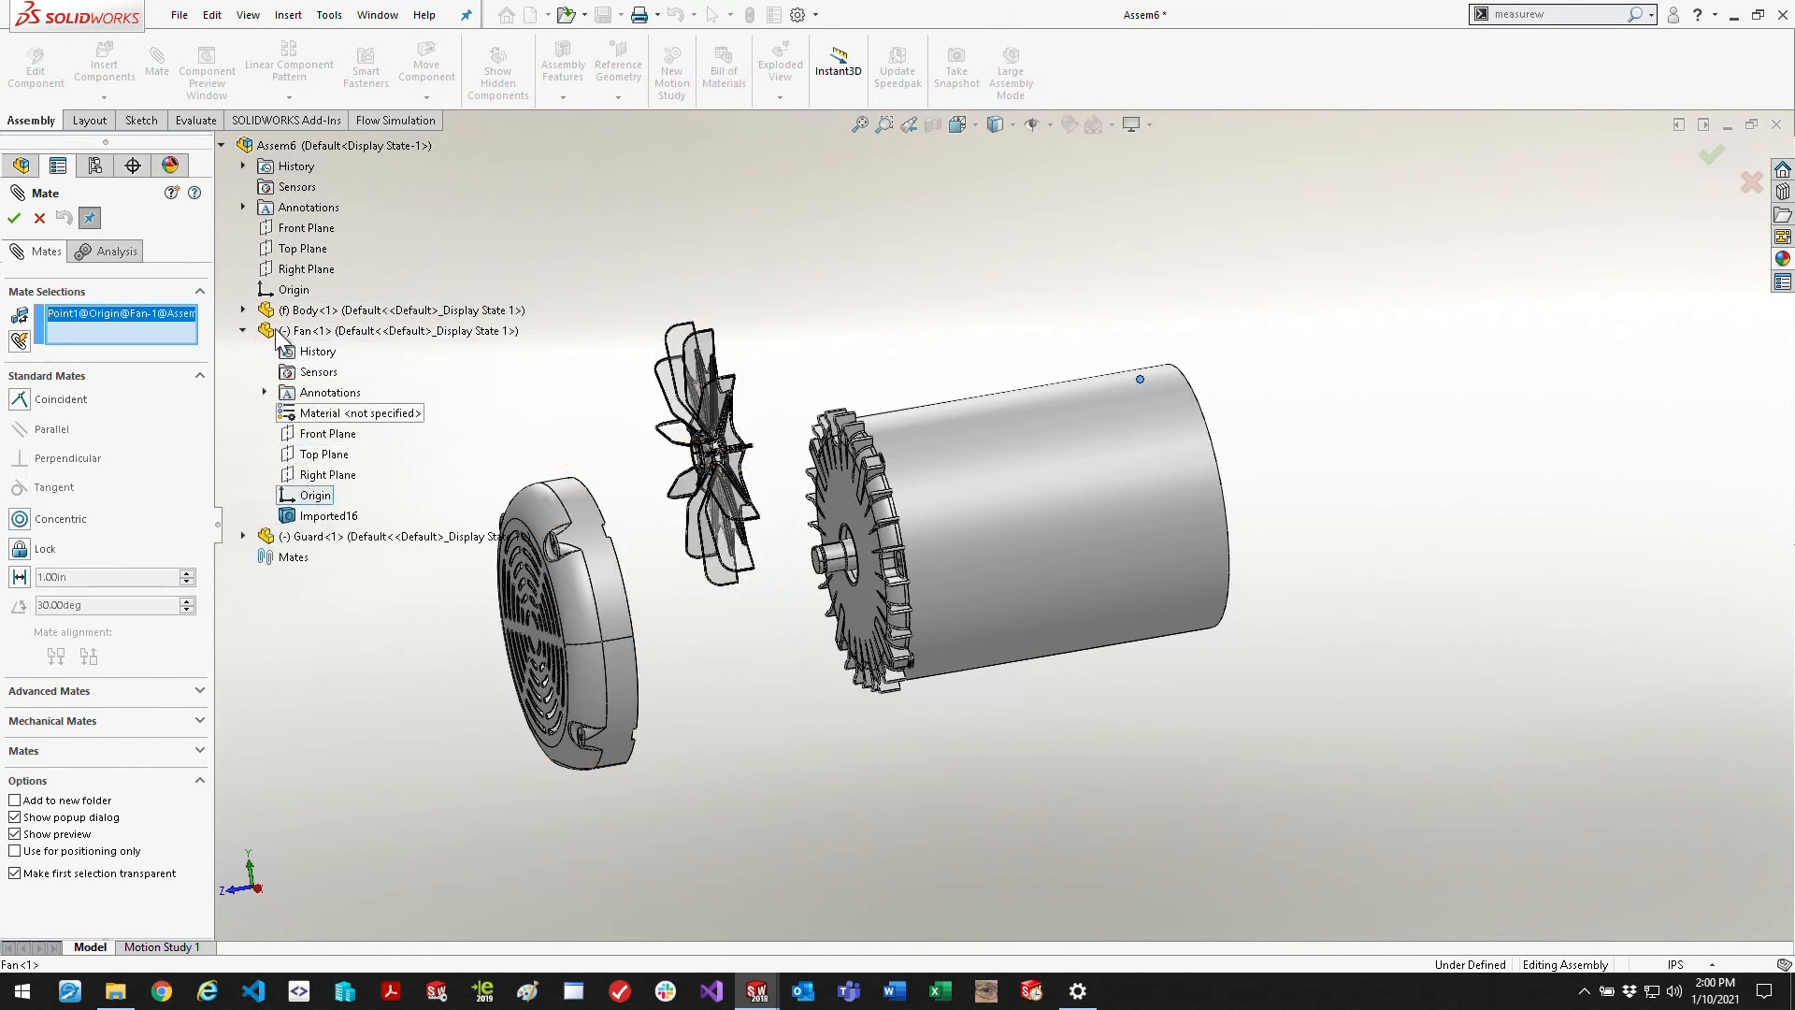
left_click(243, 309)
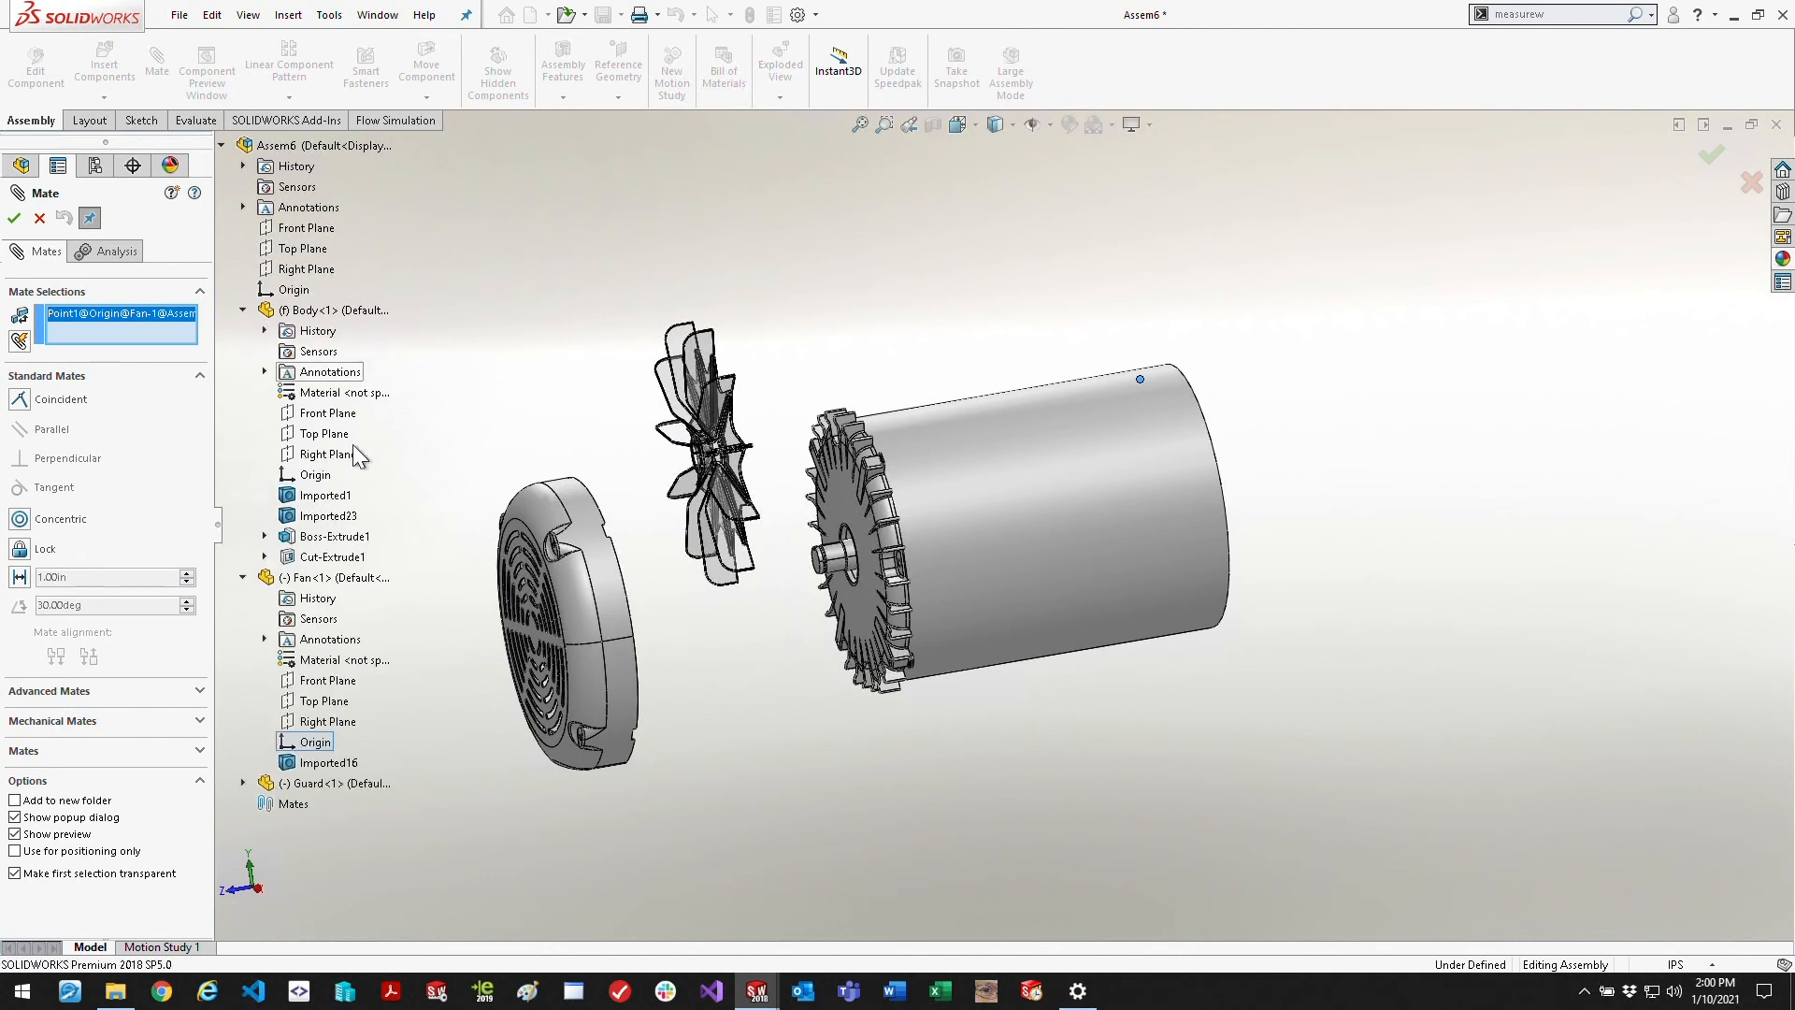
left_click(314, 473)
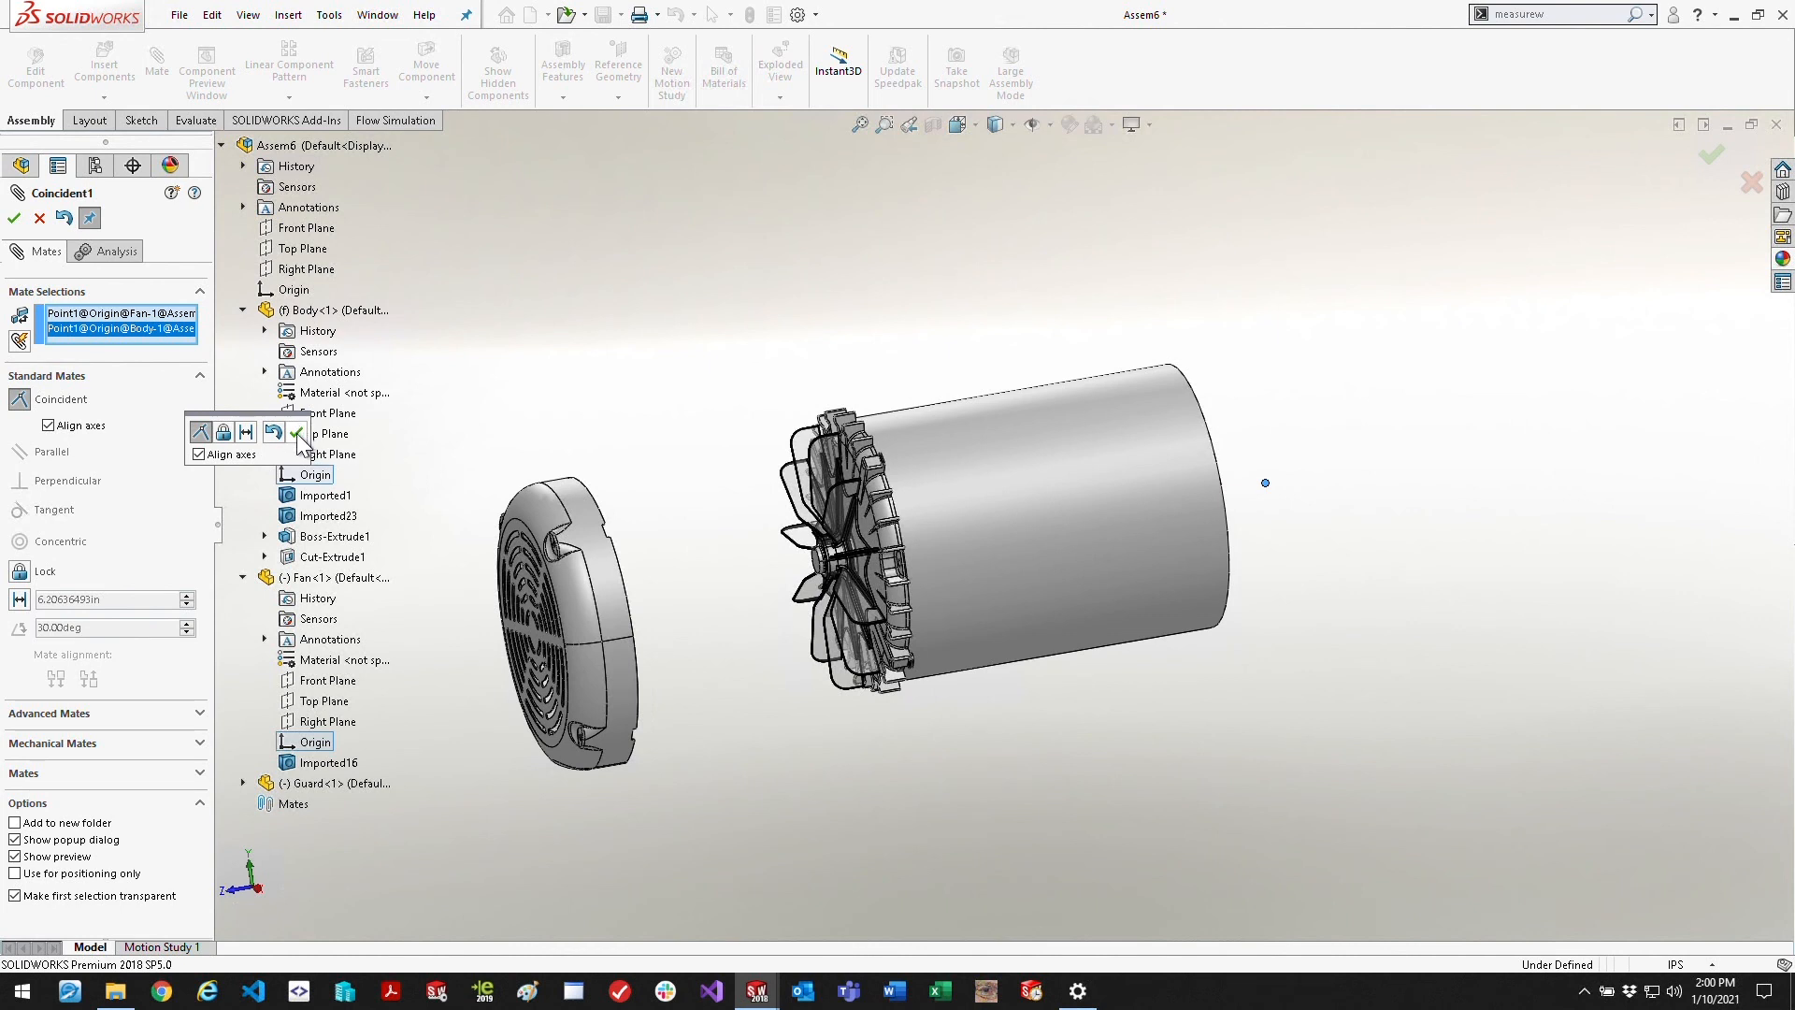
left_click(13, 217)
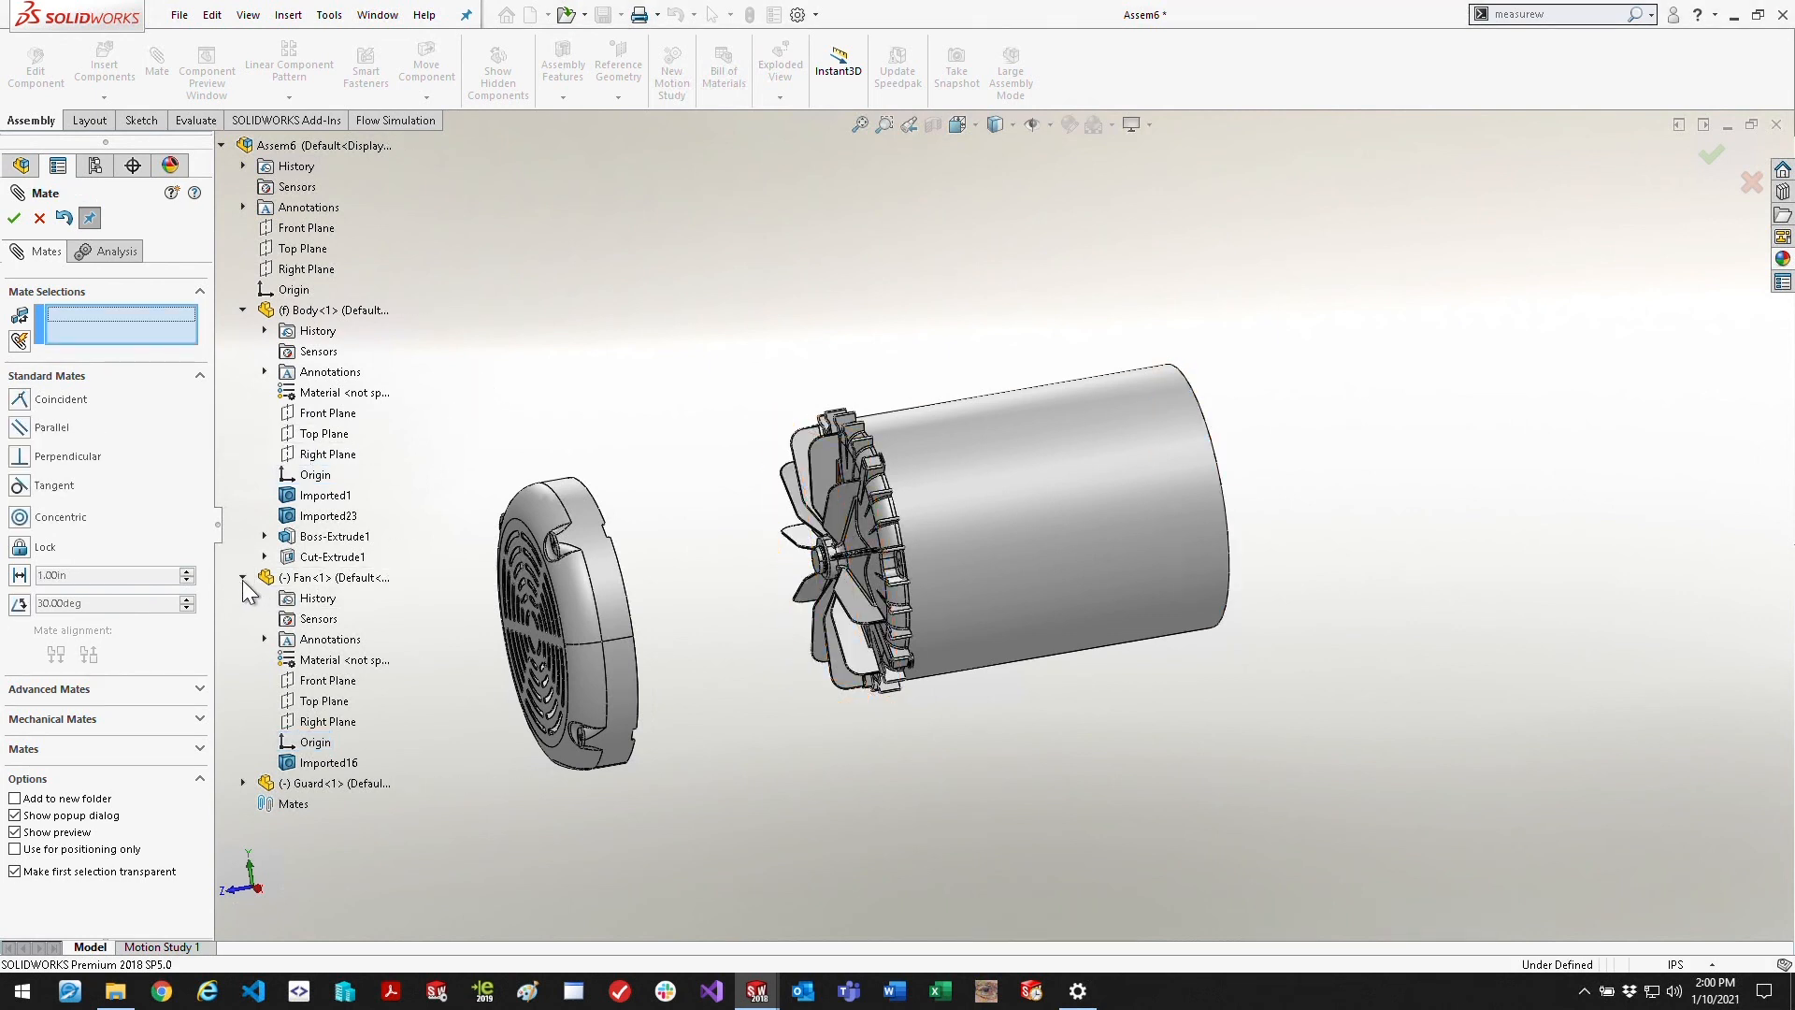
Mate the Guard's top plane coincident with the Body's top plane
left_click(243, 578)
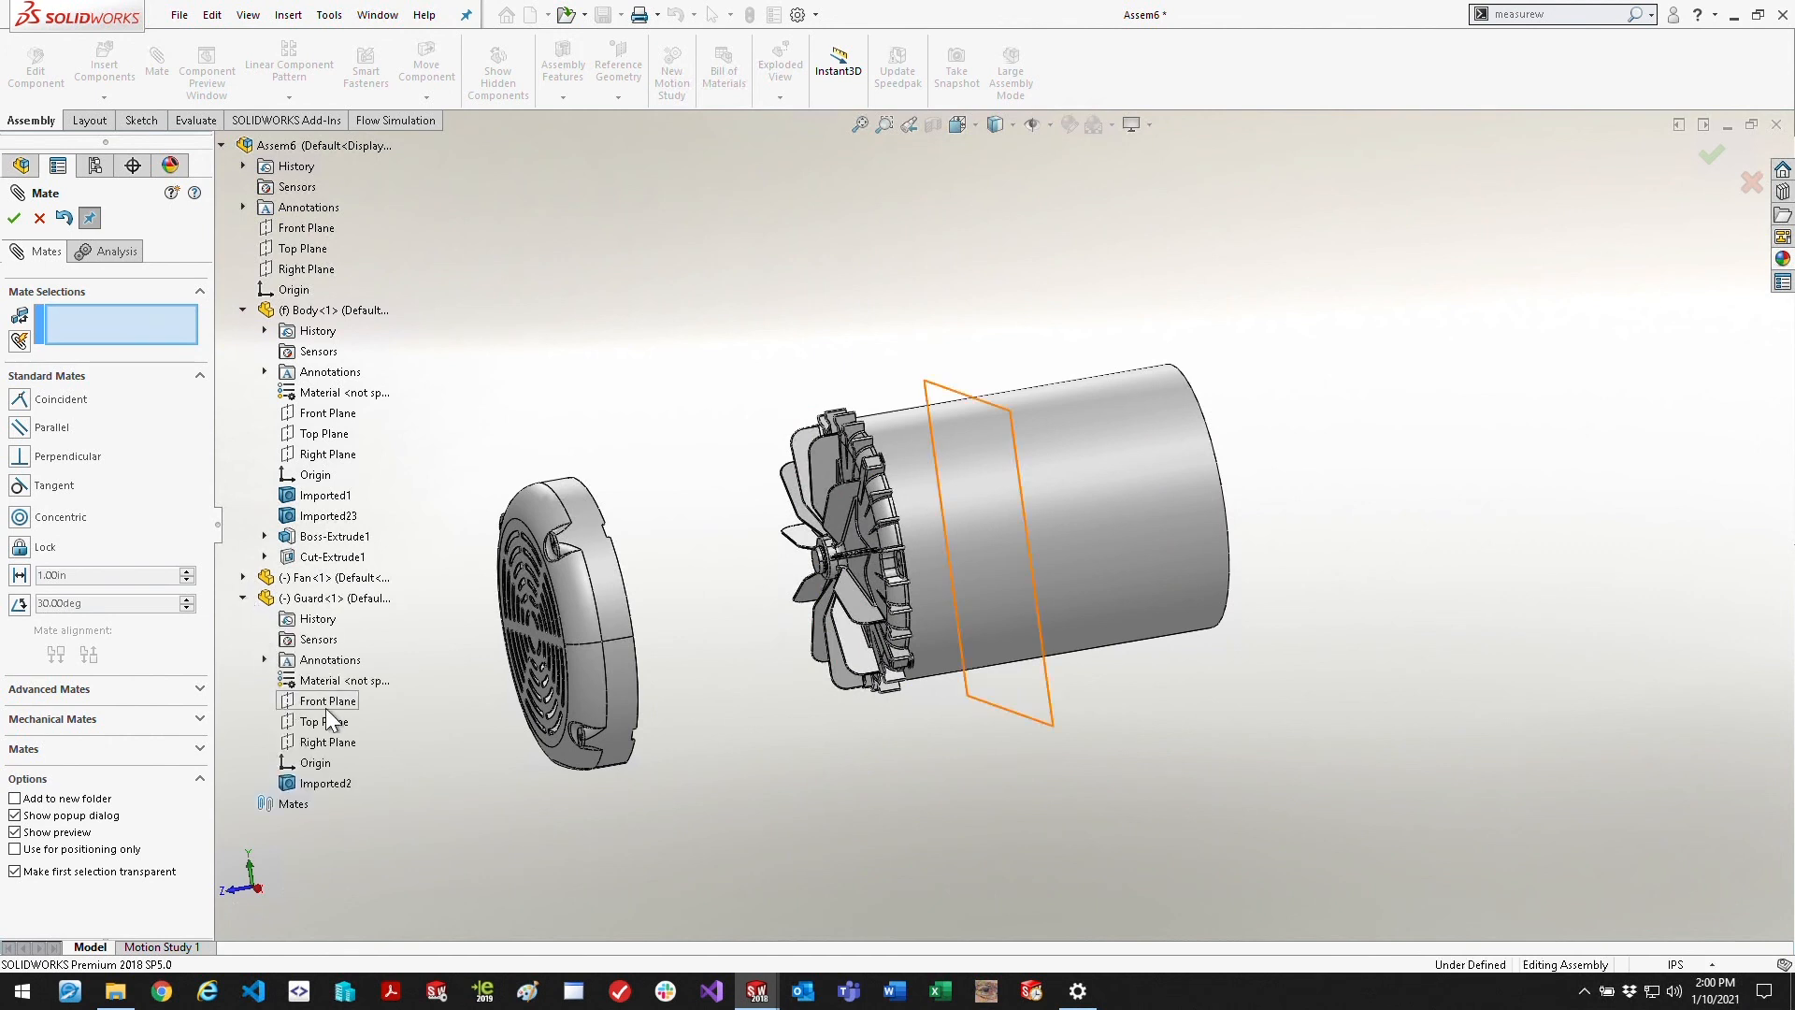
left_click(322, 719)
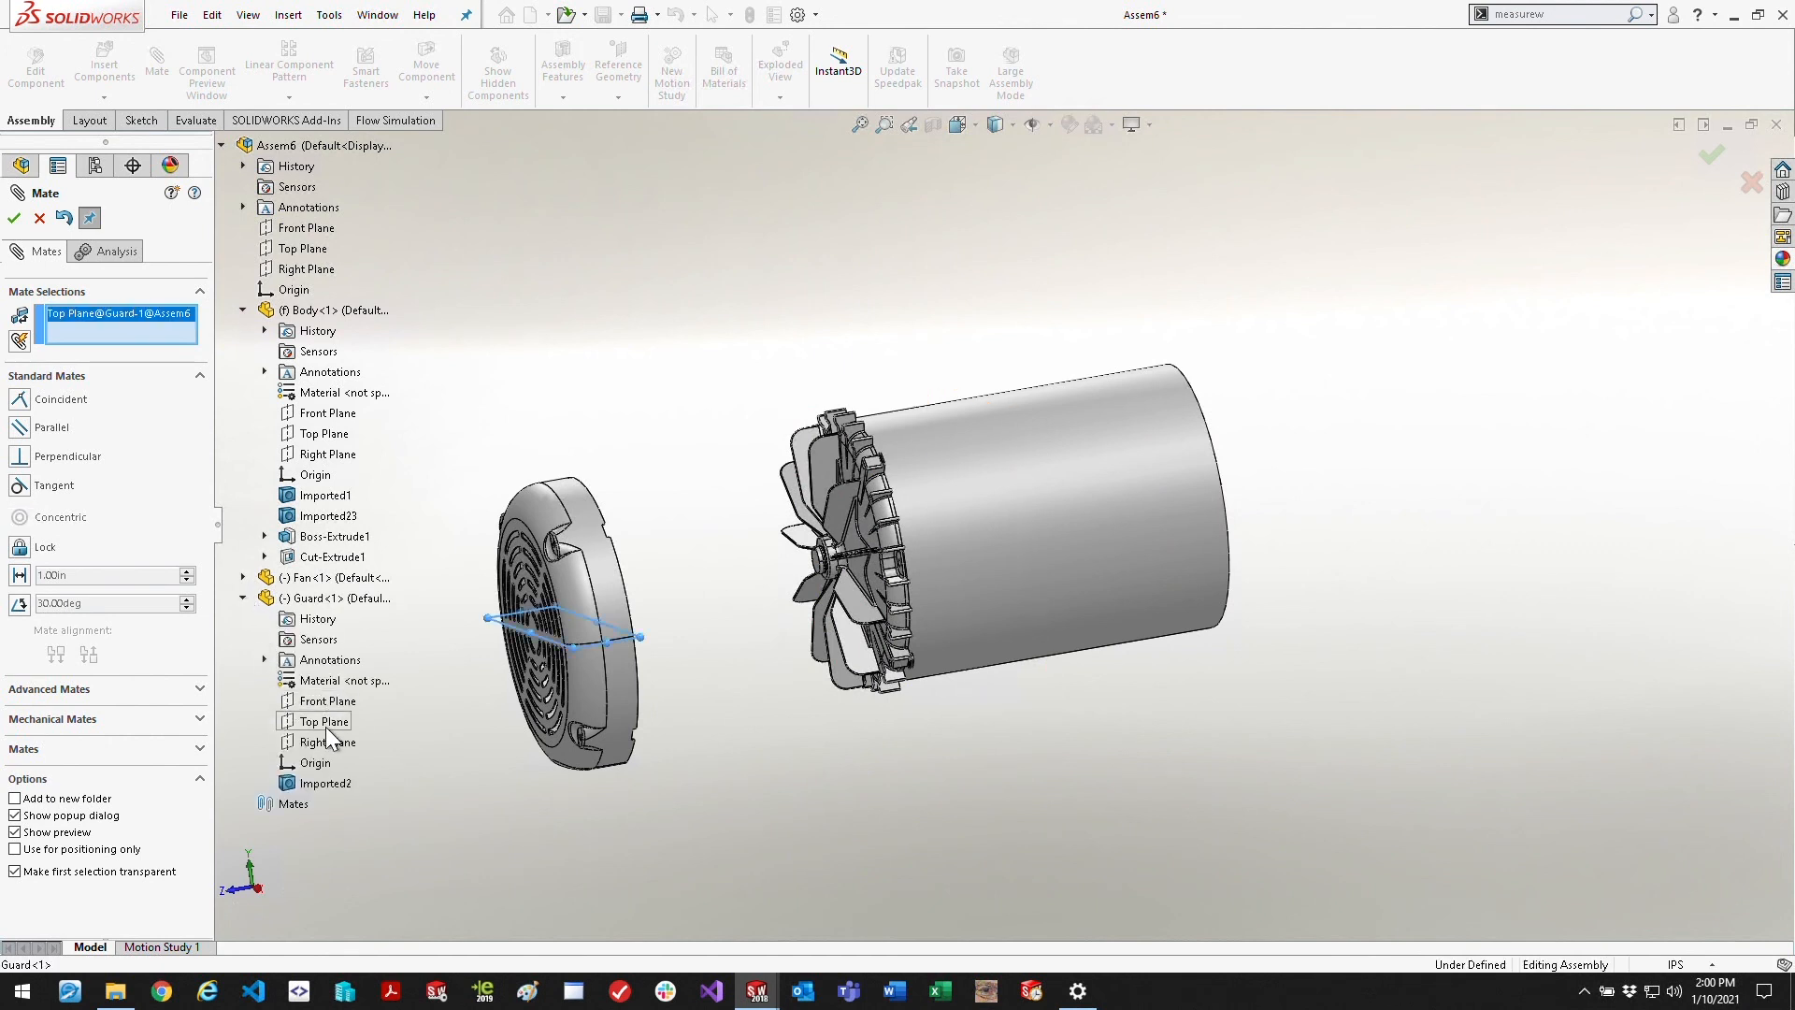
left_click(319, 432)
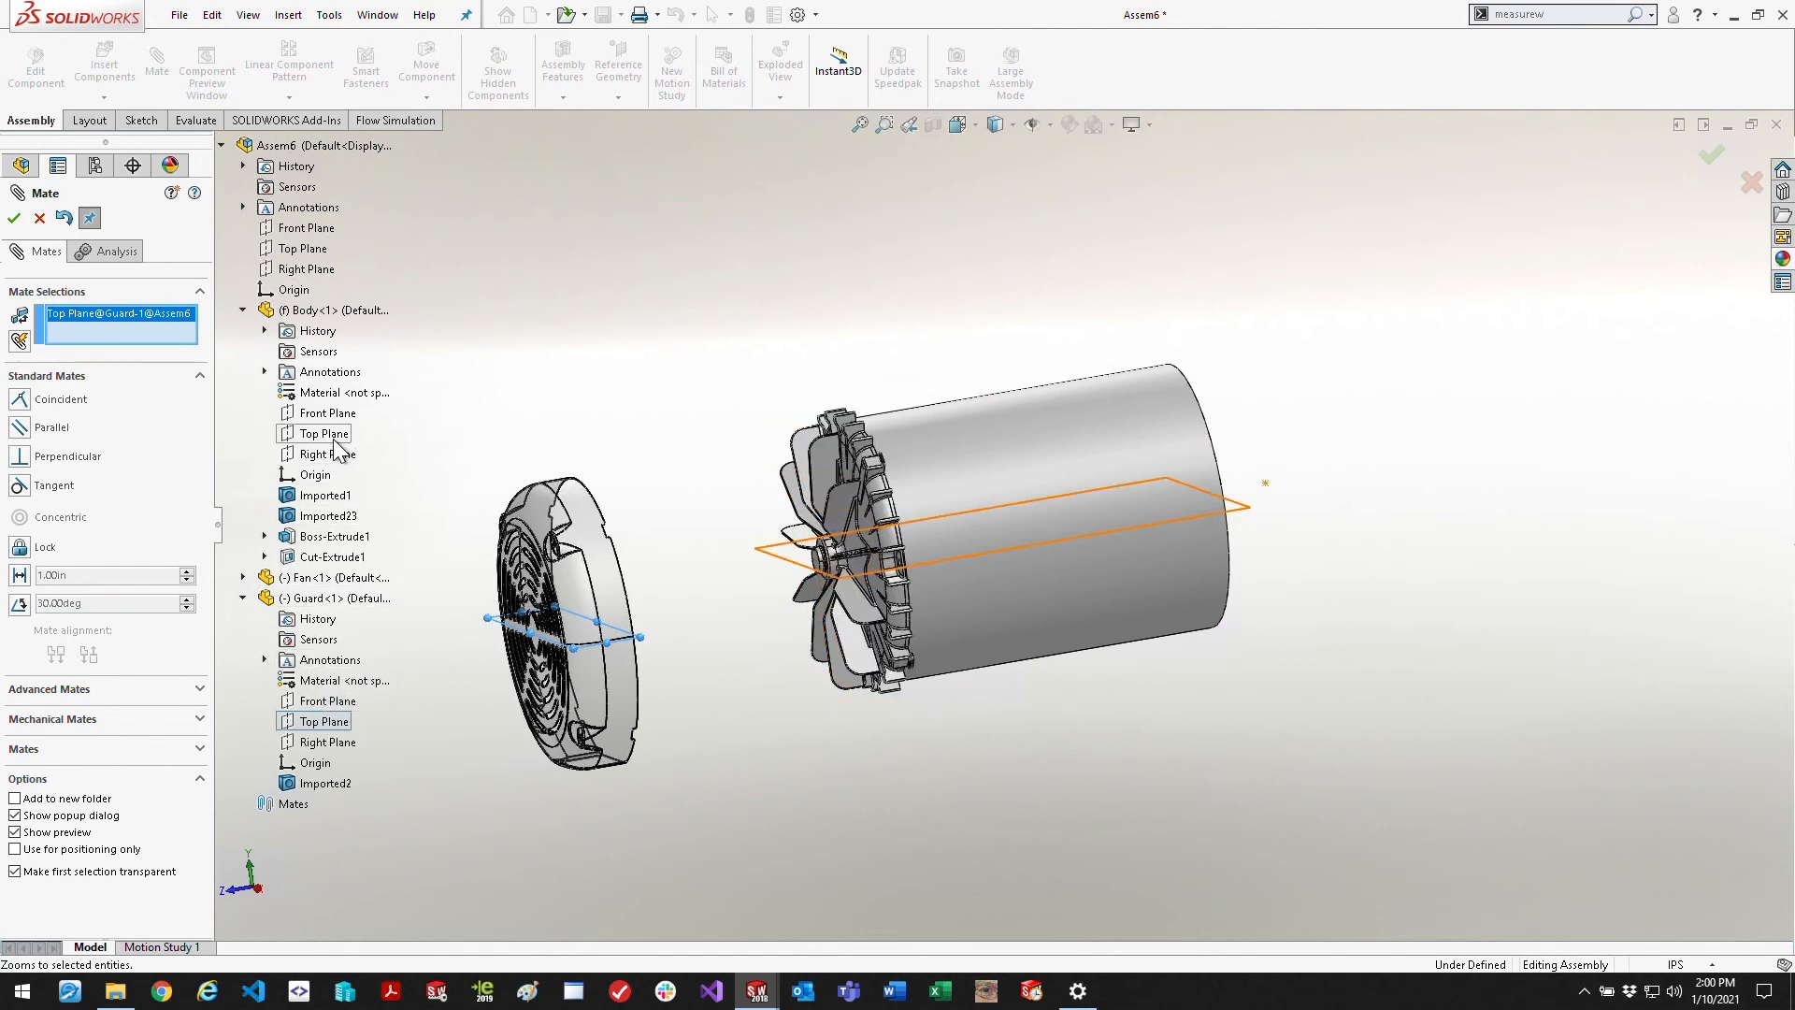
left_click(317, 432)
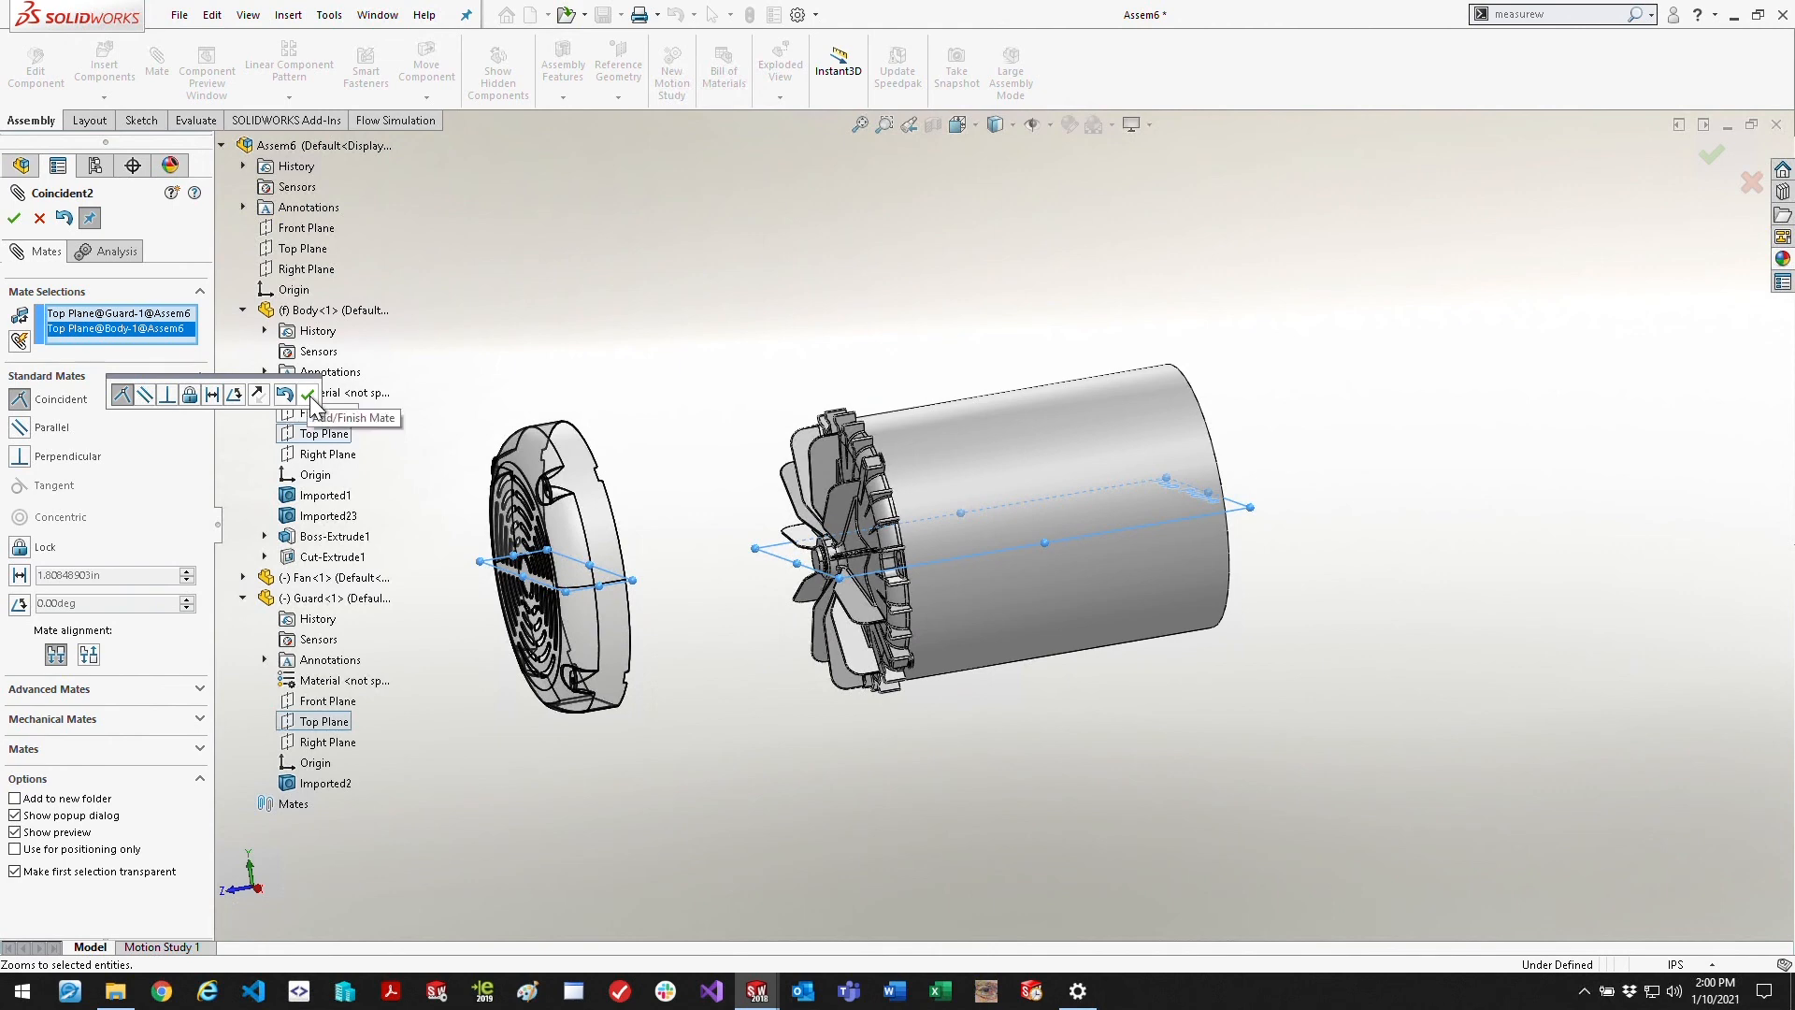
left_click(309, 392)
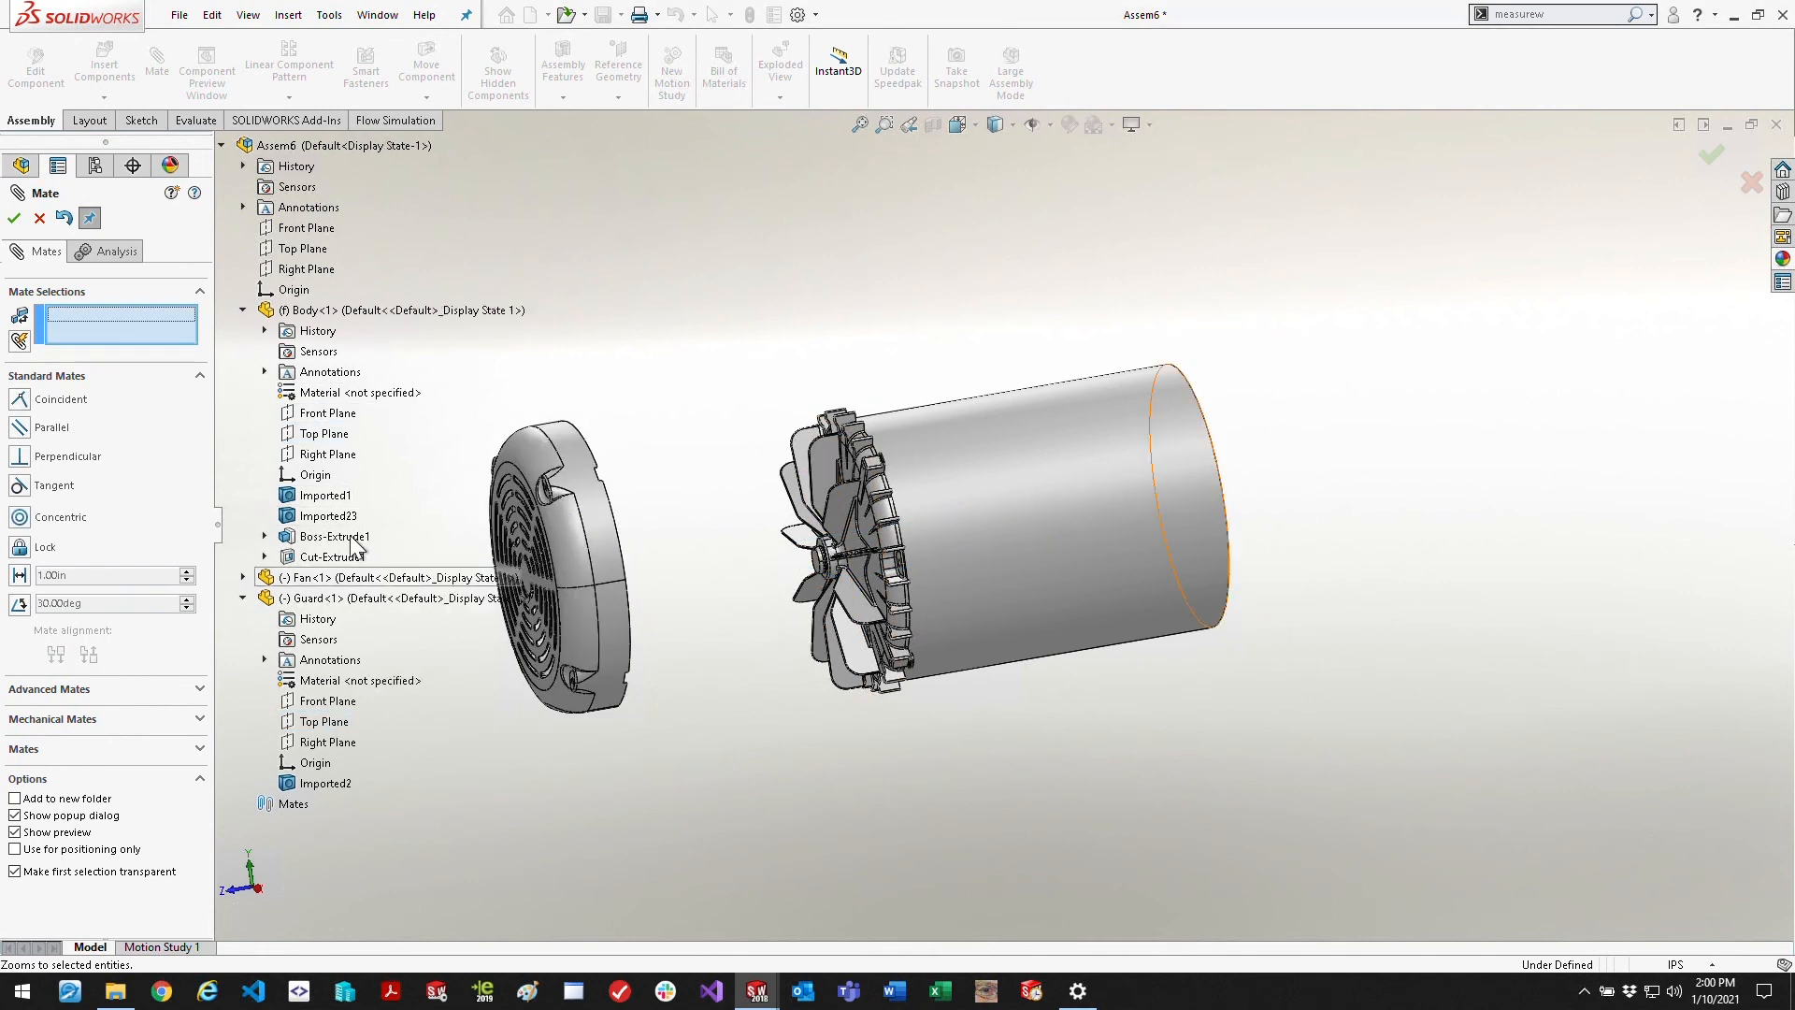
Mate the Body's right plane coincident with the Guard's right plane
left_click(337, 453)
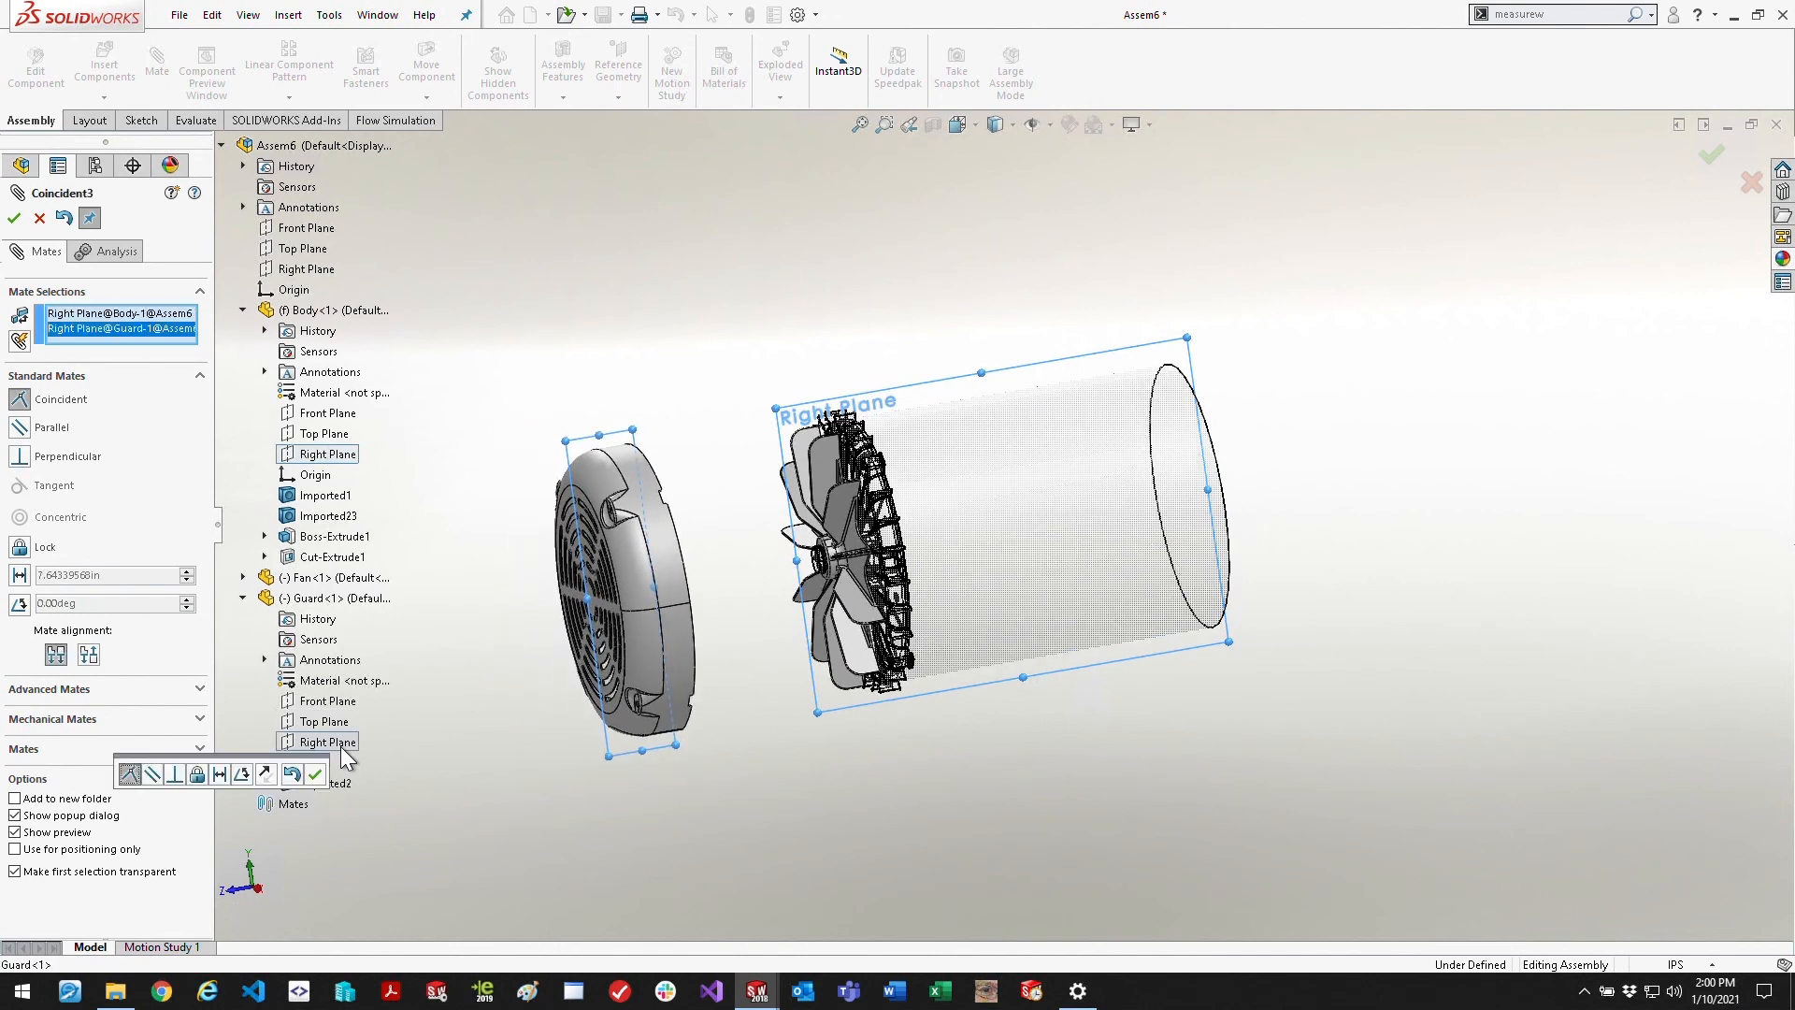
left_click(15, 217)
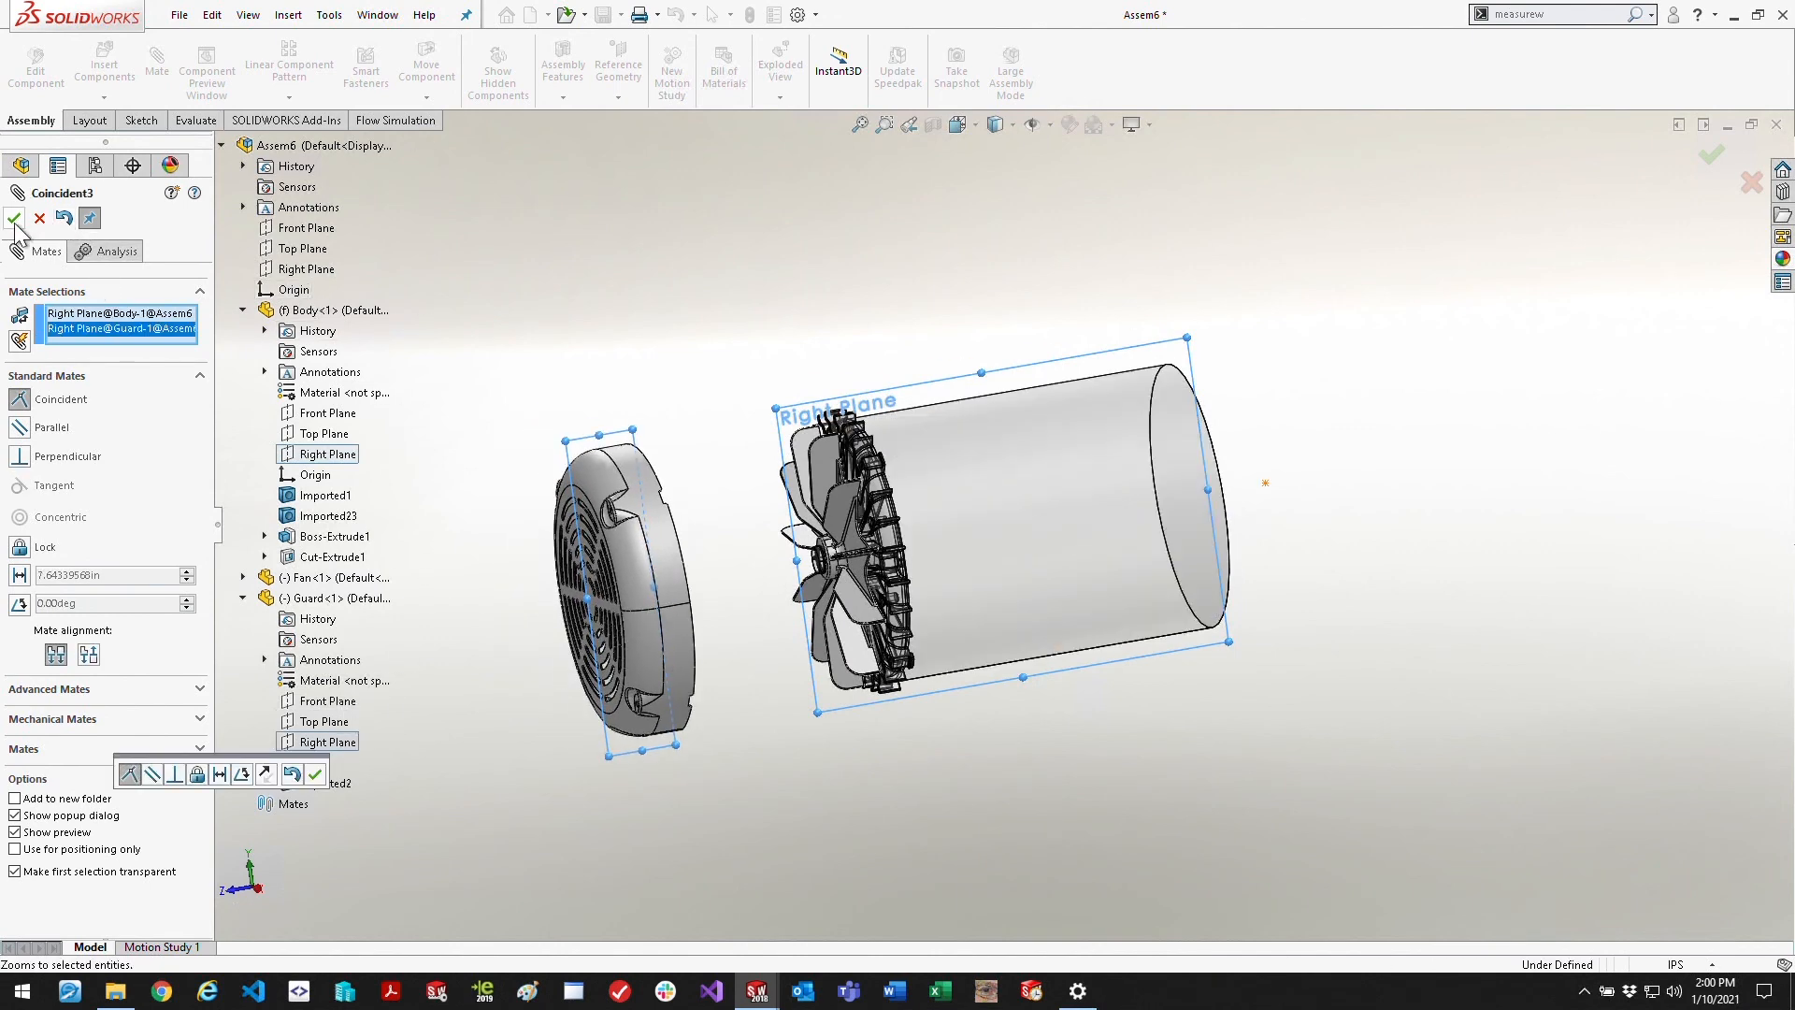
left_click(15, 219)
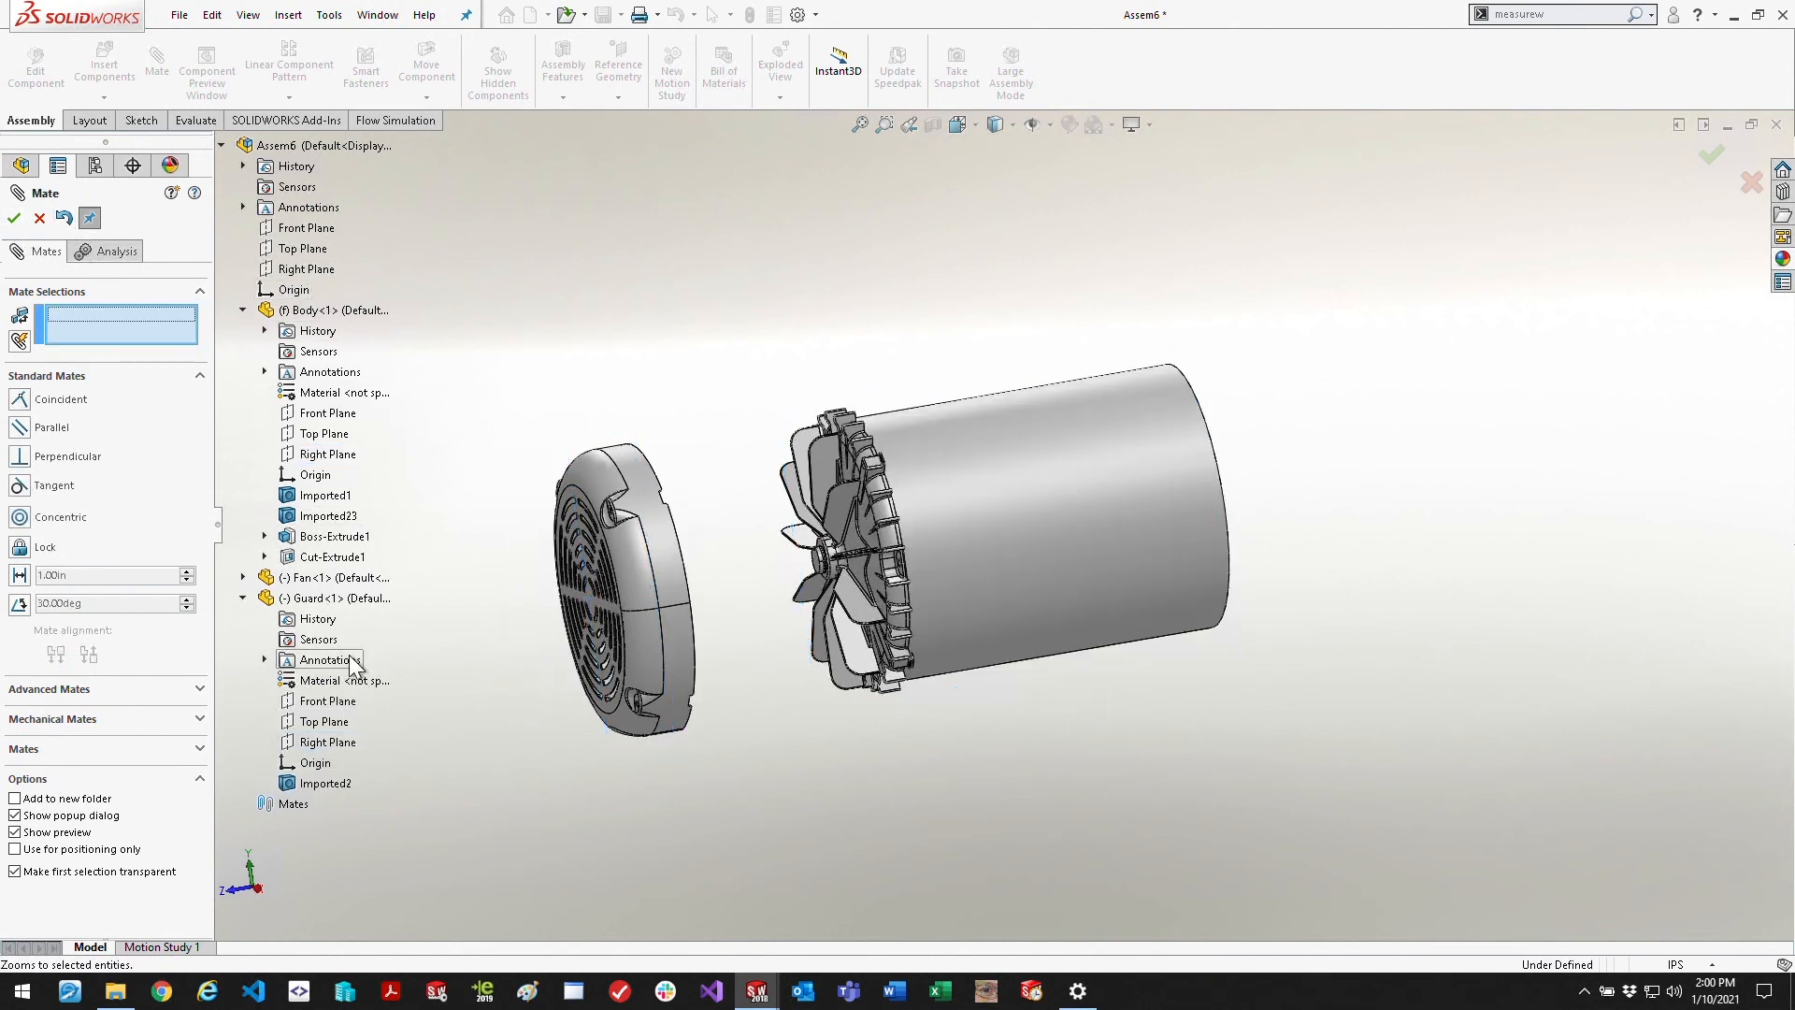
Mate the Guard's front plane to the Body's front plane with a distance mate
left_click(325, 701)
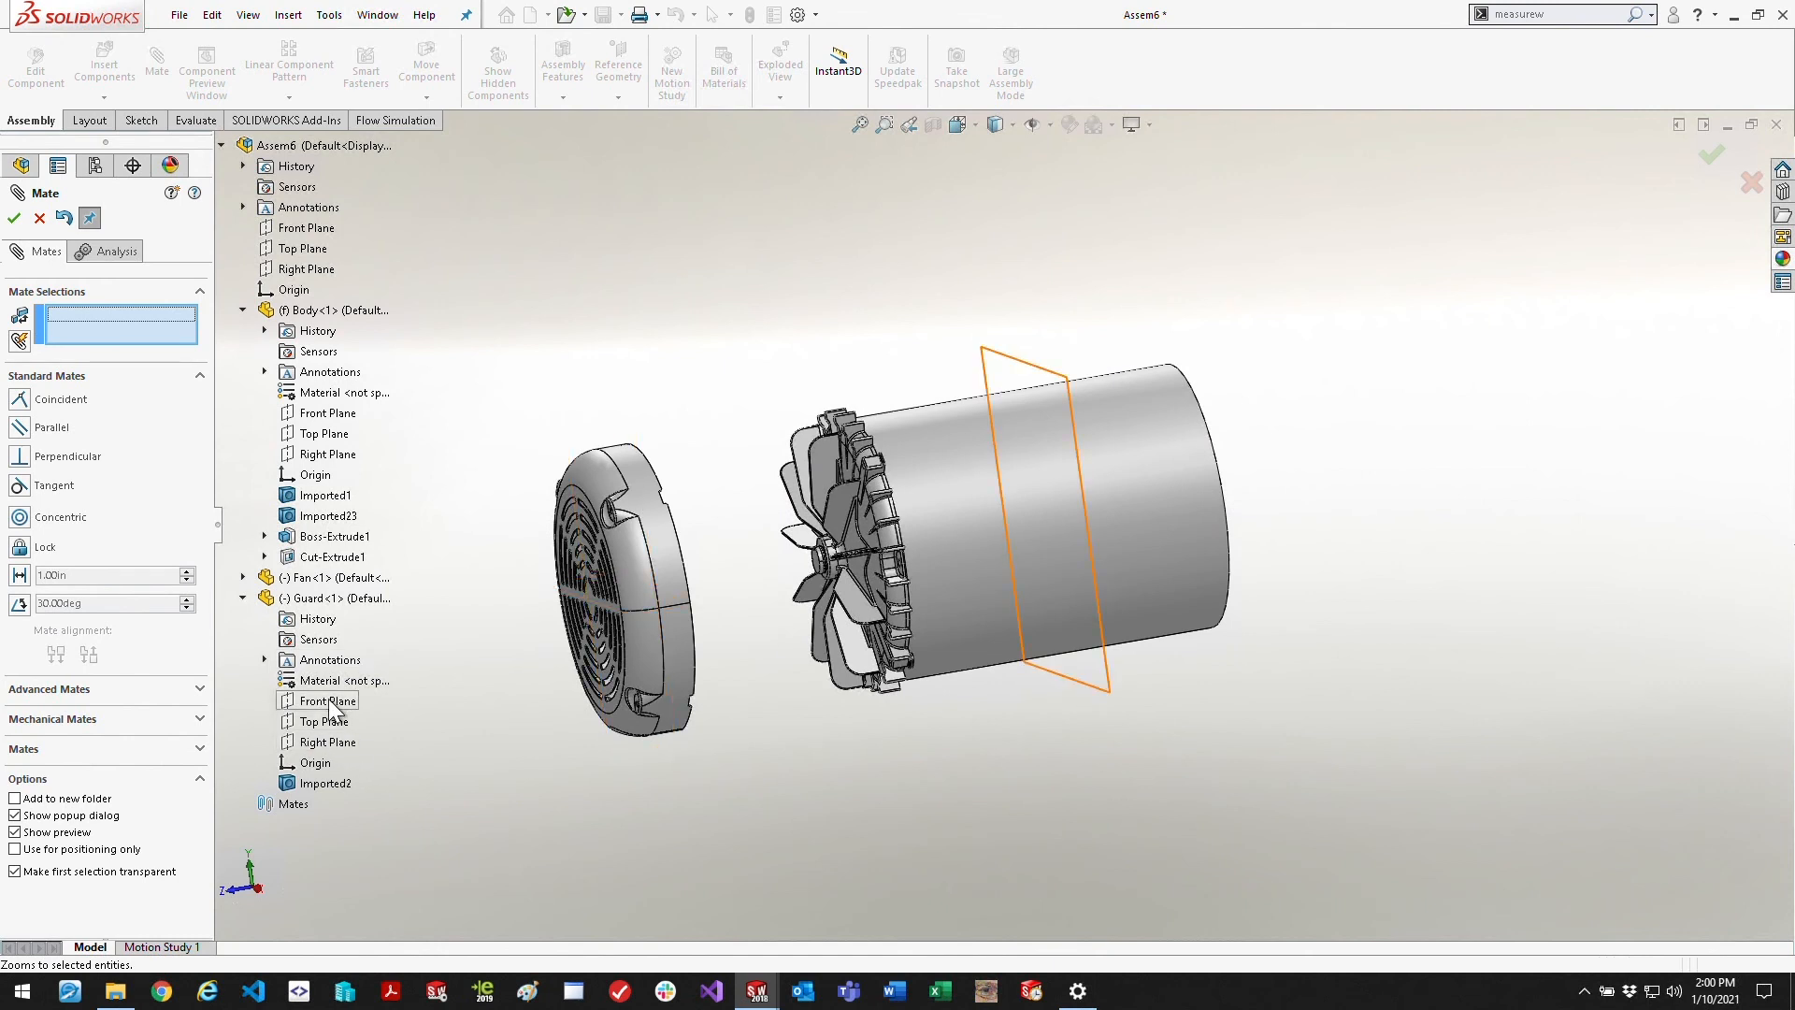
left_click(325, 699)
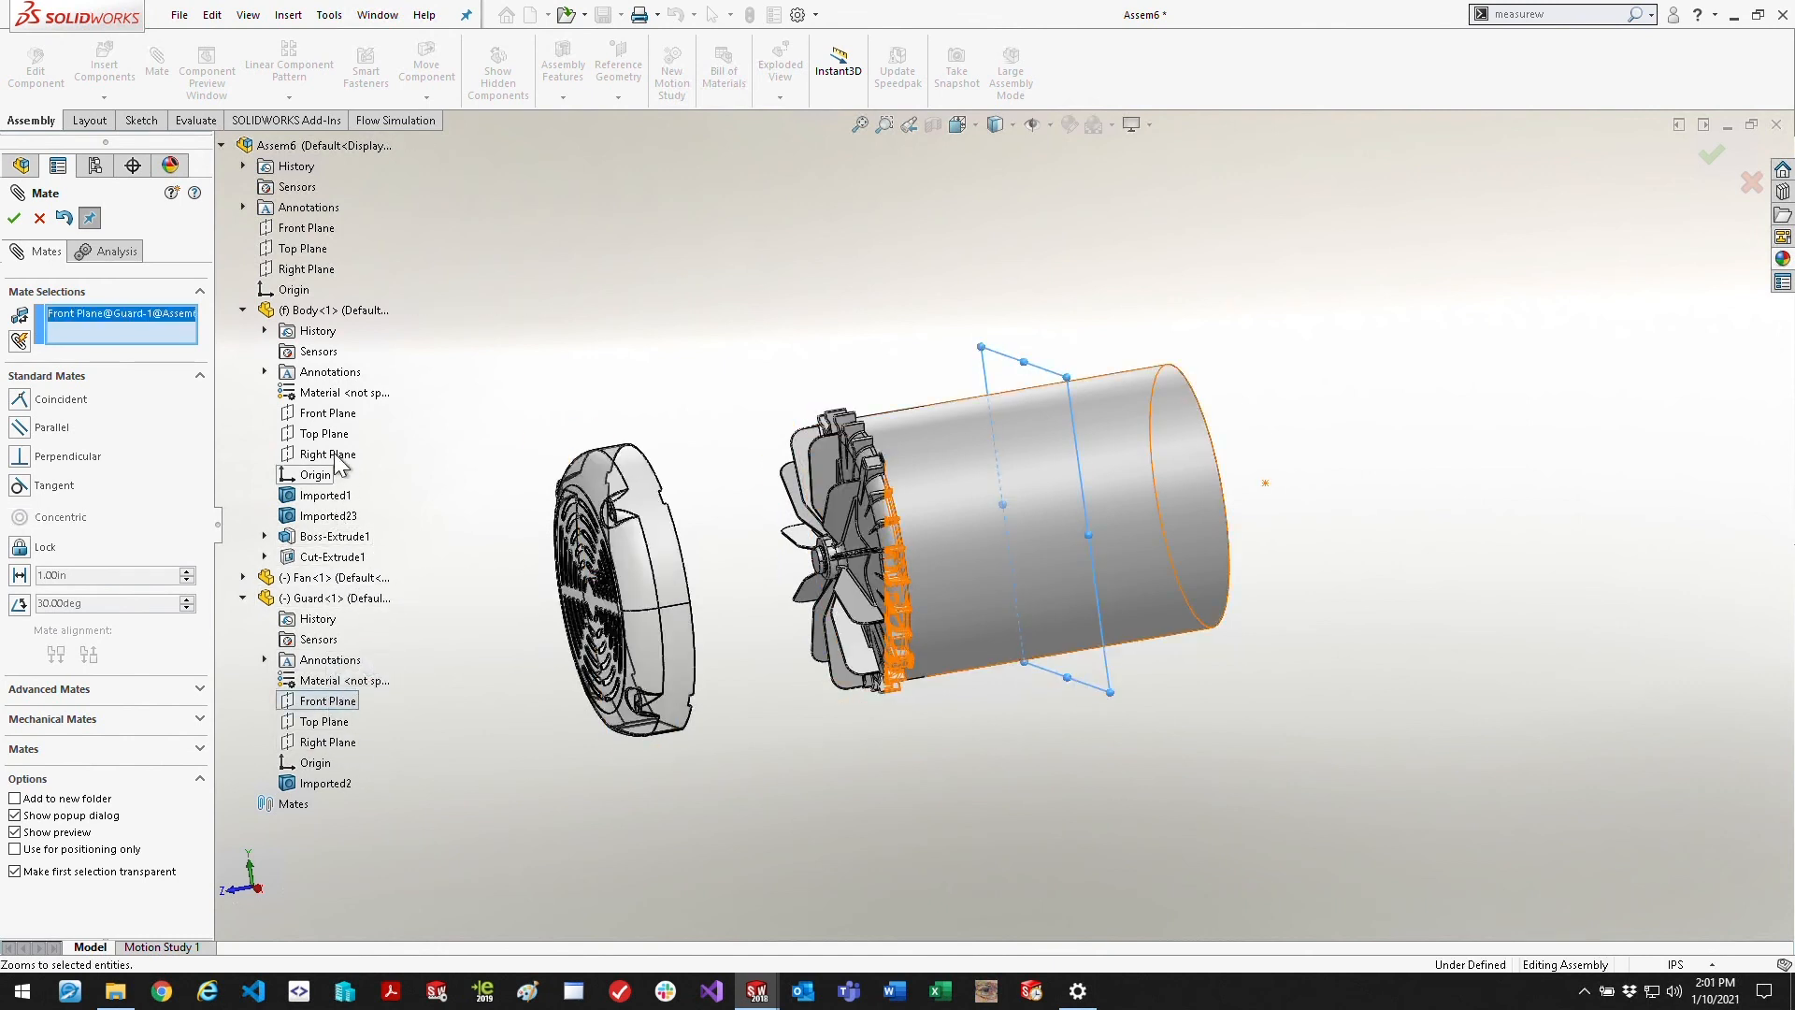
left_click(325, 412)
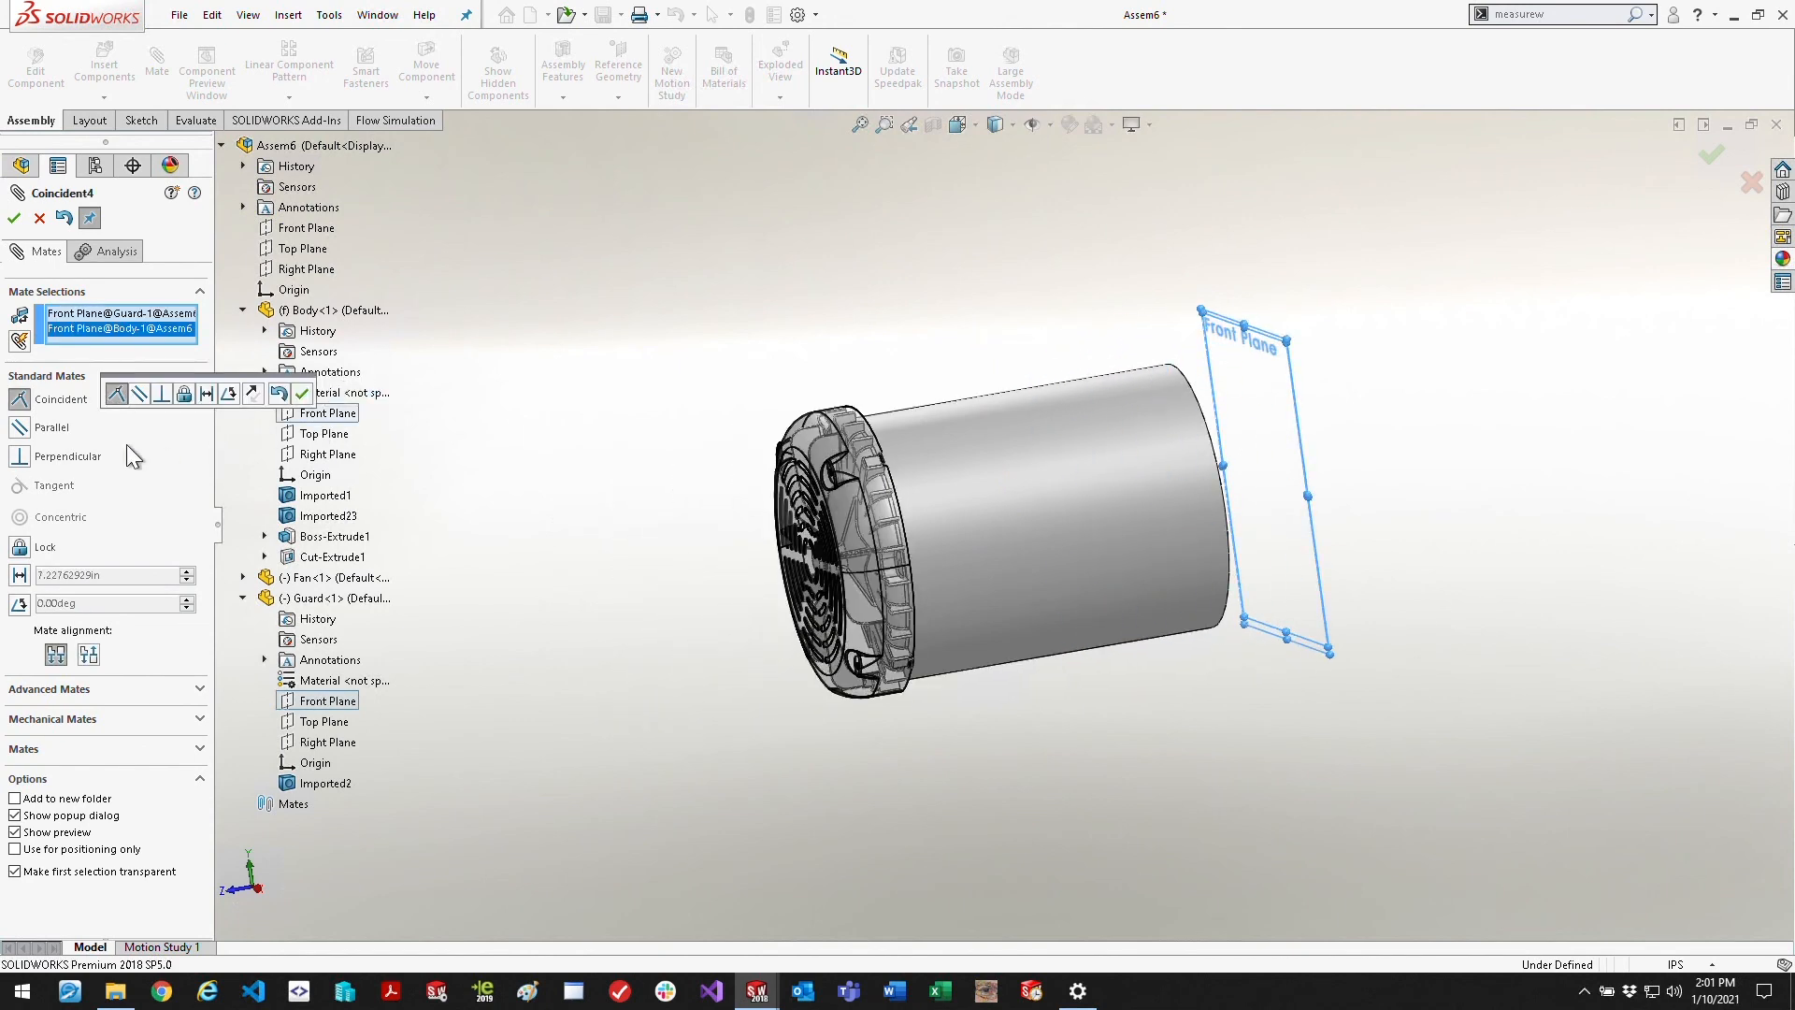
left_click(206, 393)
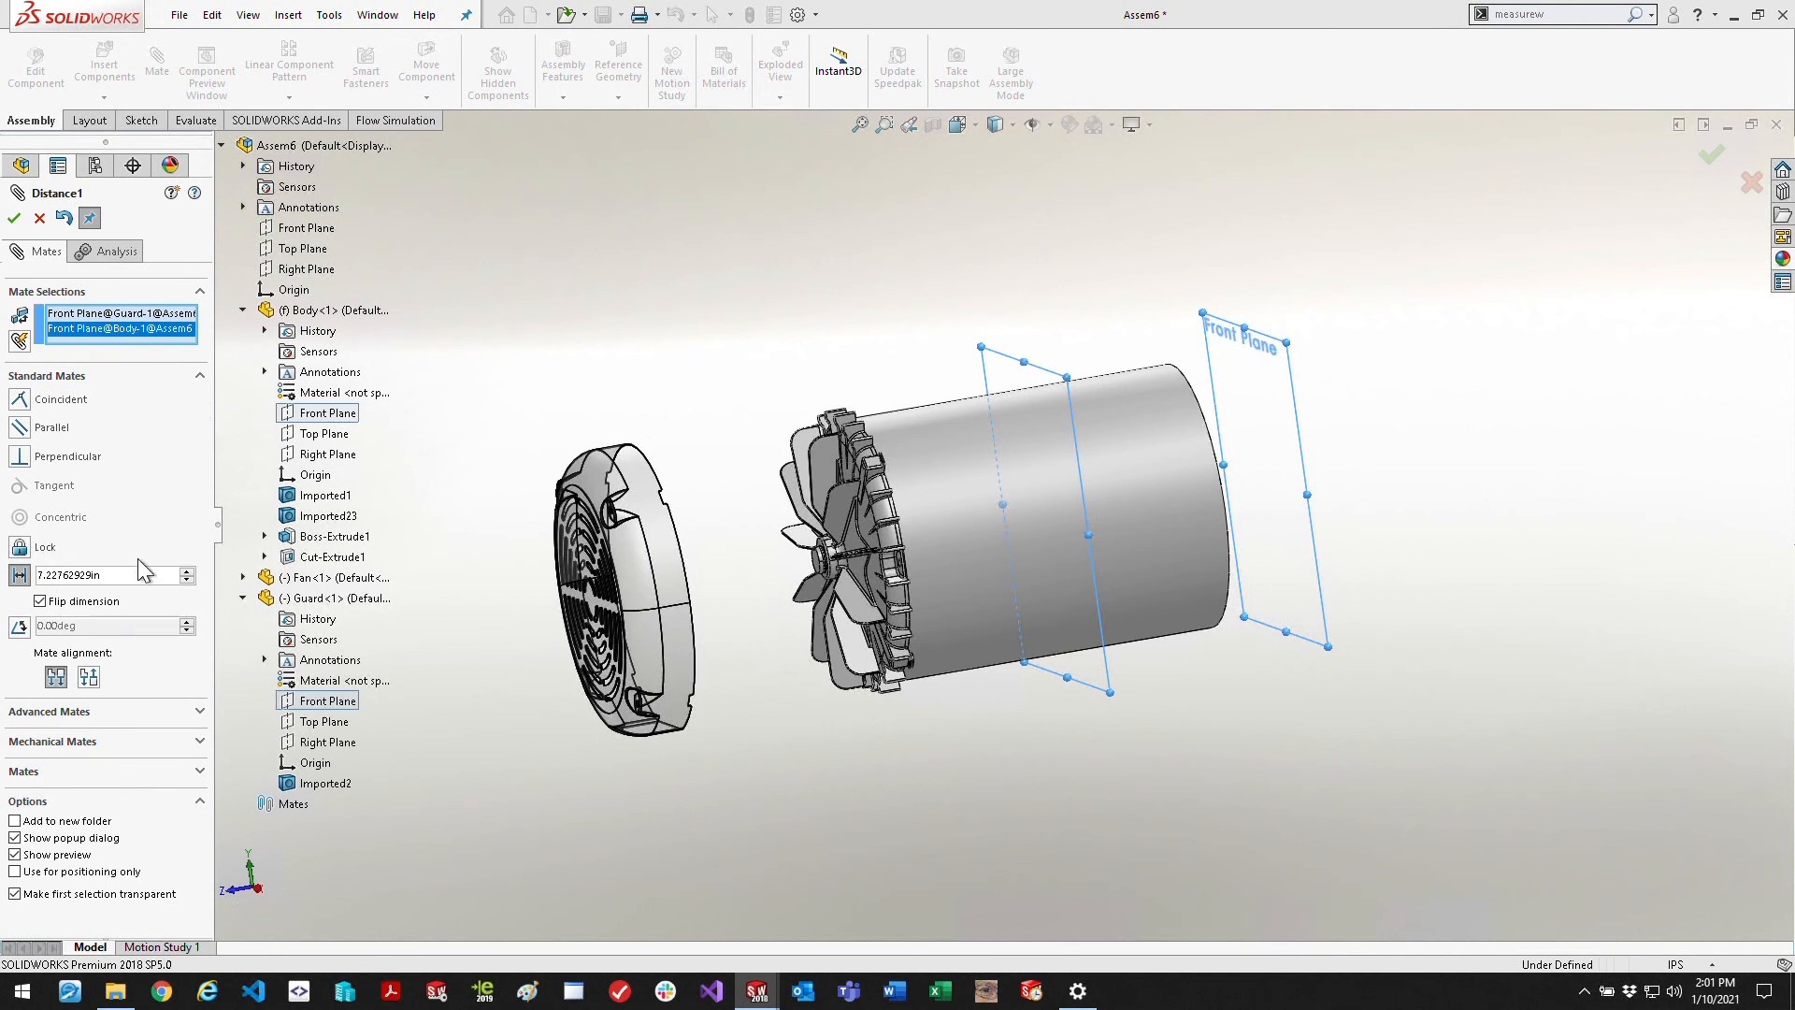
left_click(378, 598)
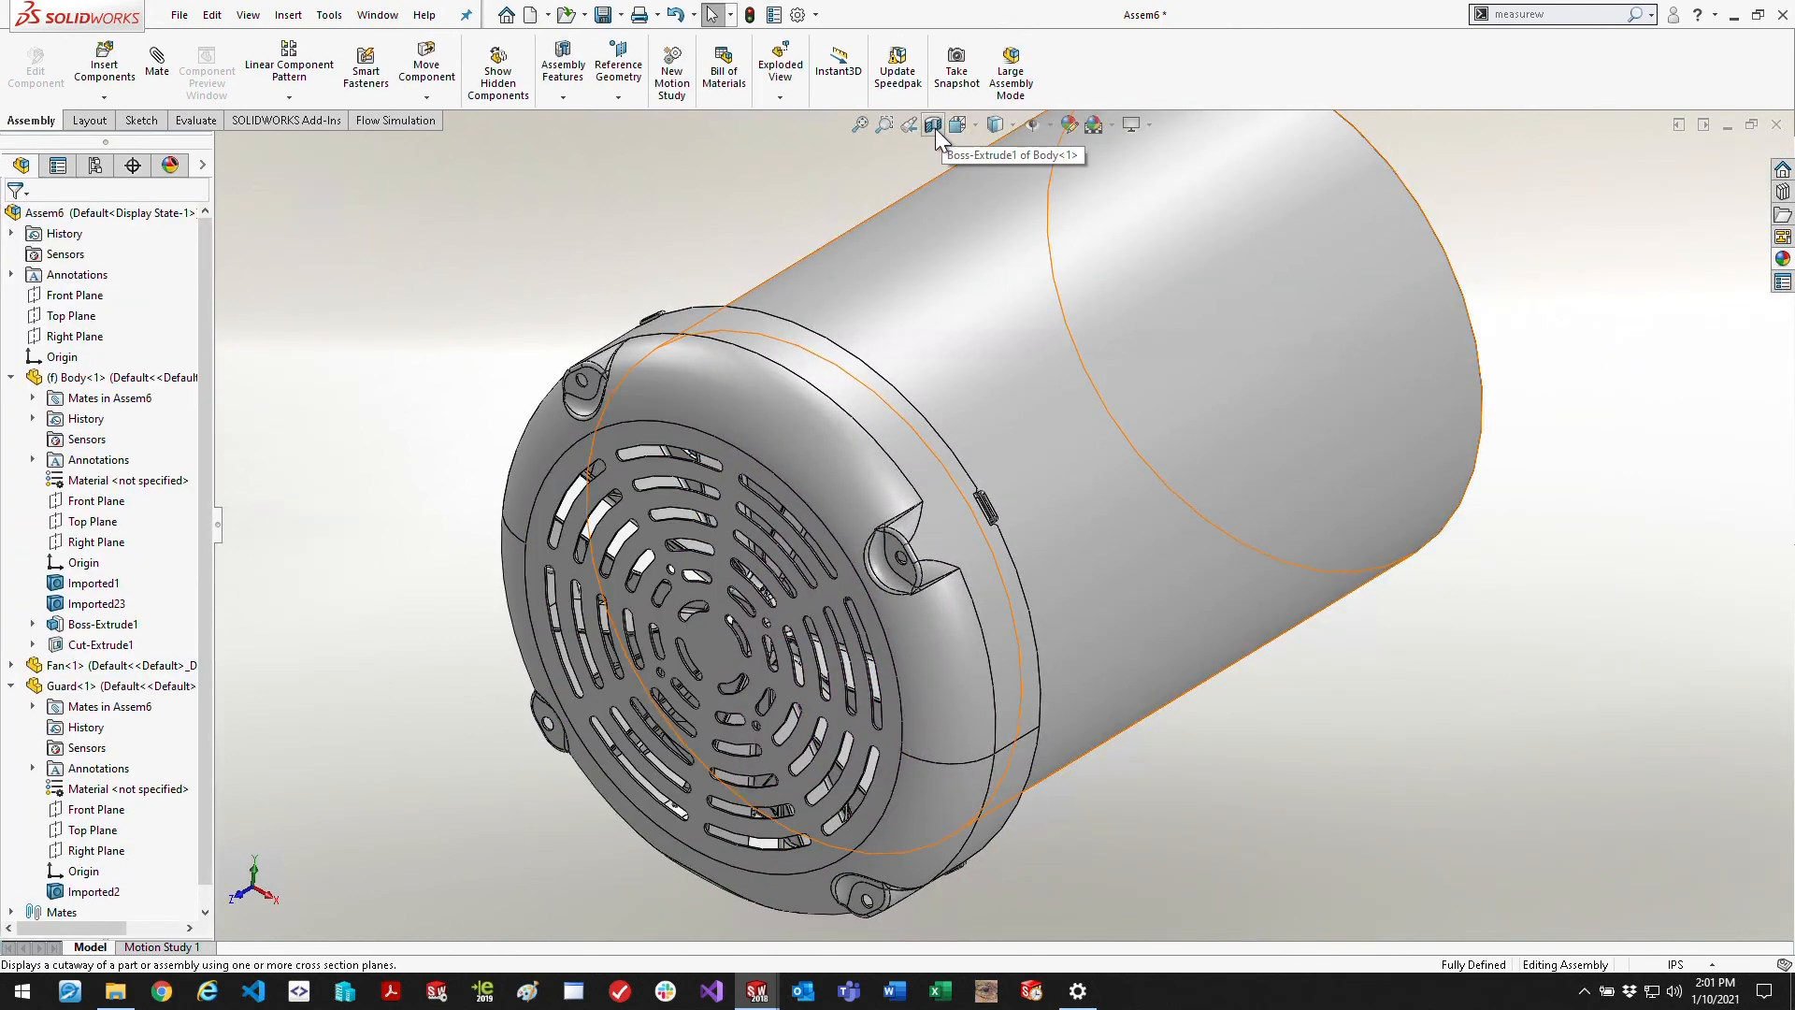
Apply a section view that cuts the assembly open to expose the Guard inside the Body
left_click(933, 125)
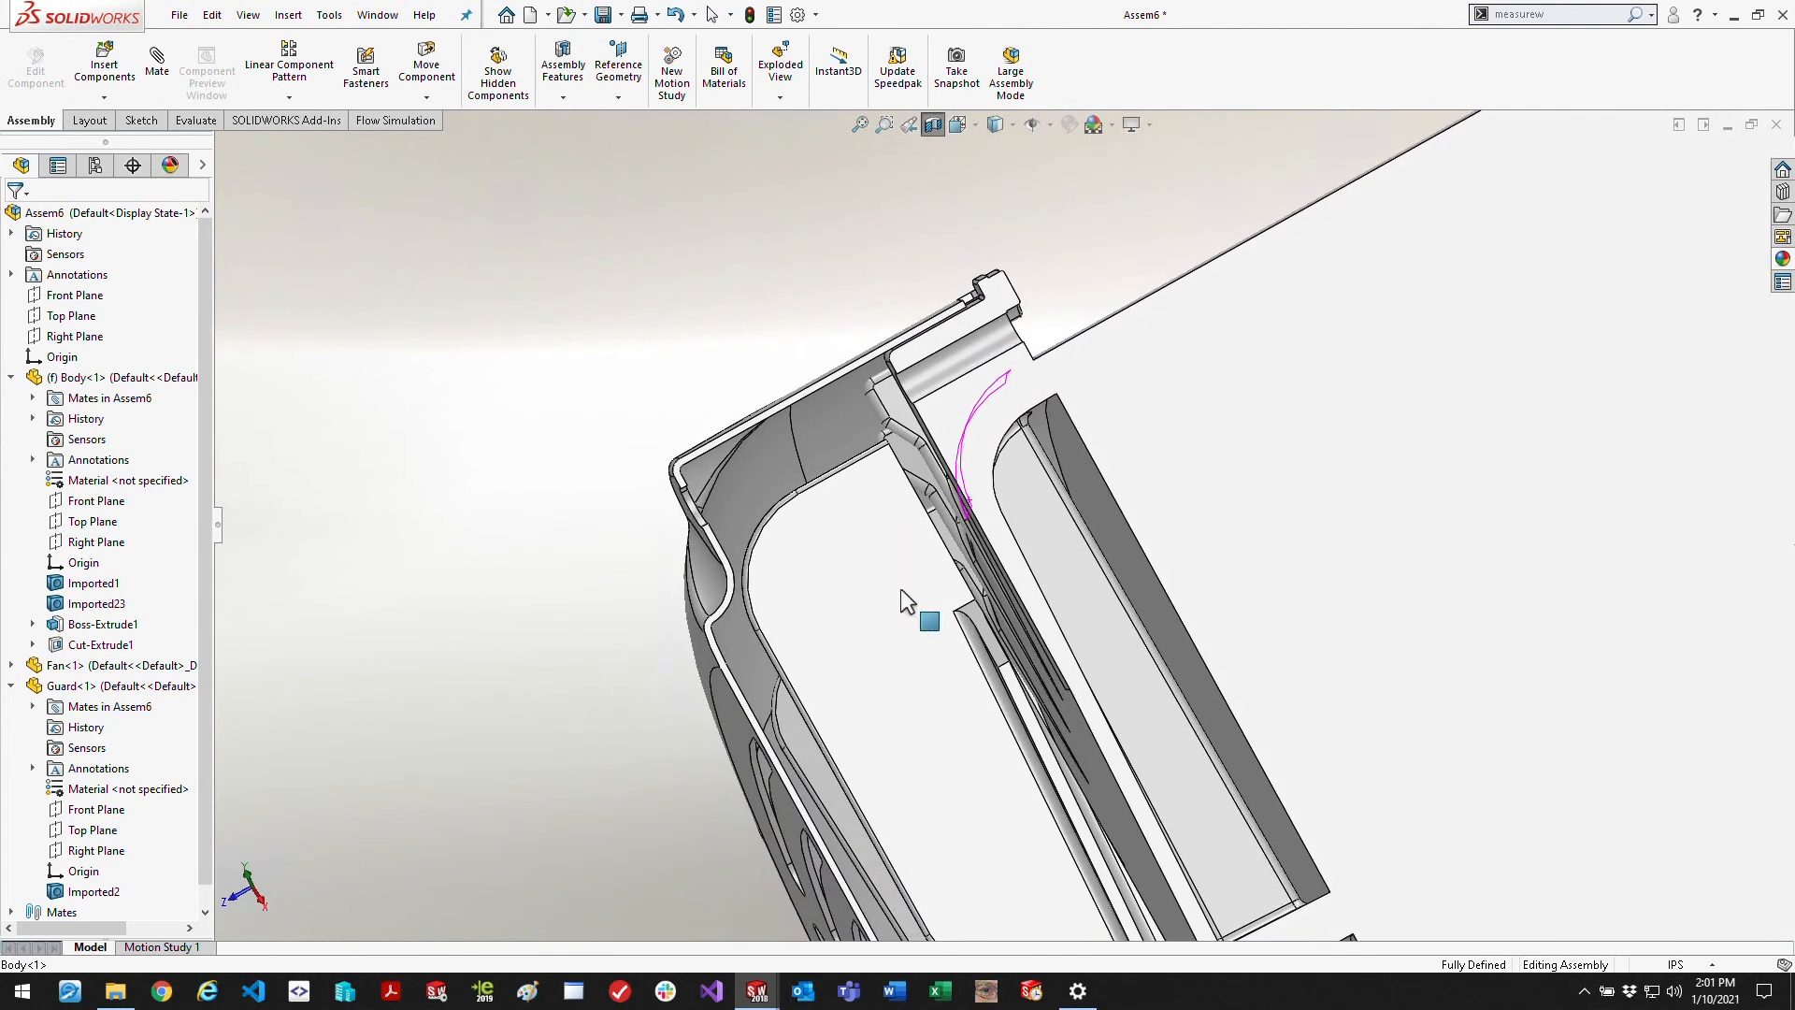
Create a new part document from File > New
left_click(179, 13)
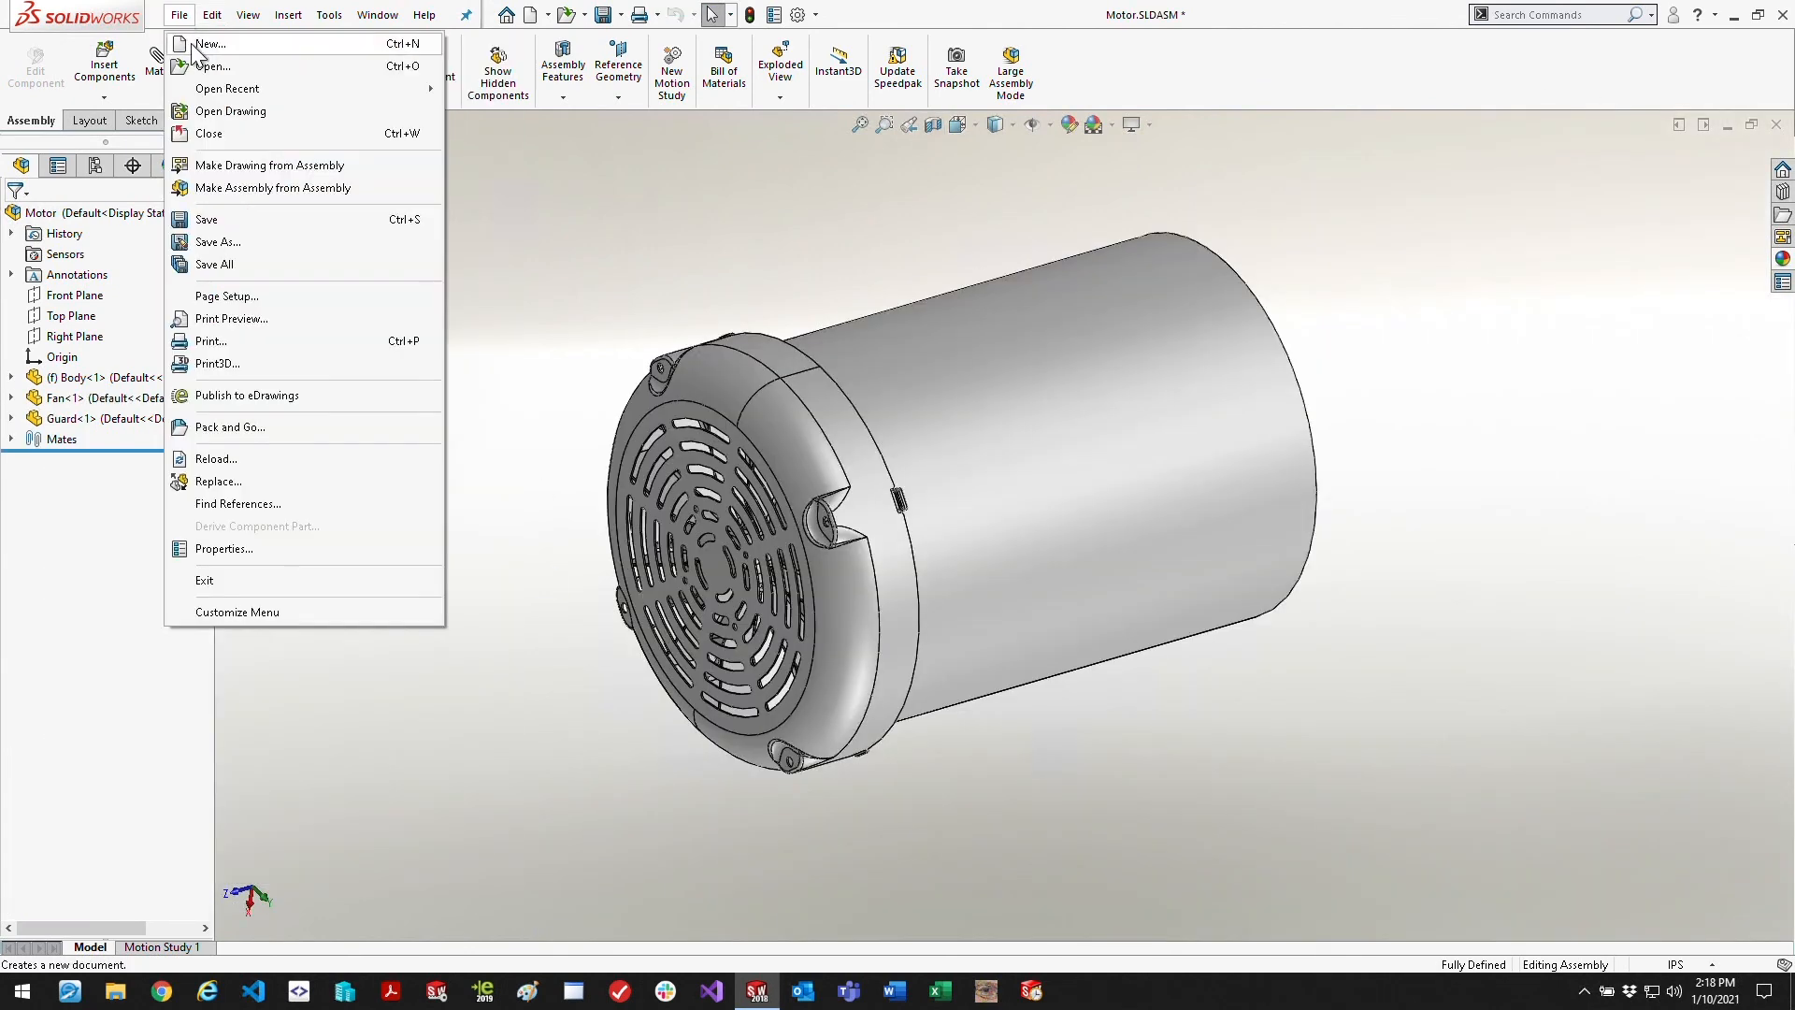
left_click(210, 43)
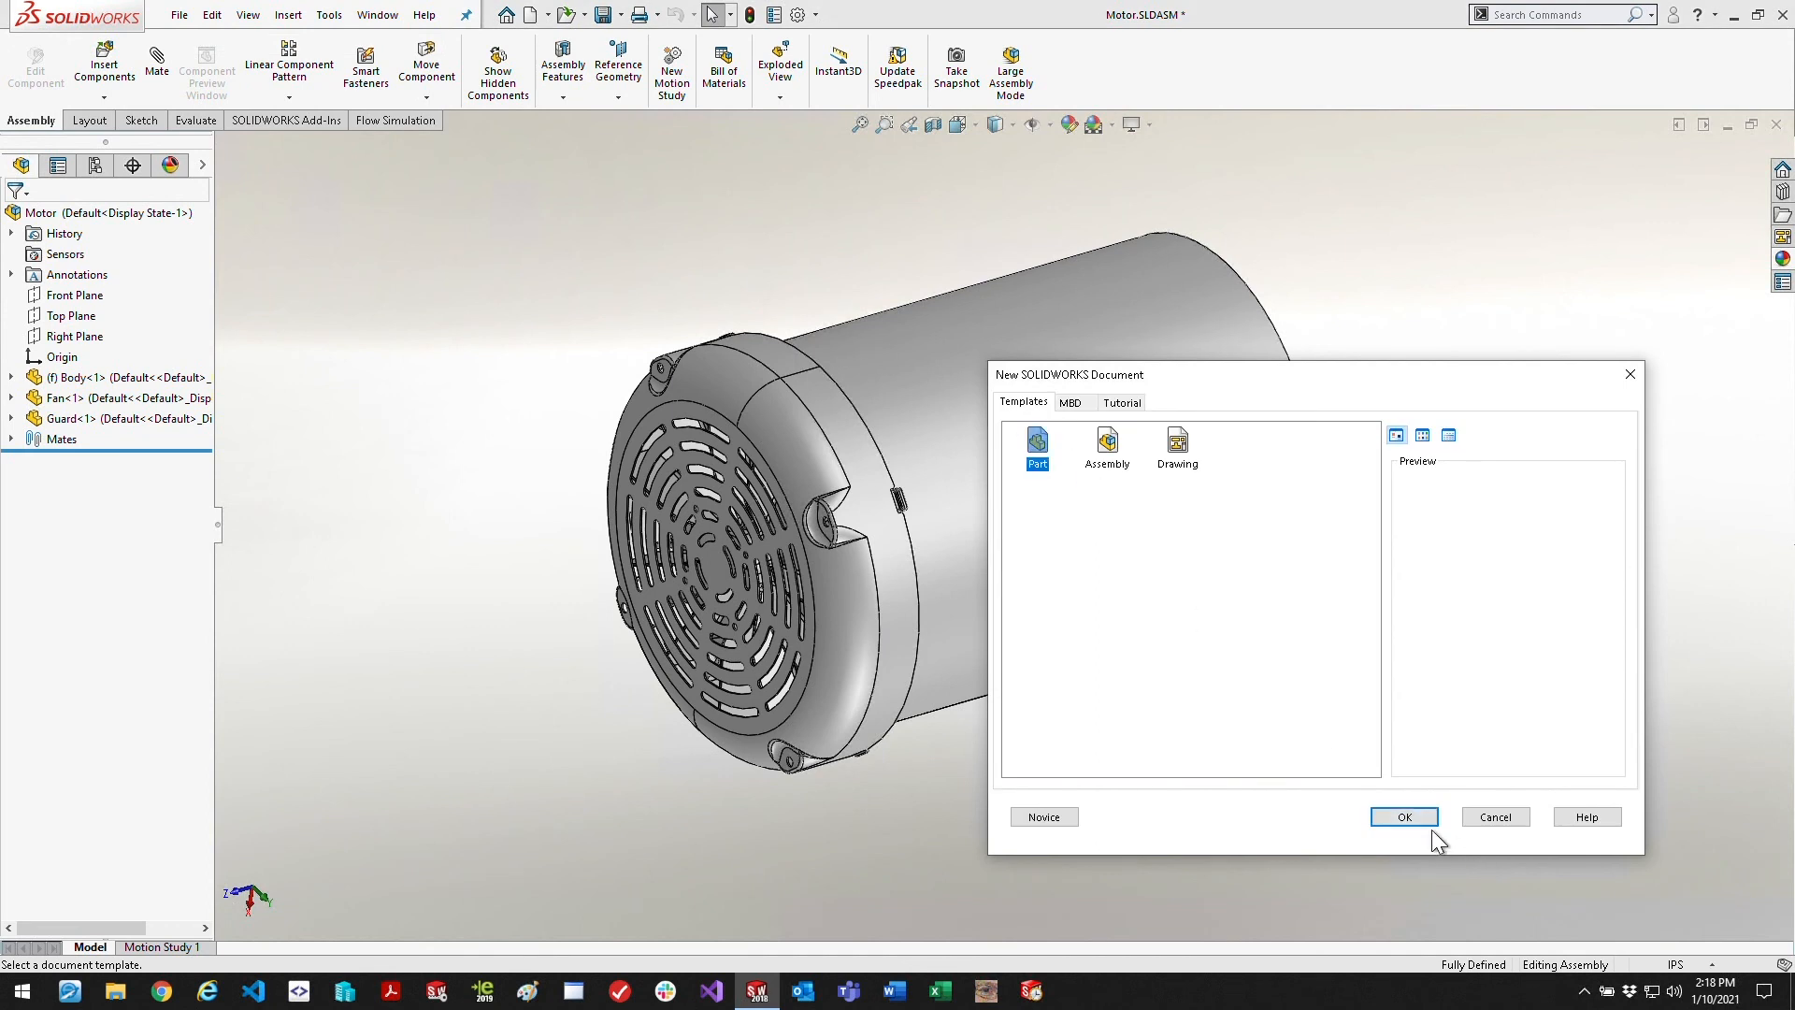
left_click(1404, 817)
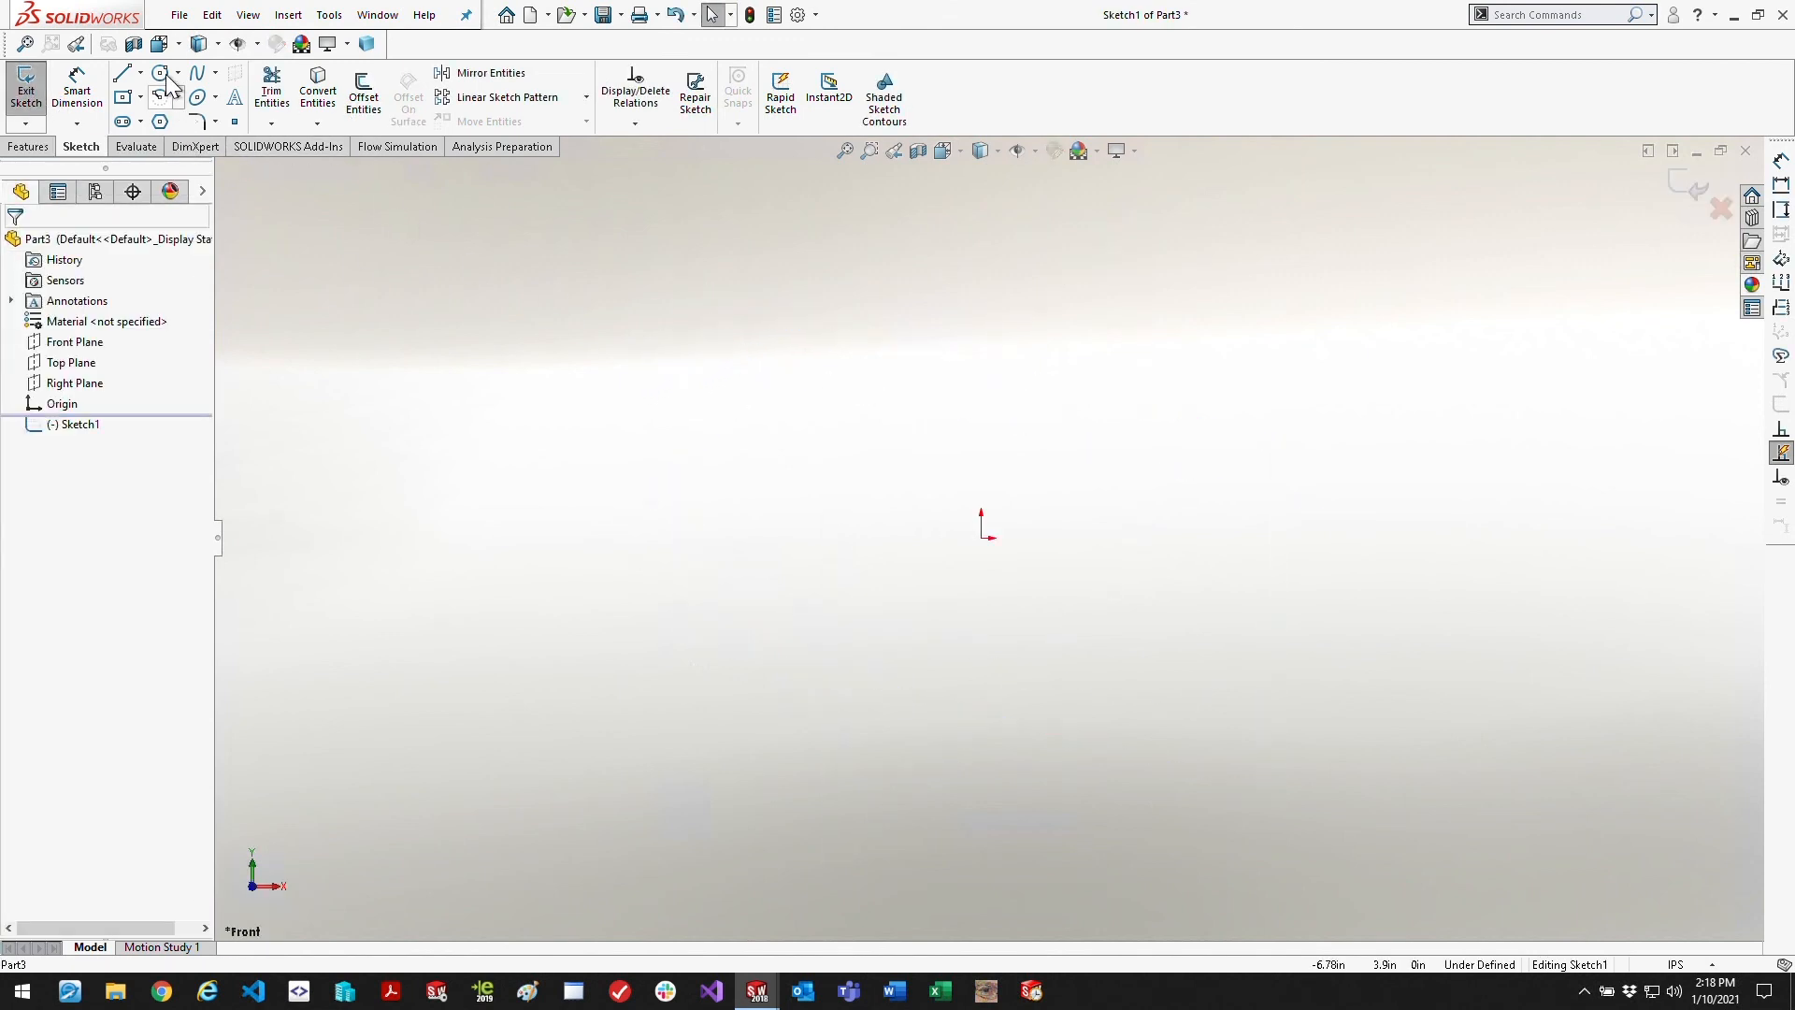
Sketch an 8.40 in diameter circle at the origin and start extruding it 1.02 in
left_click(159, 73)
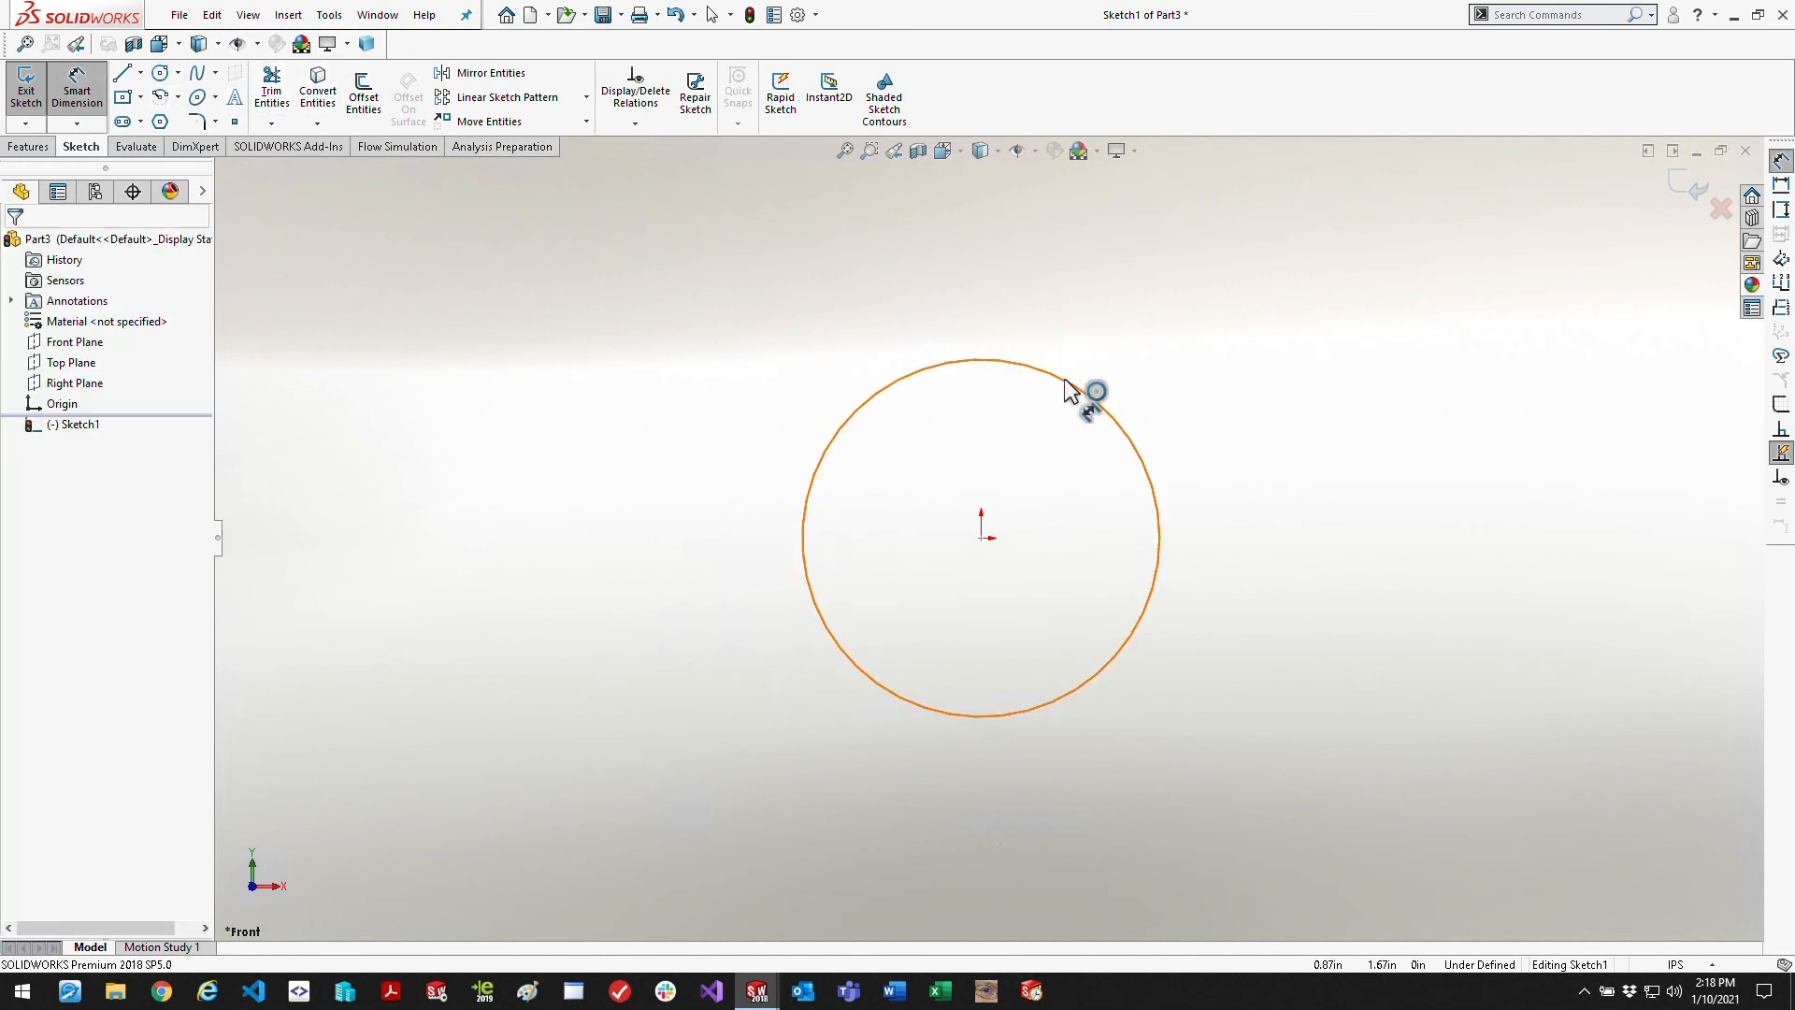
left_click(1064, 365)
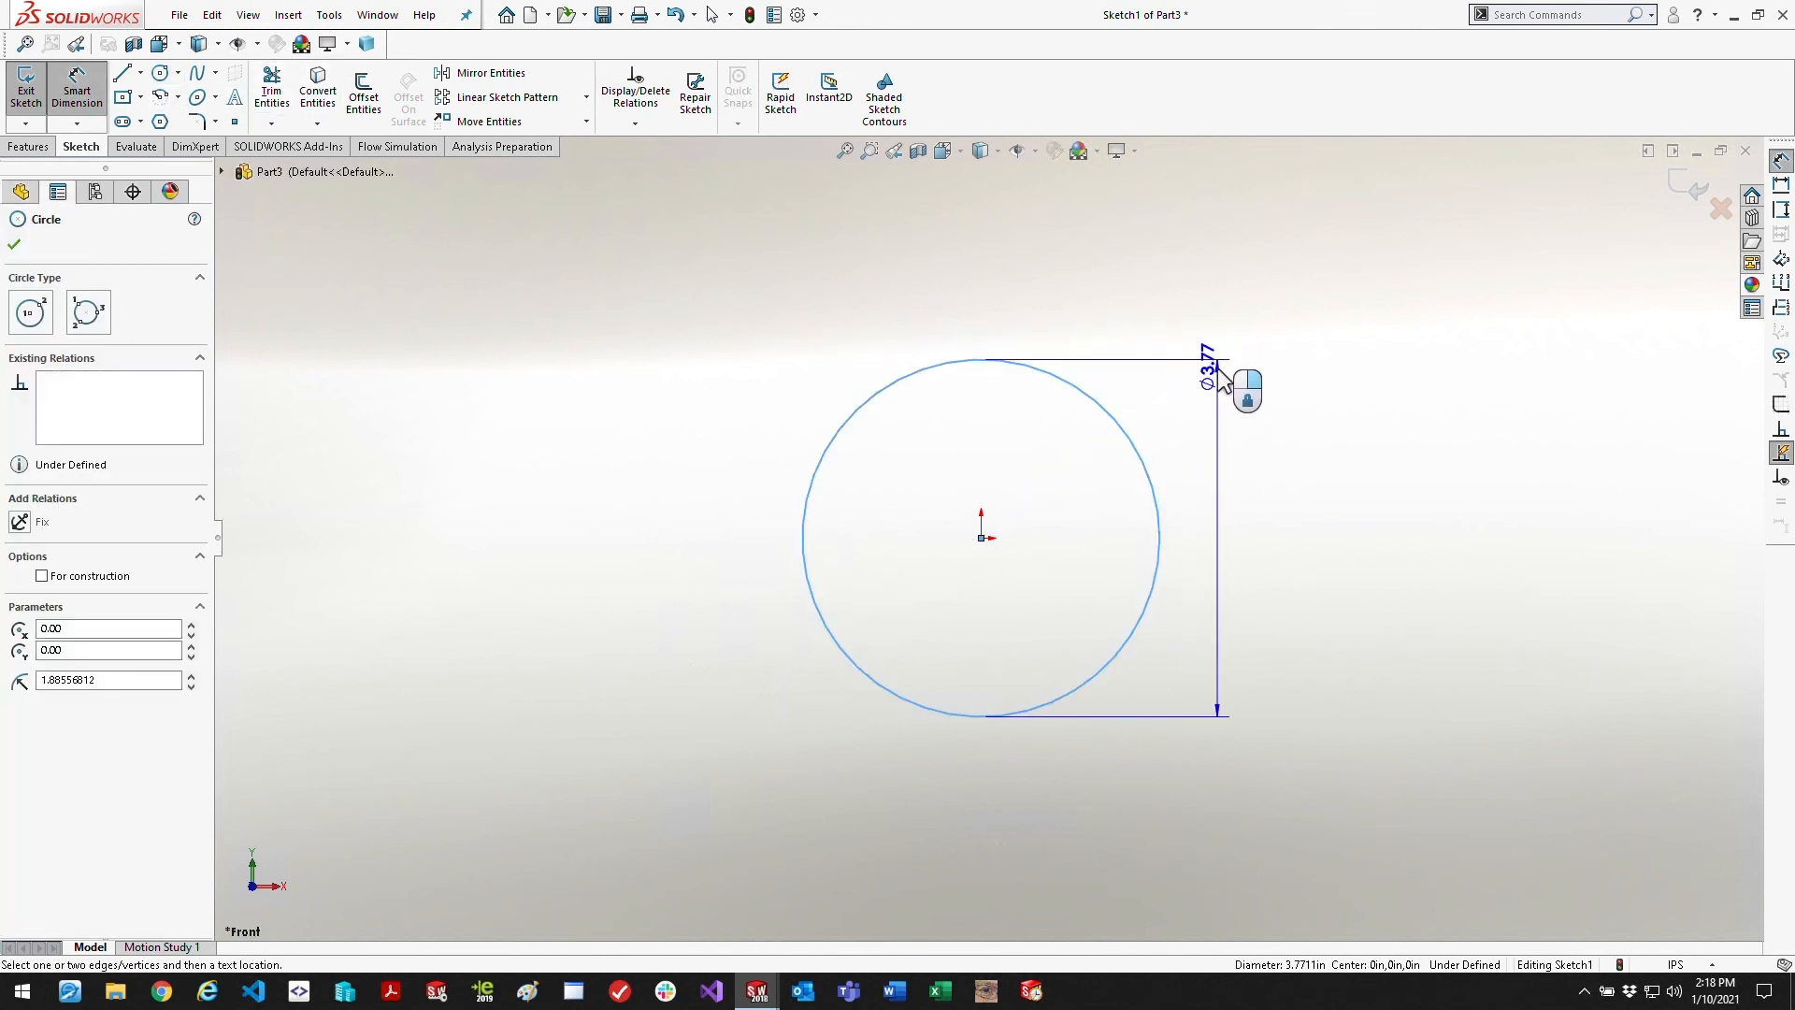
left_click(1212, 383)
type("8.4")
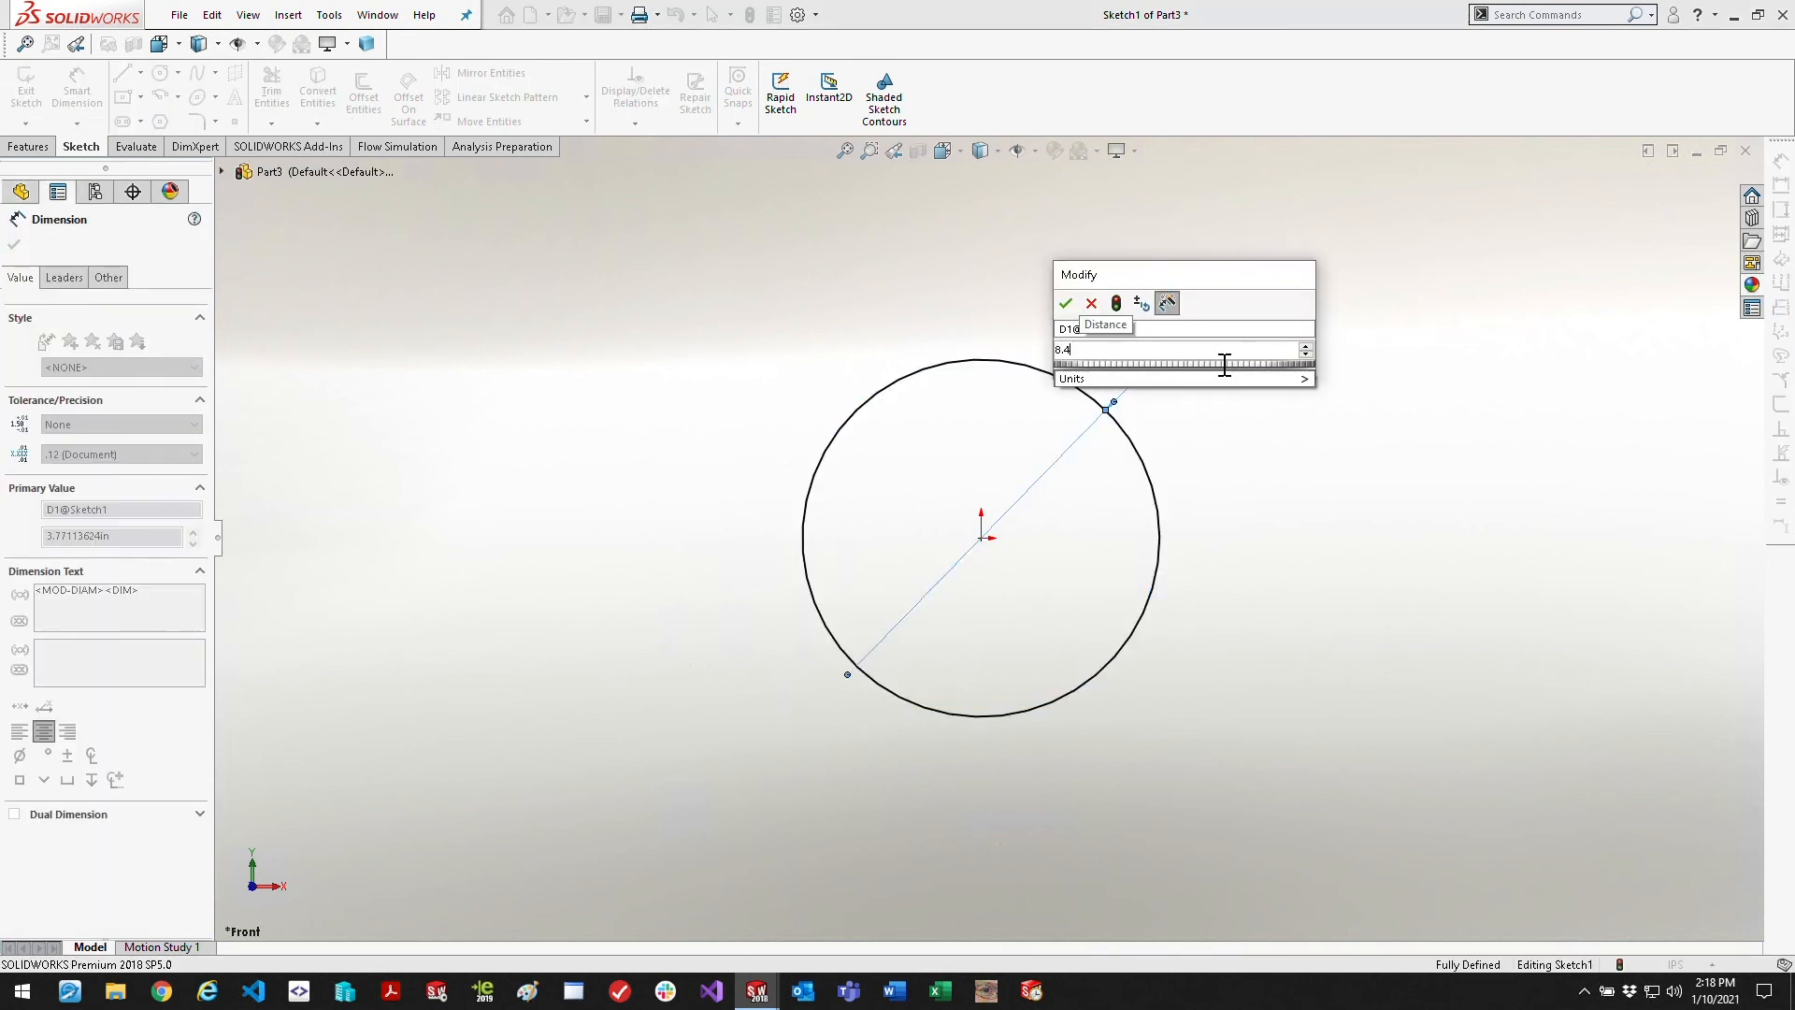
left_click(1064, 303)
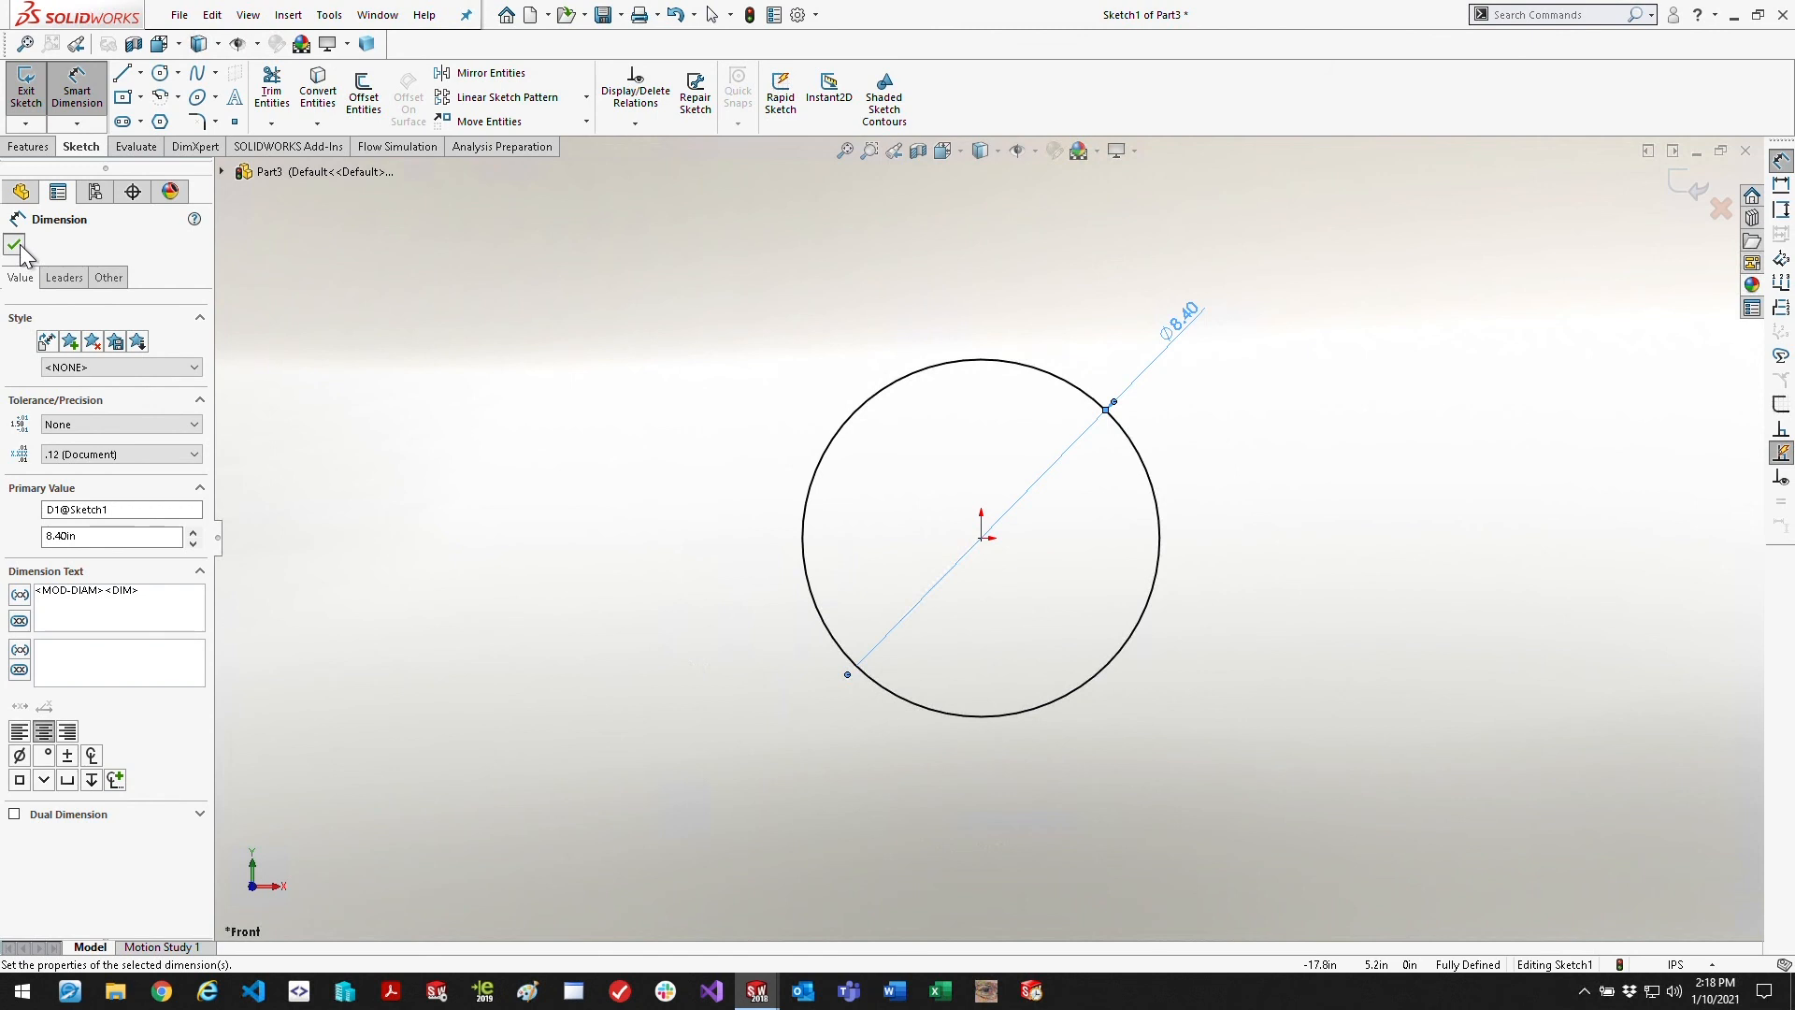
left_click(13, 243)
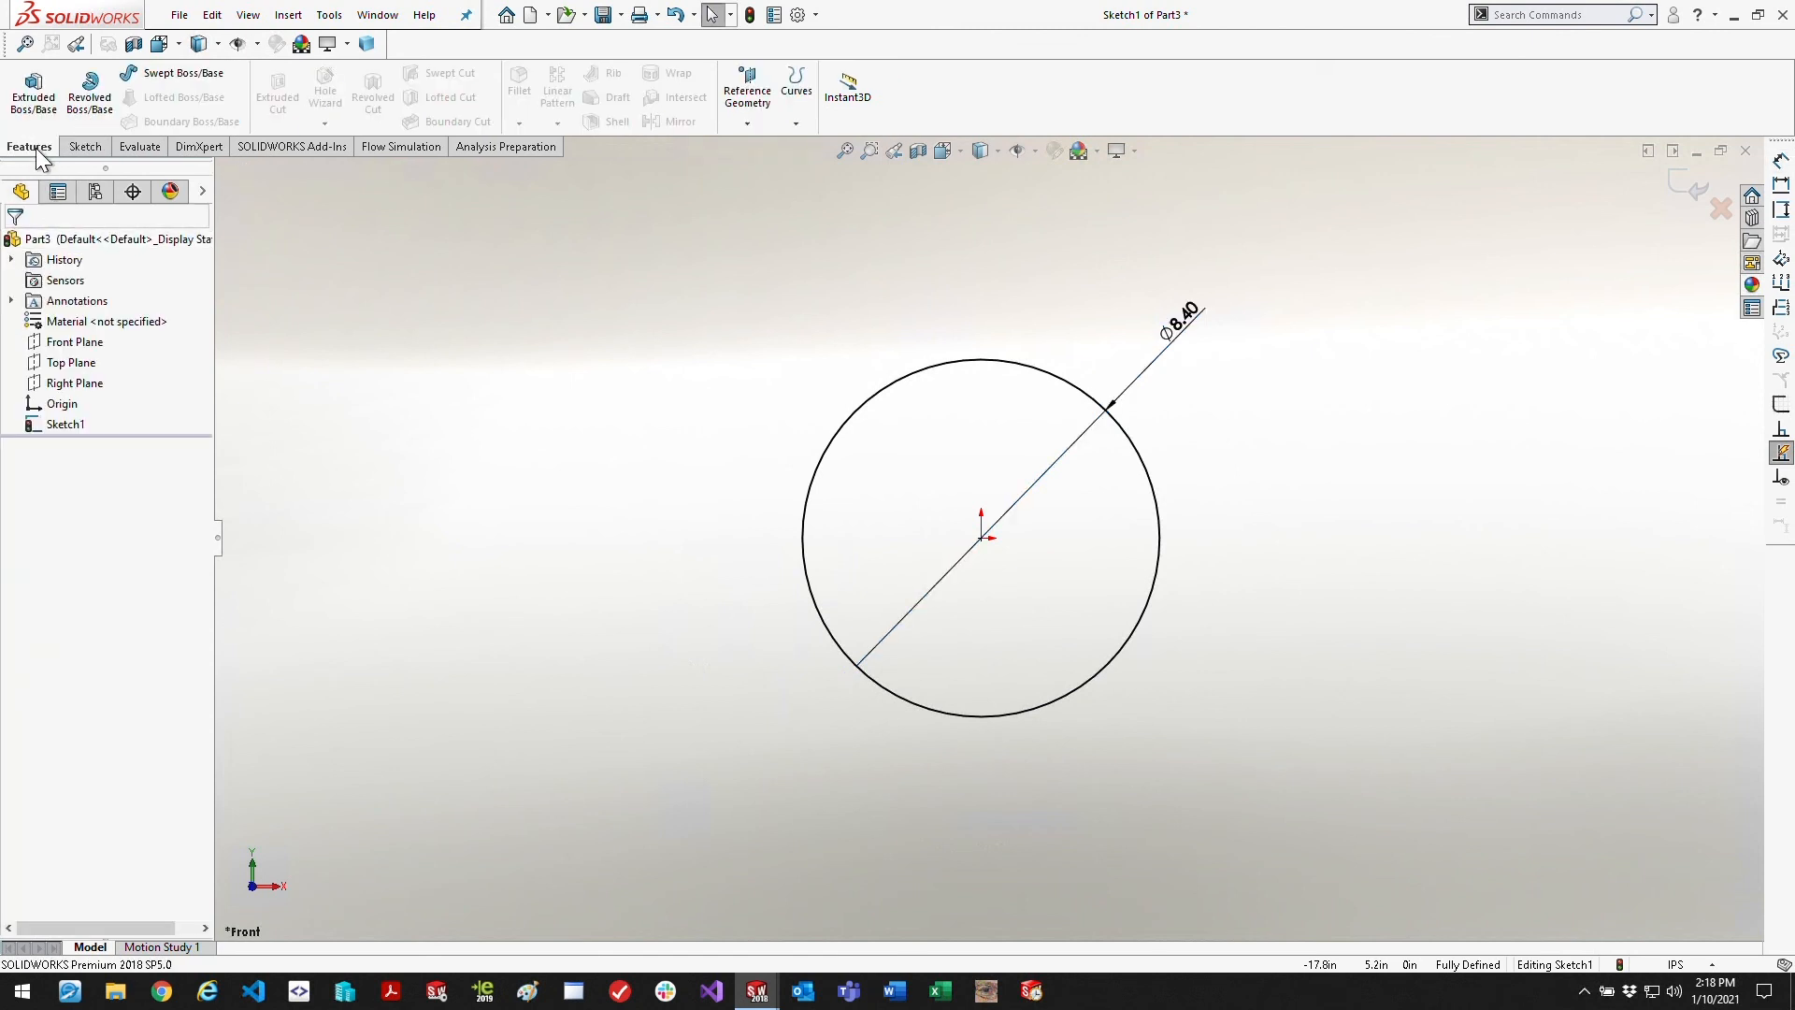
left_click(31, 92)
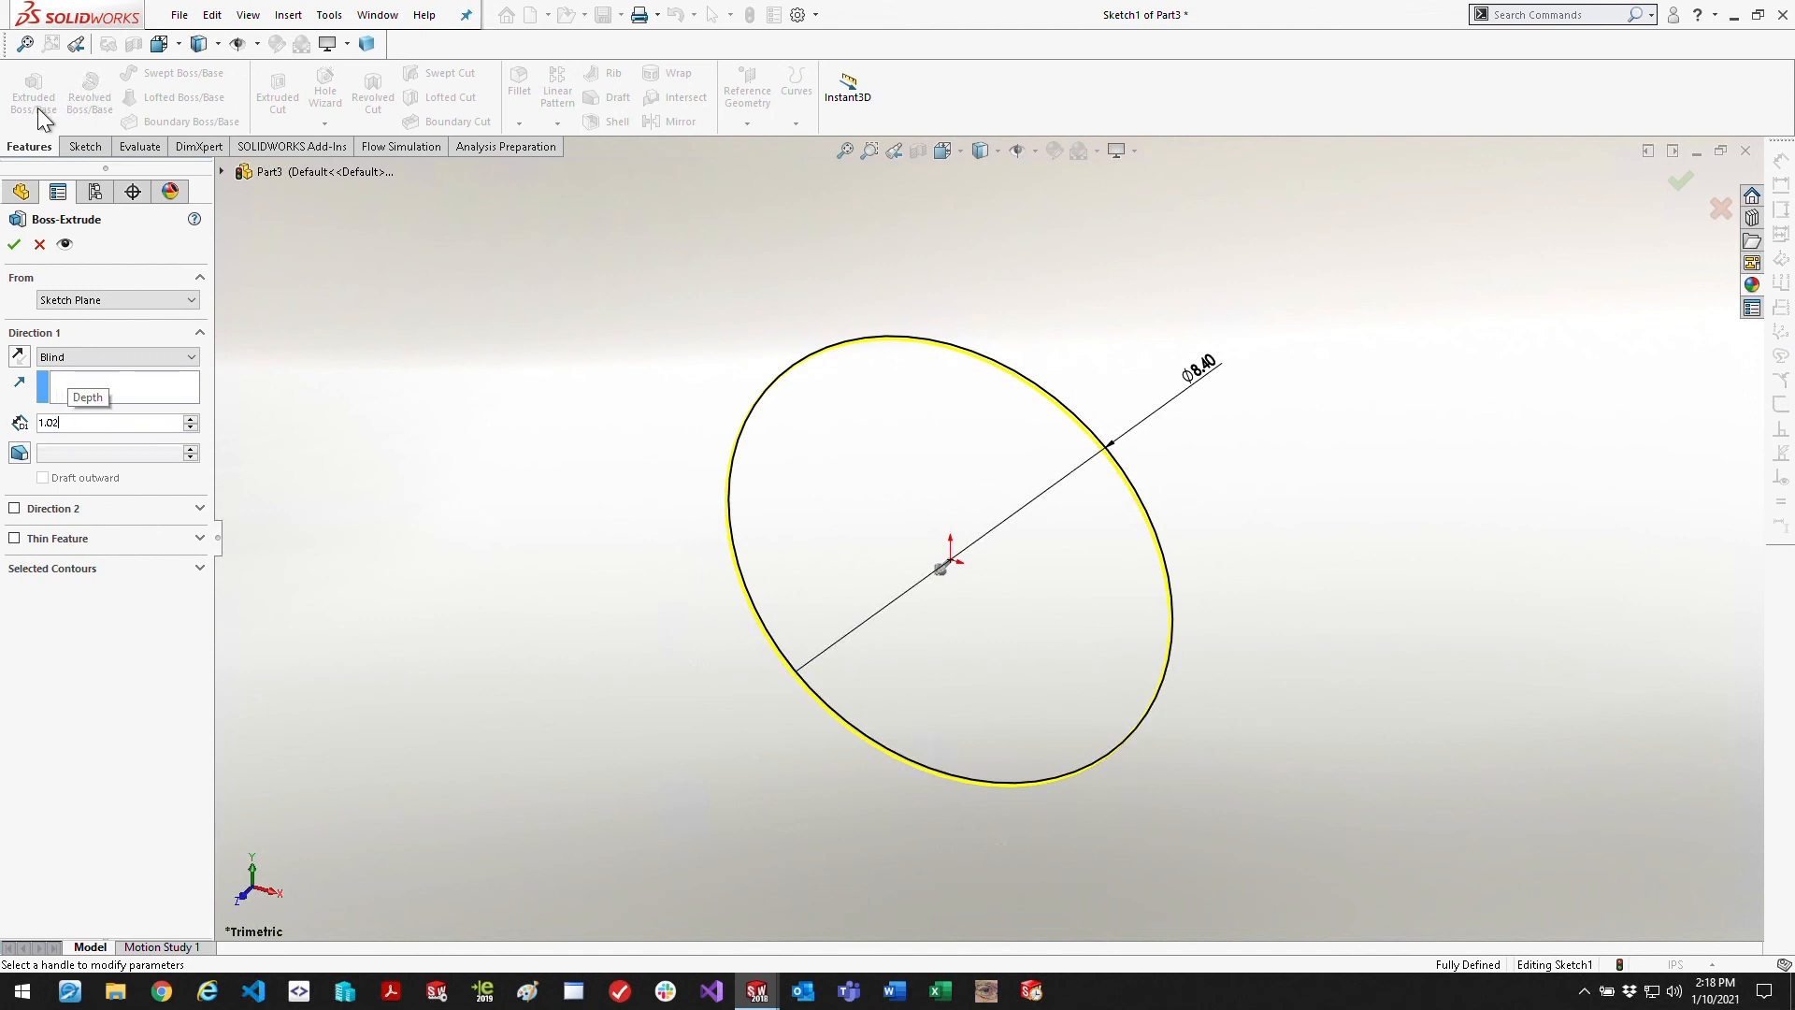
left_click(15, 243)
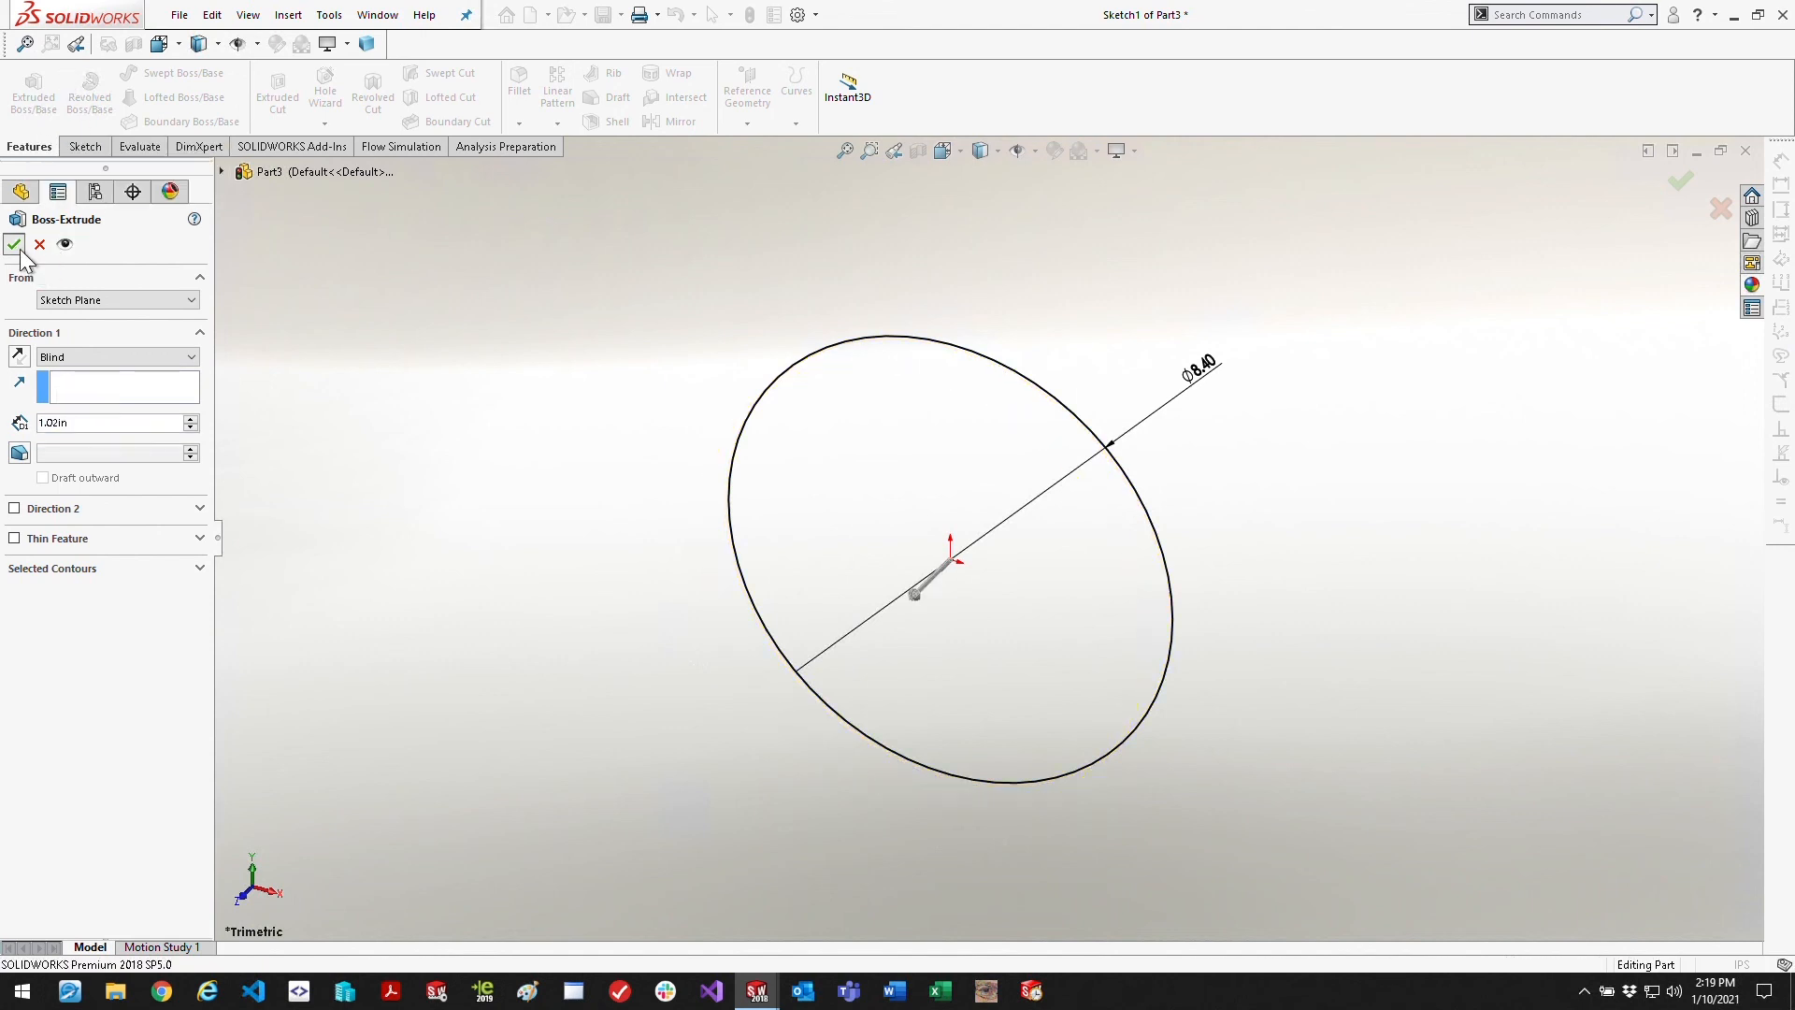
Finish the 1.02 in extrusion, fillet the disc edge, and save the part as Rotation
left_click(15, 243)
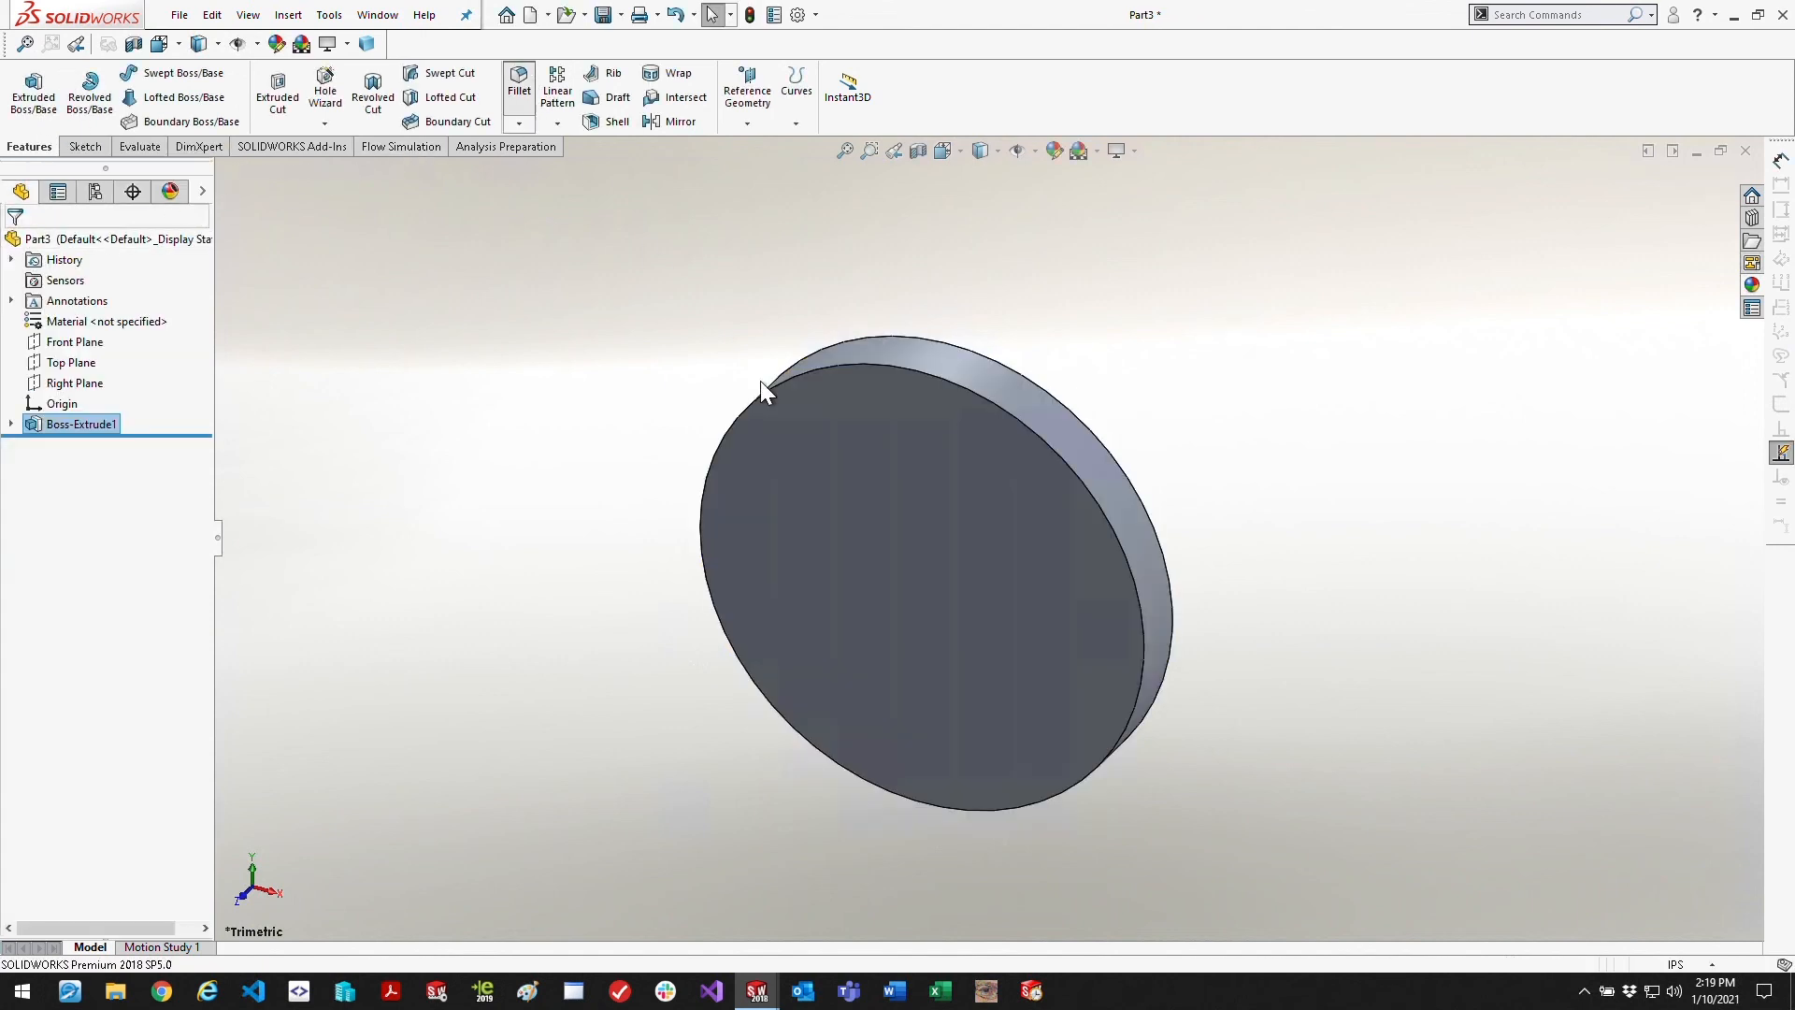
left_click(518, 86)
type("R")
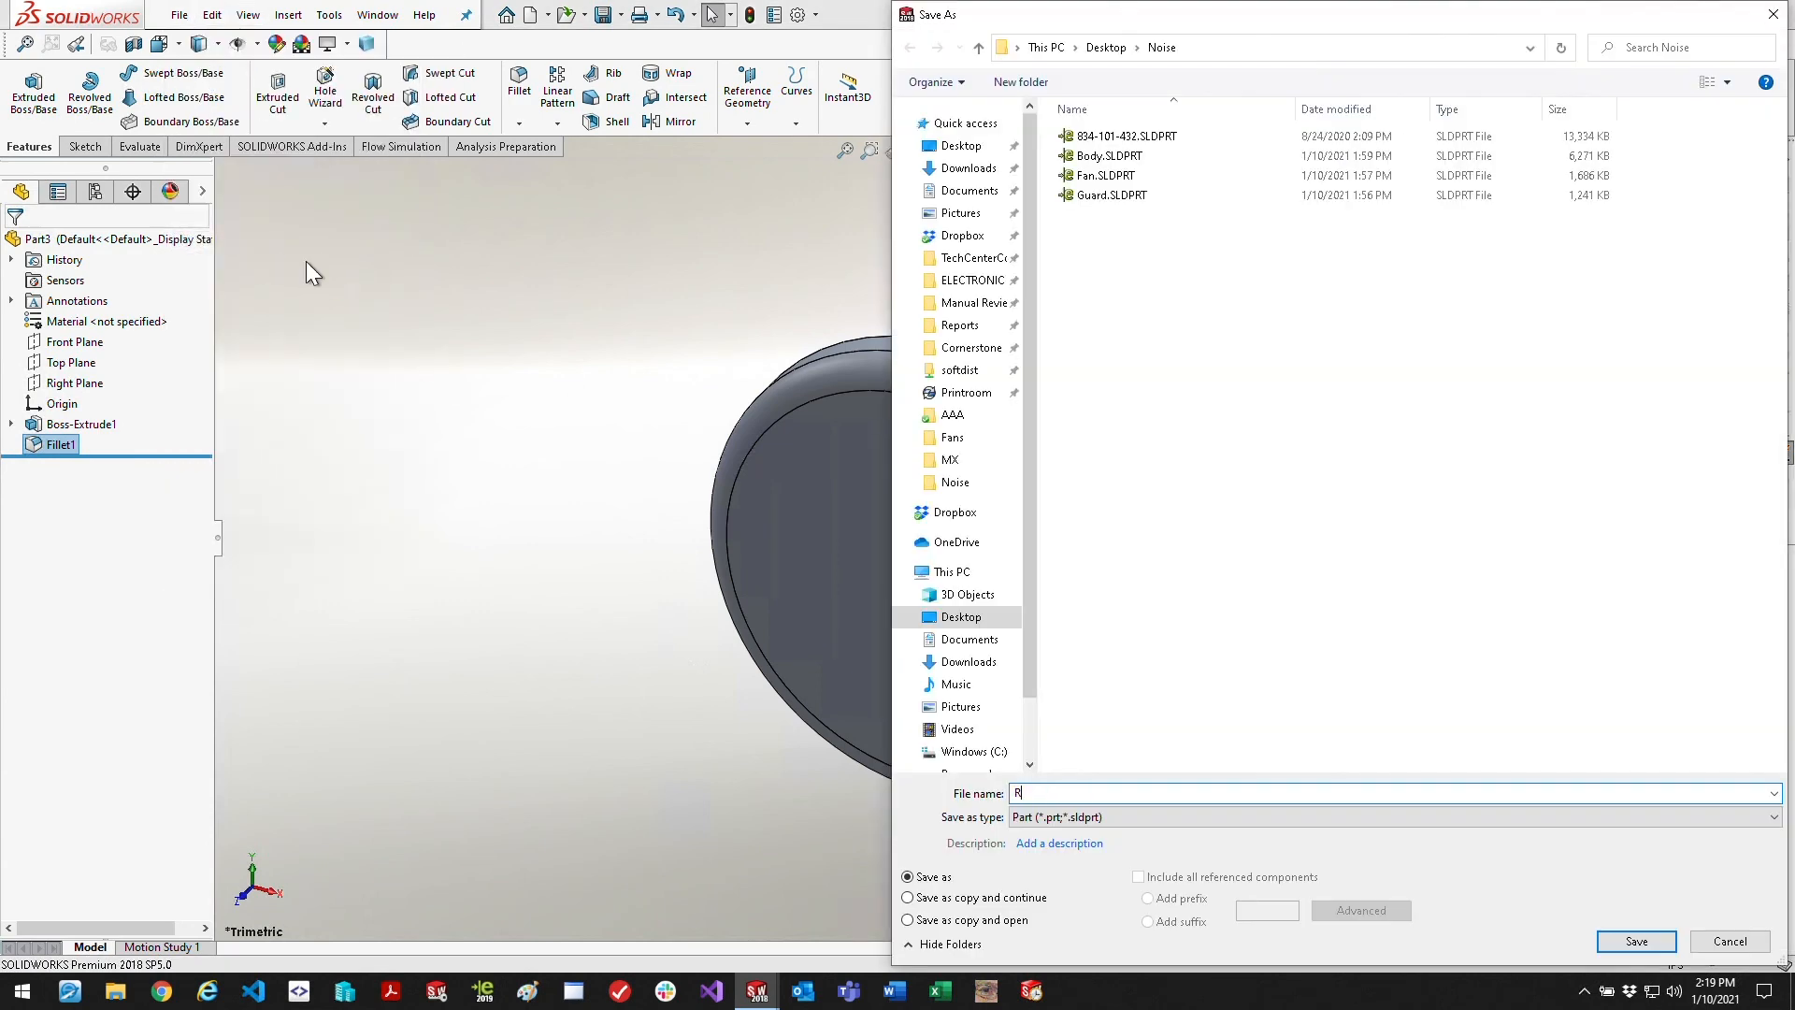
type("otation")
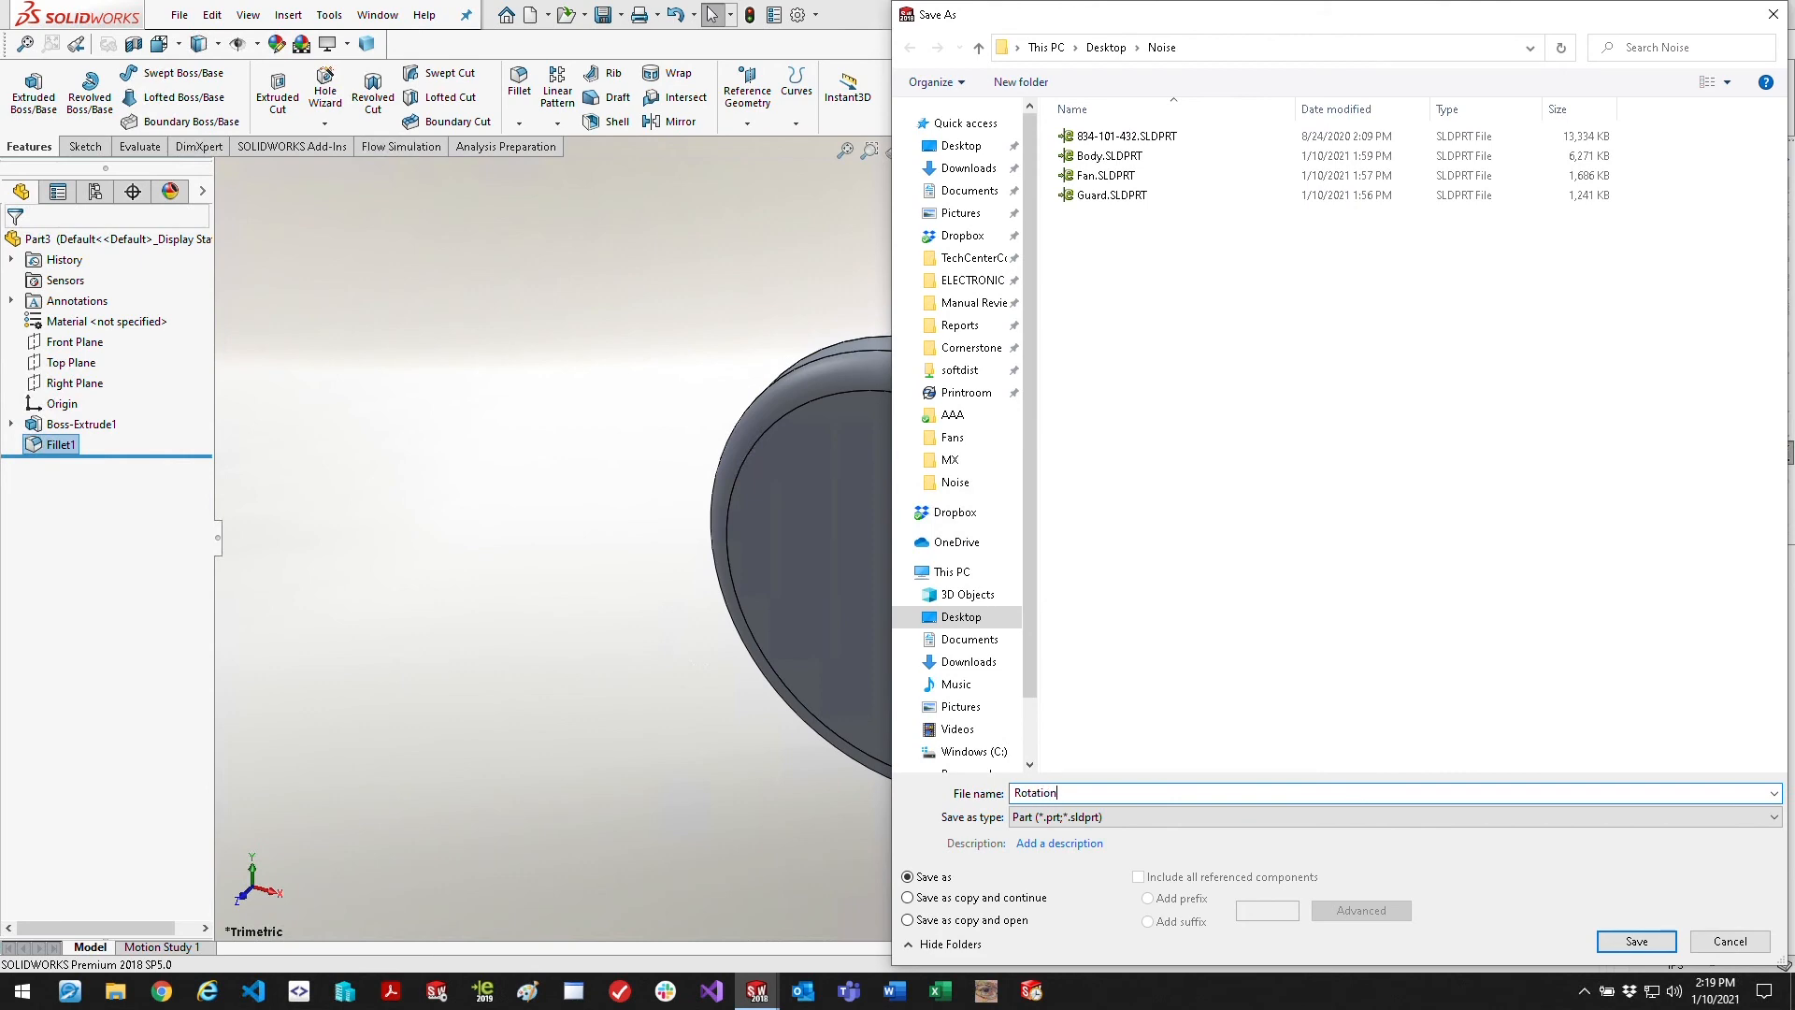
left_click(1634, 941)
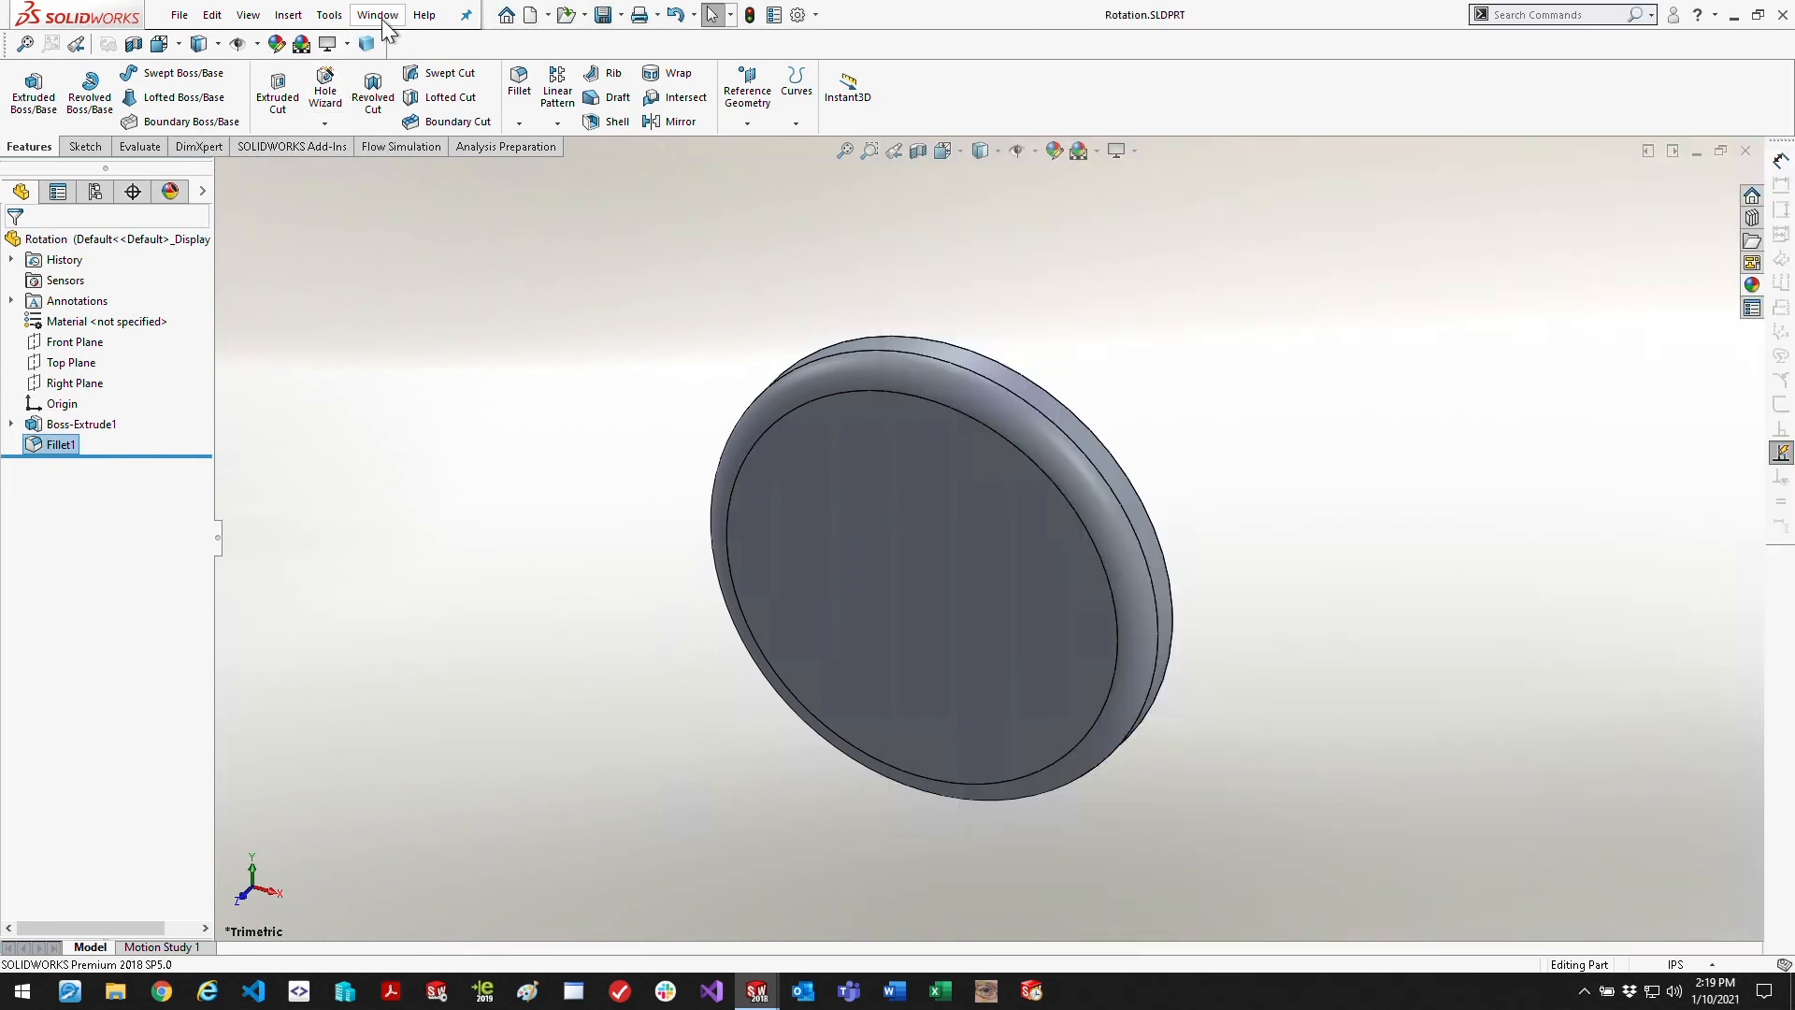
left_click(376, 13)
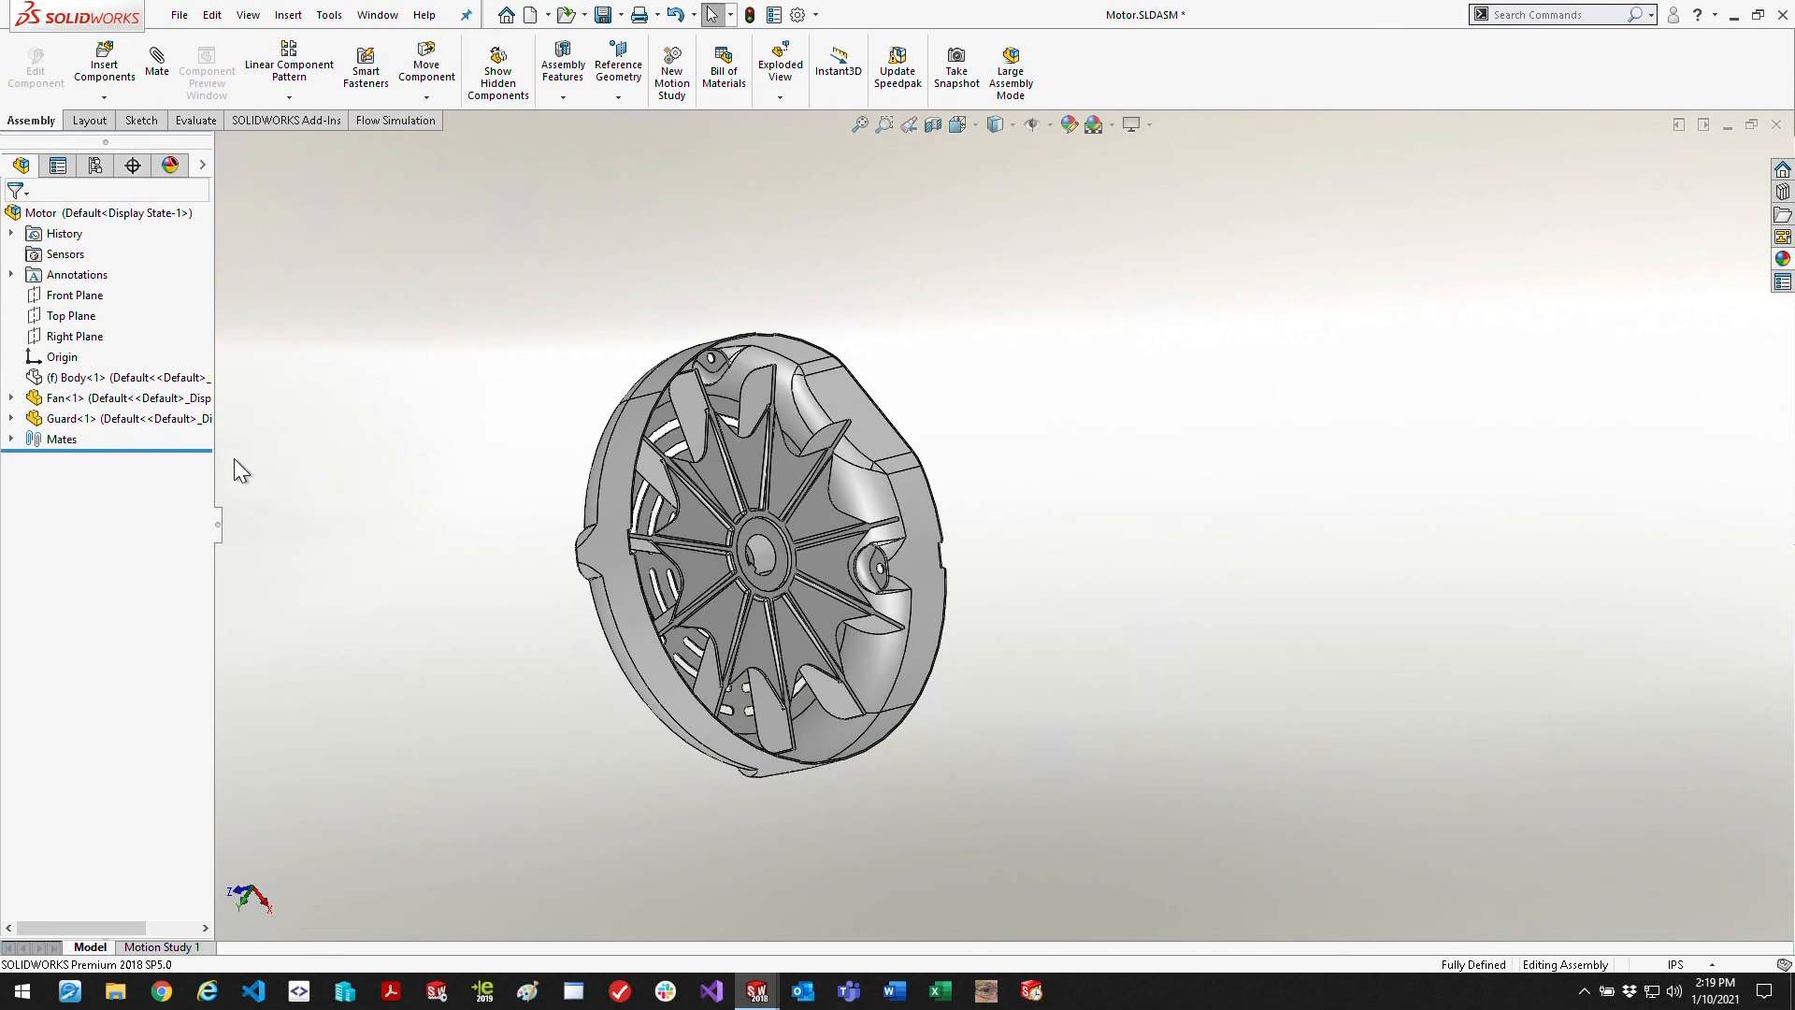
Hide the Guard and insert the Rotation part into the Motor assembly beside the fan
right_click(69, 417)
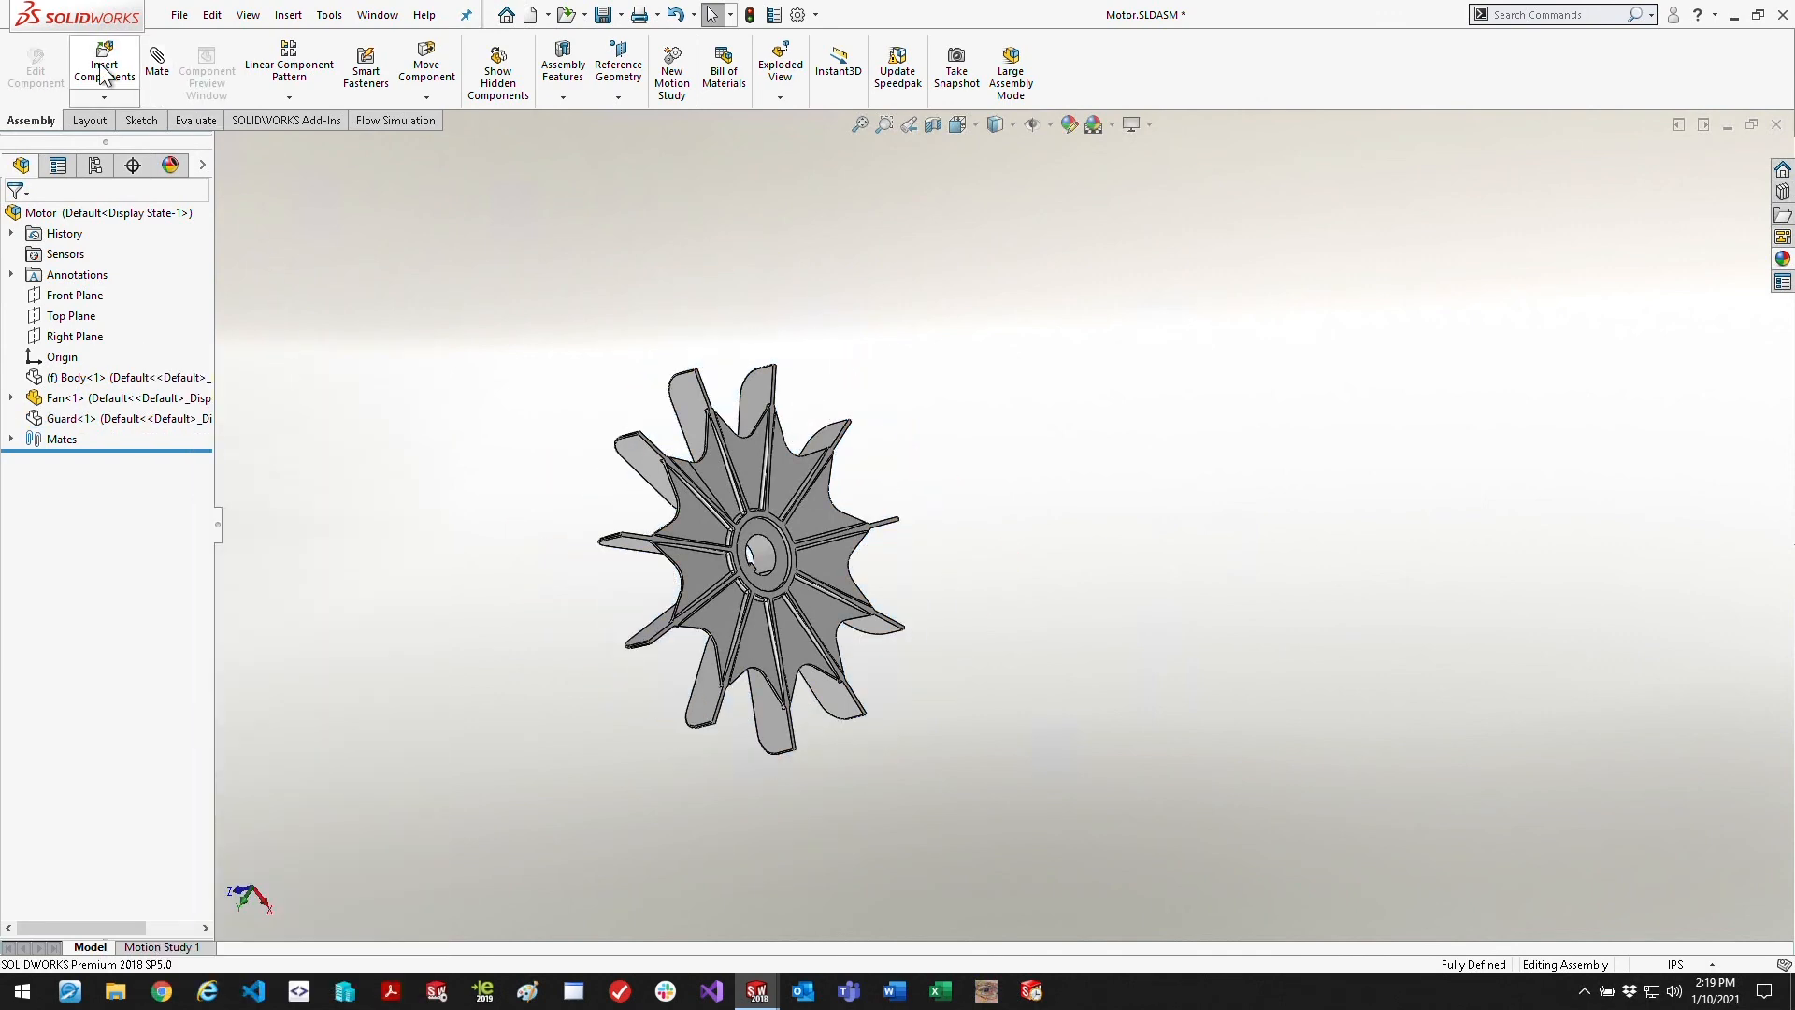
left_click(103, 65)
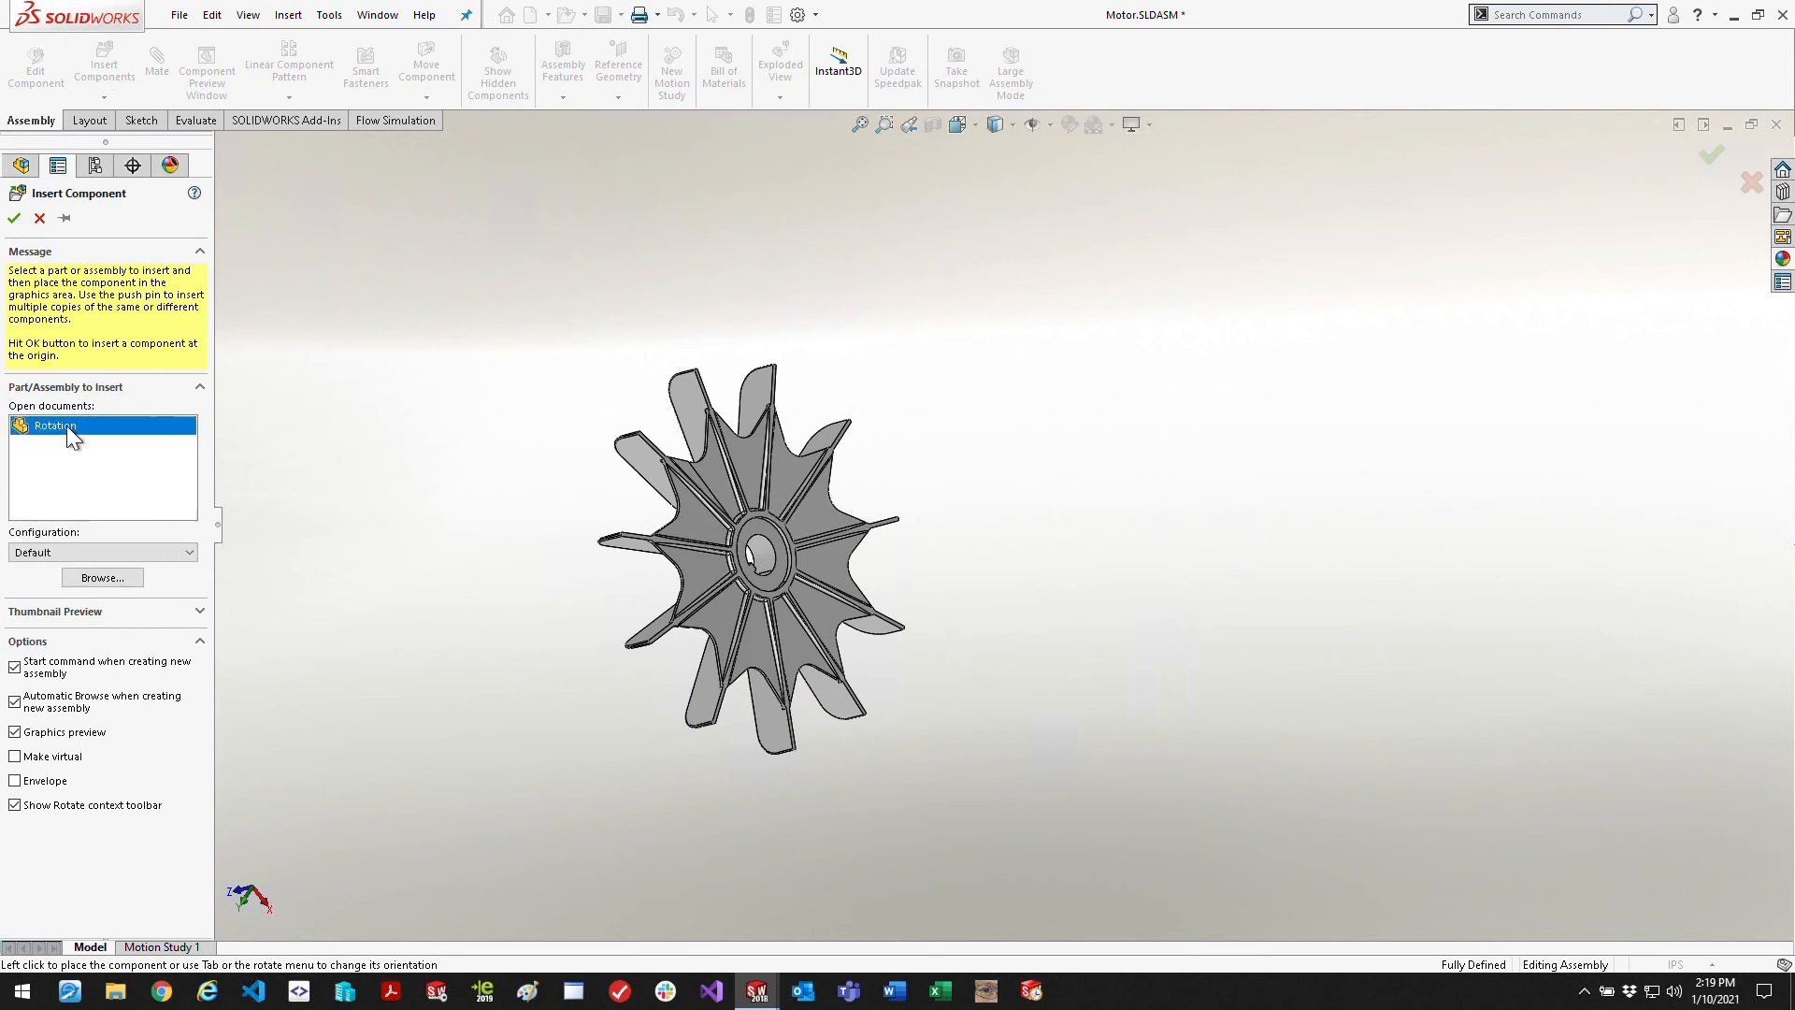
left_click(481, 492)
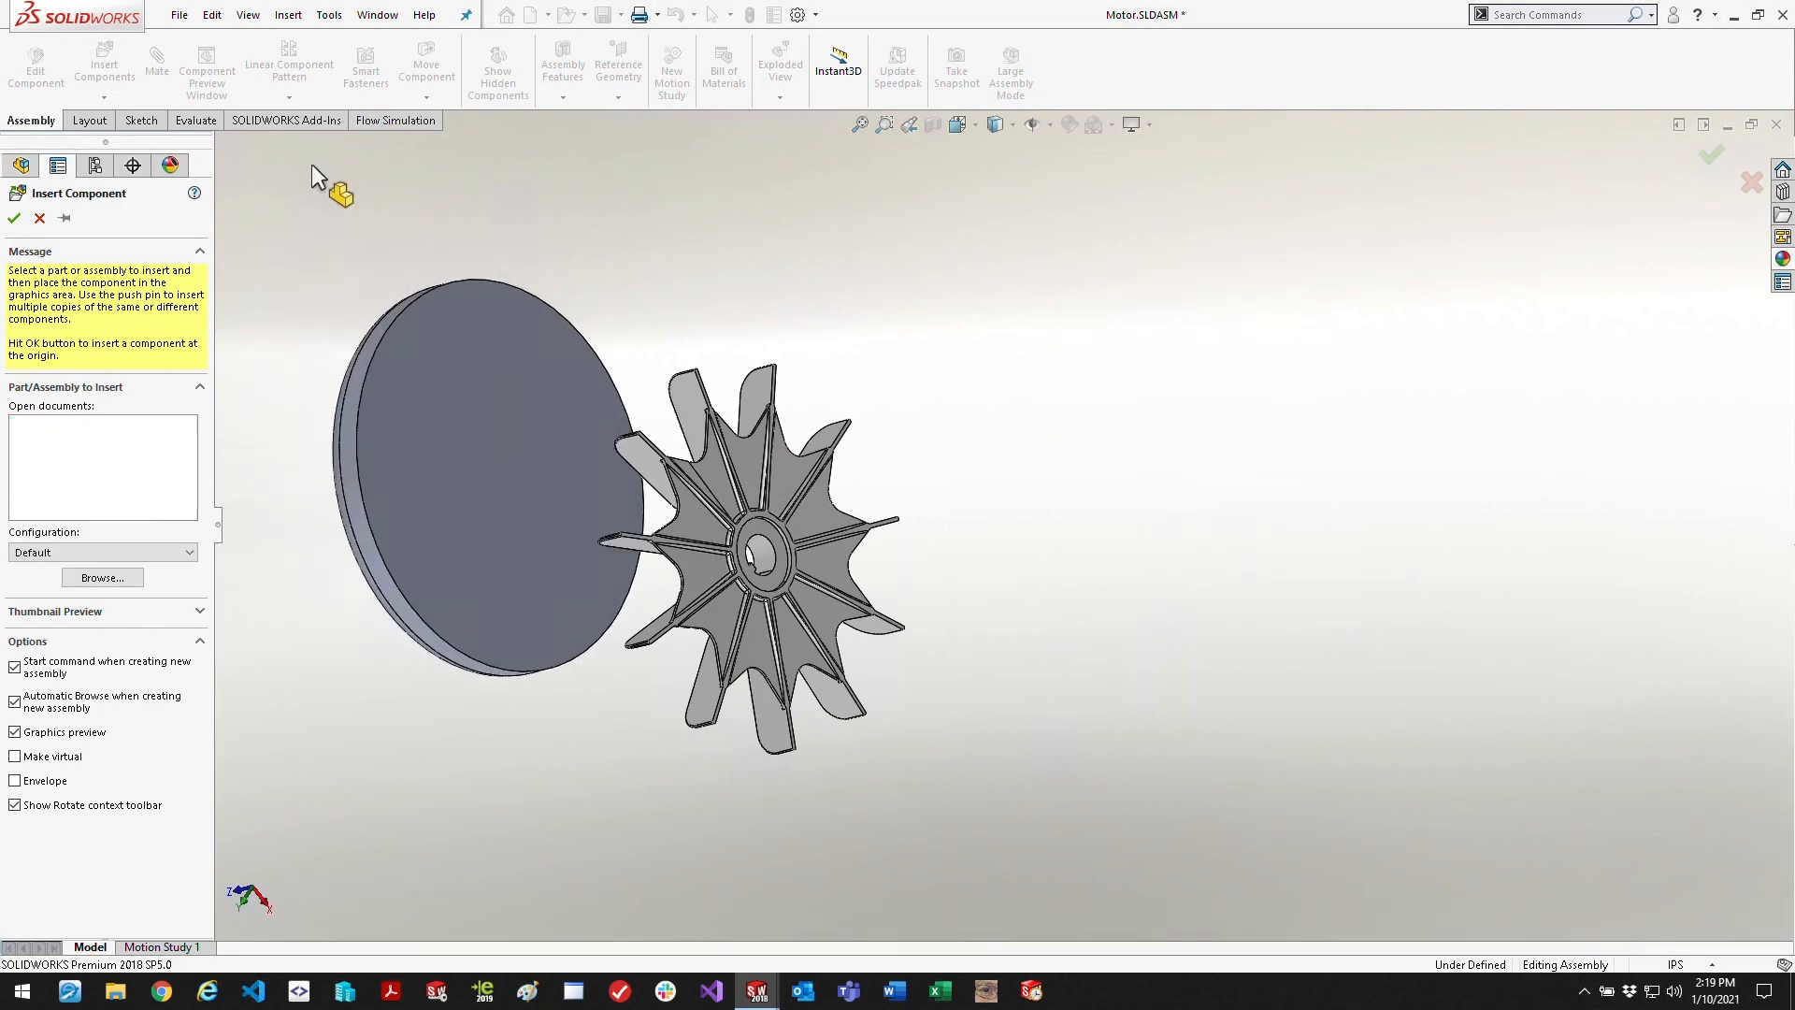
left_click(38, 219)
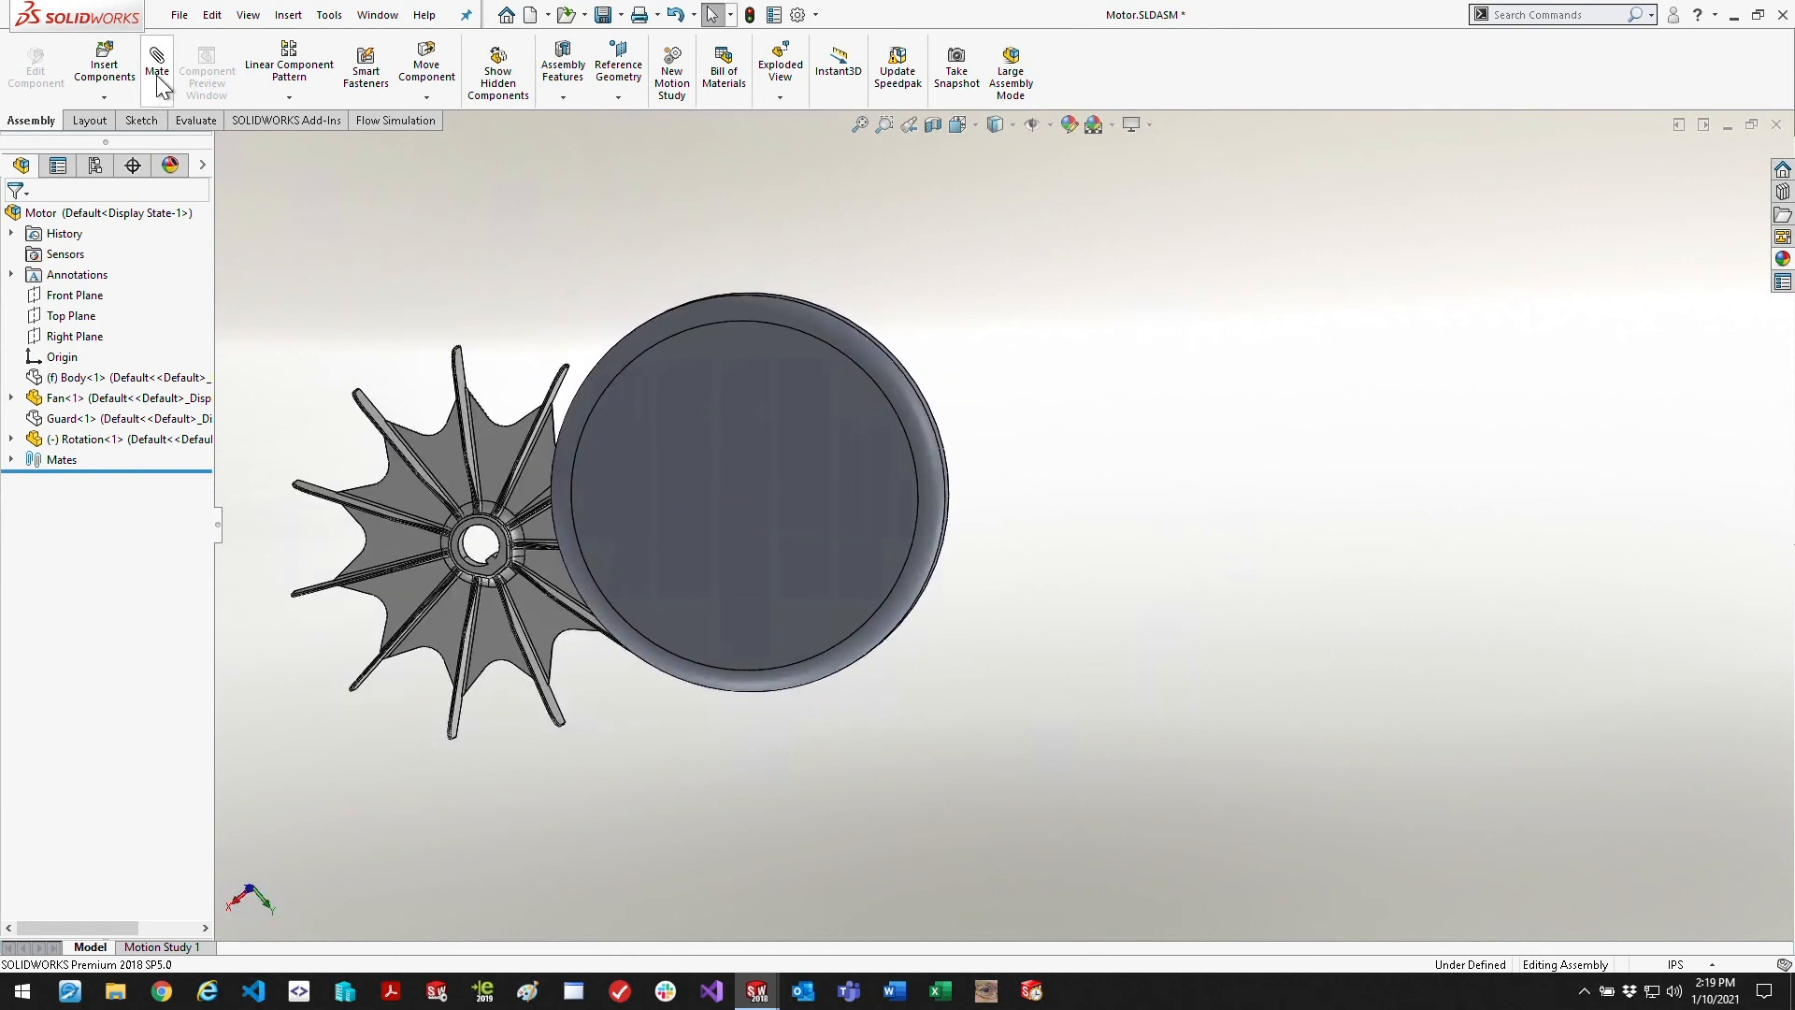
Mate the Rotation disc concentric to the fan bore and at a distance from the fan face
left_click(155, 64)
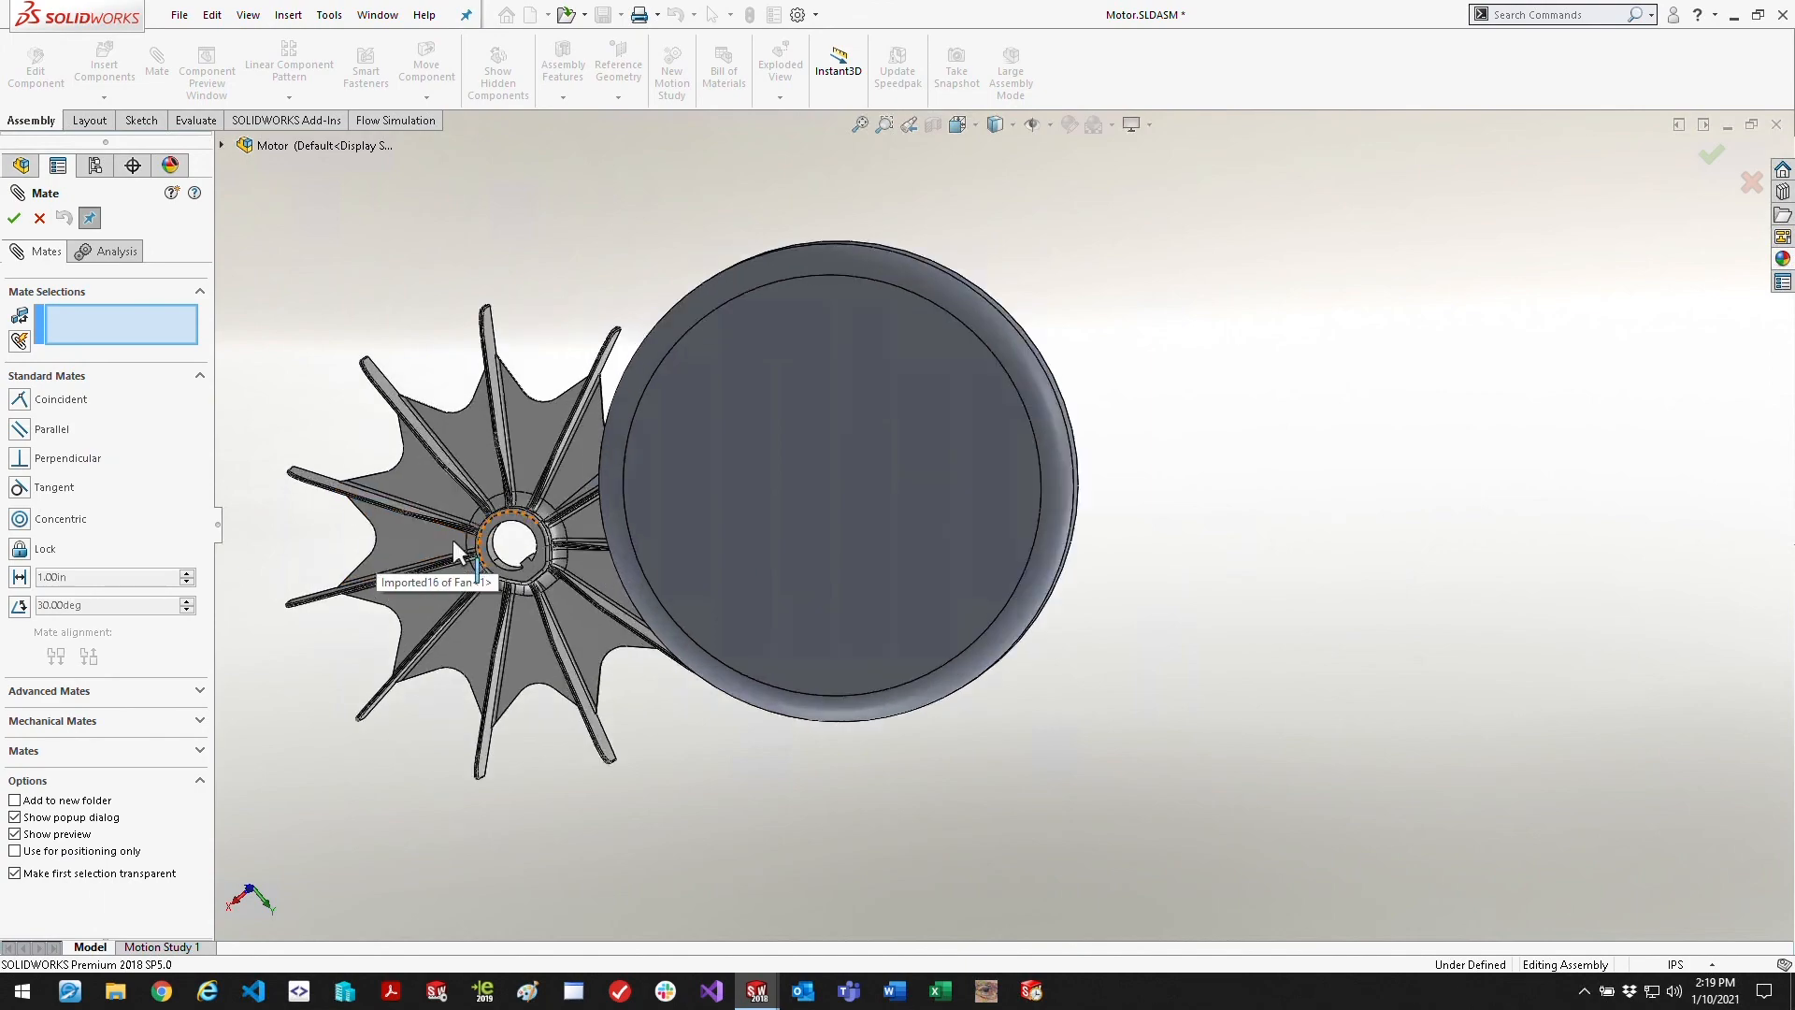
scroll("up", 3)
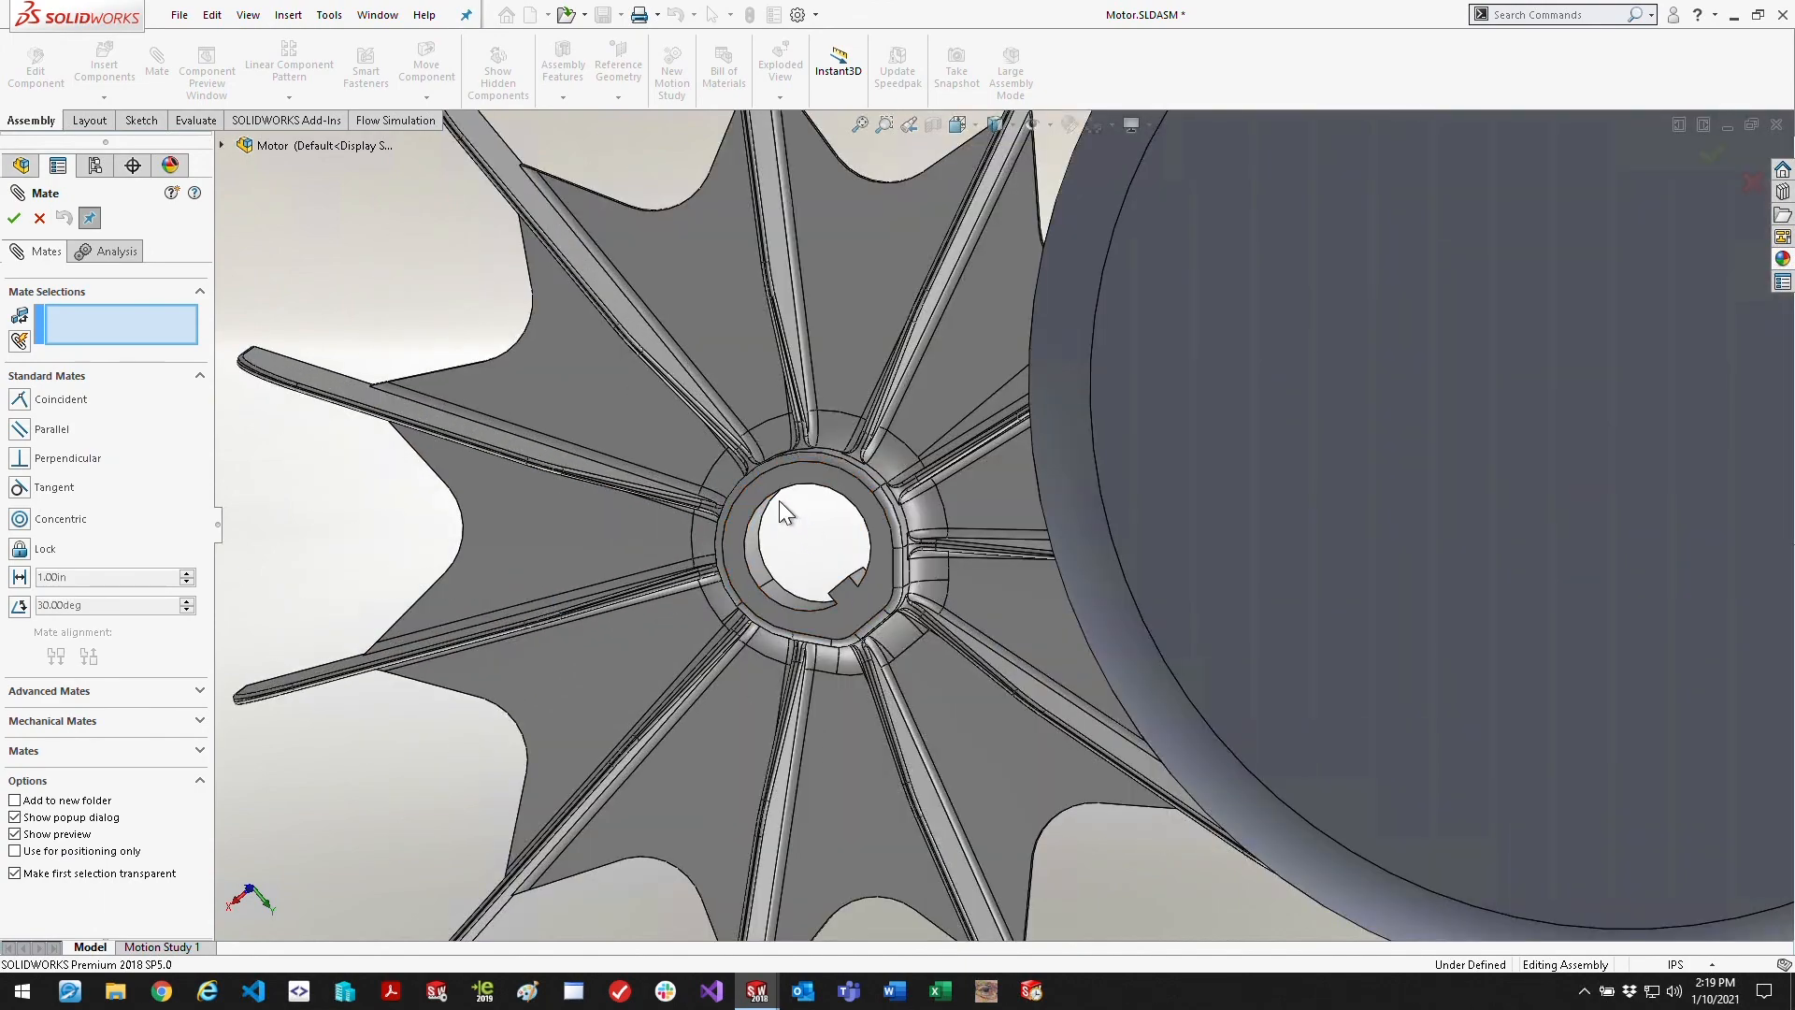
left_click(1094, 458)
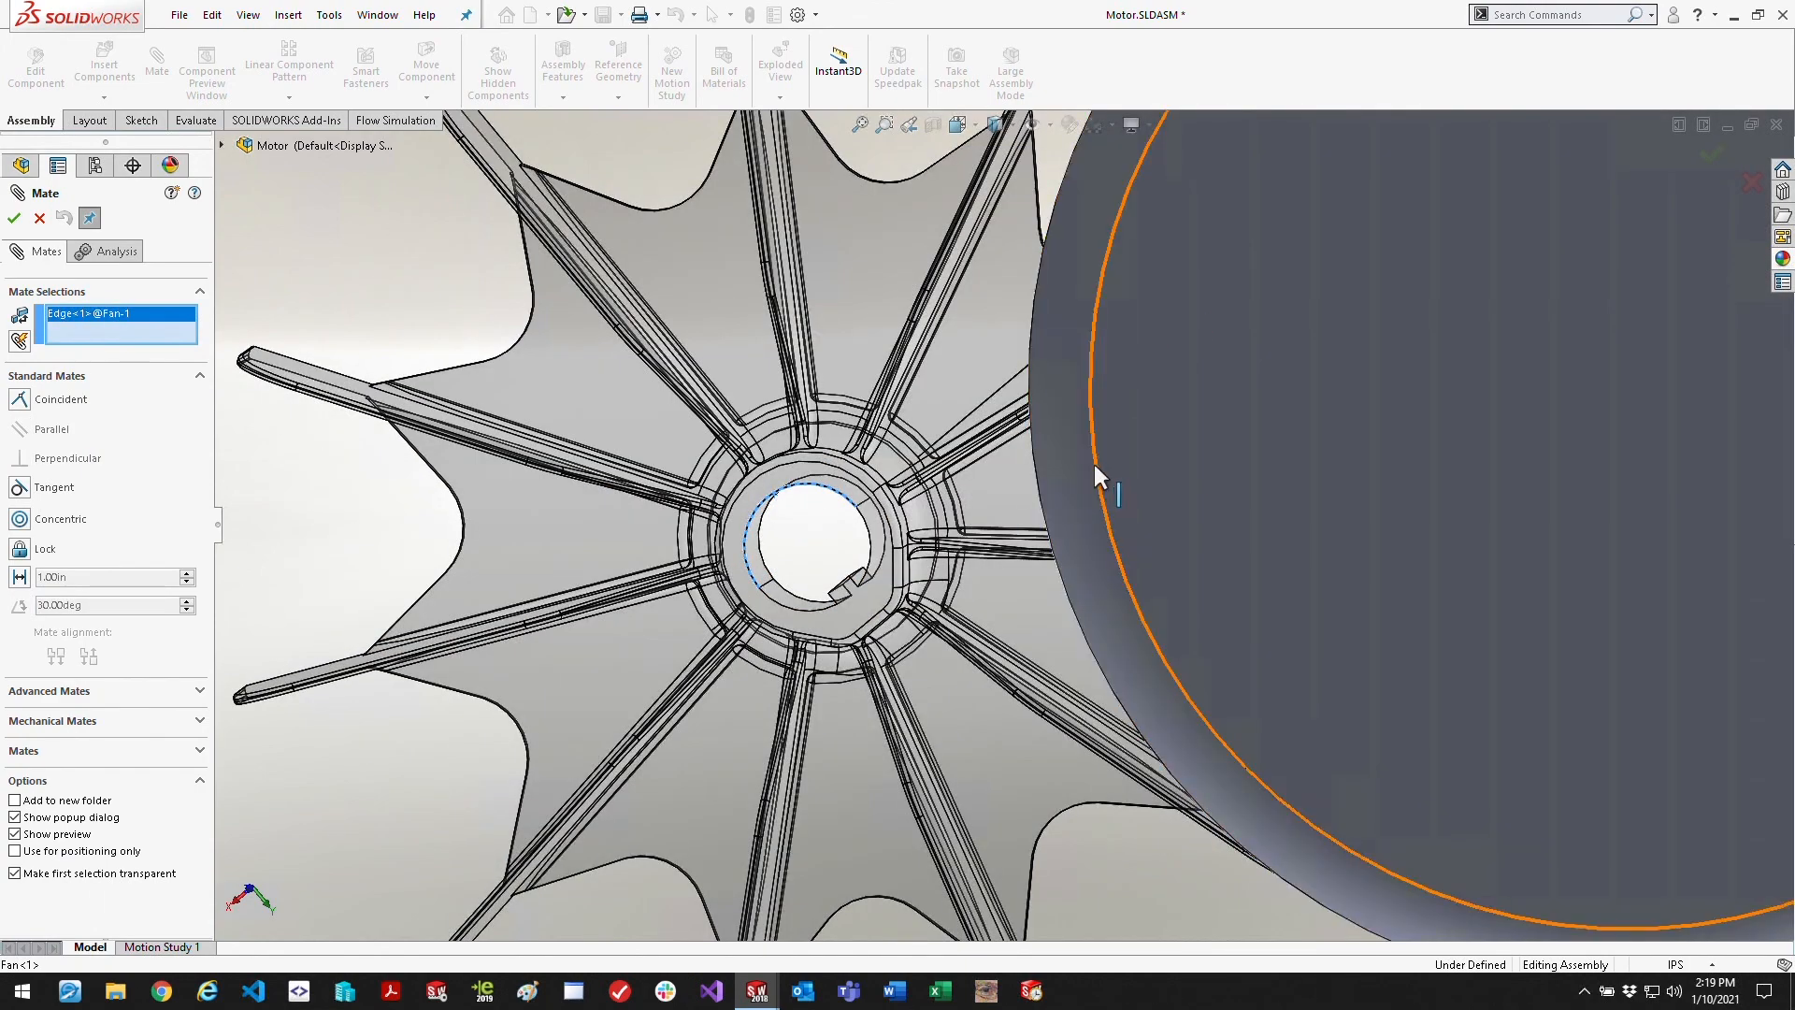
left_click(1095, 475)
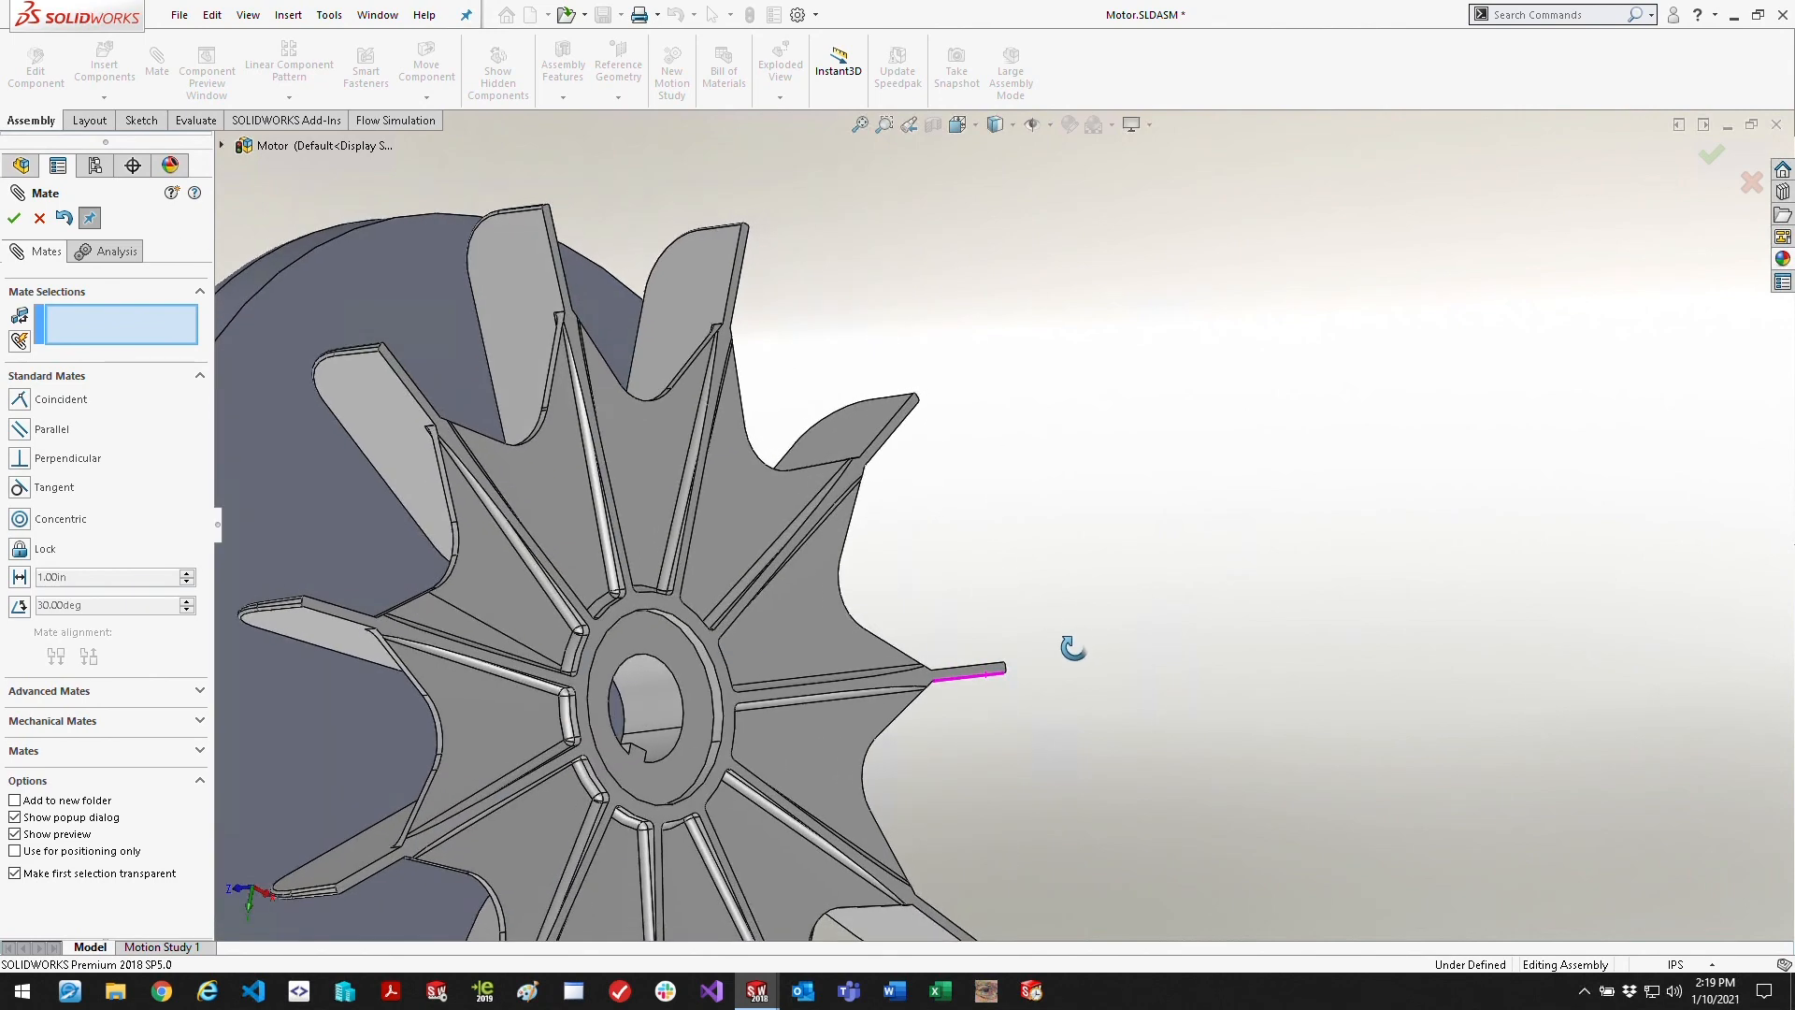
left_click(367, 344)
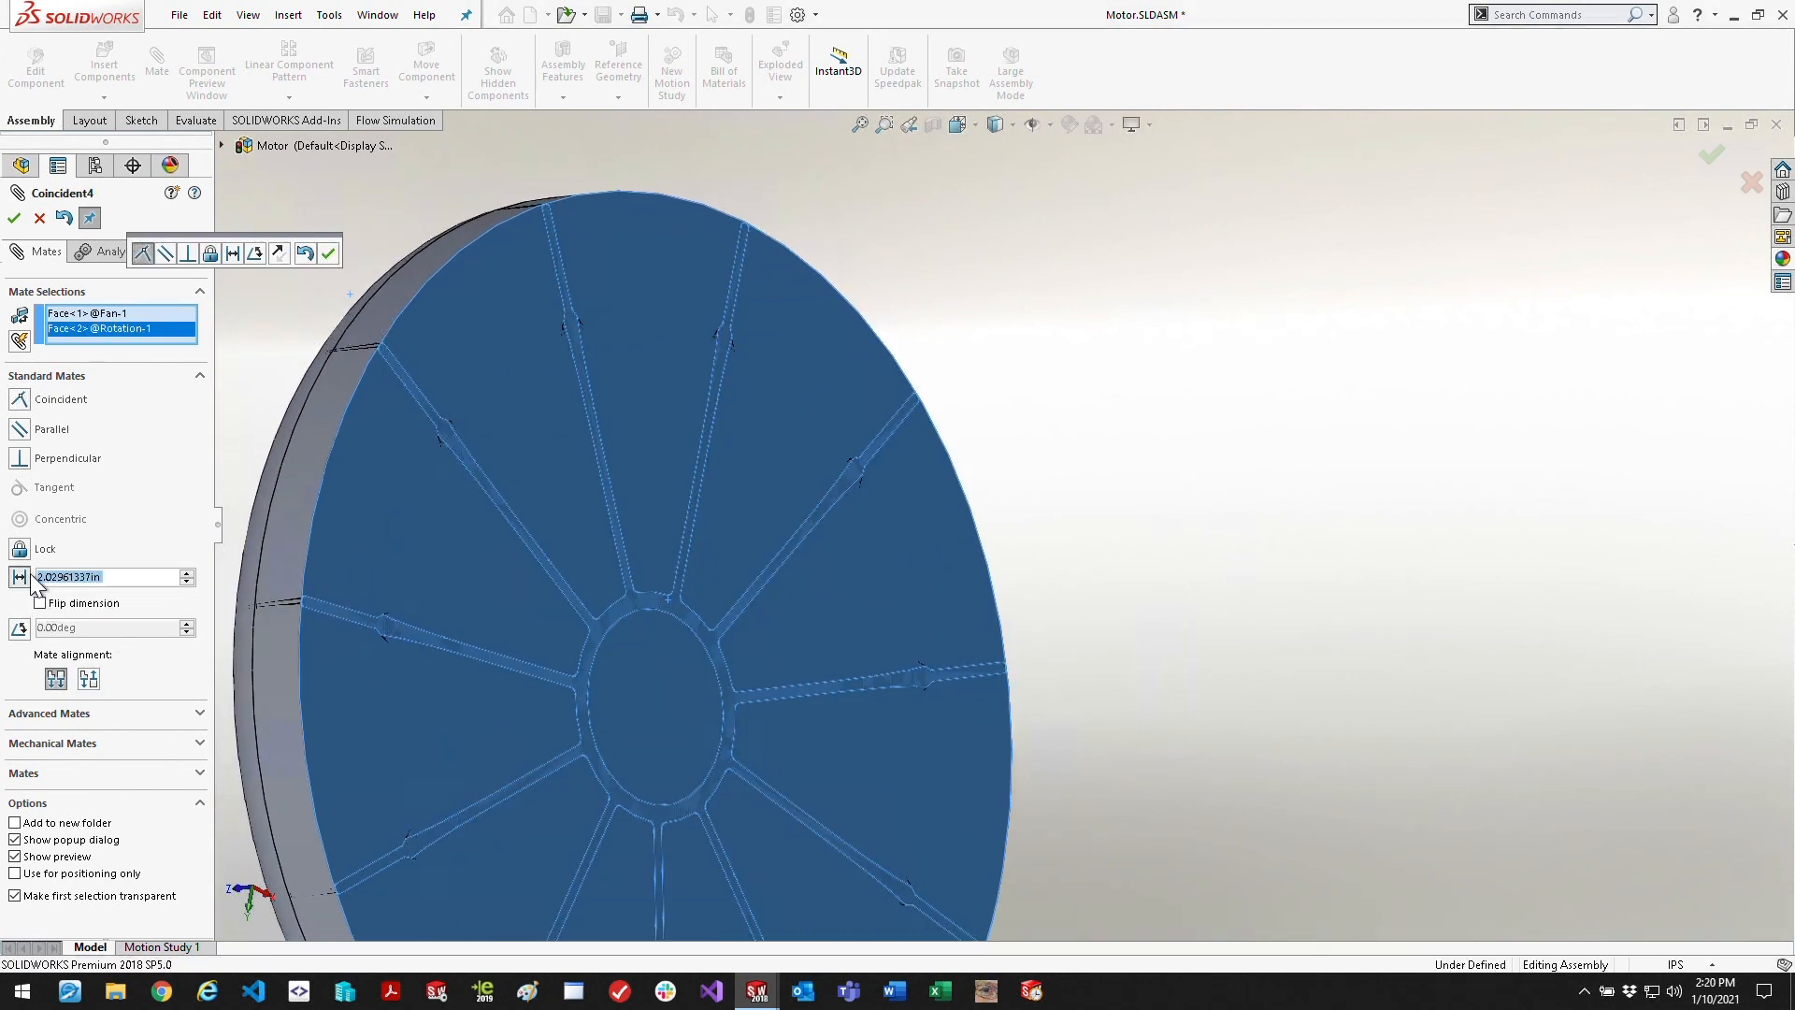
left_click(39, 604)
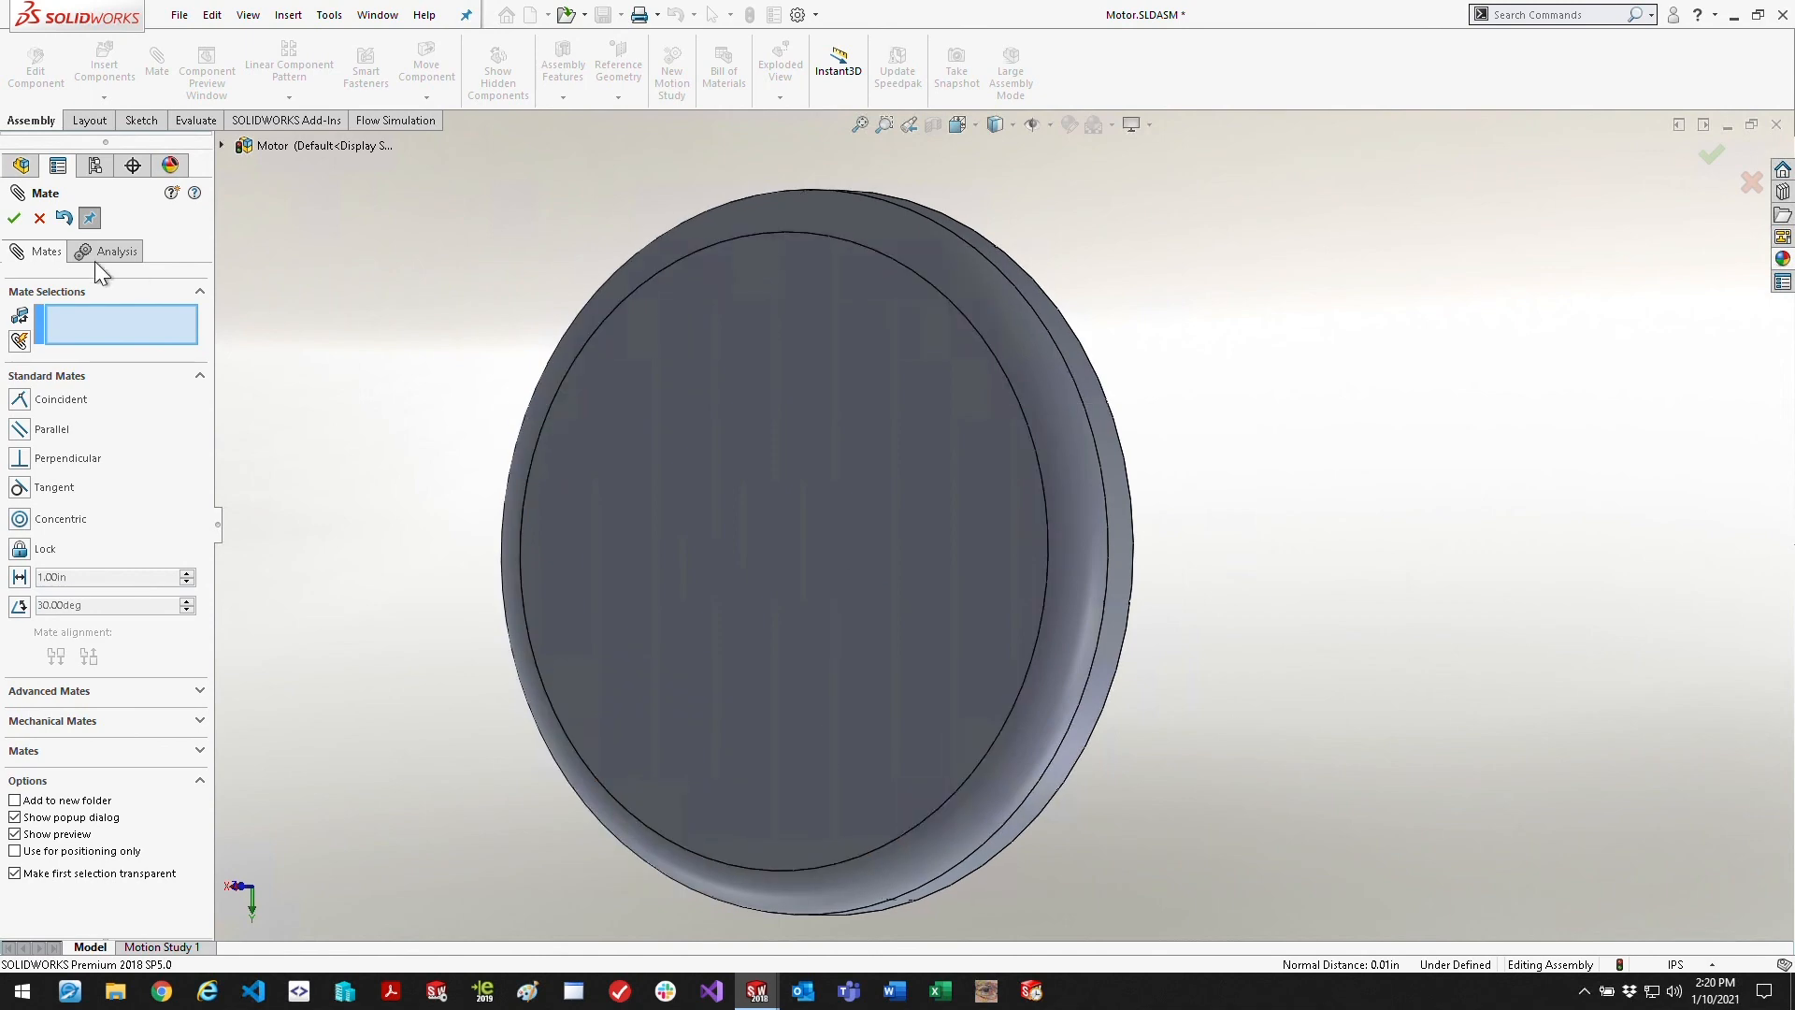
left_click(14, 217)
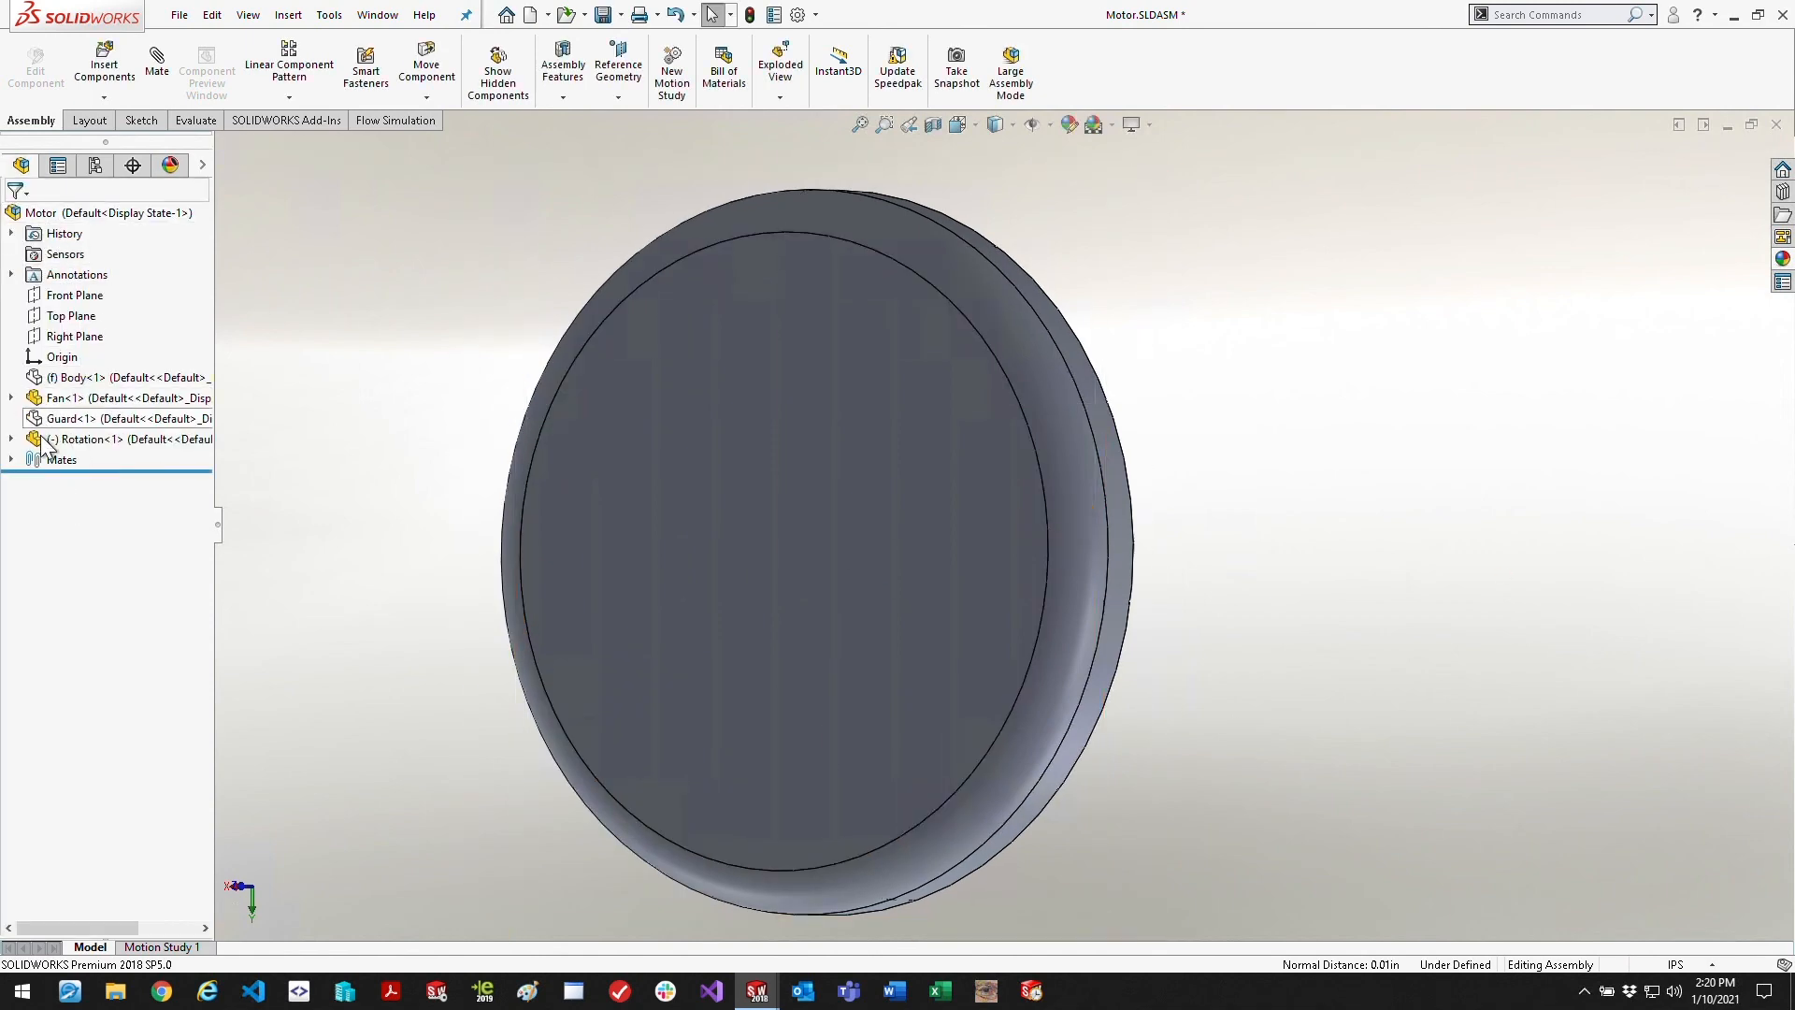
Show the Guard again so the complete Motor assembly is displayed and saved
left_click(114, 417)
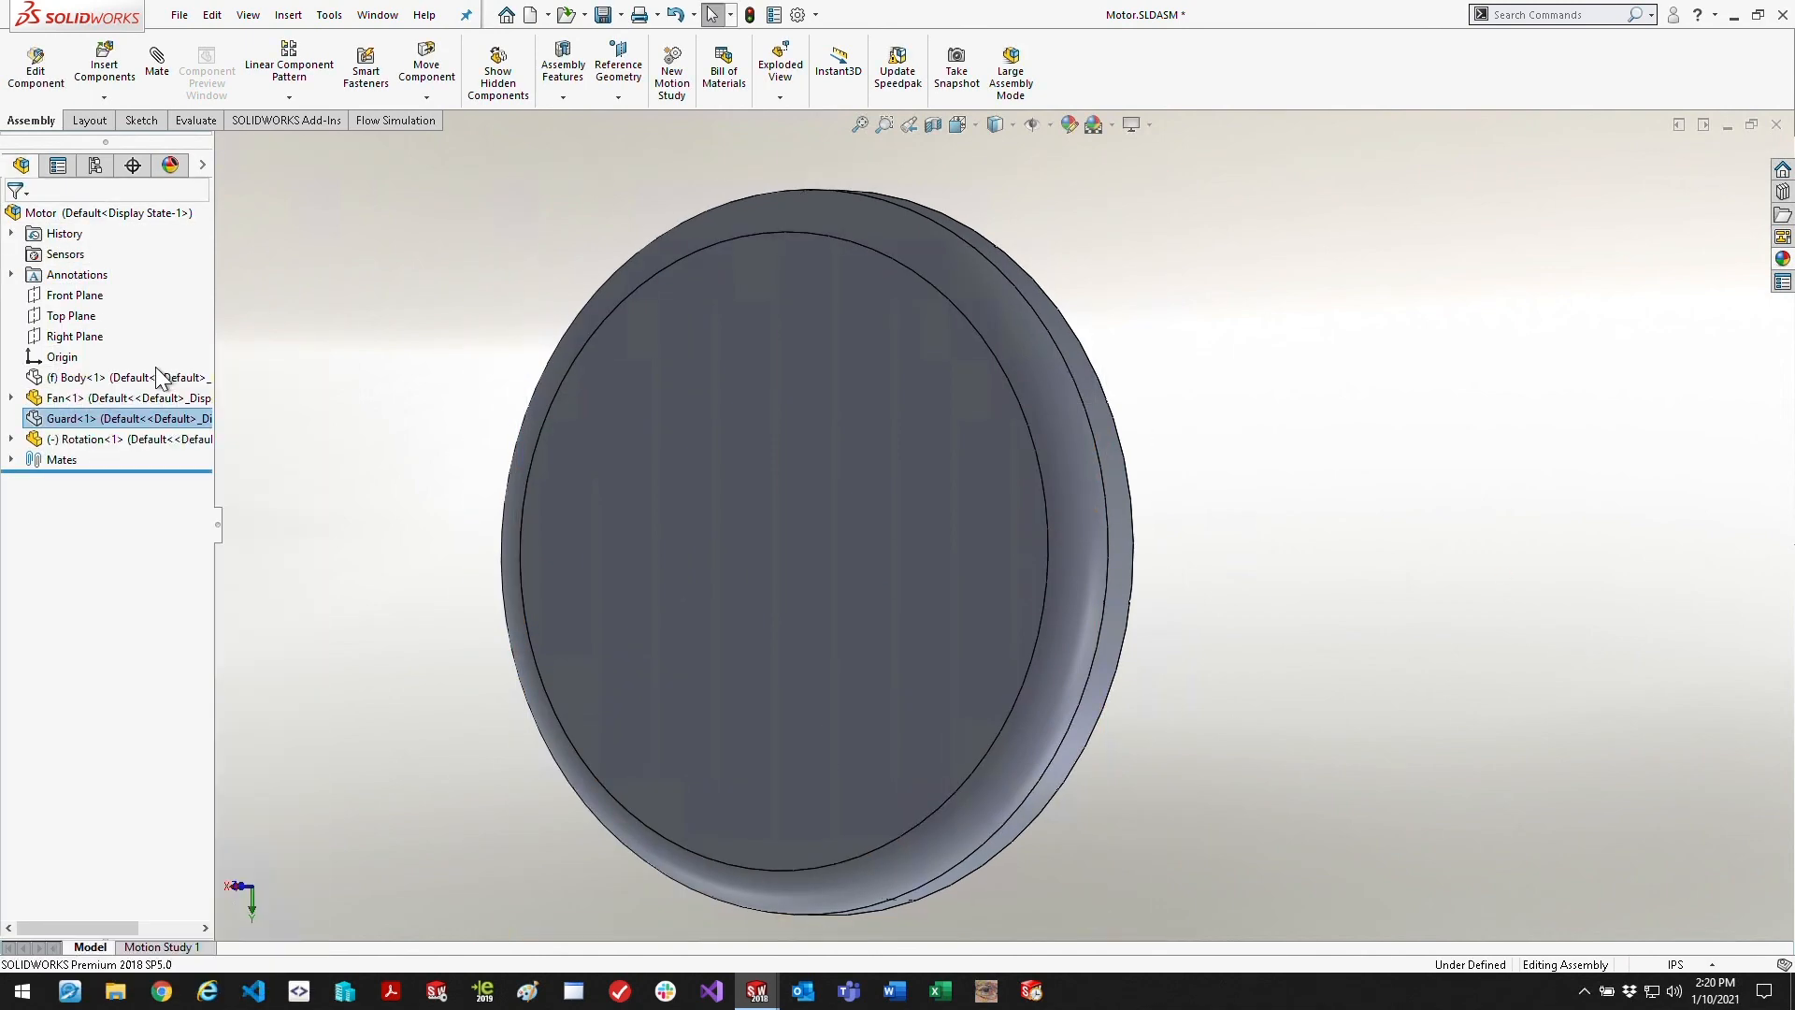
right_click(126, 417)
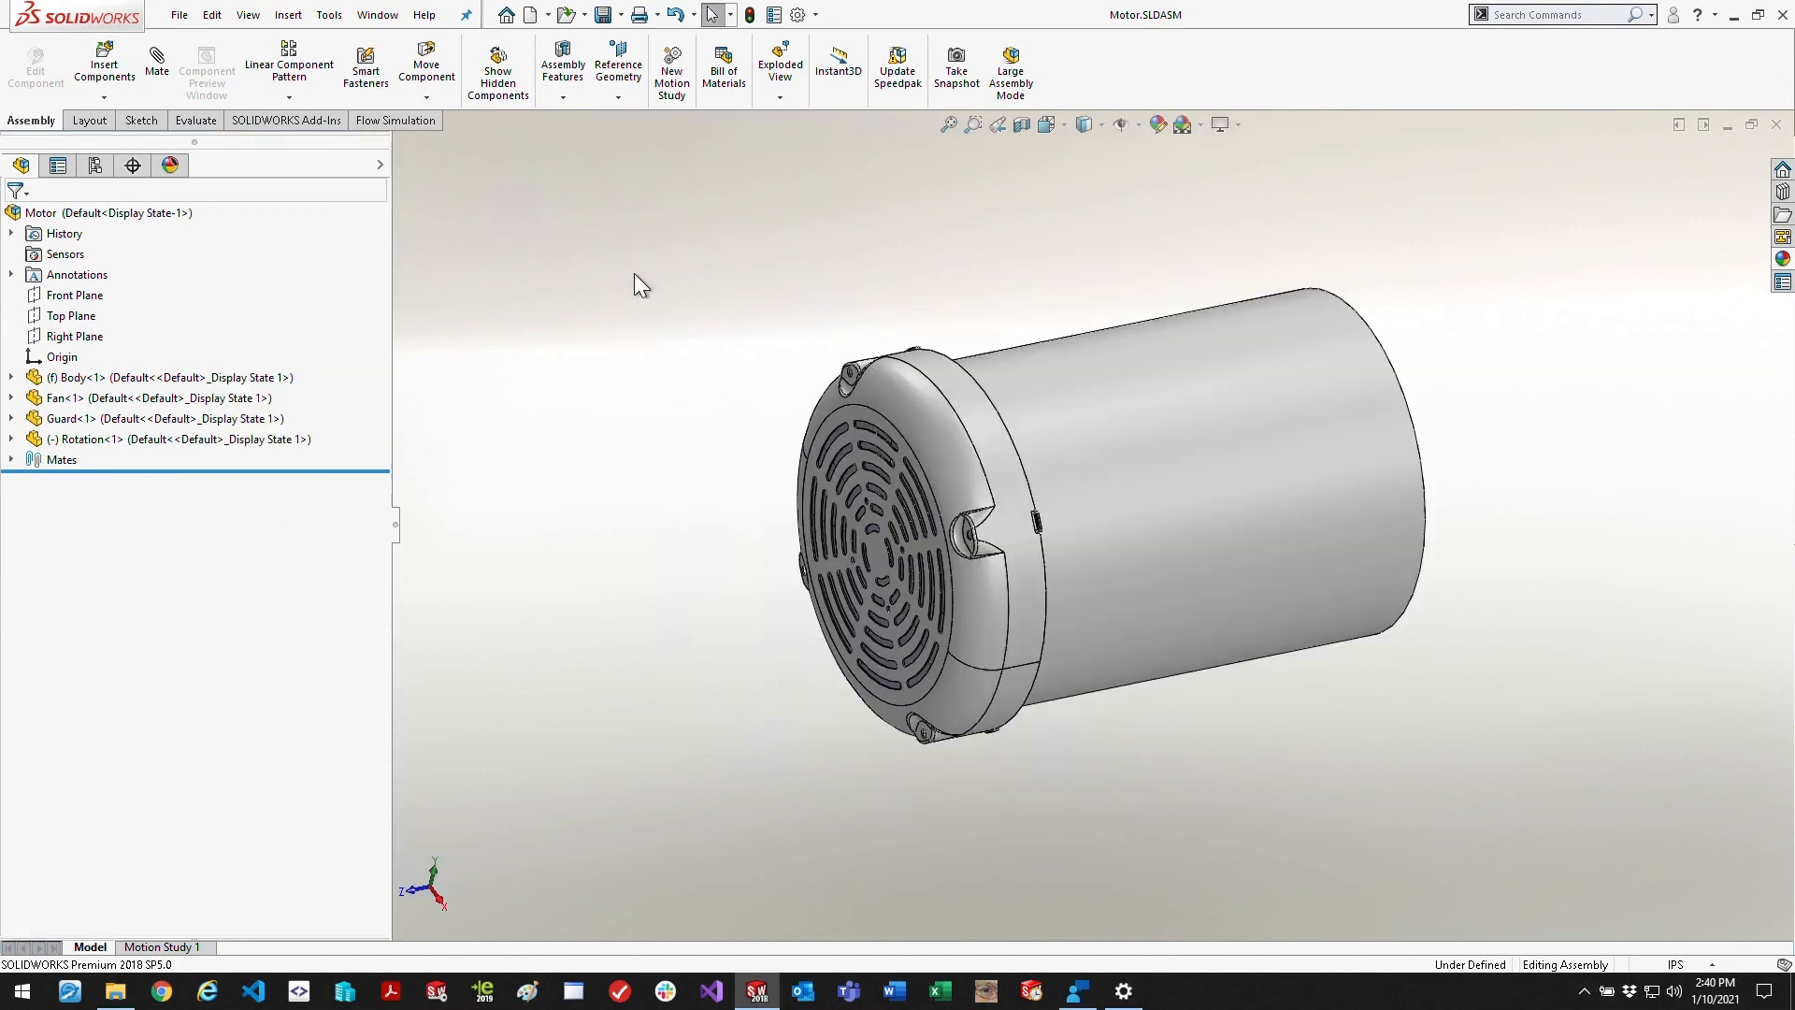
left_click(179, 14)
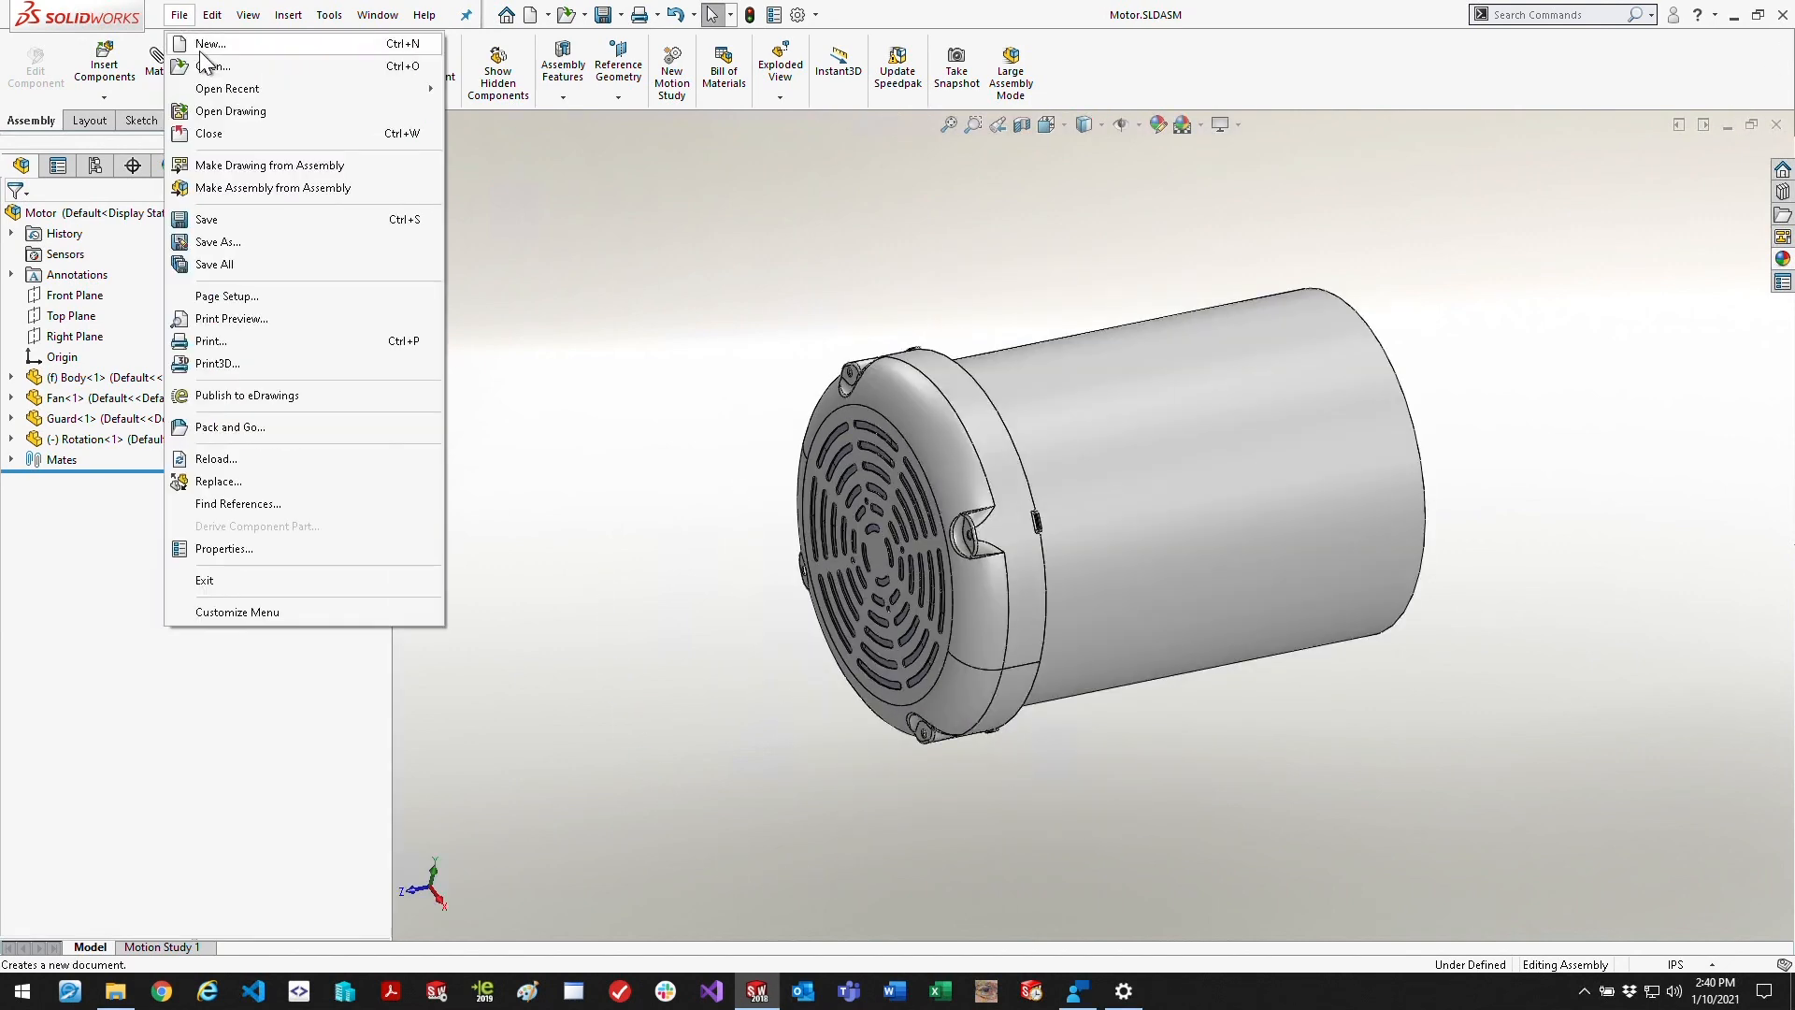
Create a new part with a 10 in diameter circle sketched at the origin on the Front Plane
left_click(210, 43)
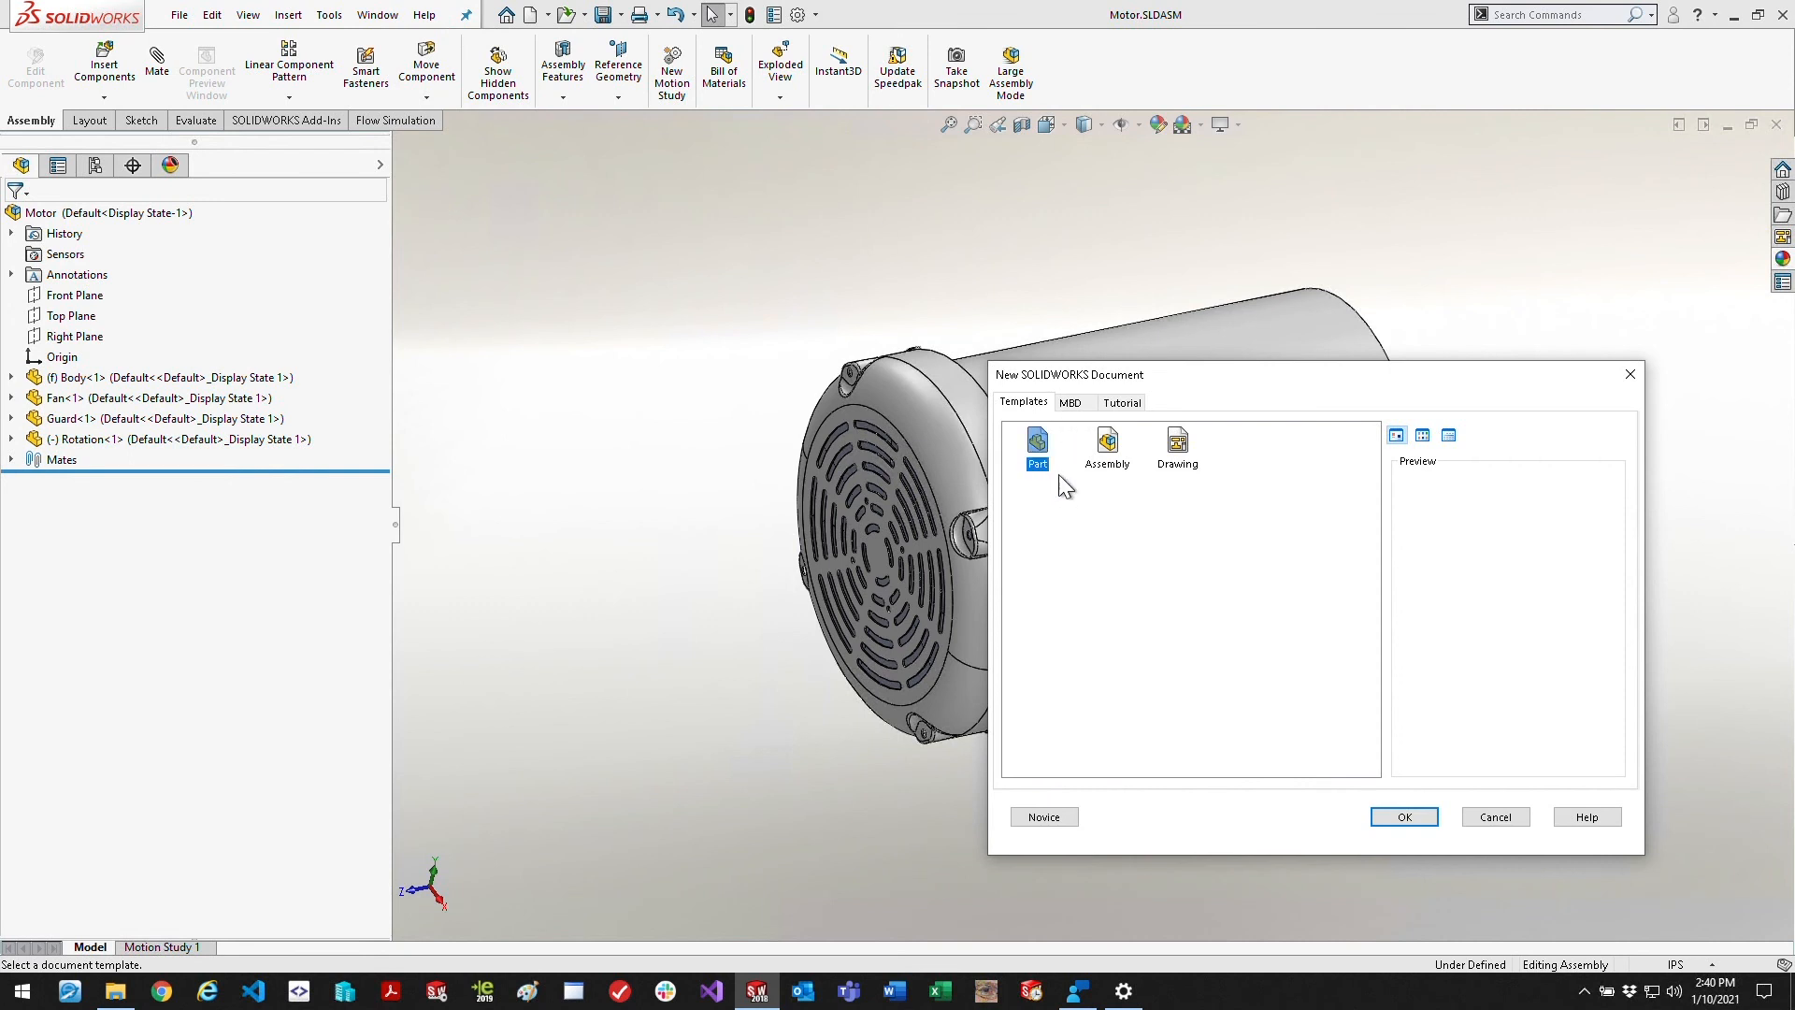
left_click(1402, 817)
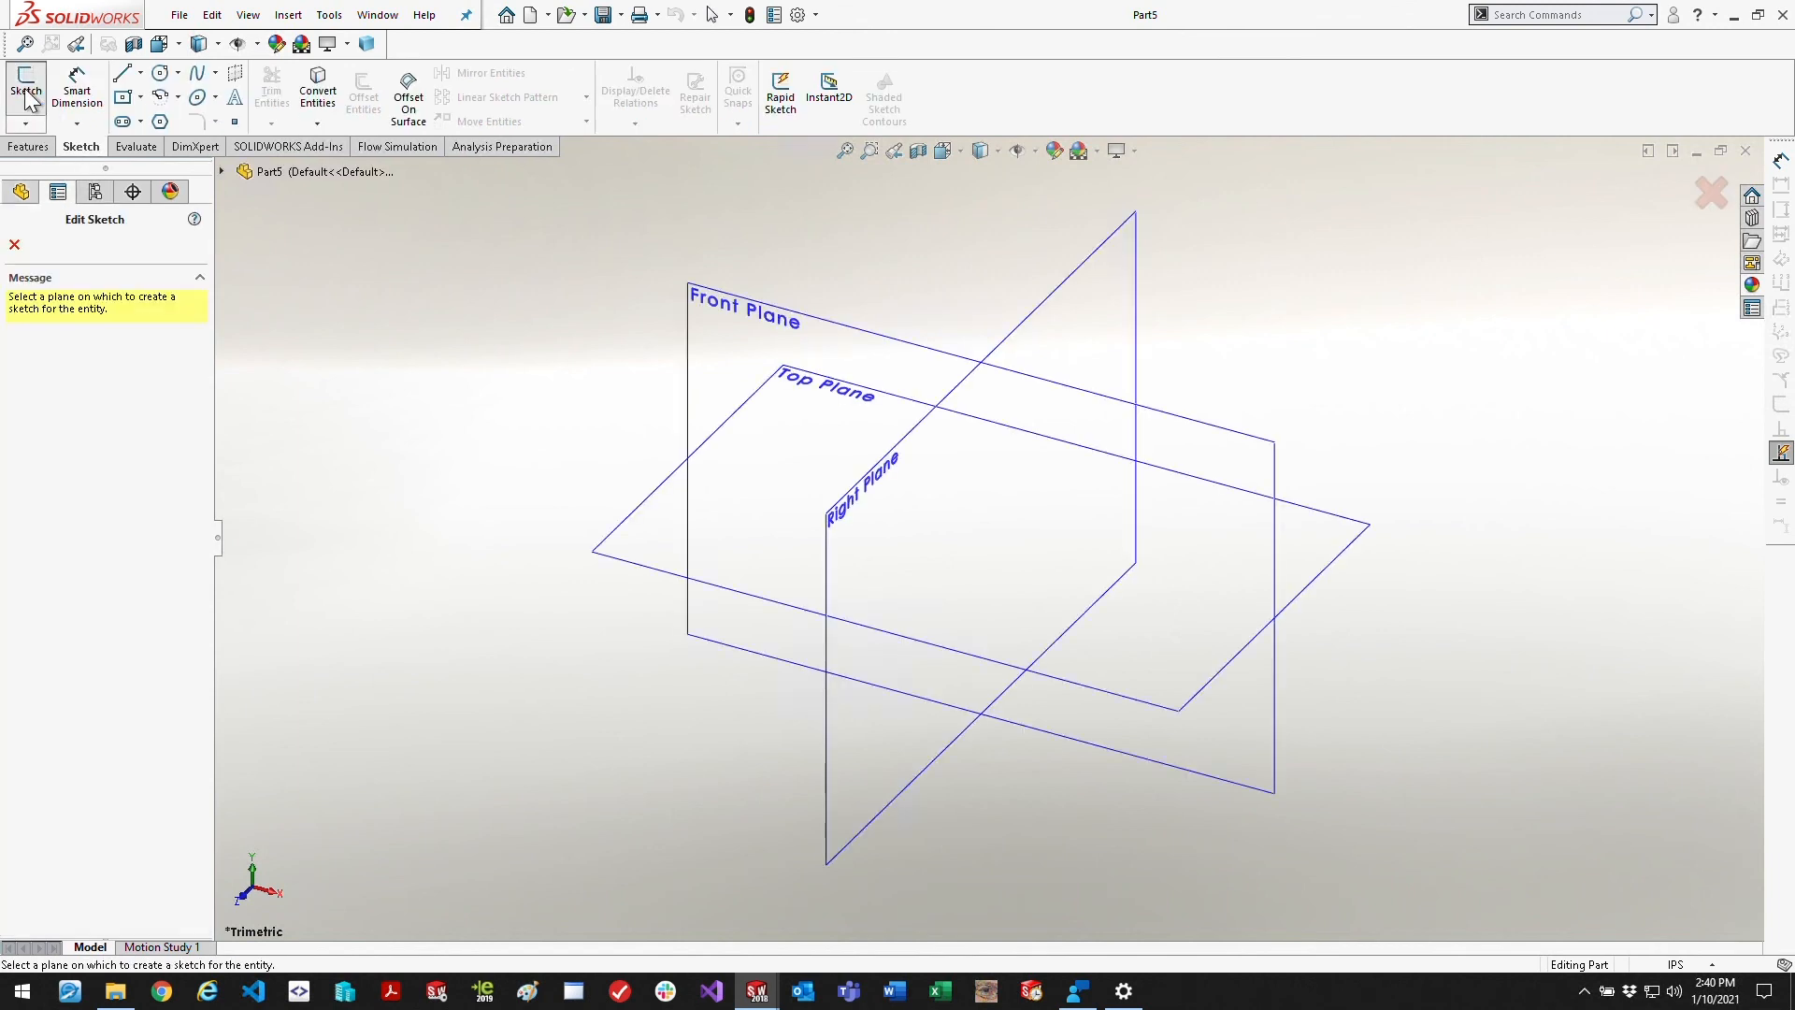
left_click(740, 314)
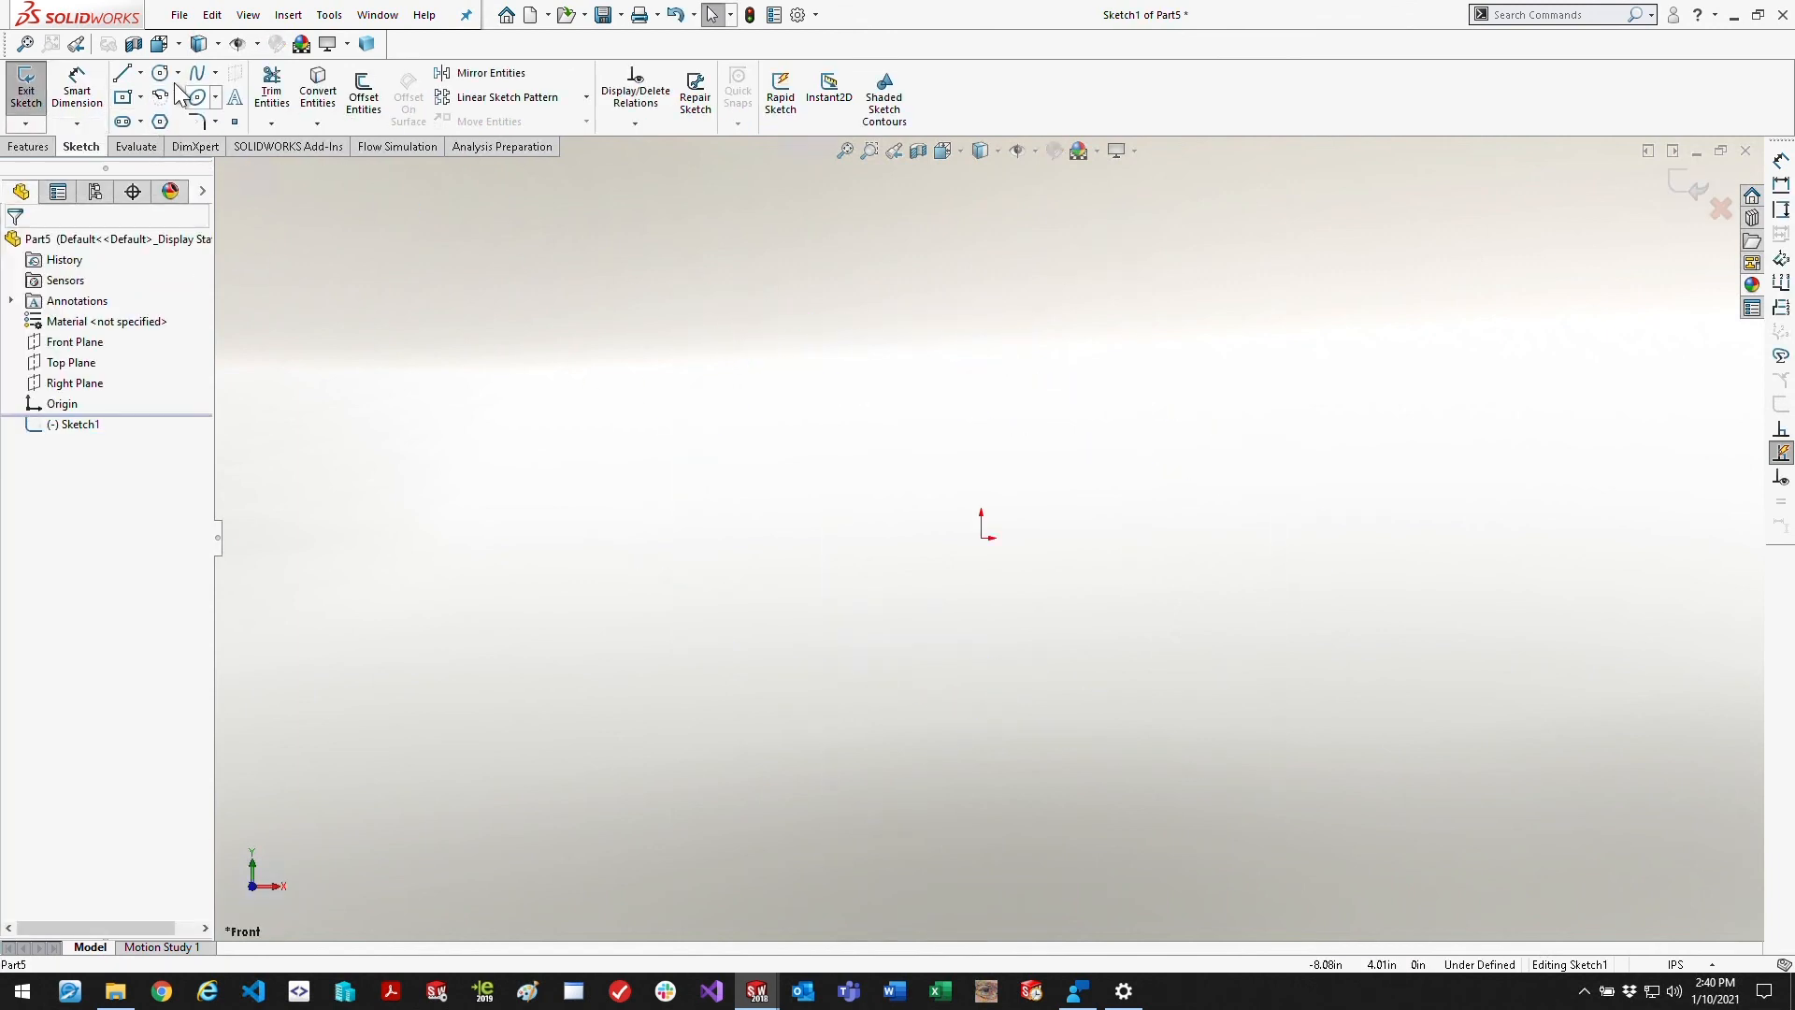
left_click(157, 73)
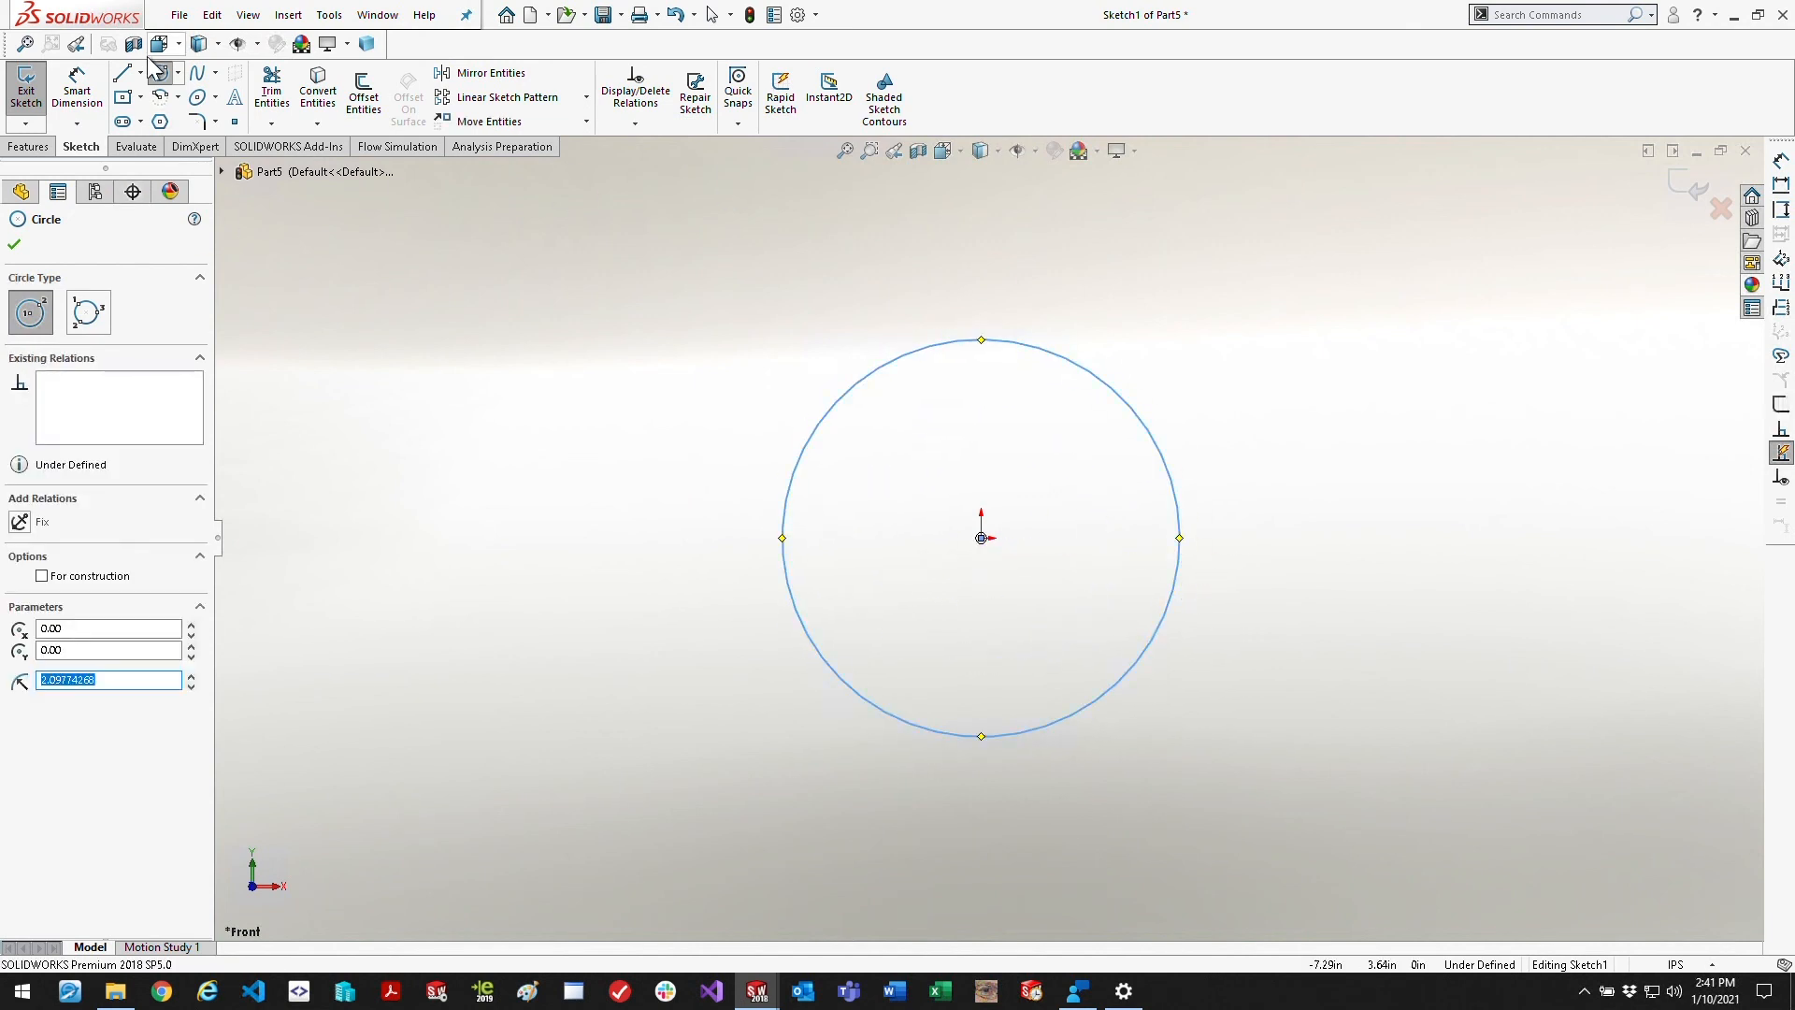
left_click(13, 243)
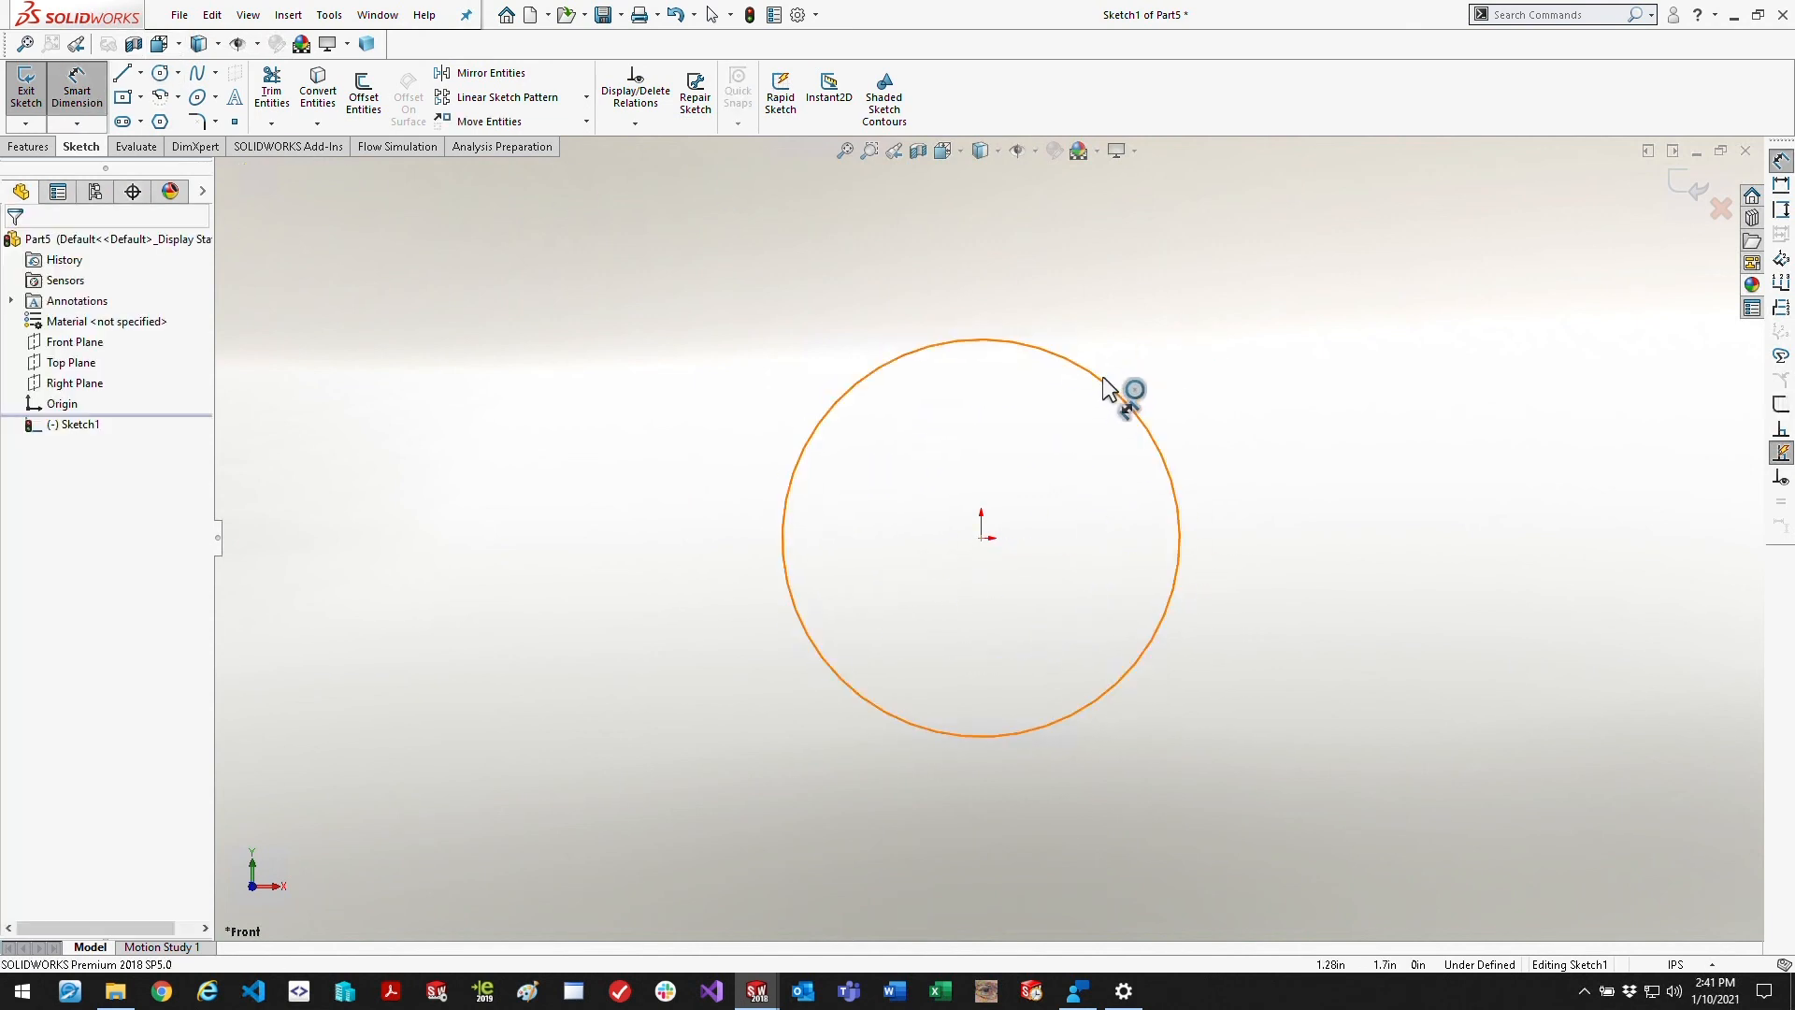
left_click(1105, 385)
type("10")
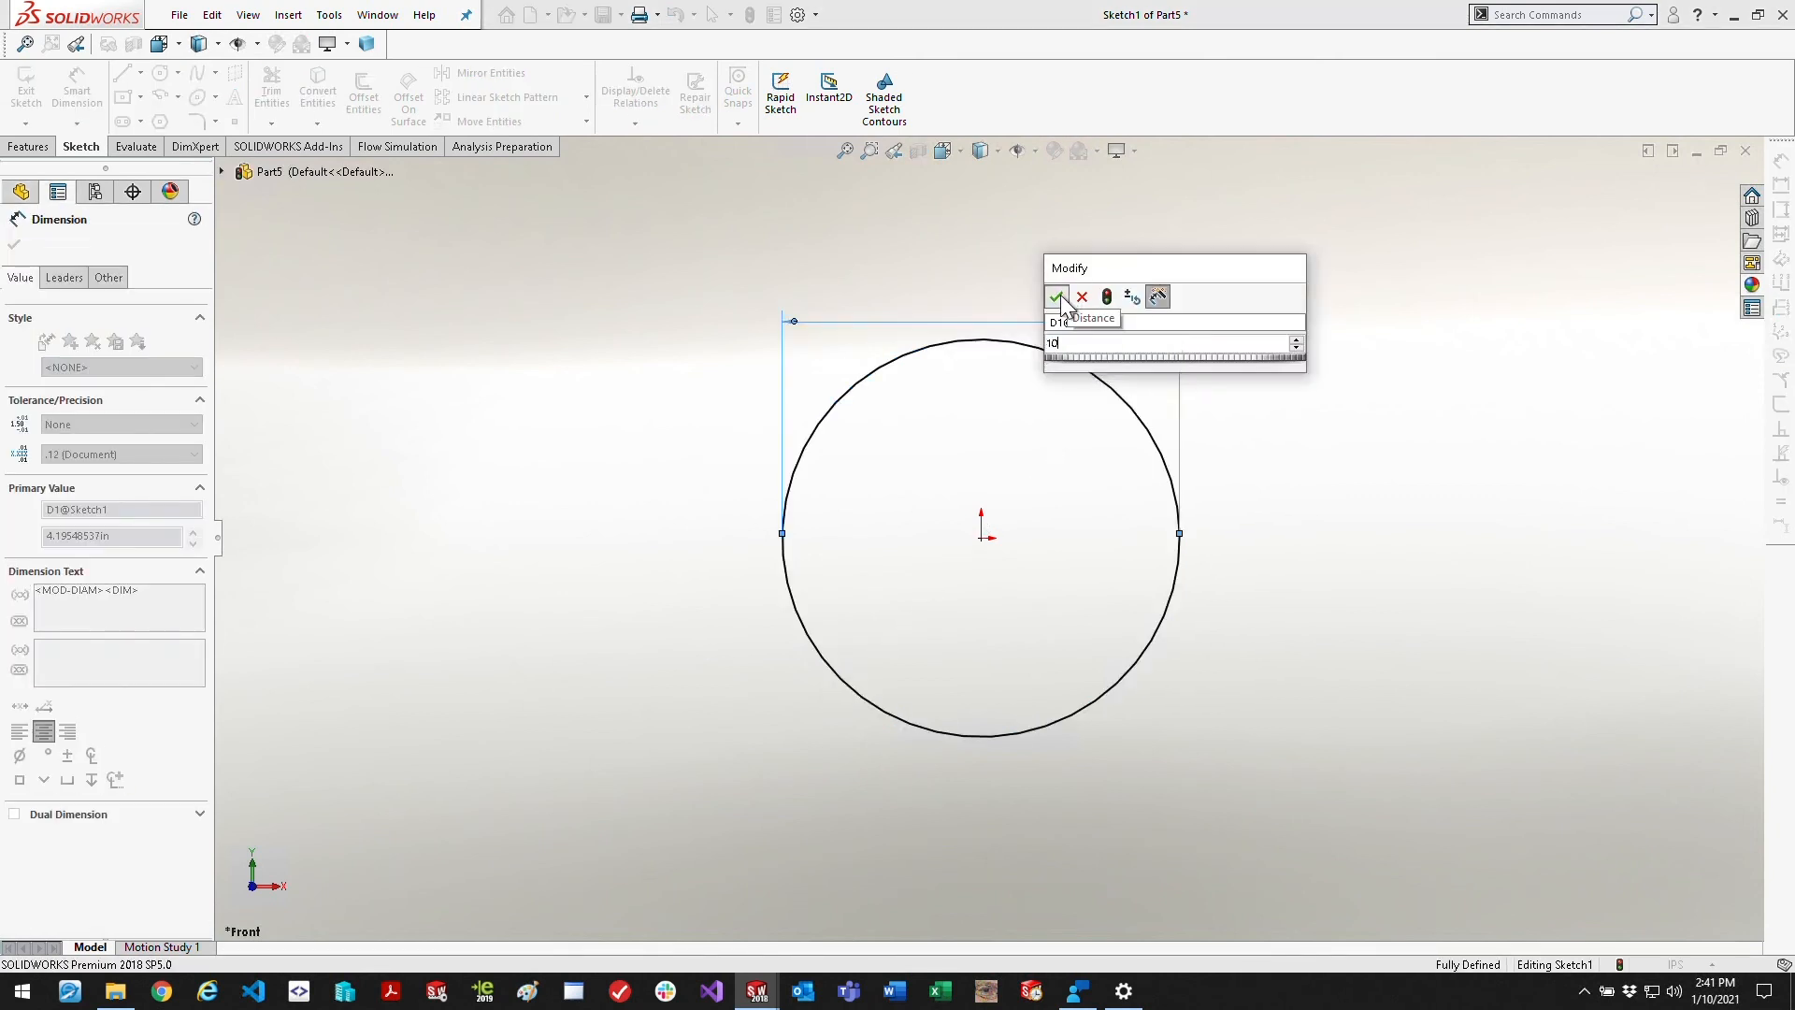
left_click(1055, 297)
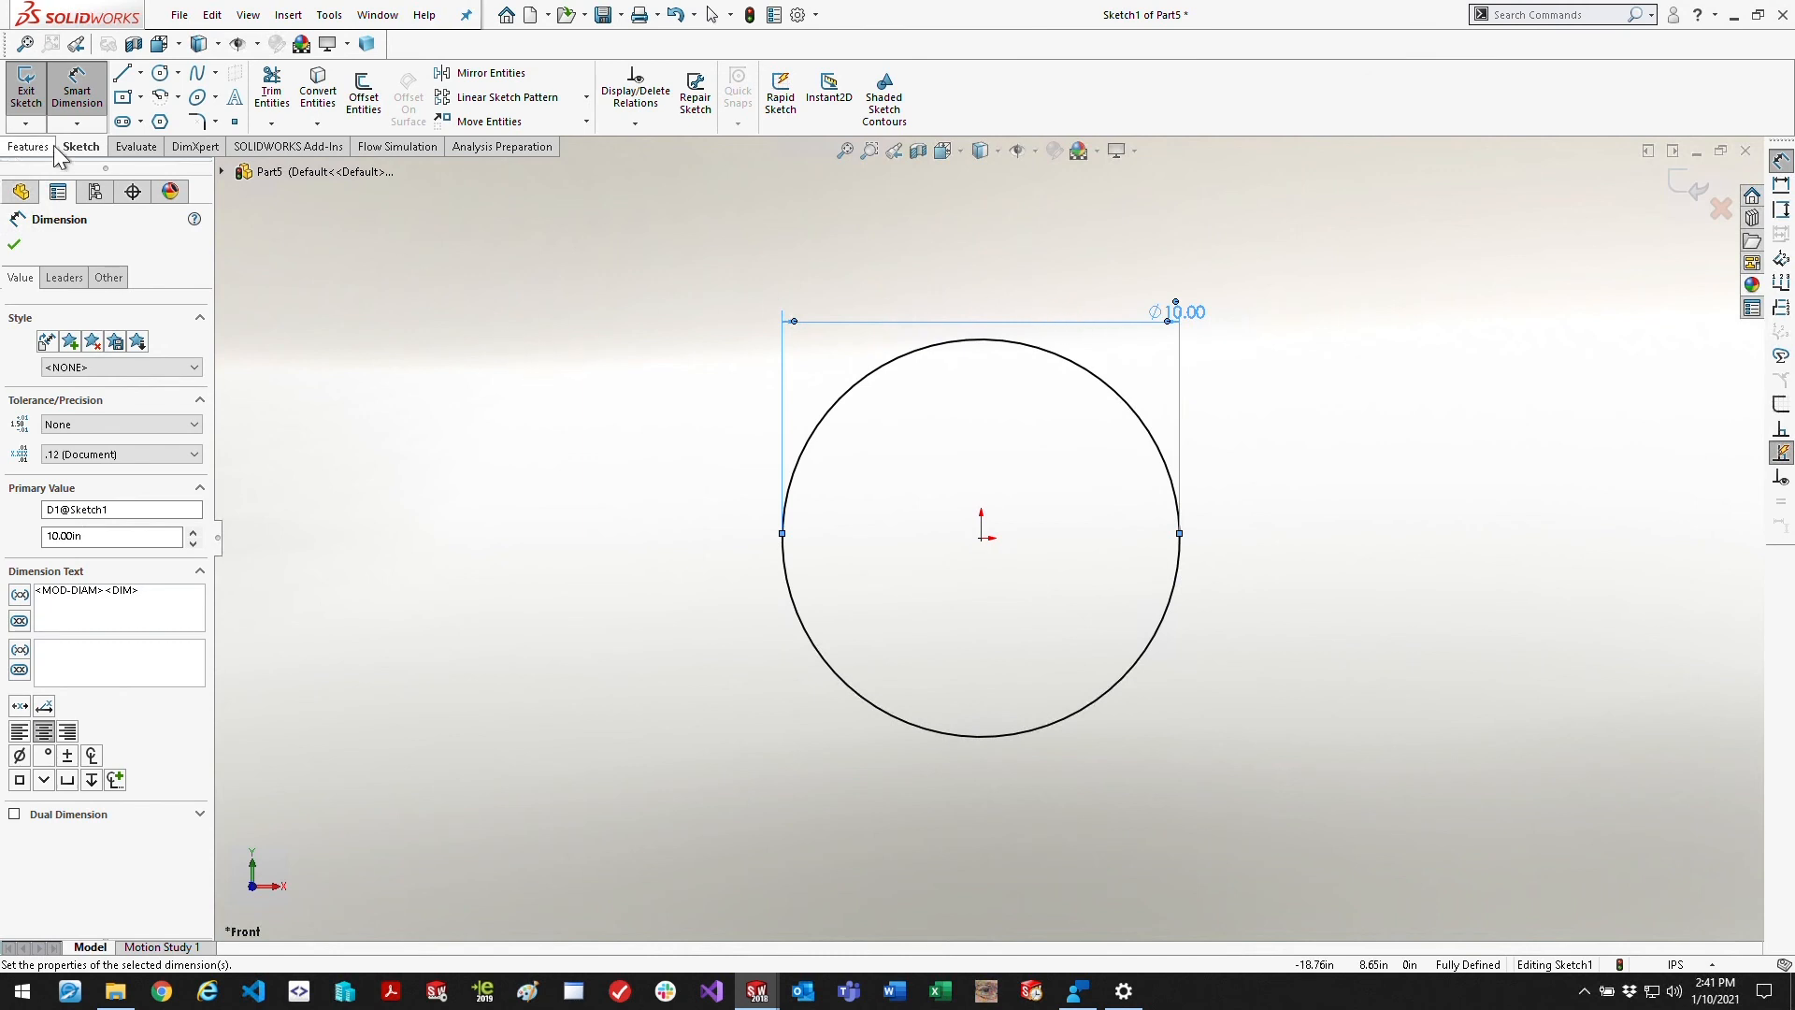
Extrude the circle 1 in and save the part as MeshRefine
left_click(28, 145)
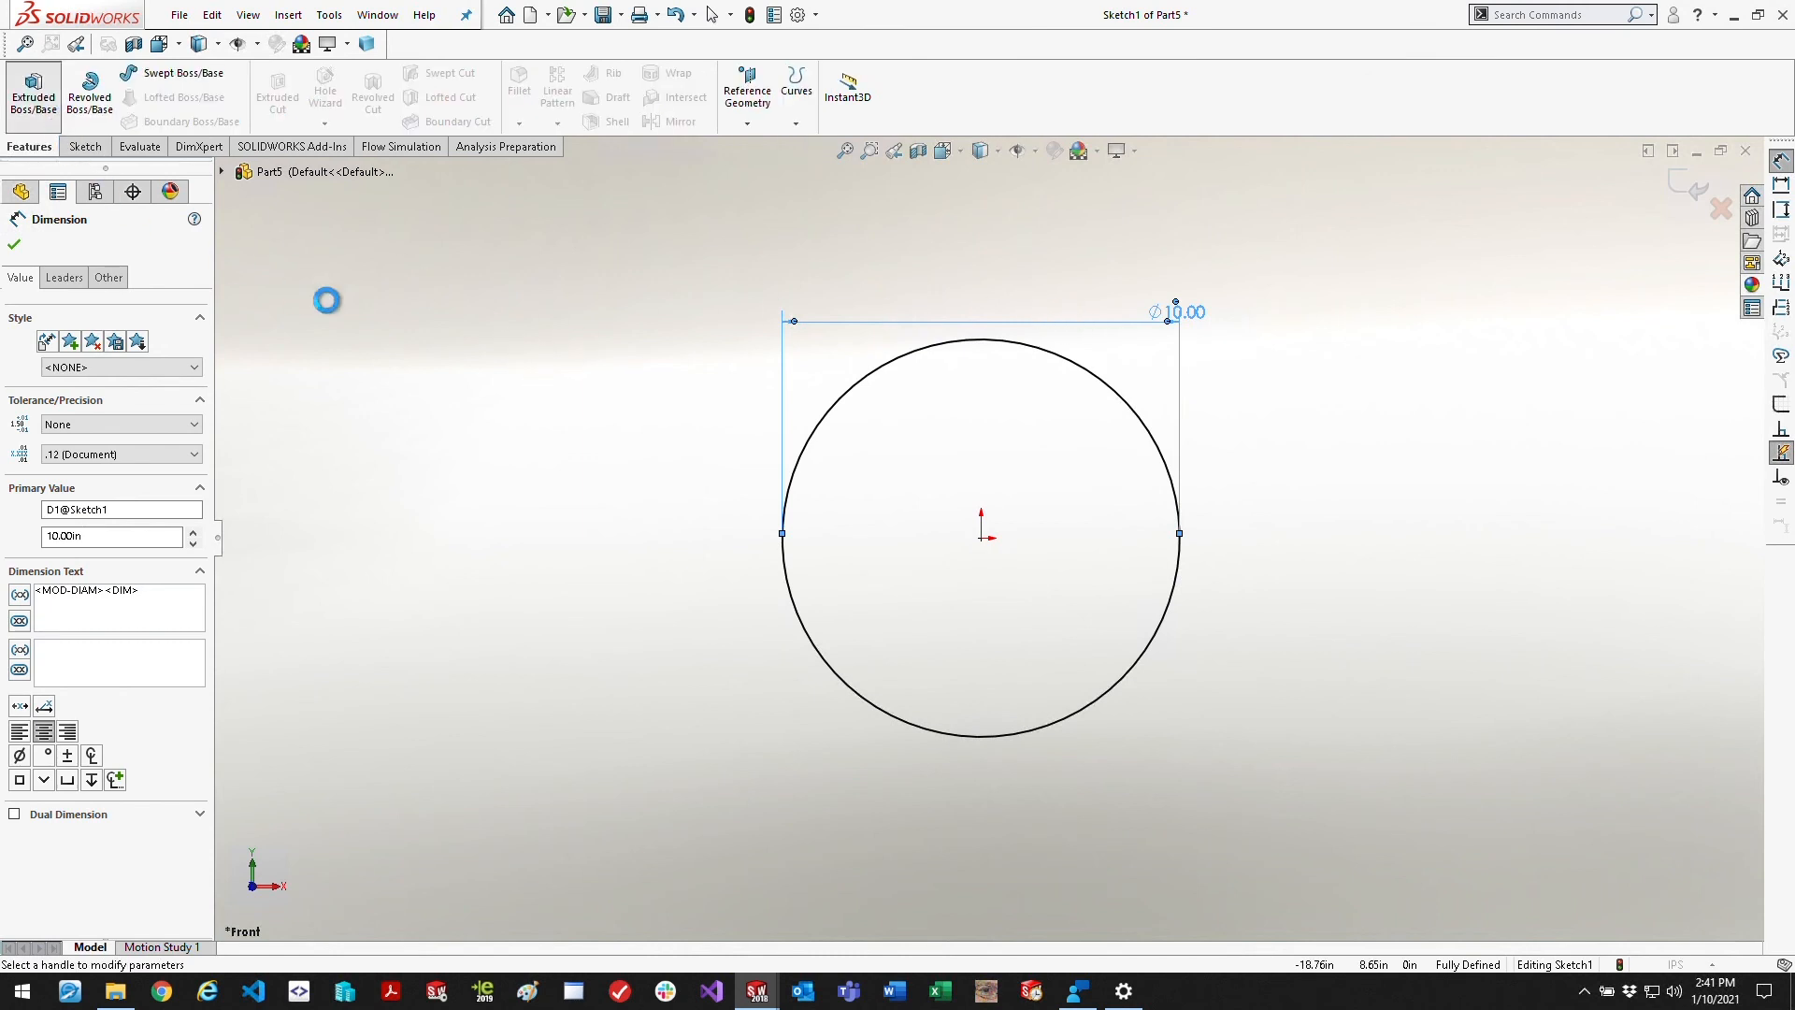
left_click(31, 93)
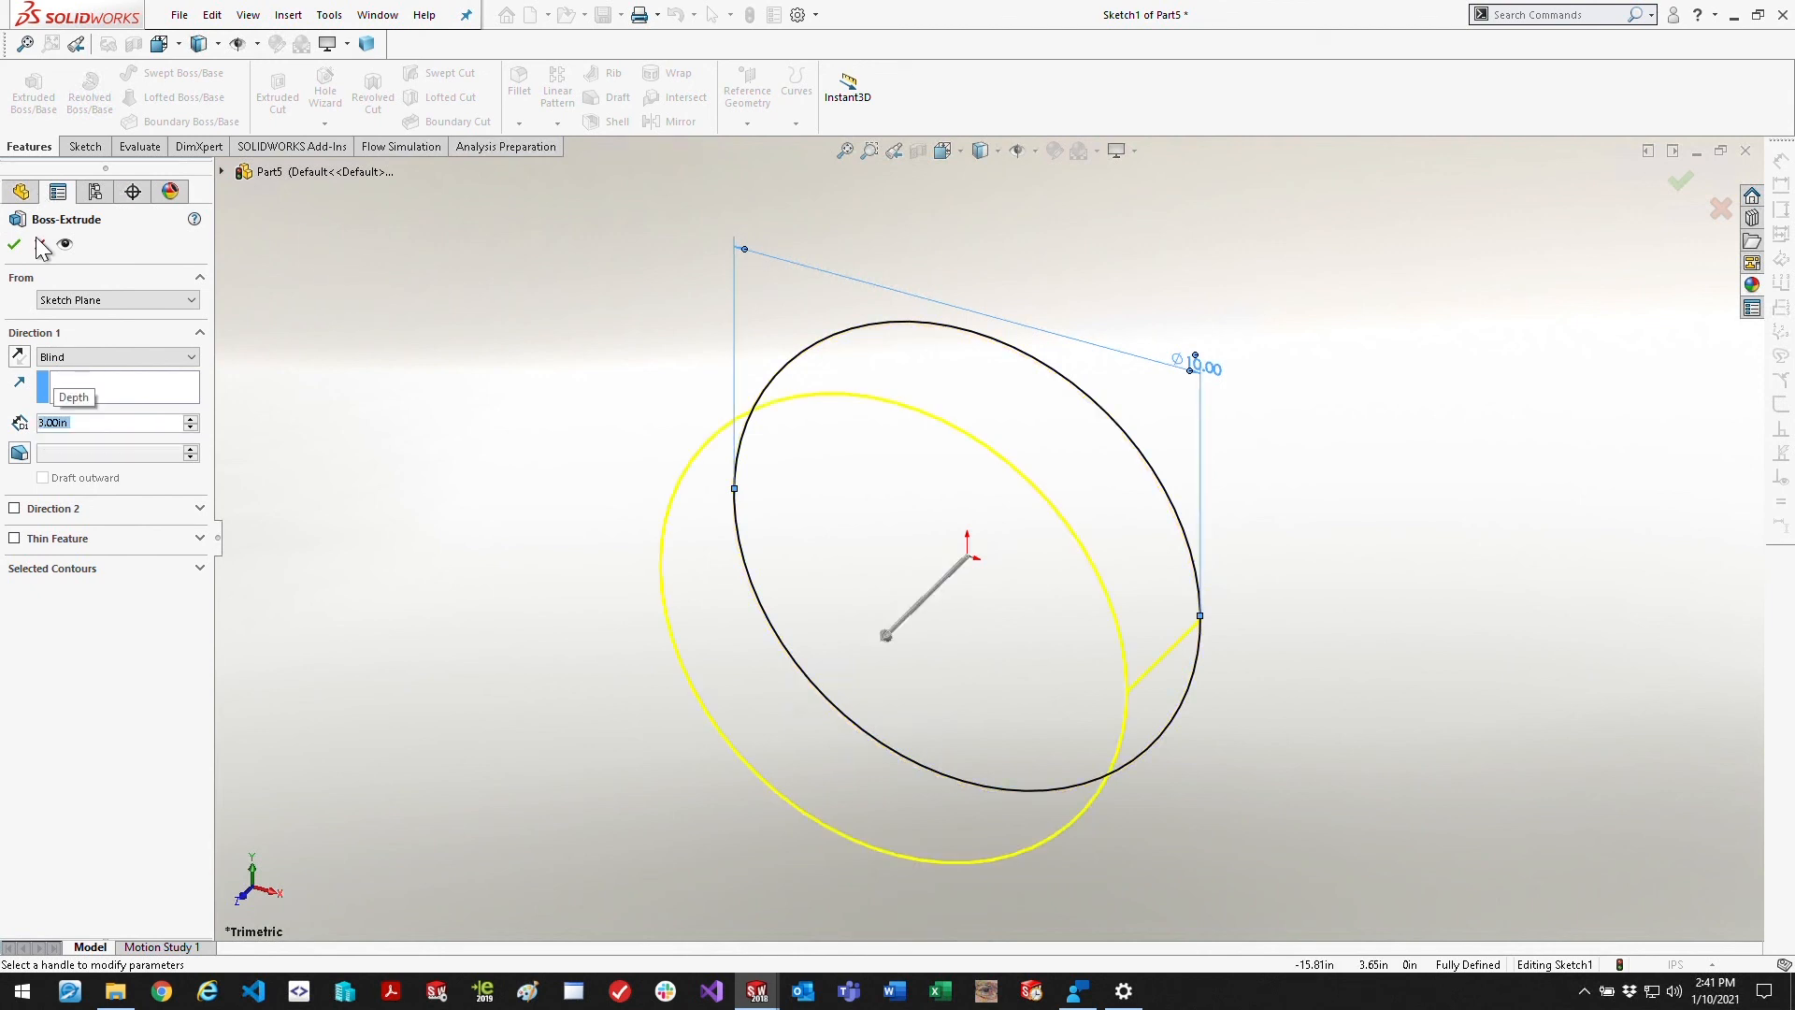
left_click(13, 245)
type("MeshRefin")
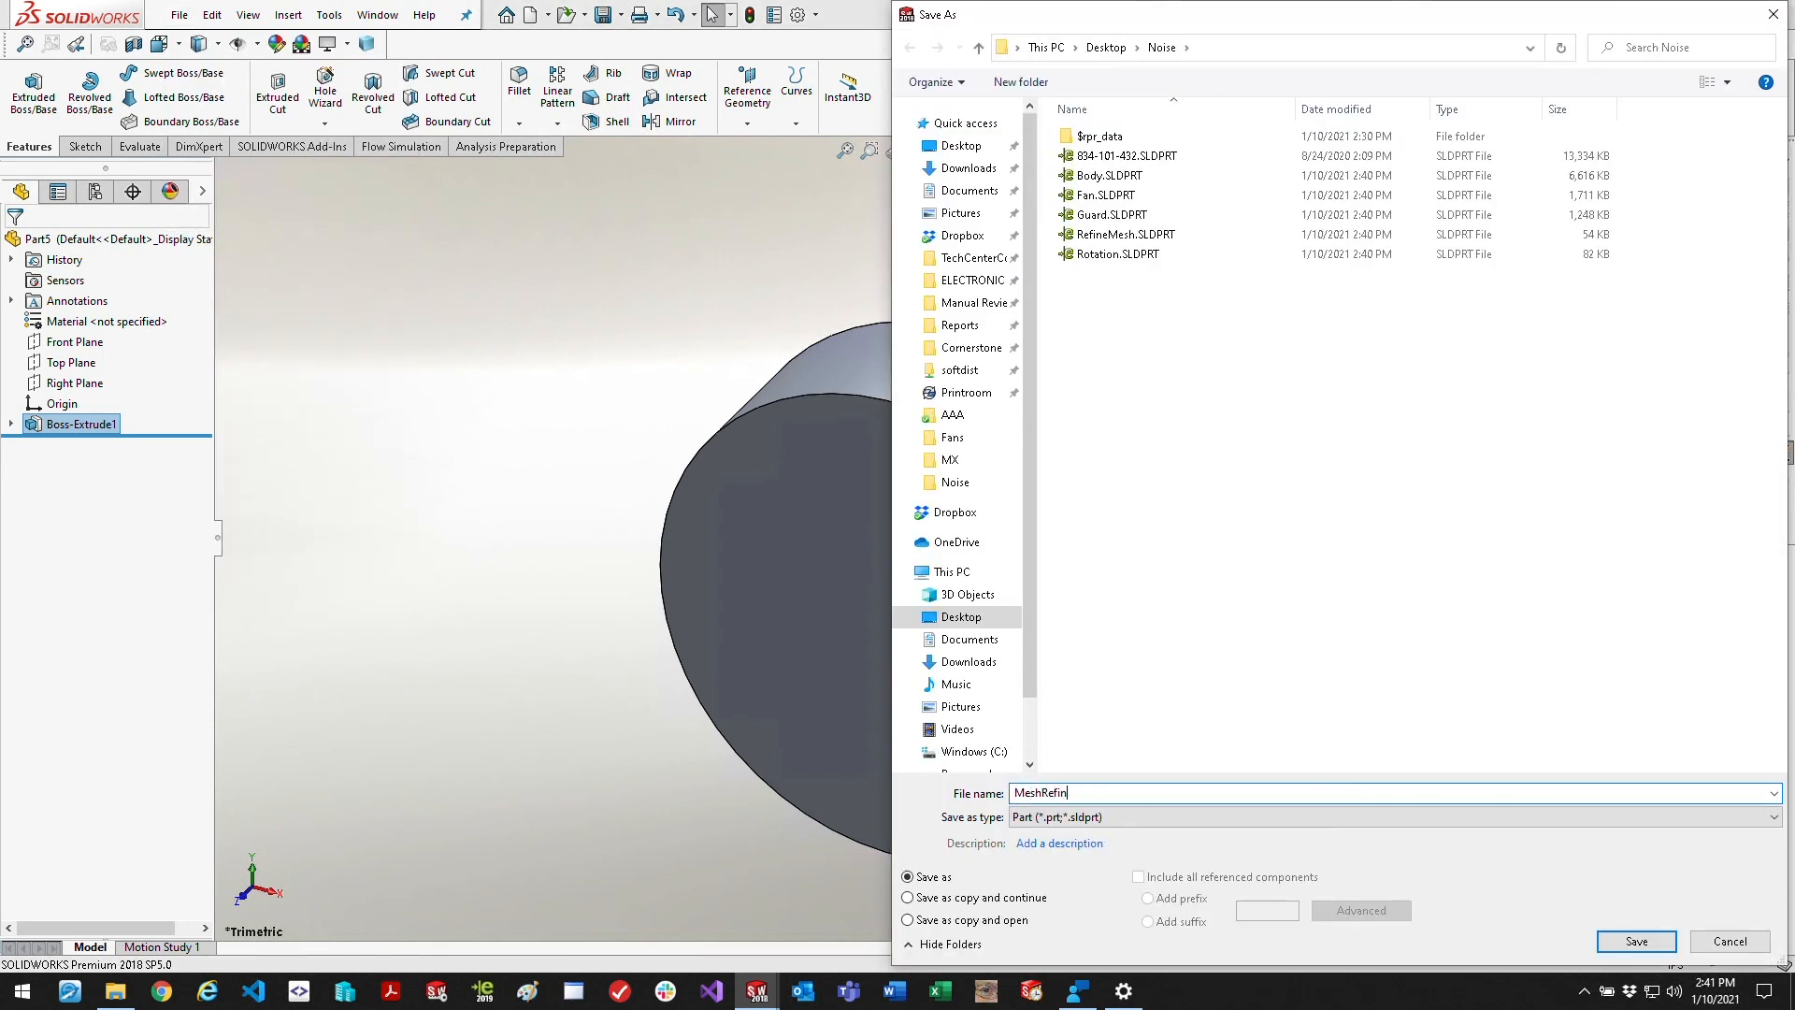
left_click(1634, 941)
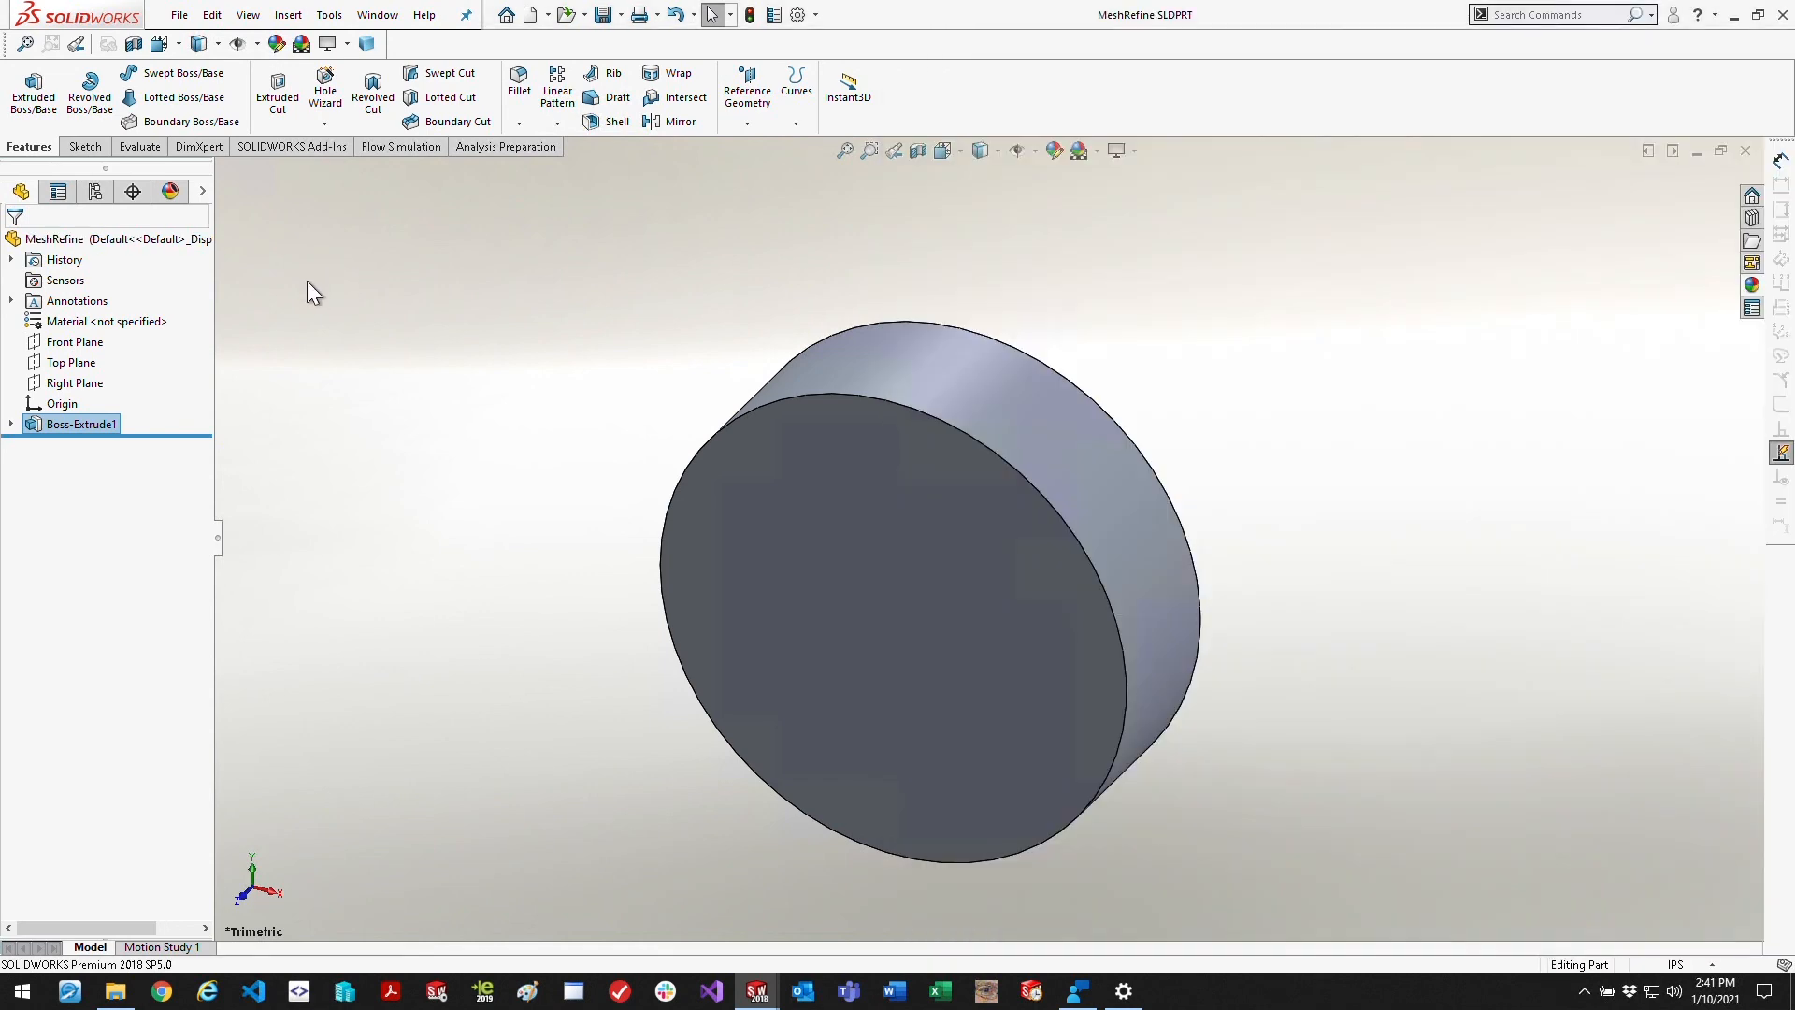
left_click(376, 13)
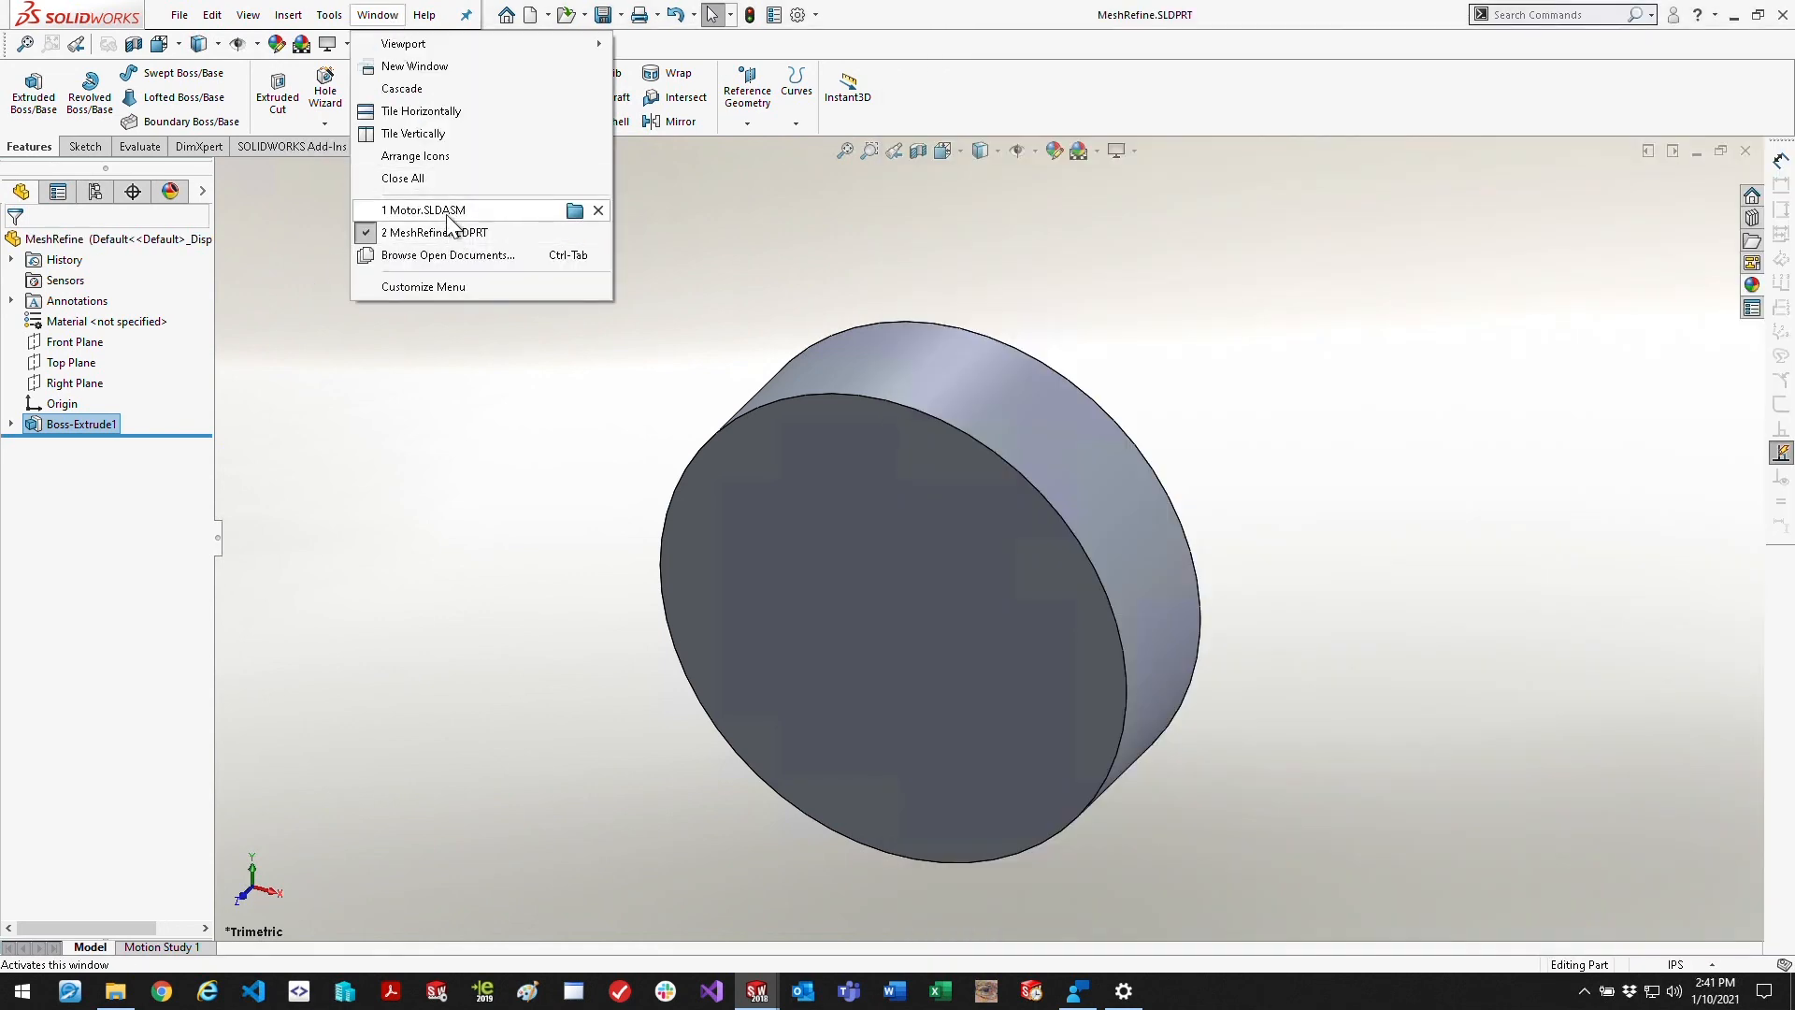
Return to the Motor assembly and insert the MeshRefine disc beside the motor
left_click(425, 210)
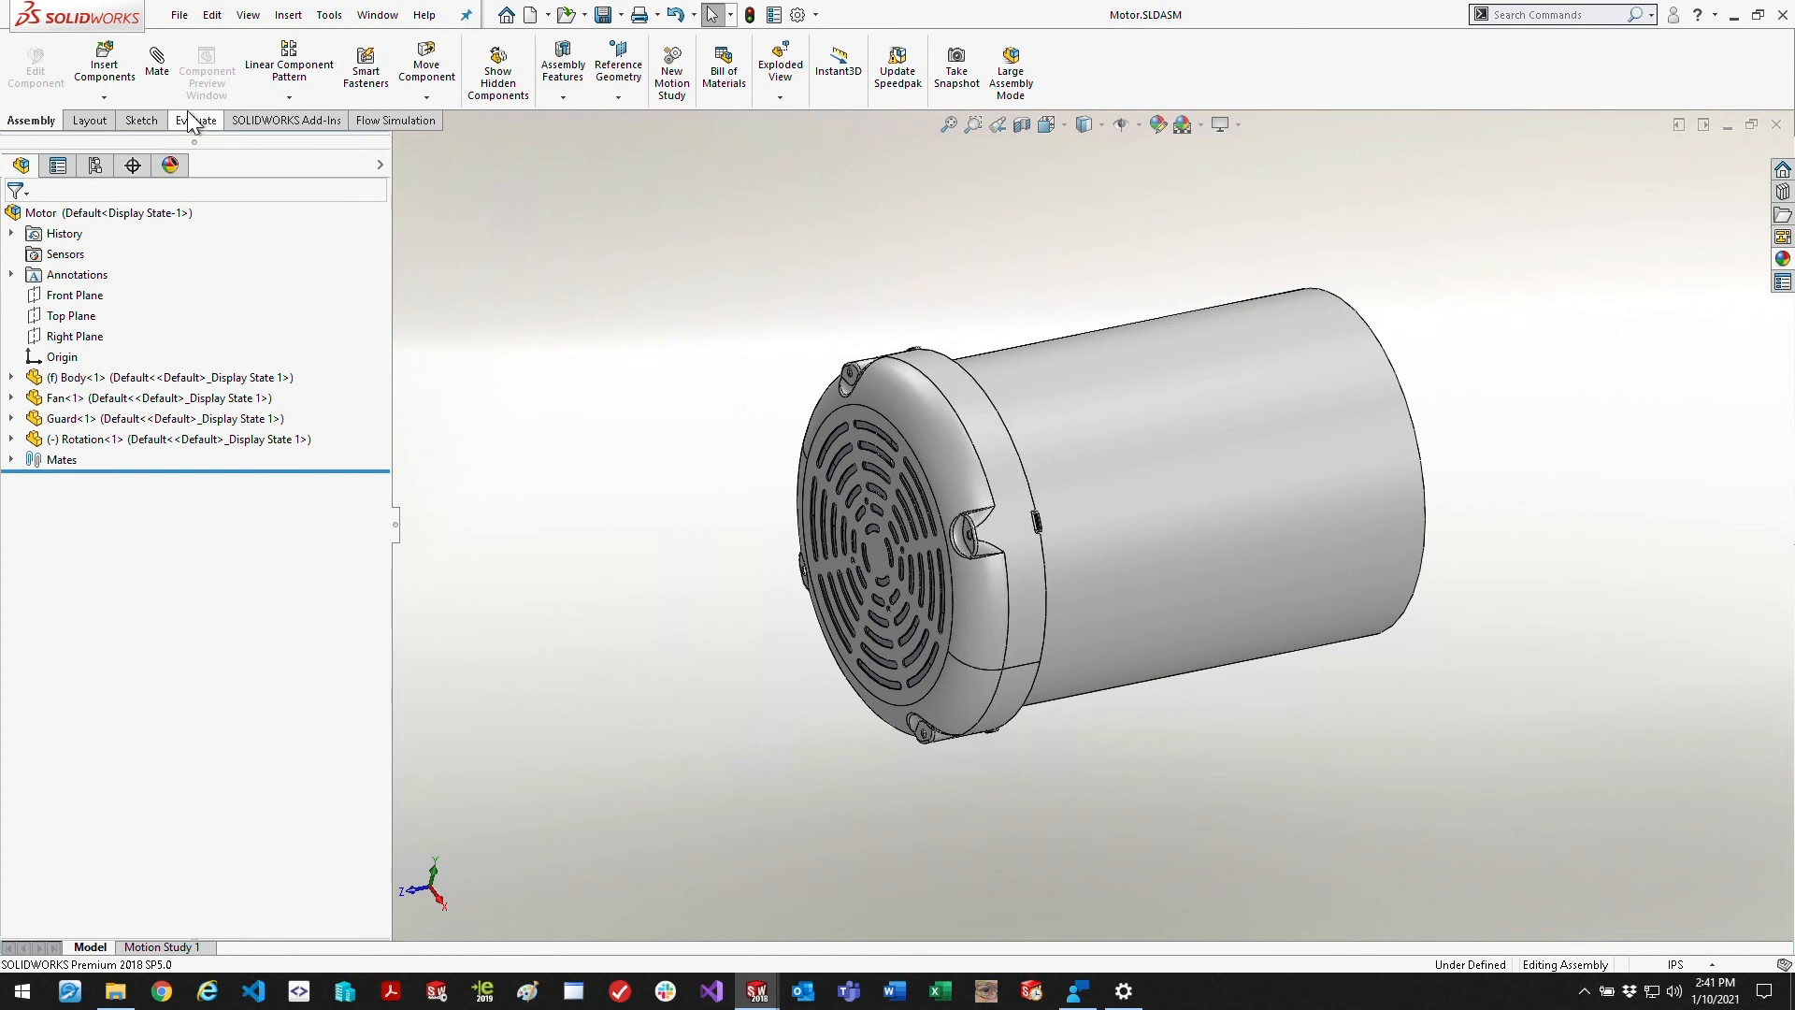
left_click(103, 64)
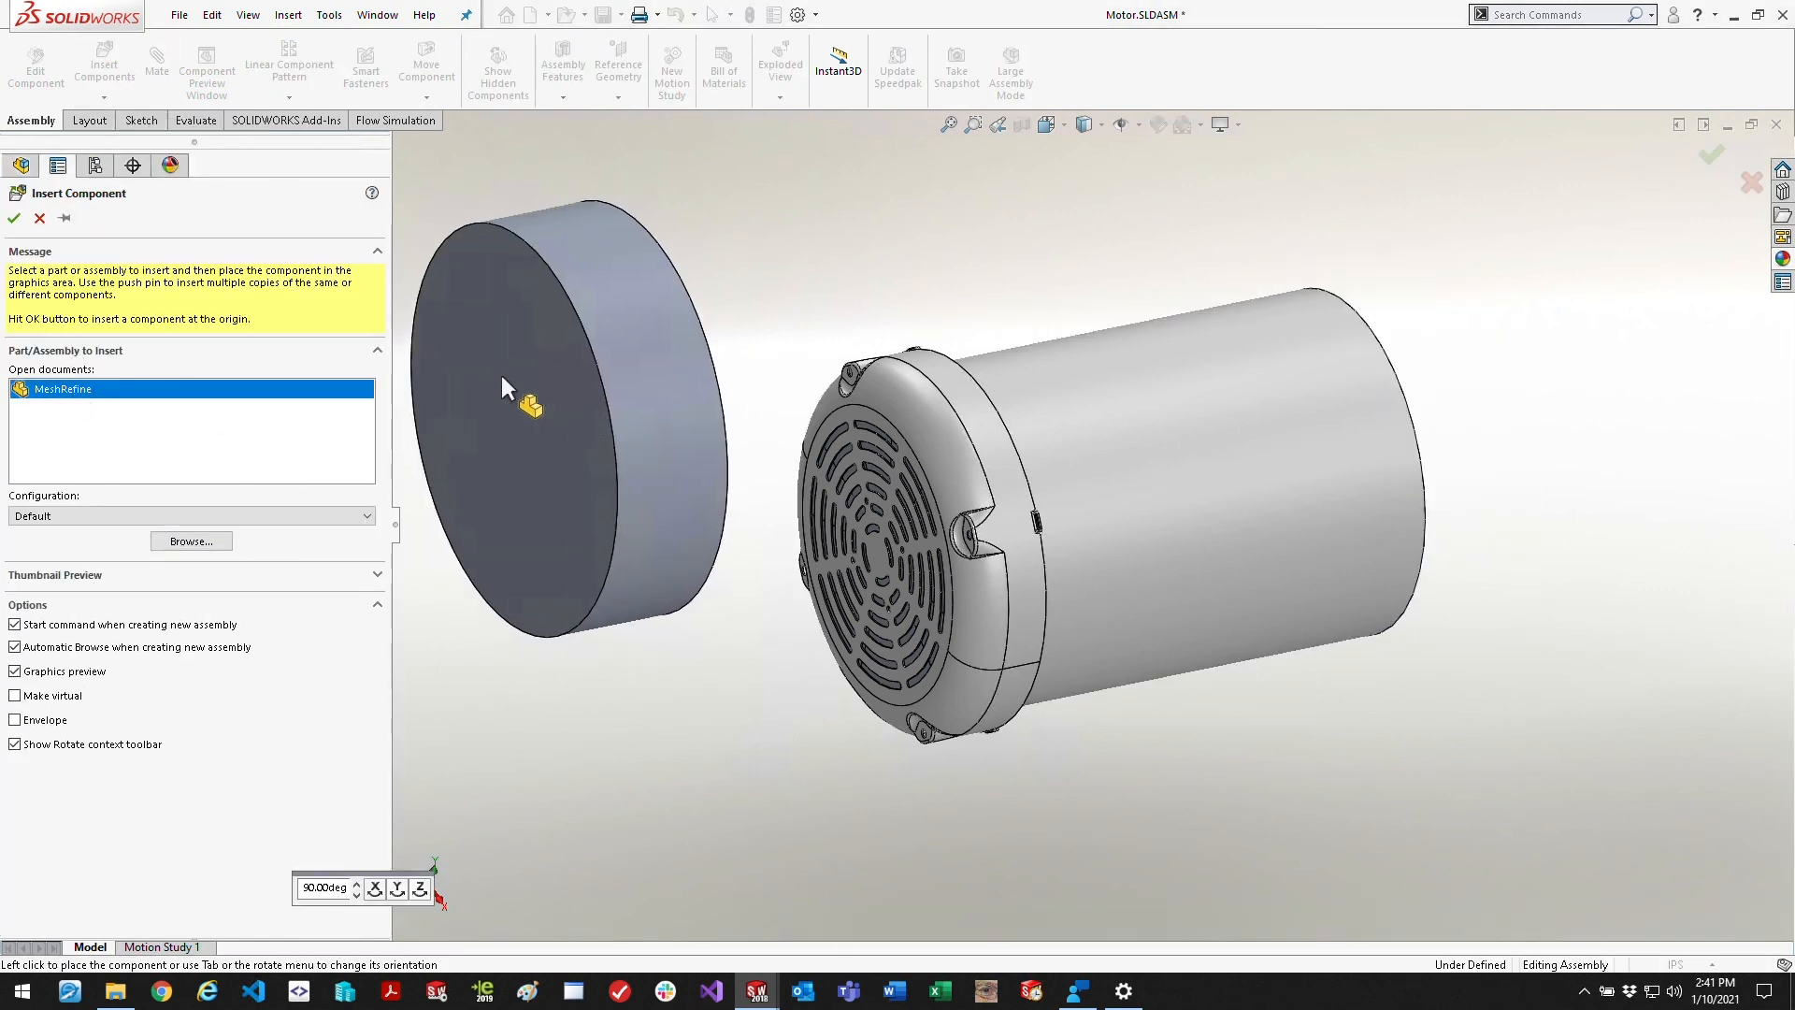
left_click(39, 218)
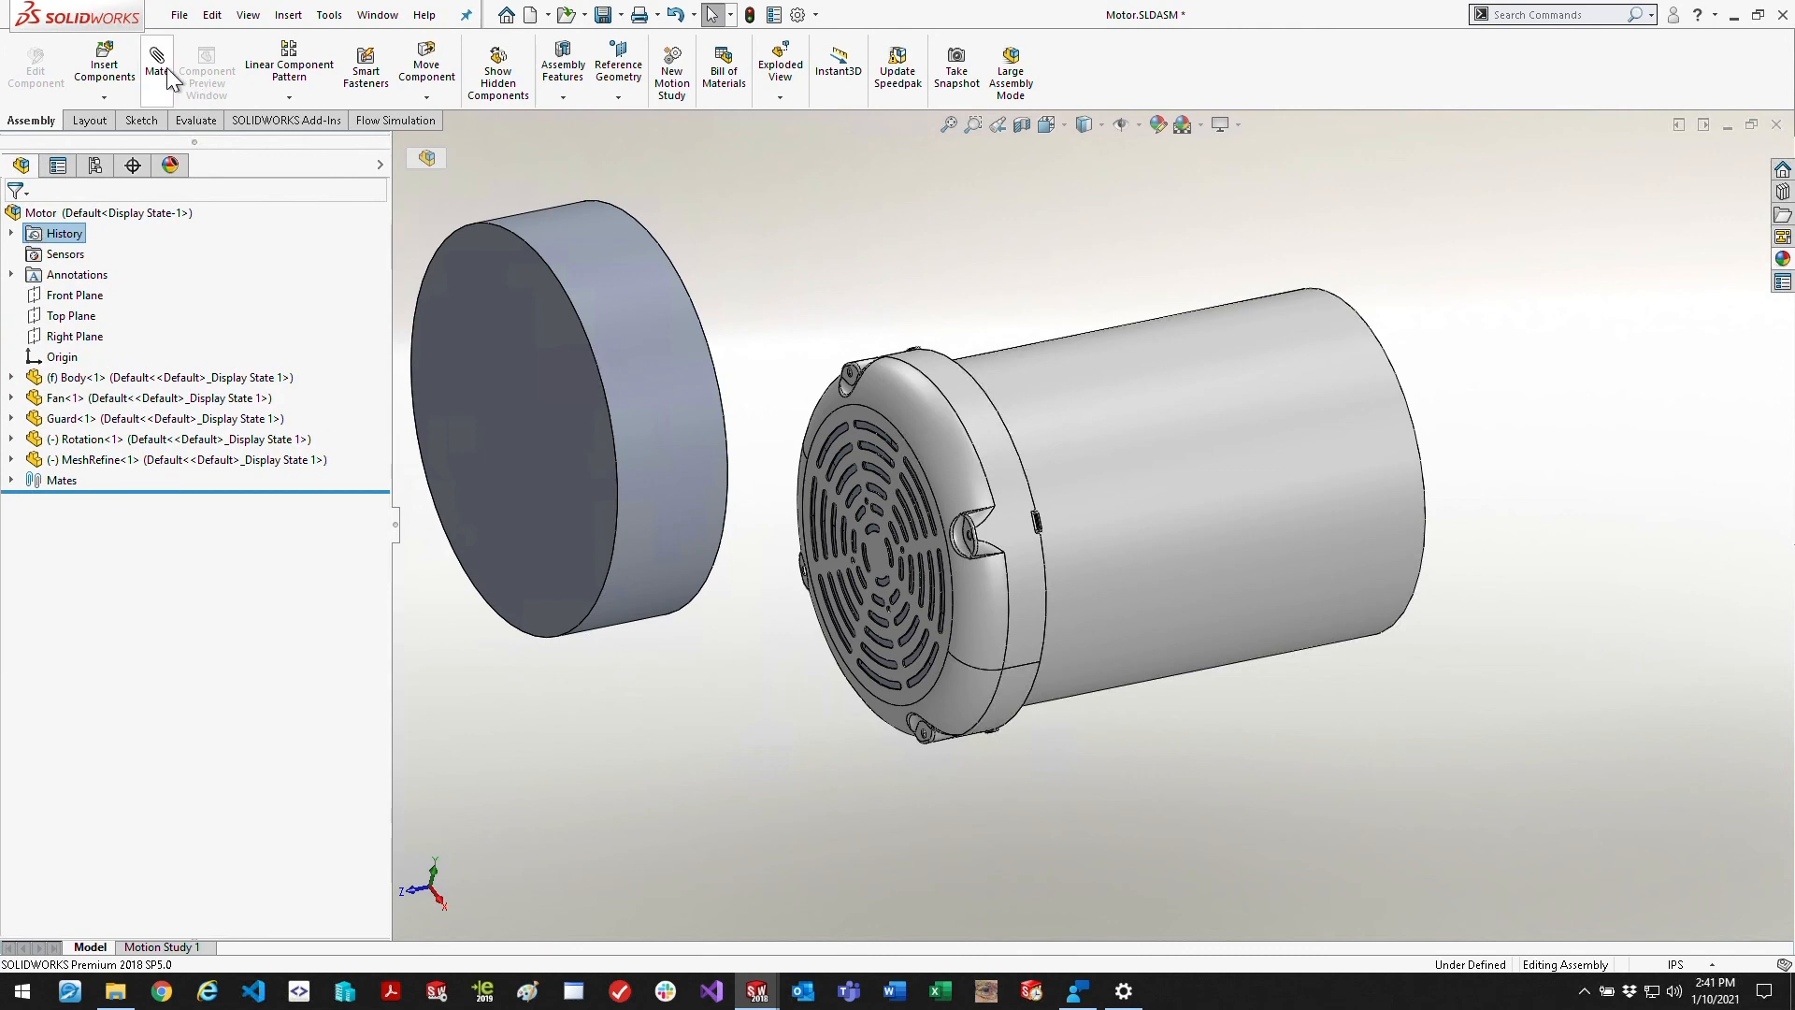
Mate the MeshRefine face to the Guard front face with a 0.50 in distance mate
left_click(155, 70)
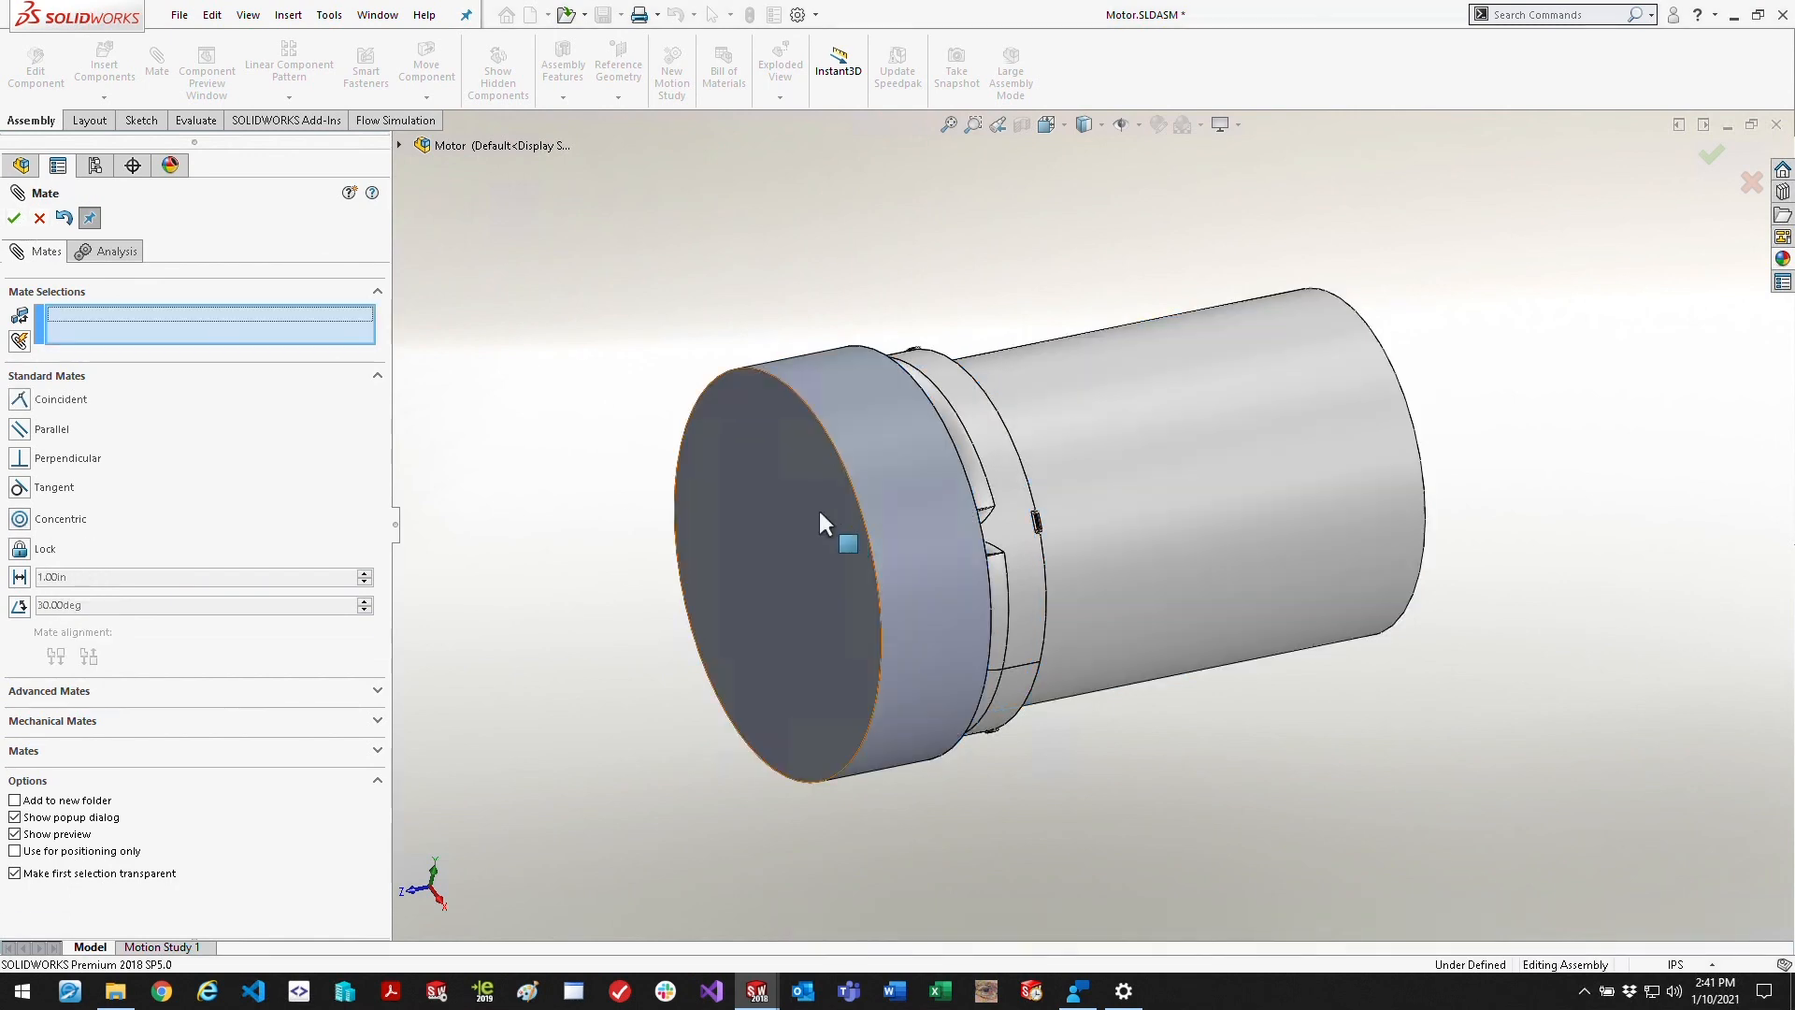
left_click(853, 544)
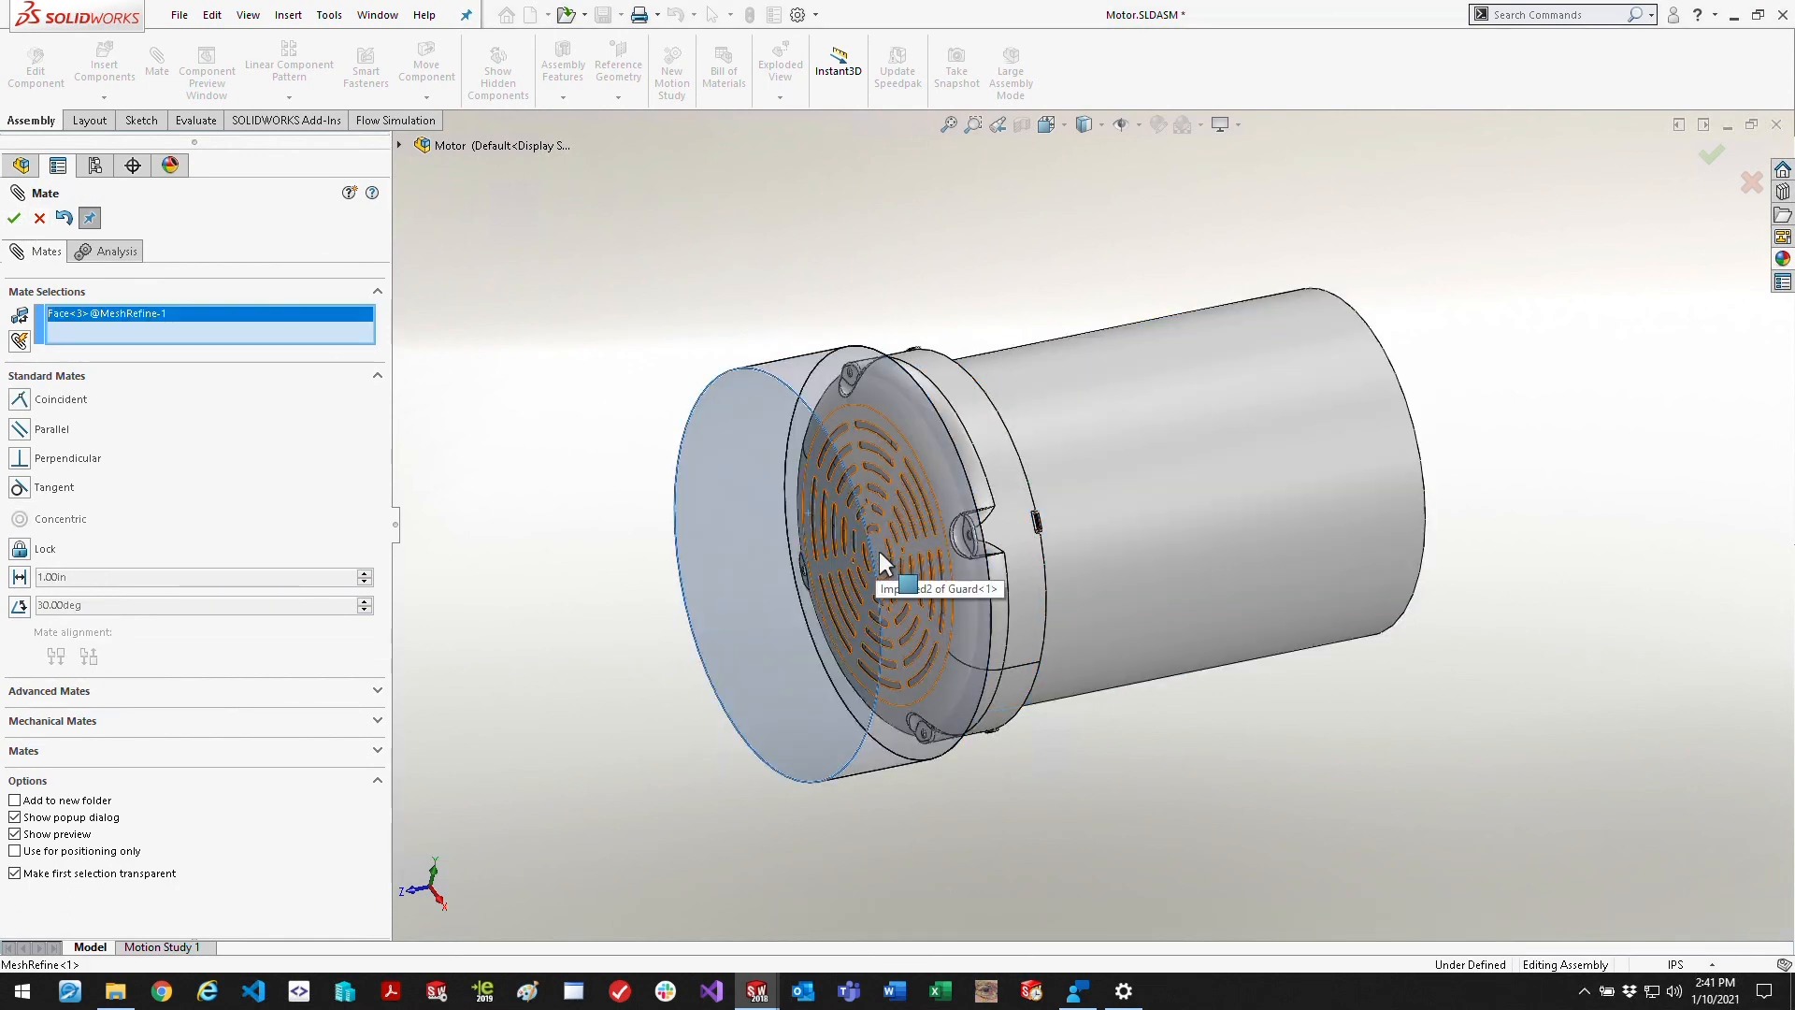
left_click(893, 561)
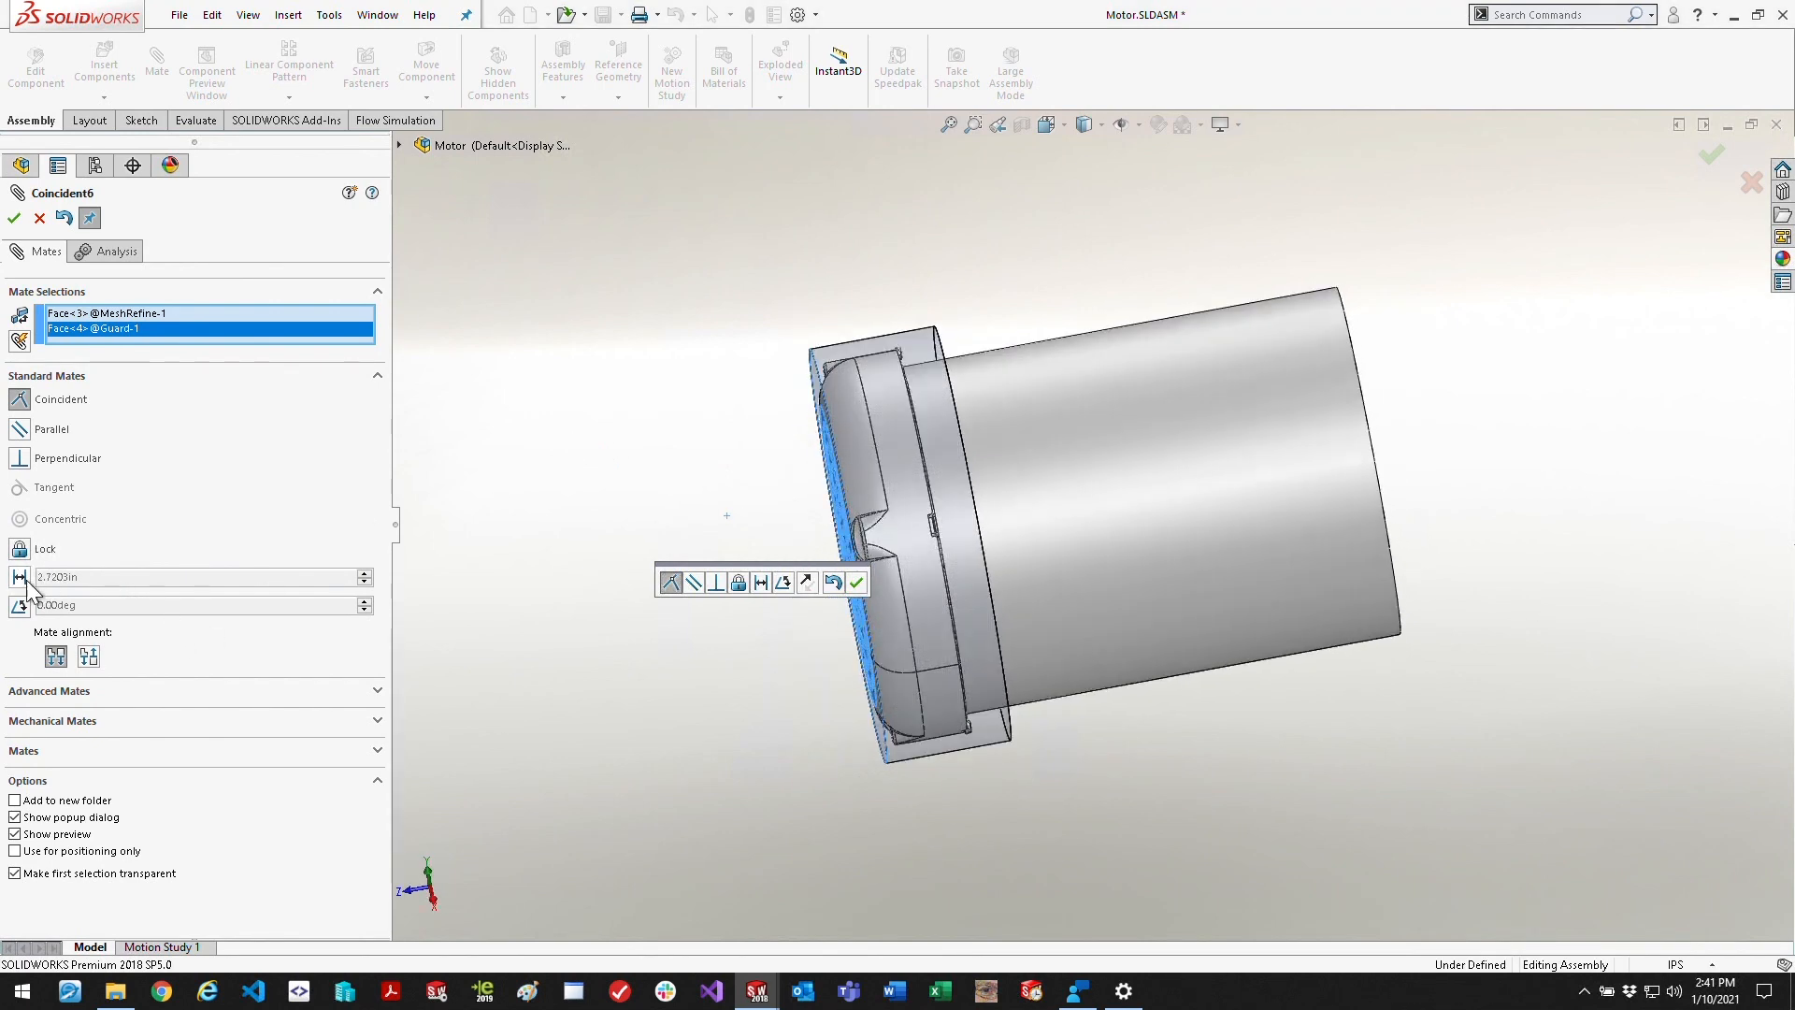
left_click(761, 584)
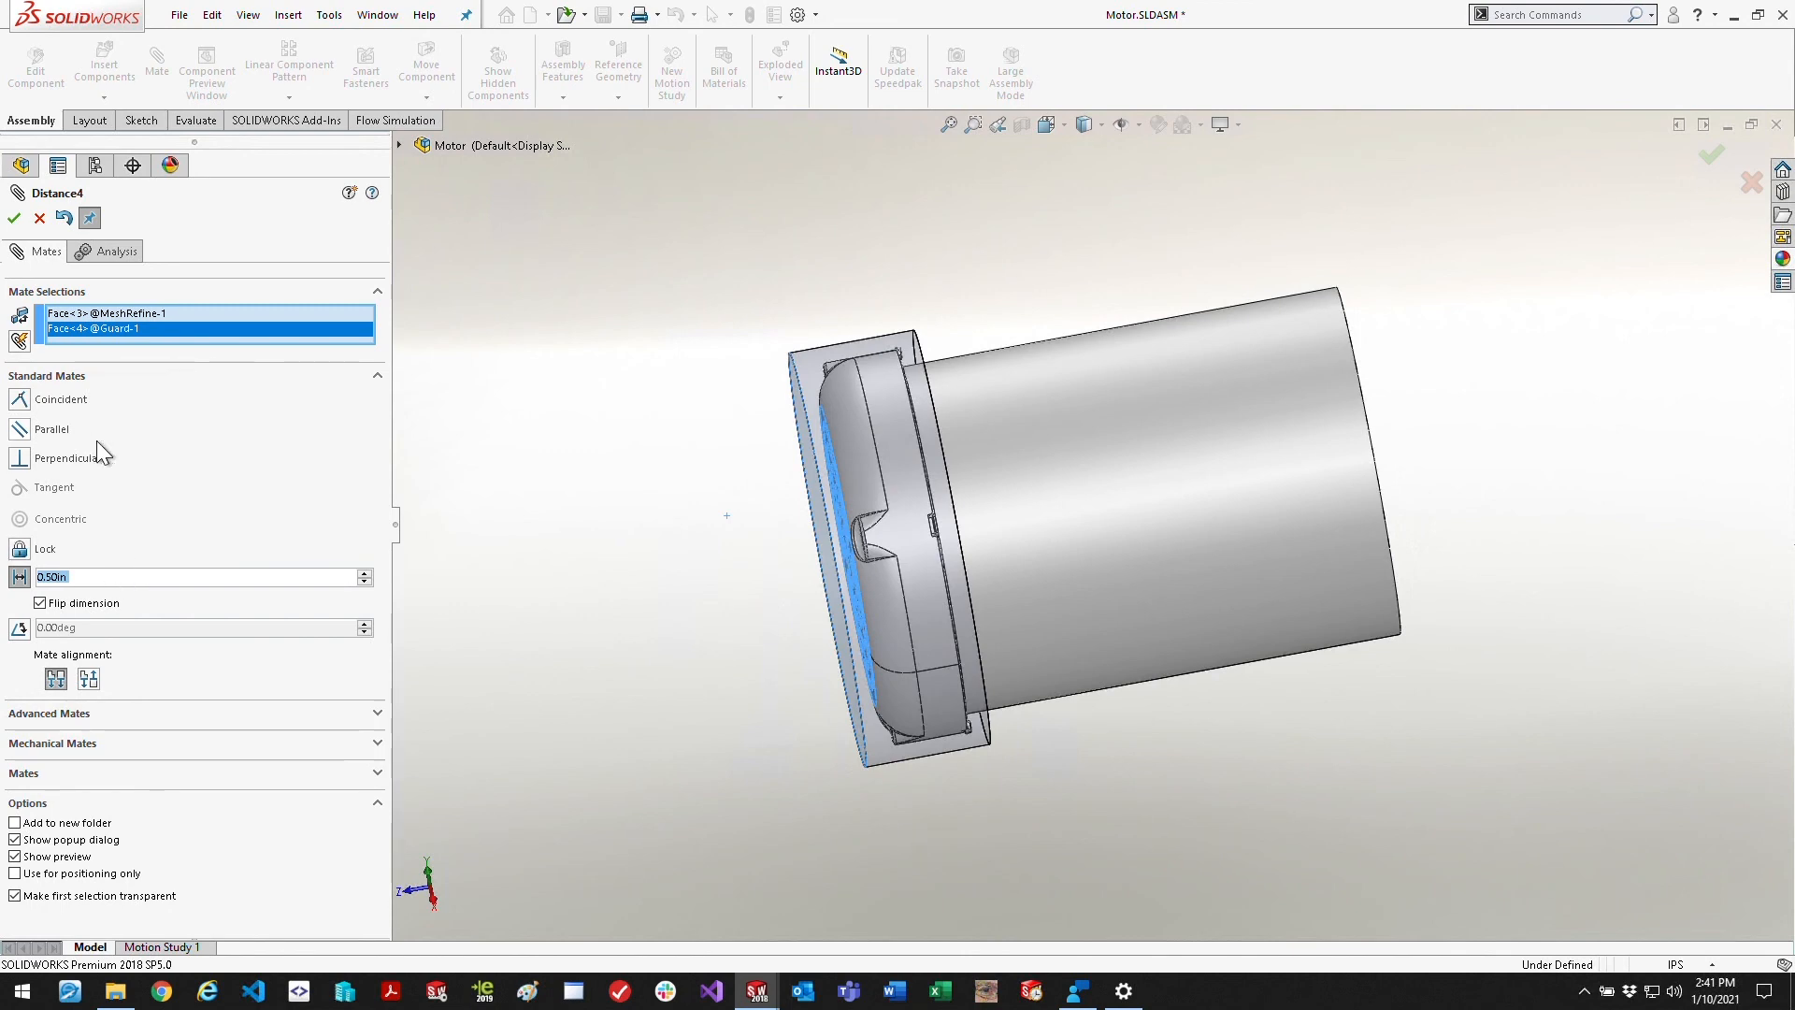
left_click(13, 216)
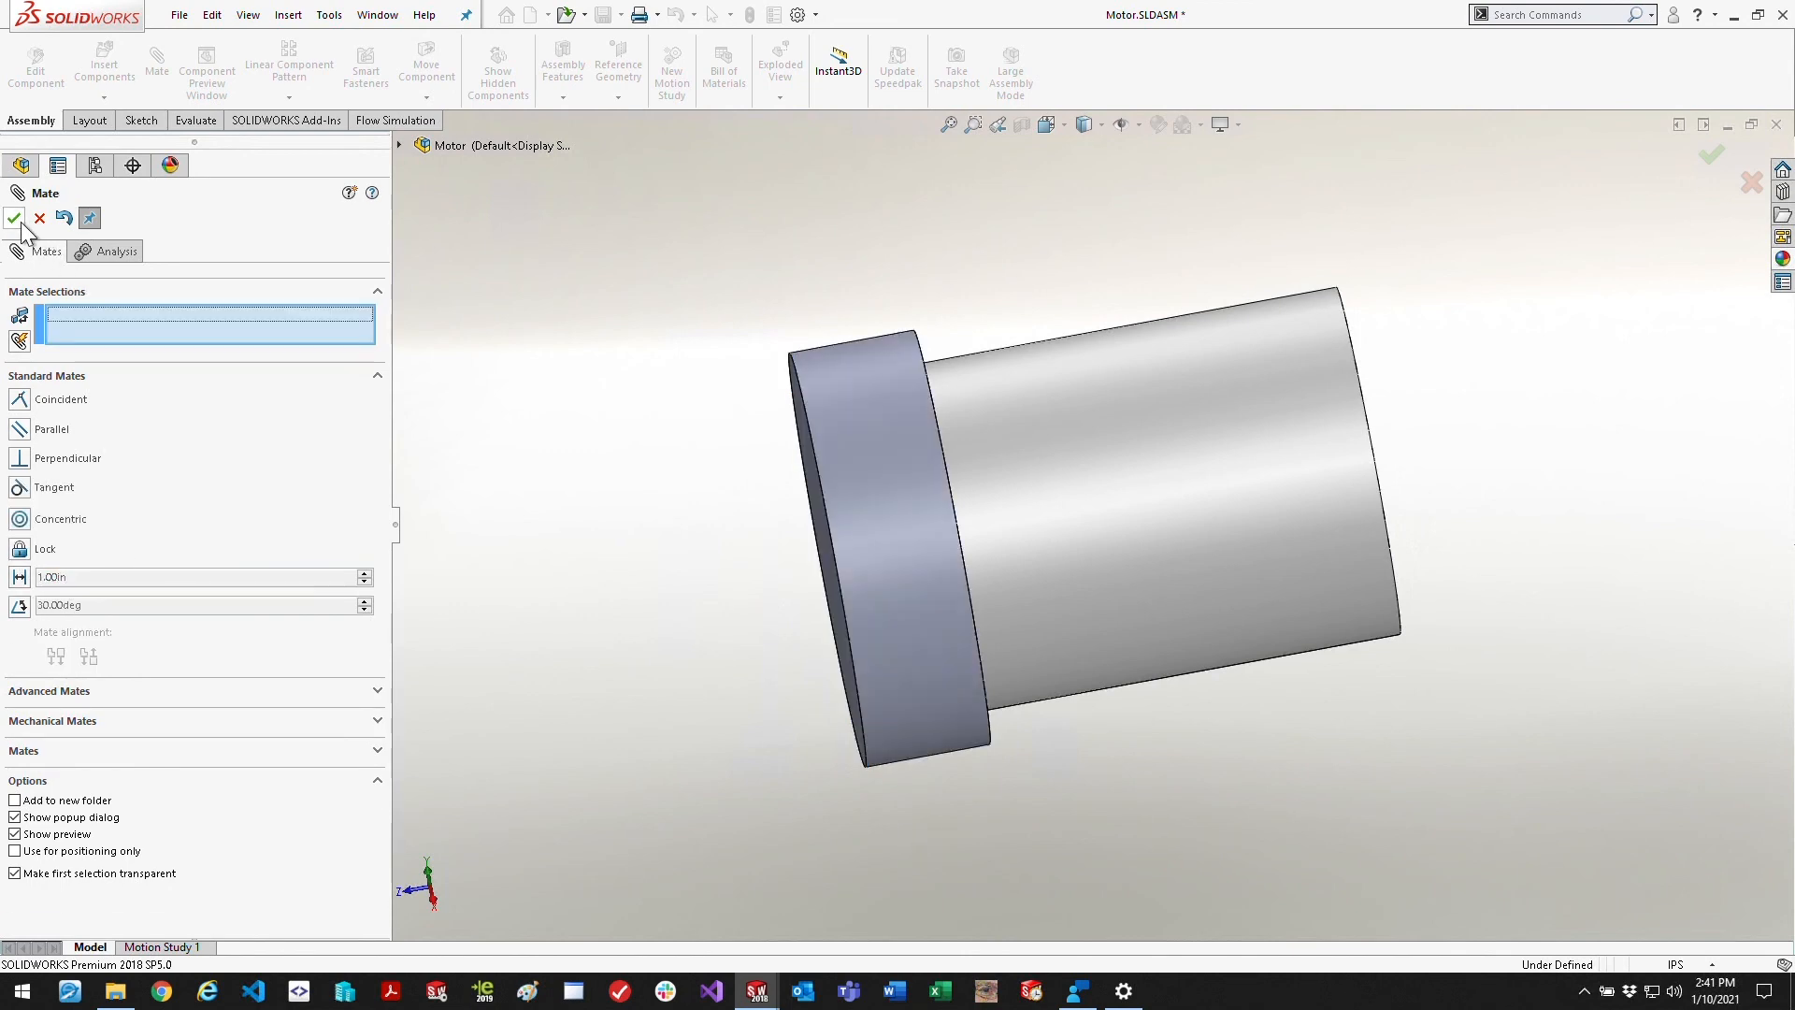
left_click(13, 217)
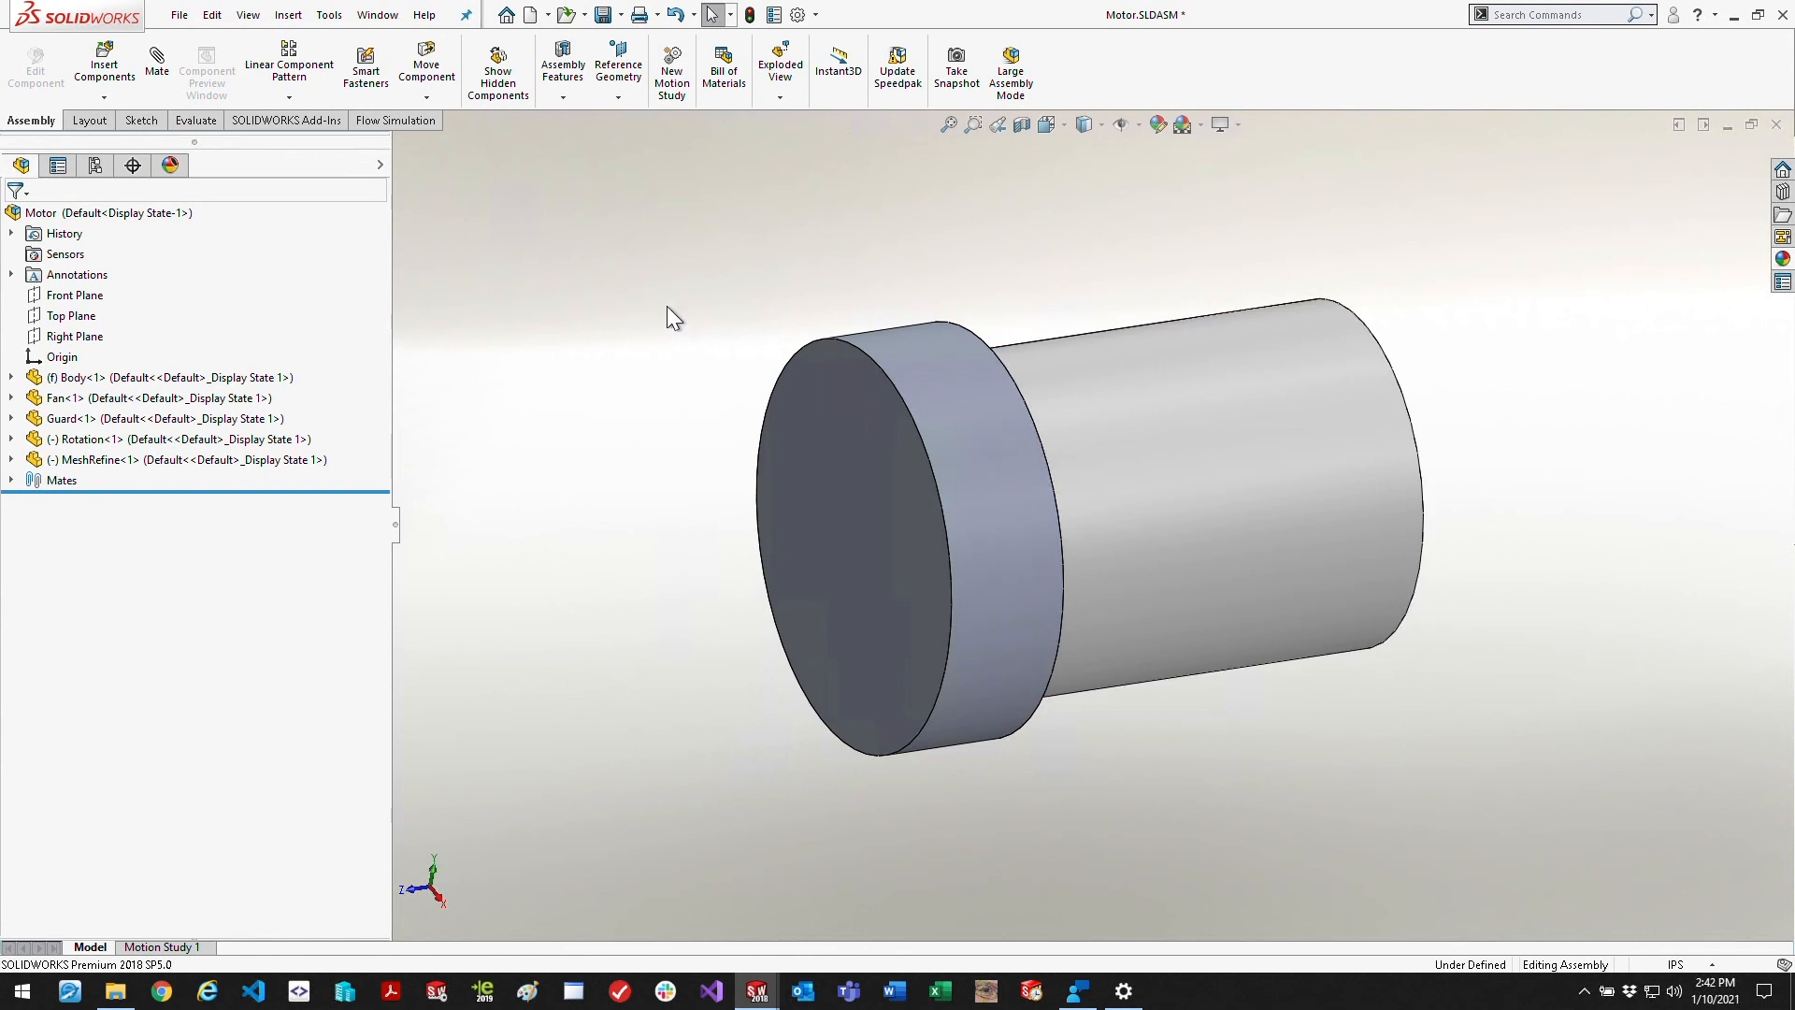
left_click(394, 119)
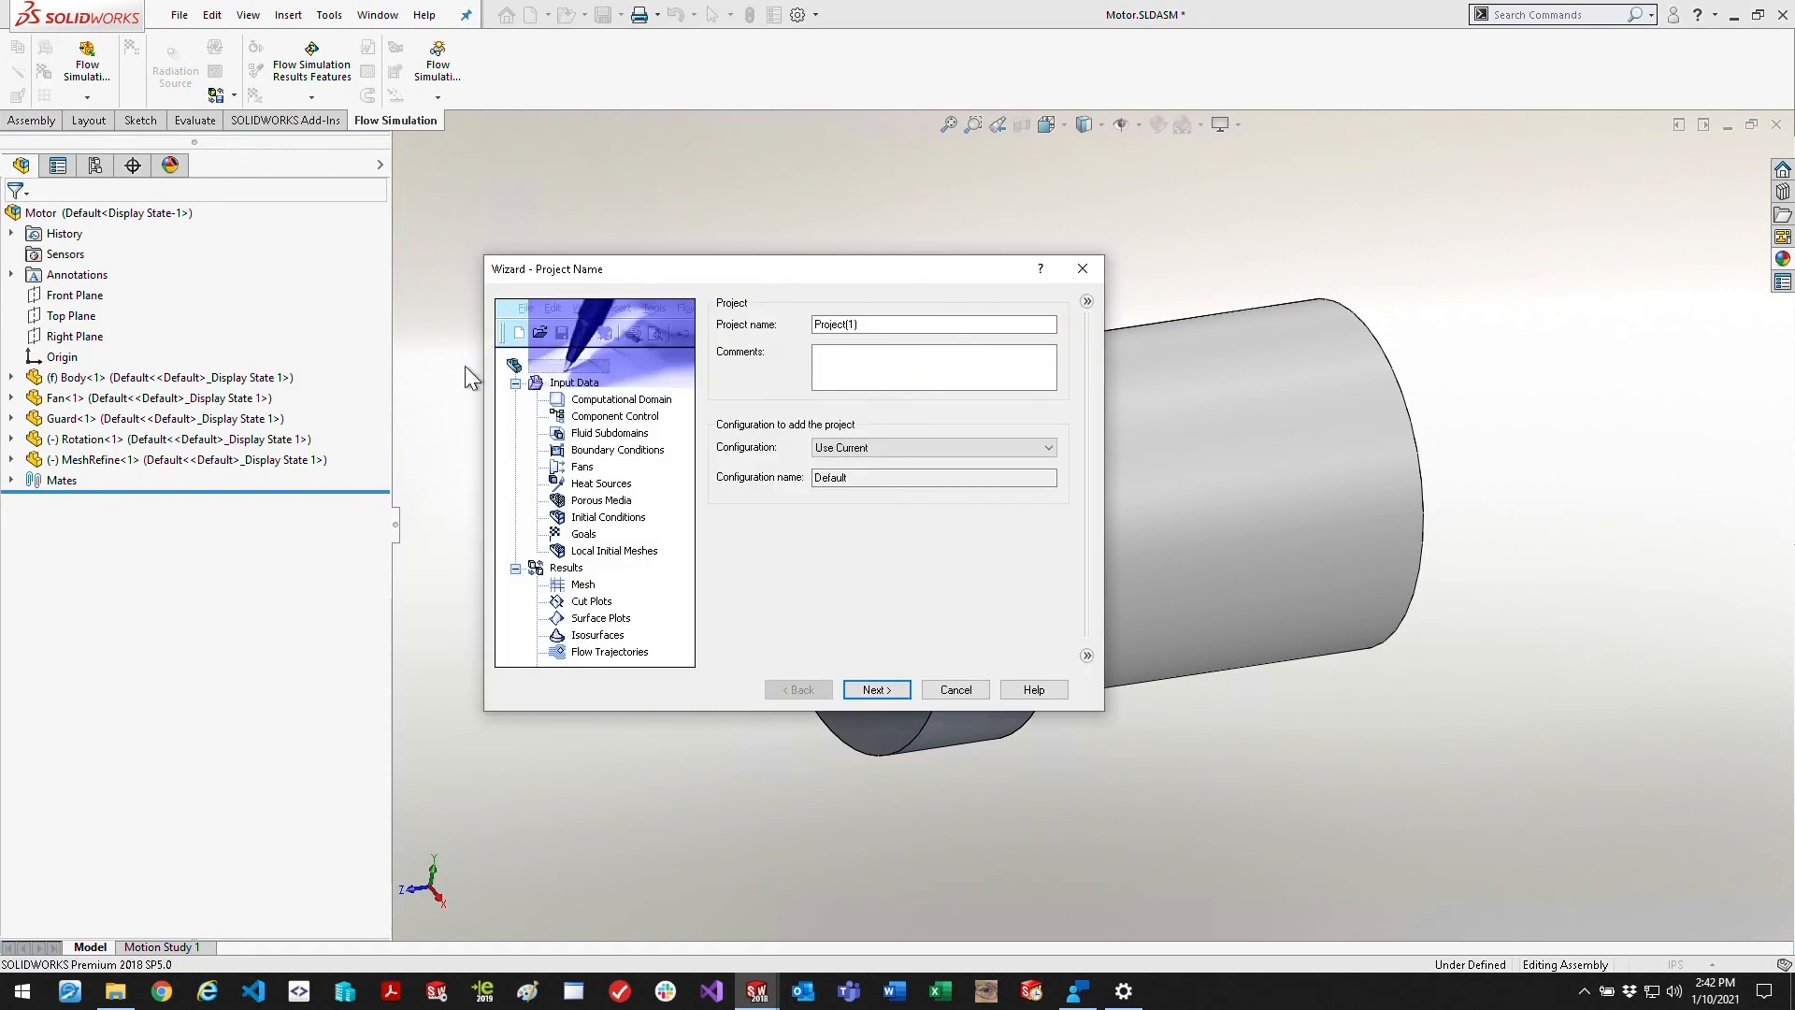
Name the Flow Simulation project Noise and keep SI units
triple_click(931, 324)
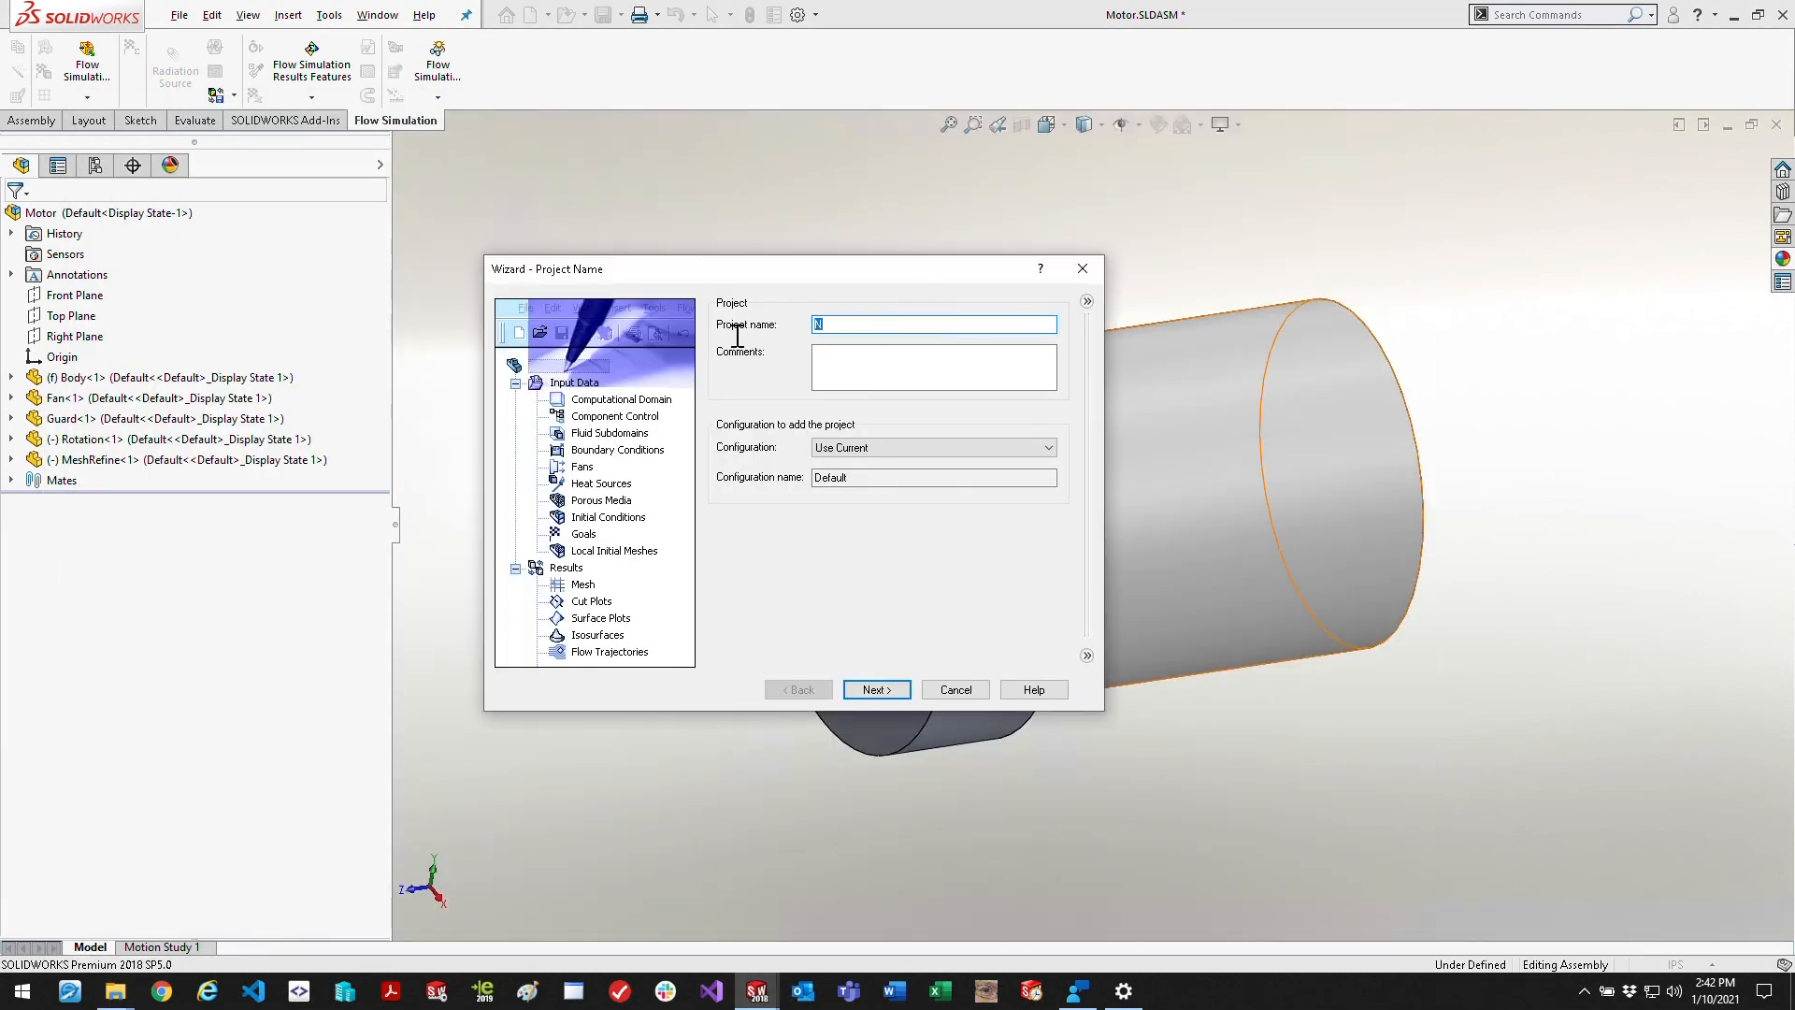
type("Noise")
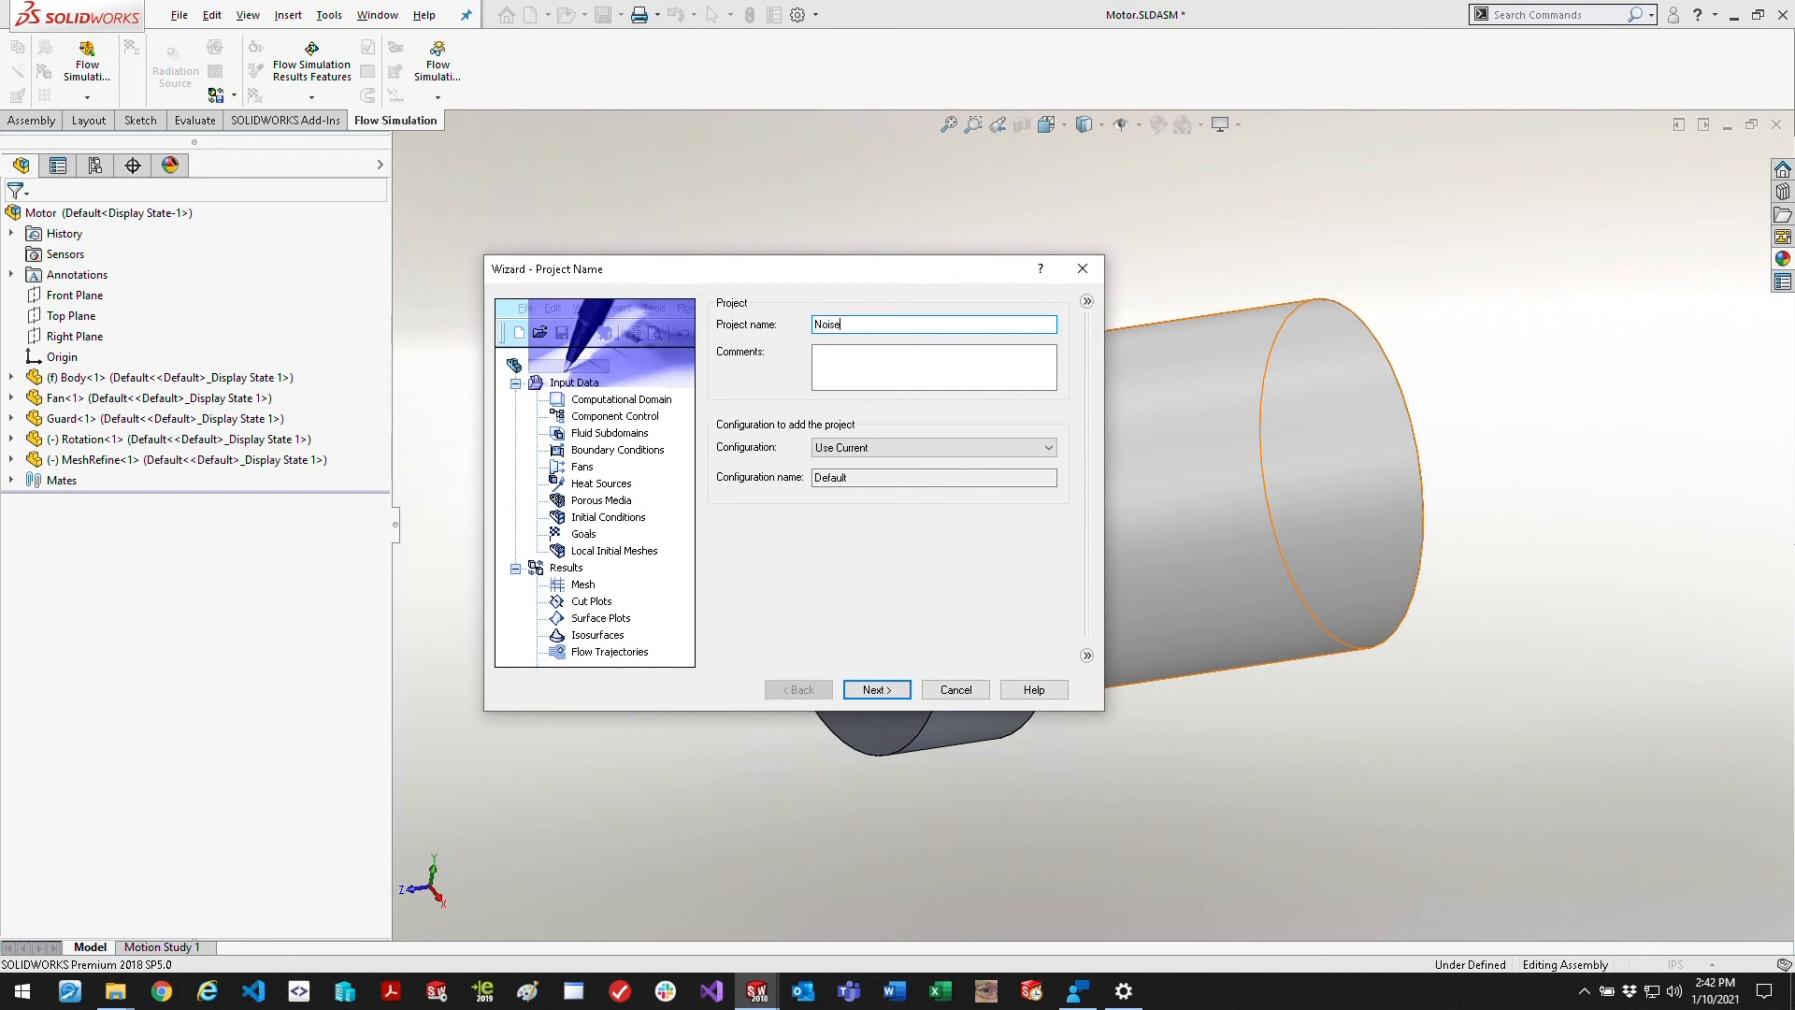
left_click(875, 690)
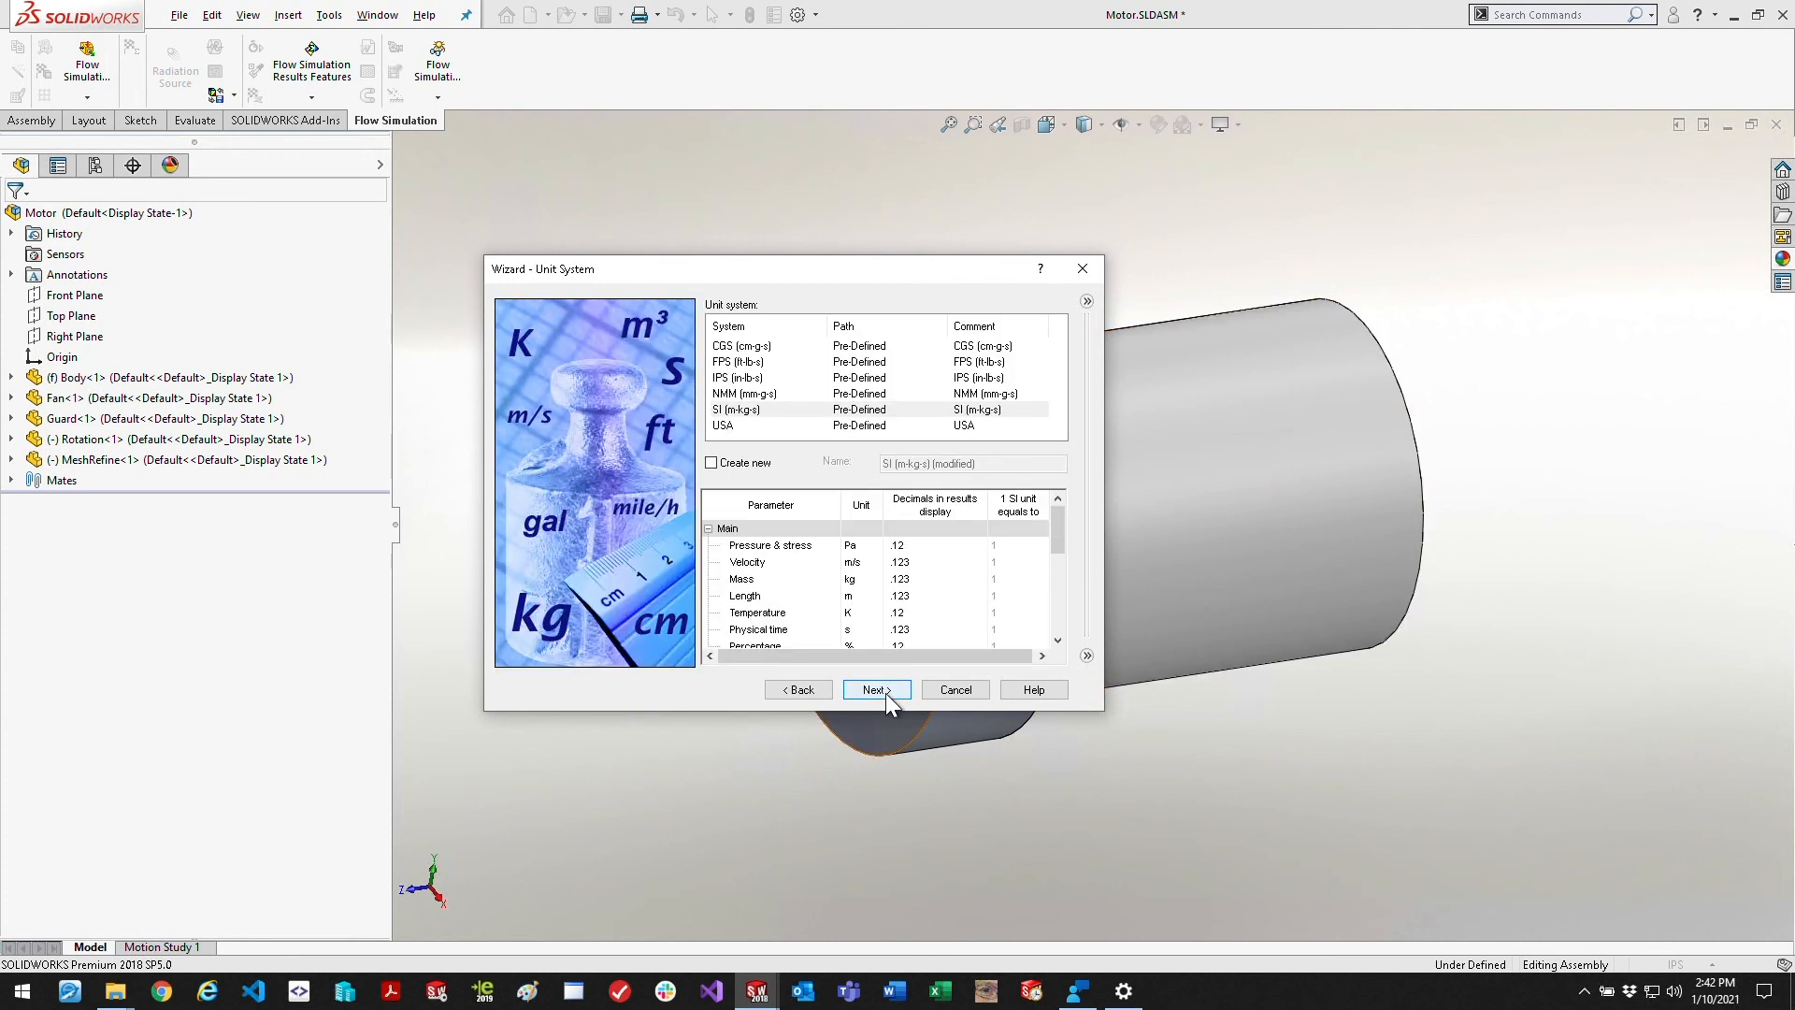
left_click(875, 690)
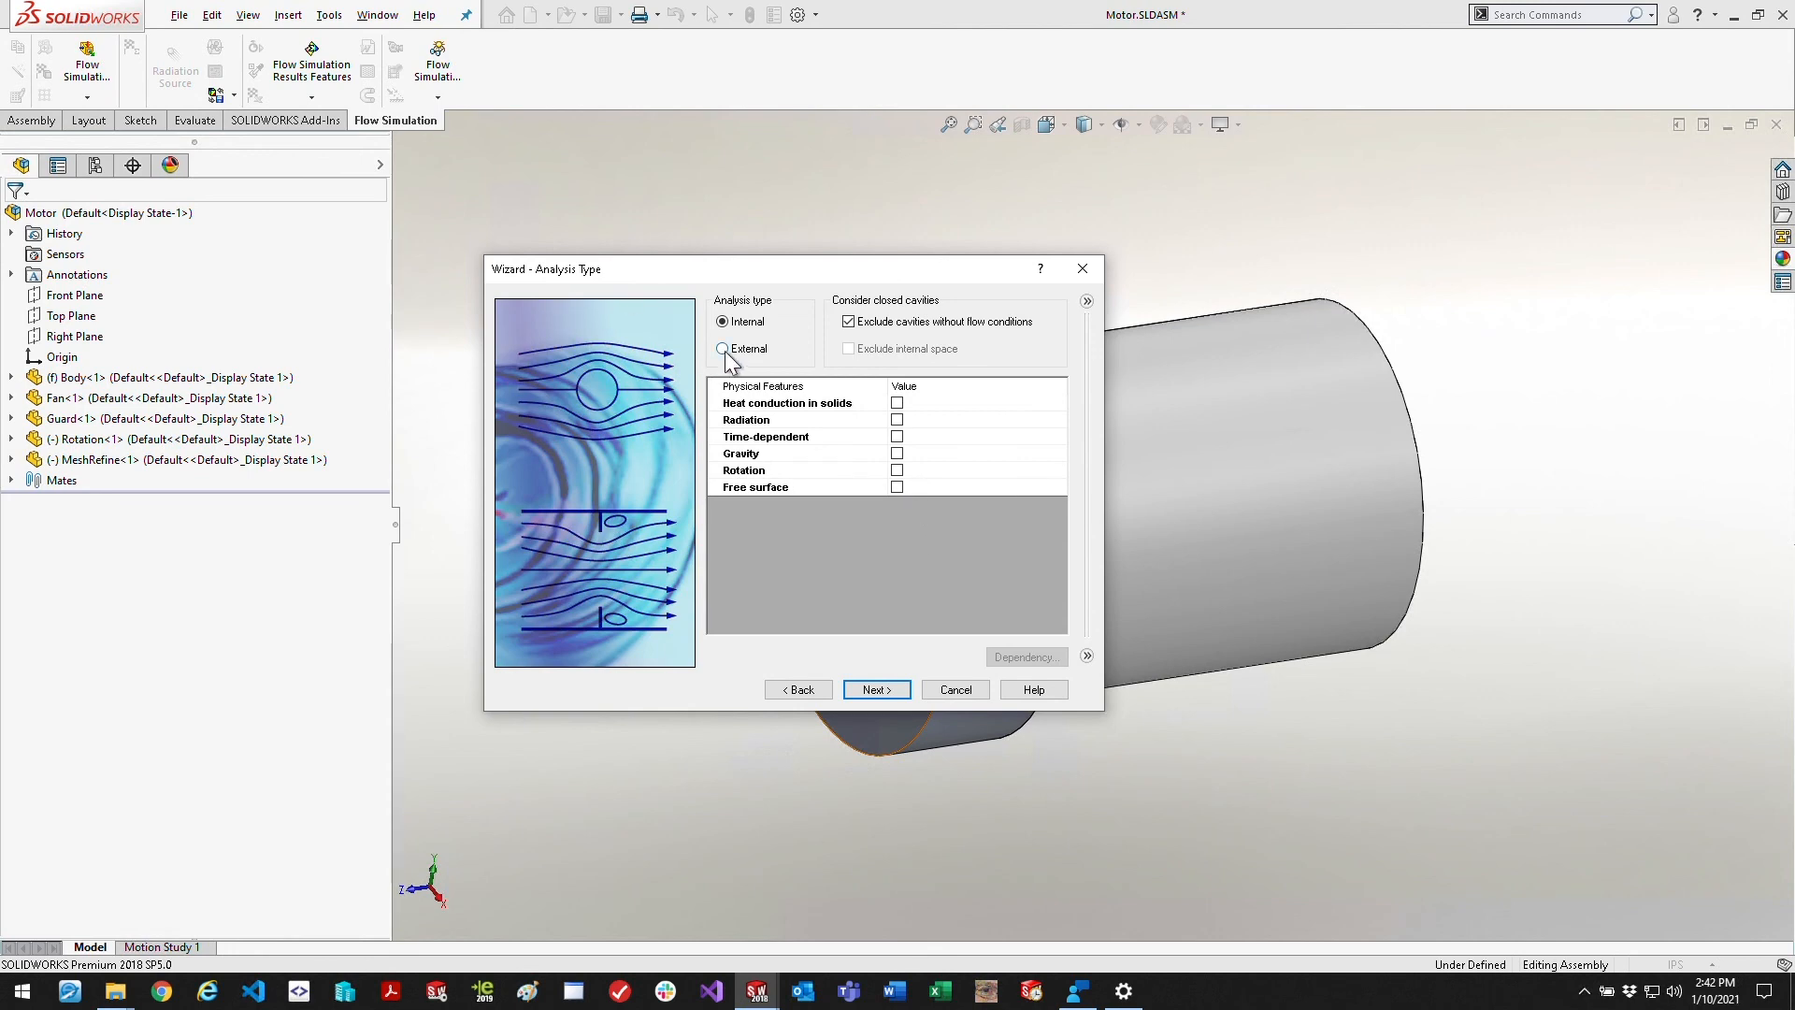
Set external flow with air as fluid, adiabatic walls, default initial conditions, and finish the wizard
left_click(722, 348)
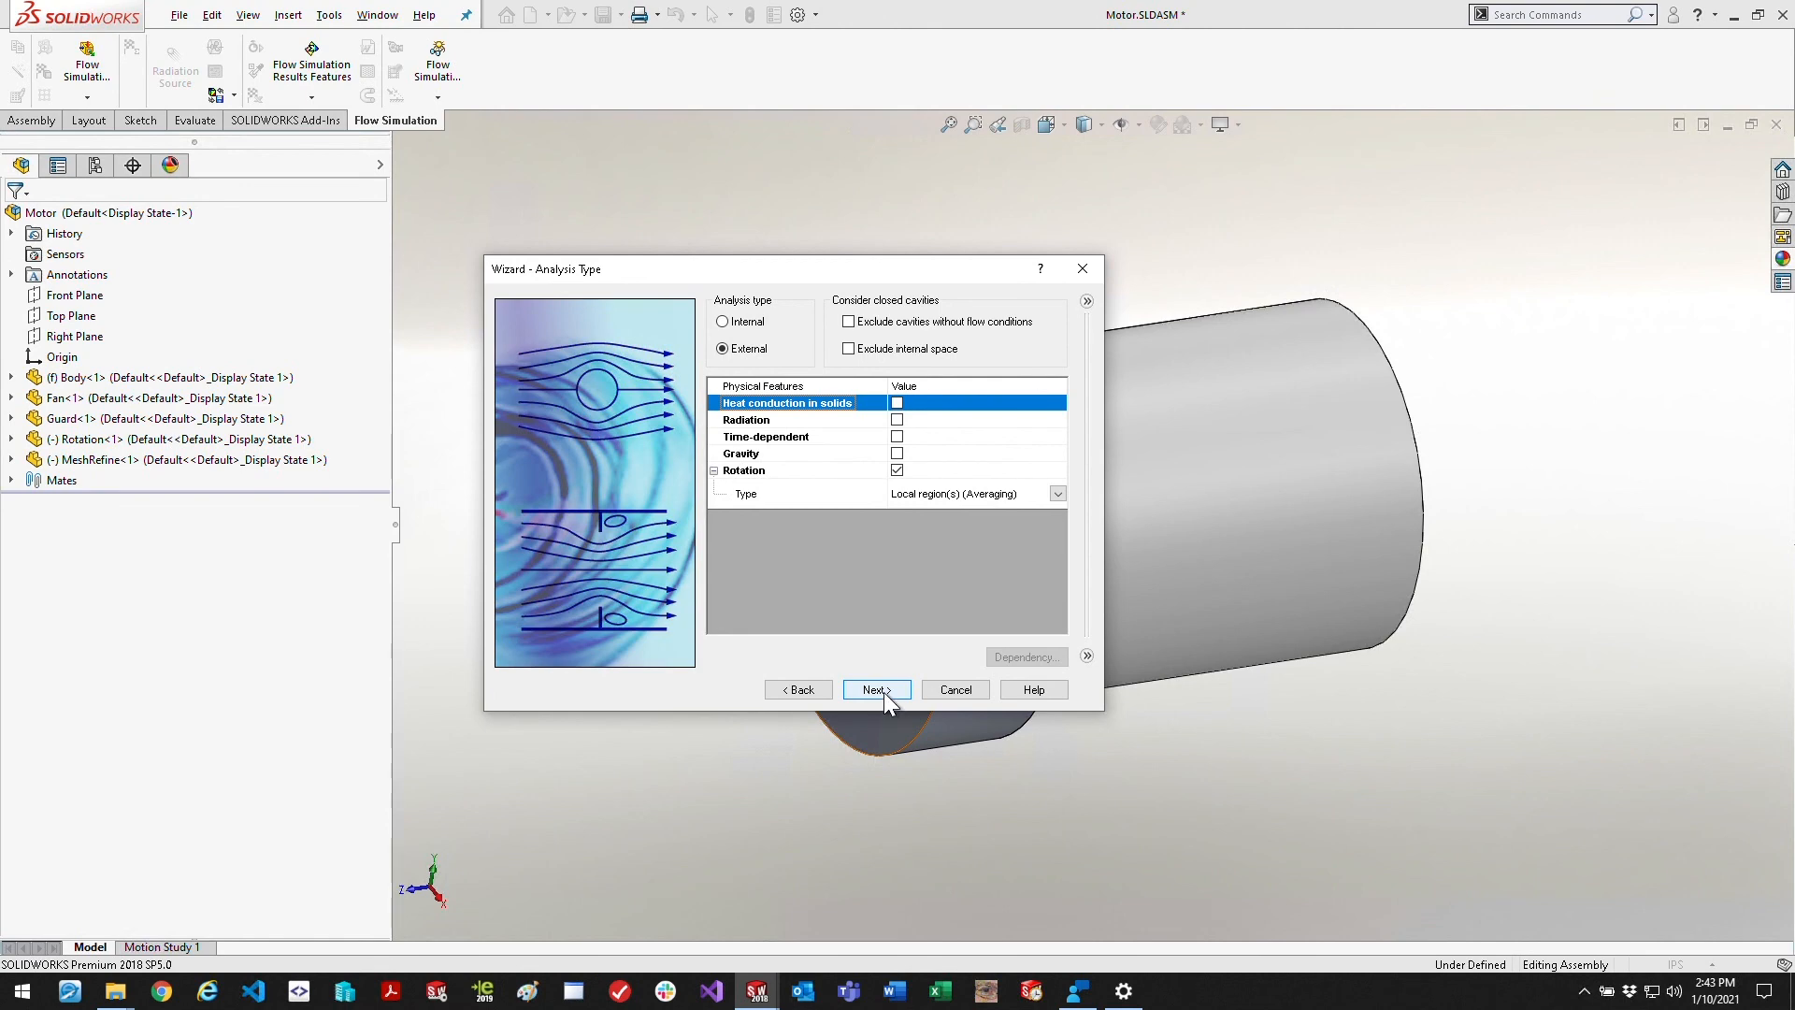
left_click(875, 690)
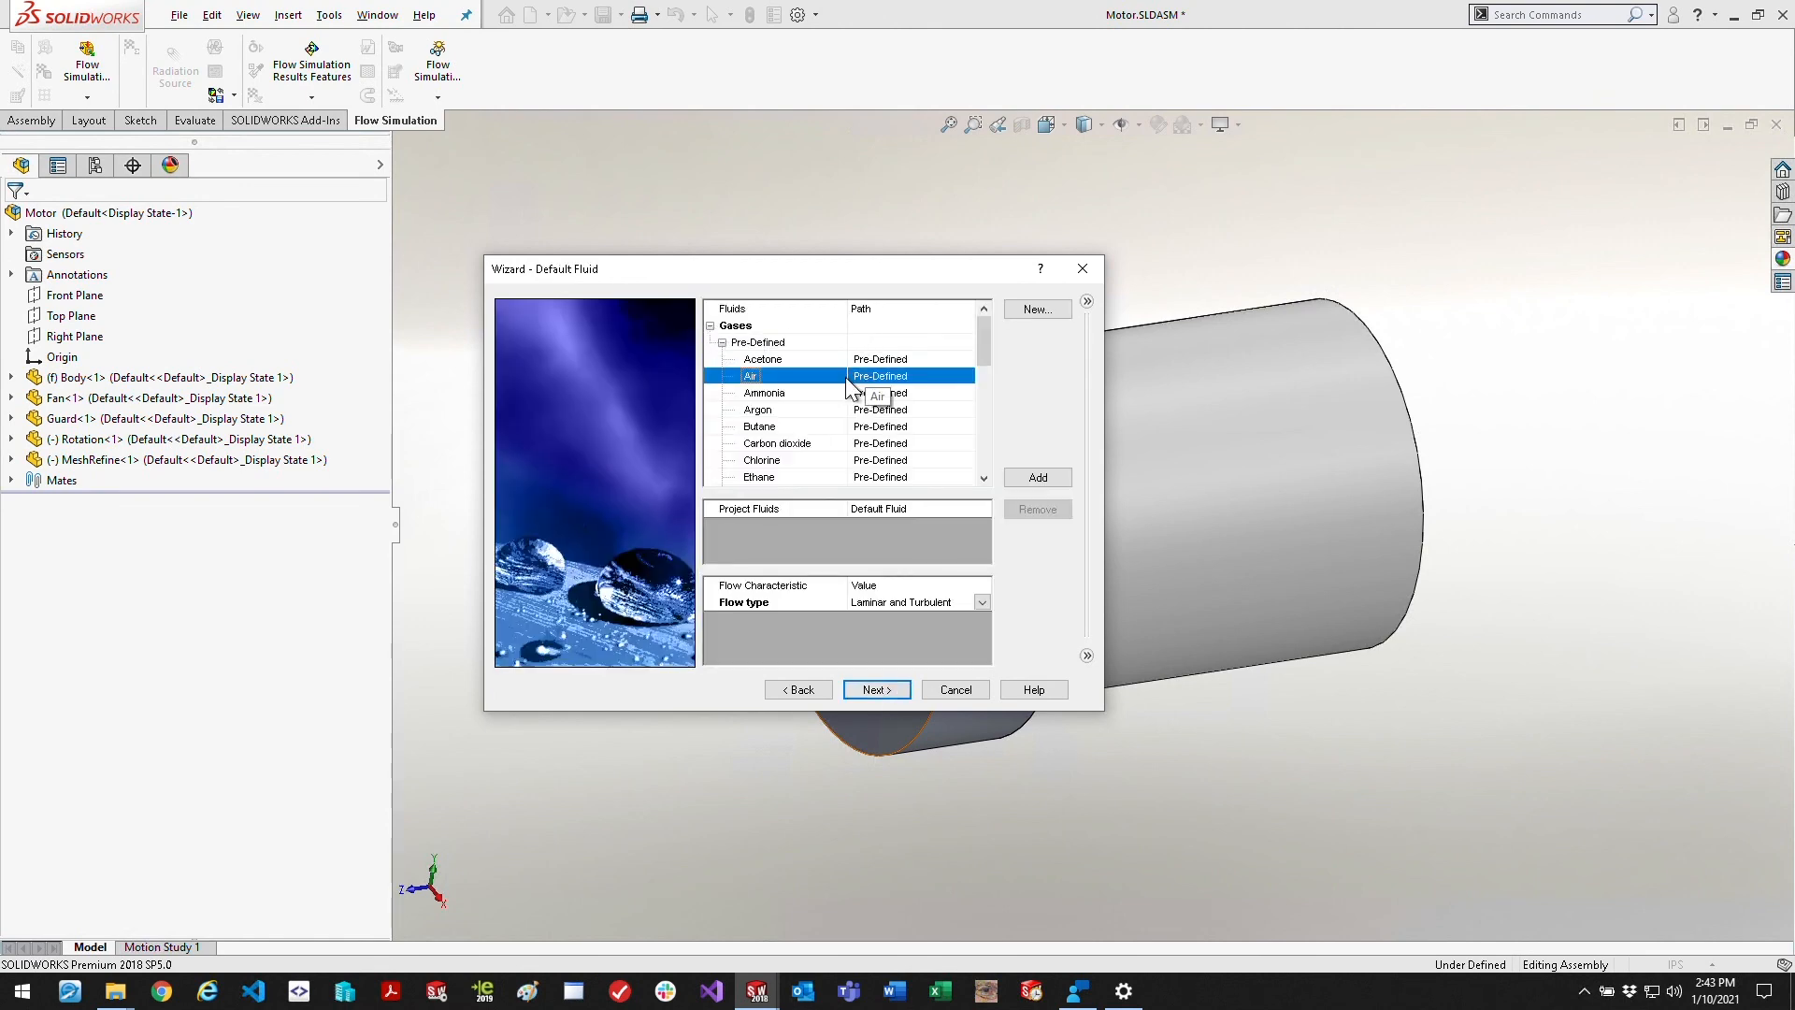
left_click(1034, 477)
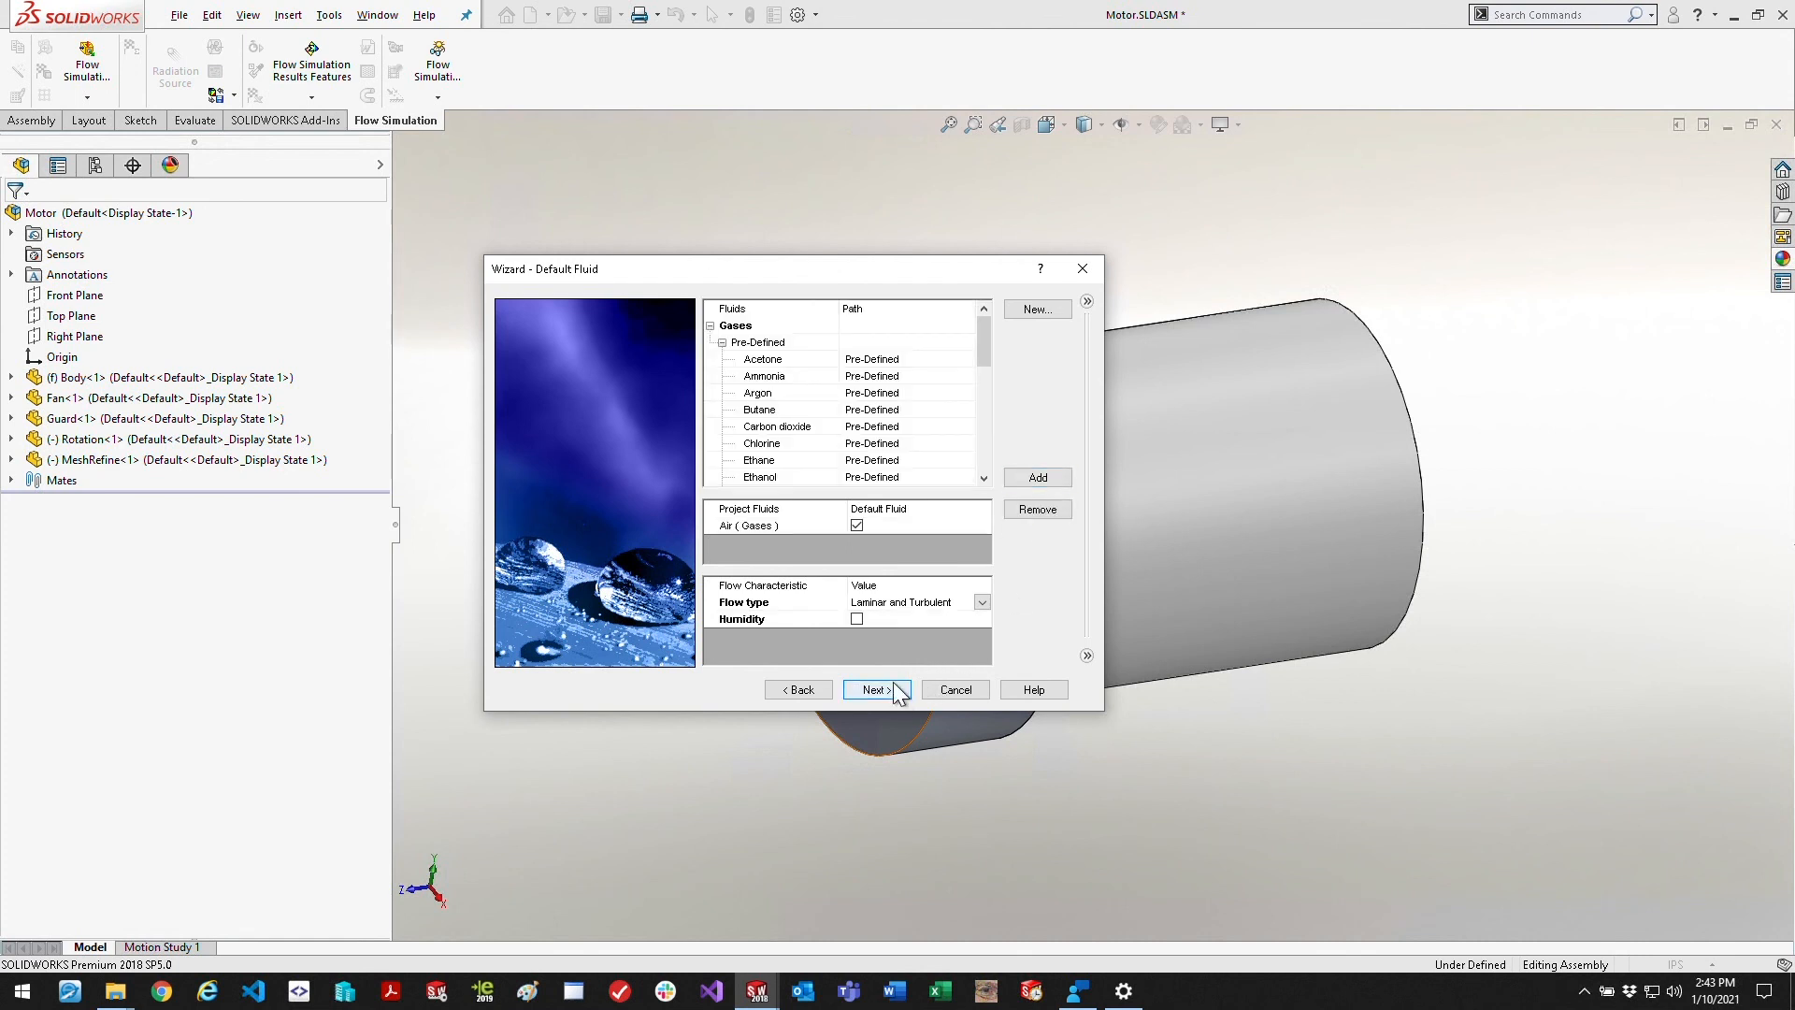
left_click(875, 690)
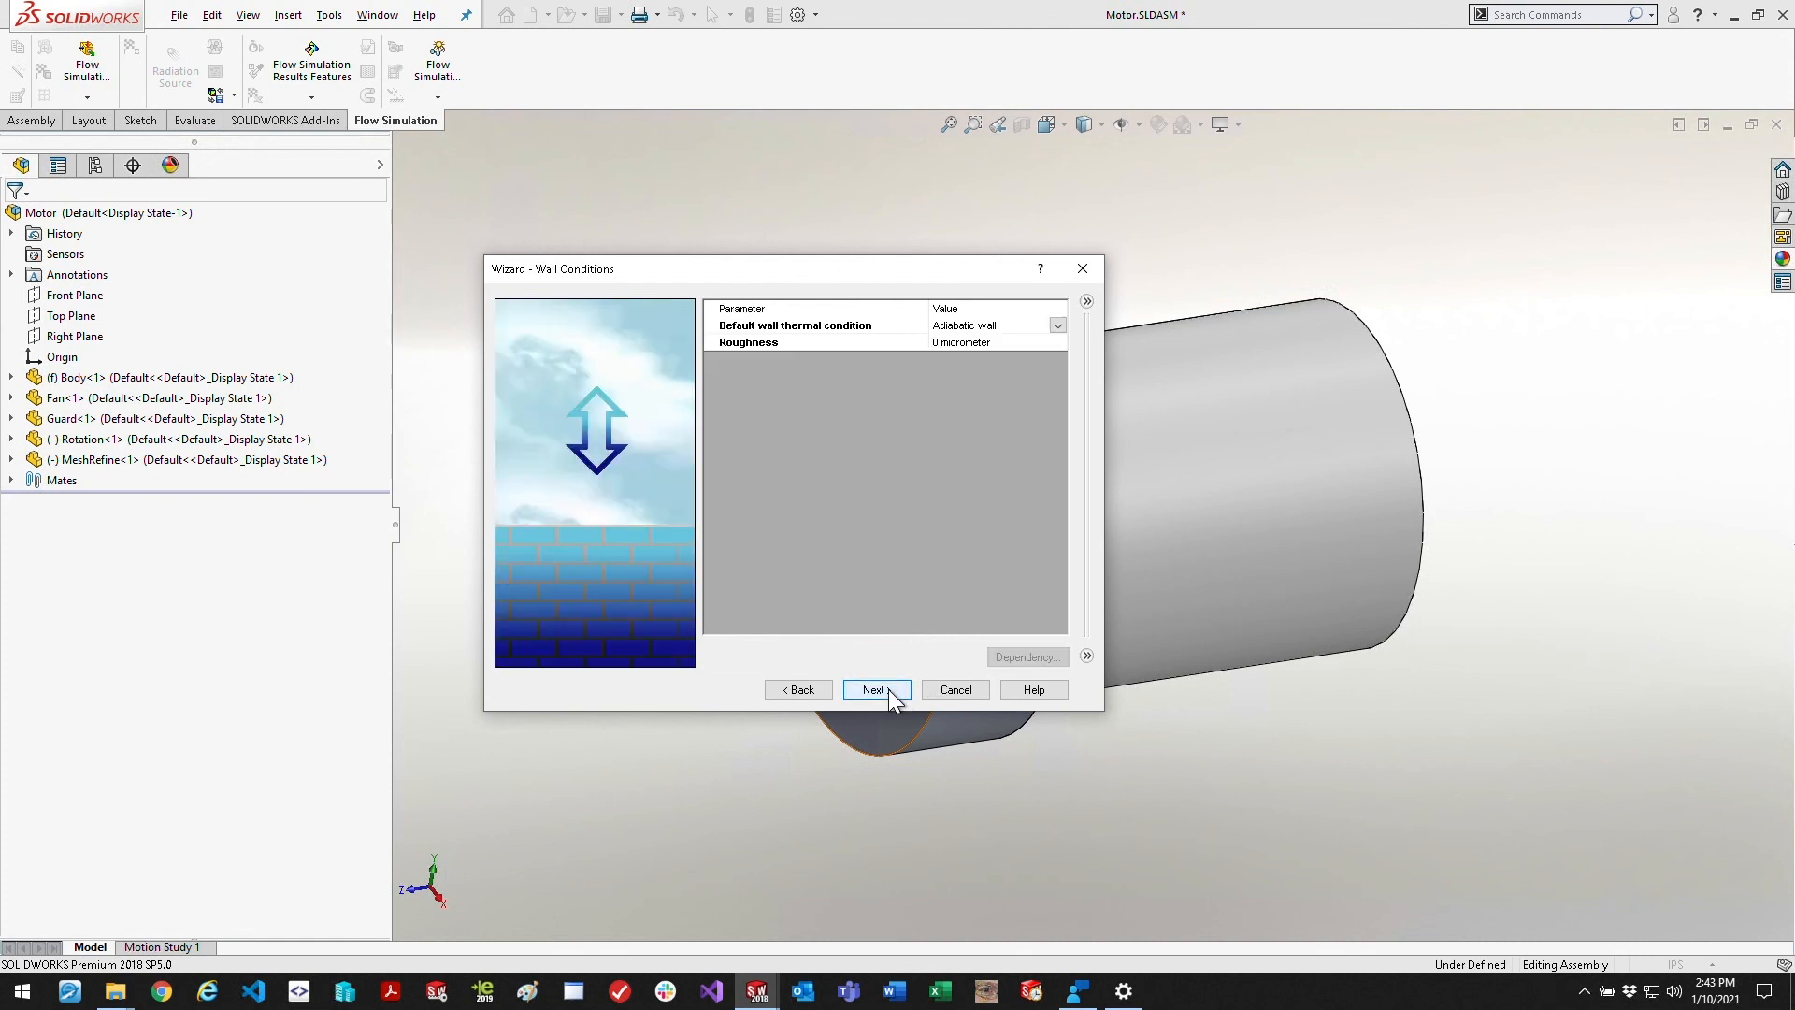
left_click(875, 690)
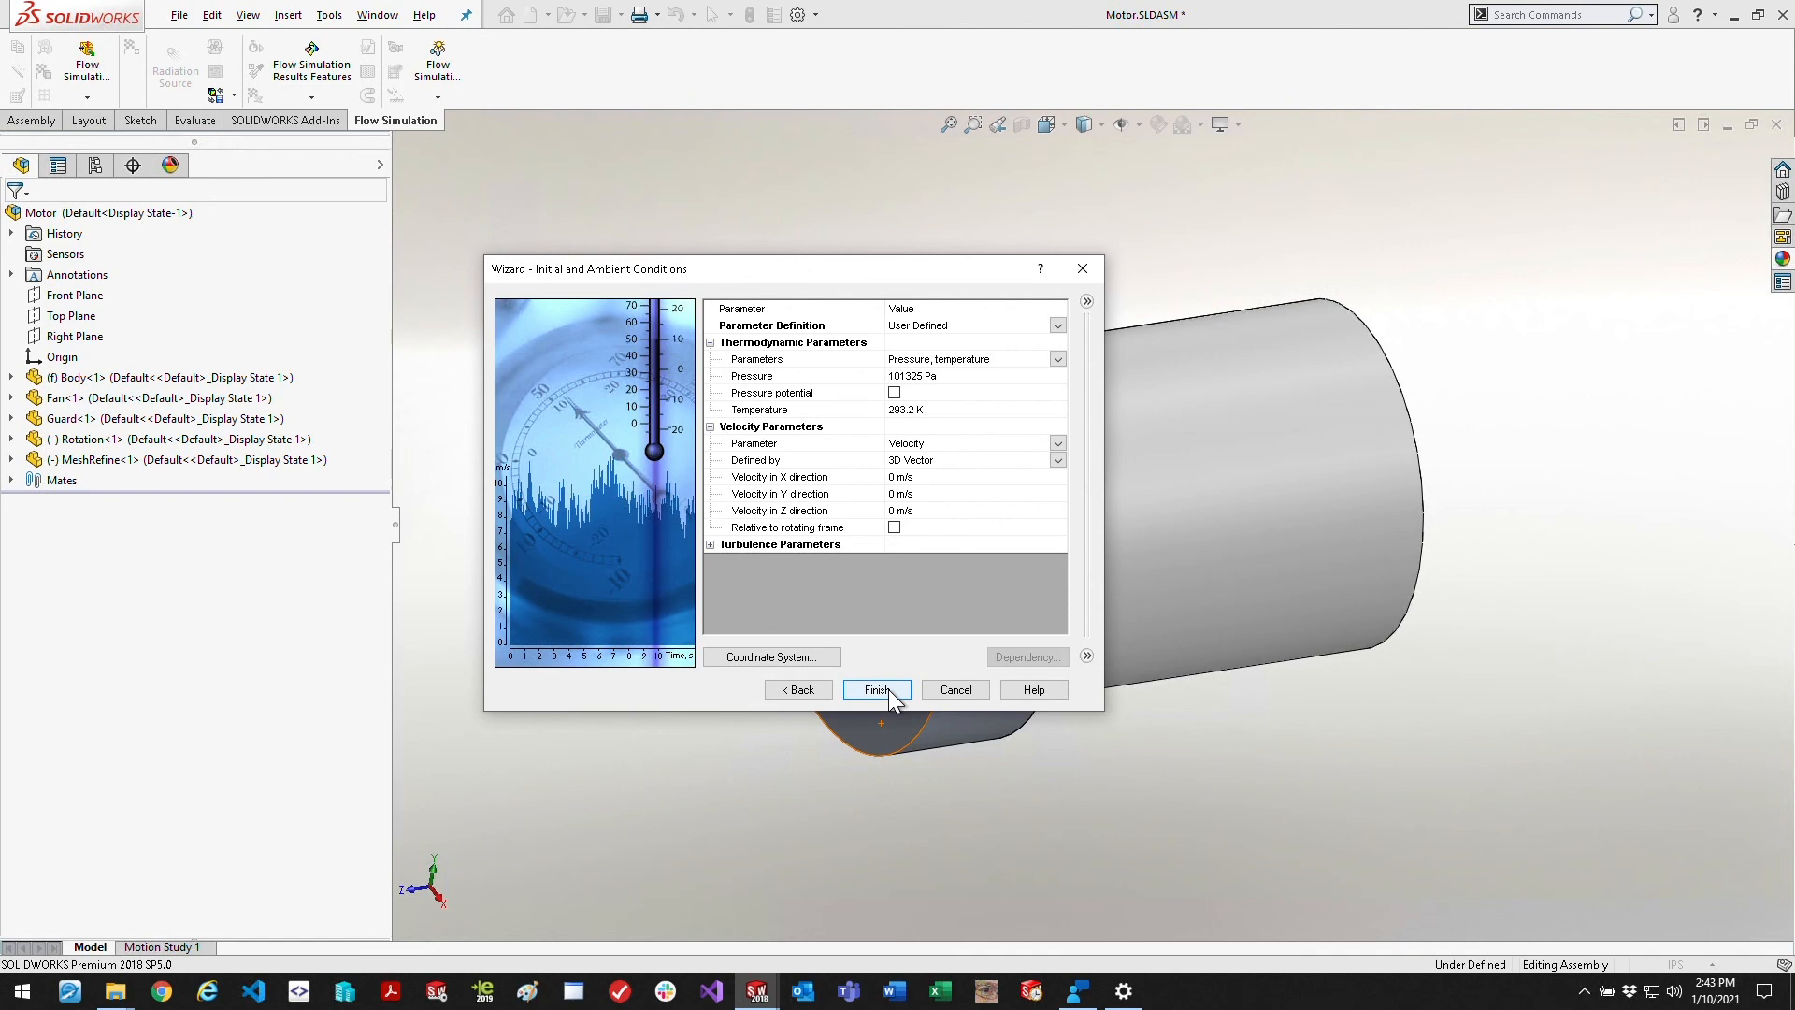
left_click(877, 690)
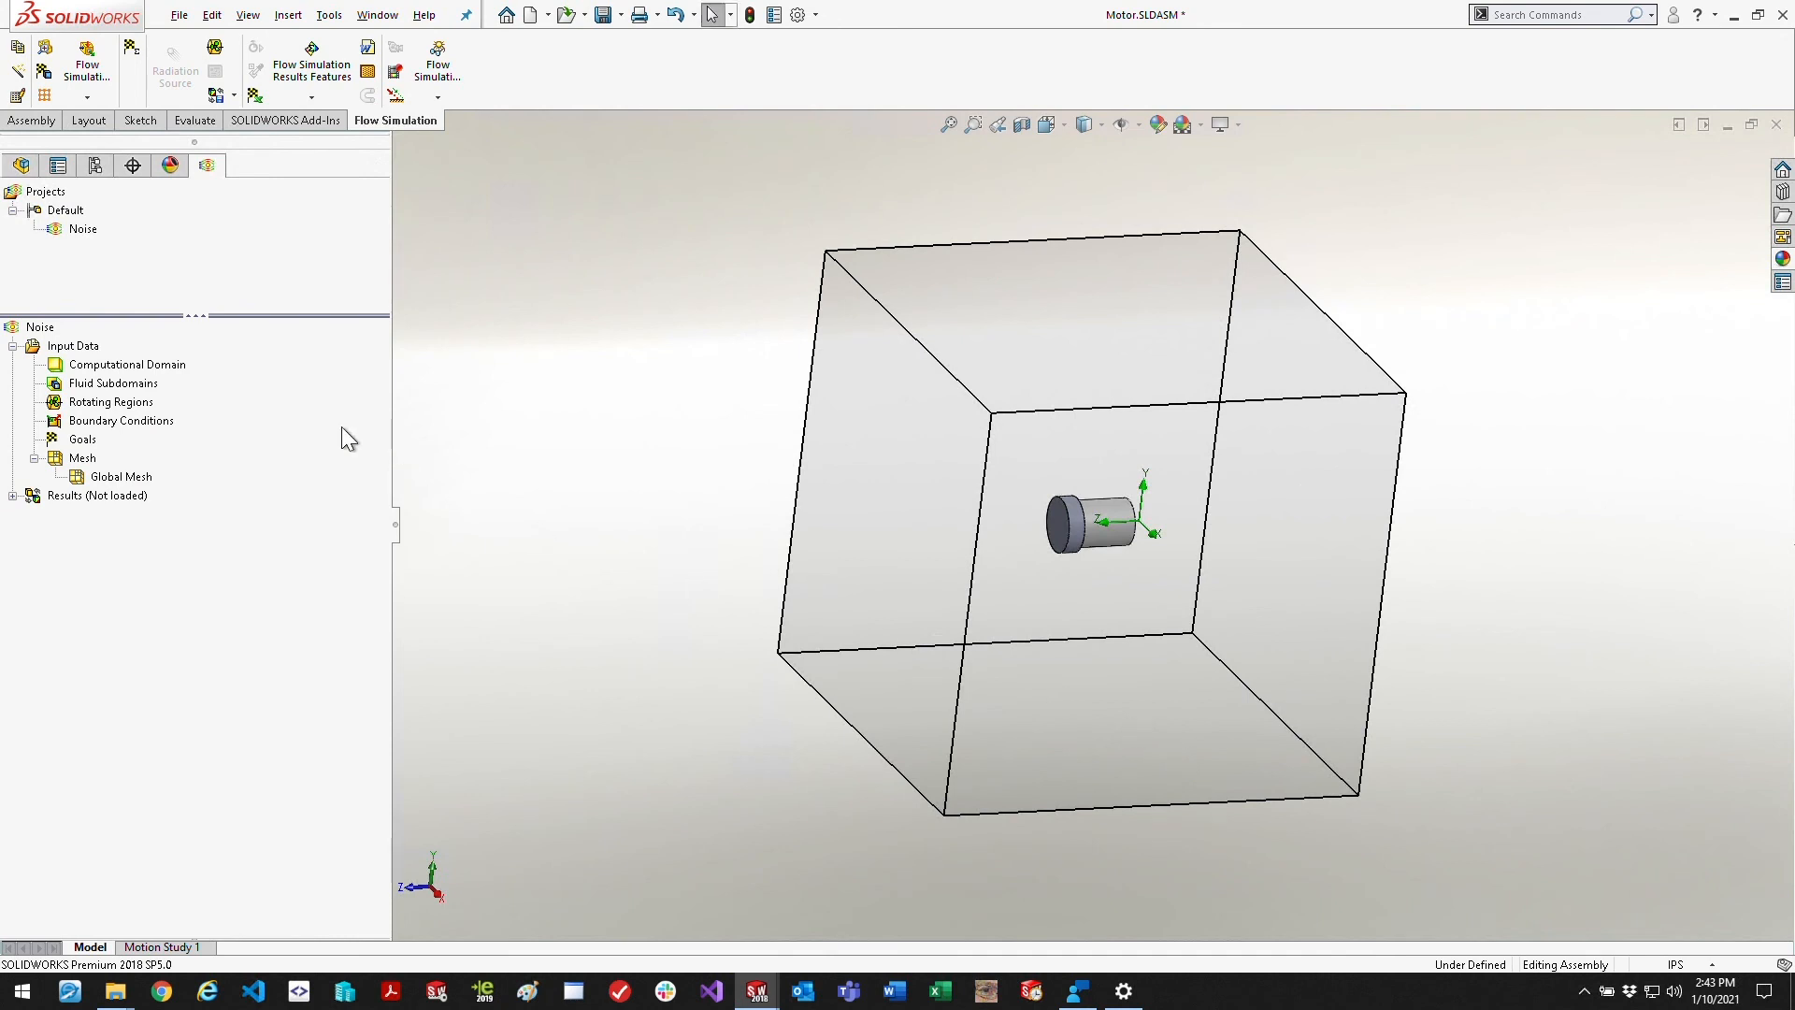
Edit the computational domain to 0.2 / -0.2 m in two directions and 0 to 0.5 m in the third
right_click(126, 364)
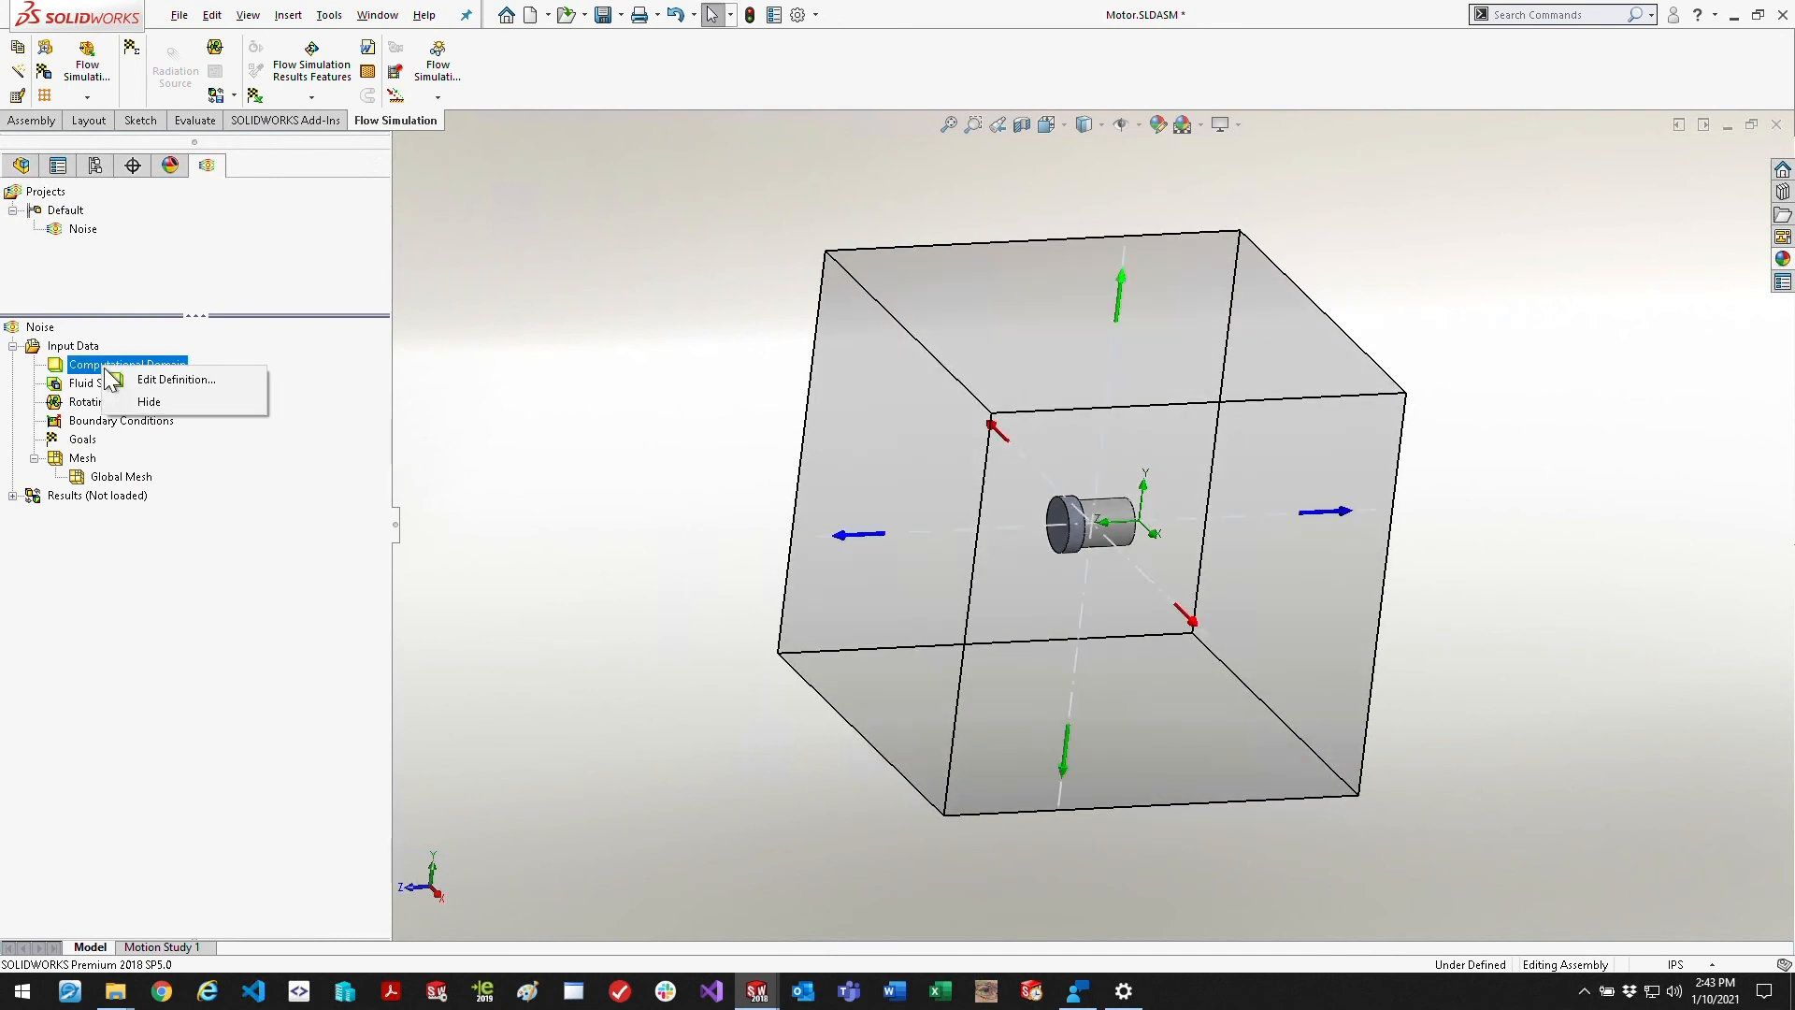
left_click(174, 379)
type("0.2 m")
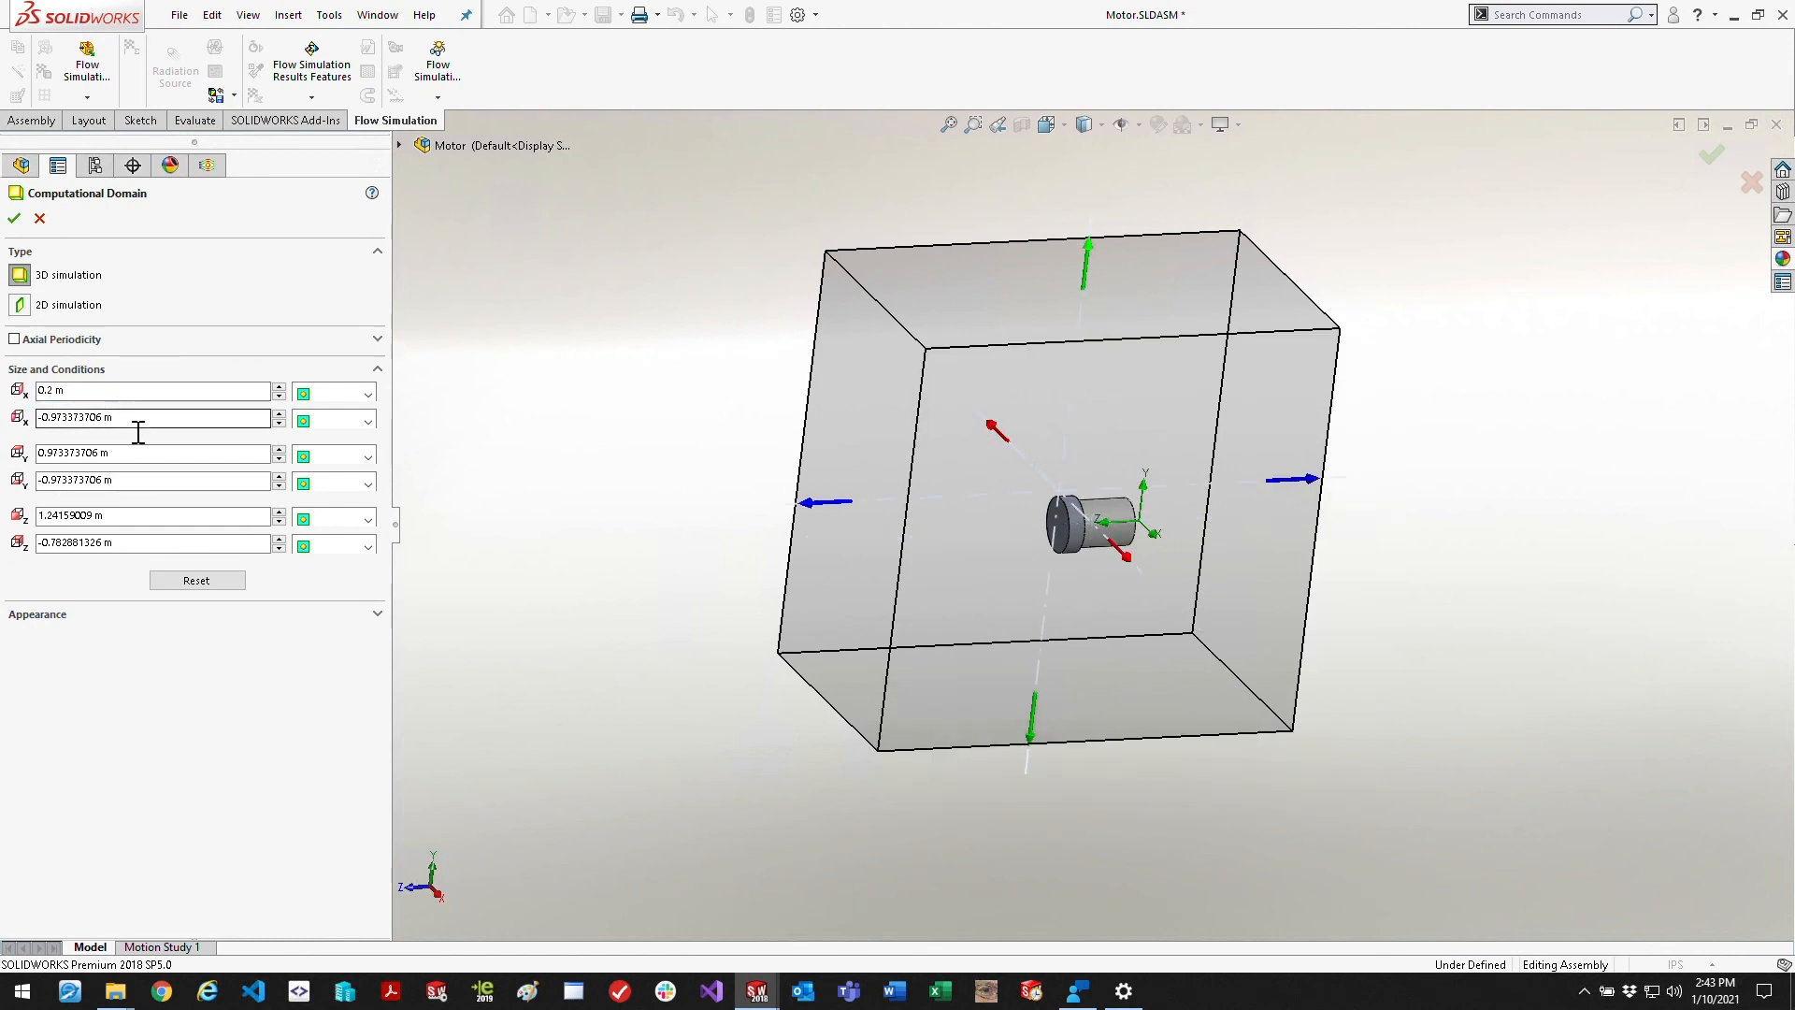
triple_click(155, 417)
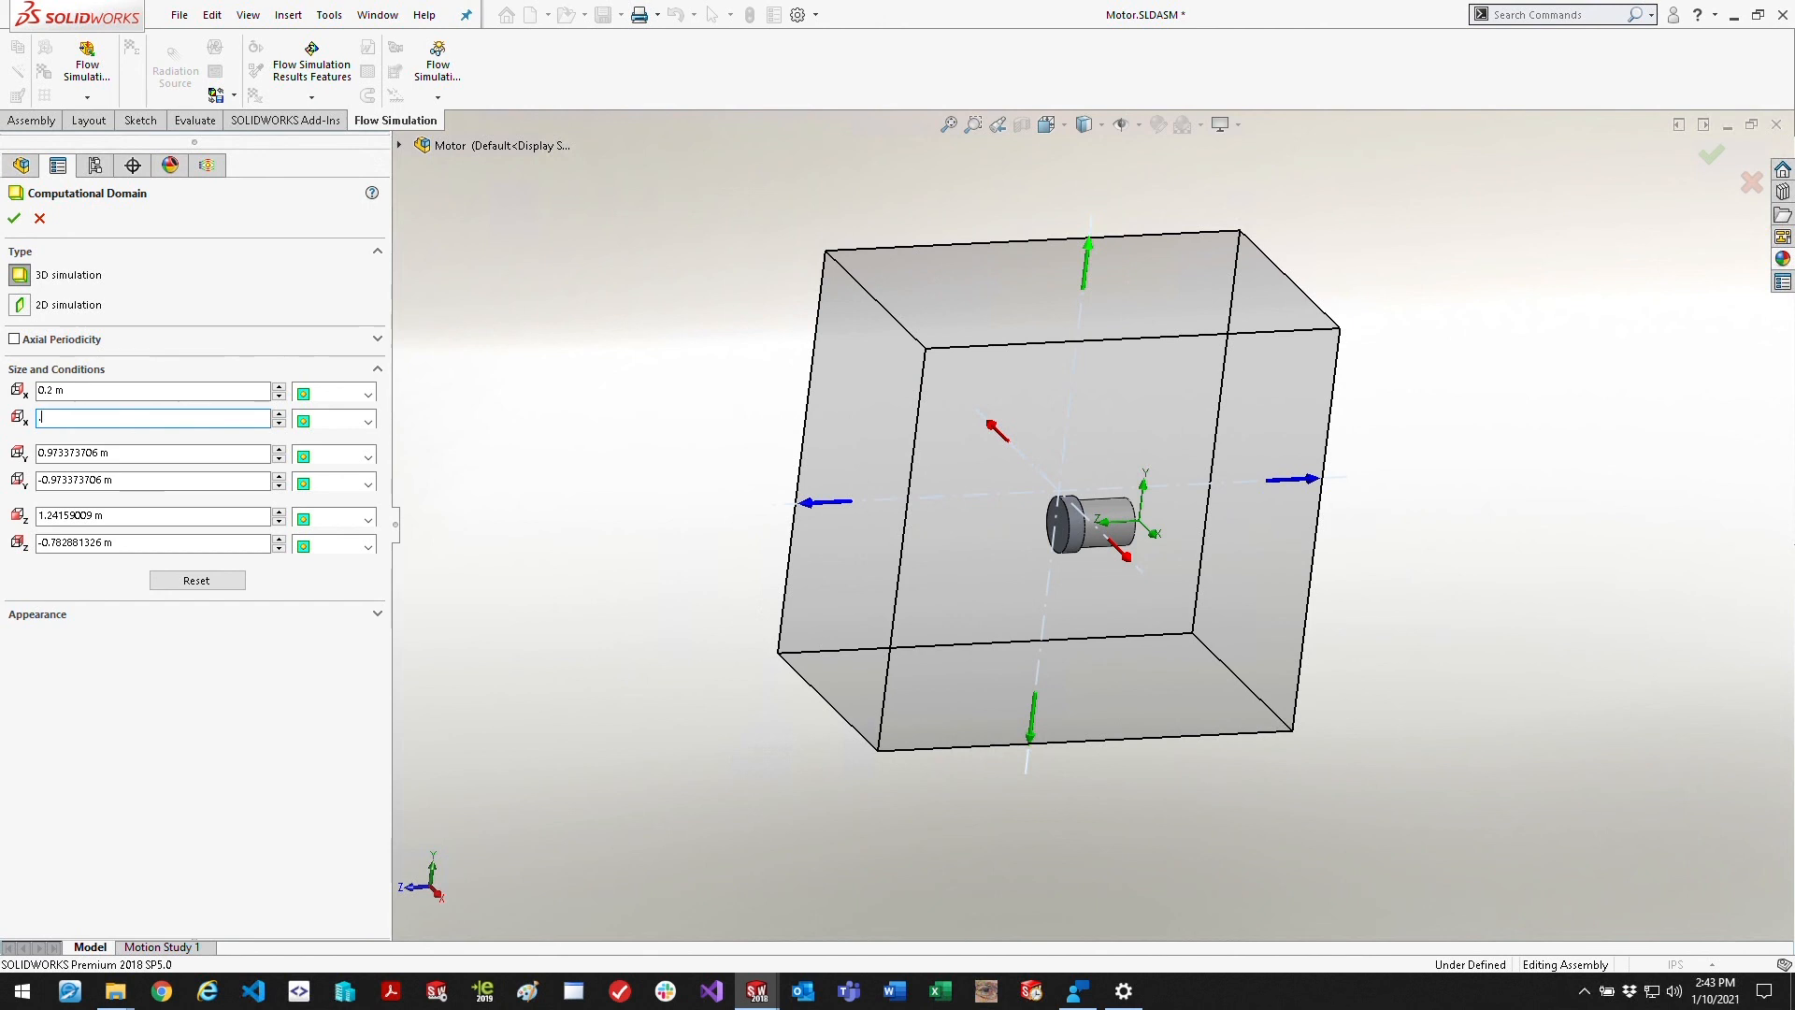
type("*.2")
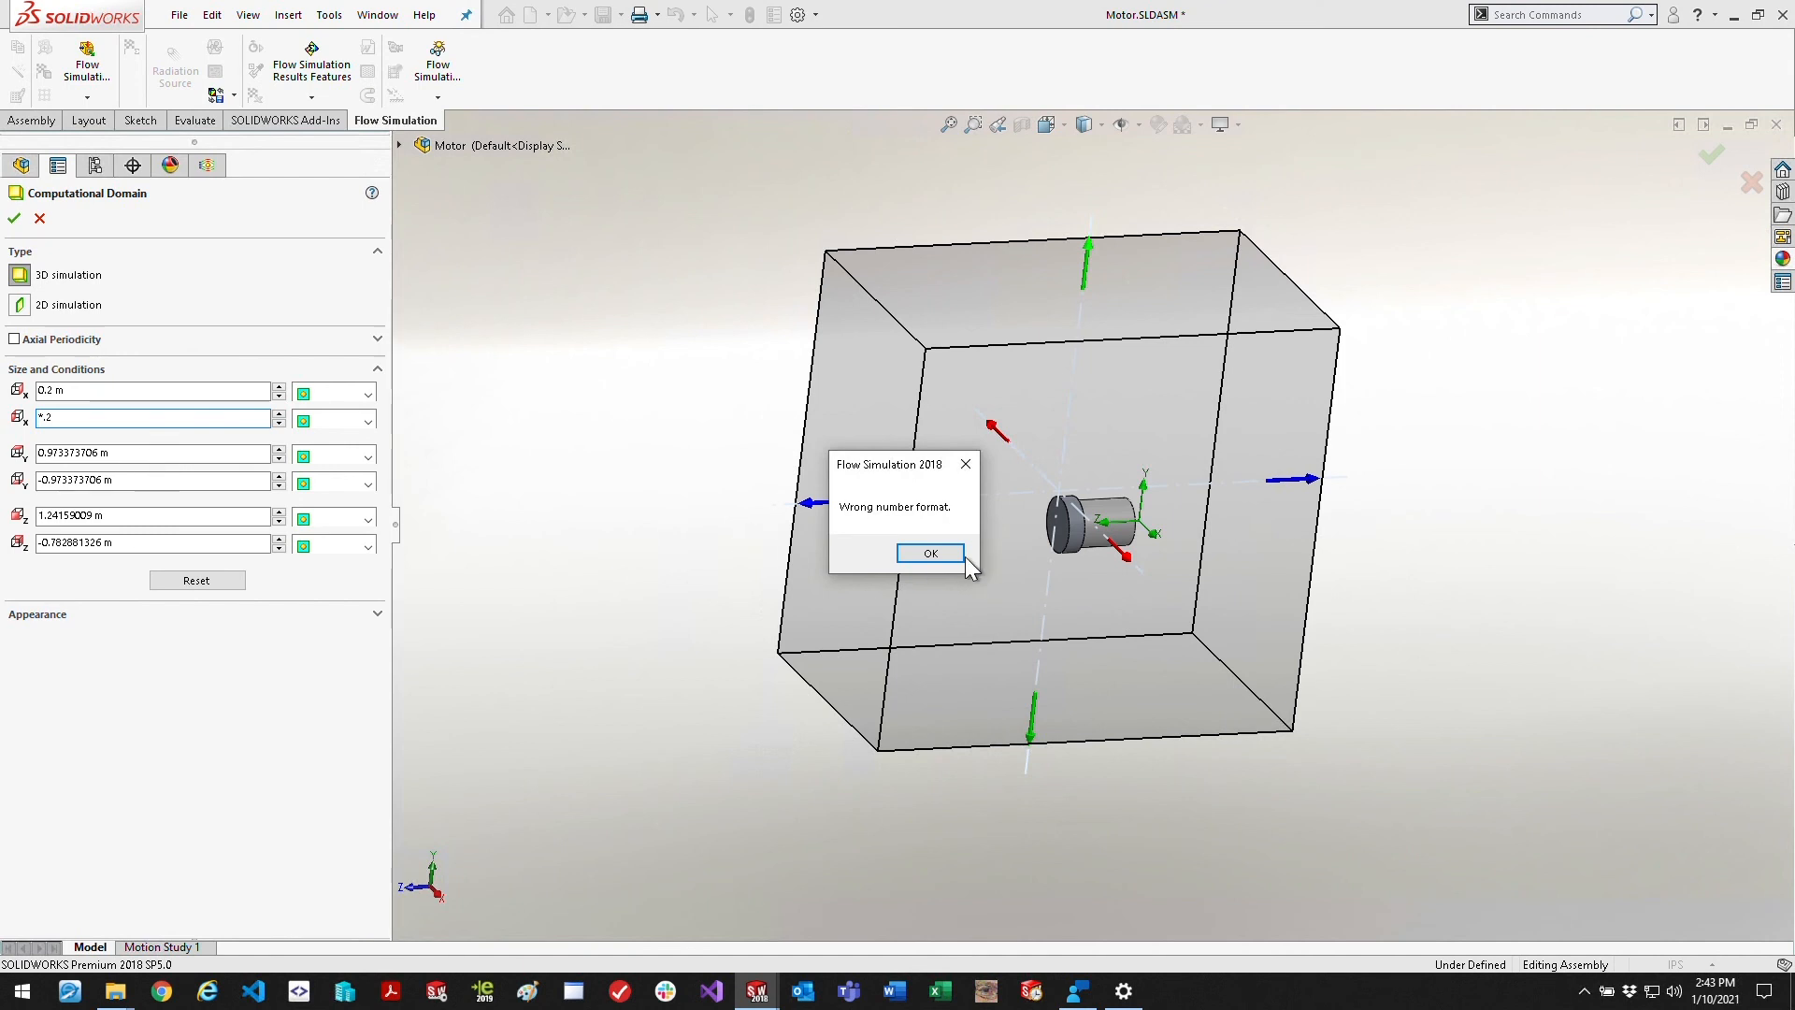
left_click(930, 554)
type("0.2")
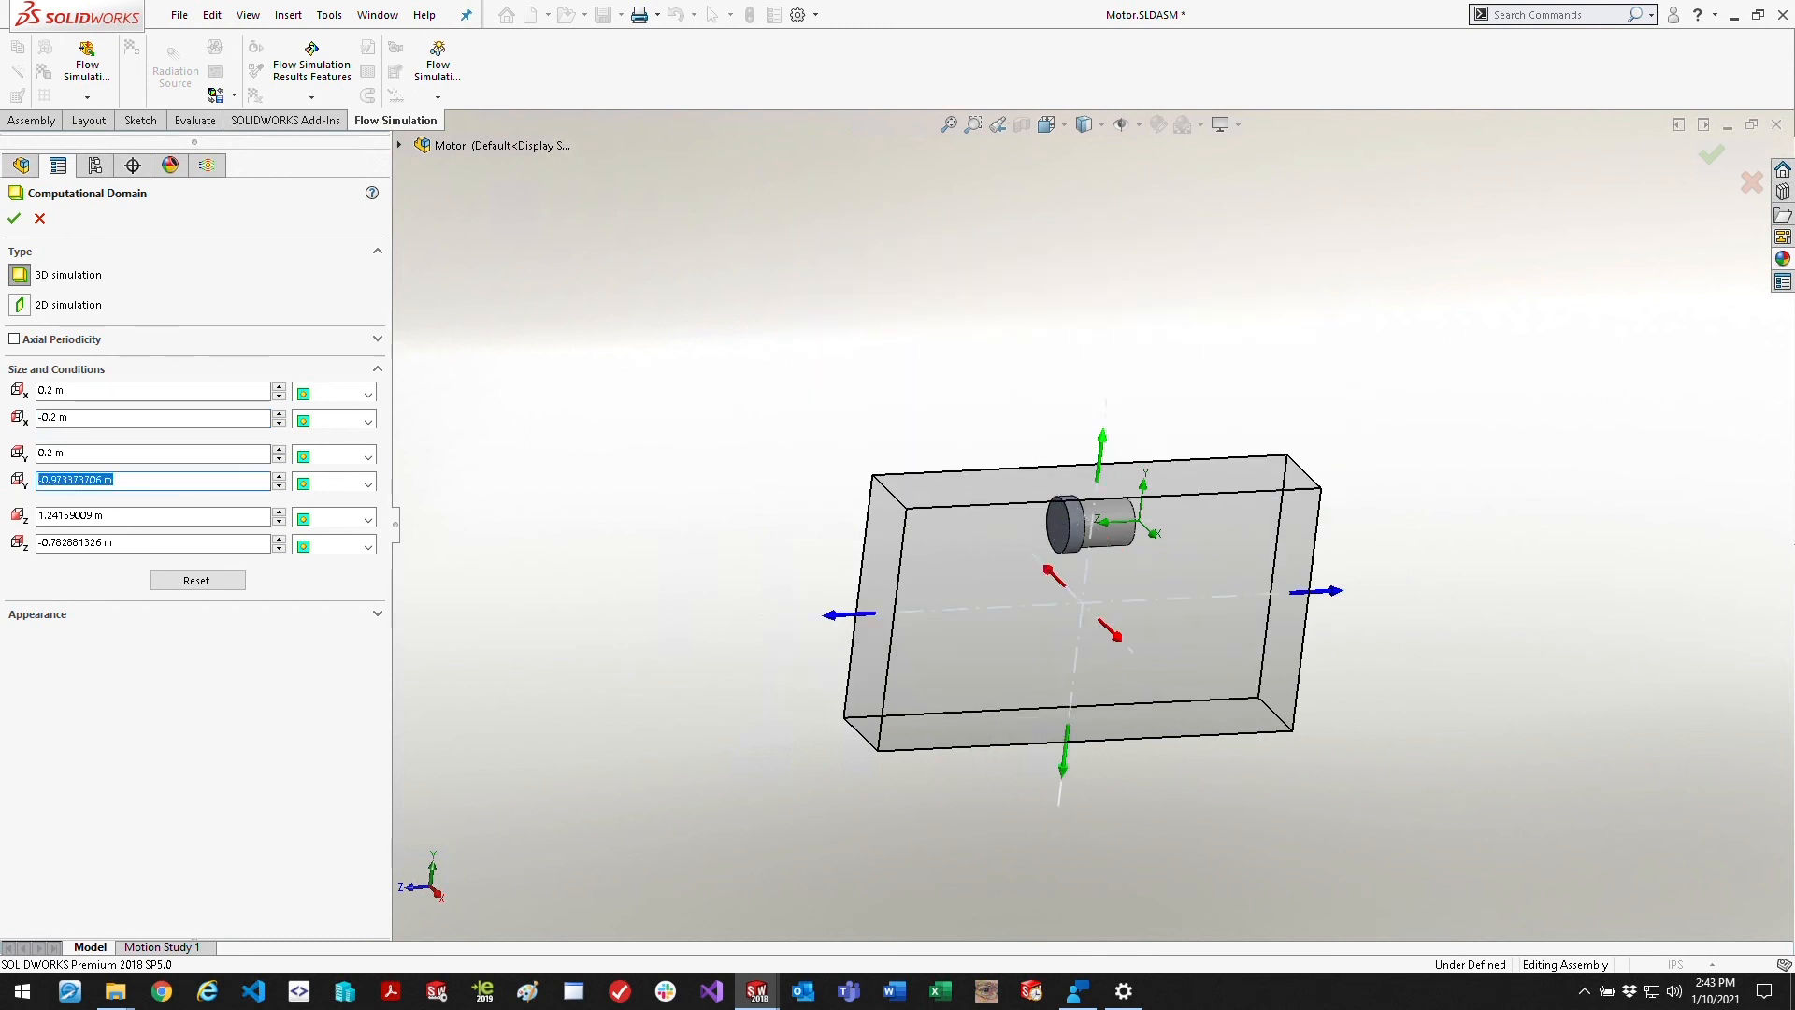
type("-2")
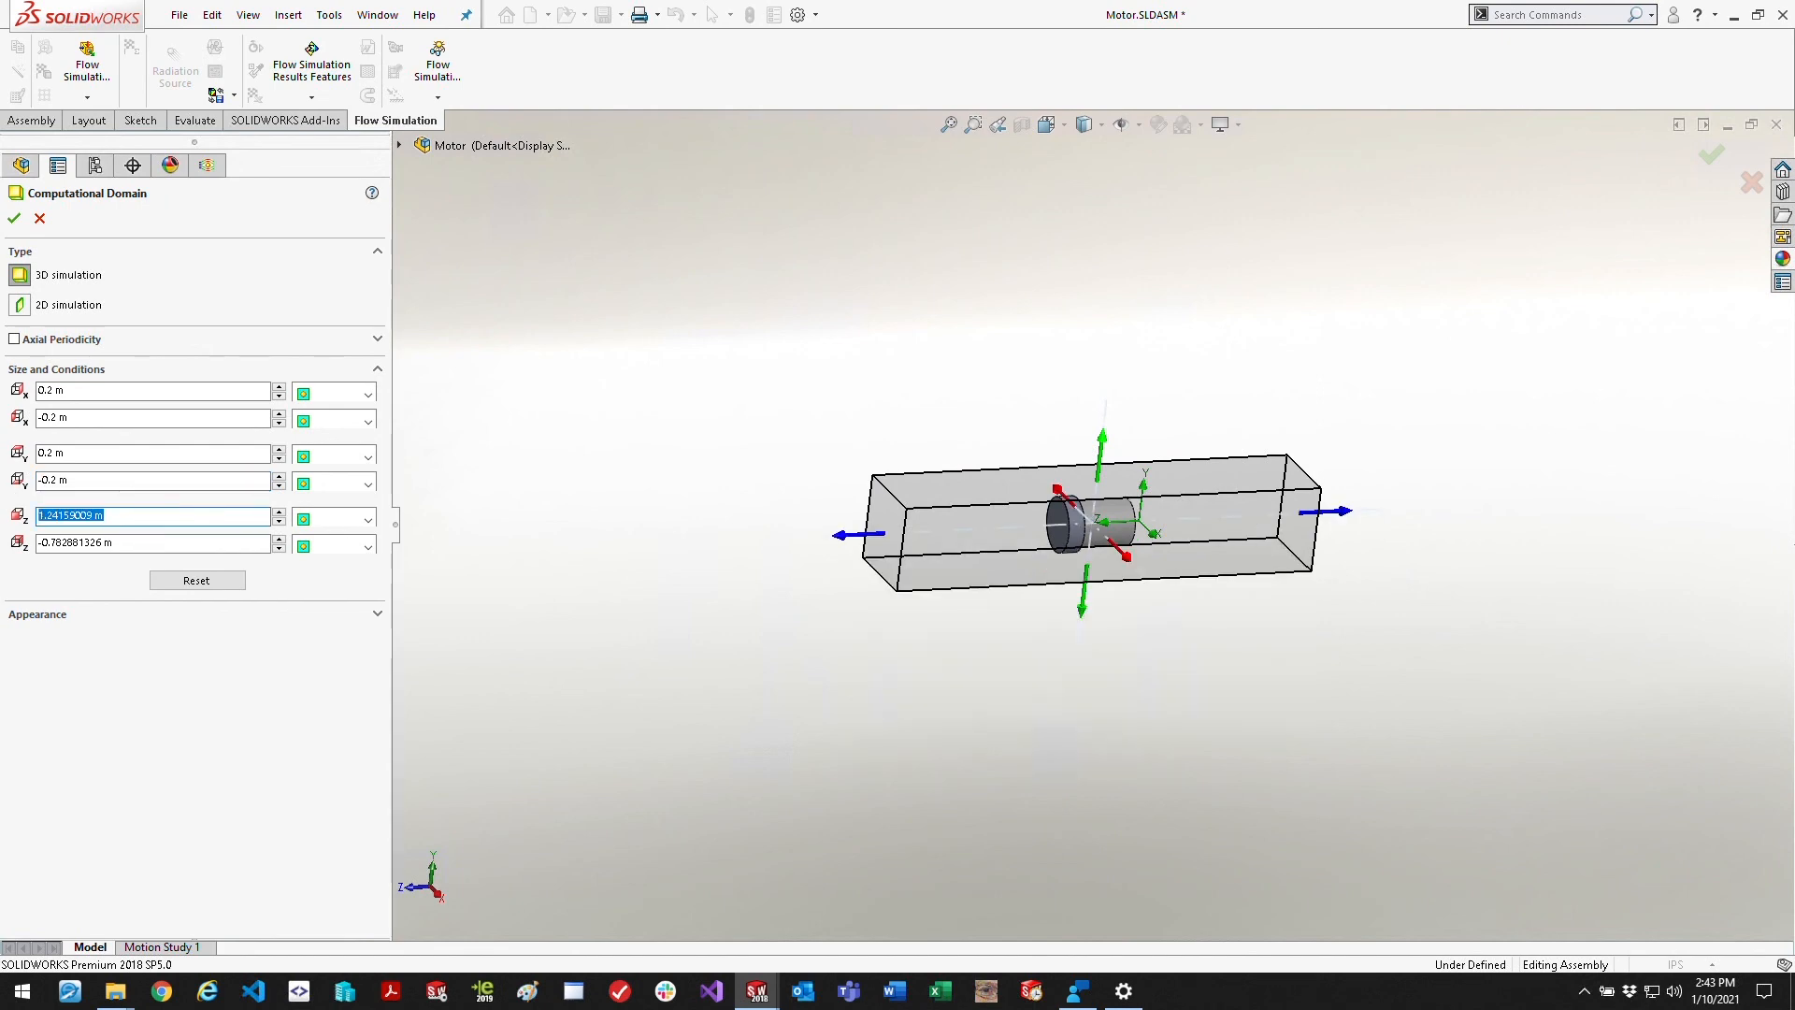
type("0.5 m")
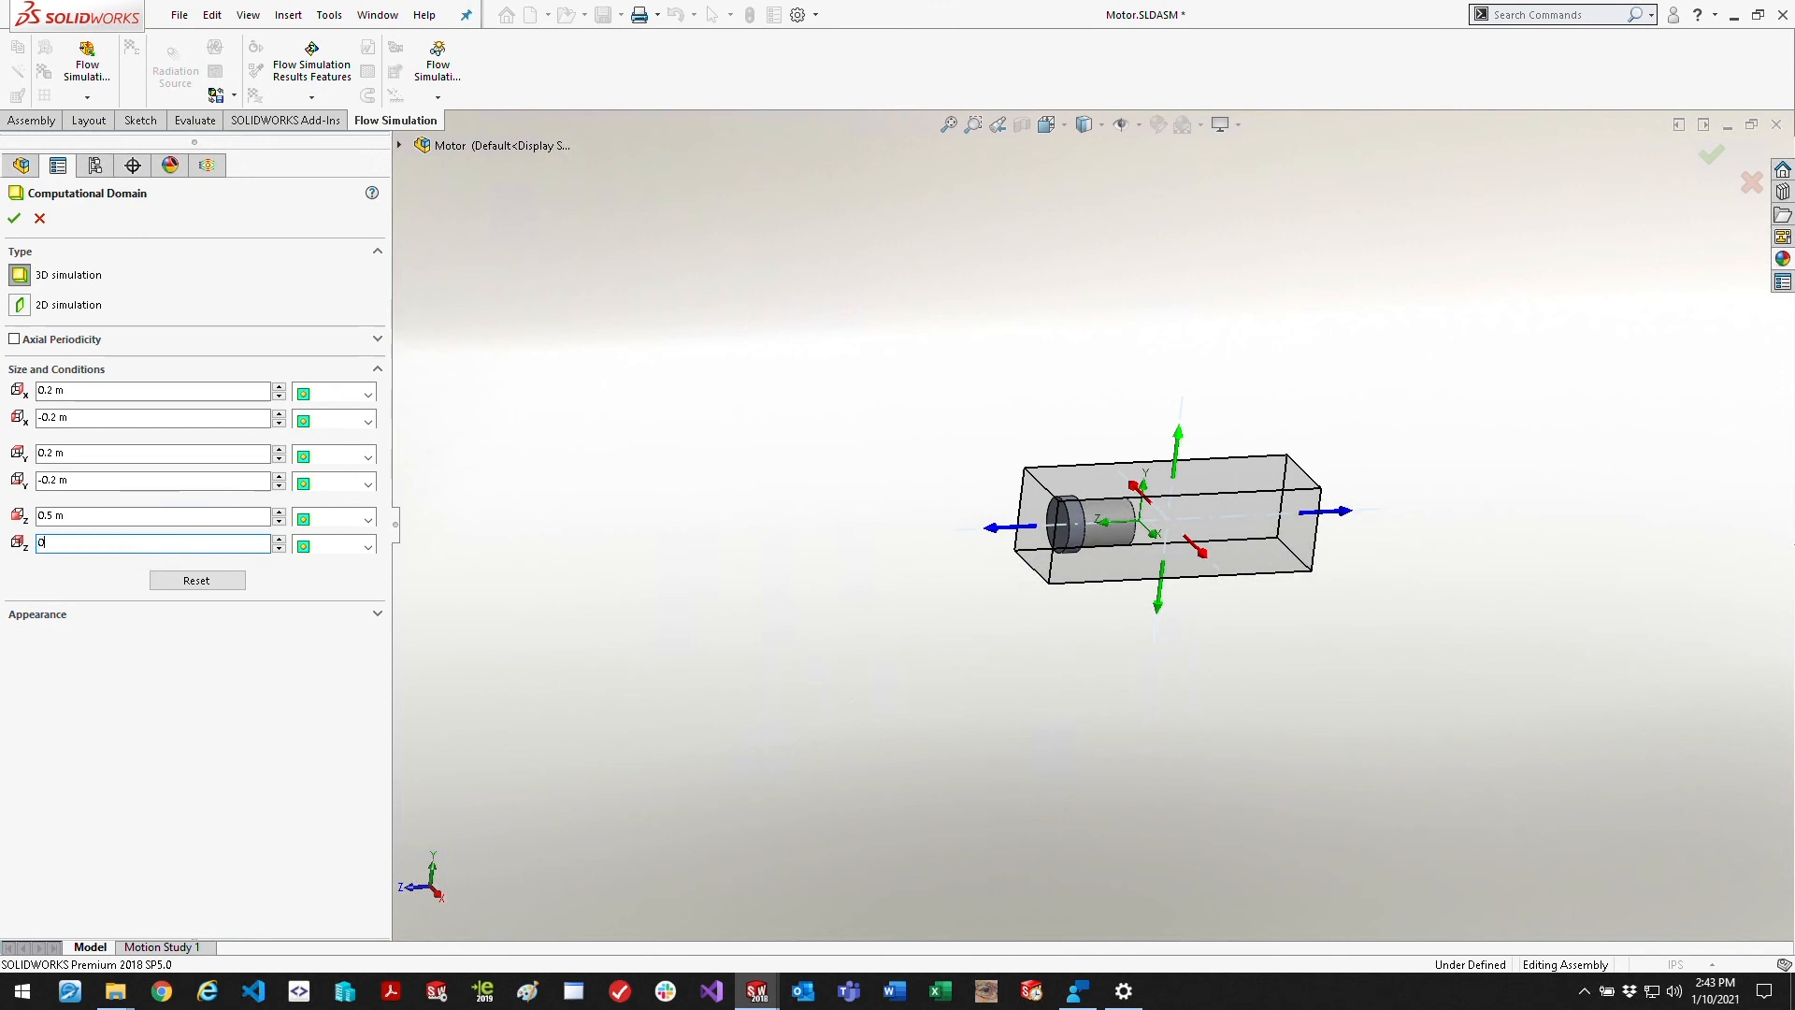
type("0 m")
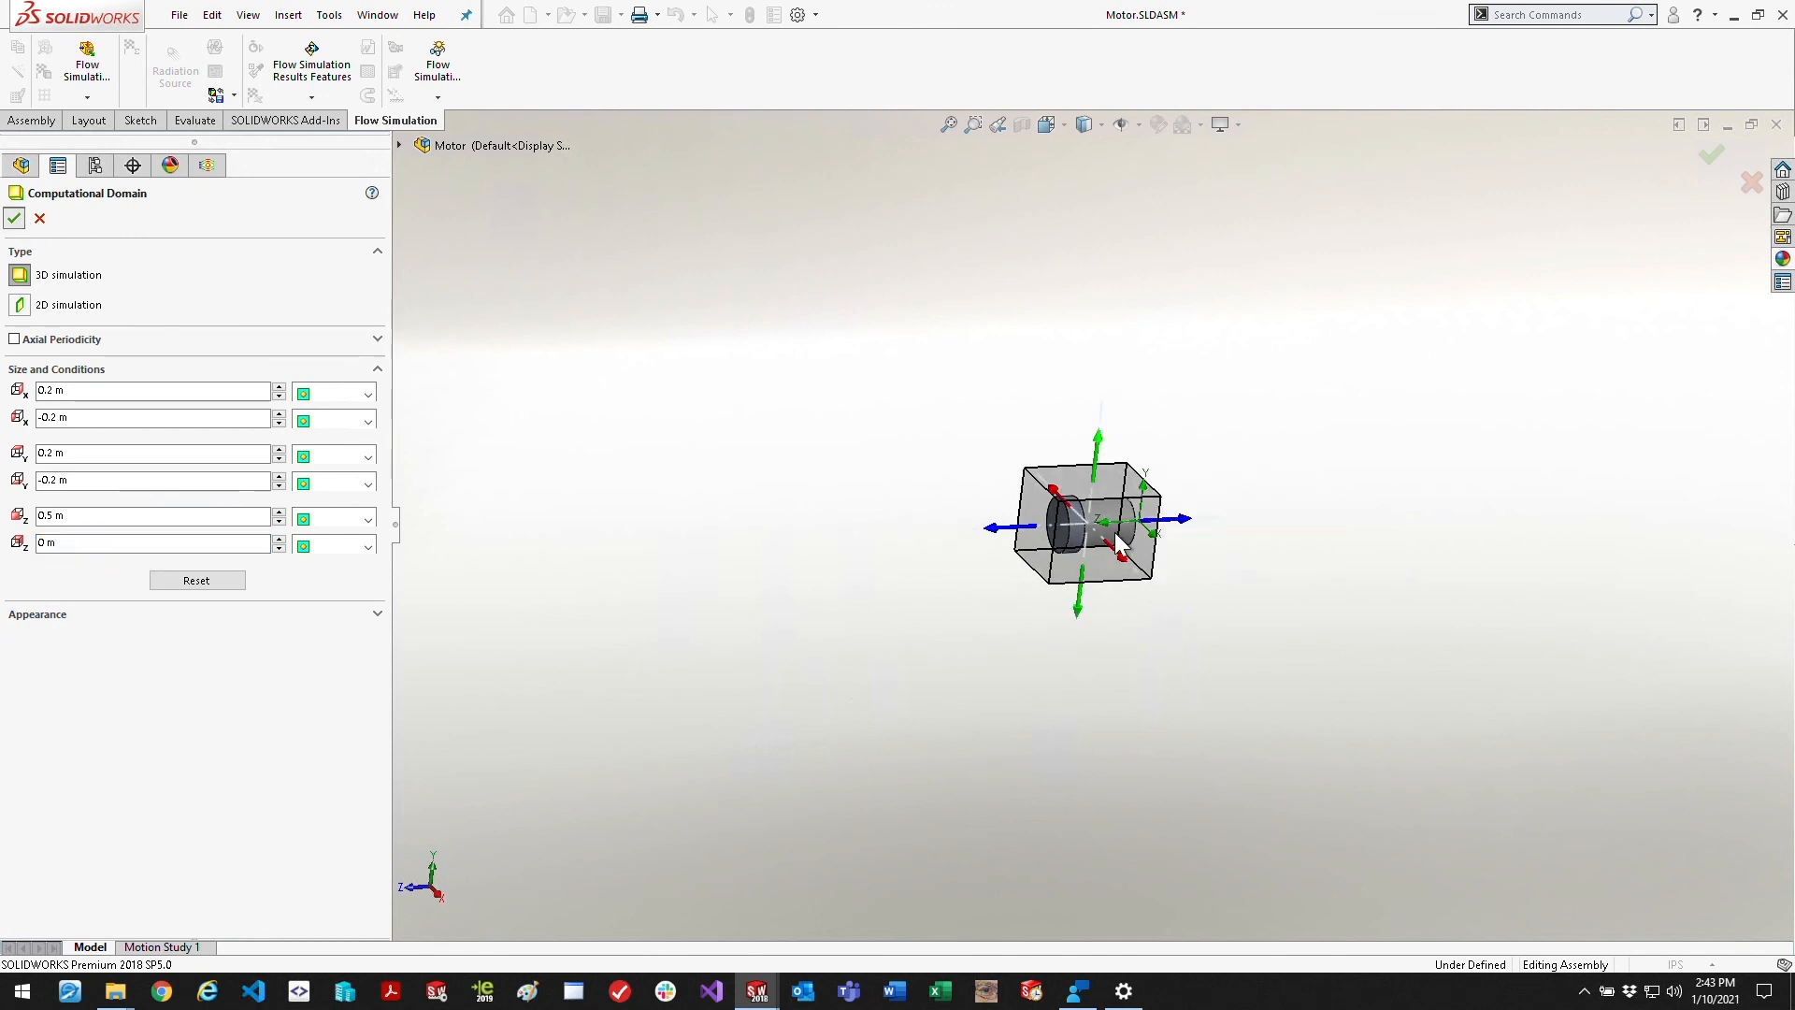
left_click(15, 217)
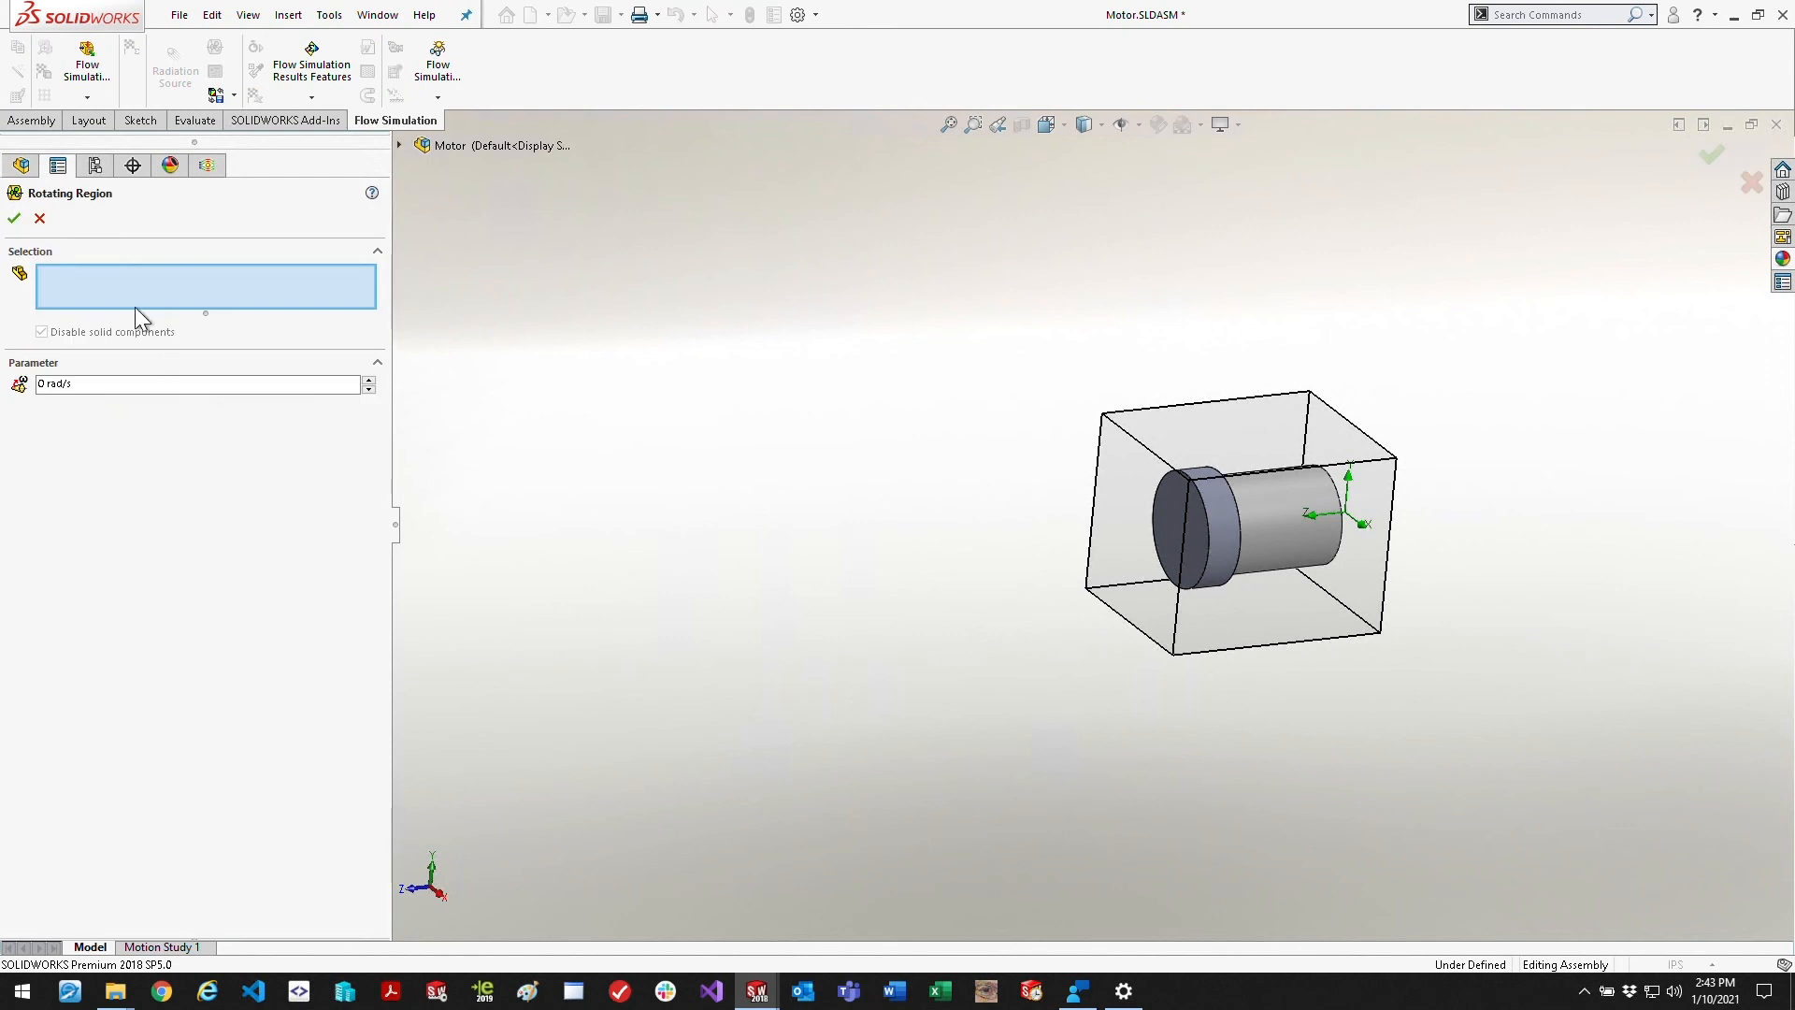
Define Rotating Region 1 on the Rotation<1> component at 376.991118 rad/s
left_click(398, 146)
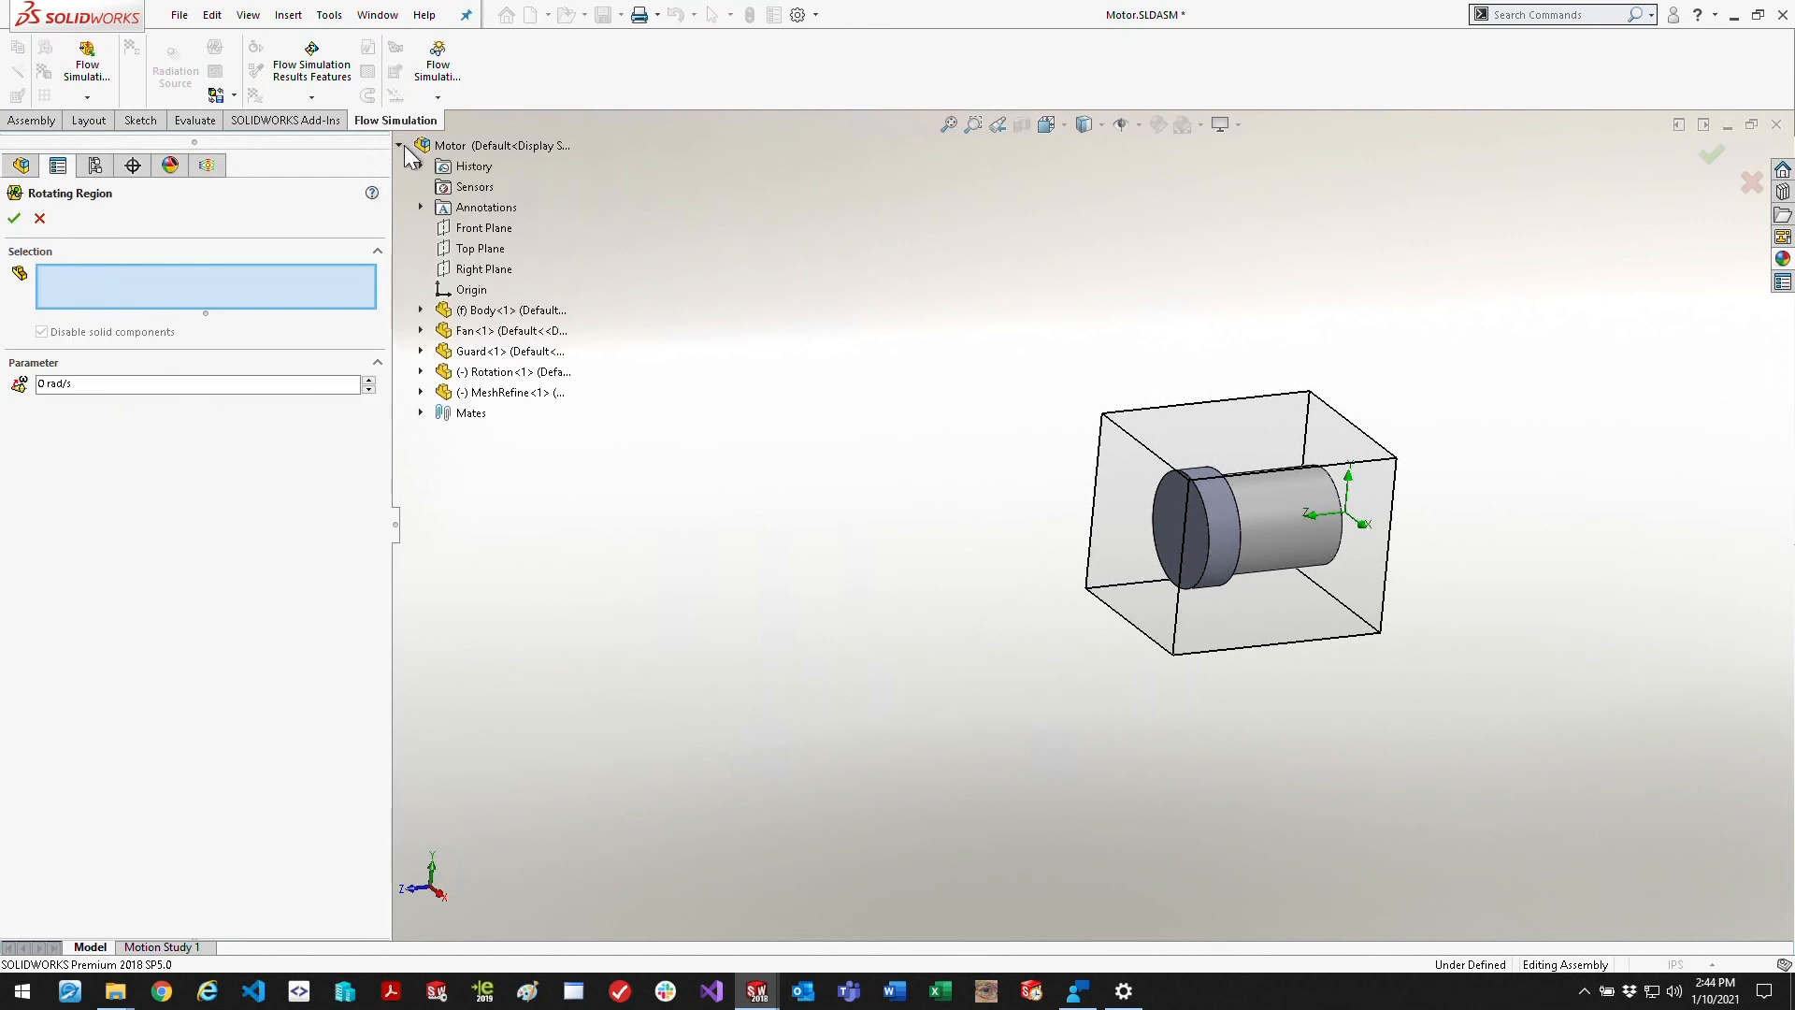
left_click(513, 370)
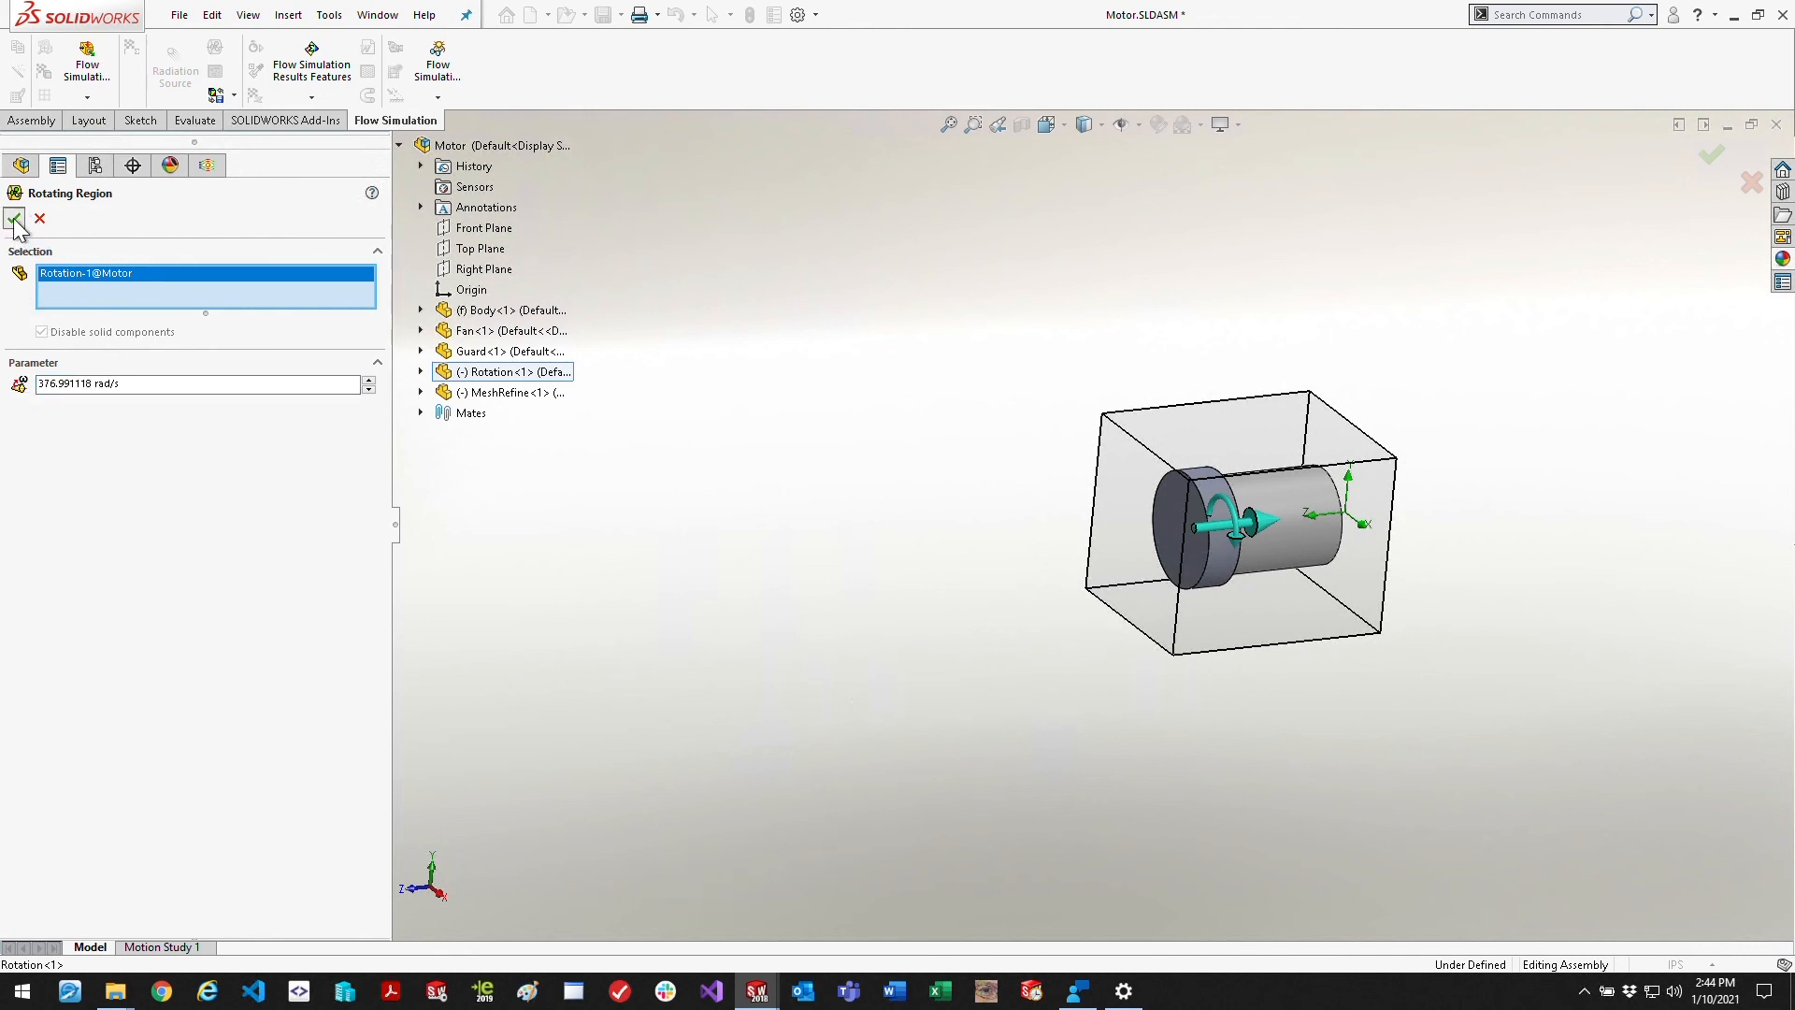
left_click(15, 219)
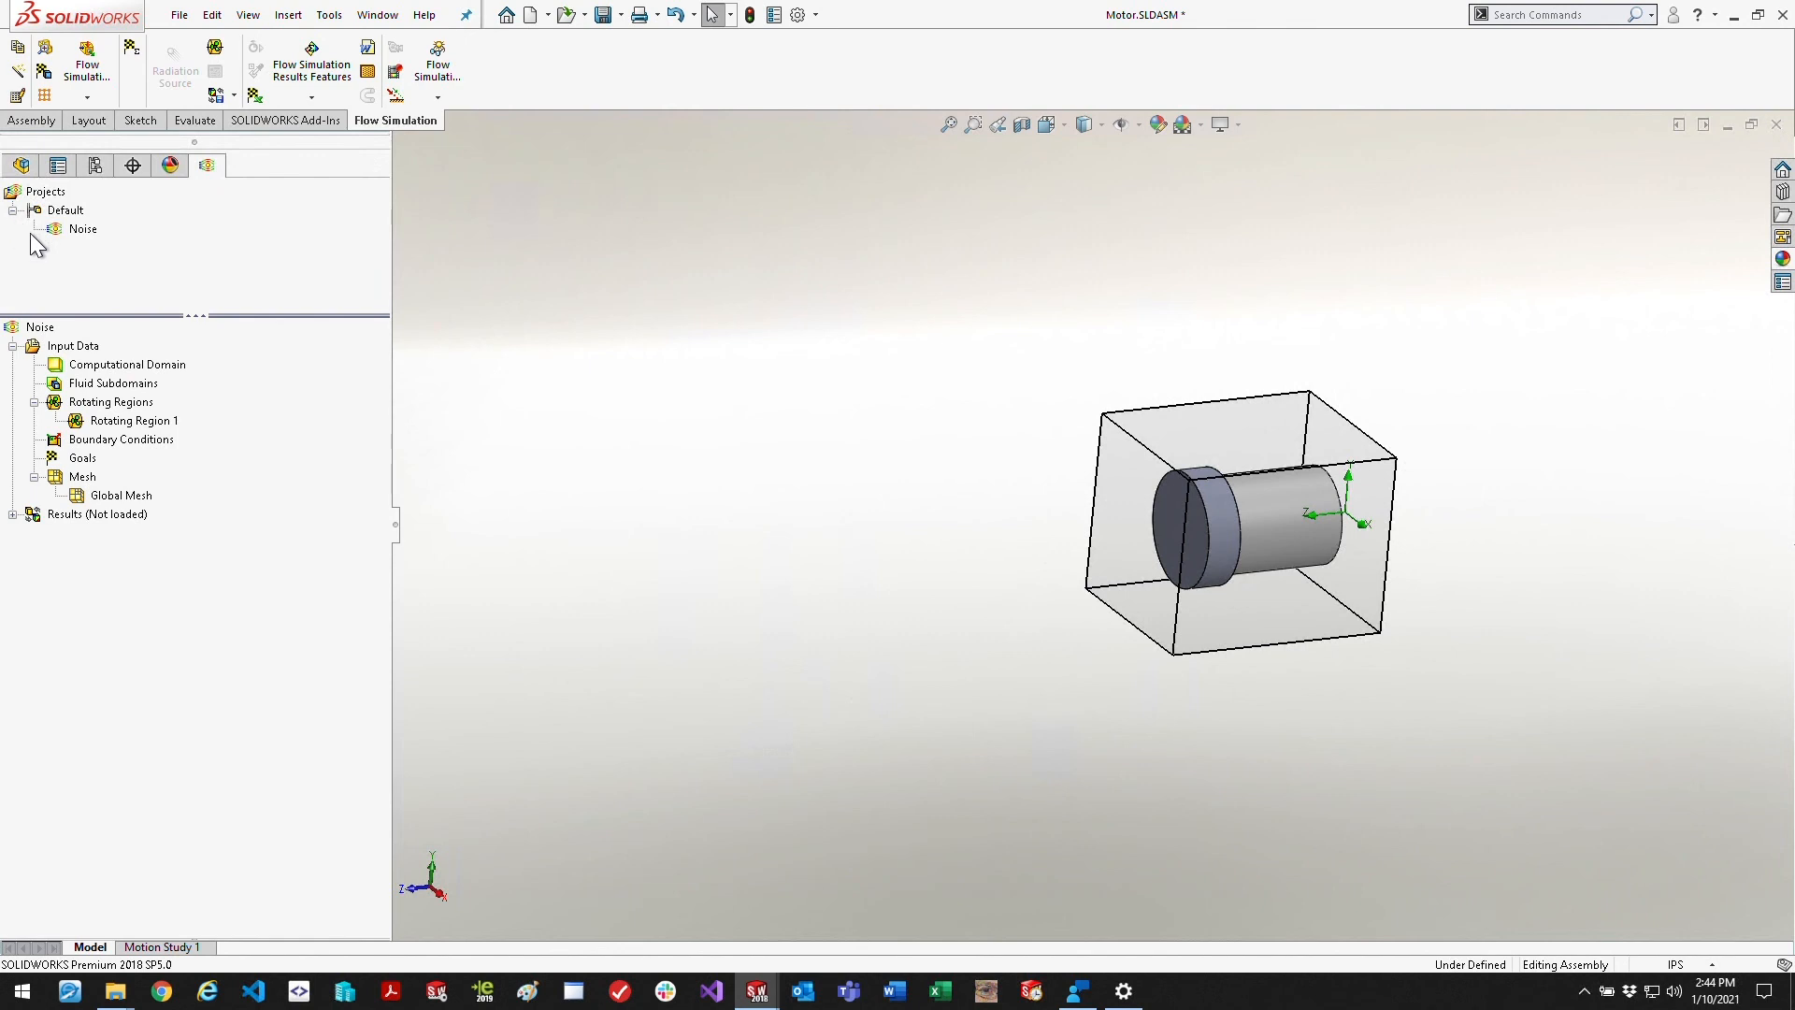
mouse_move(123, 498)
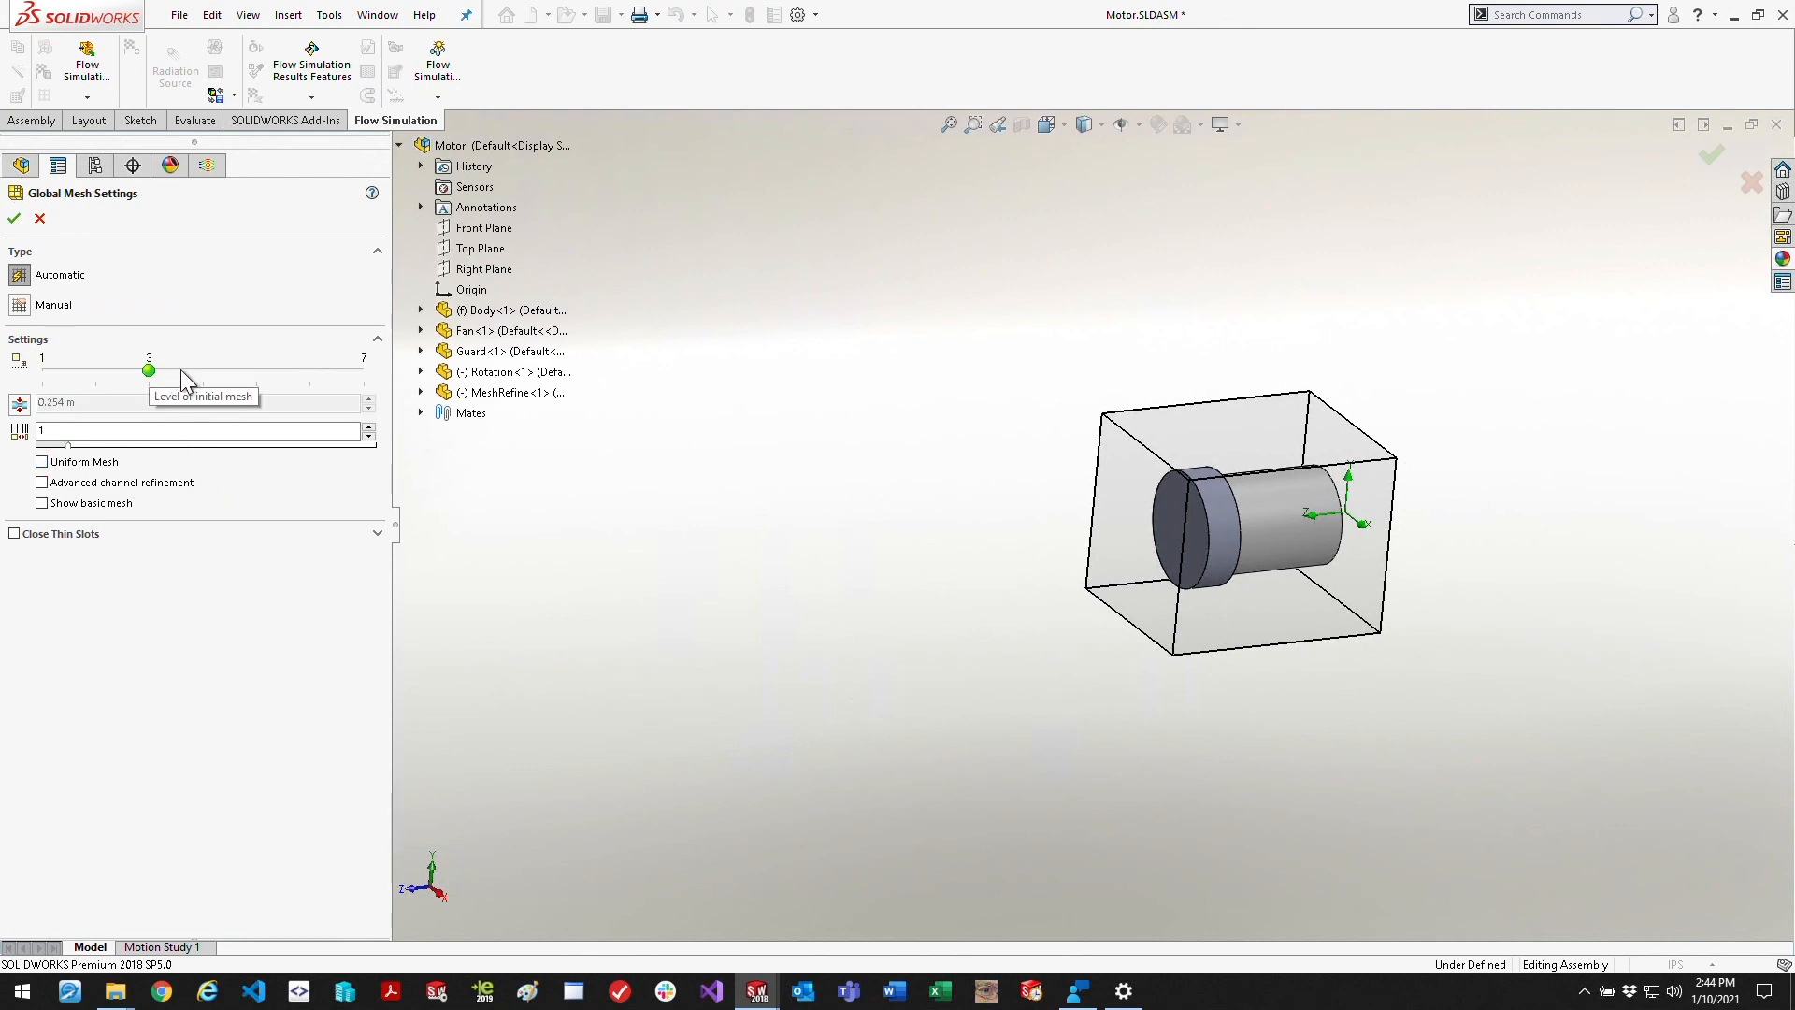
Raise the global mesh level to 7 and add Local Mesh 1 on the MeshRefine component
left_click_drag(150, 370, 365, 370)
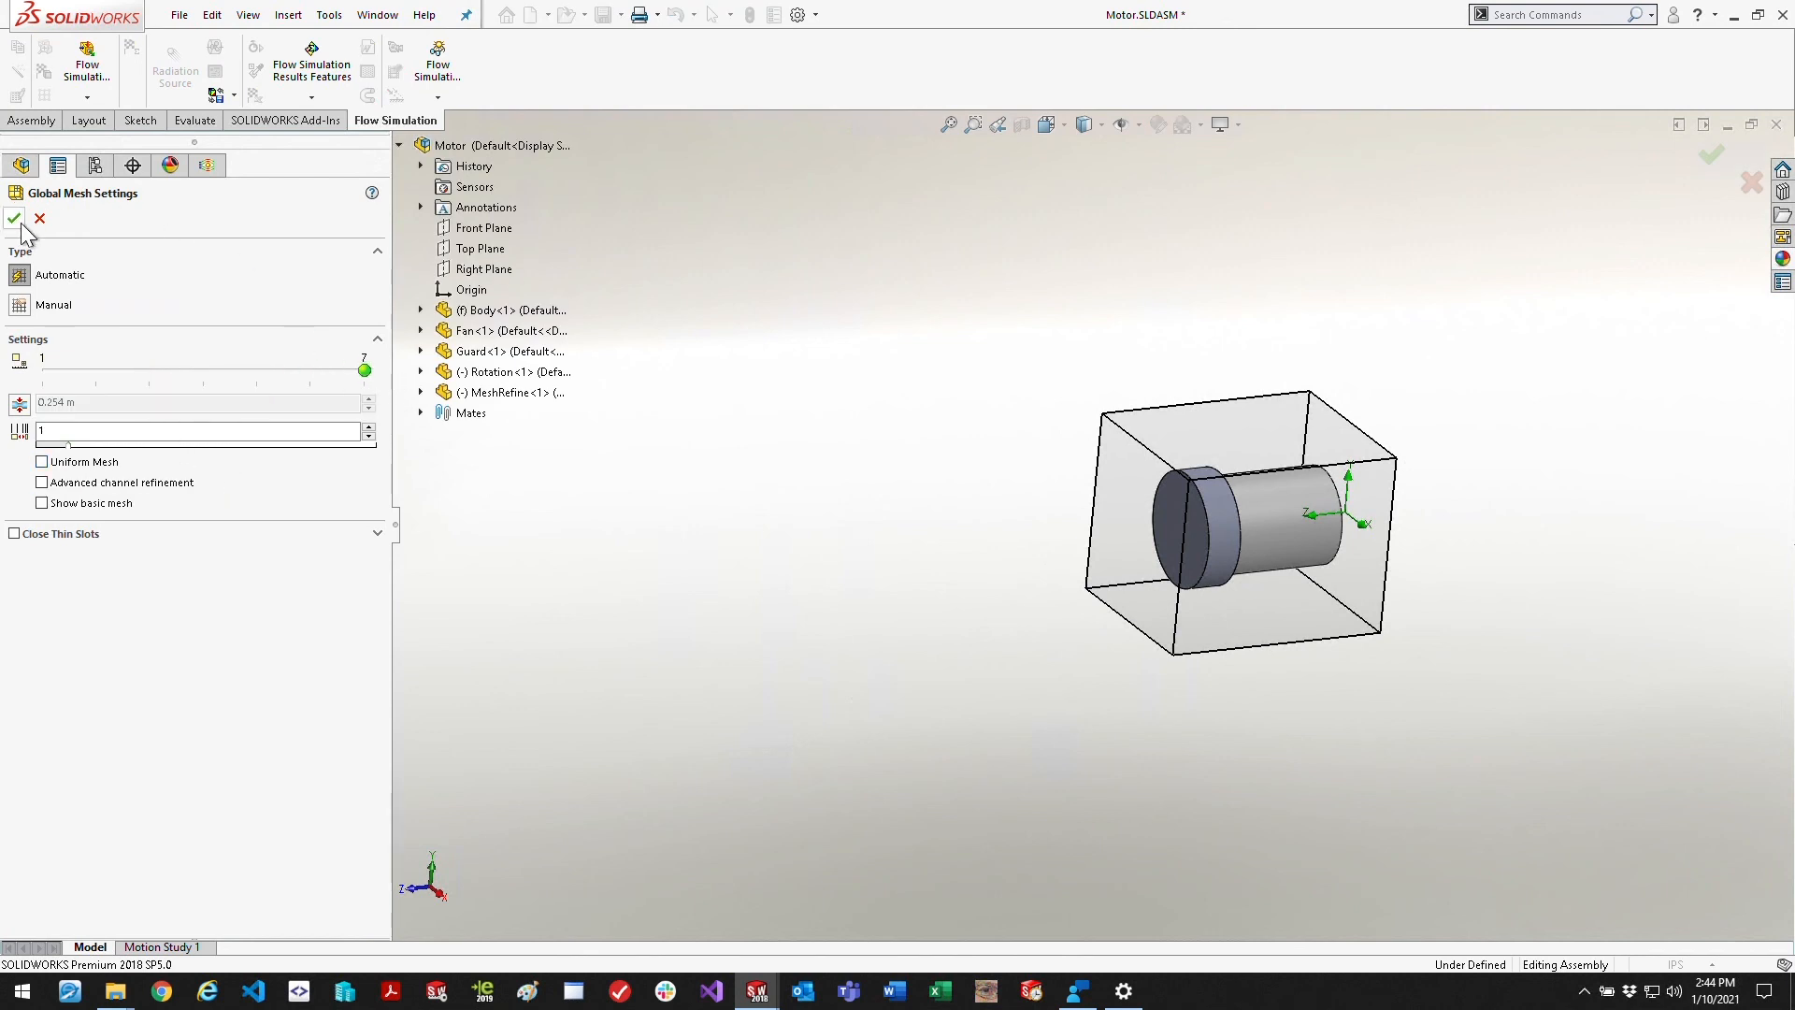
left_click(15, 219)
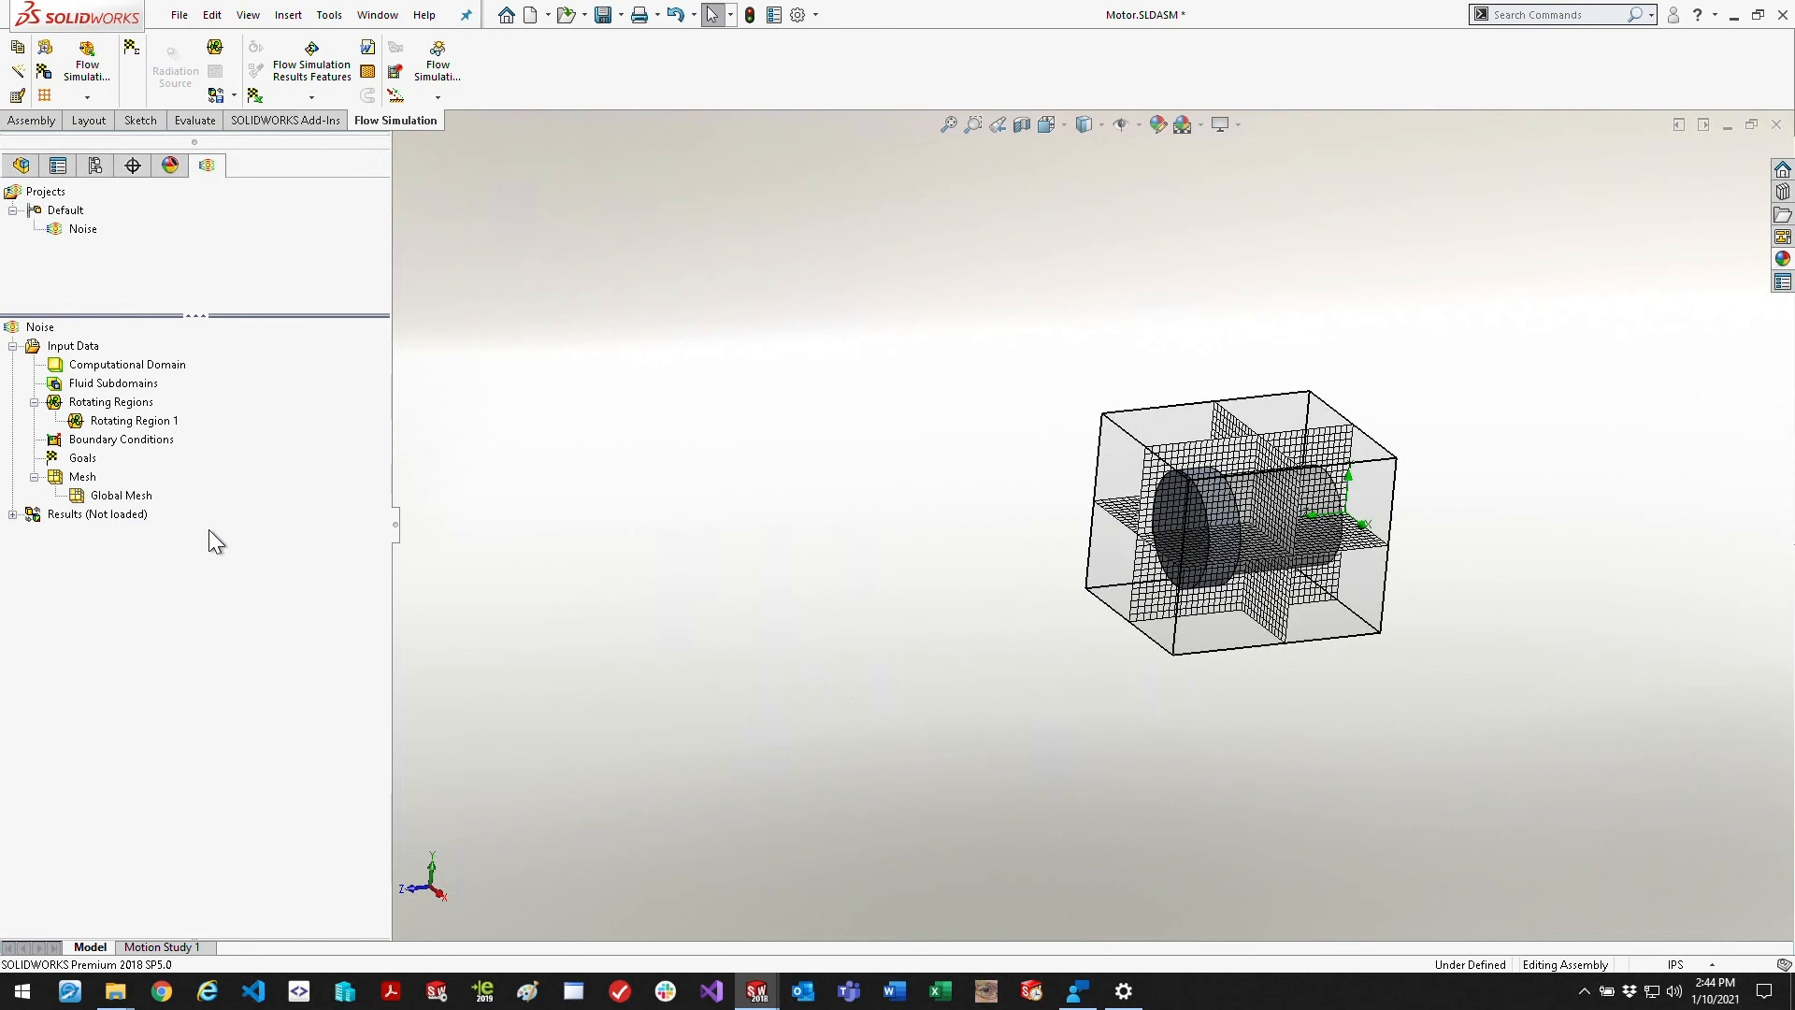
mouse_move(90, 486)
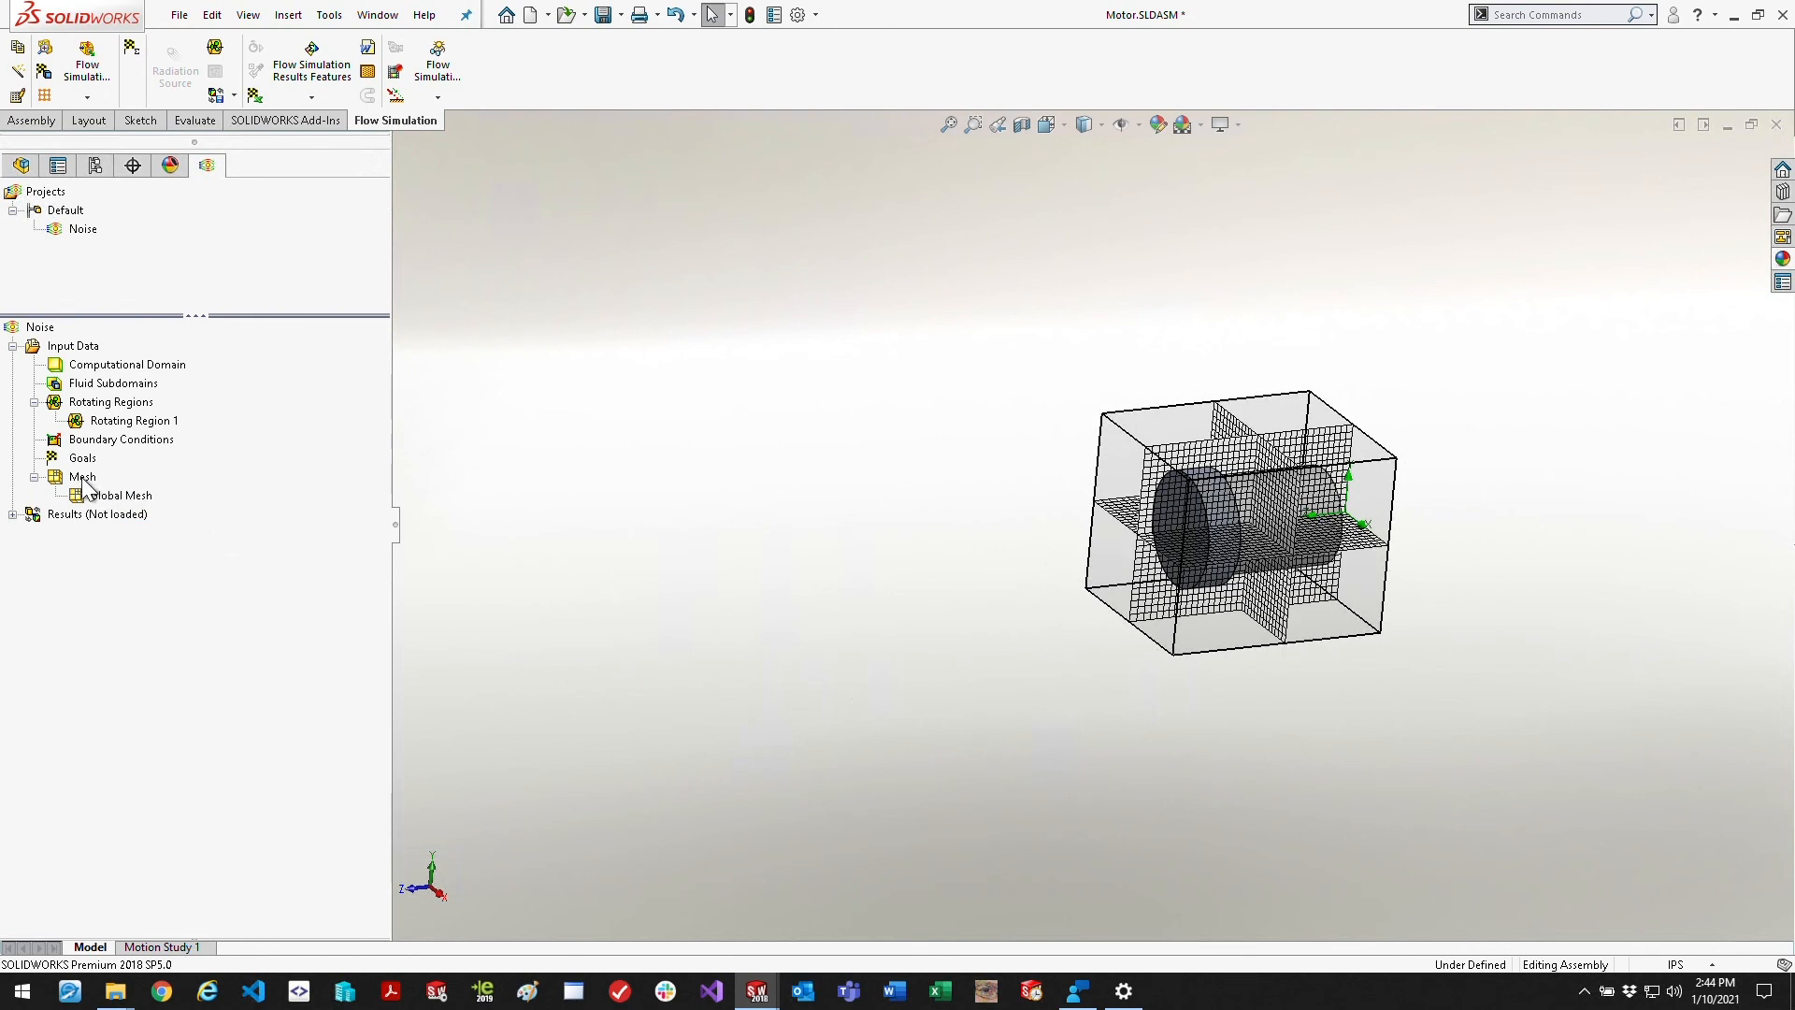
mouse_move(170, 523)
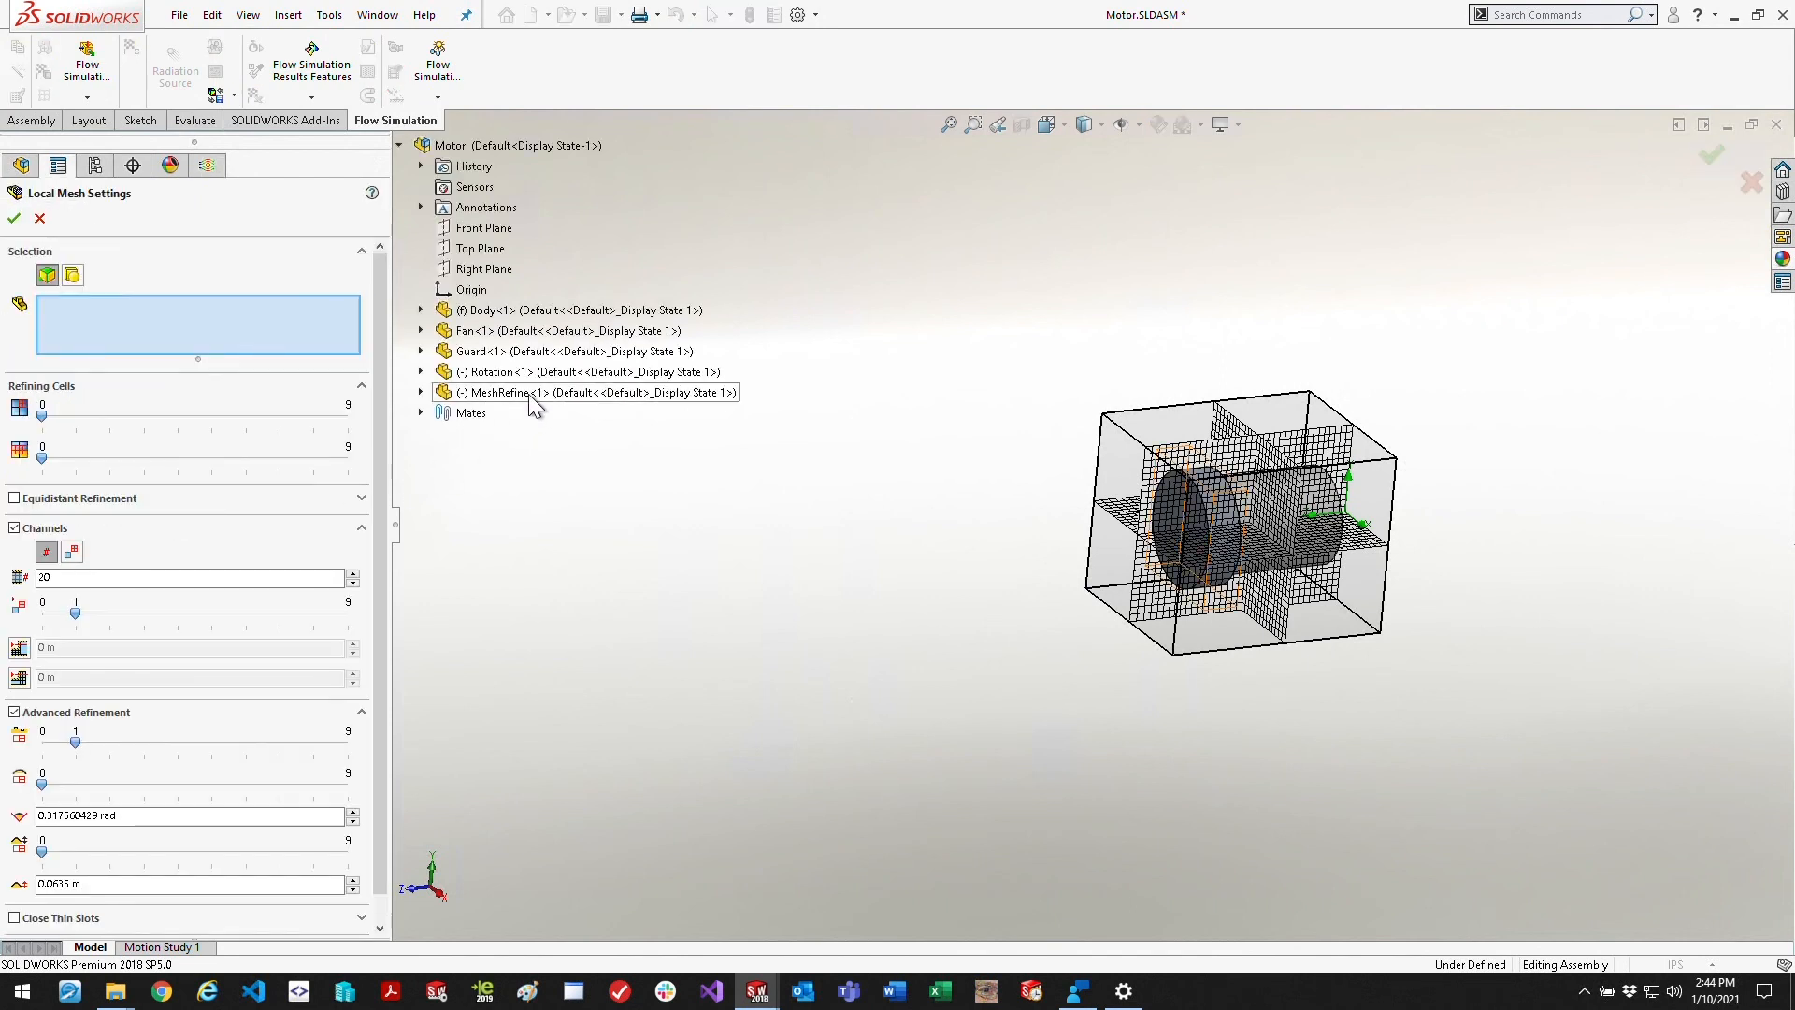
left_click(516, 391)
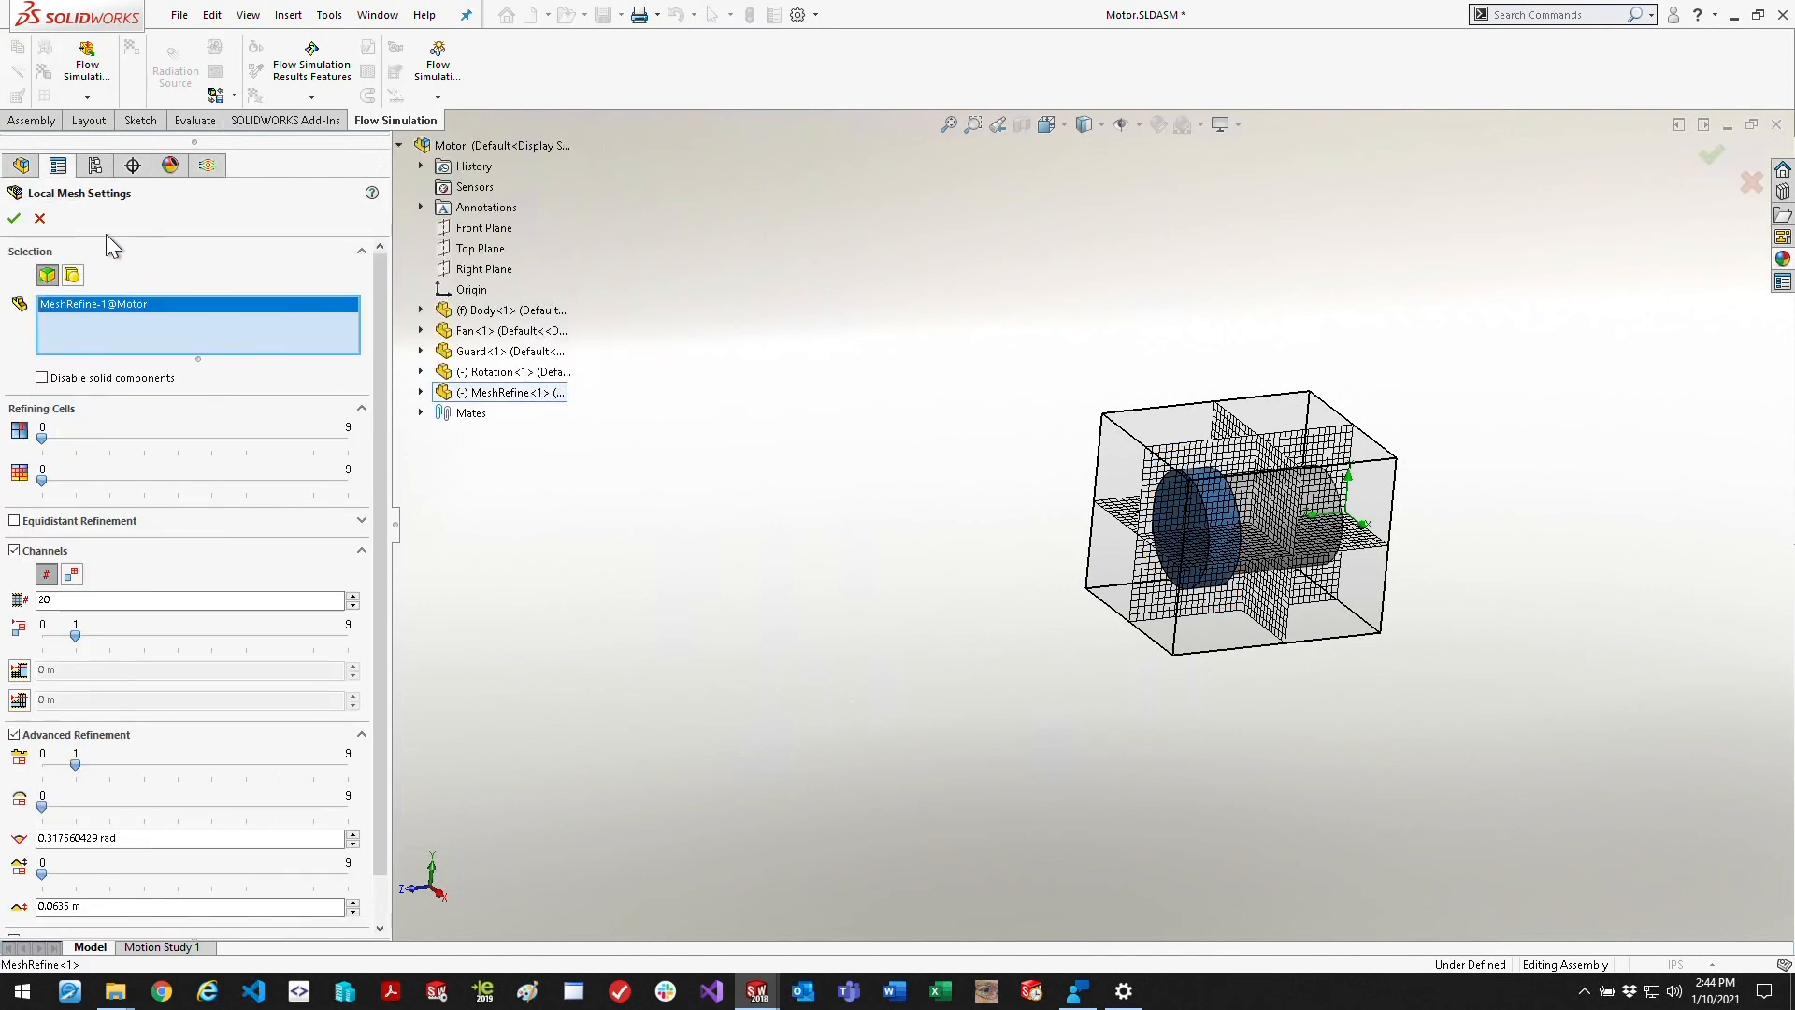
left_click(13, 219)
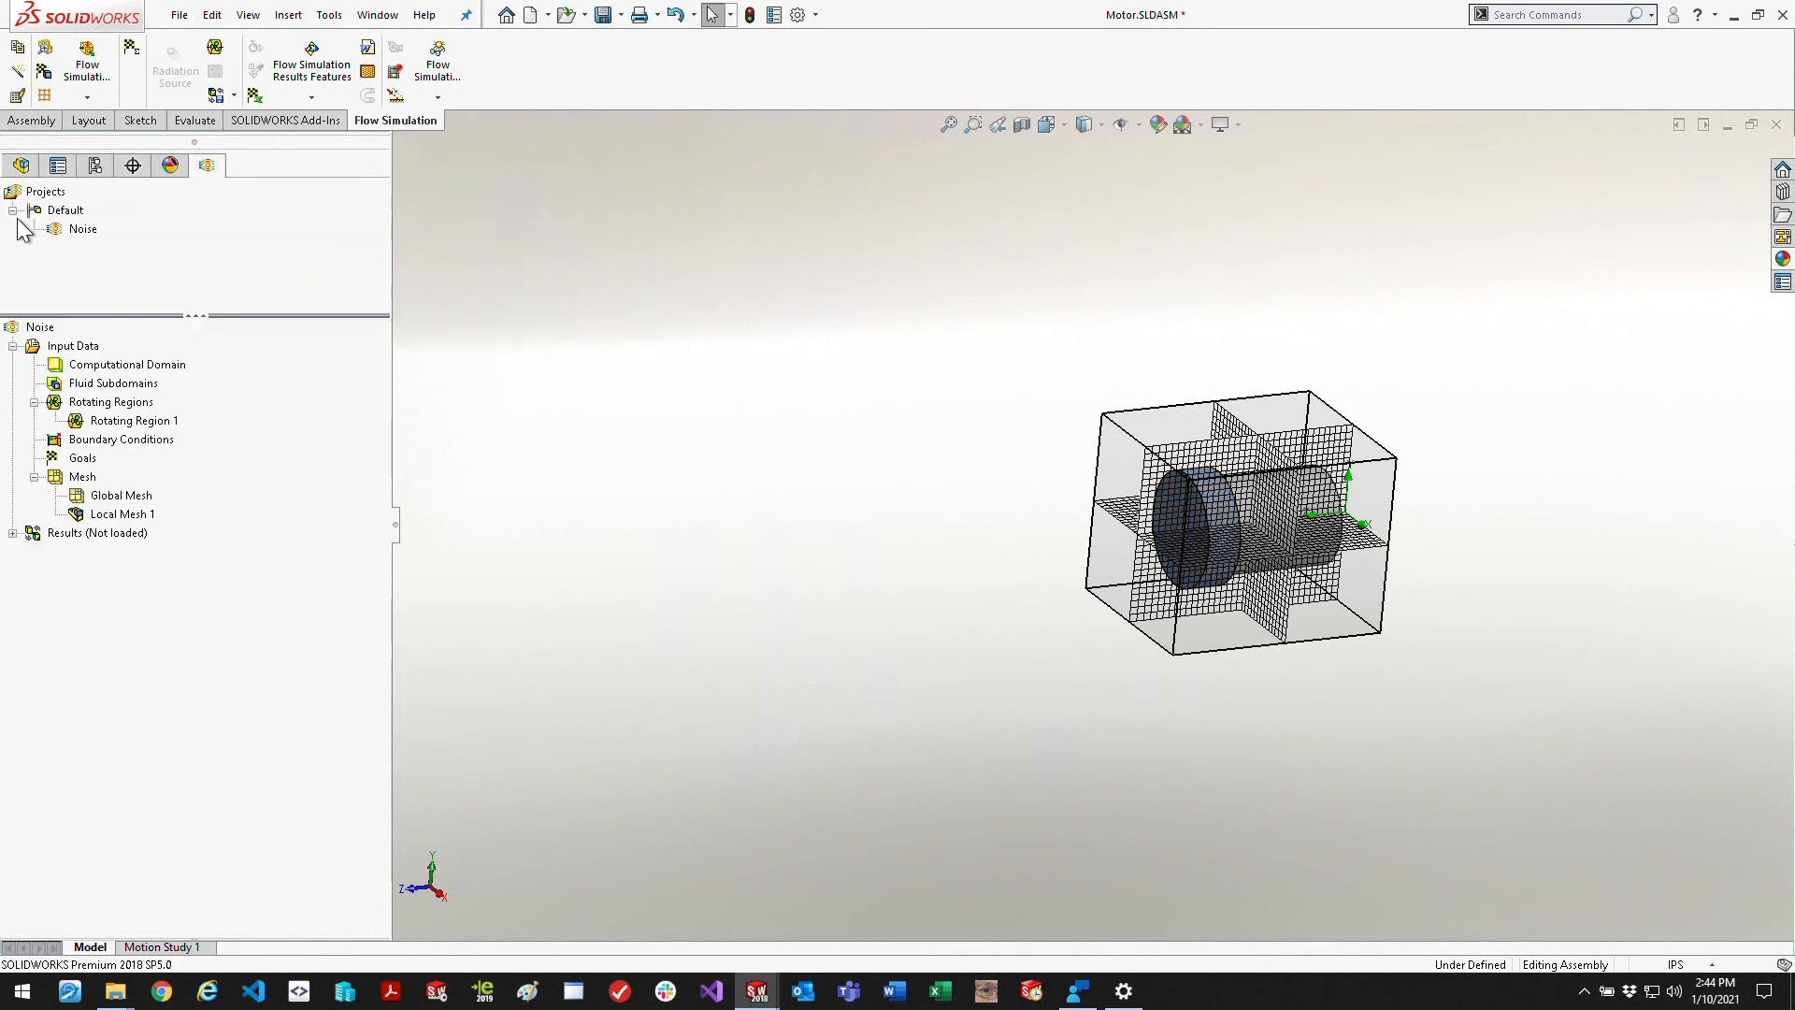
mouse_move(90, 378)
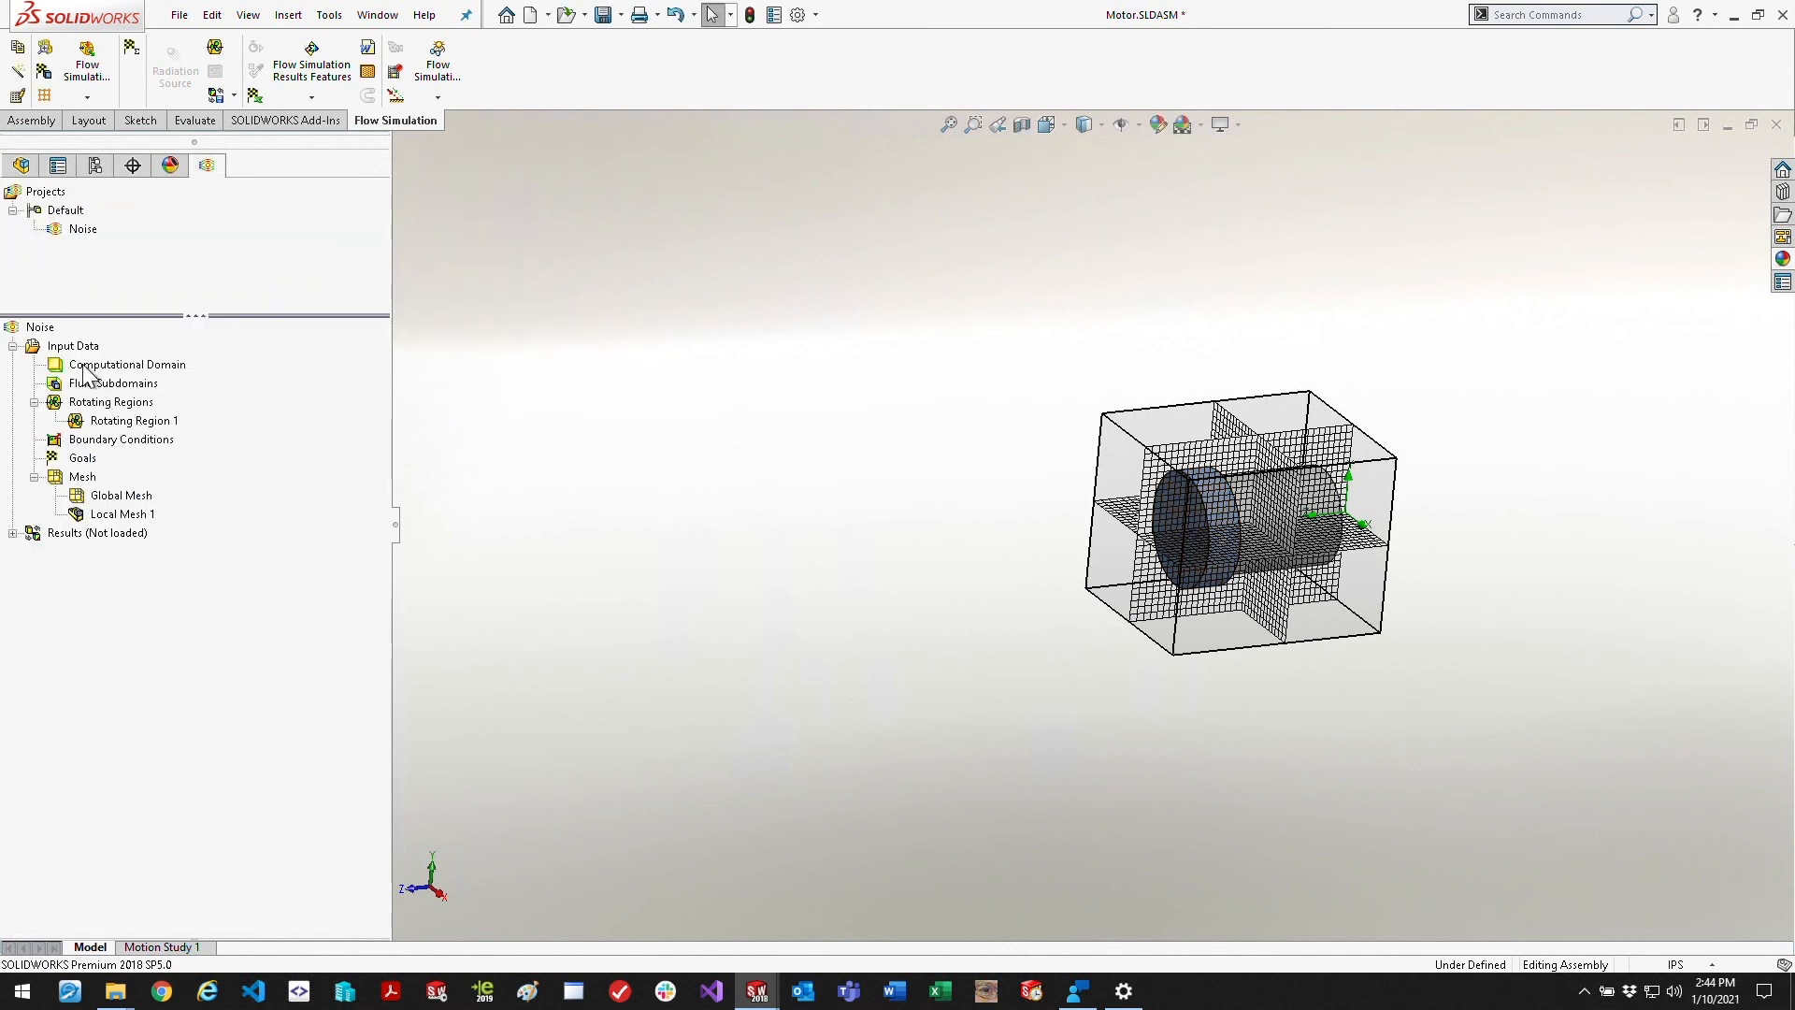
Apply Component Control from Input Data, keeping the Rotation component excluded from the Noise project
right_click(73, 346)
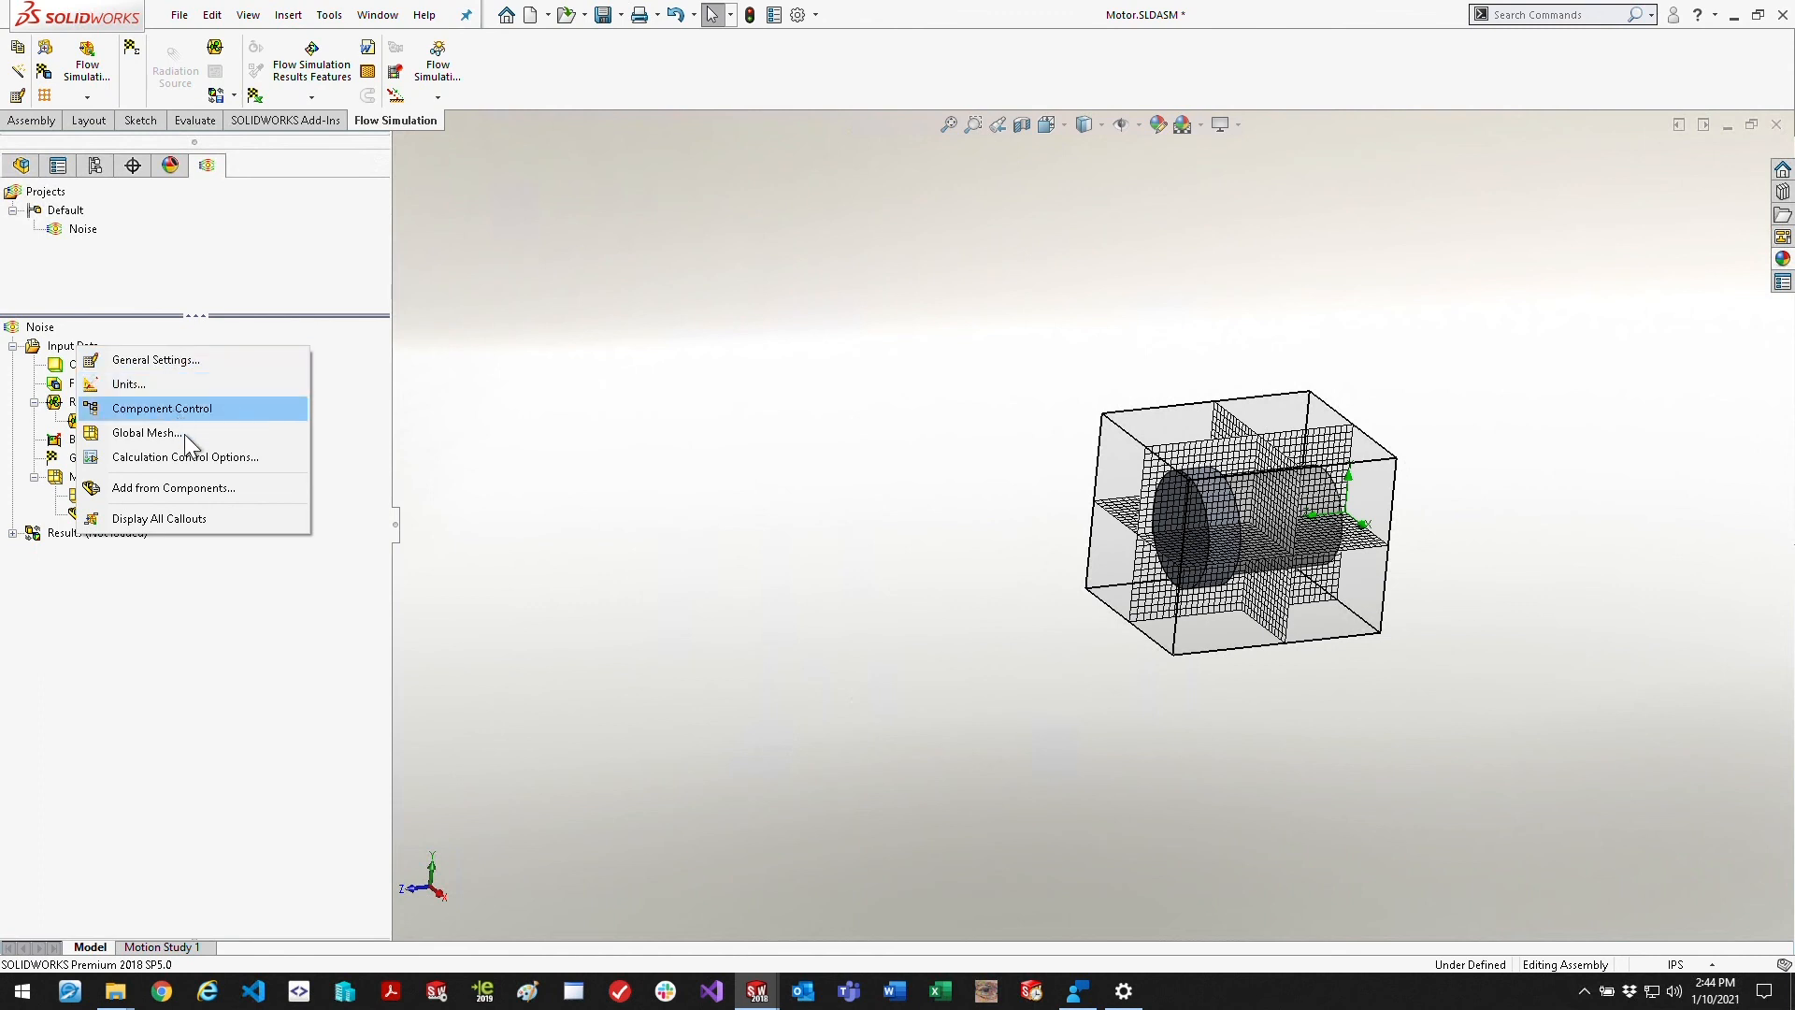
left_click(162, 407)
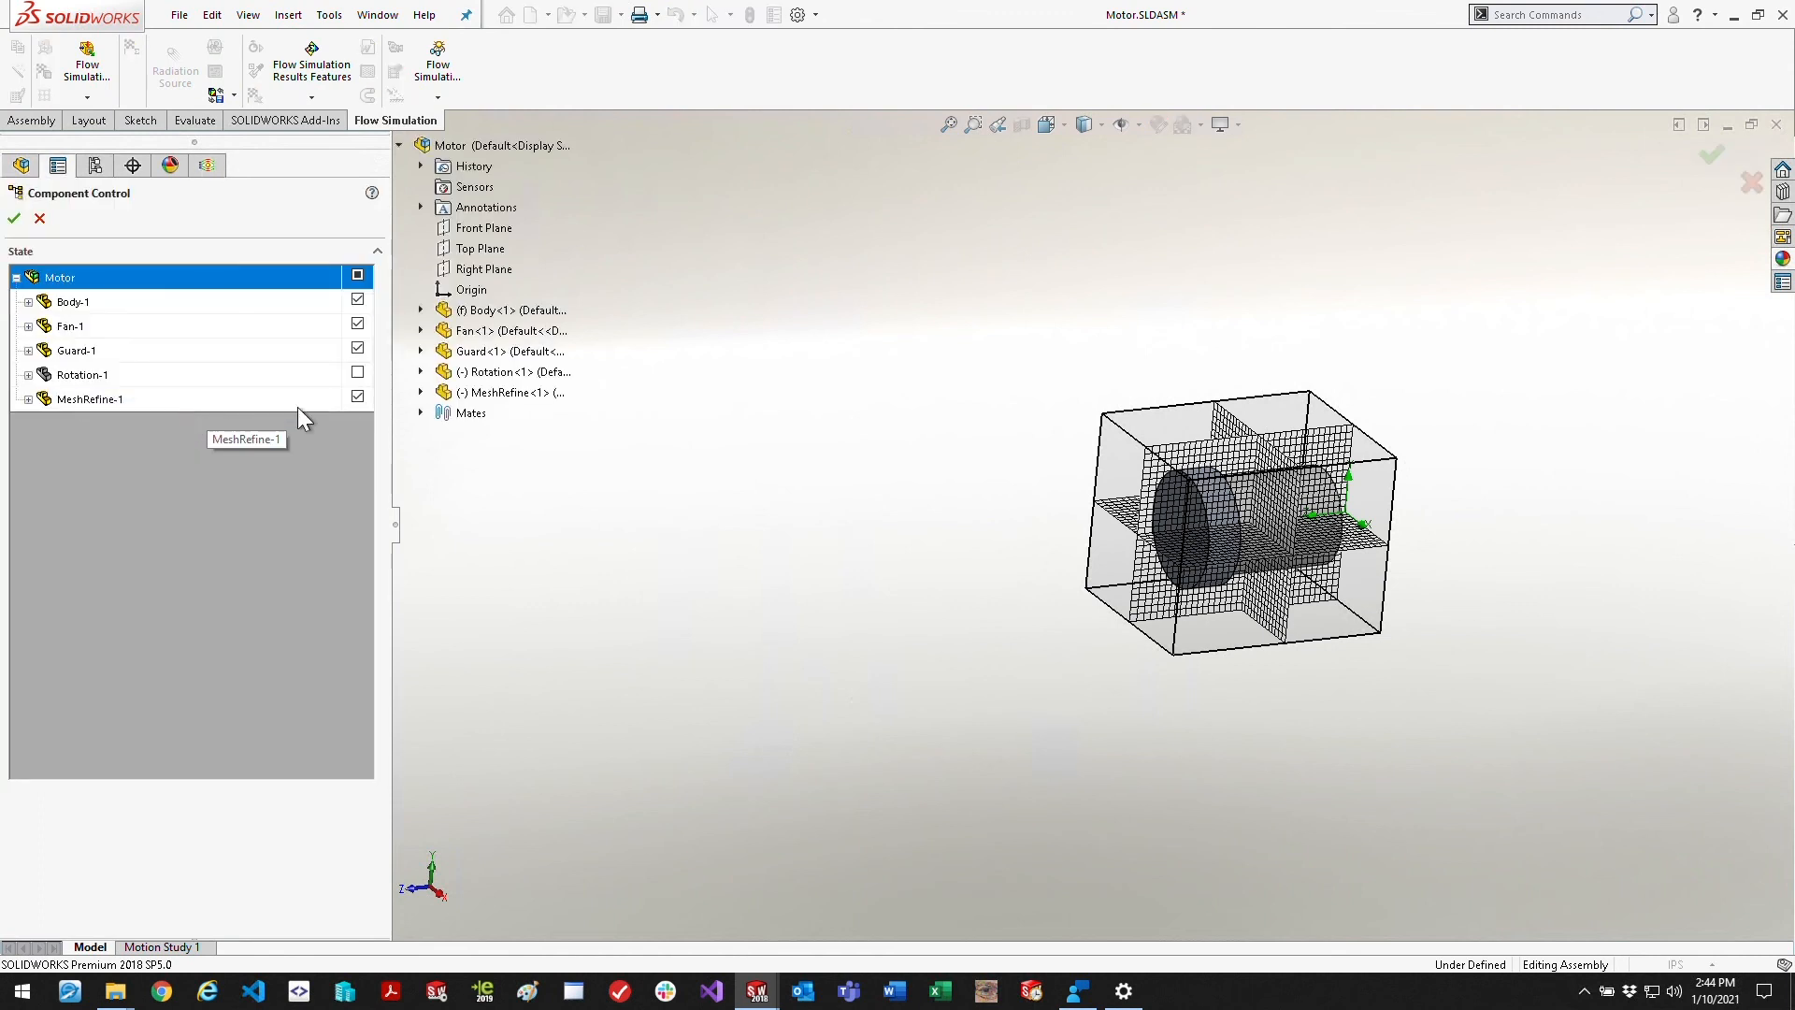
left_click(89, 398)
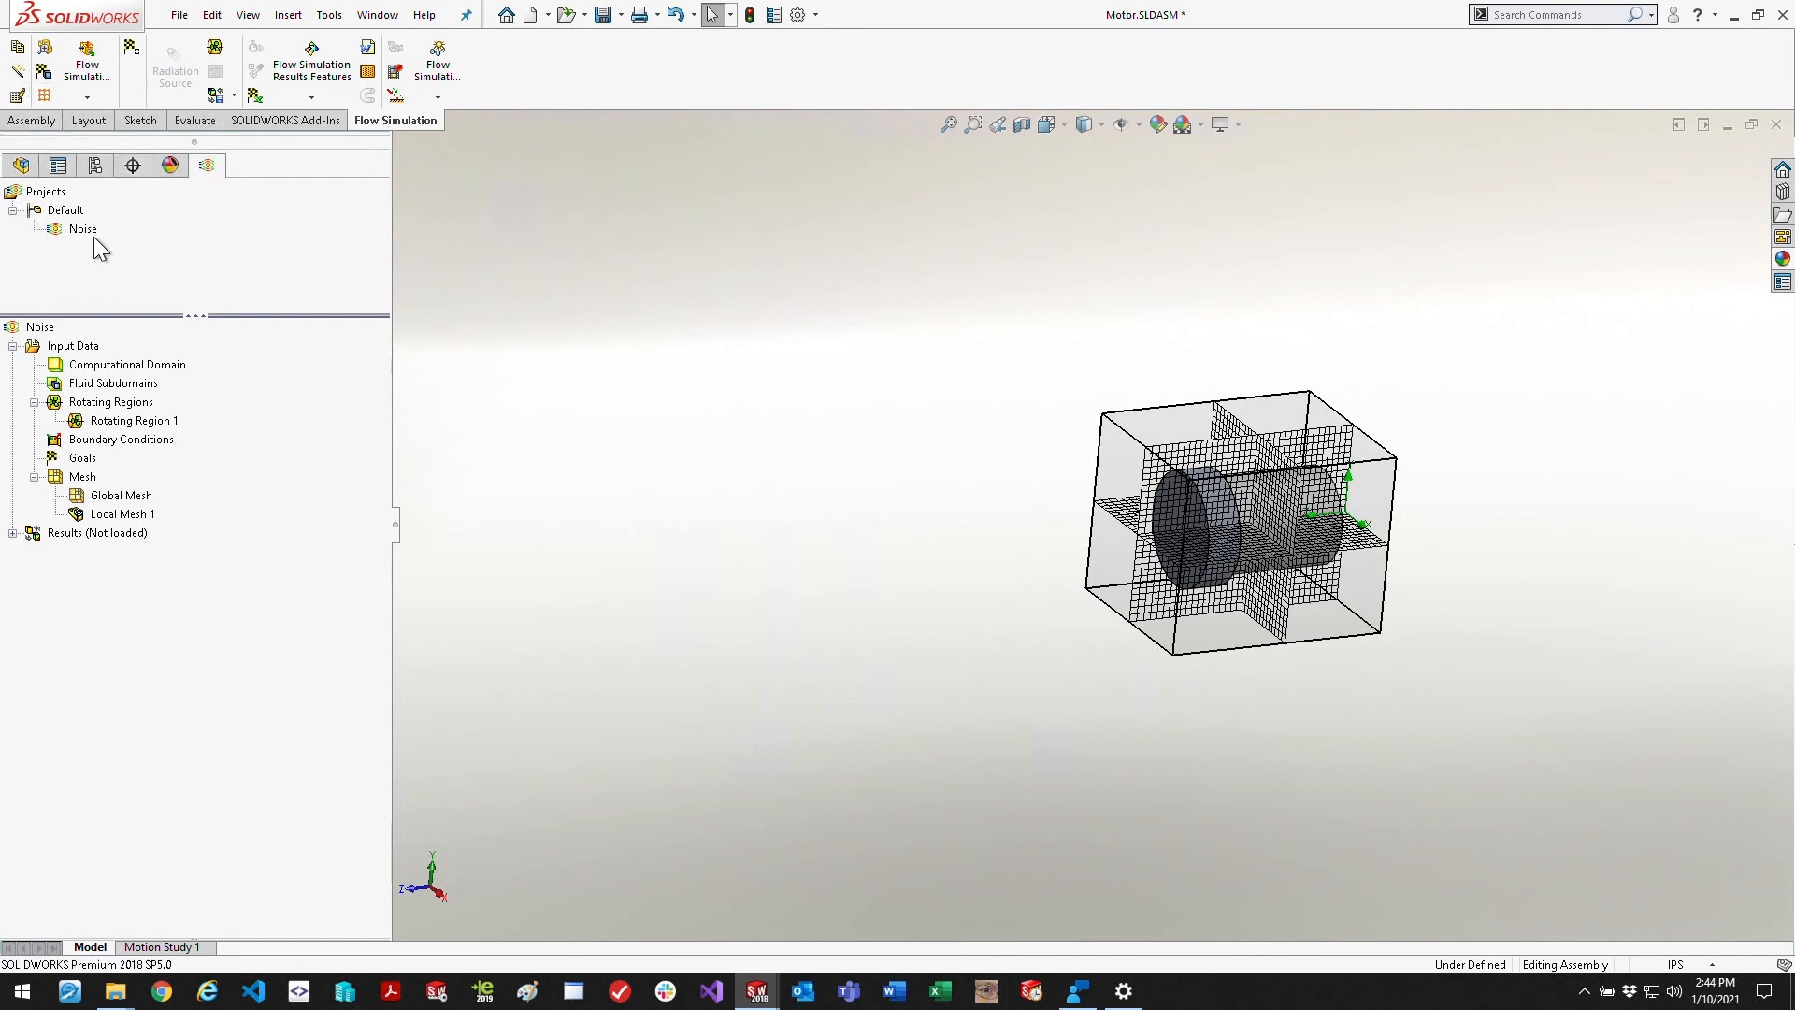
left_click(179, 15)
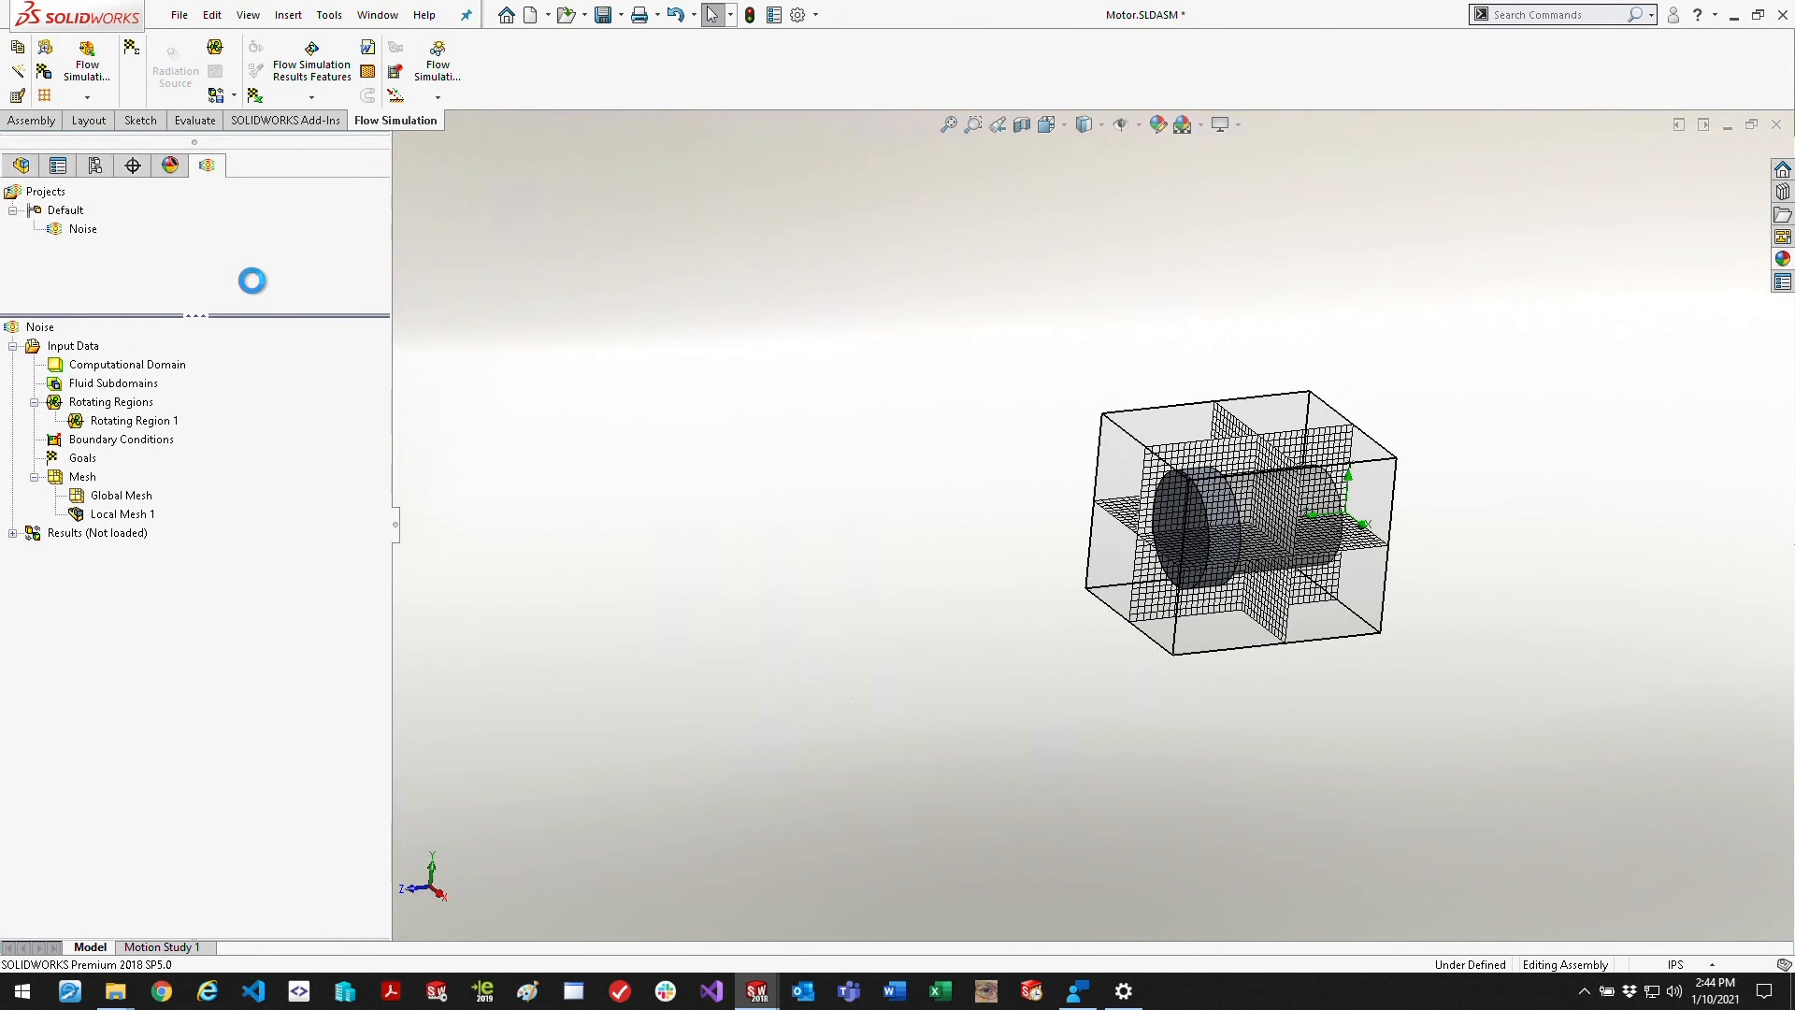
mouse_move(233, 270)
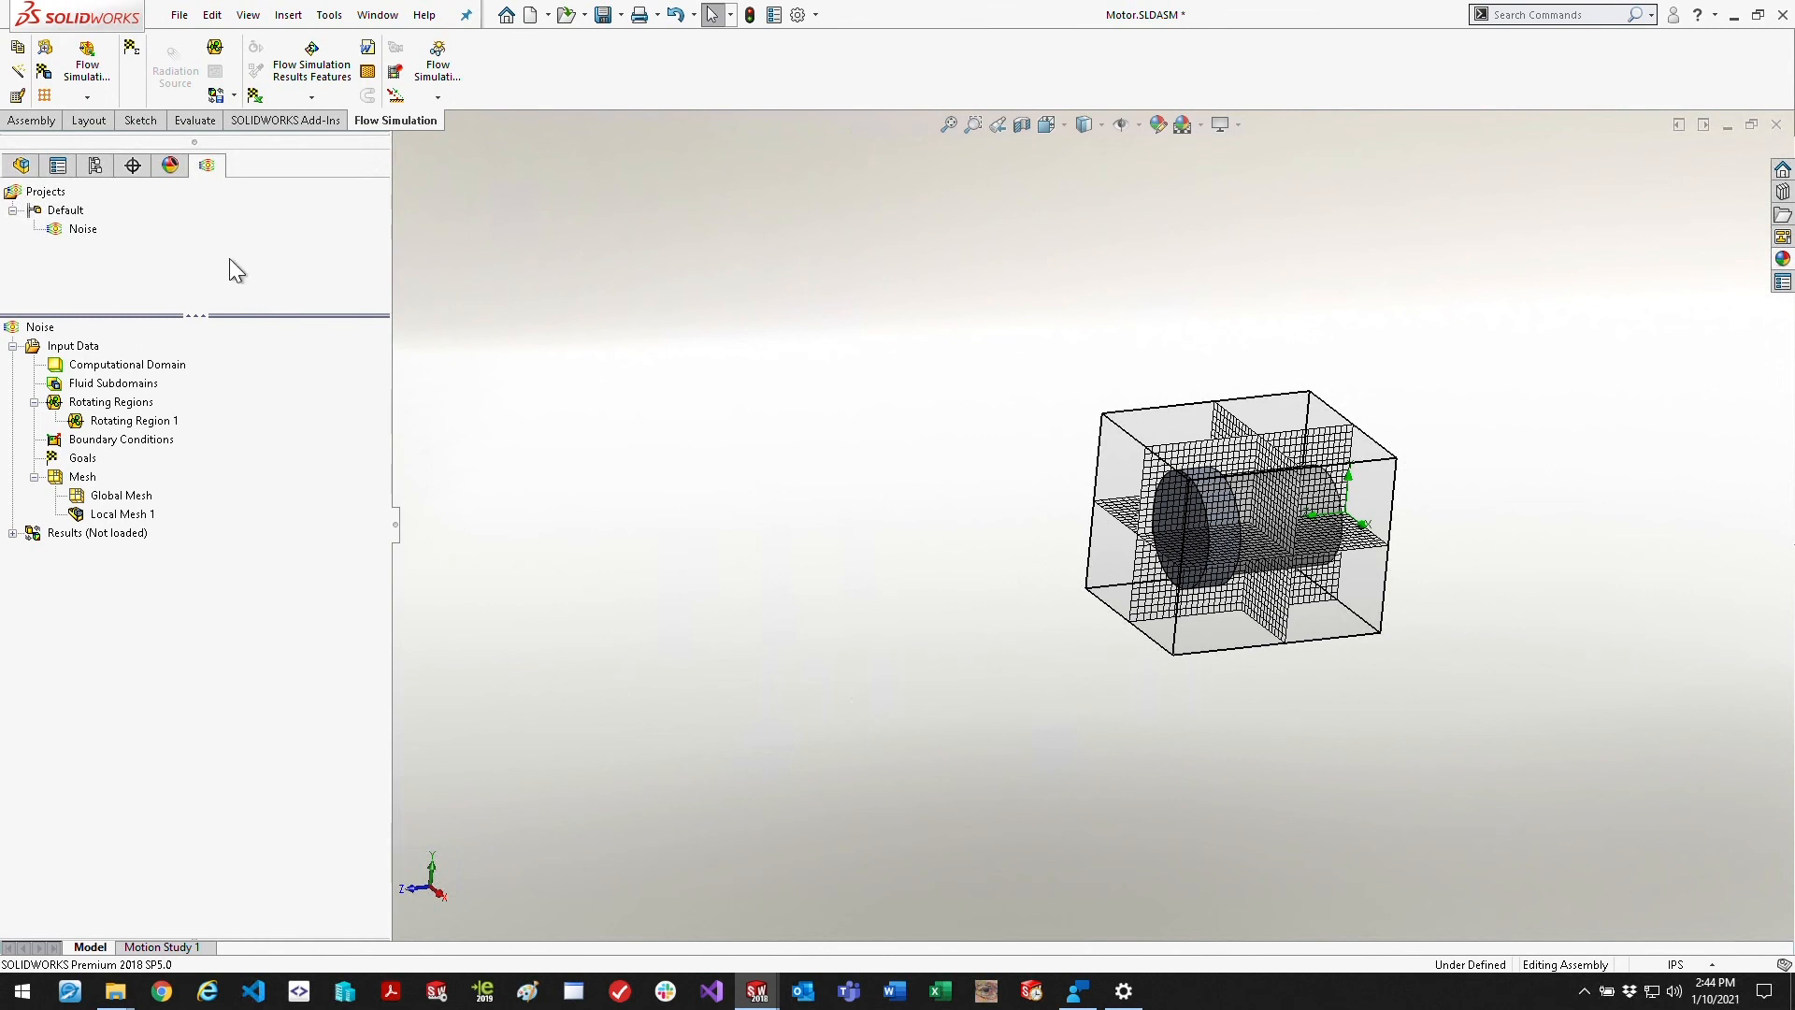
Run the Noise flow simulation project from its context menu
right_click(80, 228)
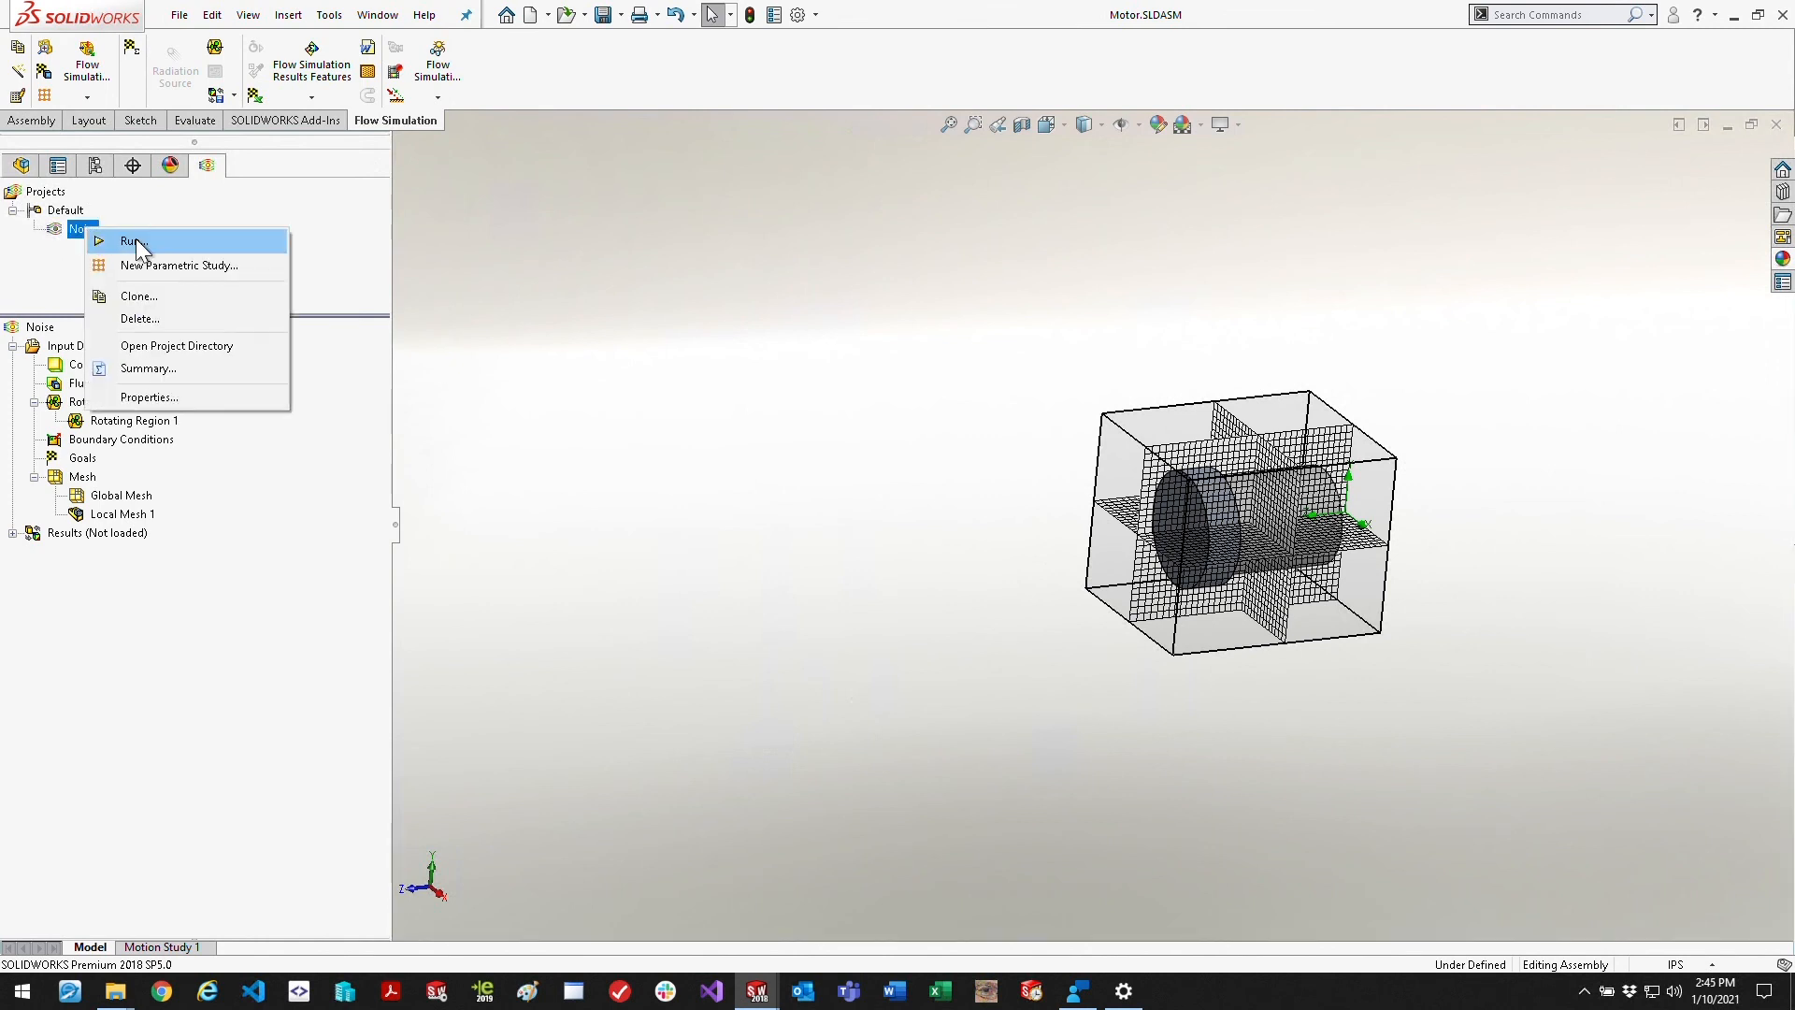
left_click(133, 241)
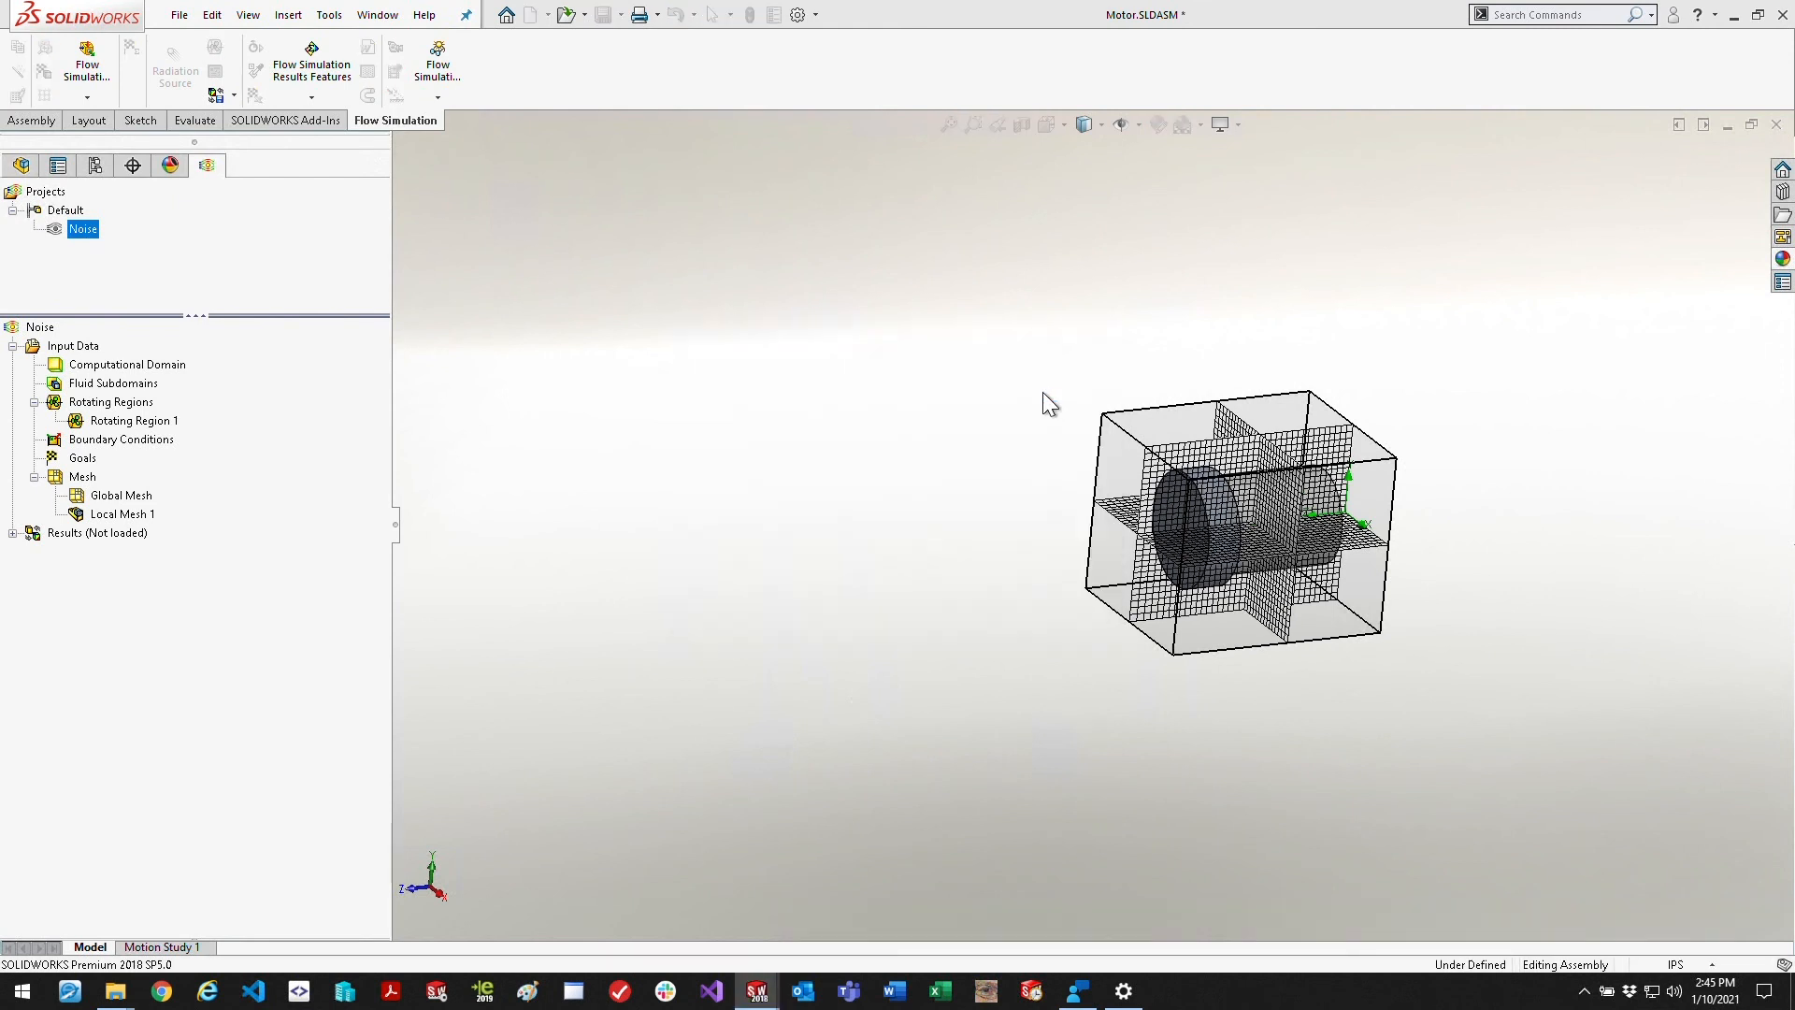
mouse_move(1705, 163)
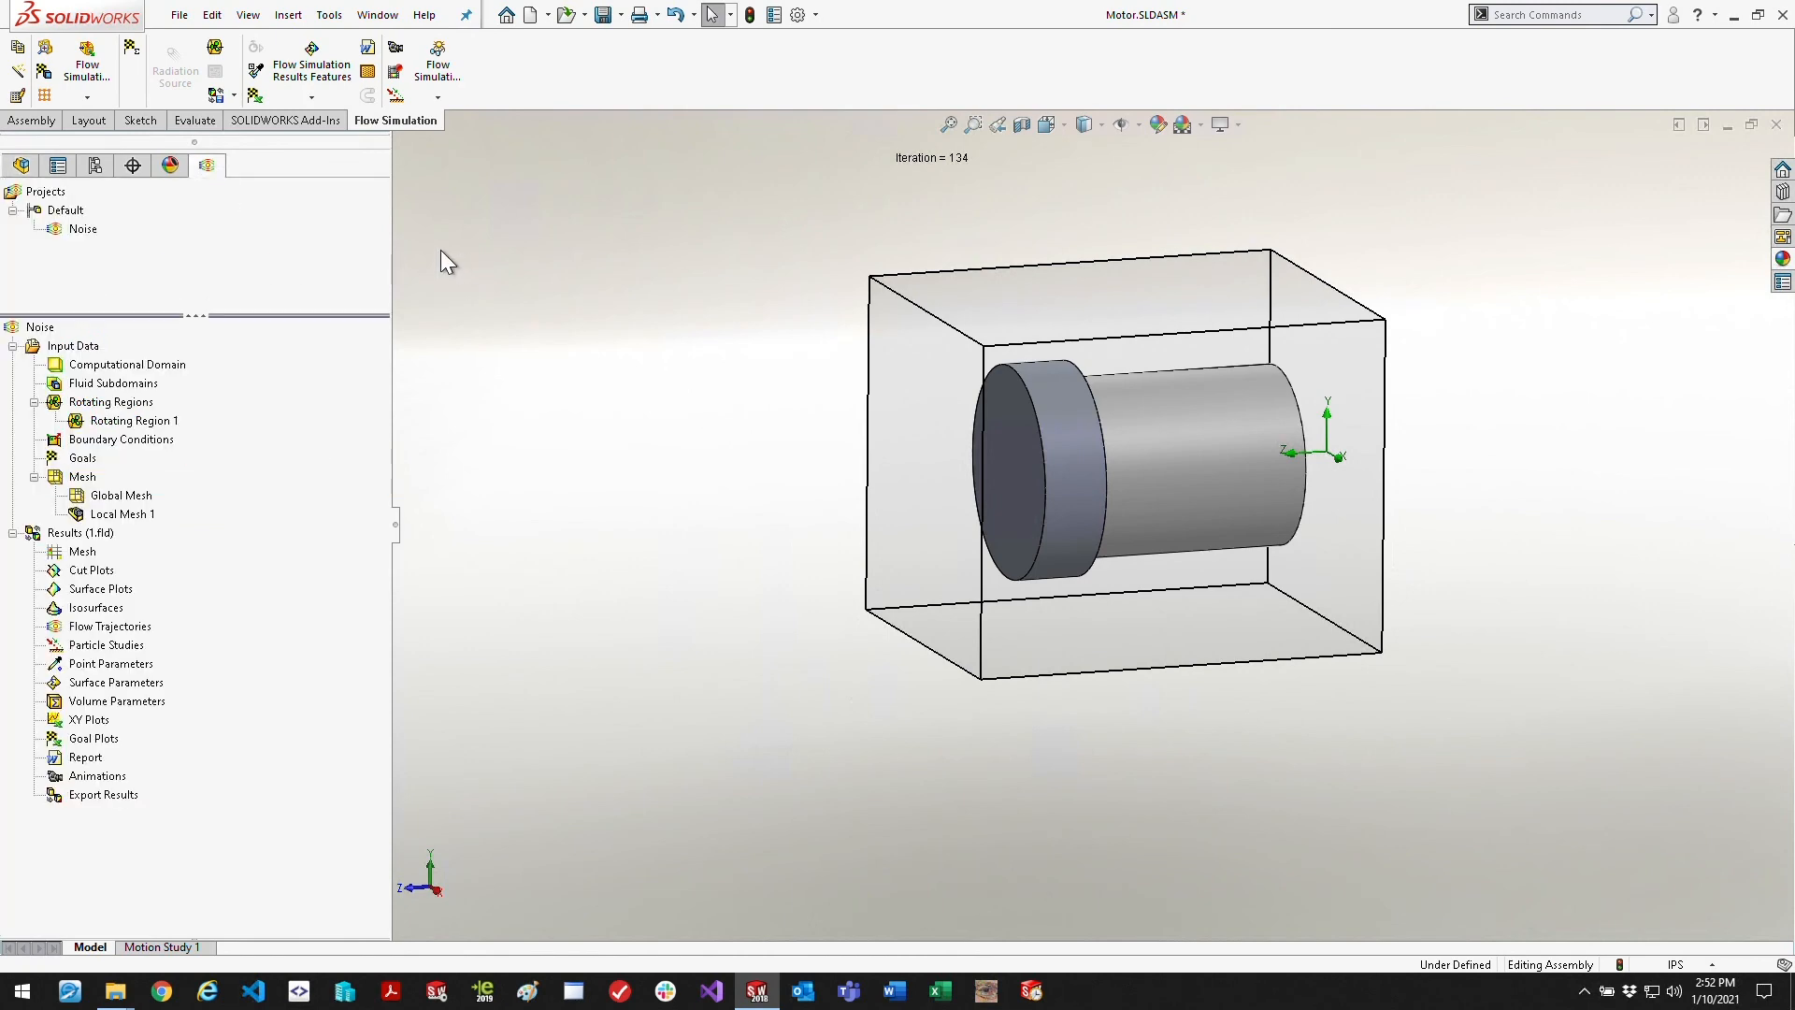
mouse_move(114, 123)
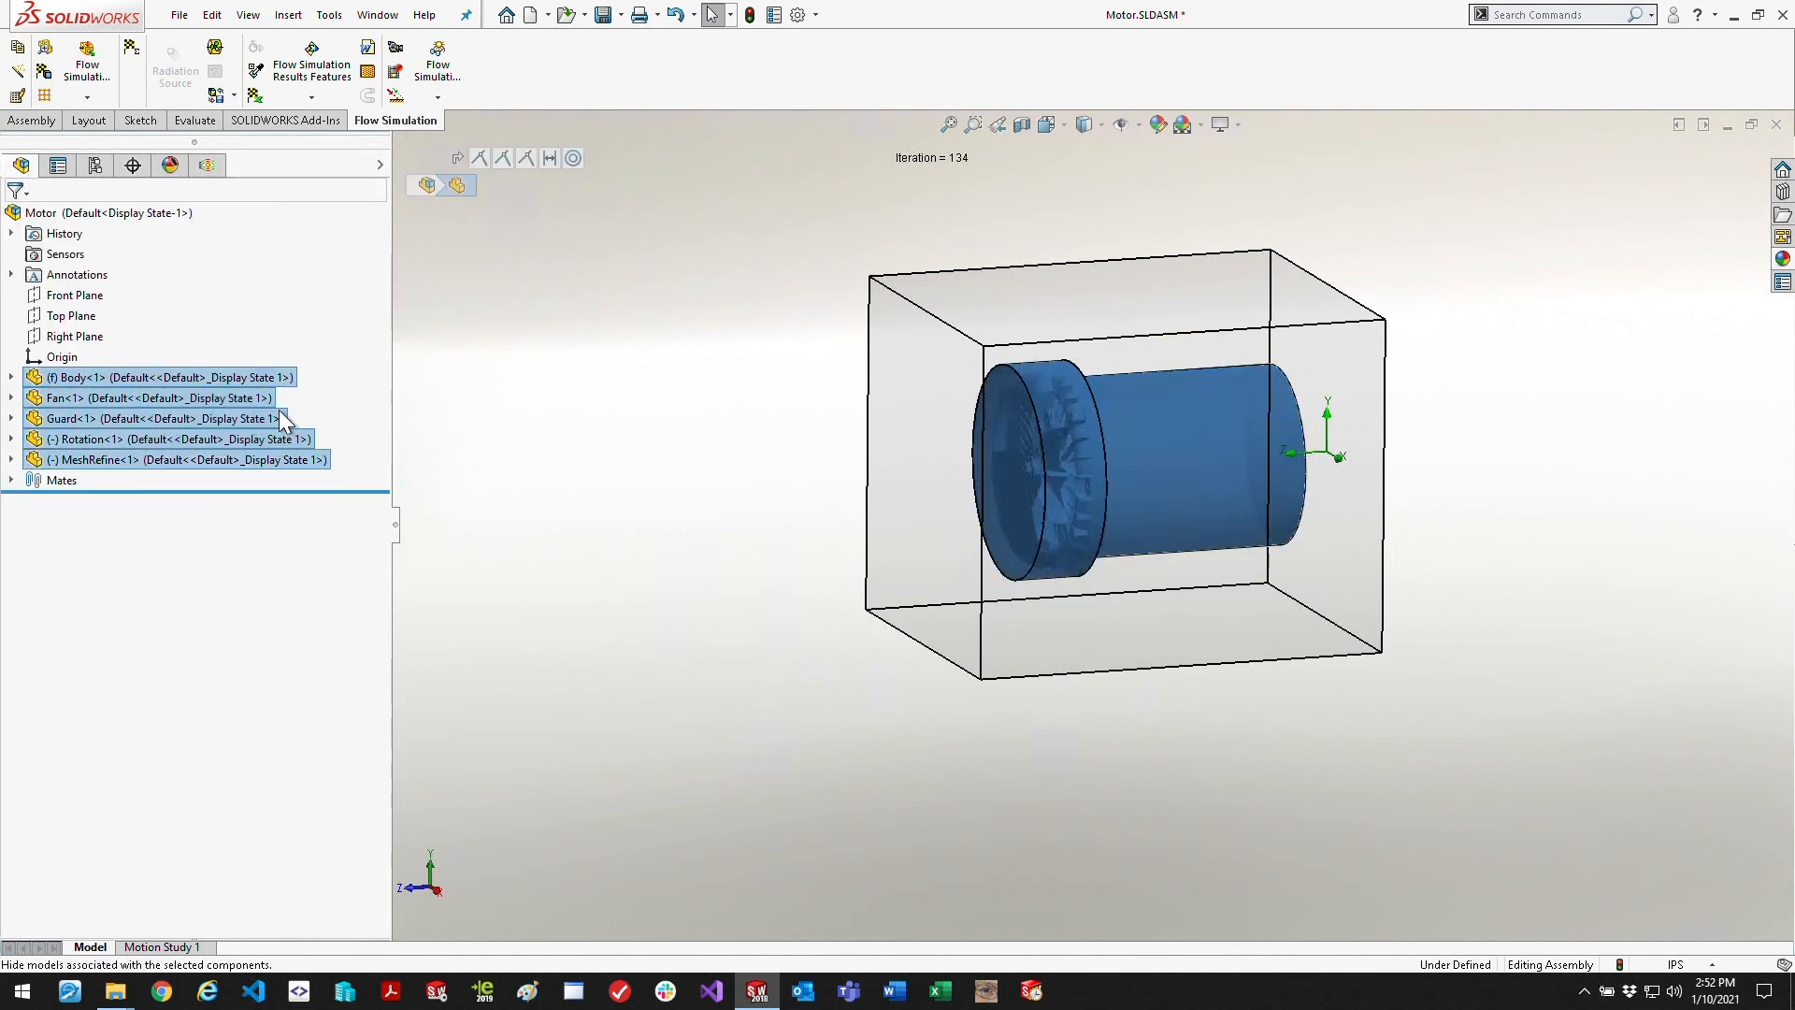
Hide the motor components, insert a Mesh 1 plot on all faces, then hide that plot
left_click(207, 165)
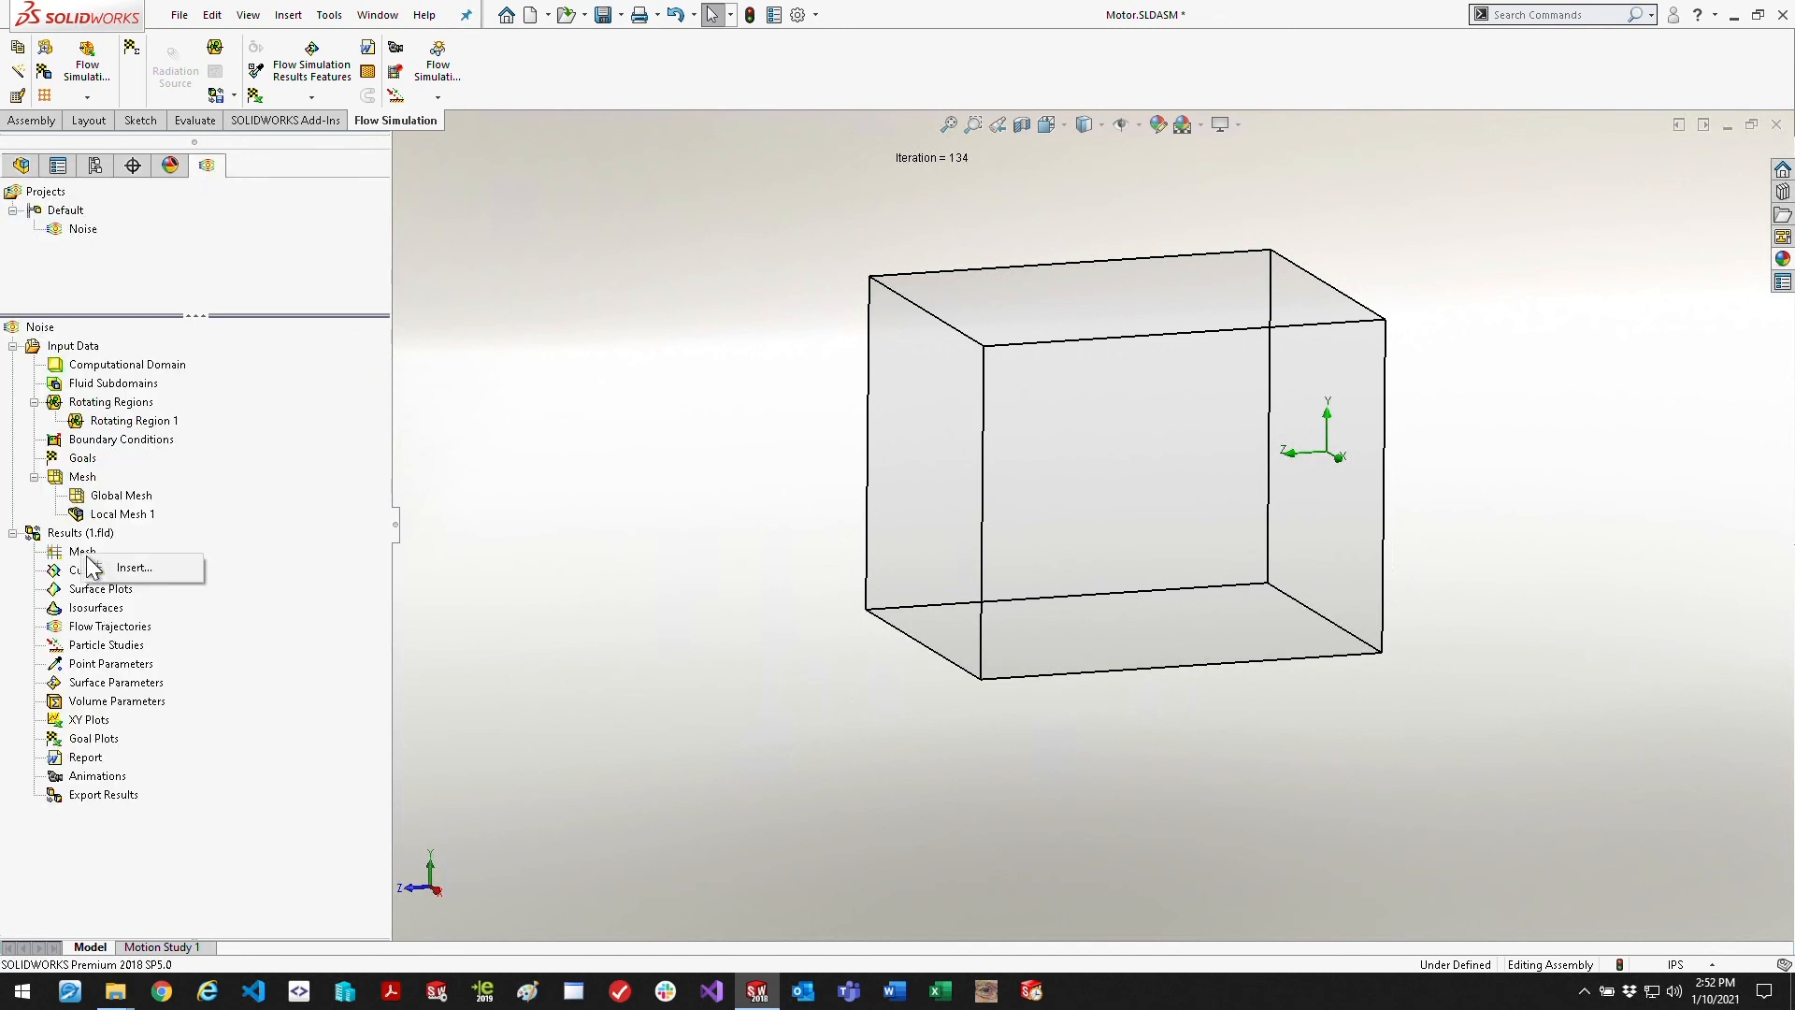
left_click(133, 568)
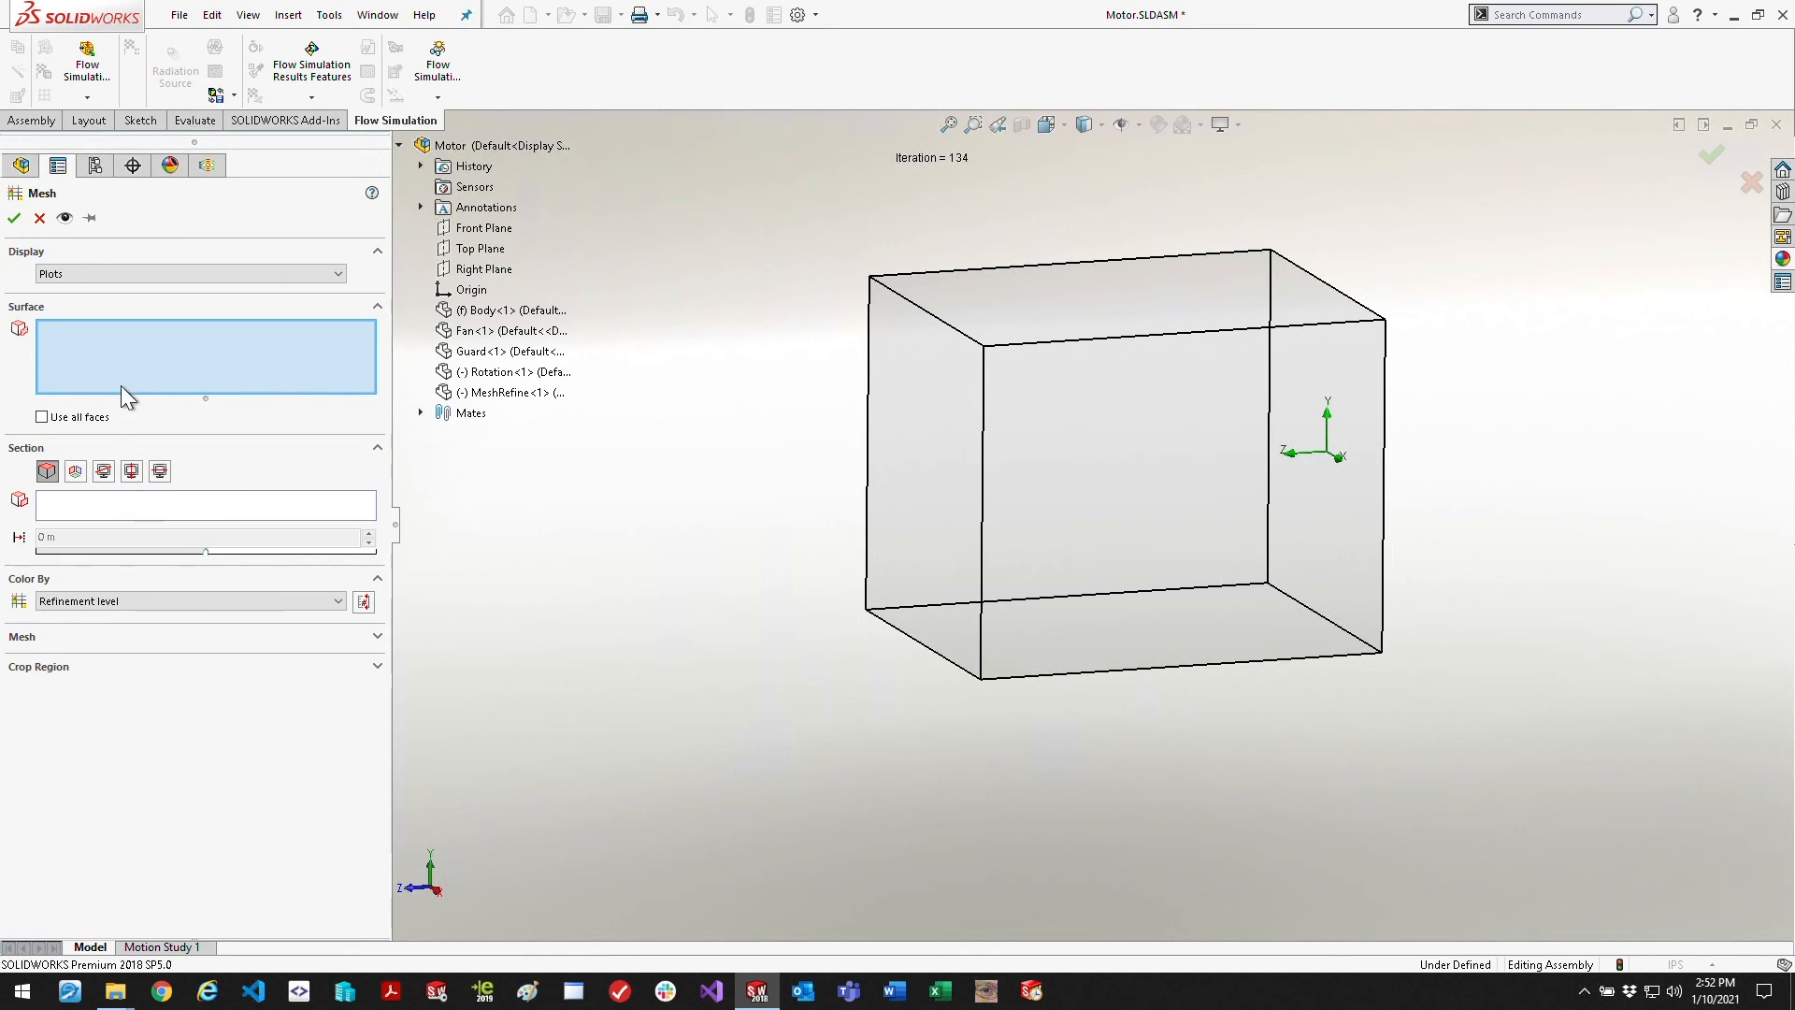
left_click(43, 417)
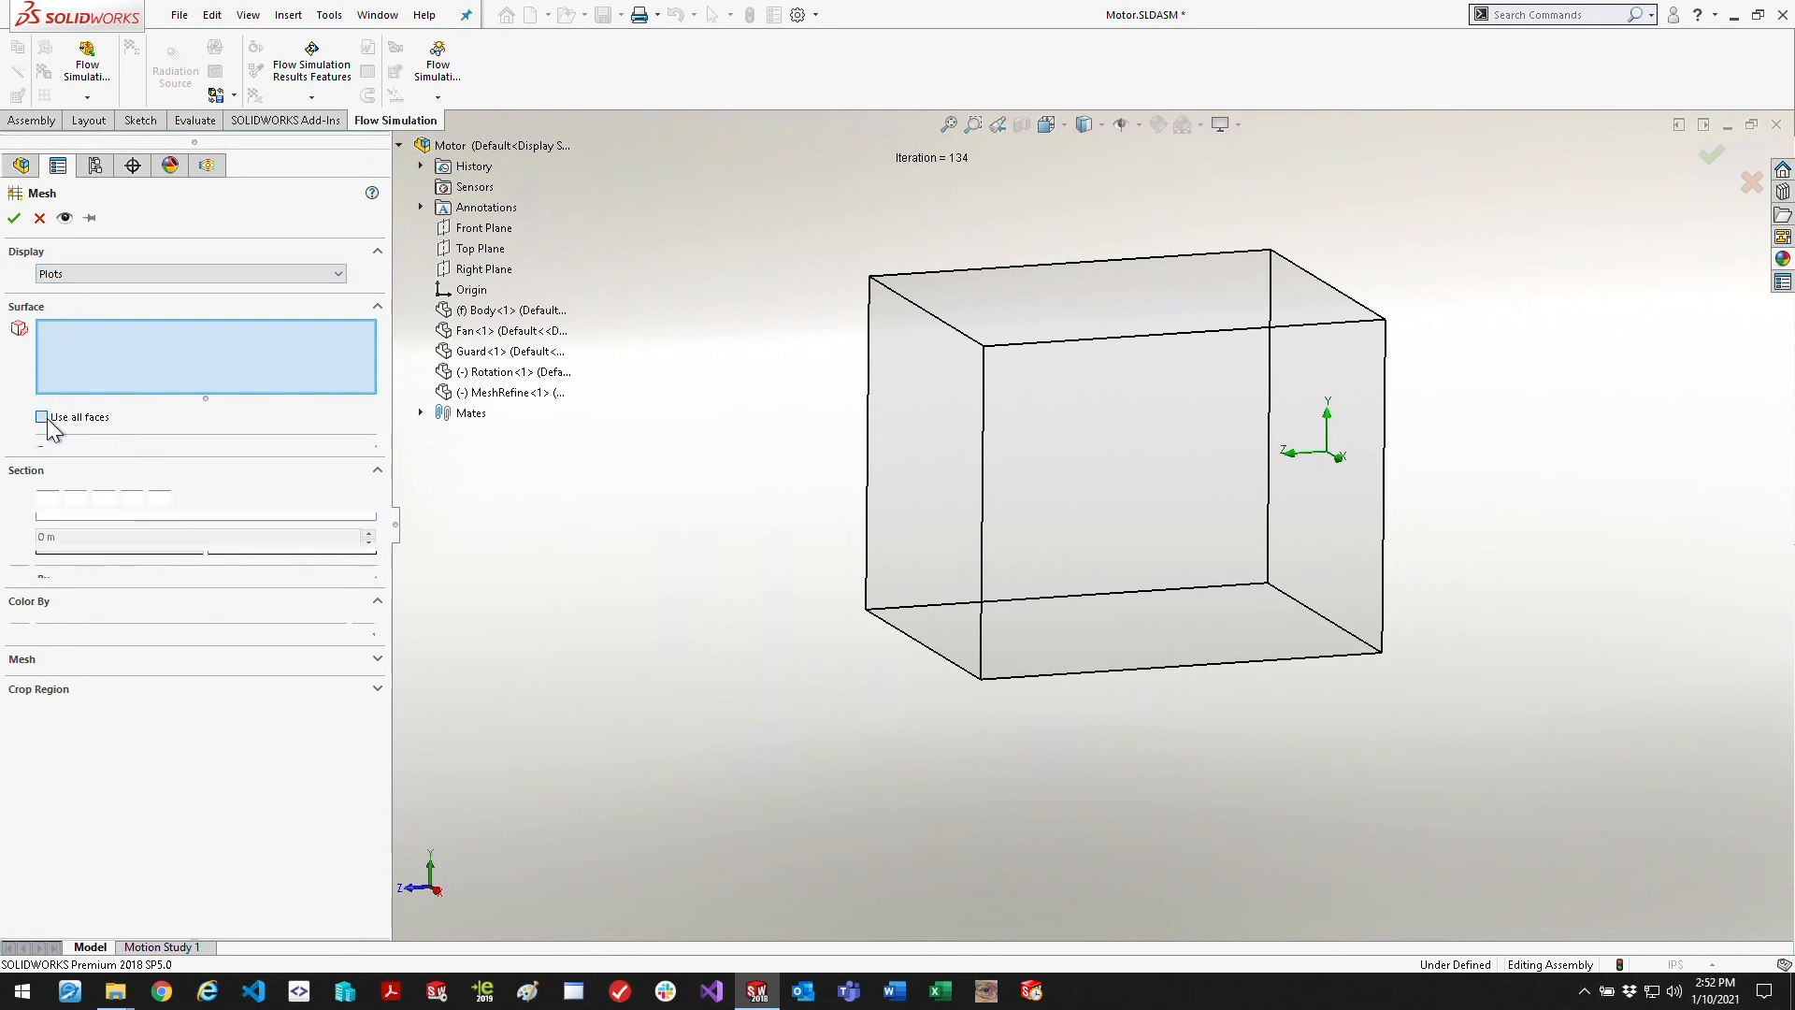
left_click(13, 217)
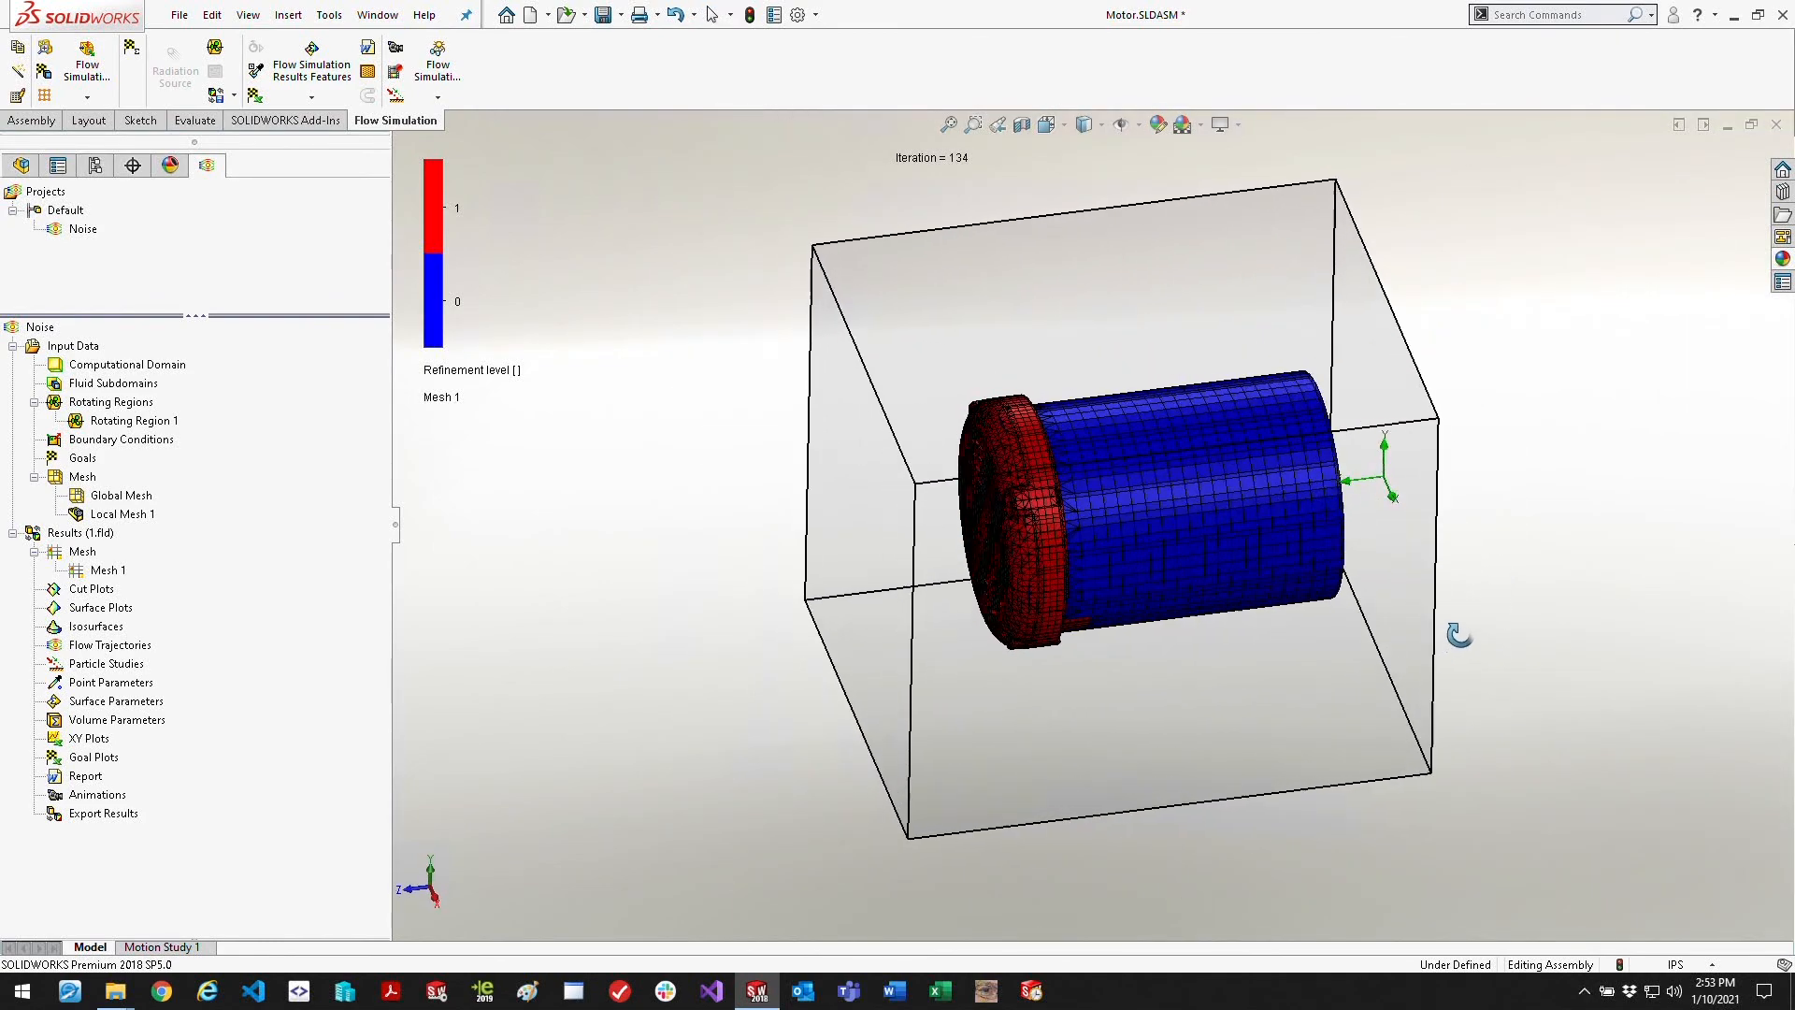
right_click(102, 570)
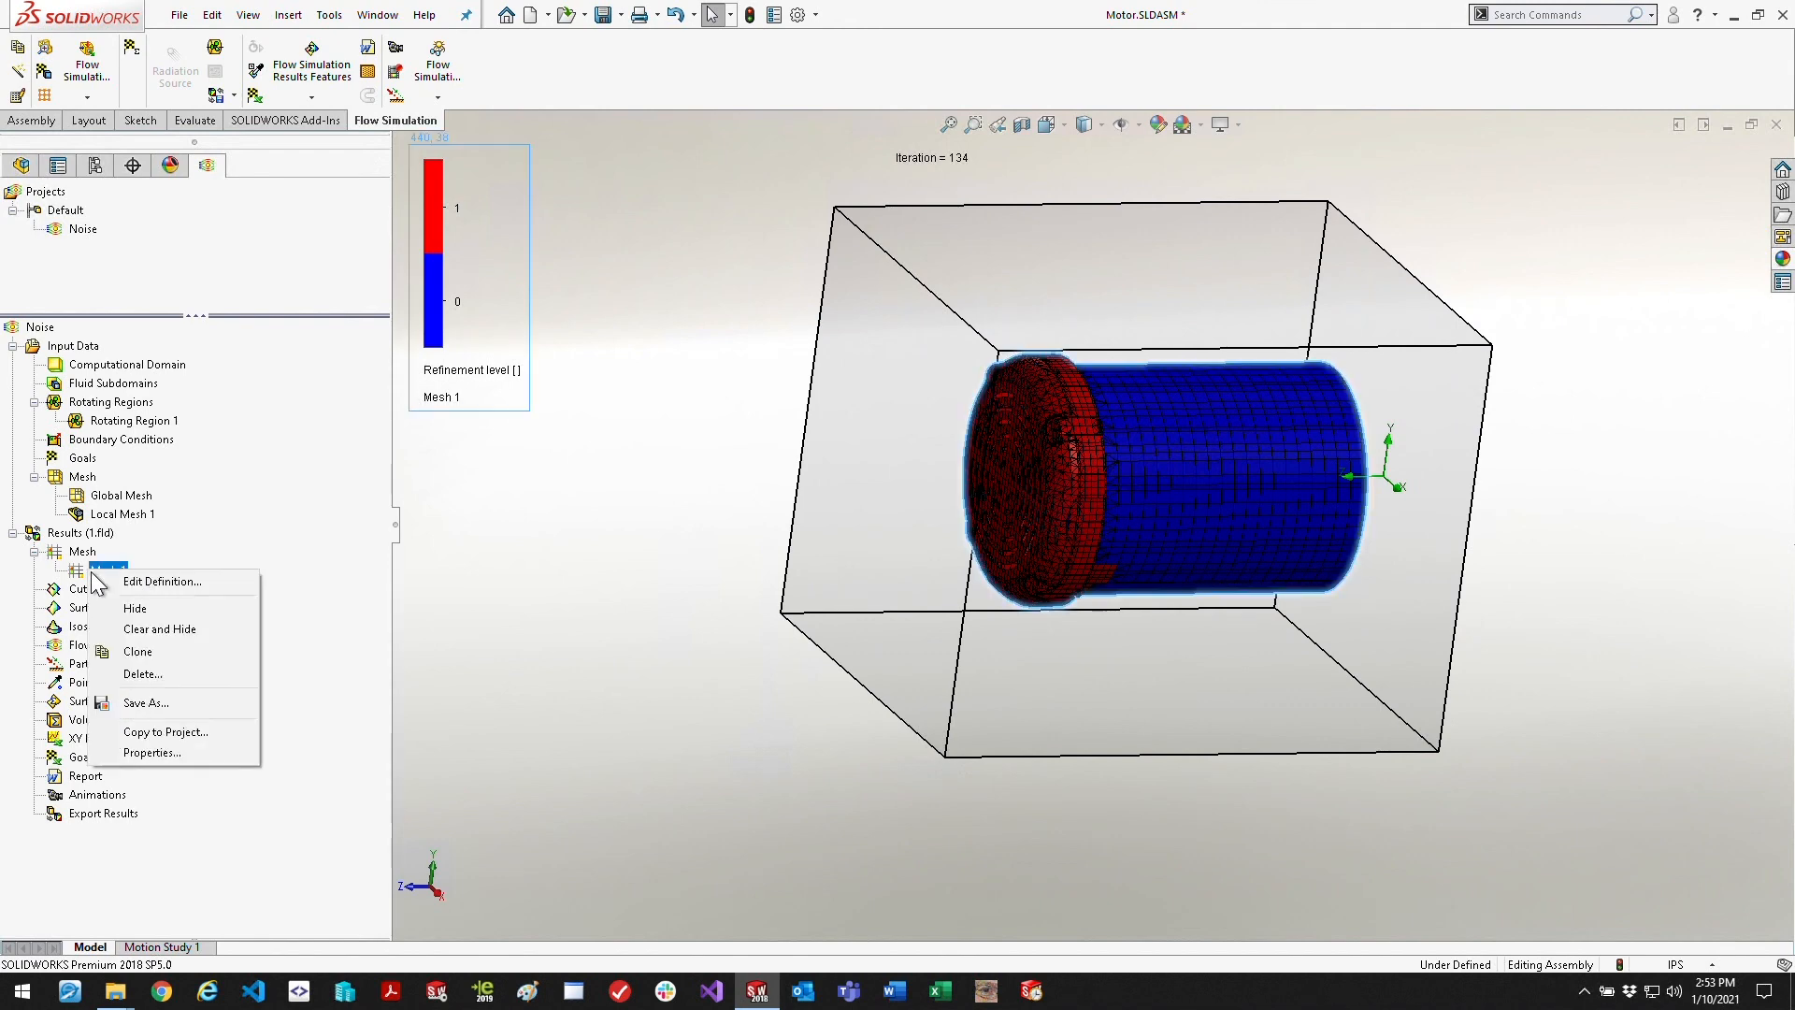
left_click(135, 608)
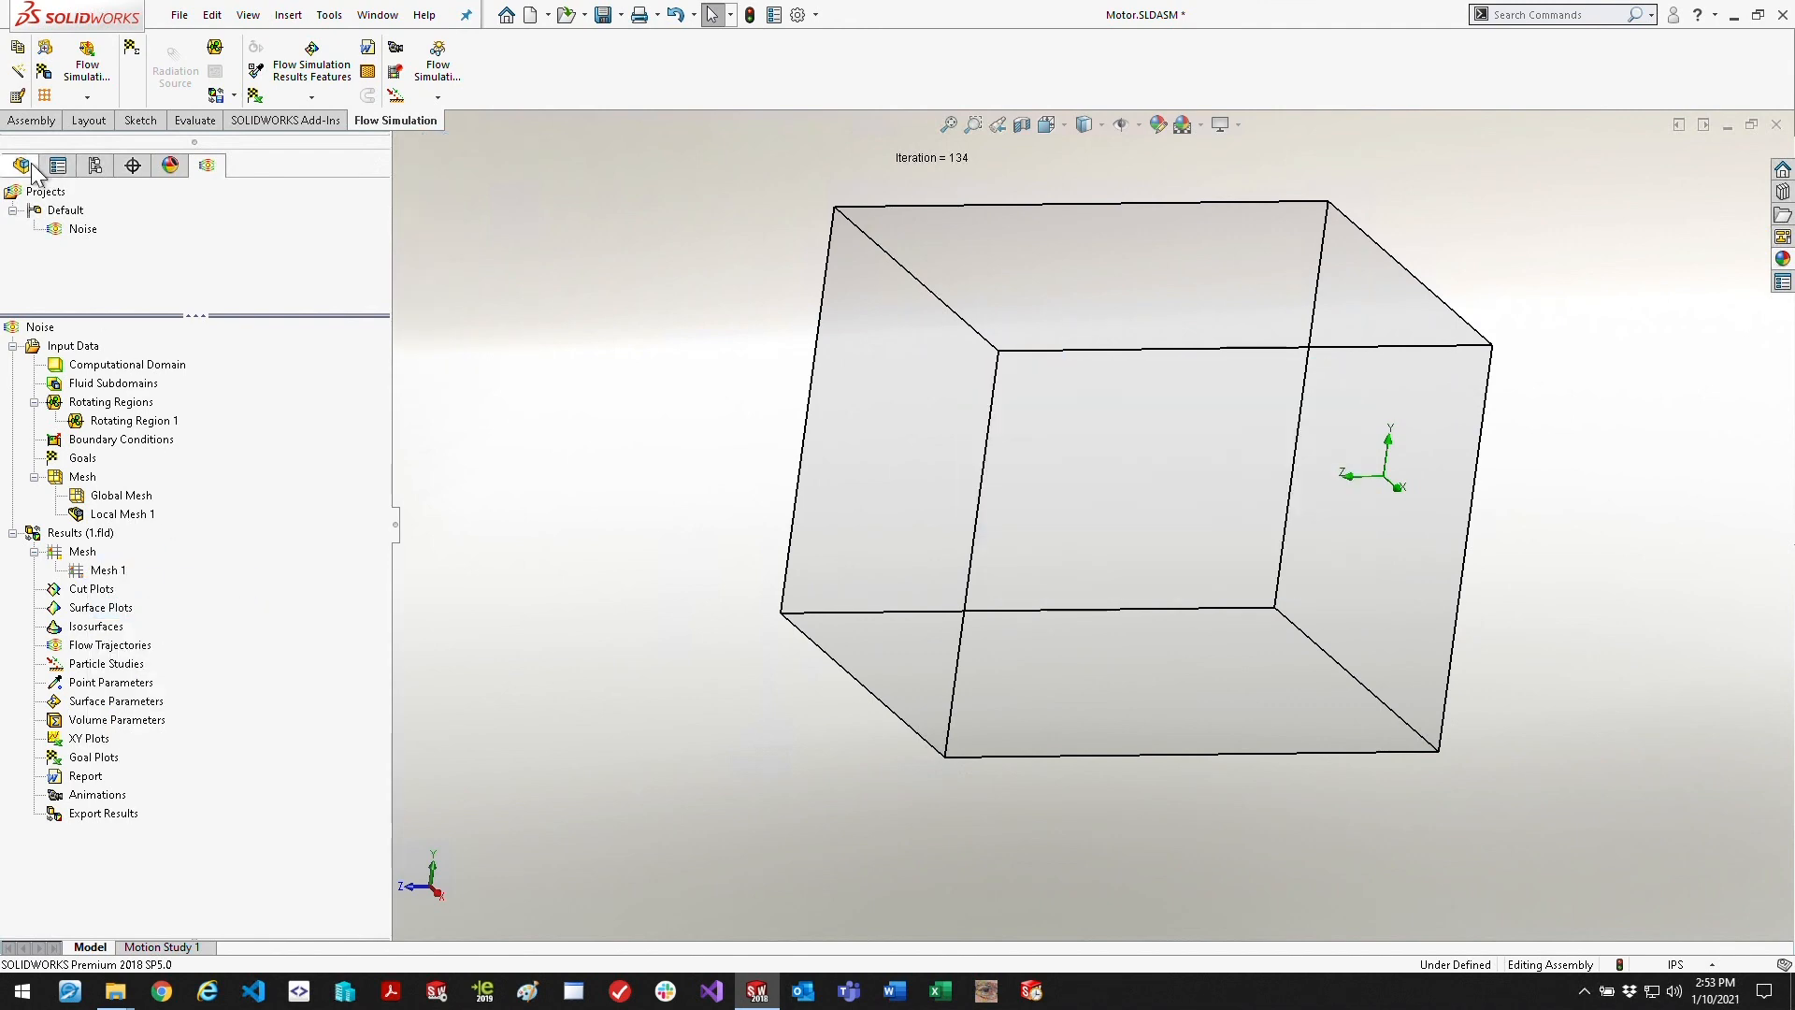
Show the motor and create Flow Trajectories 1 from 200 Front Plane points, arrows coloured by Velocity
left_click(20, 164)
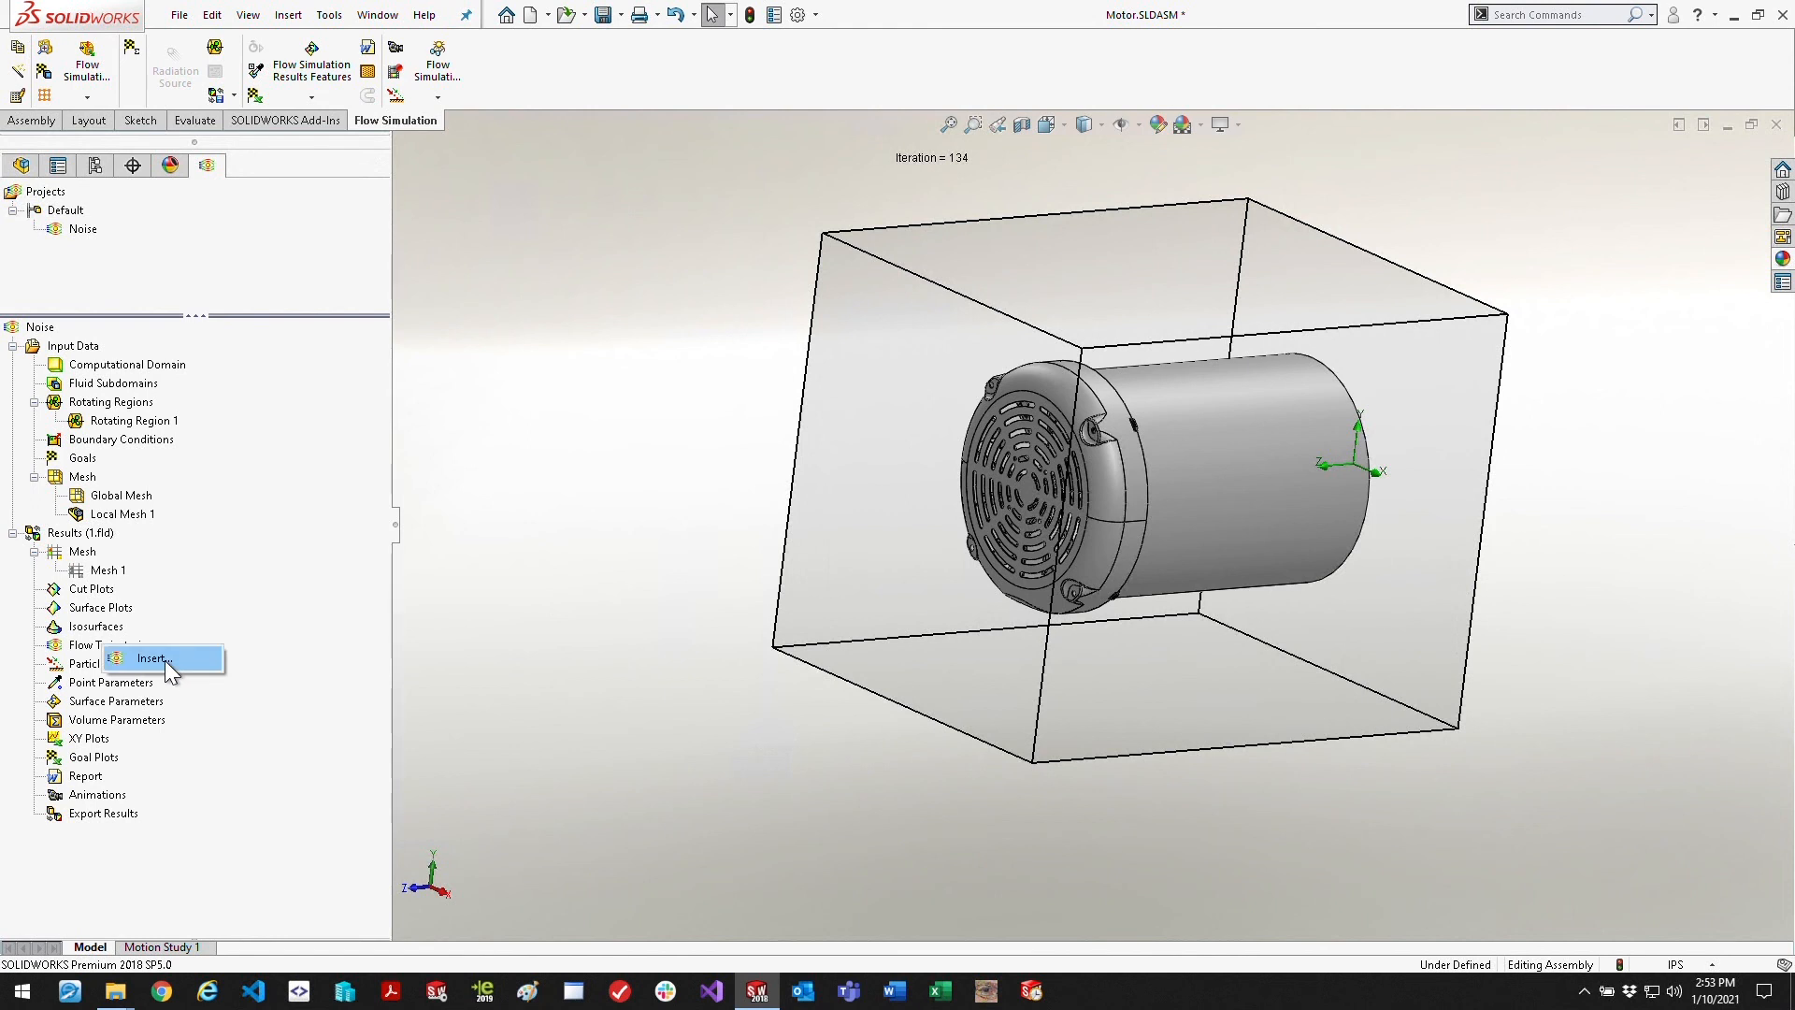
left_click(151, 656)
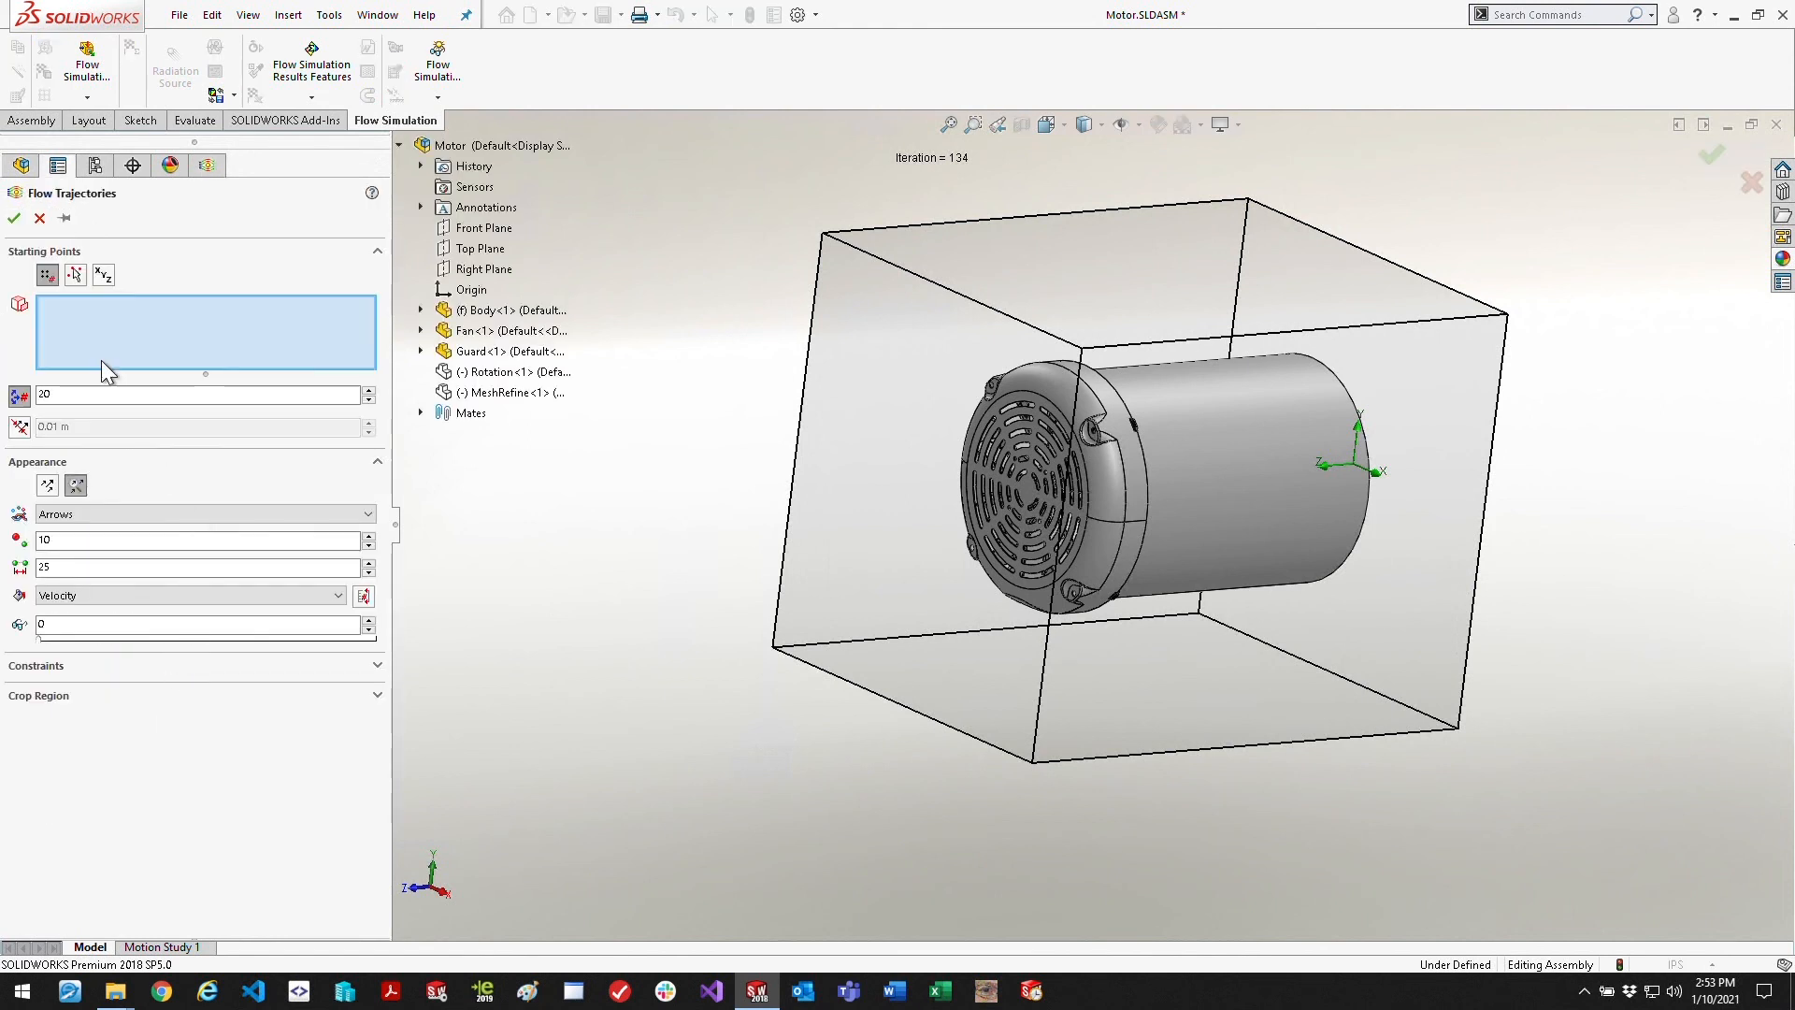
mouse_move(430, 604)
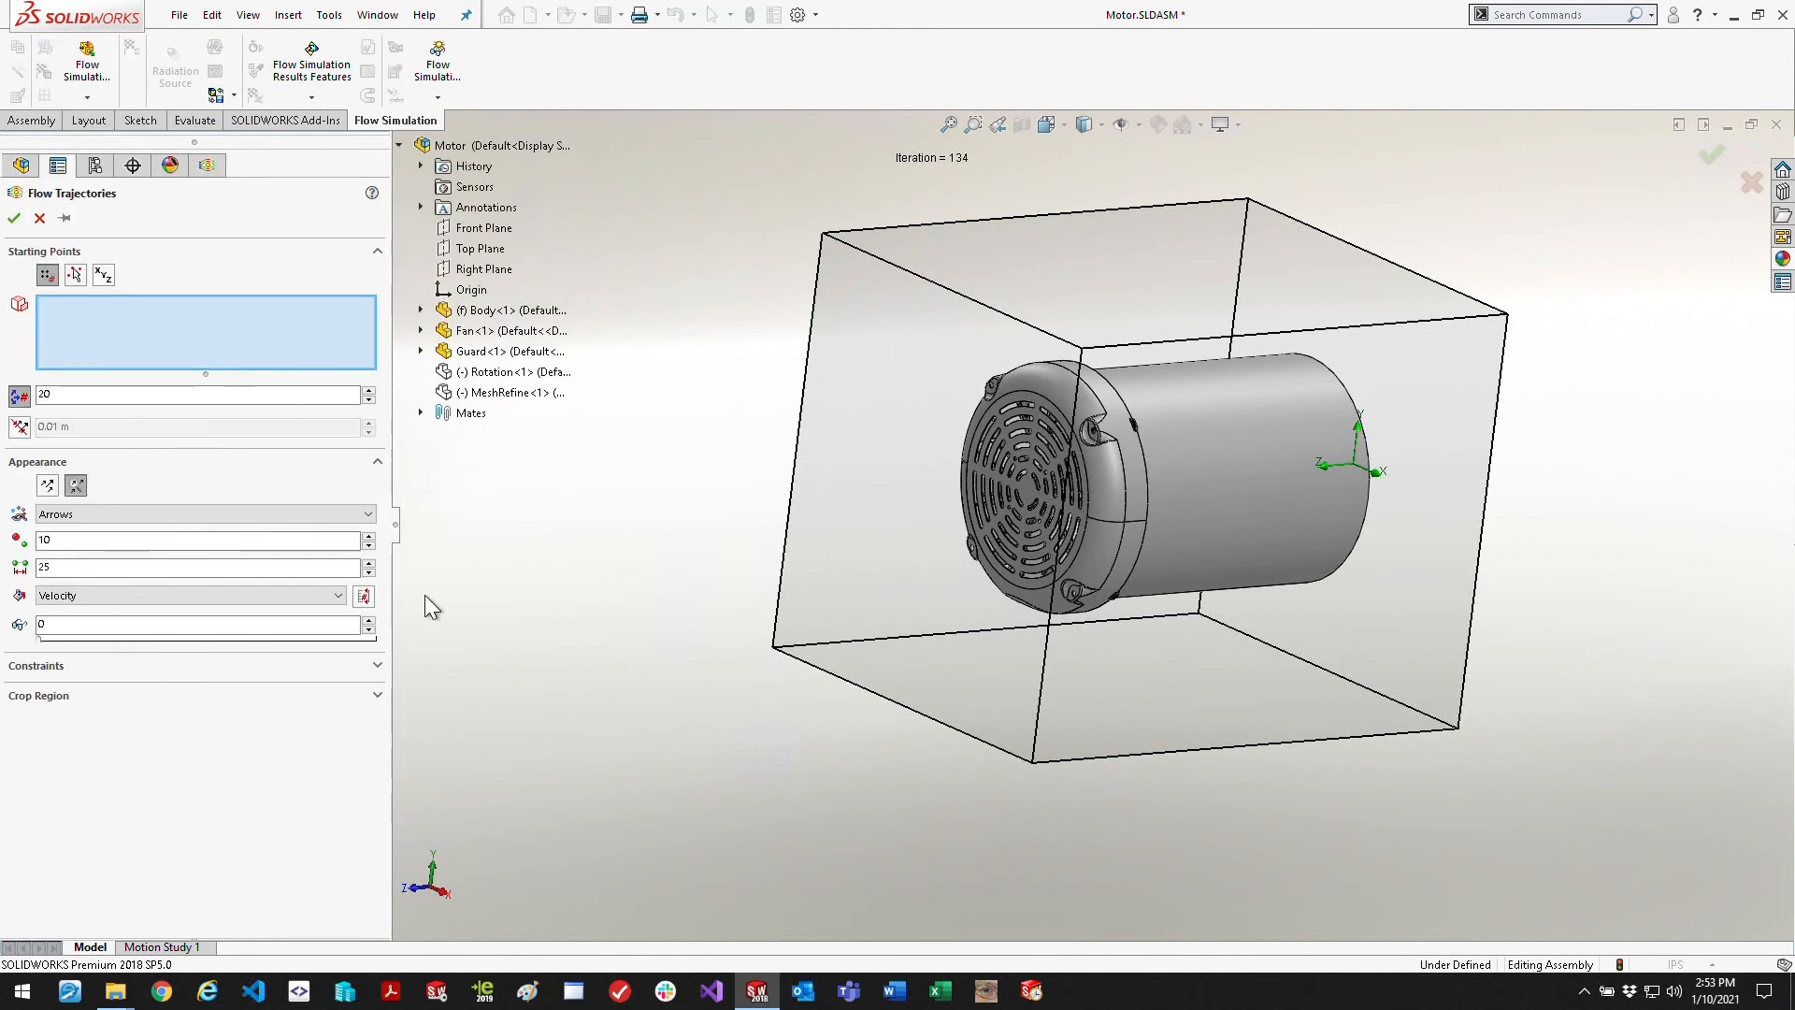
left_click(482, 228)
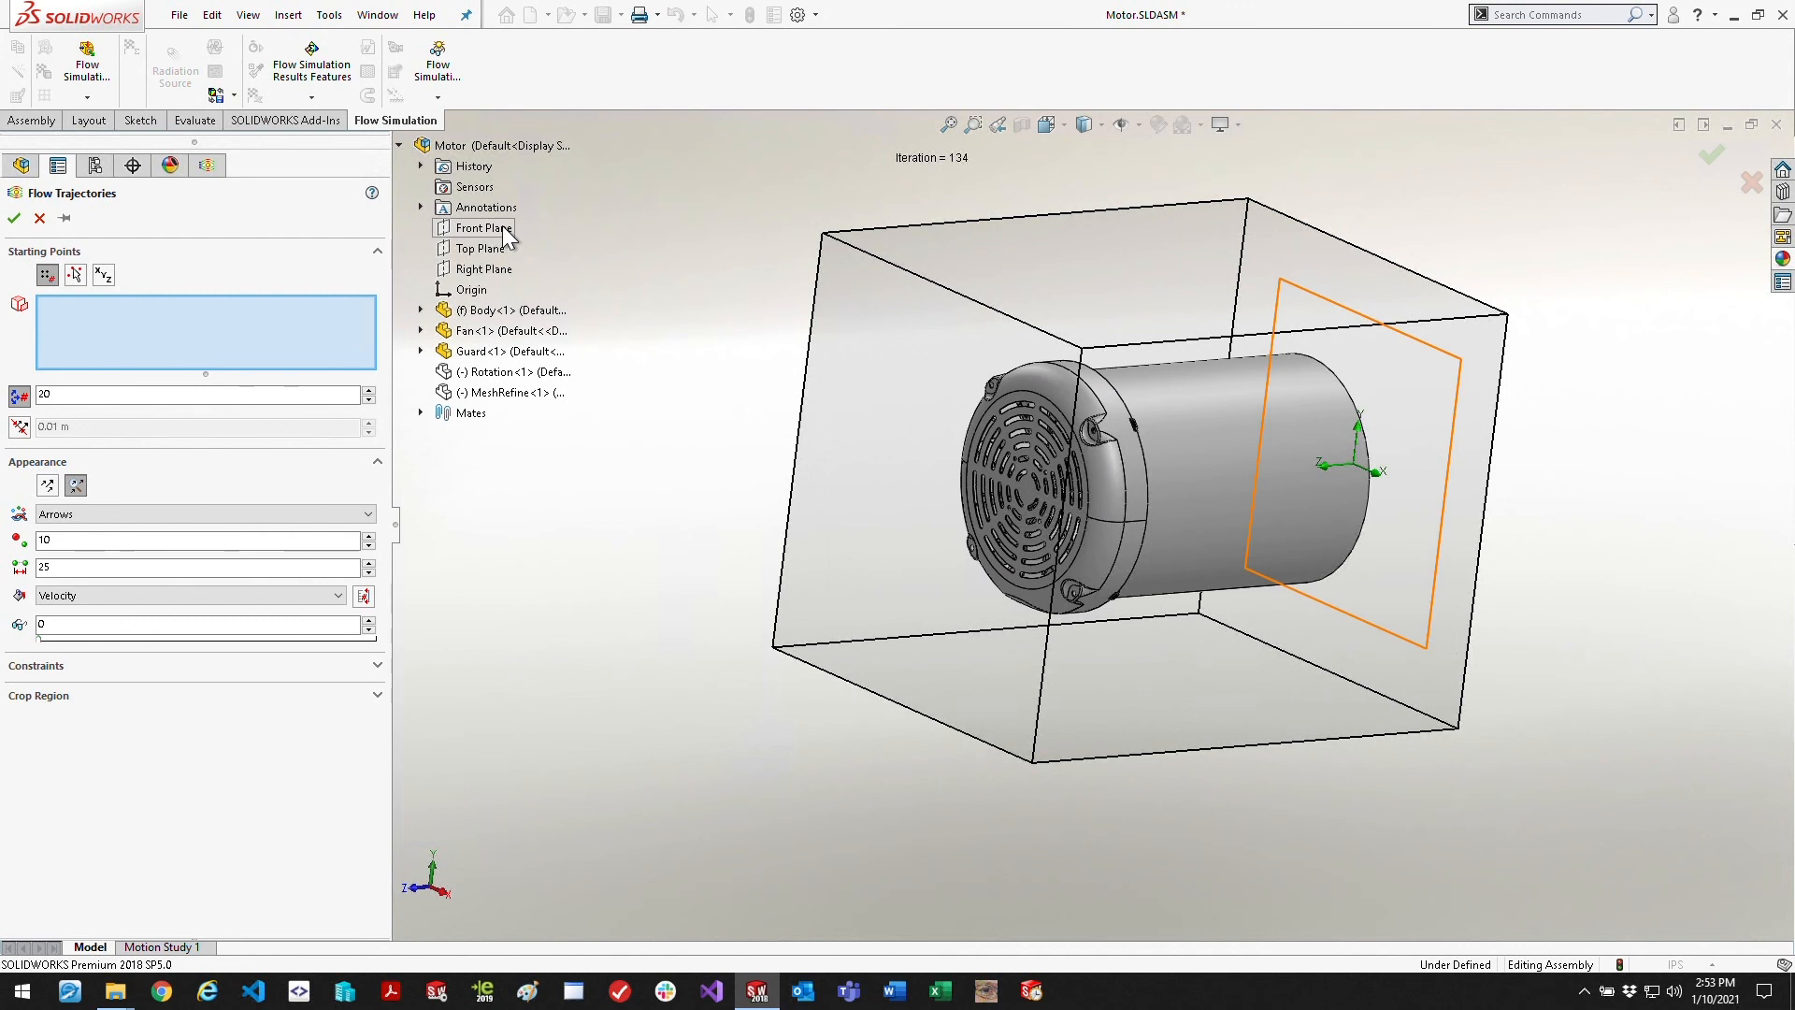
left_click(479, 226)
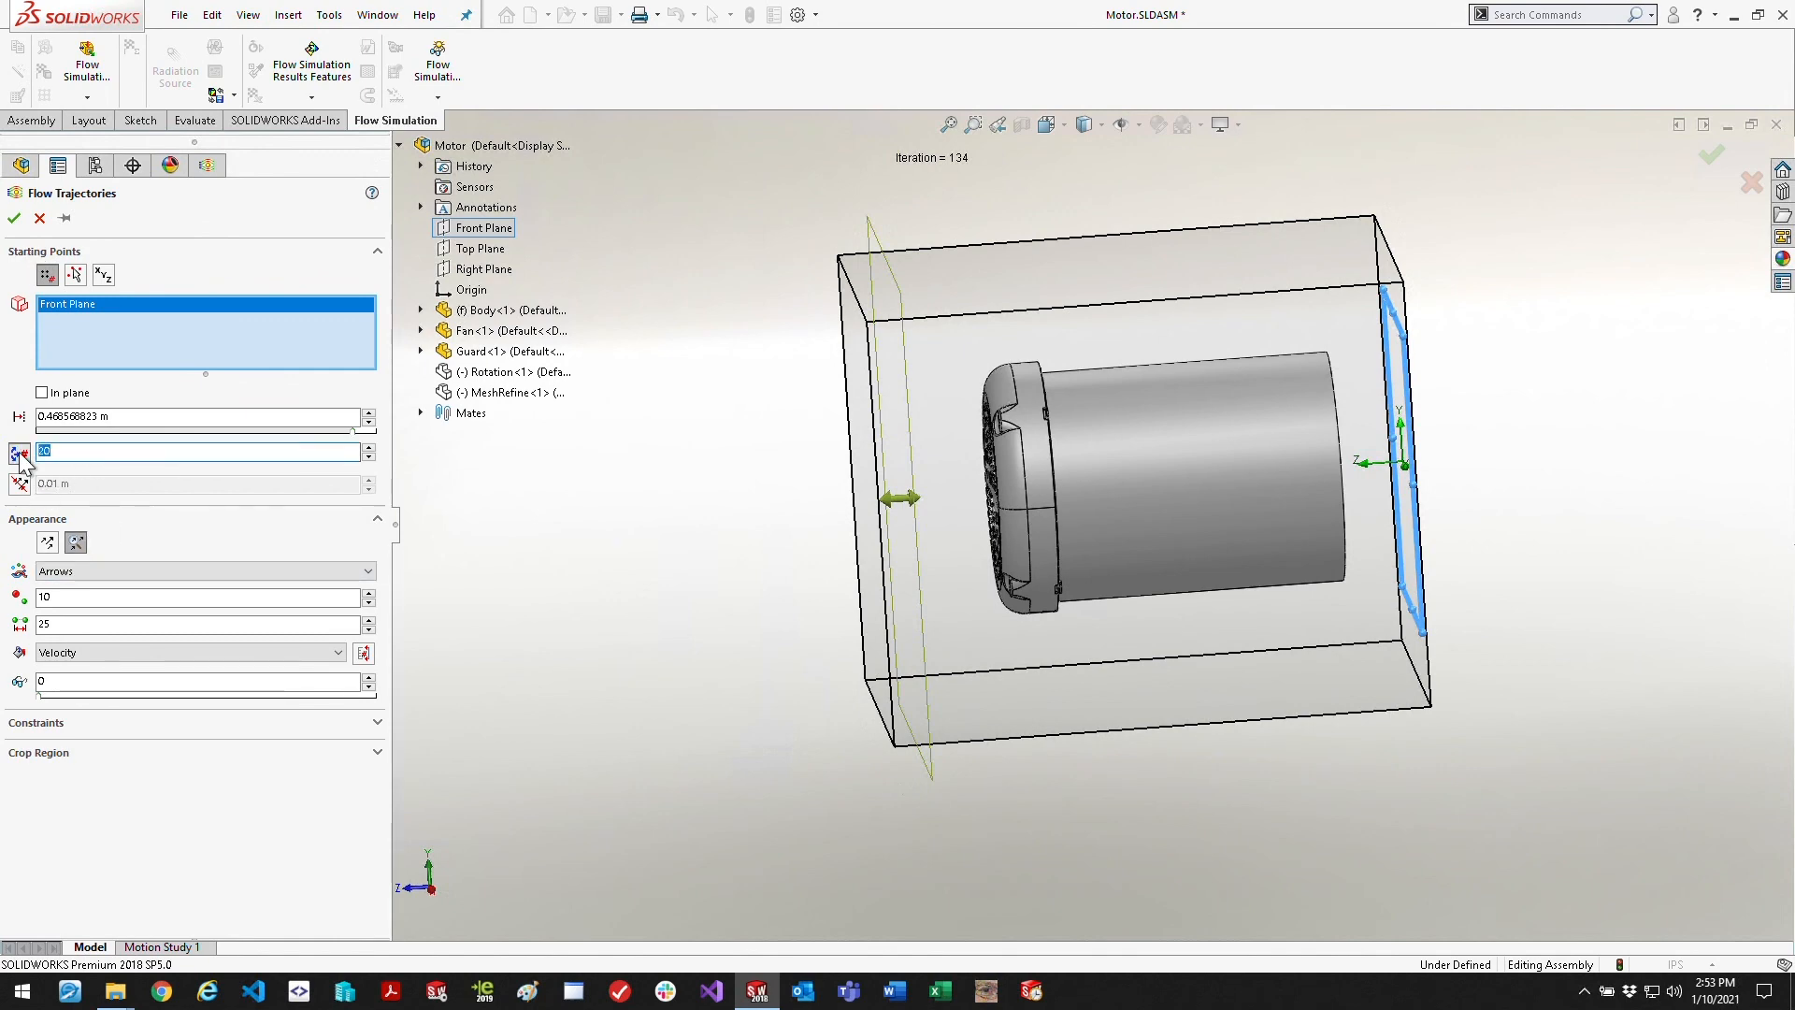
type("200")
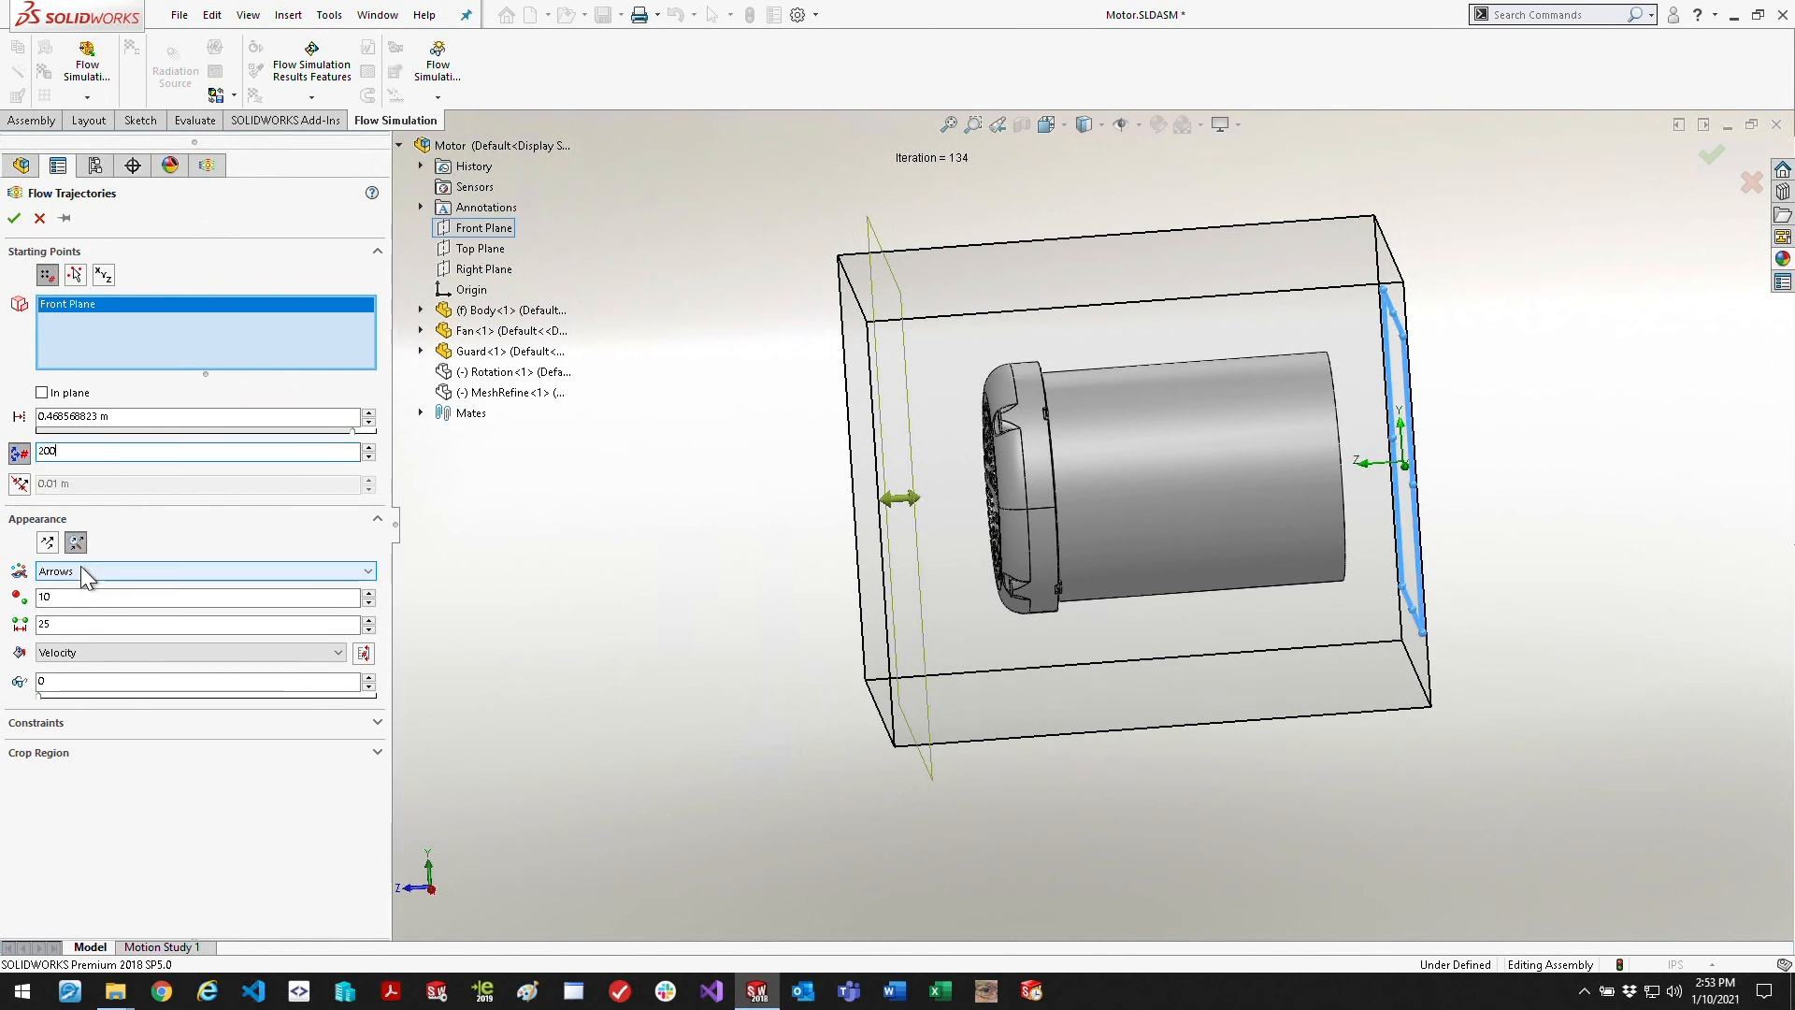
left_click(183, 651)
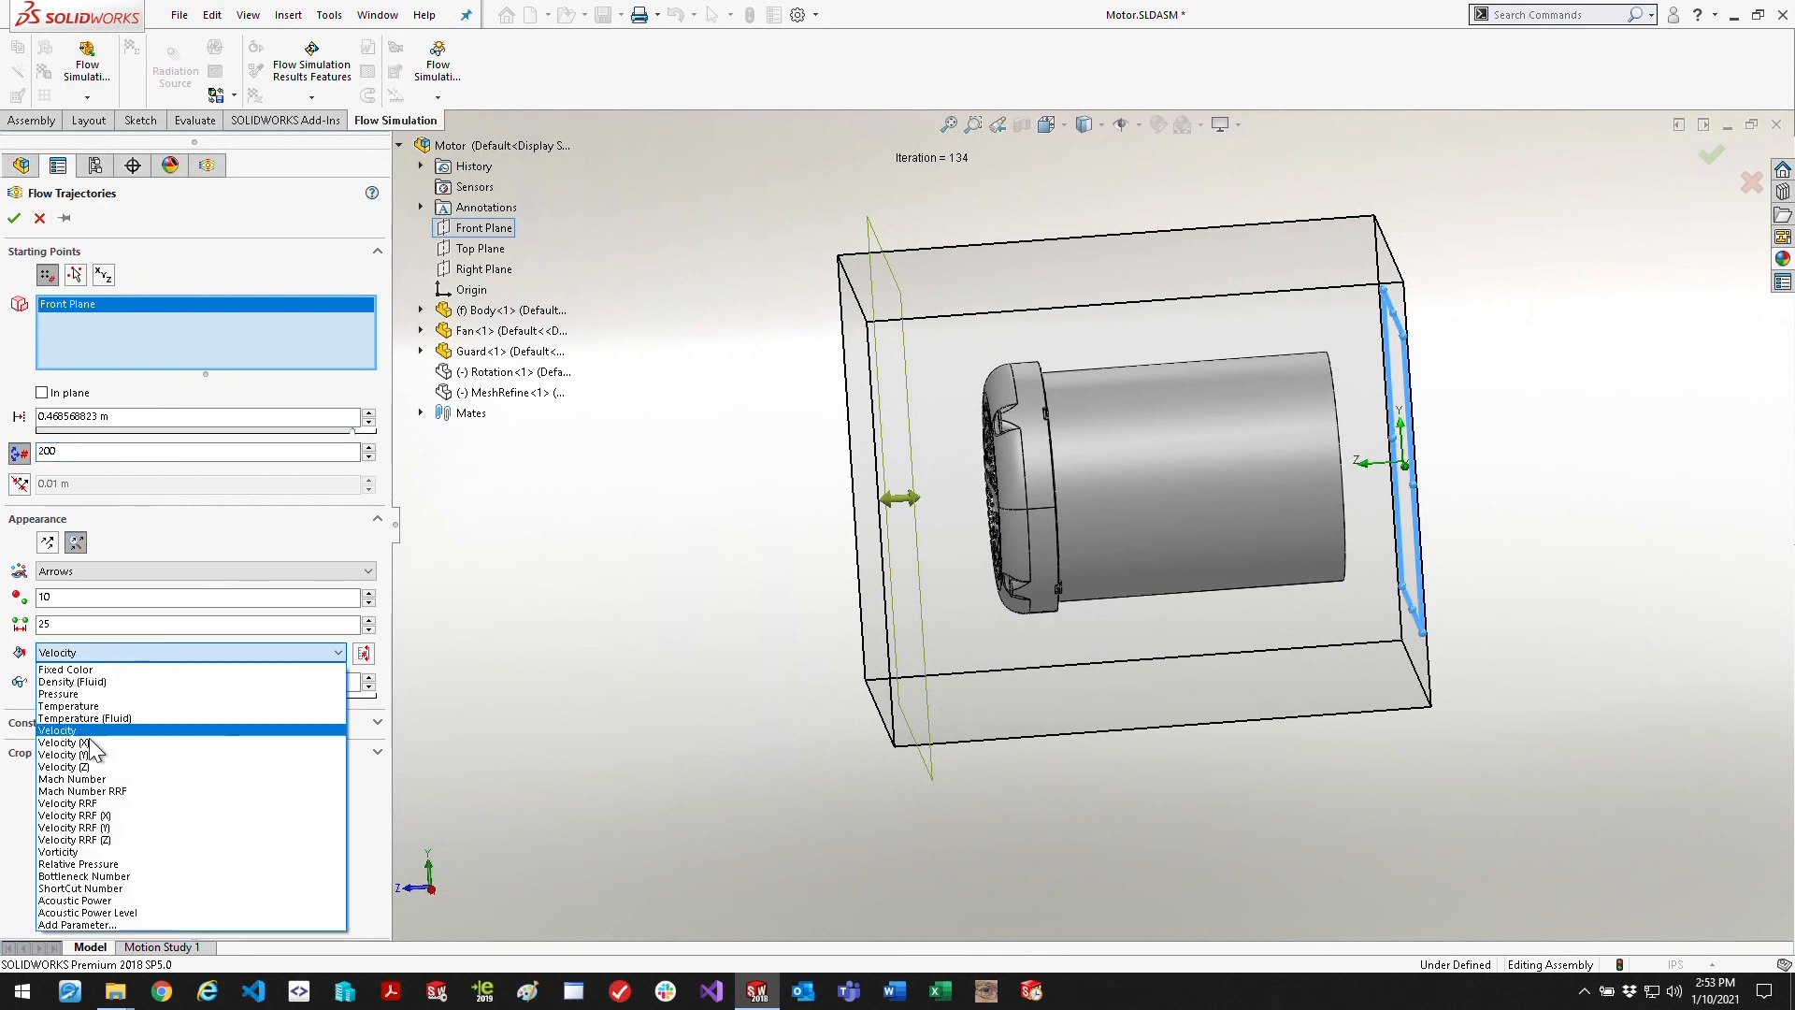
left_click(58, 731)
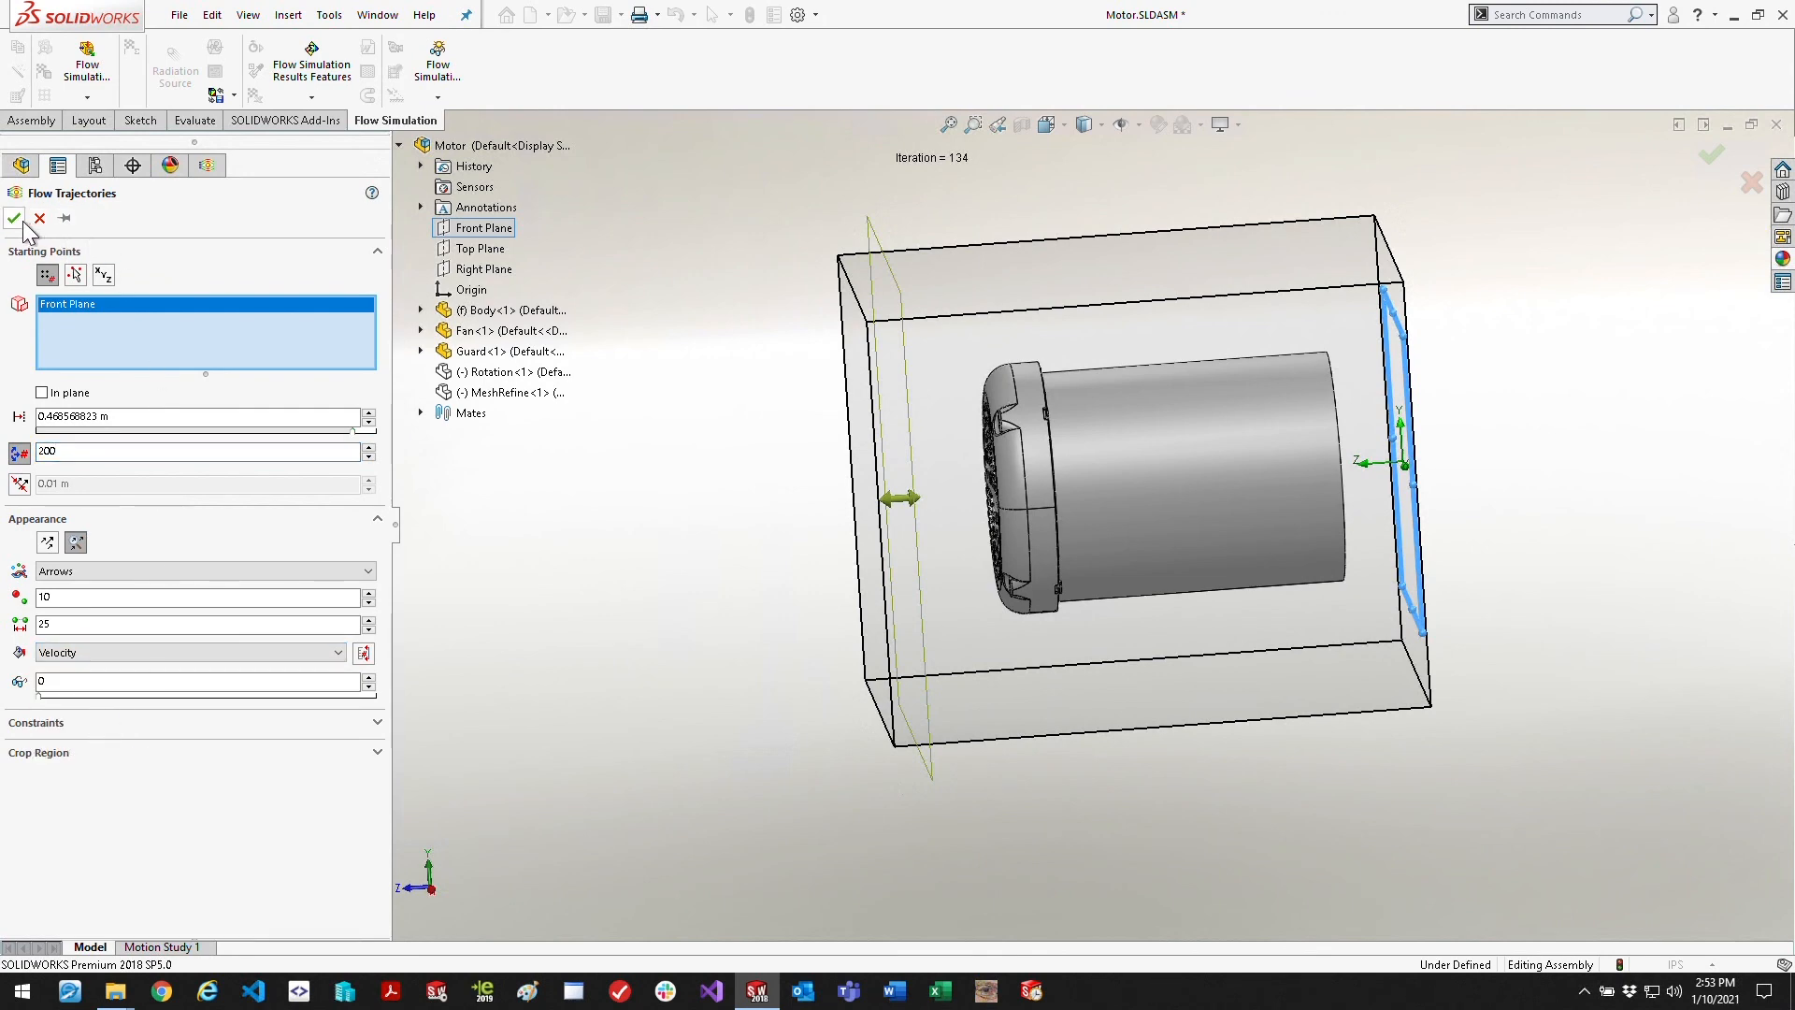
left_click(13, 219)
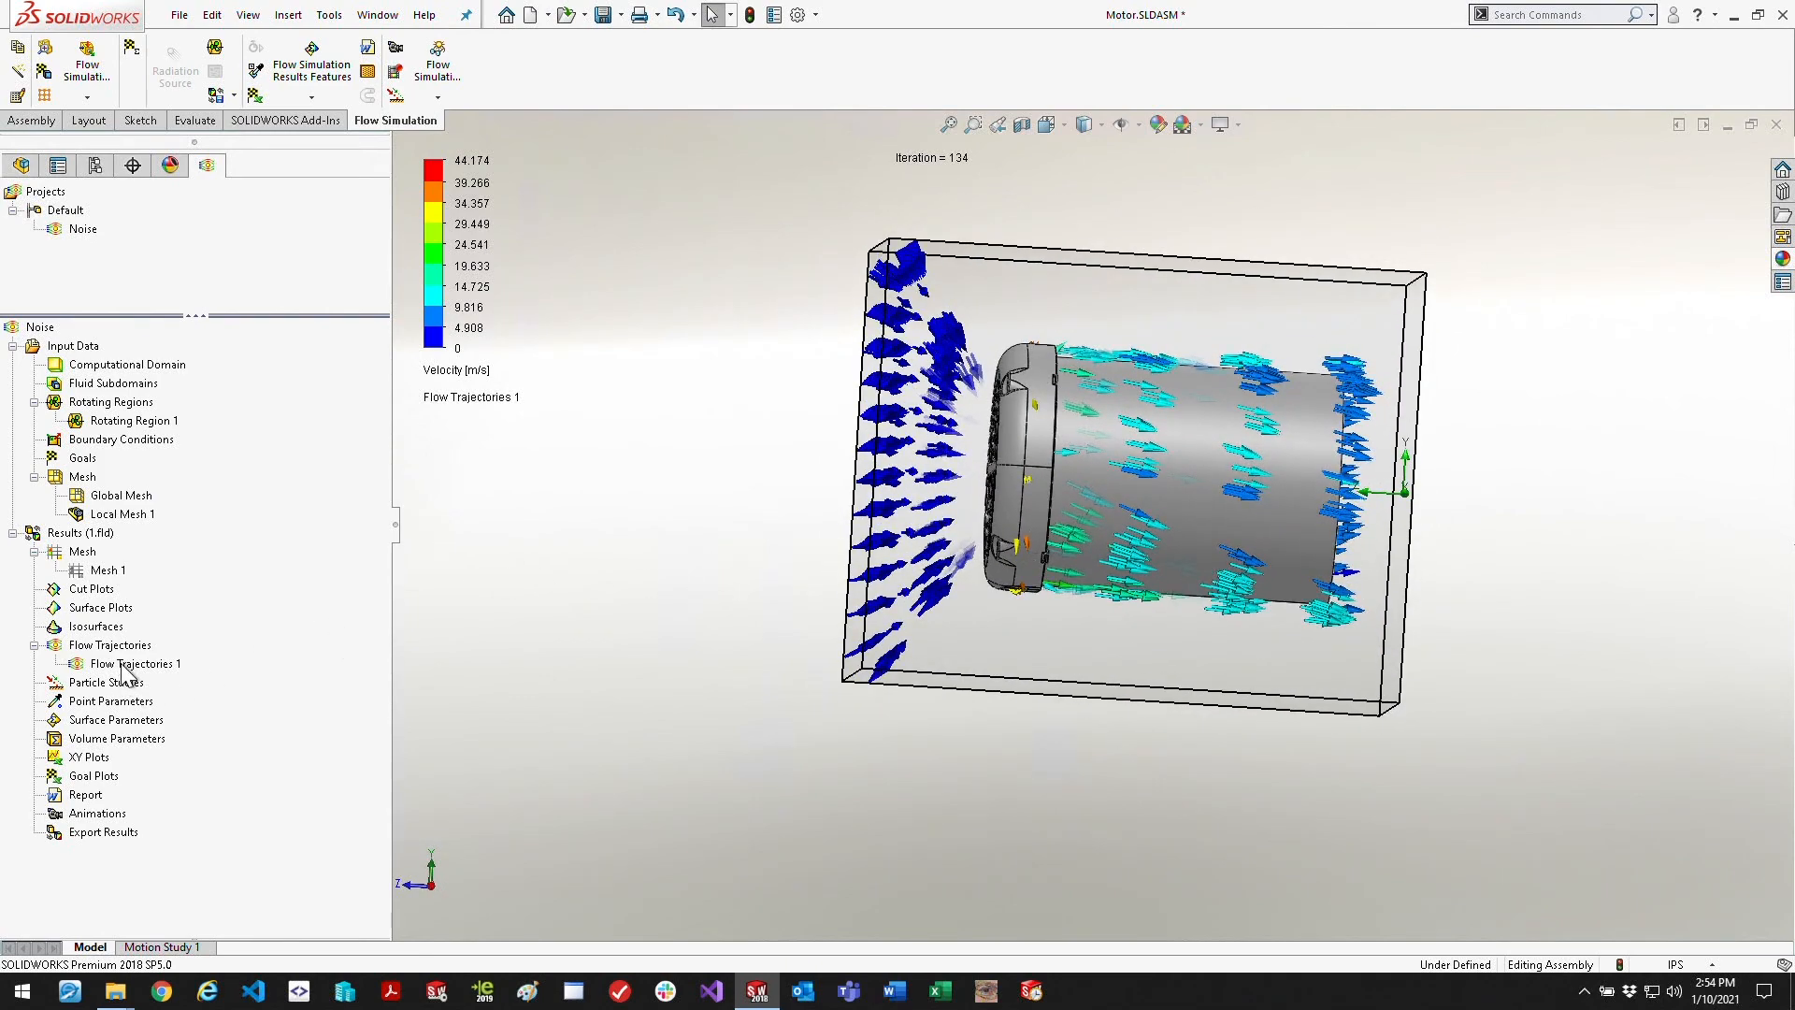
Change an option on Flow Trajectories 1, then hide its arrows from the Flow Simulation tree
right_click(134, 662)
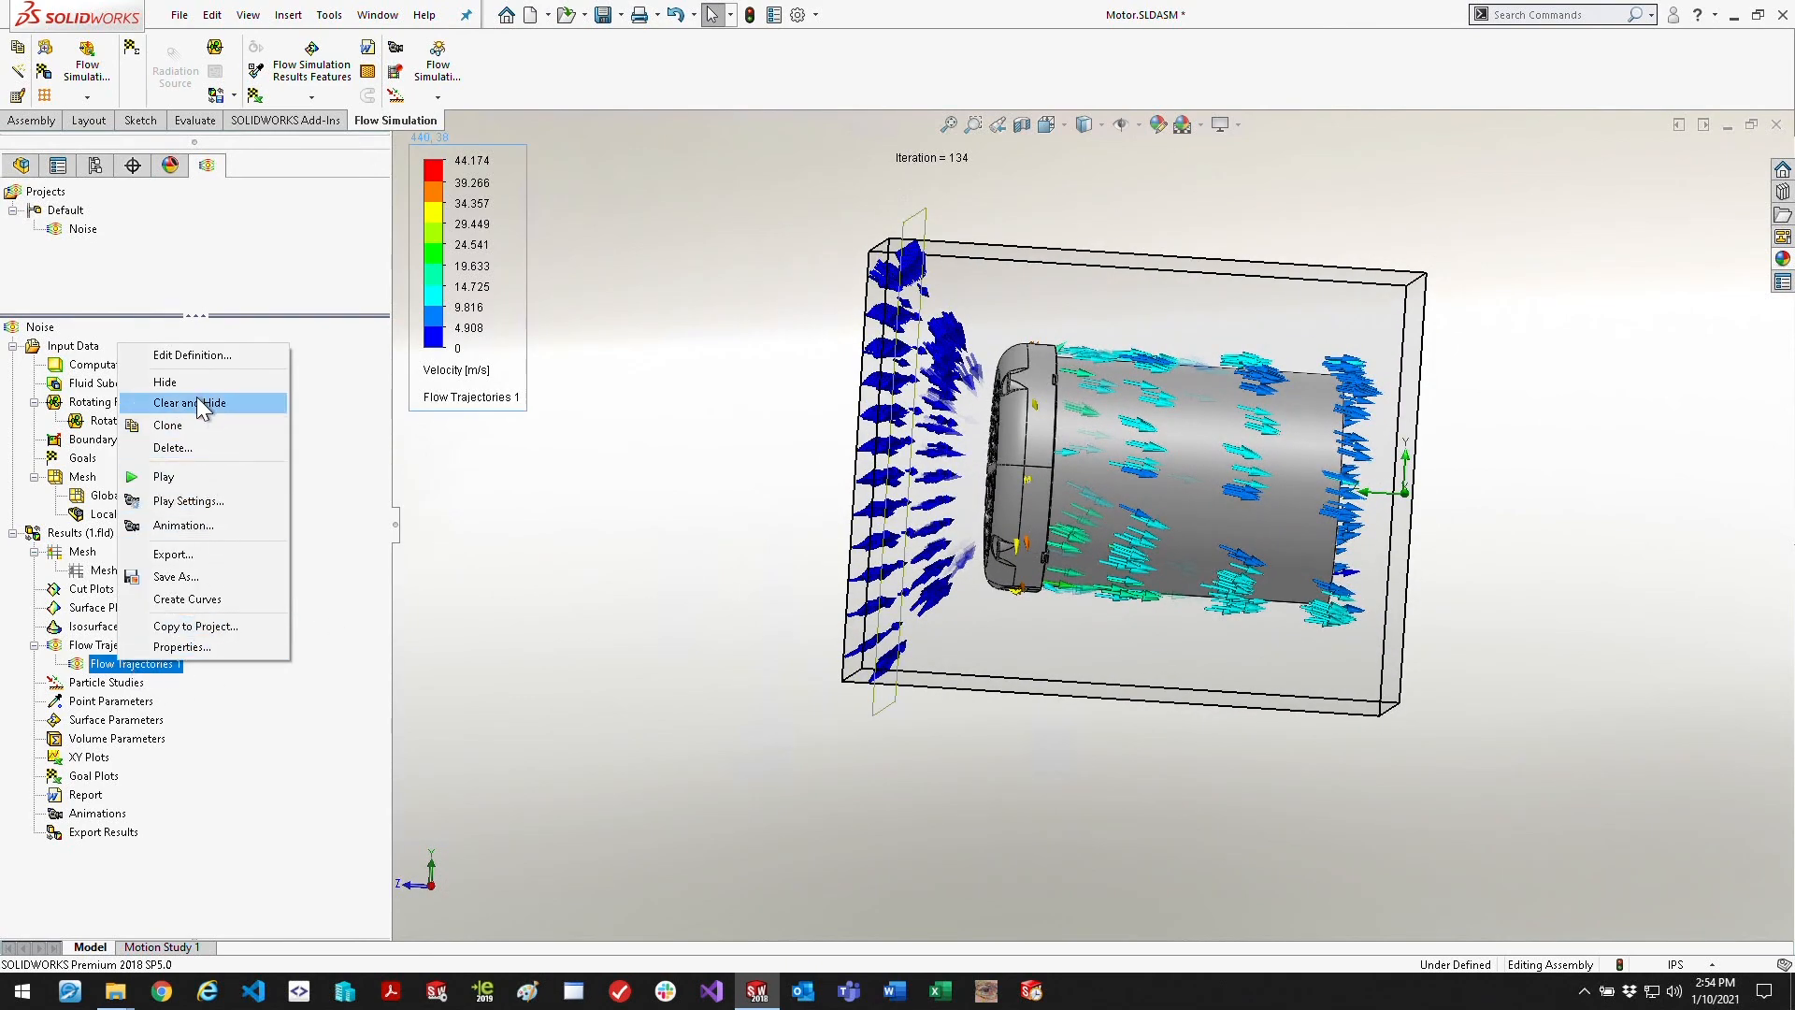
left_click(189, 404)
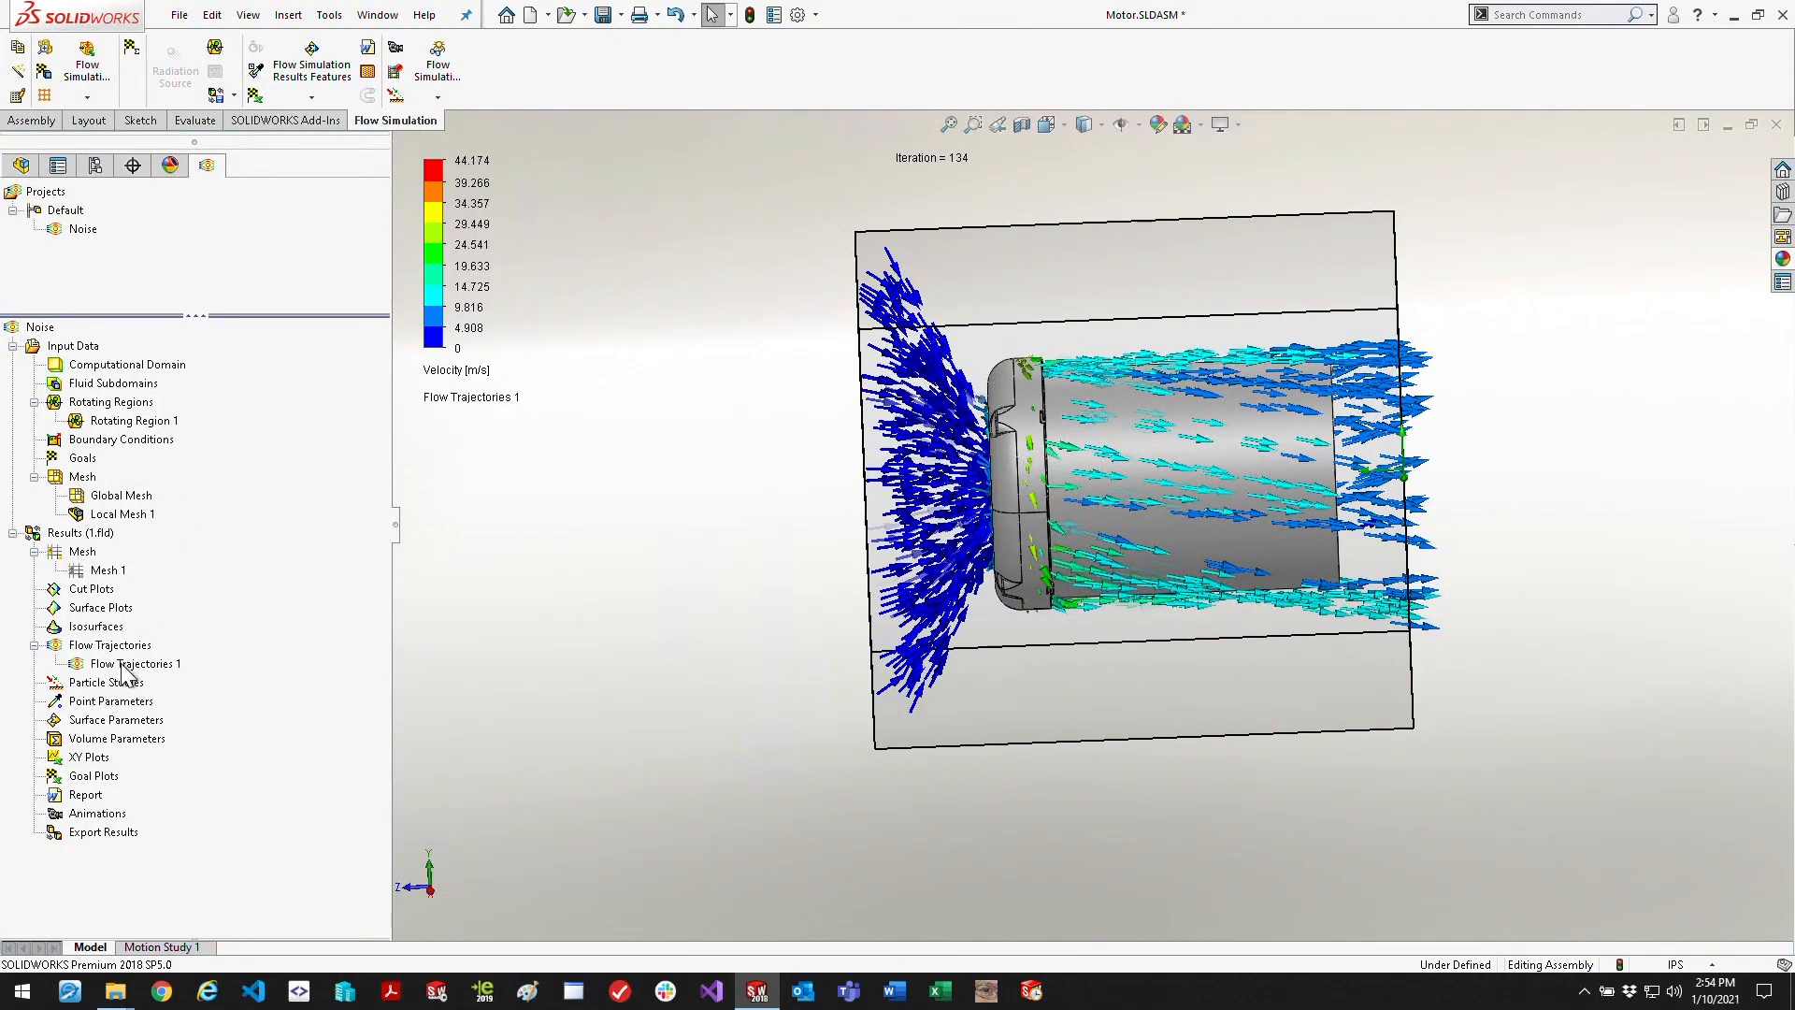
right_click(135, 662)
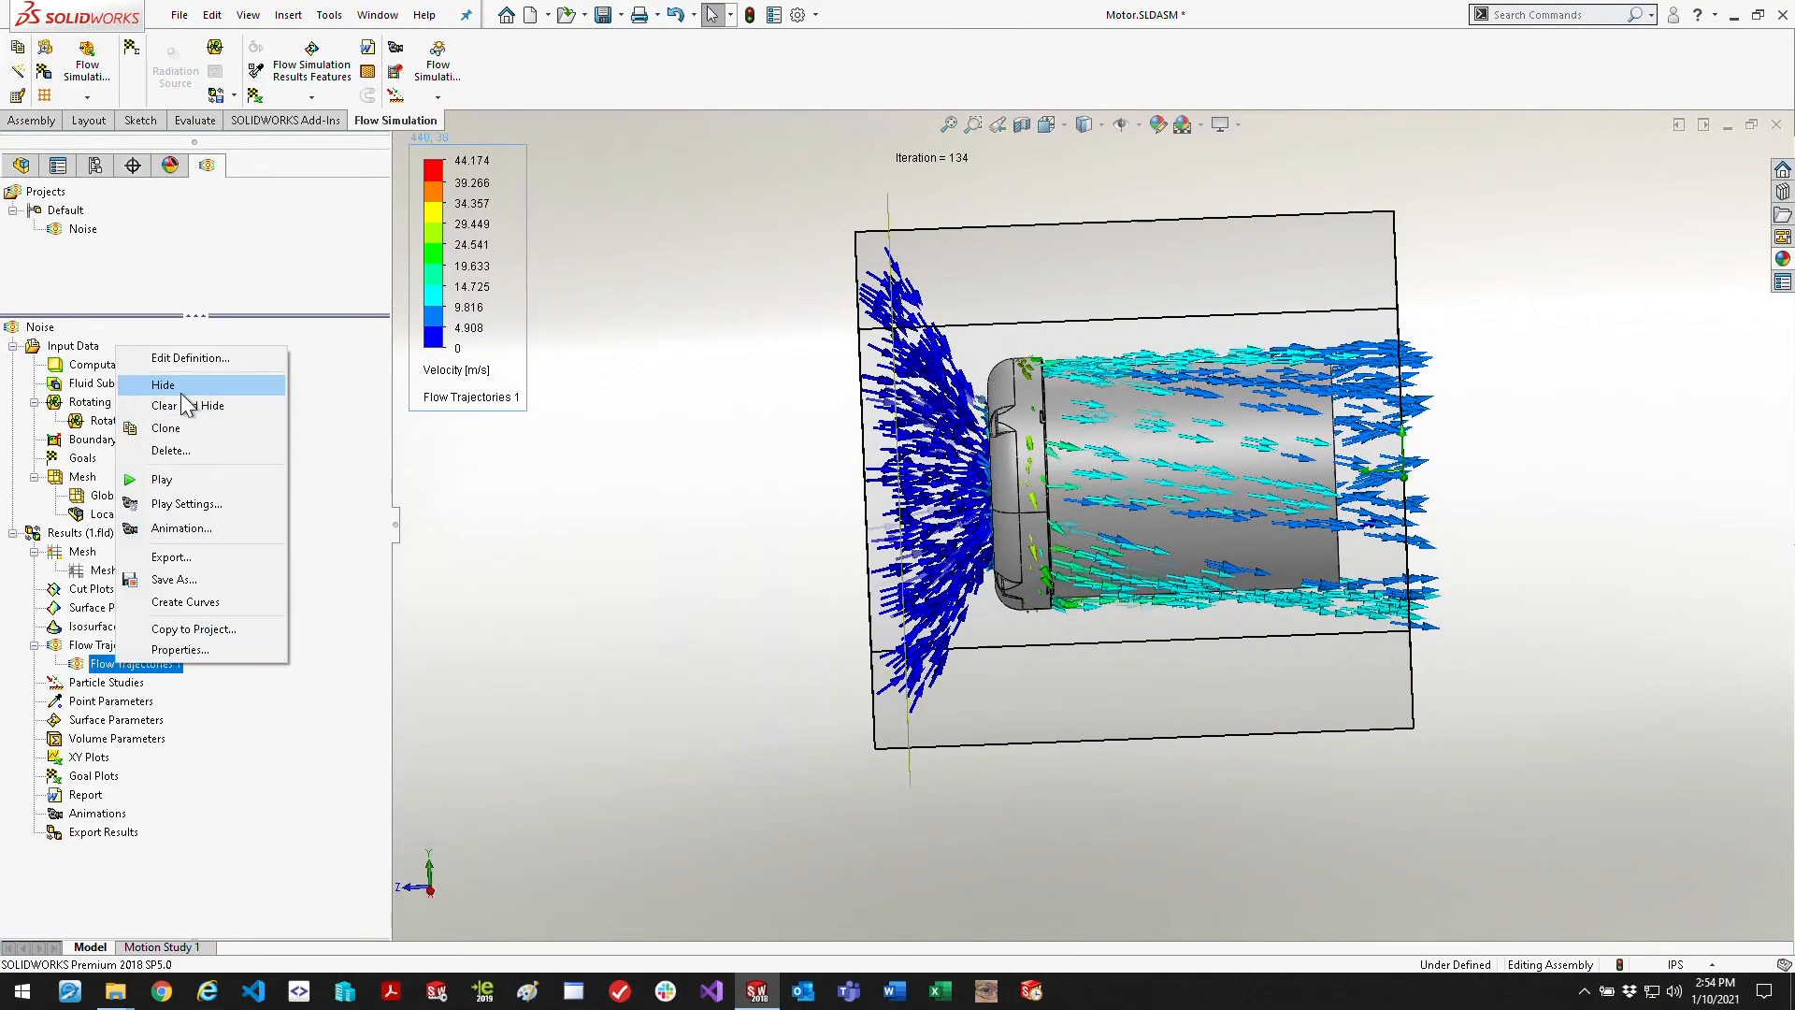
left_click(162, 384)
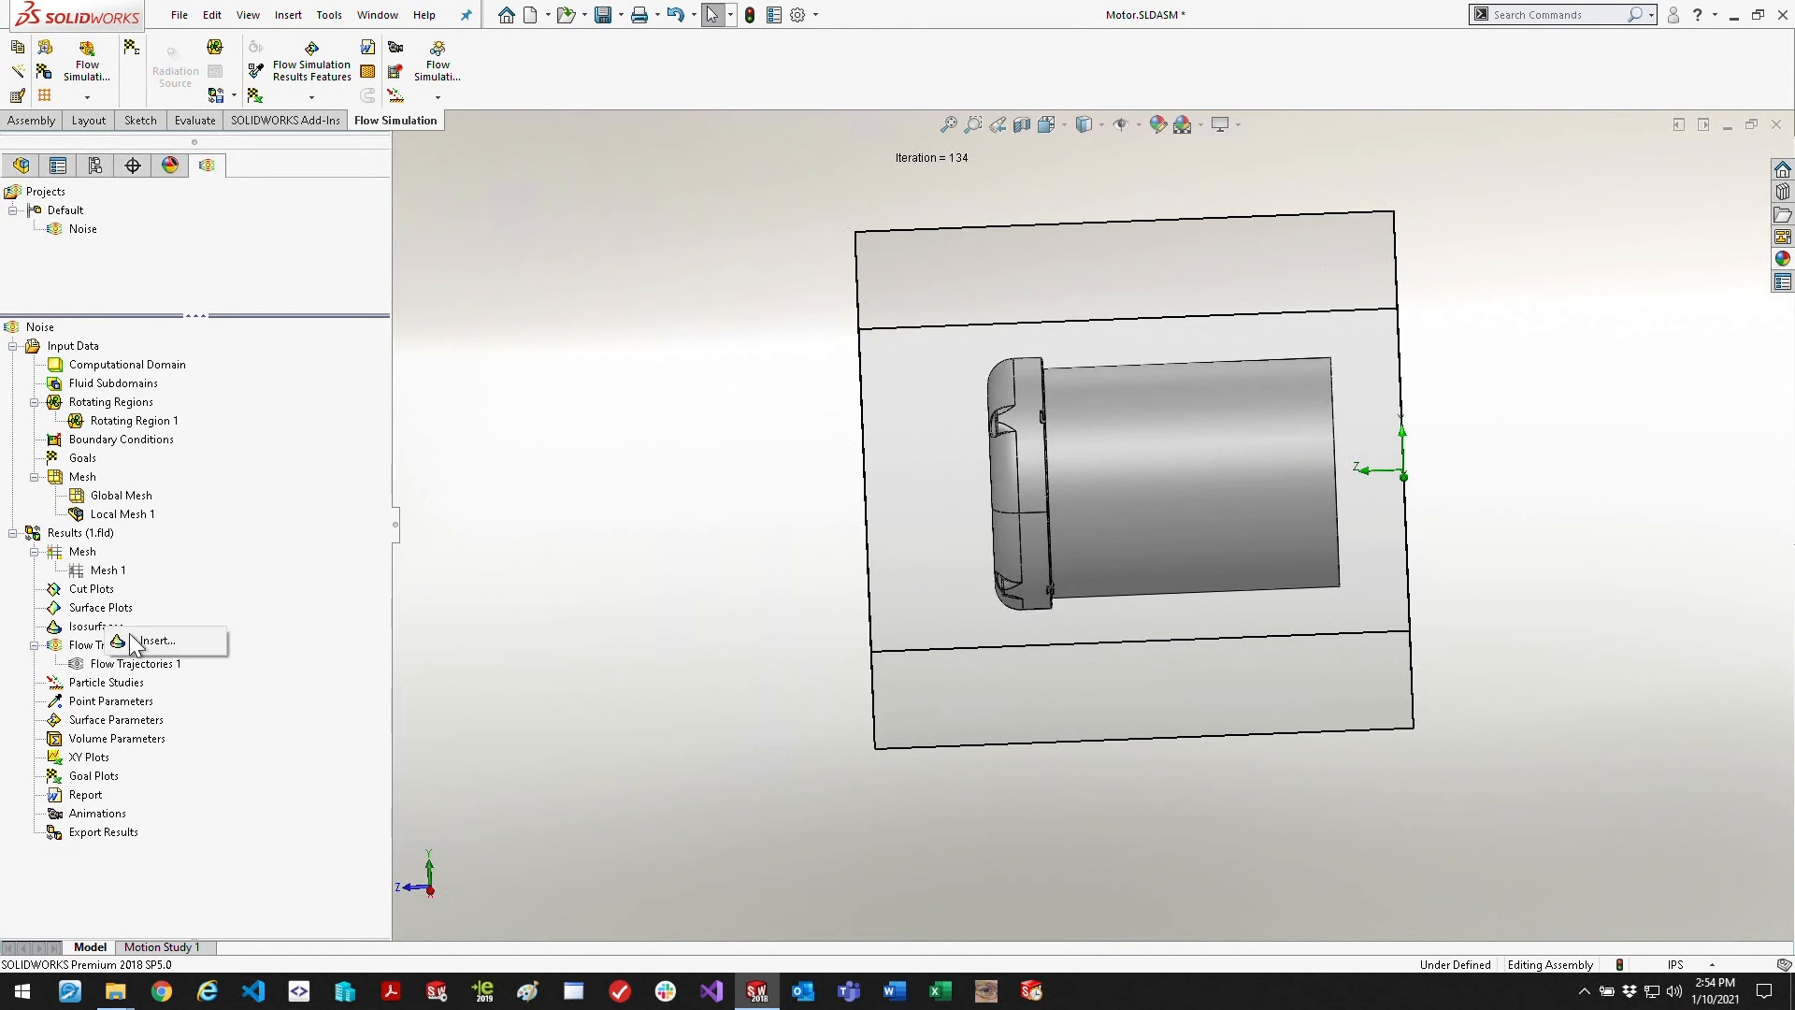
Create Isosurfaces 1 by number of levels, coloured by Acoustic Power Level with raised transparency
left_click(155, 640)
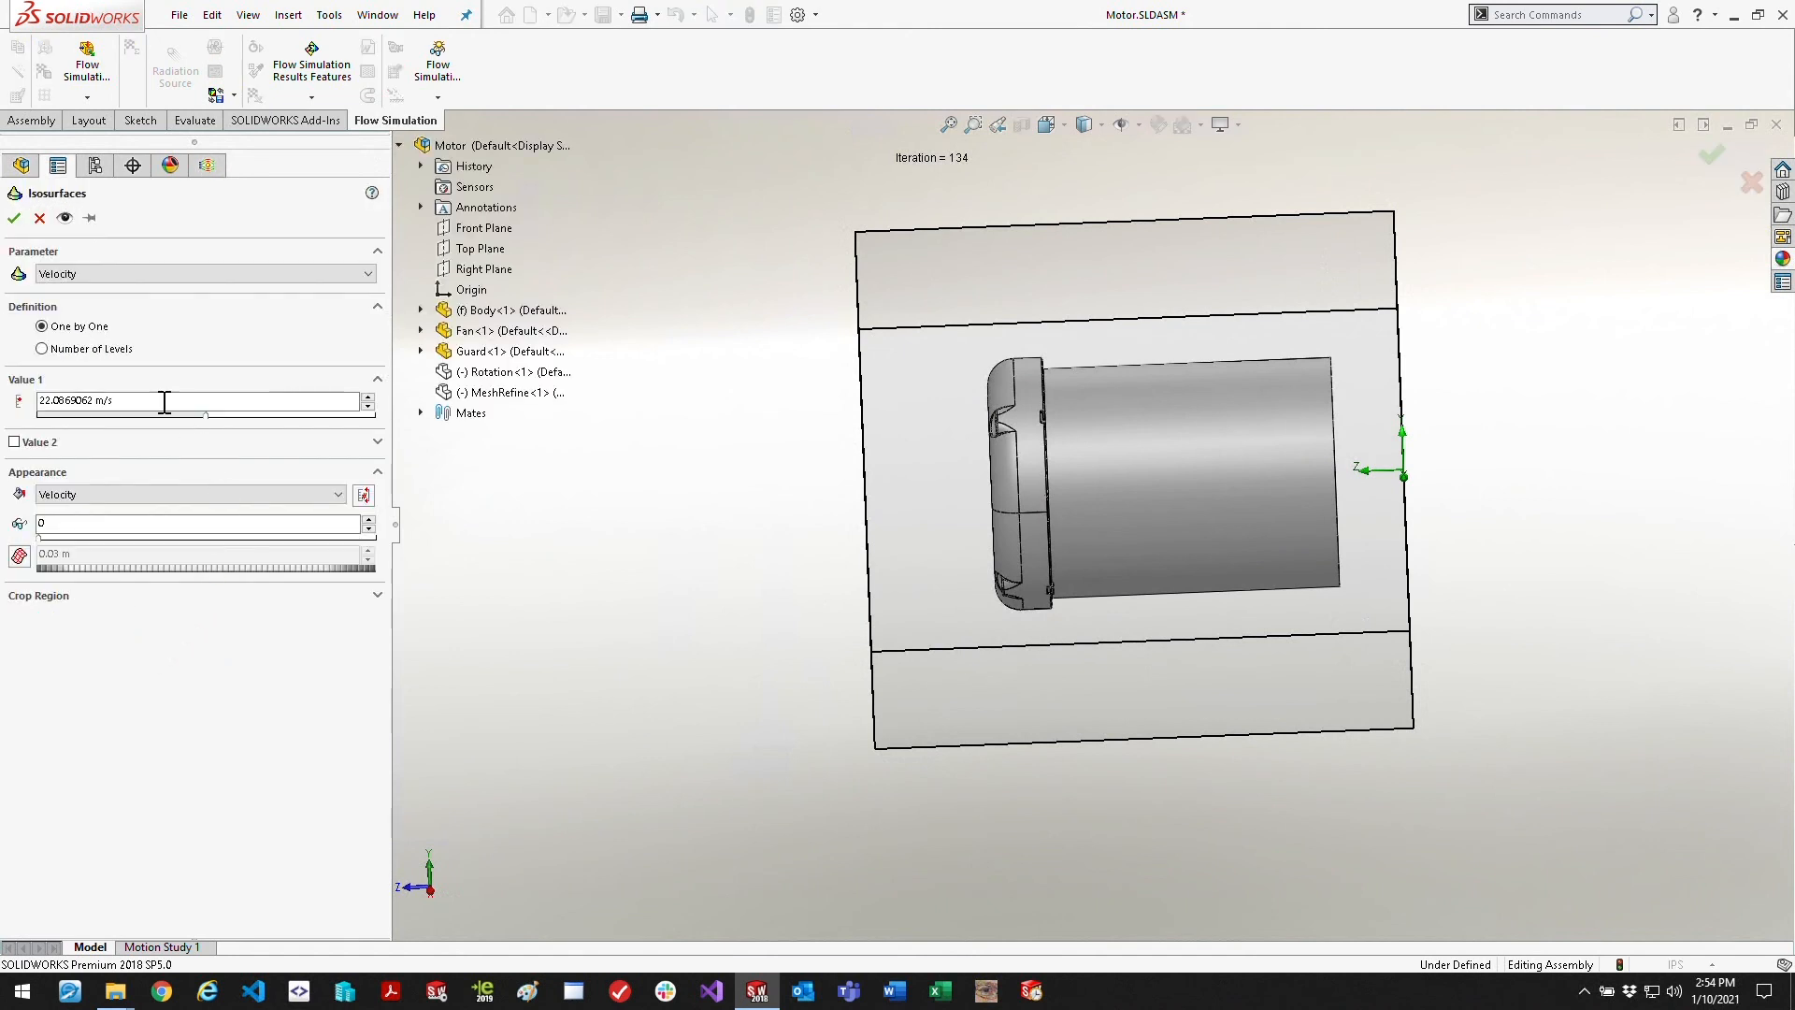
left_click(42, 348)
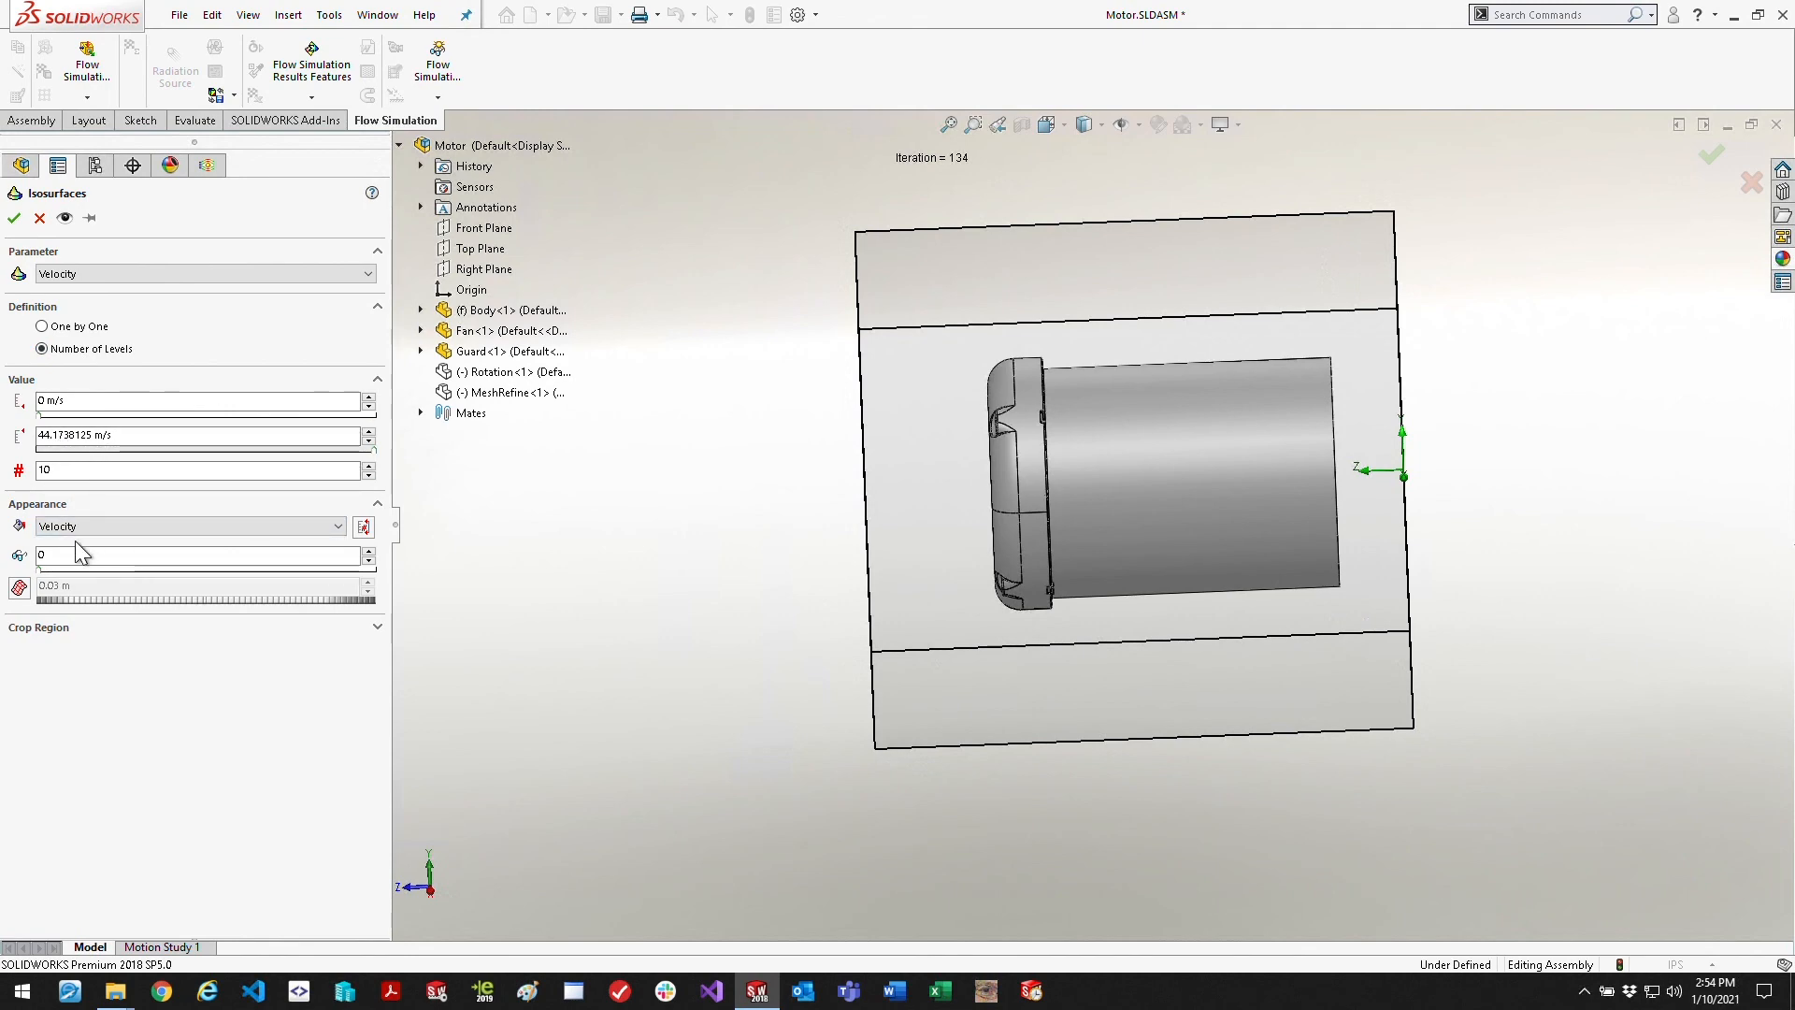
left_click(189, 526)
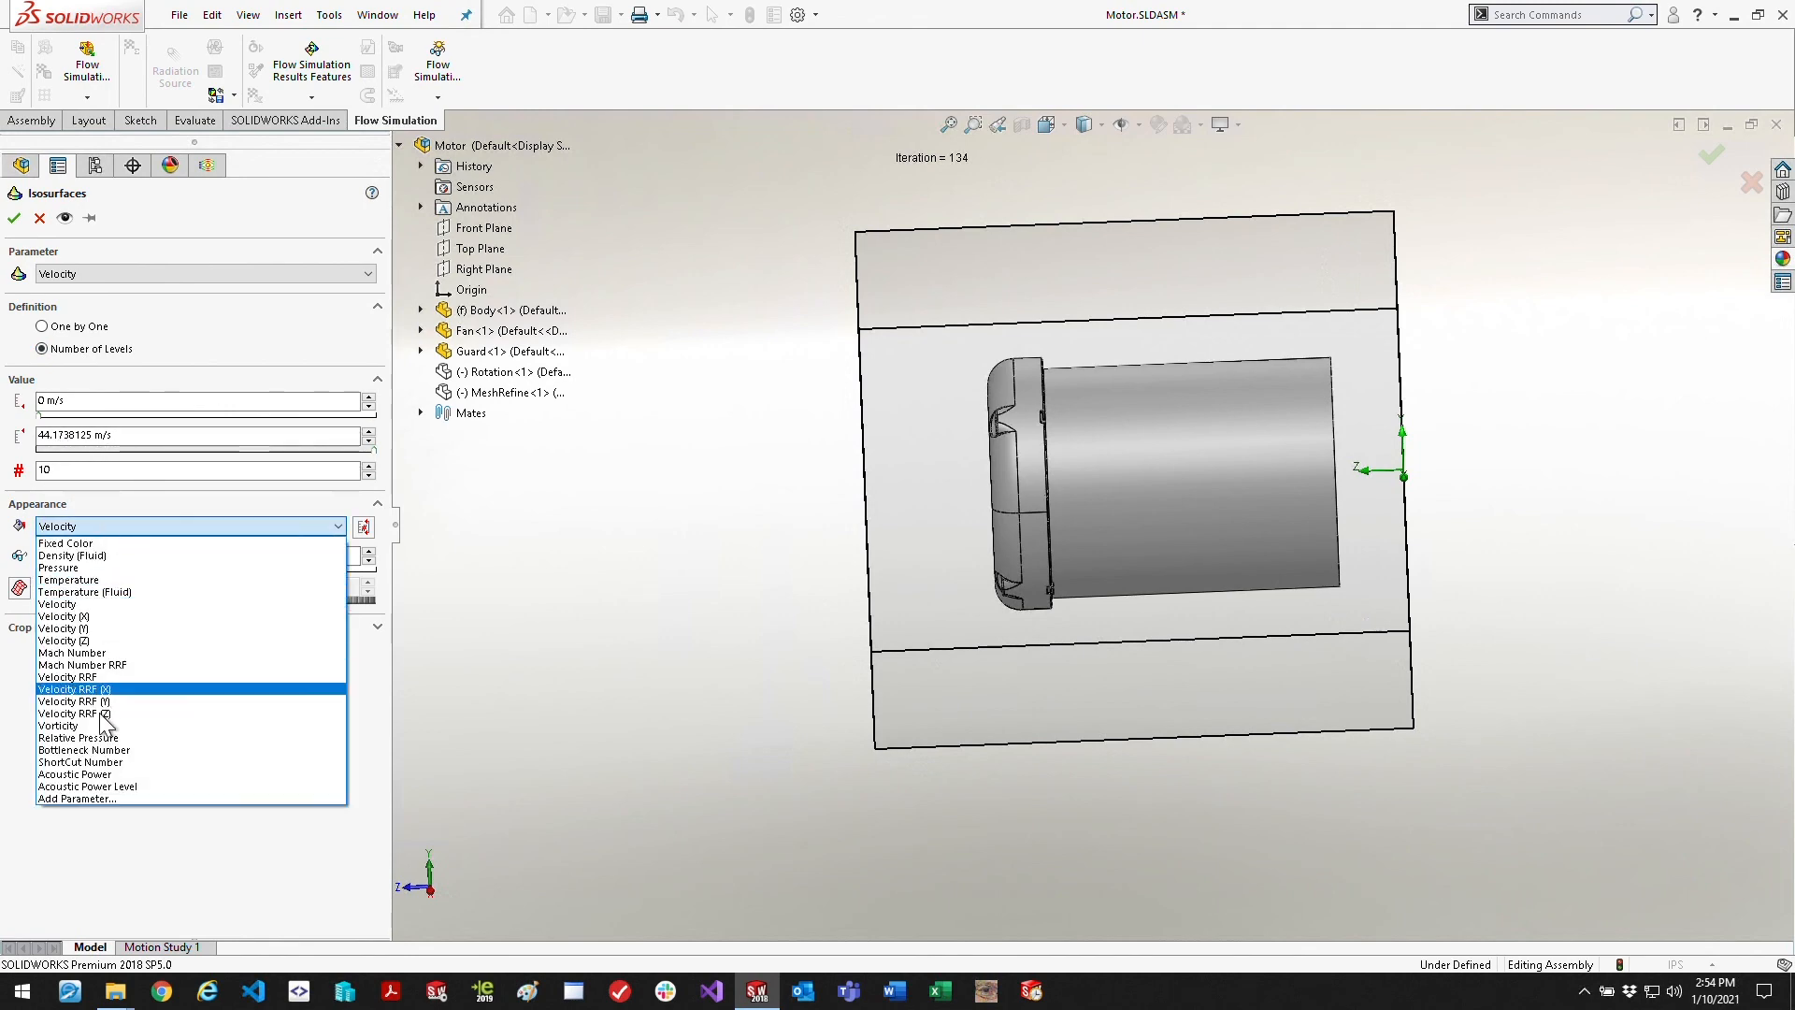
left_click(88, 788)
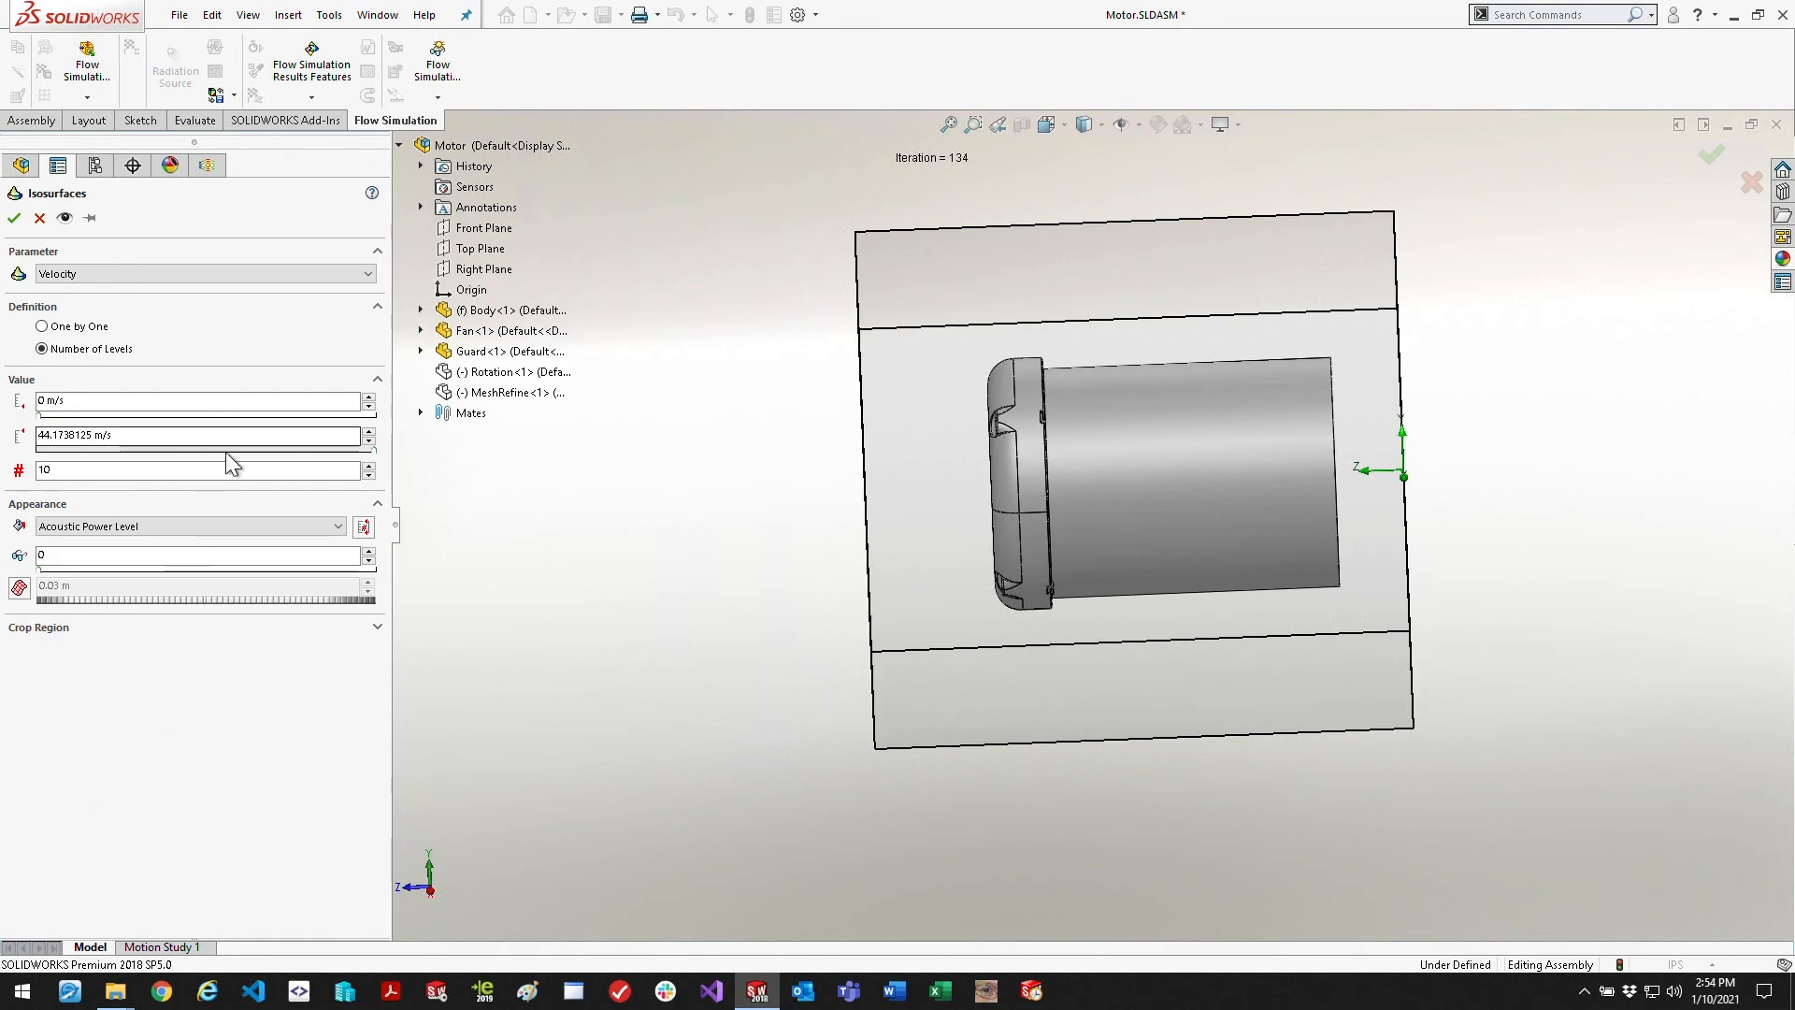
mouse_move(63, 587)
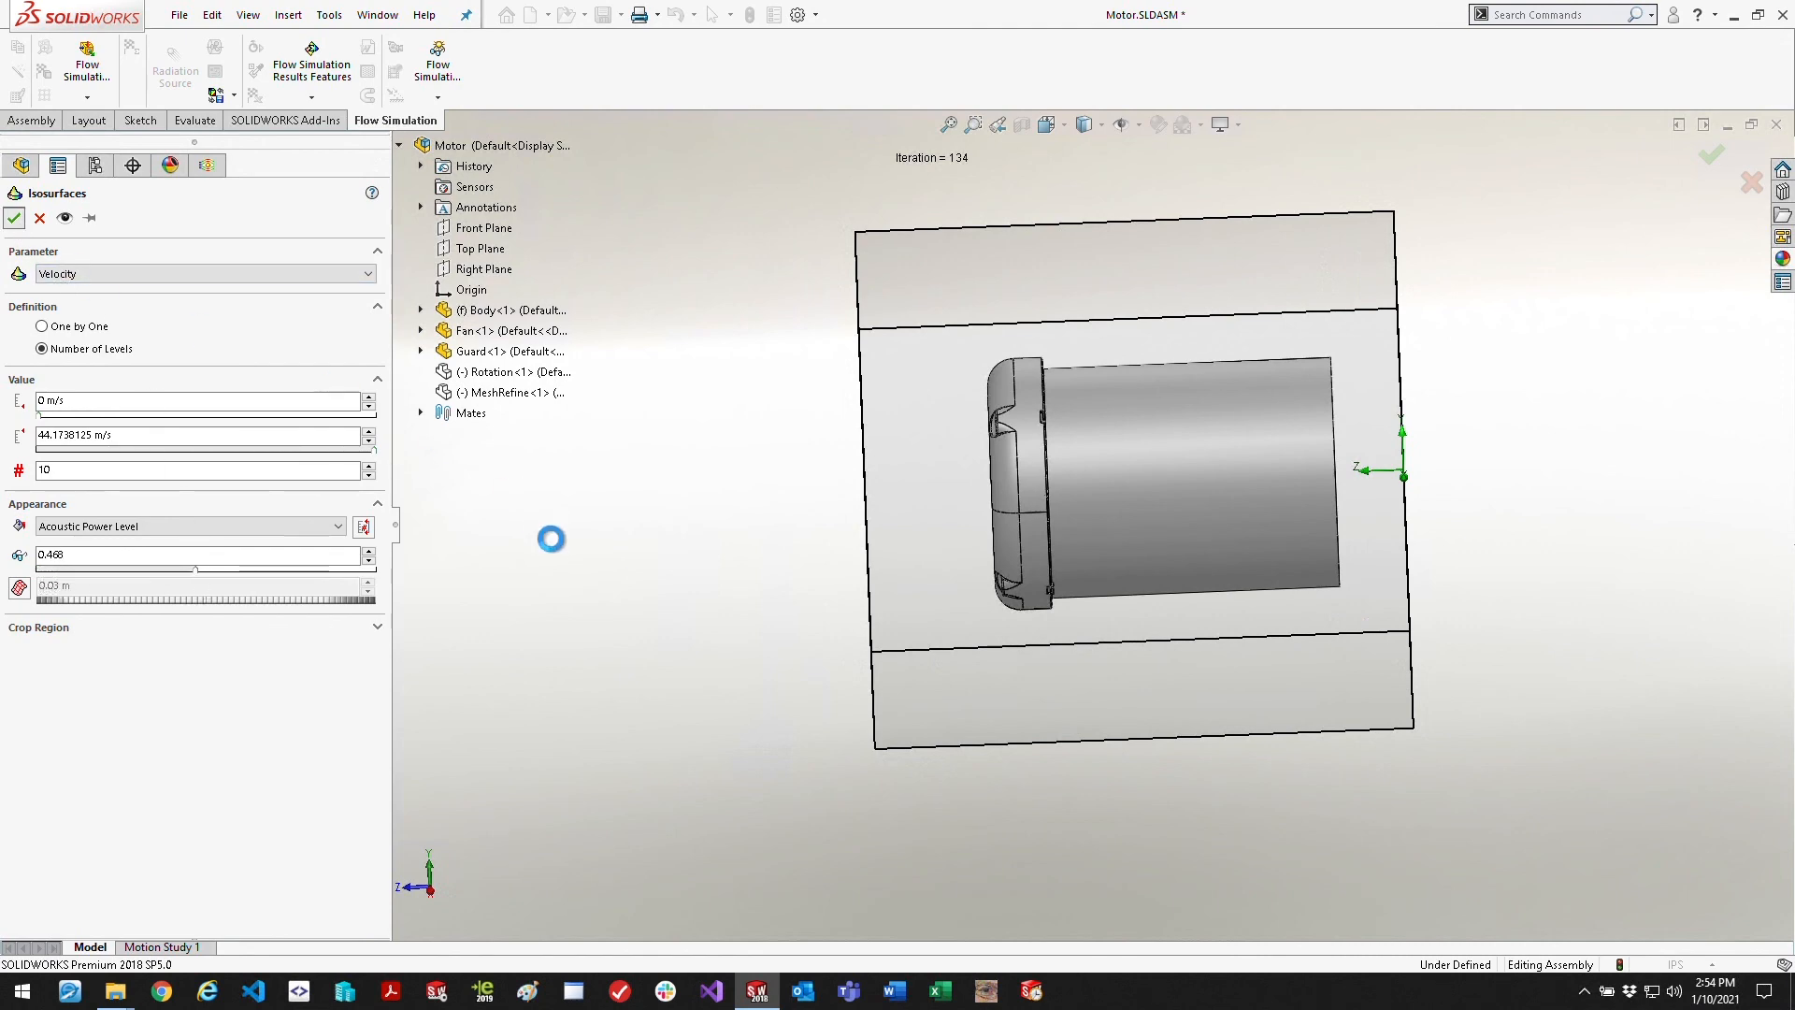
left_click(15, 217)
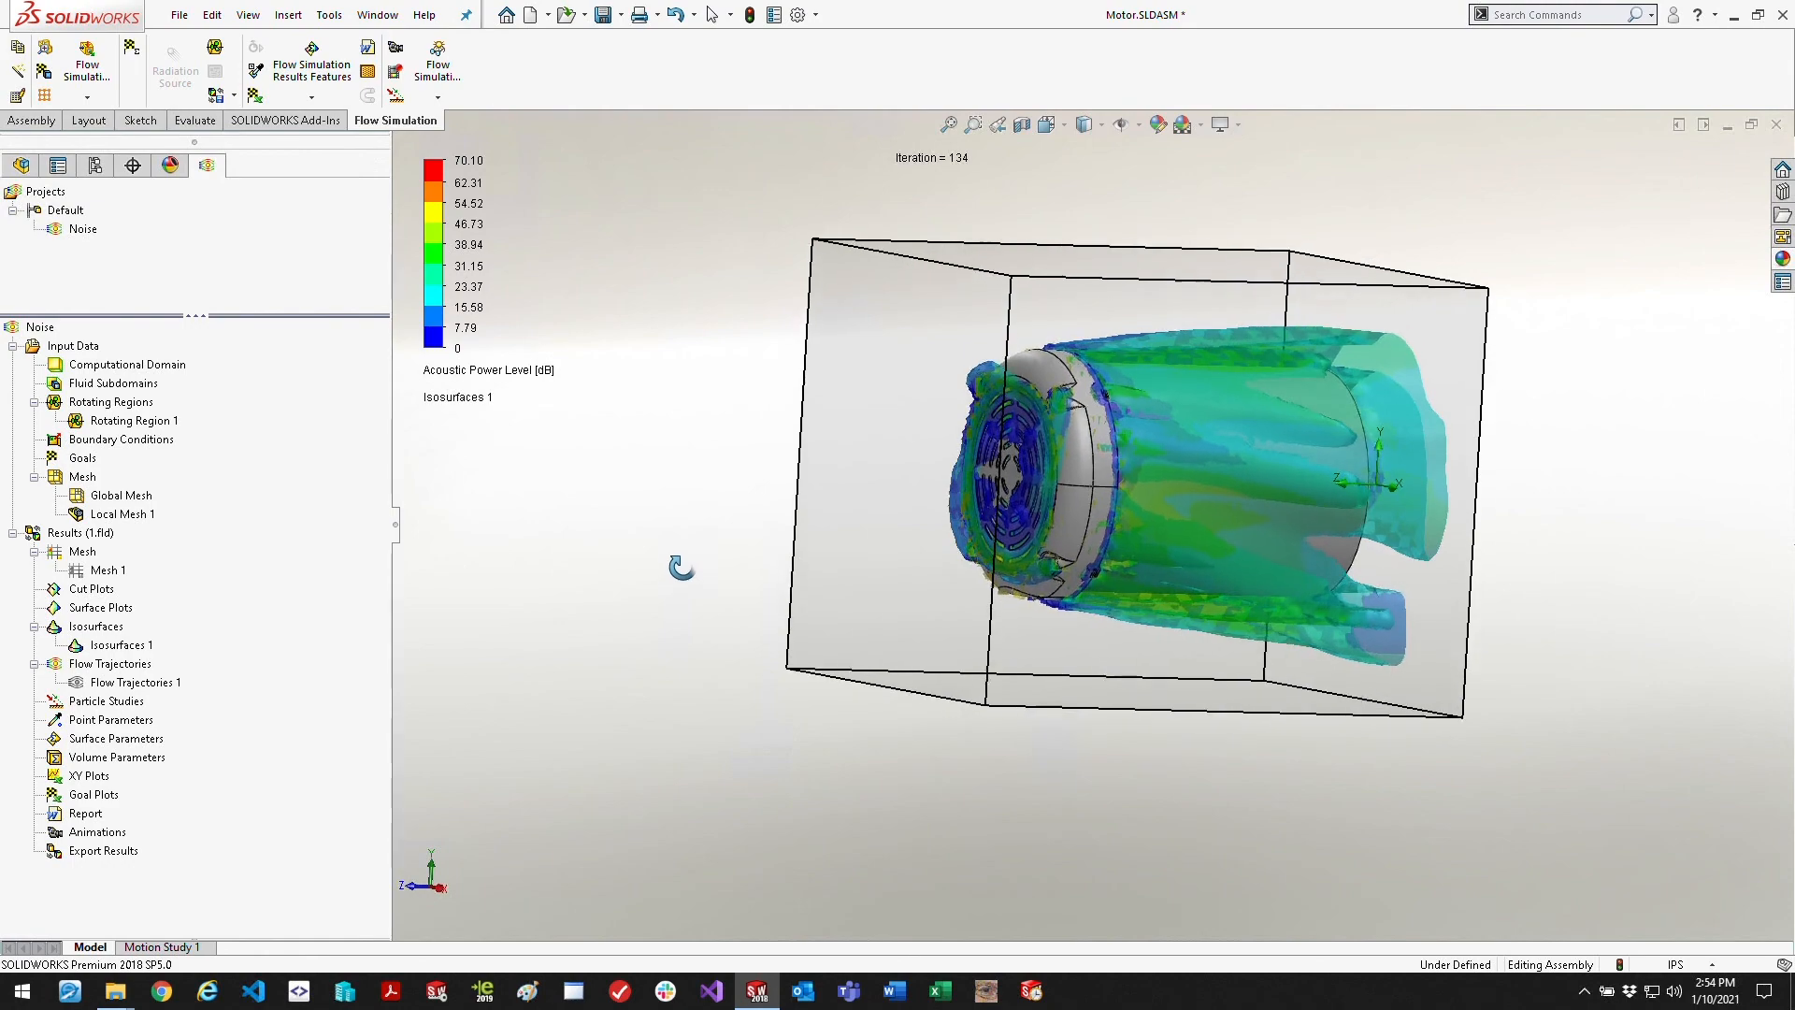